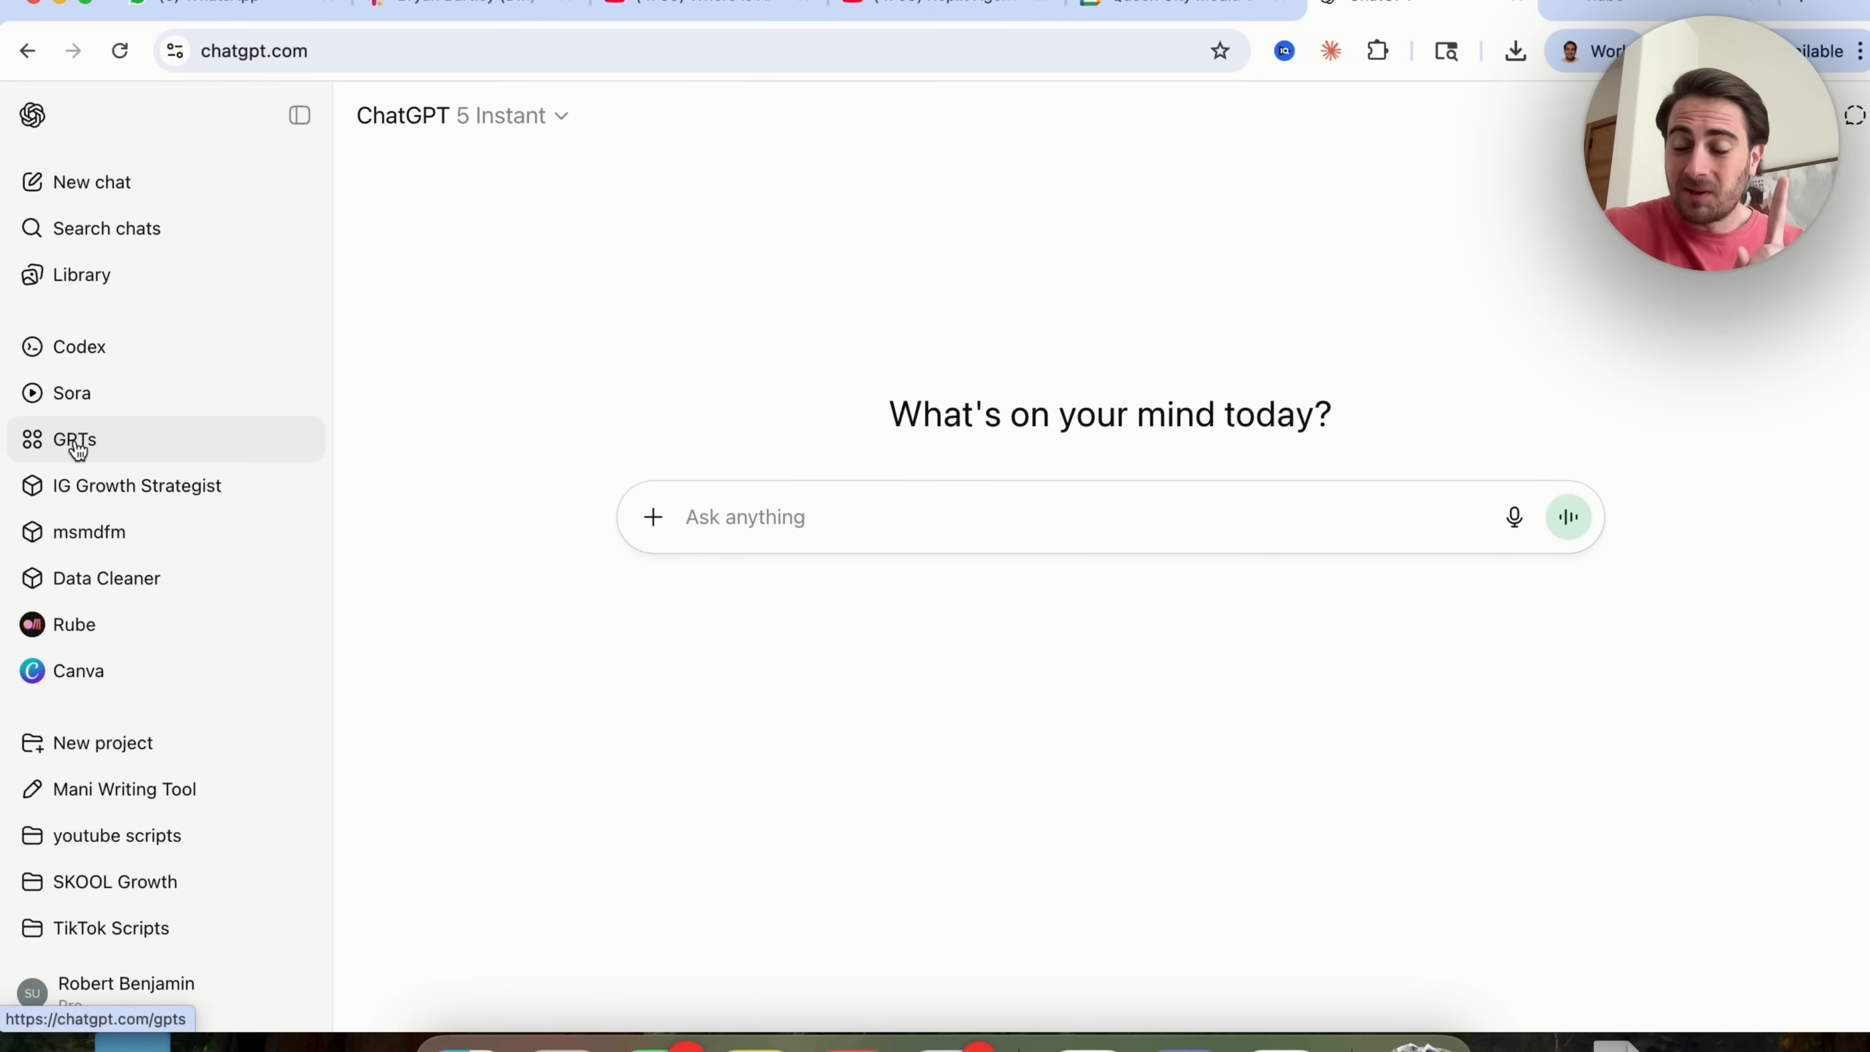
# Start a new chat with the Rube GPT from the GPTs list.
pyautogui.click(74, 440)
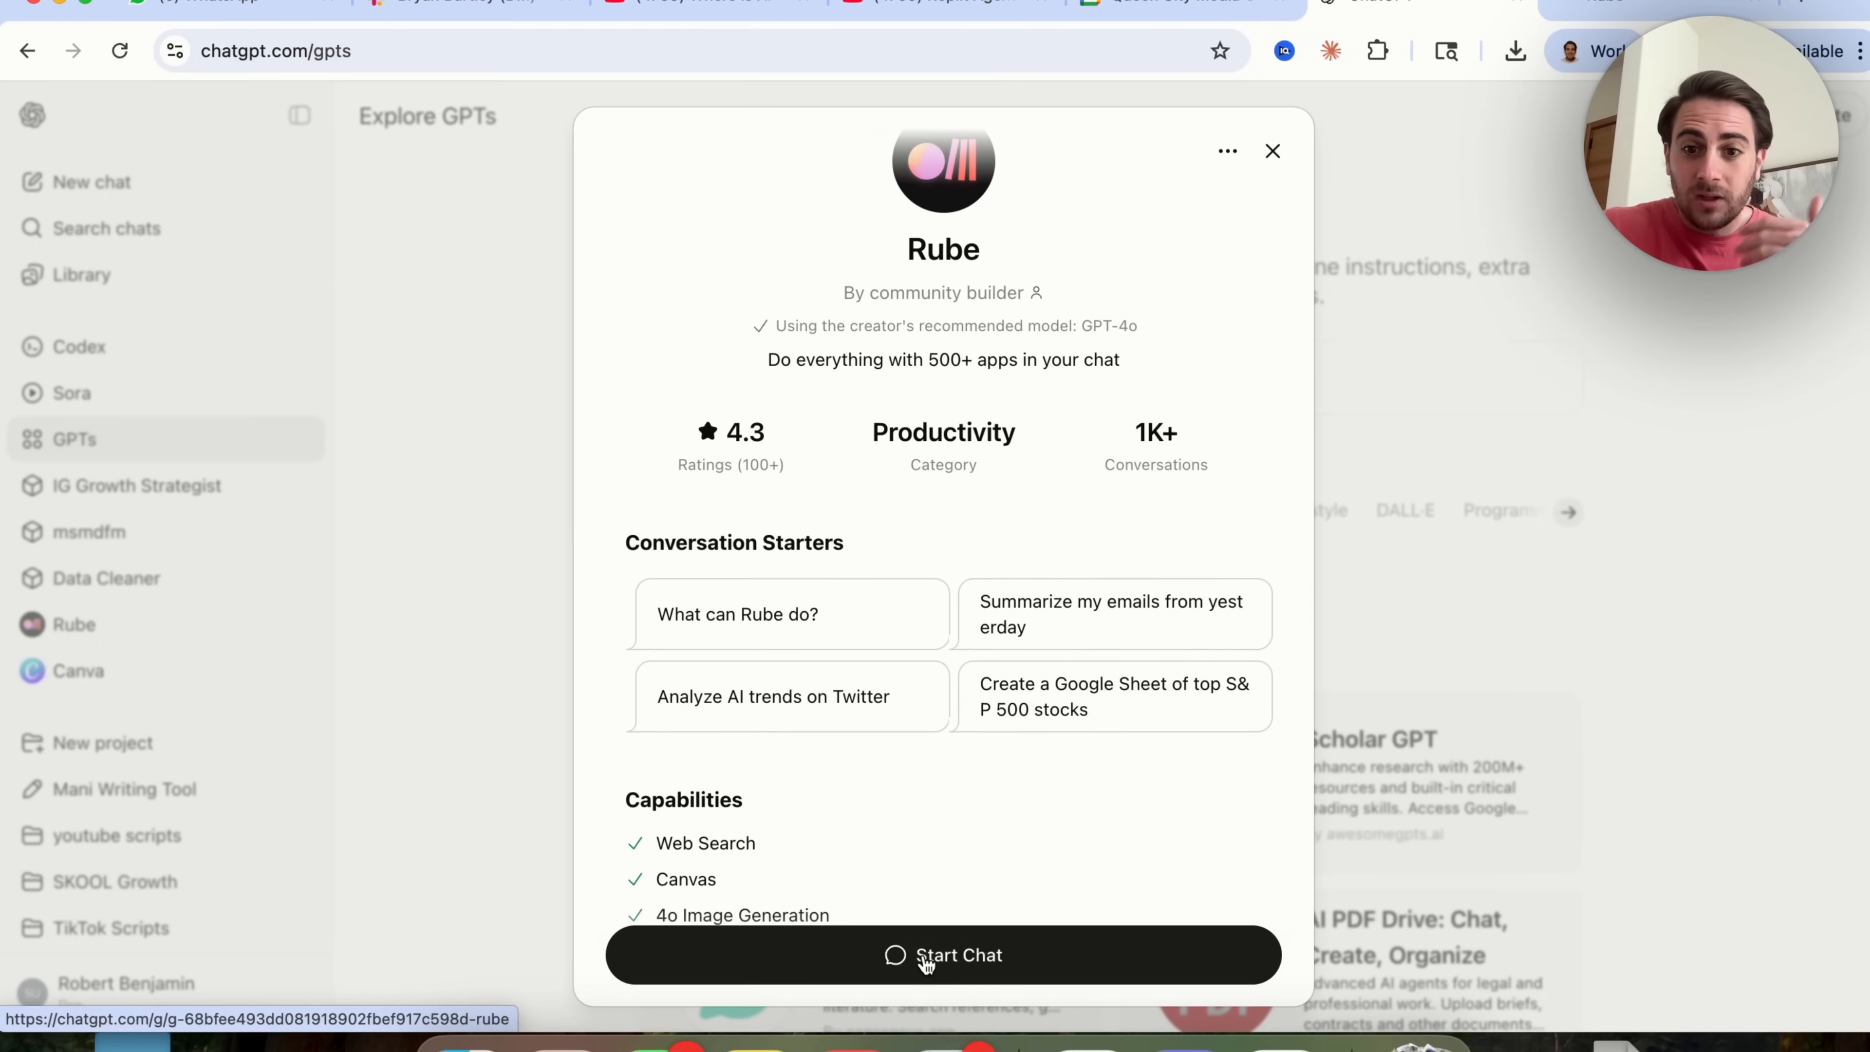
pyautogui.click(942, 955)
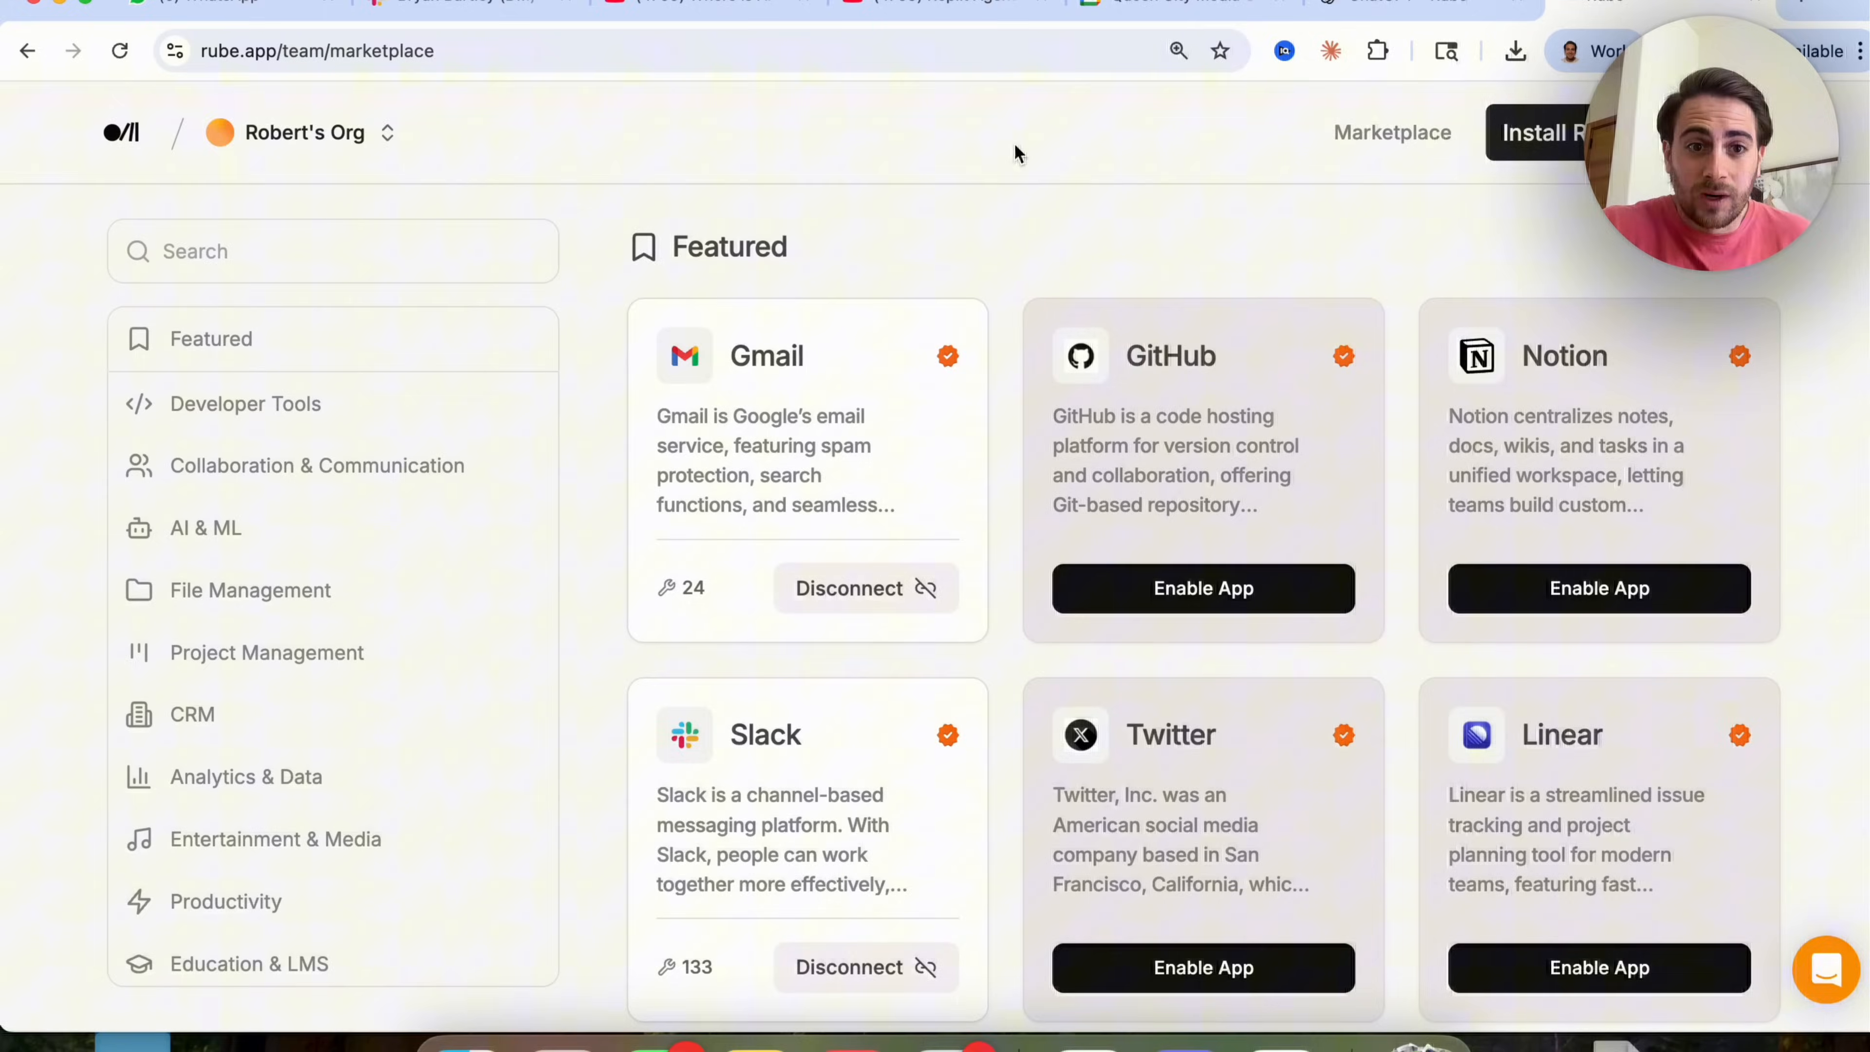
pyautogui.scroll(-3)
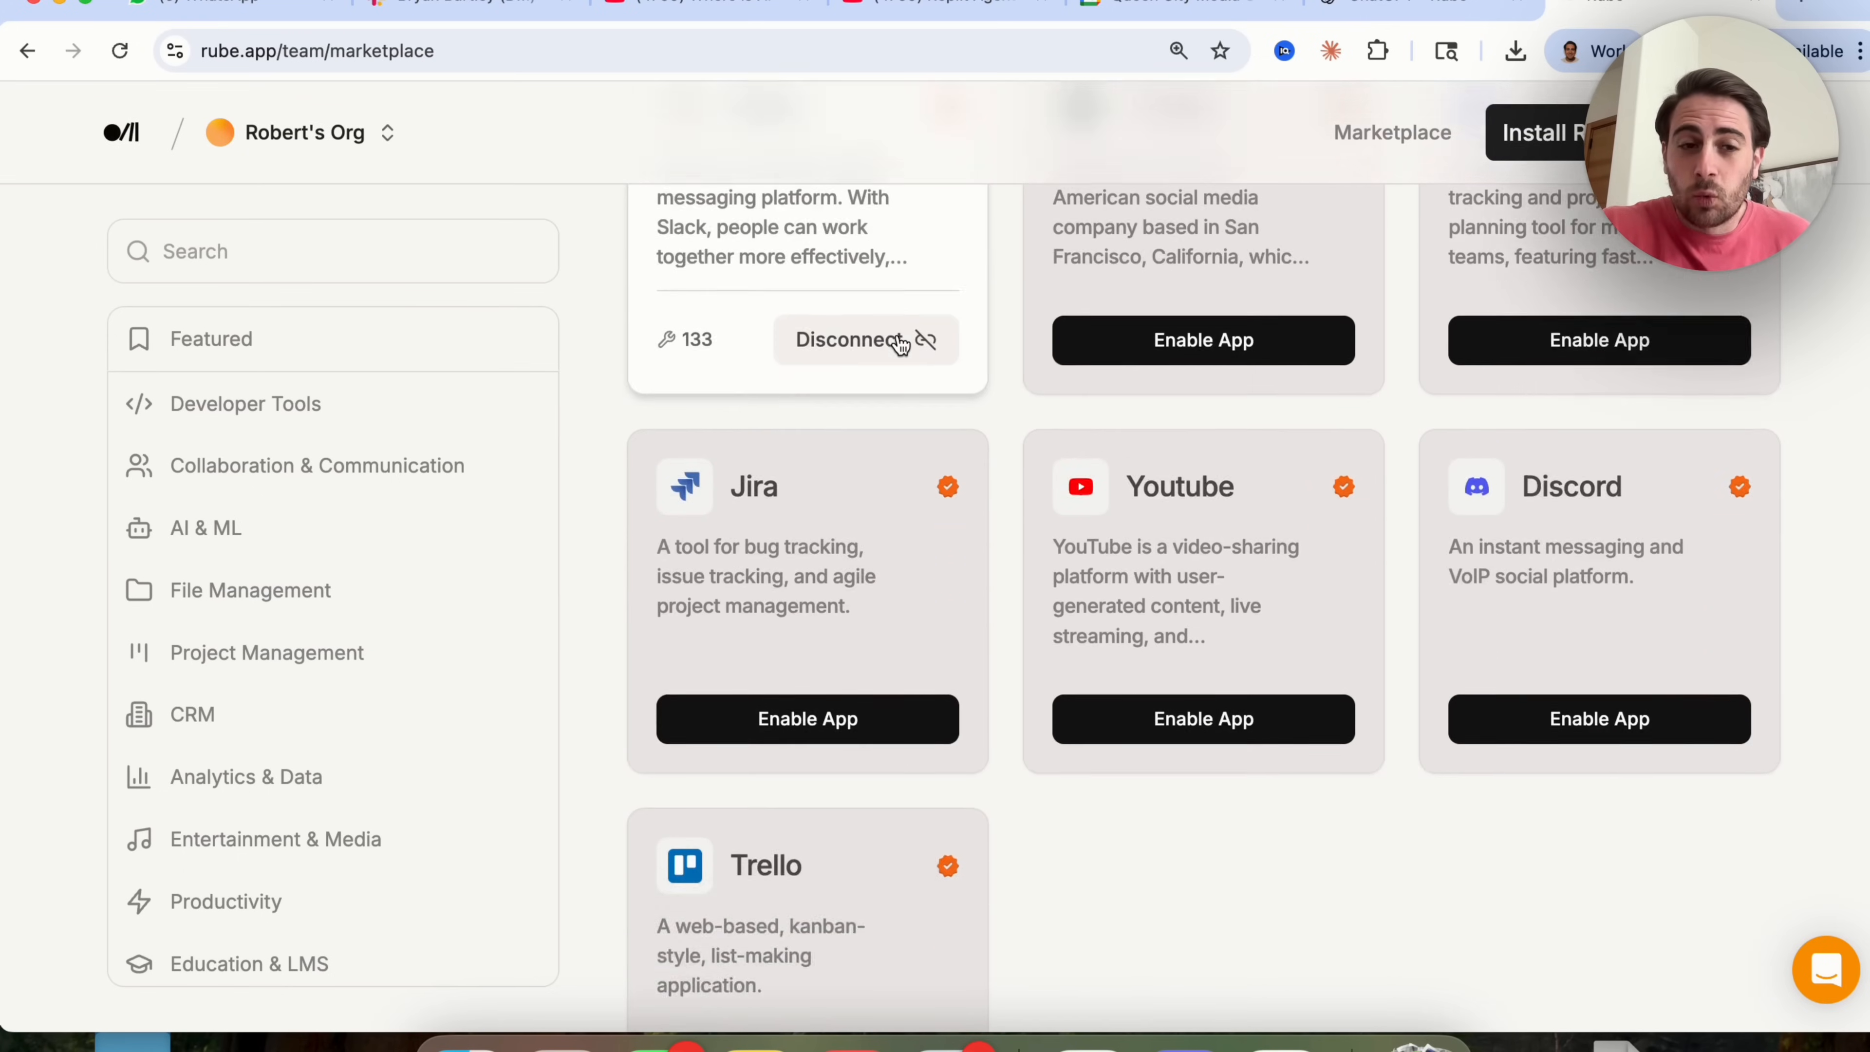
pyautogui.scroll(3)
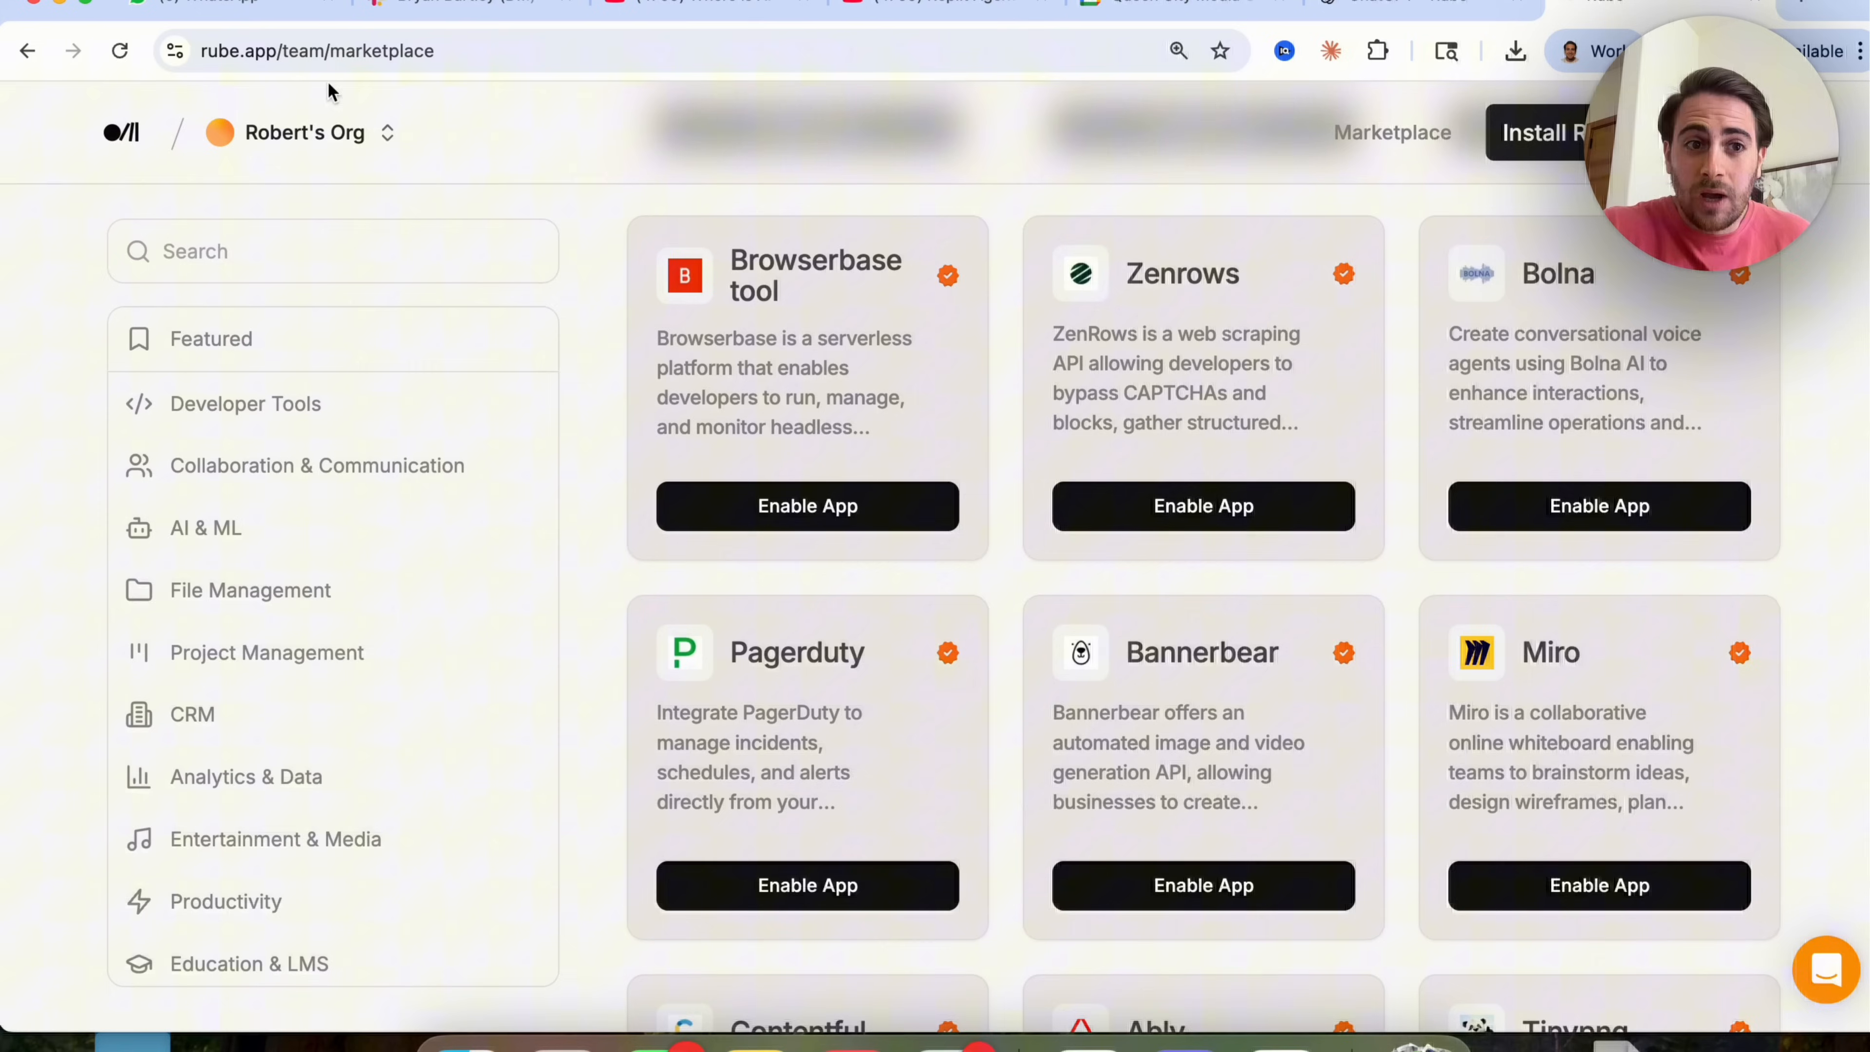
pyautogui.scroll(-3)
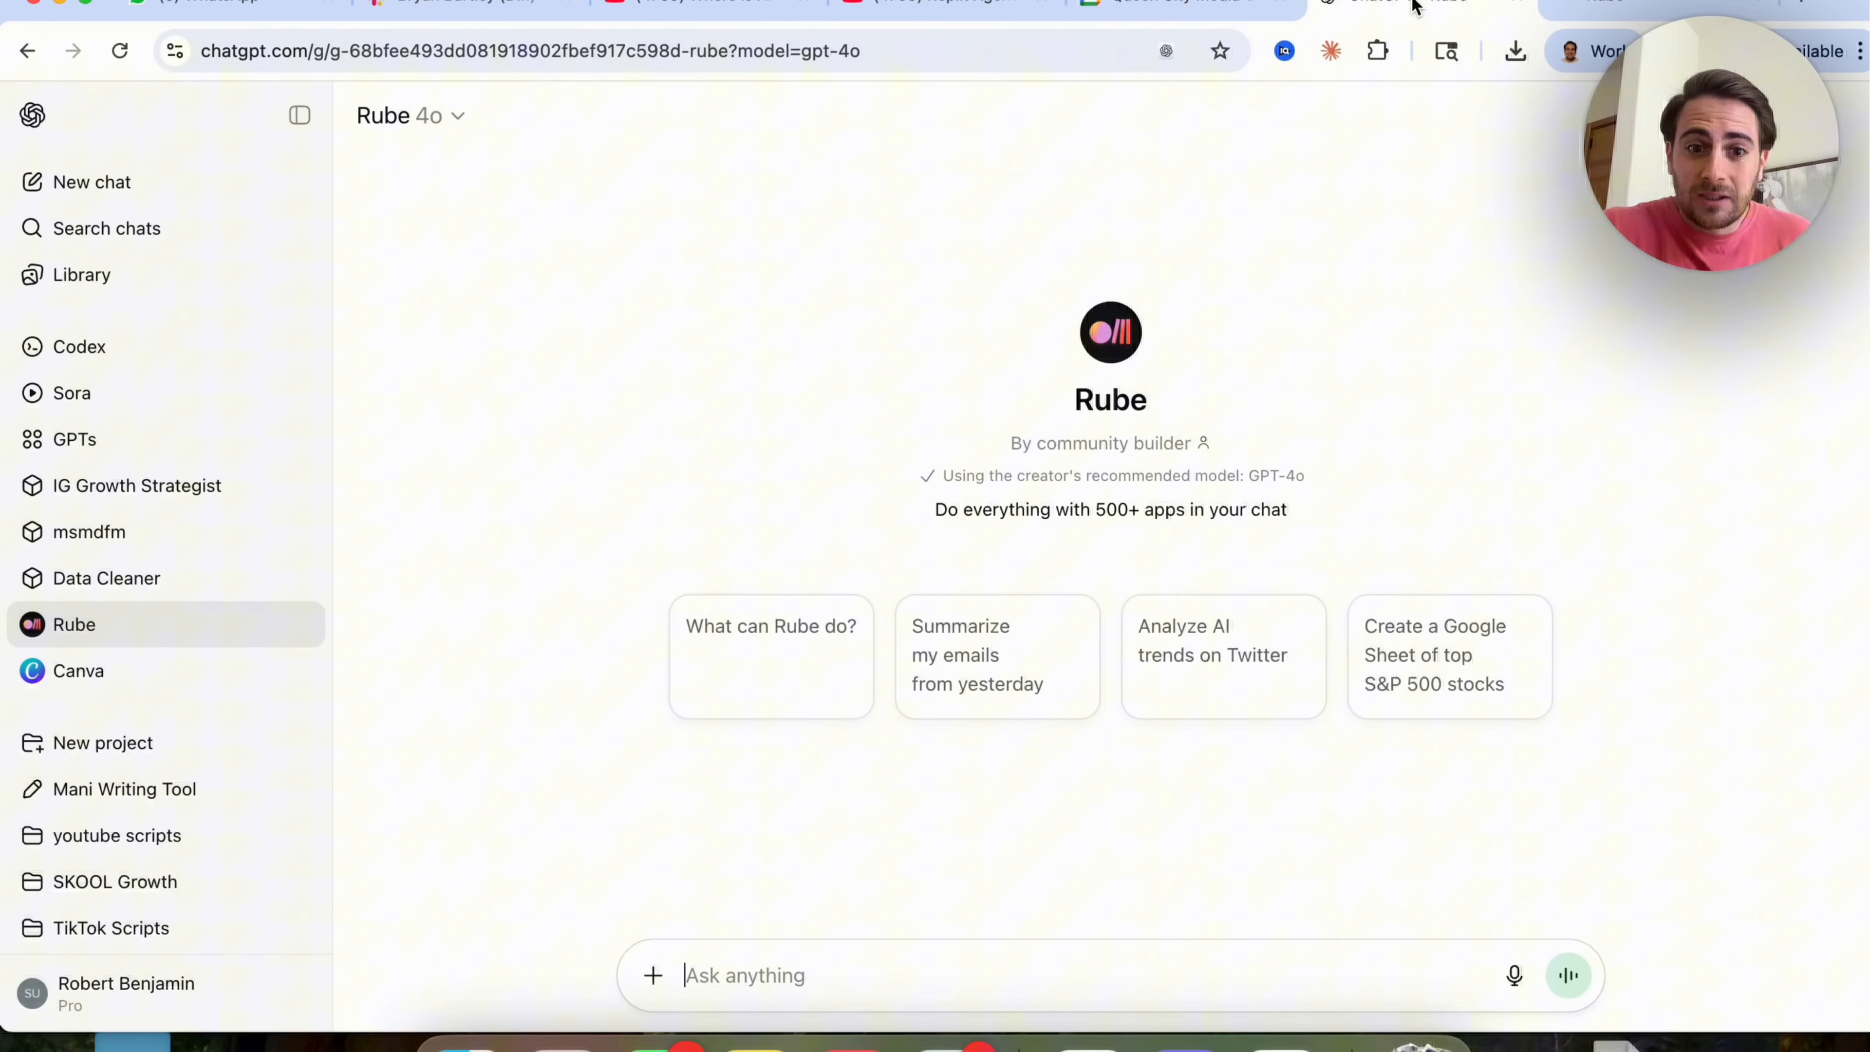
# Ask Rube 'What can Rube do?' and read through its toolkit and use-case overview.
pyautogui.click(770, 626)
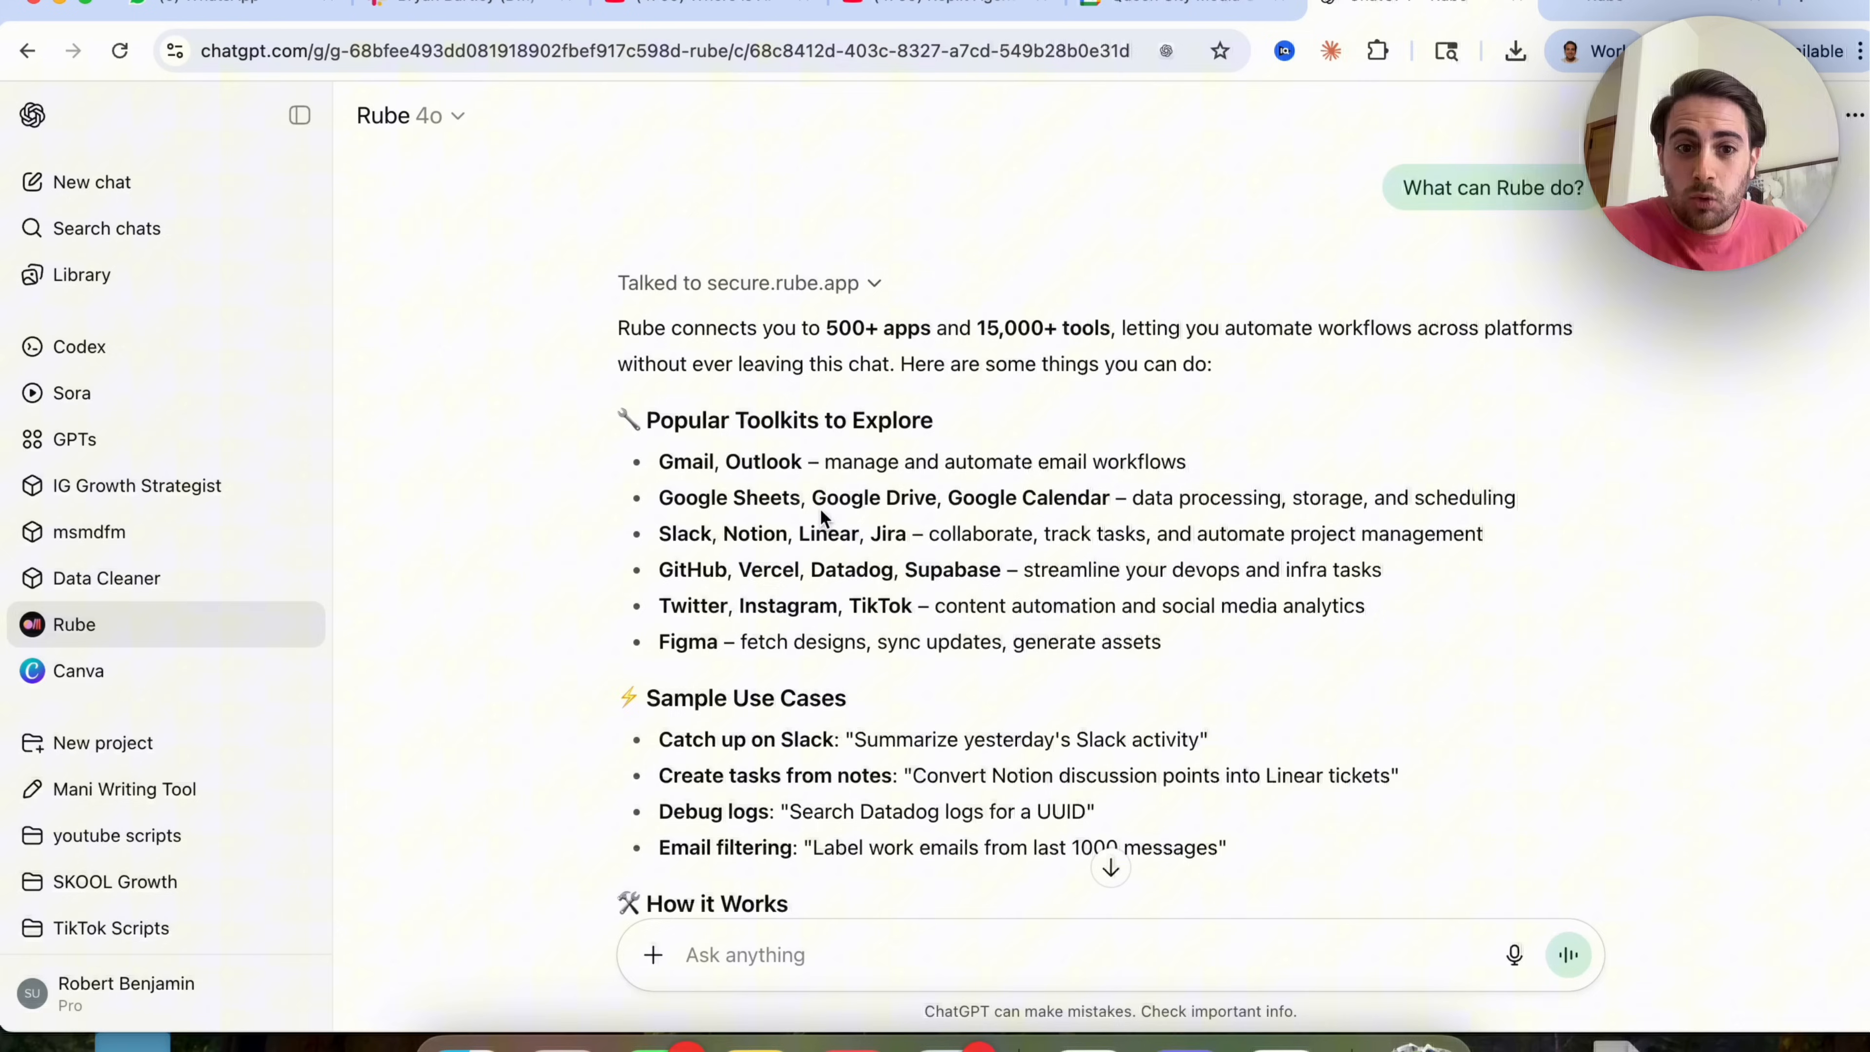
pyautogui.scroll(-3)
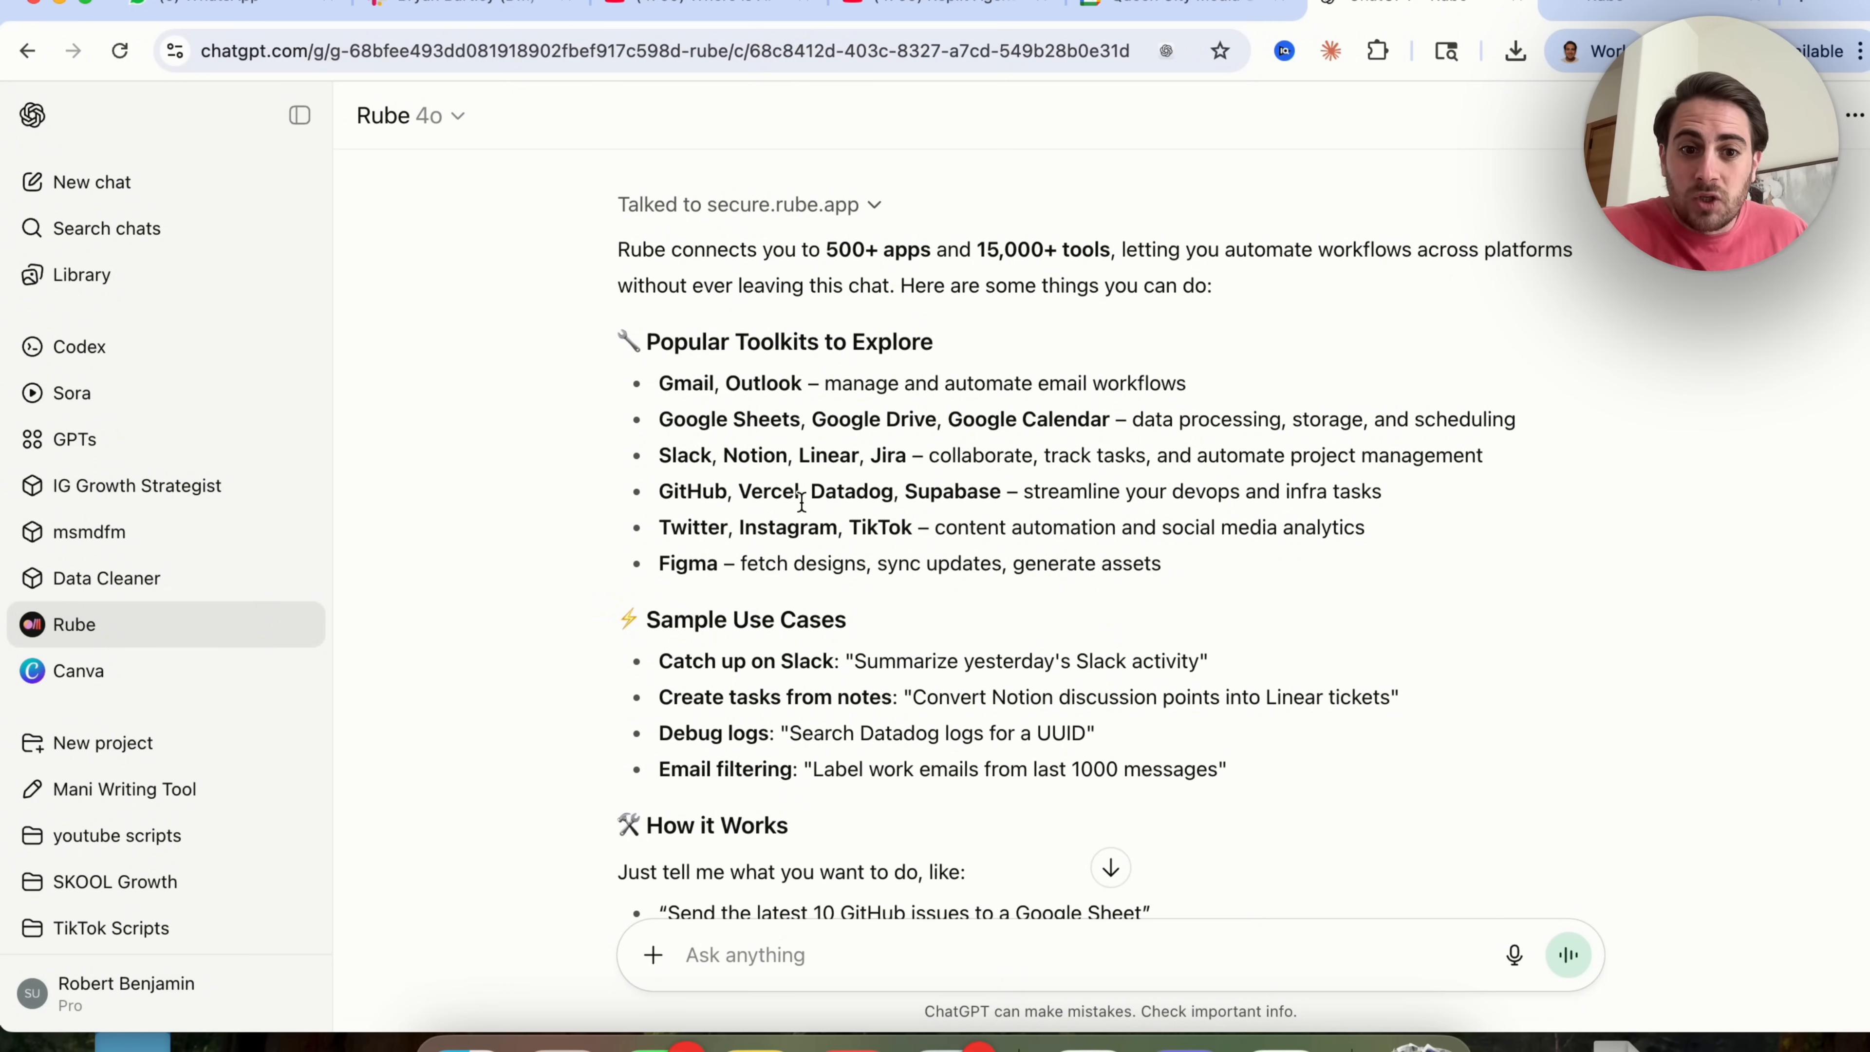
pyautogui.scroll(-3)
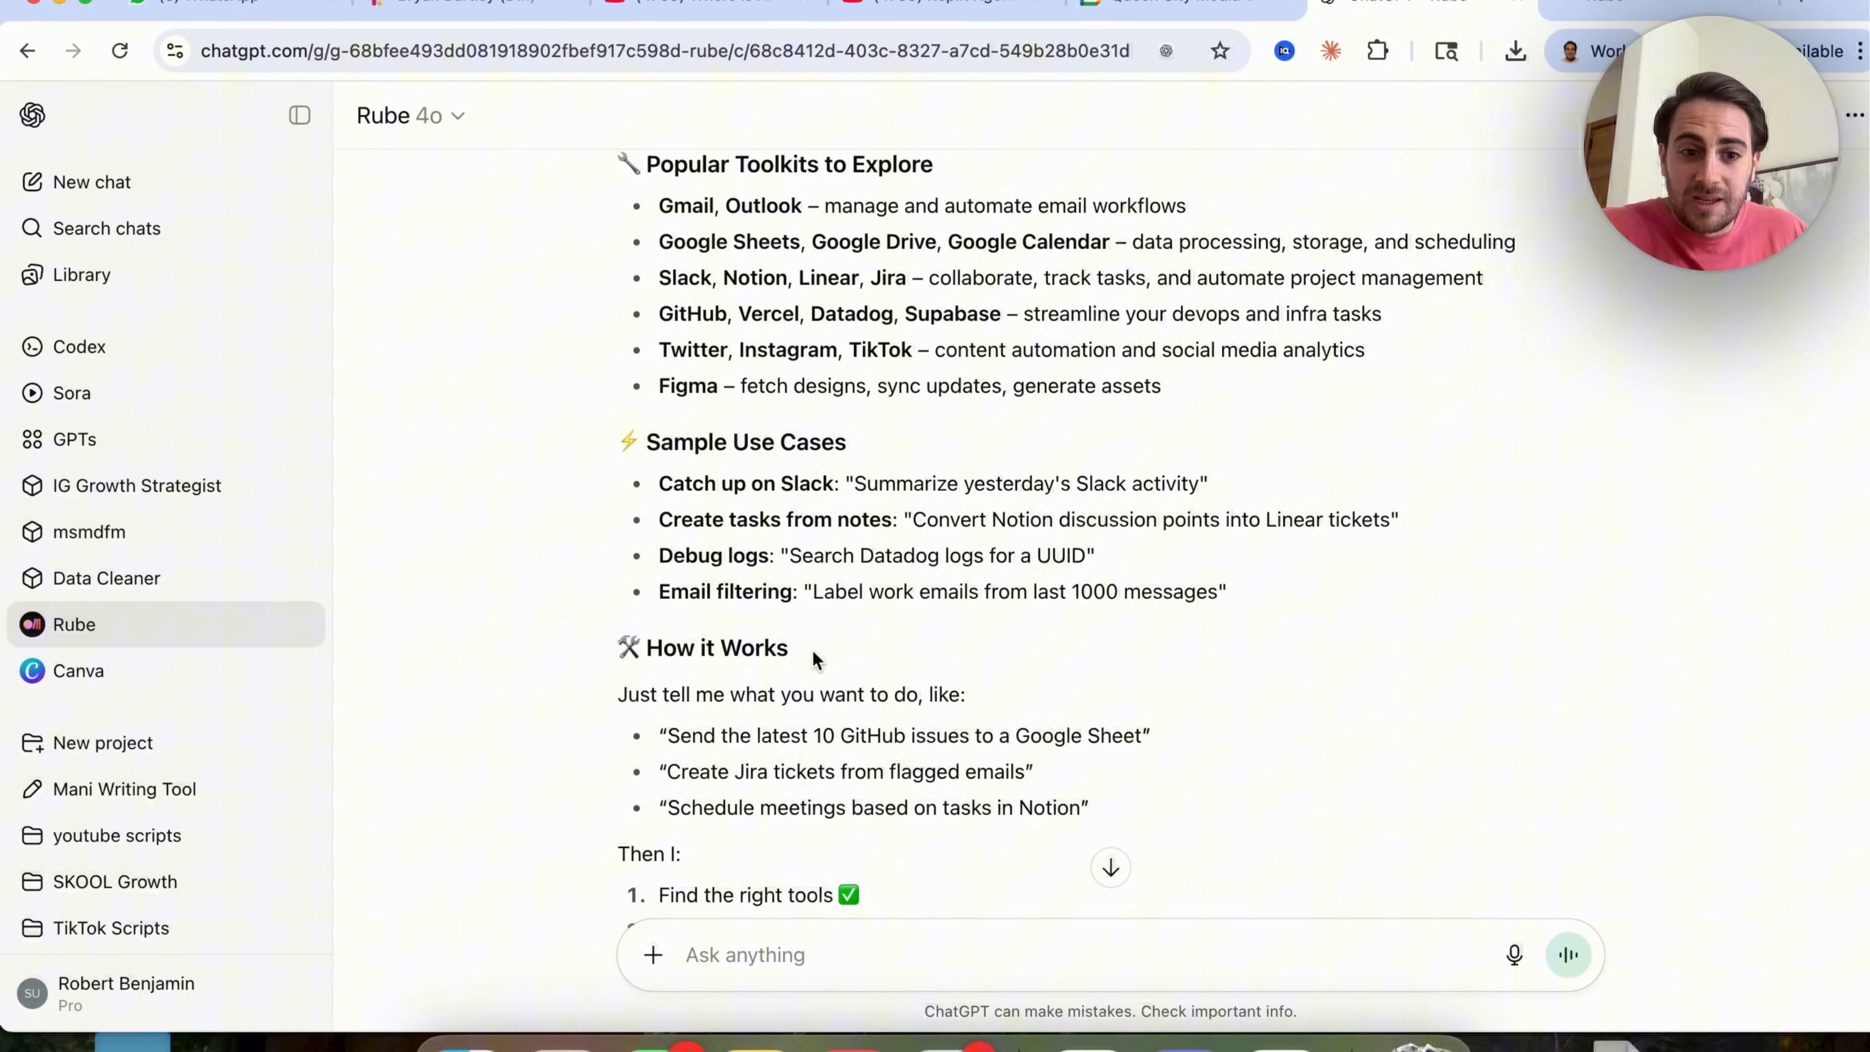
pyautogui.scroll(-3)
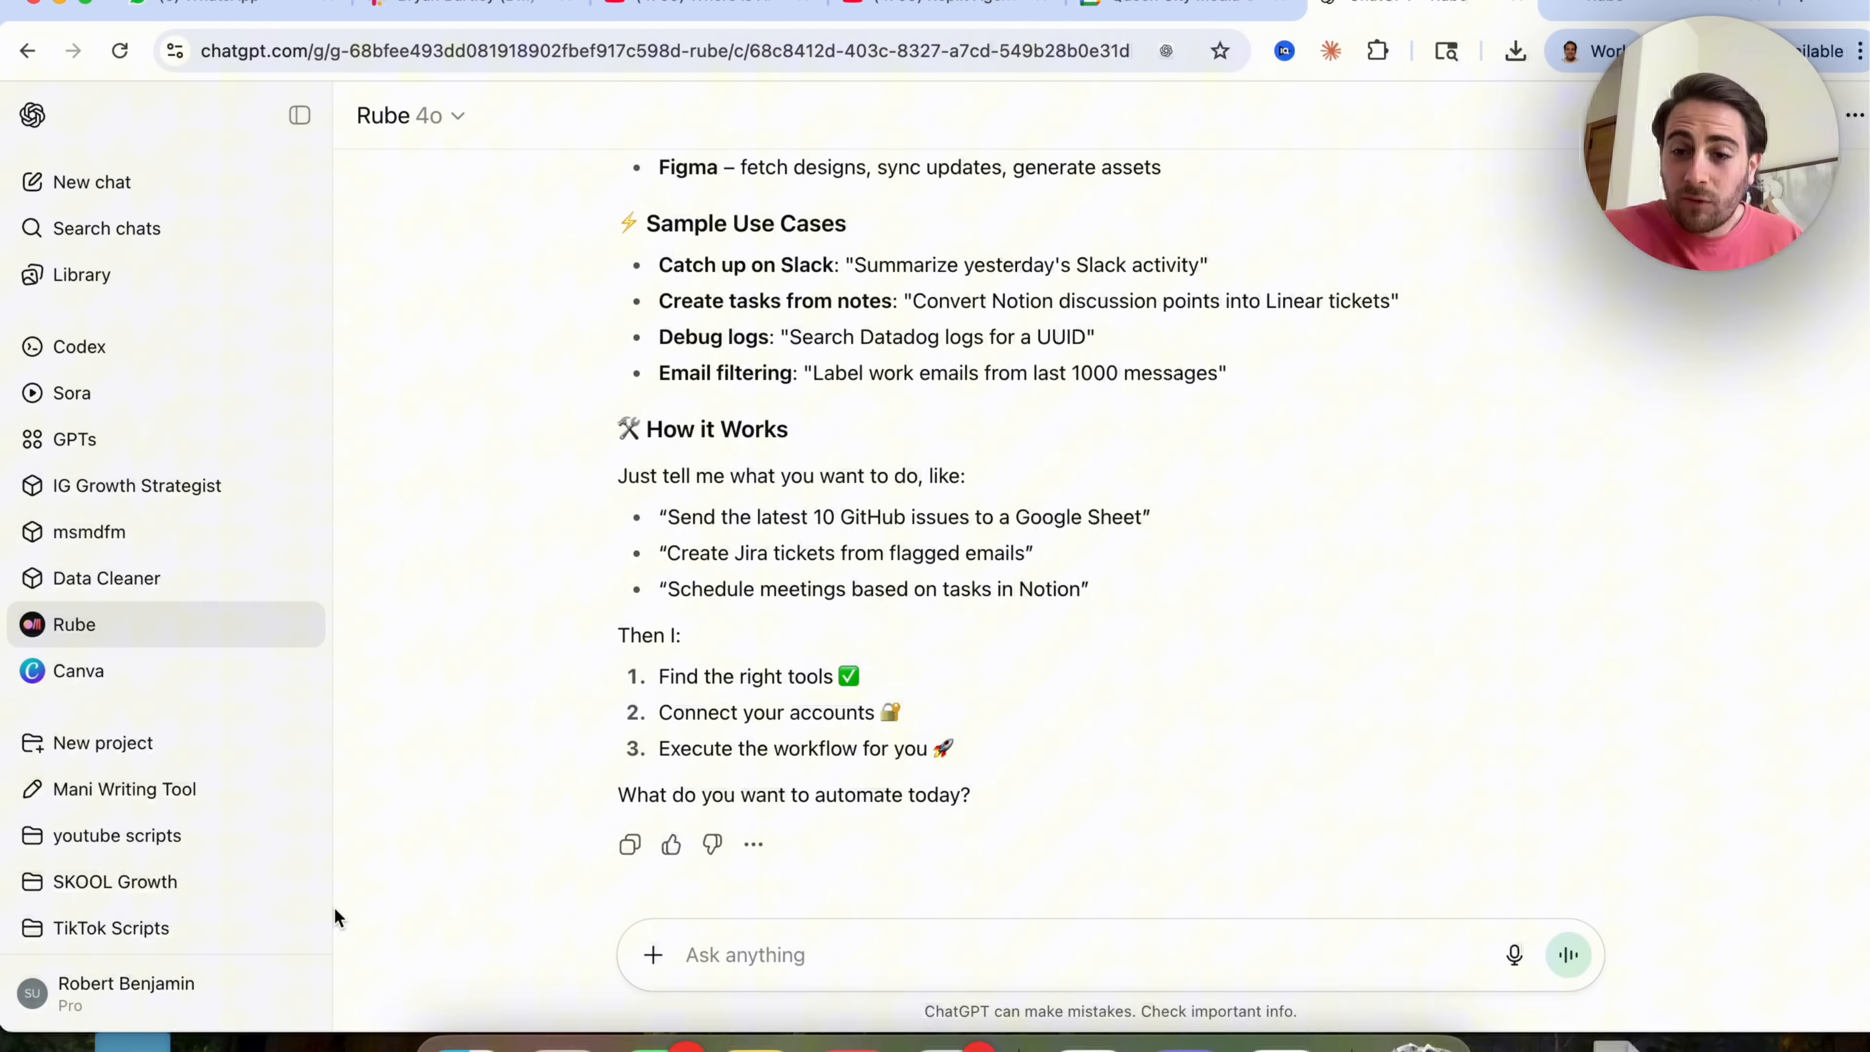
pyautogui.moveTo(540, 827)
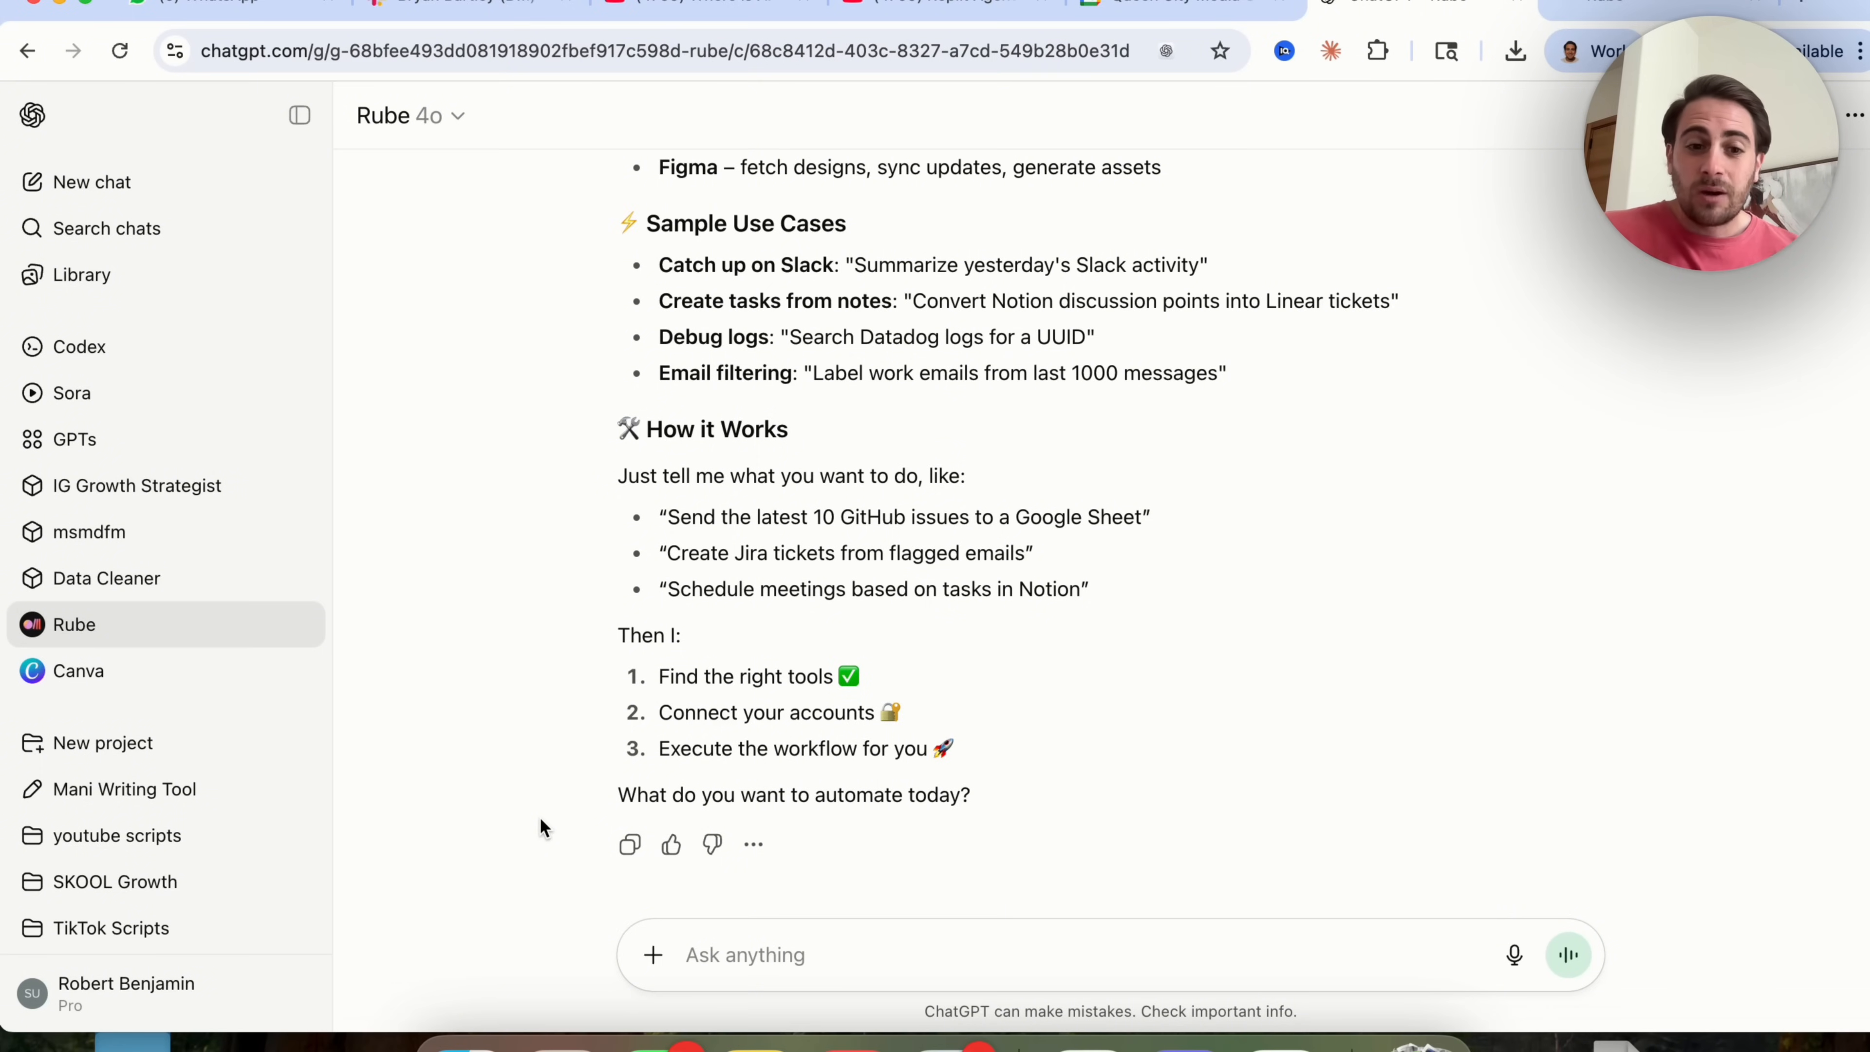
pyautogui.scroll(3)
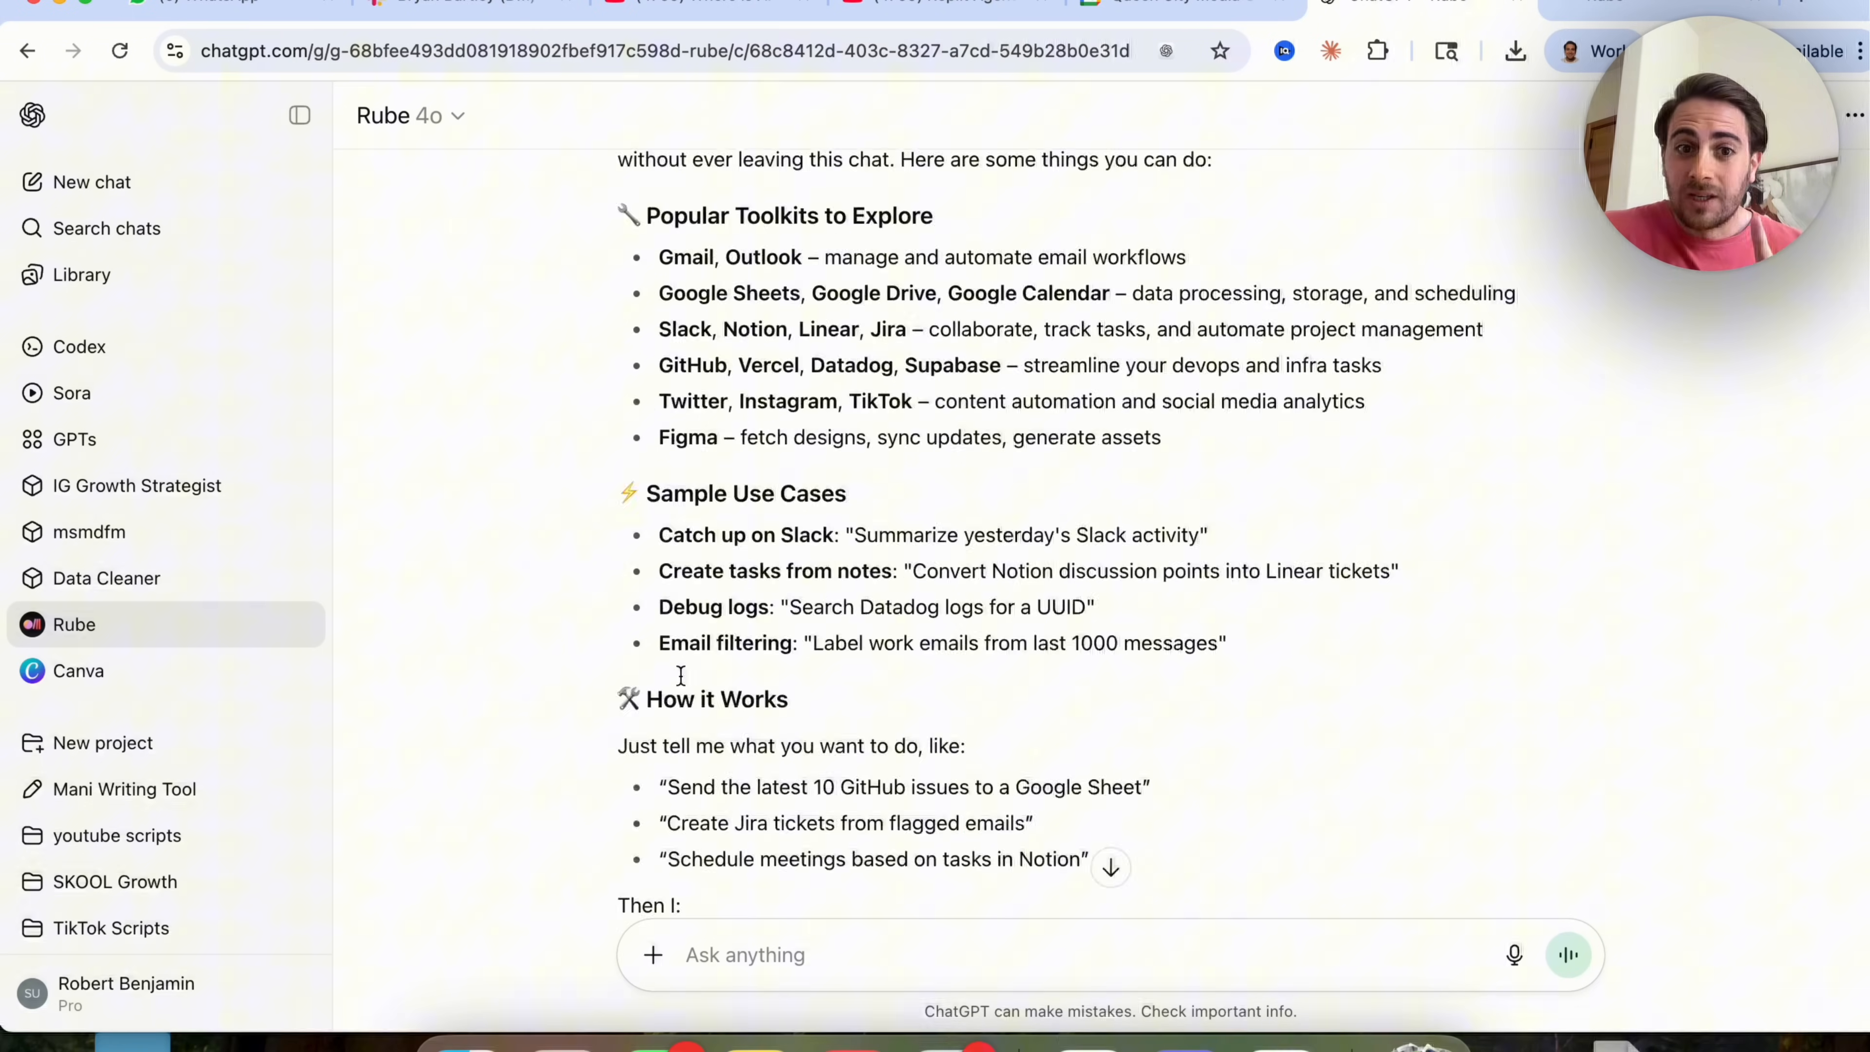
pyautogui.scroll(3)
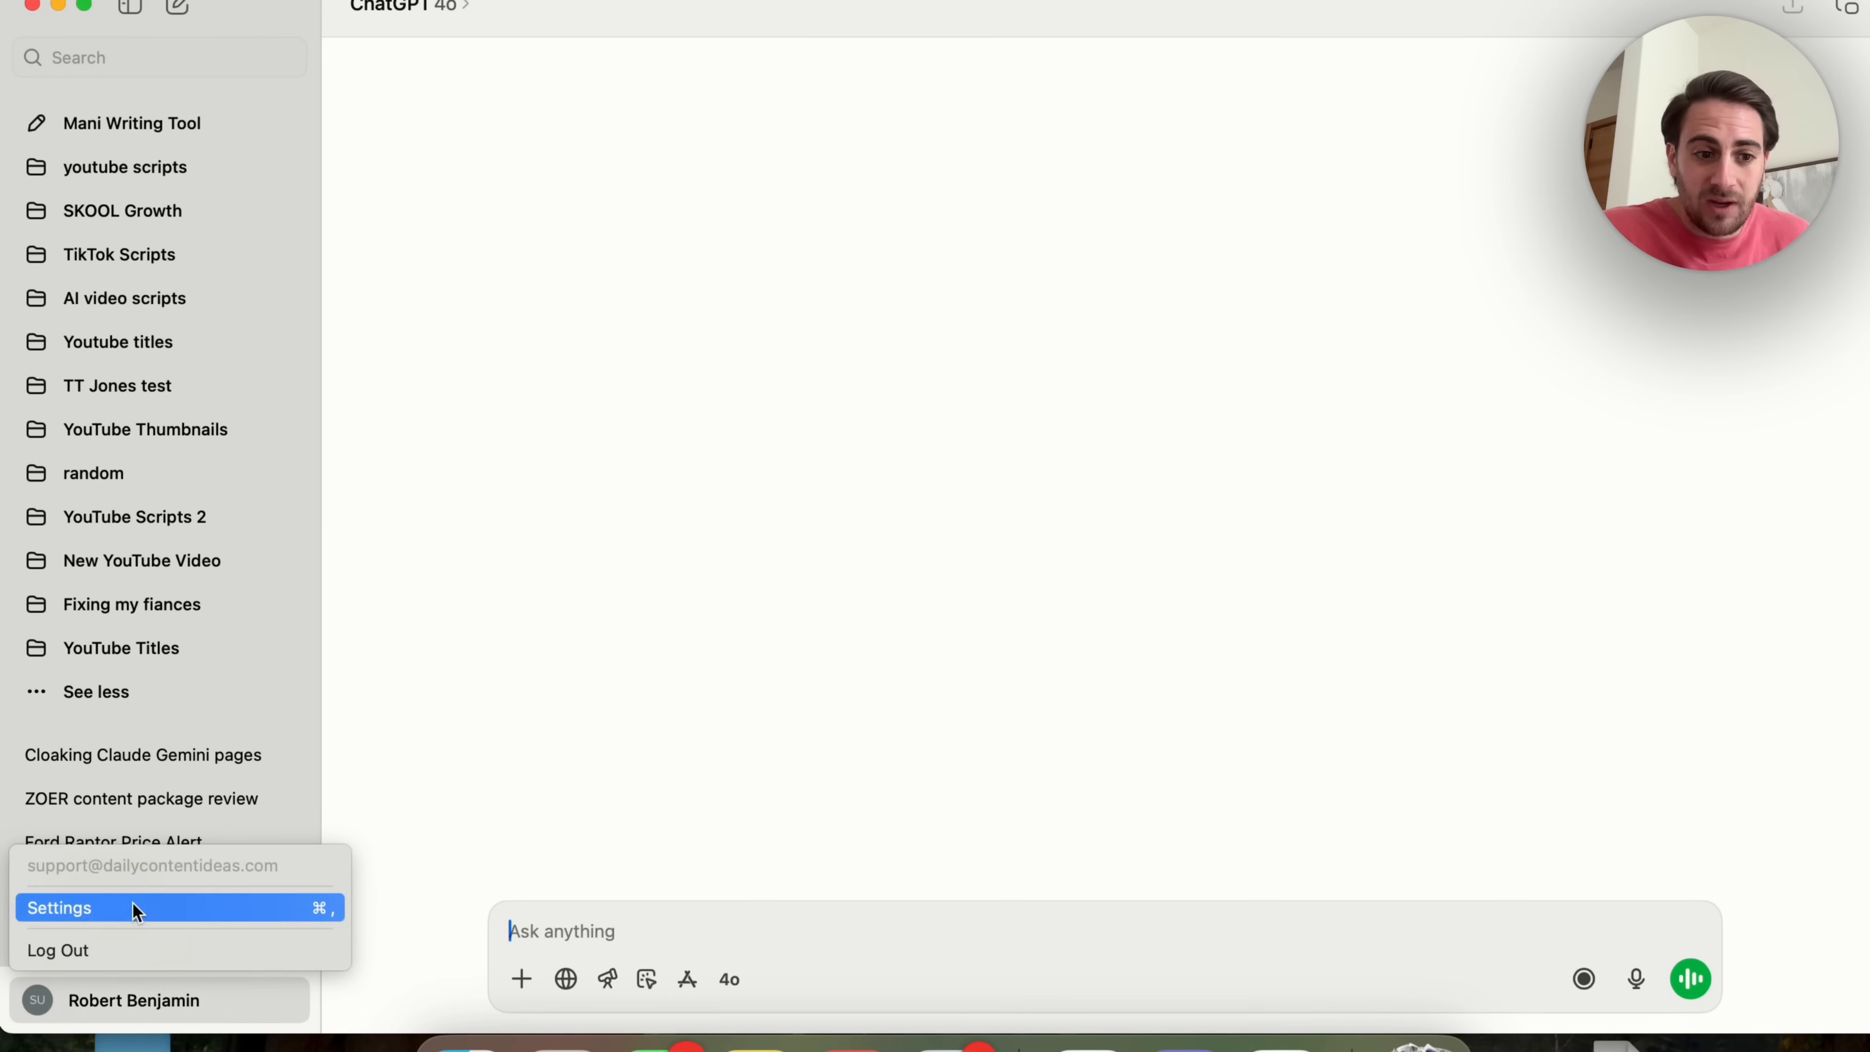
pyautogui.click(58, 908)
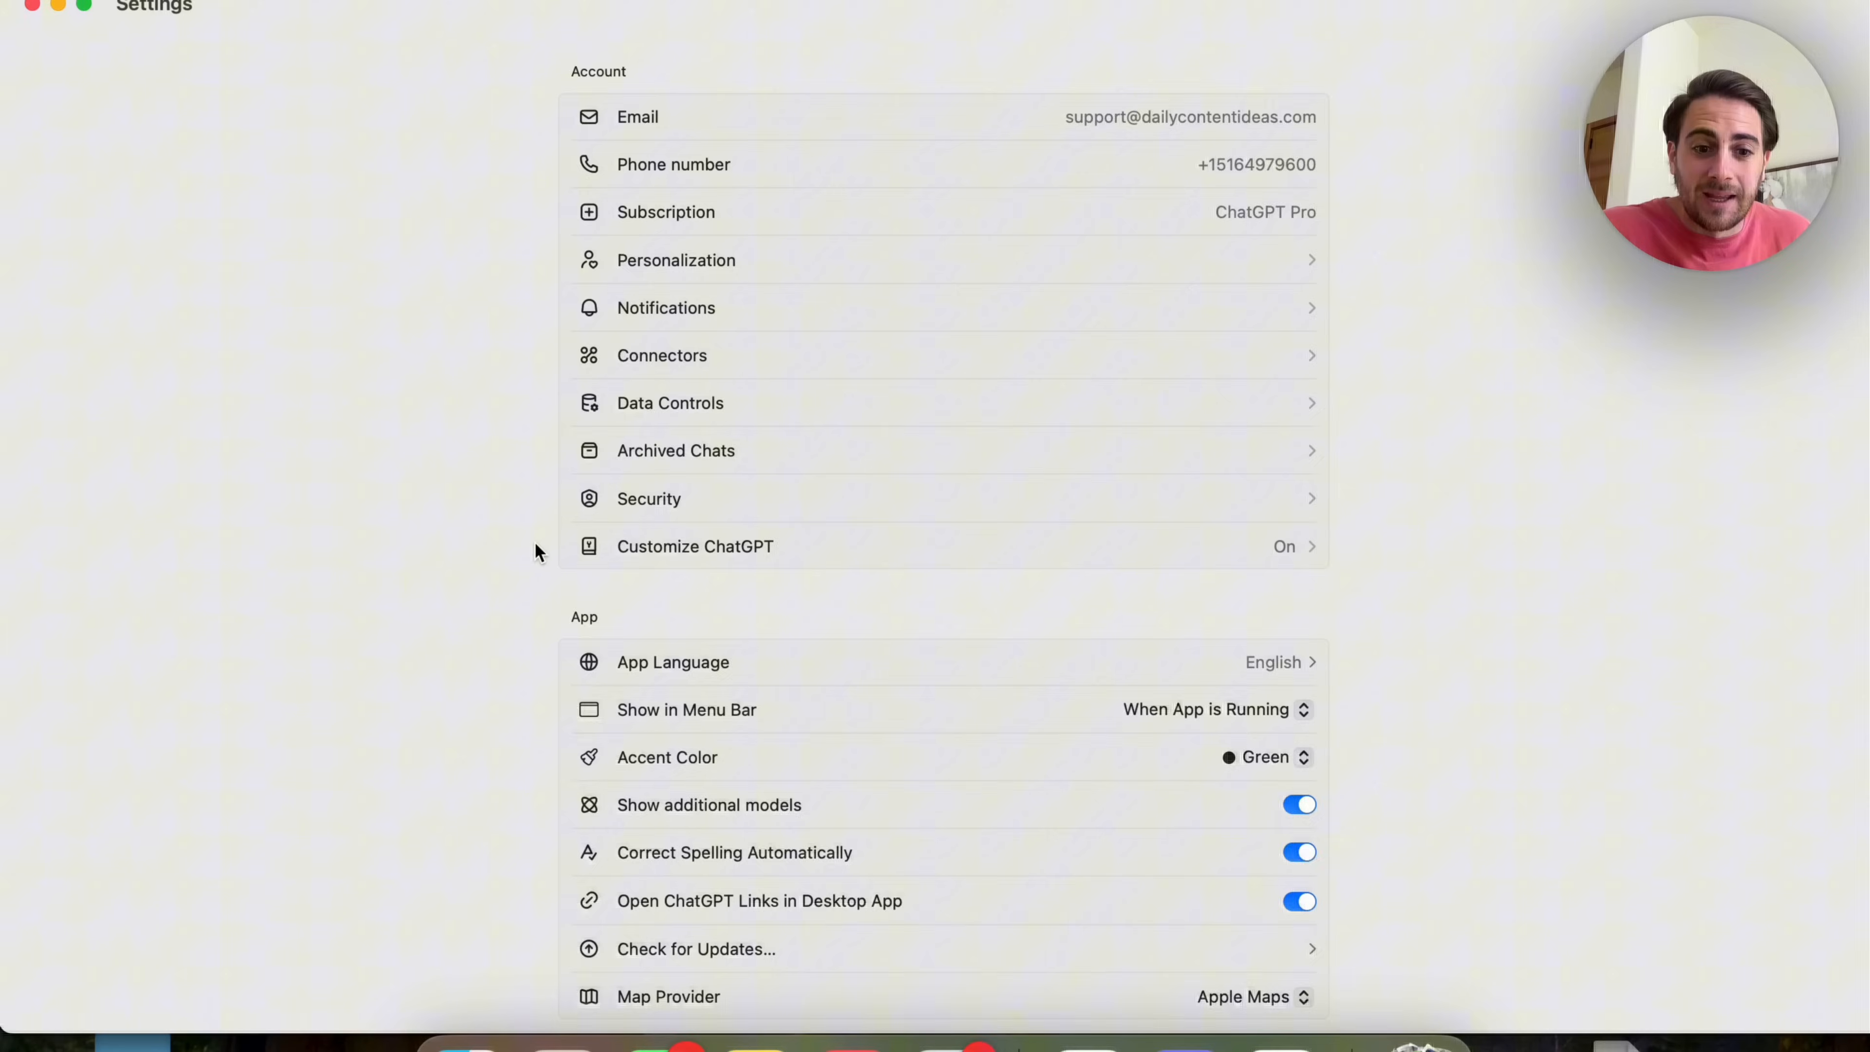
pyautogui.scroll(-3)
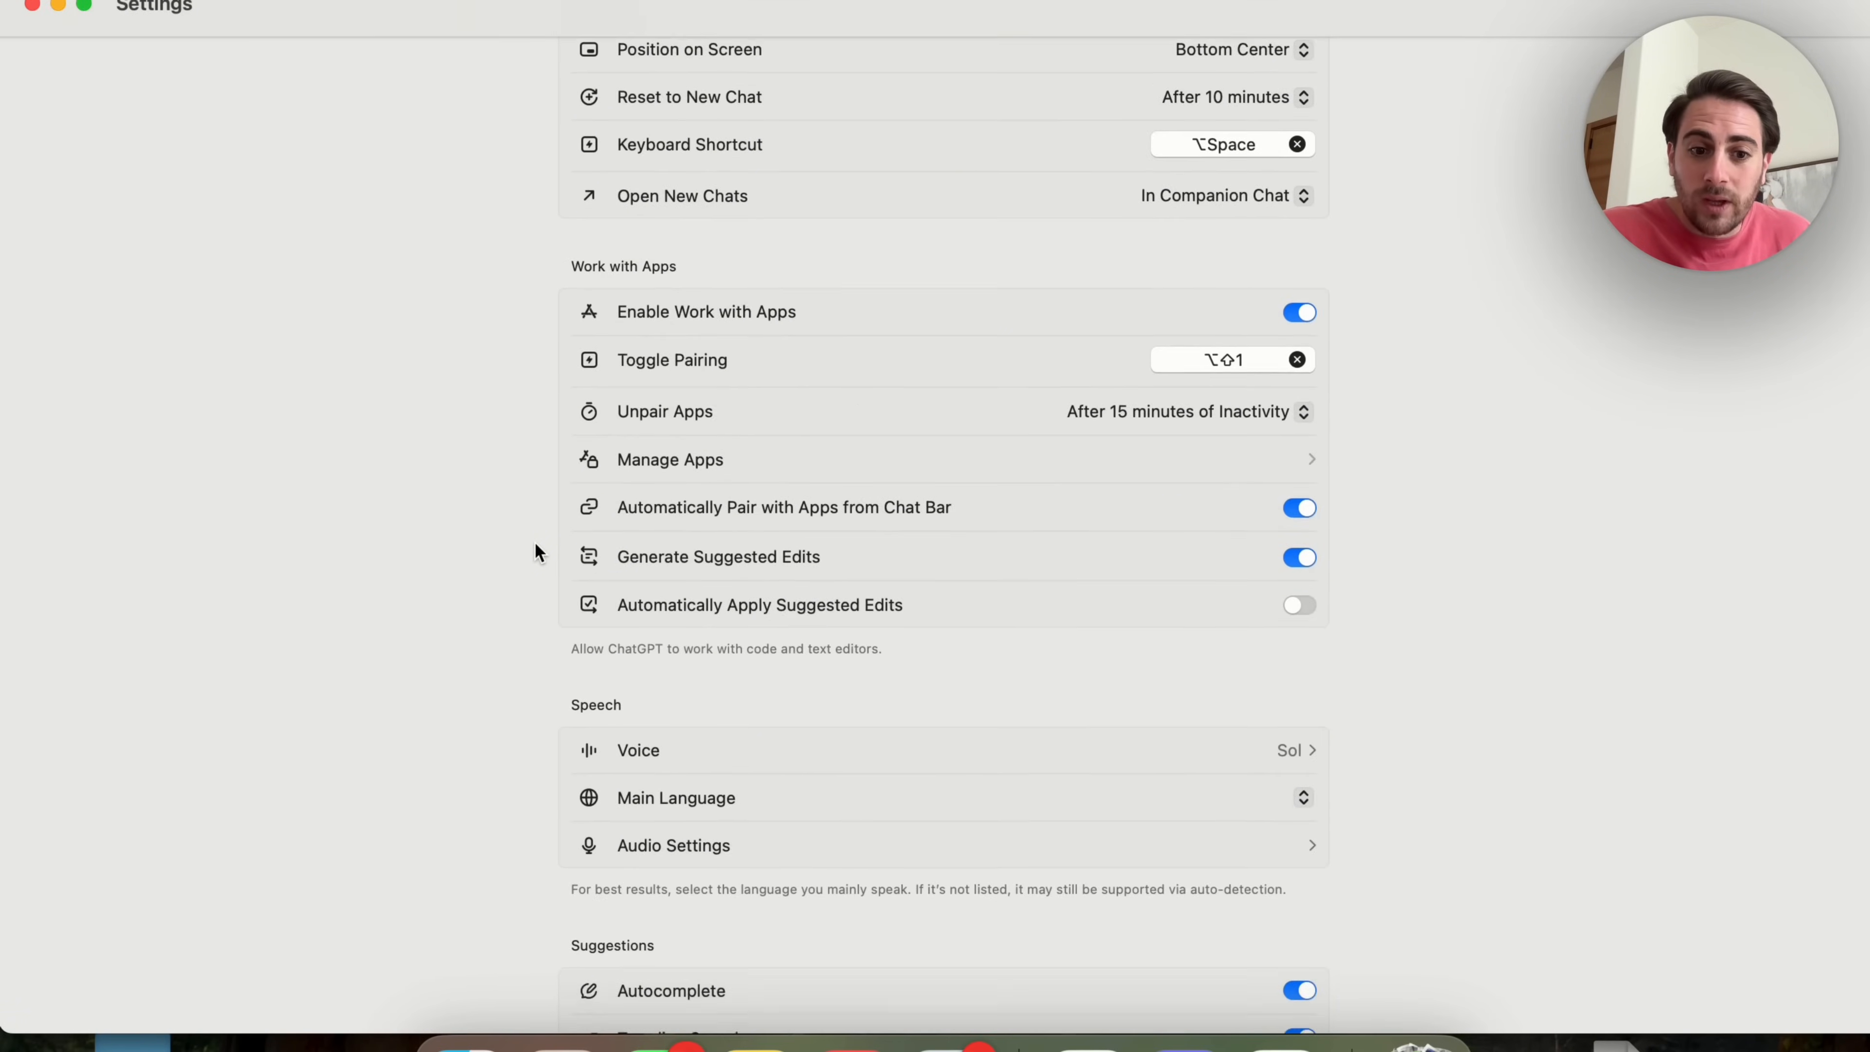
pyautogui.scroll(-3)
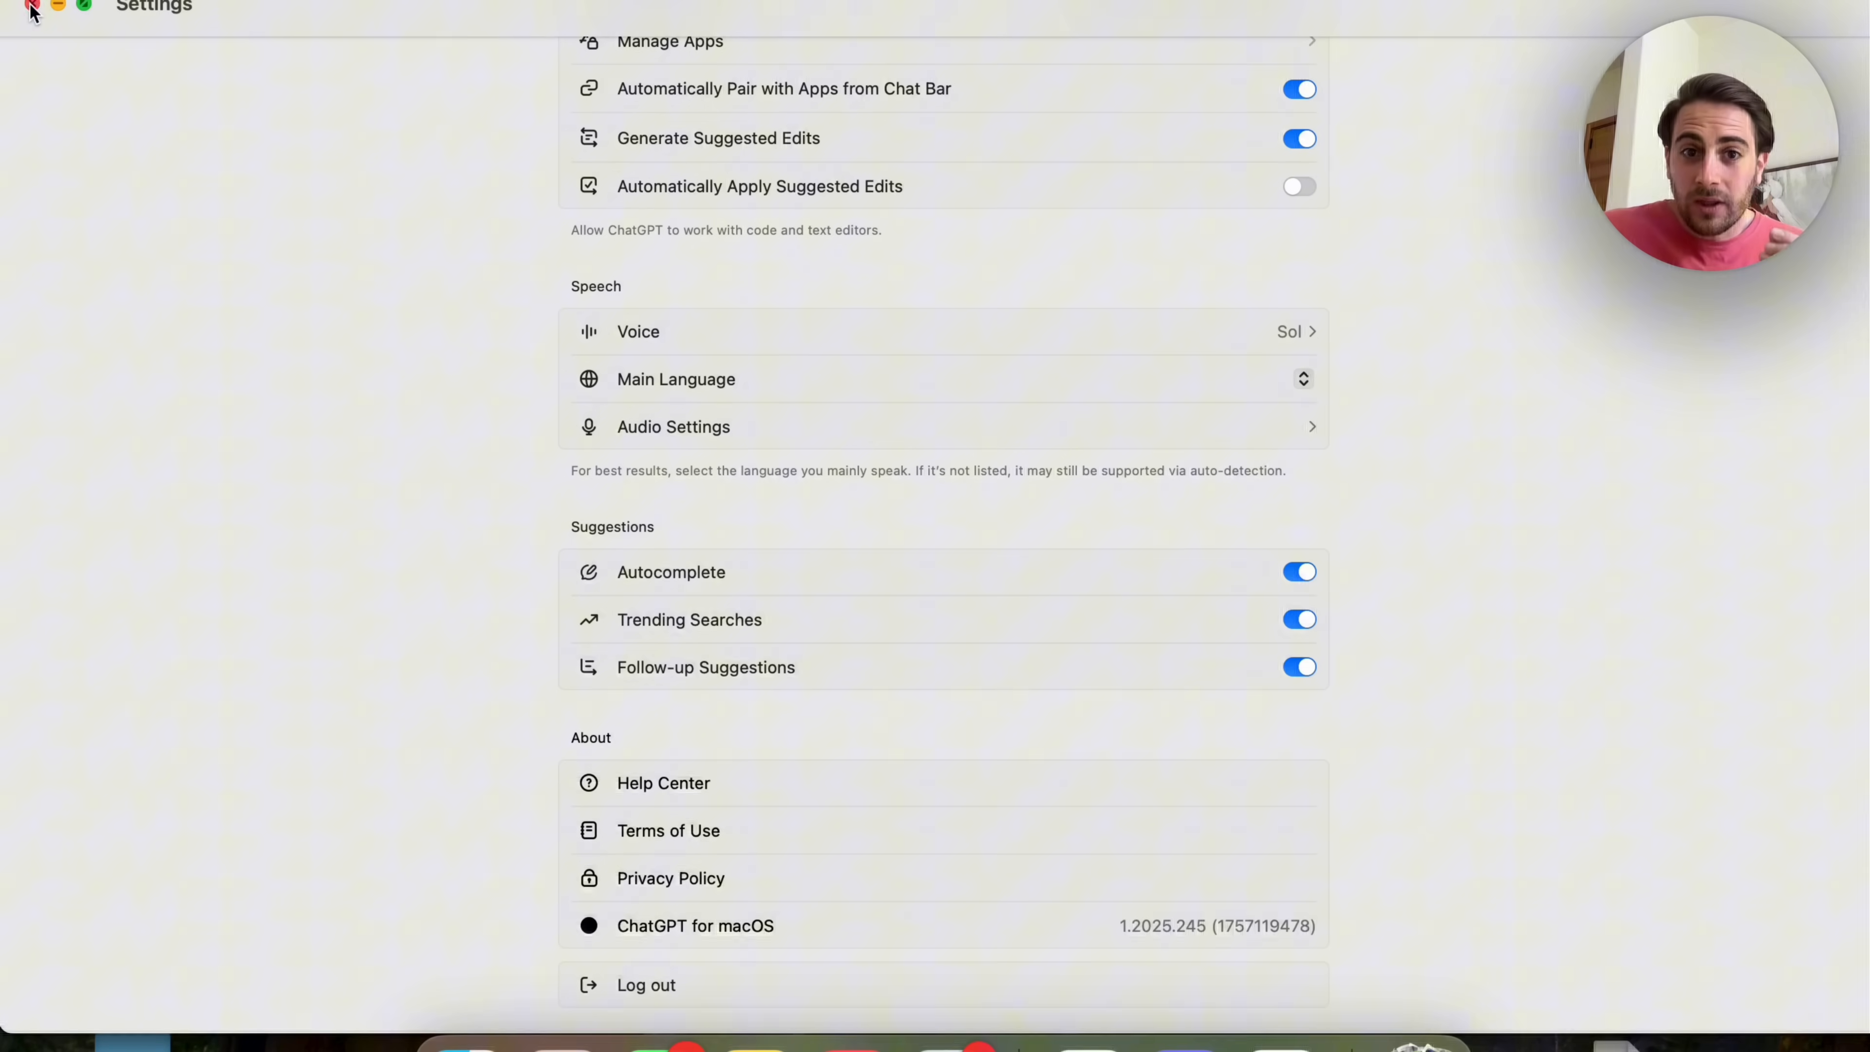
pyautogui.click(18, 10)
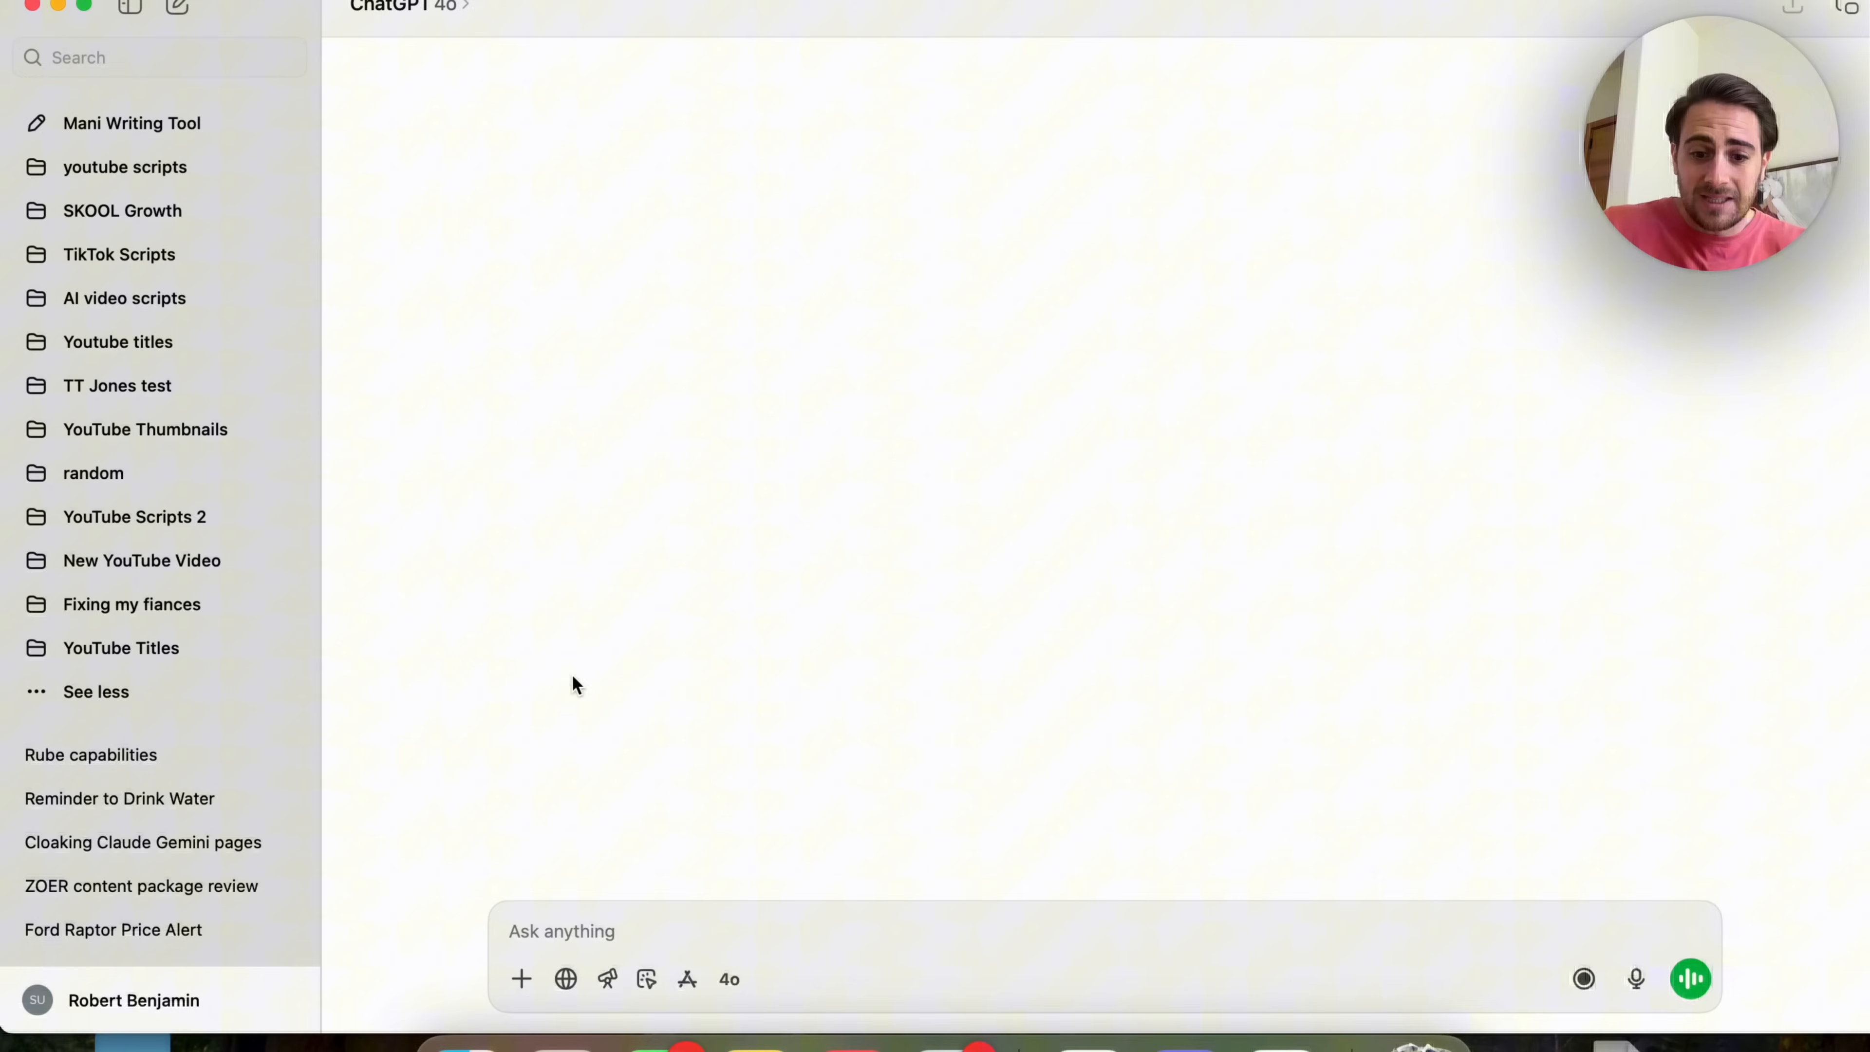
# Ask 'How can I automate my Slack messages from Skool' in the Ask anything box and send it.
pyautogui.write('How can')
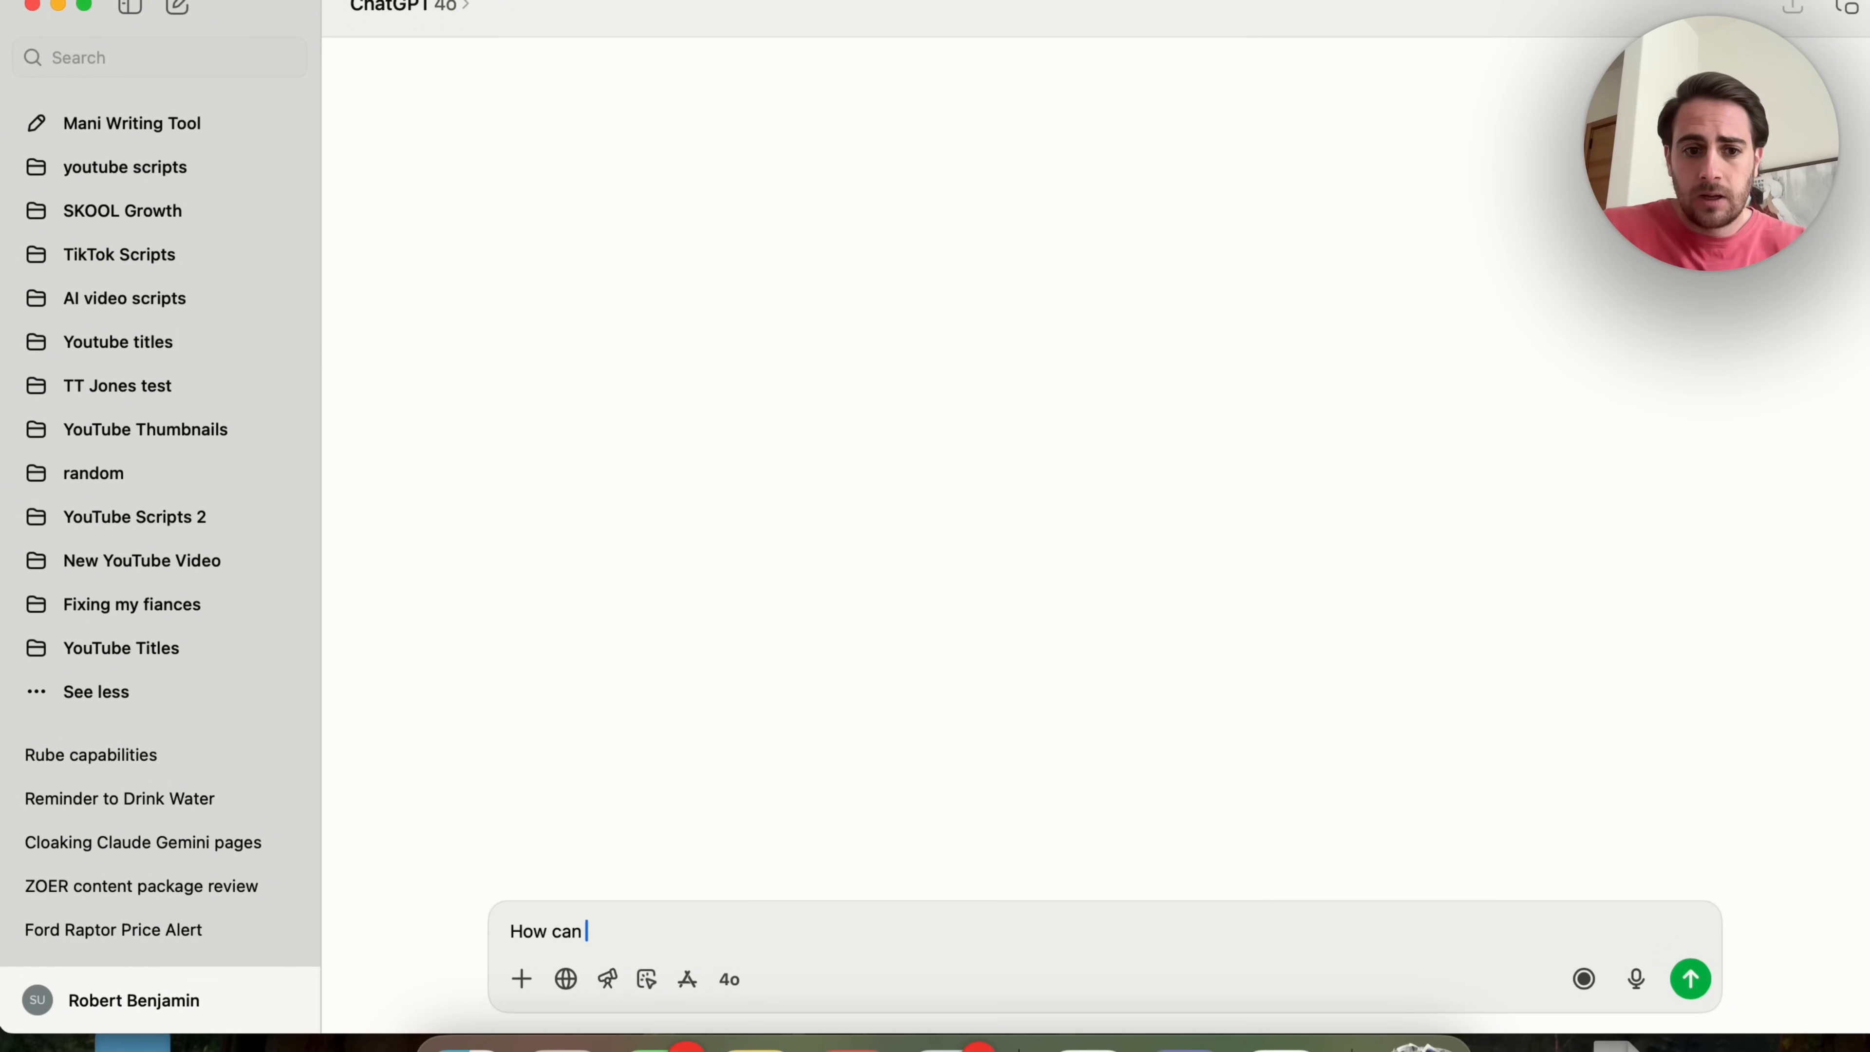
pyautogui.write('I automate my s')
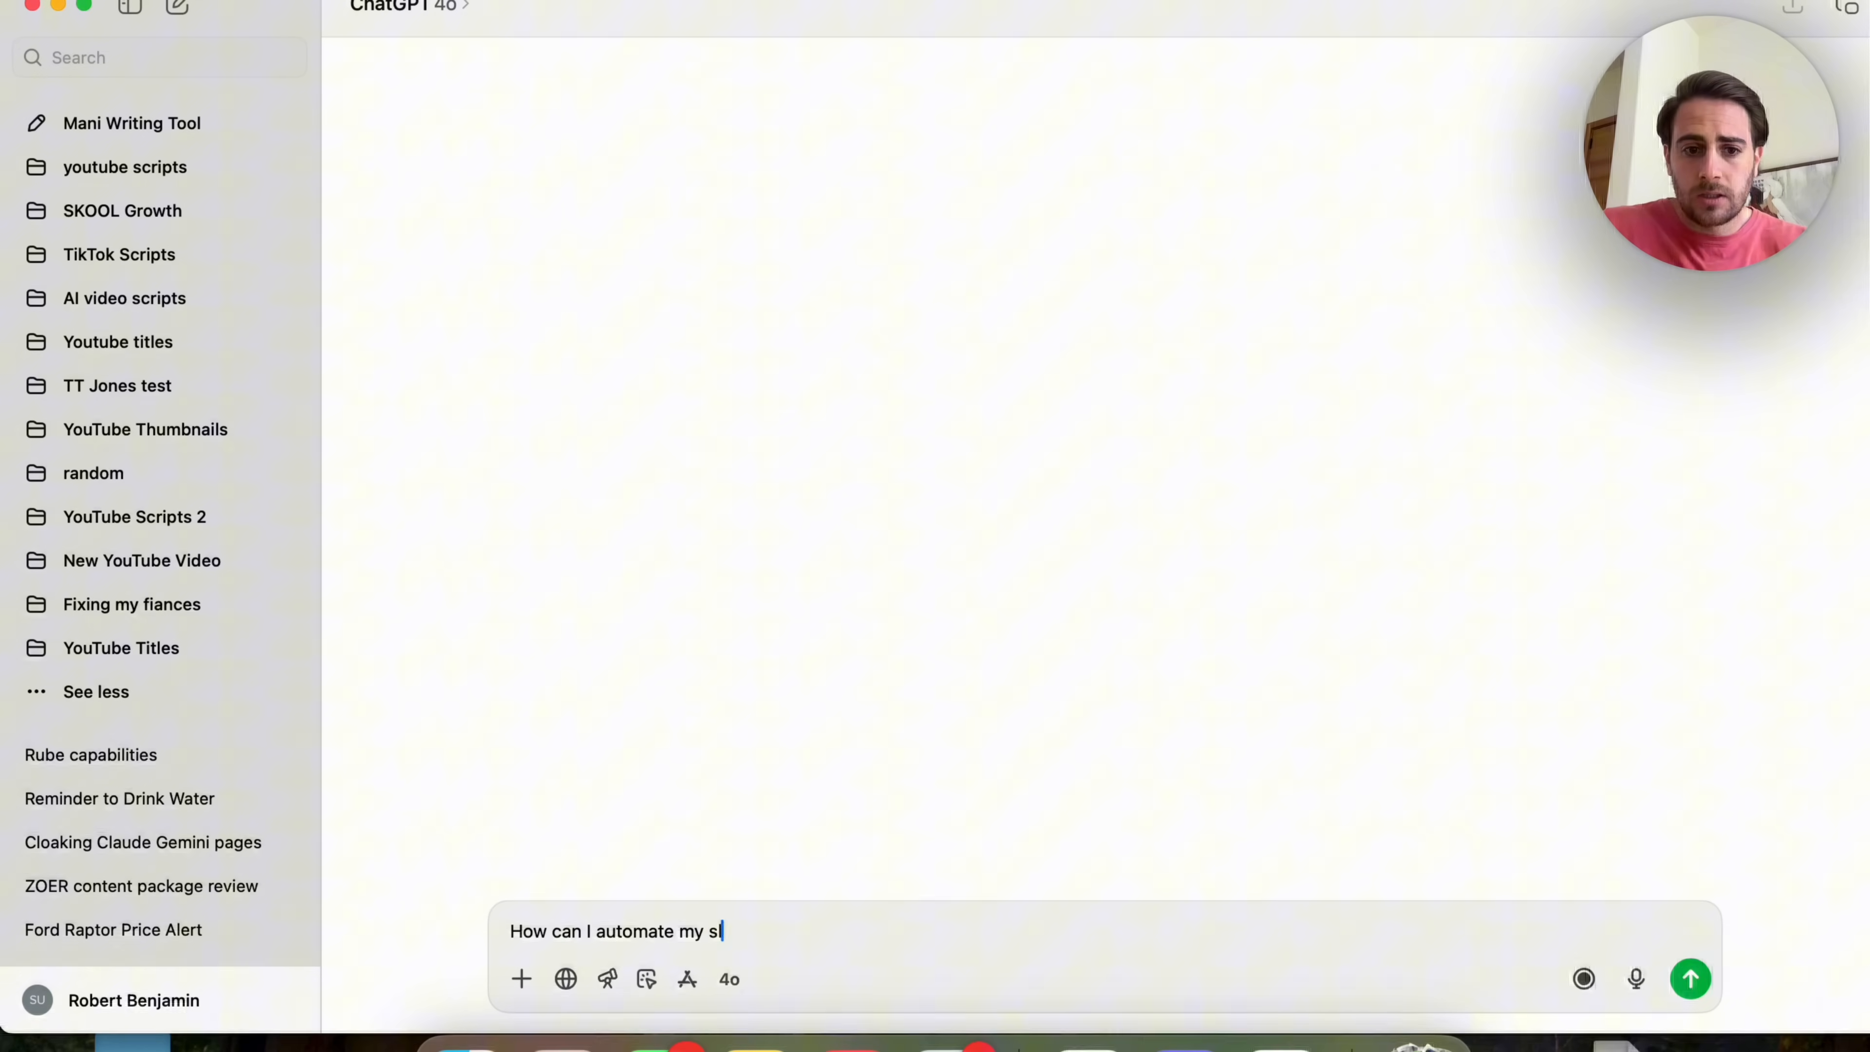
pyautogui.write('ack messages fr')
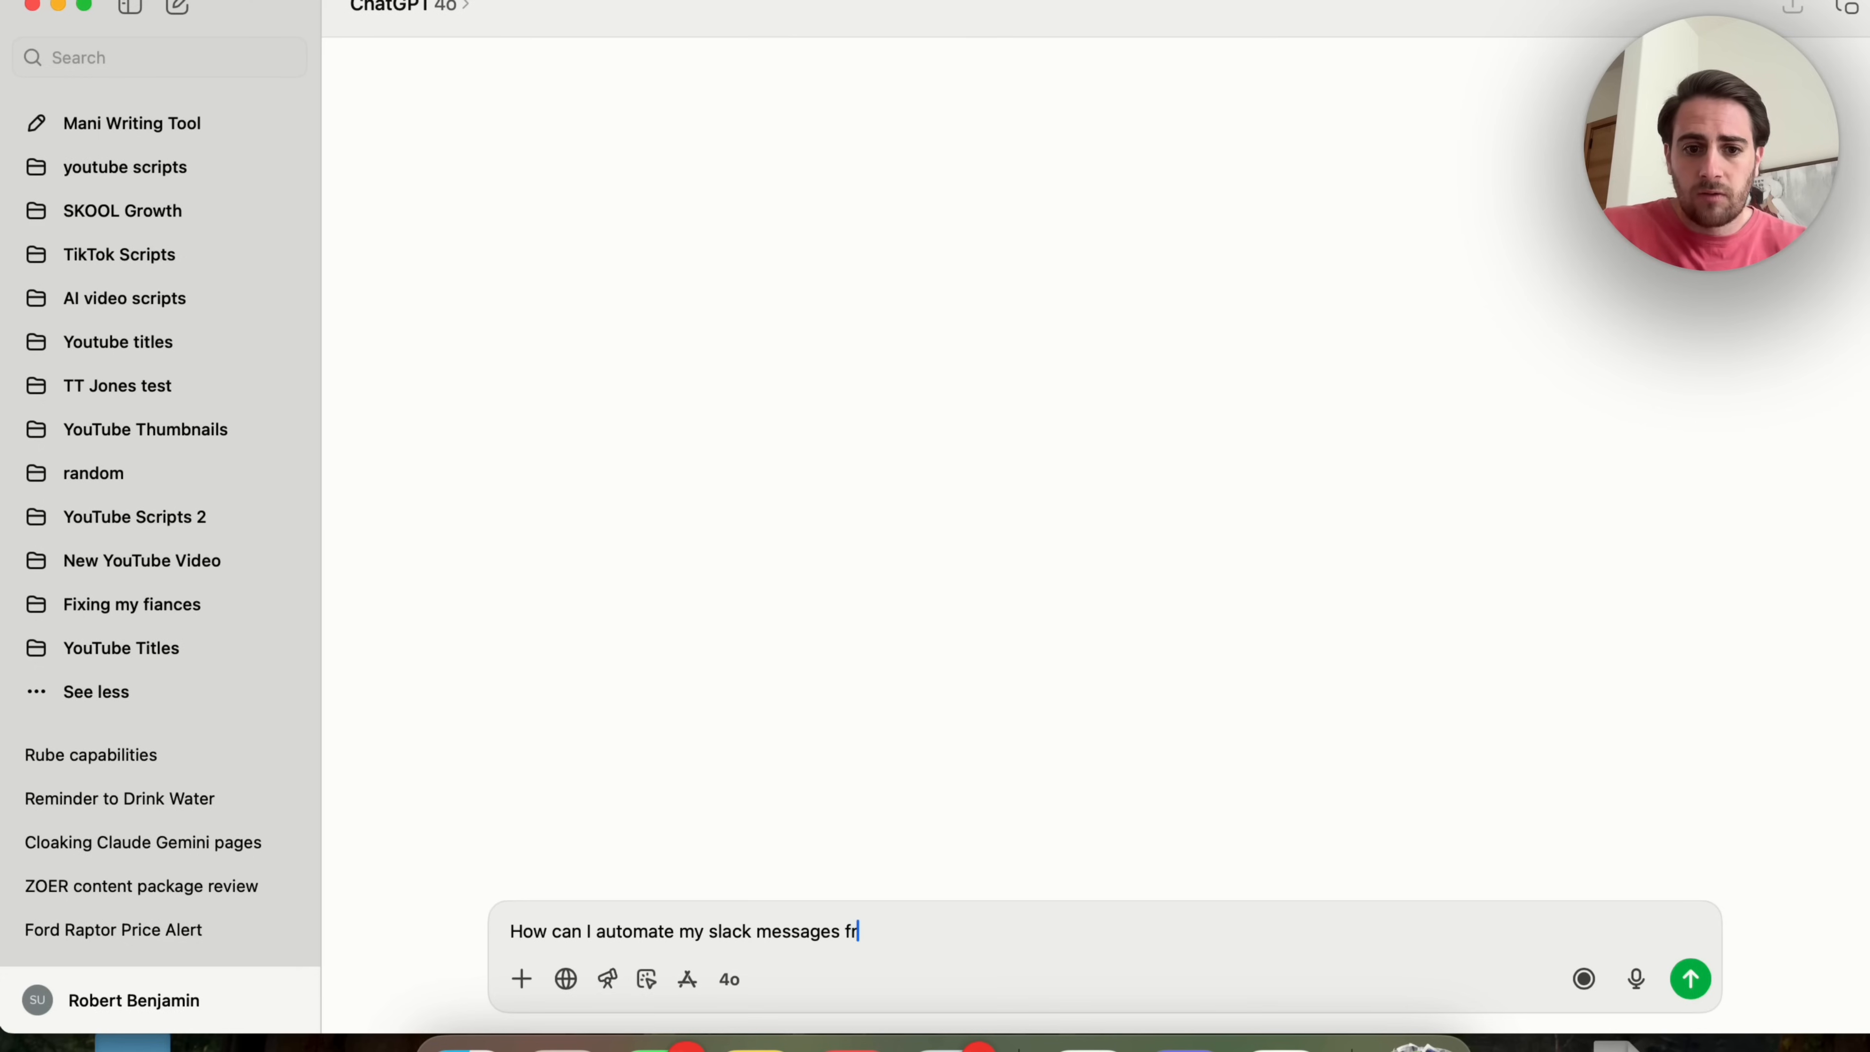
pyautogui.click(1689, 978)
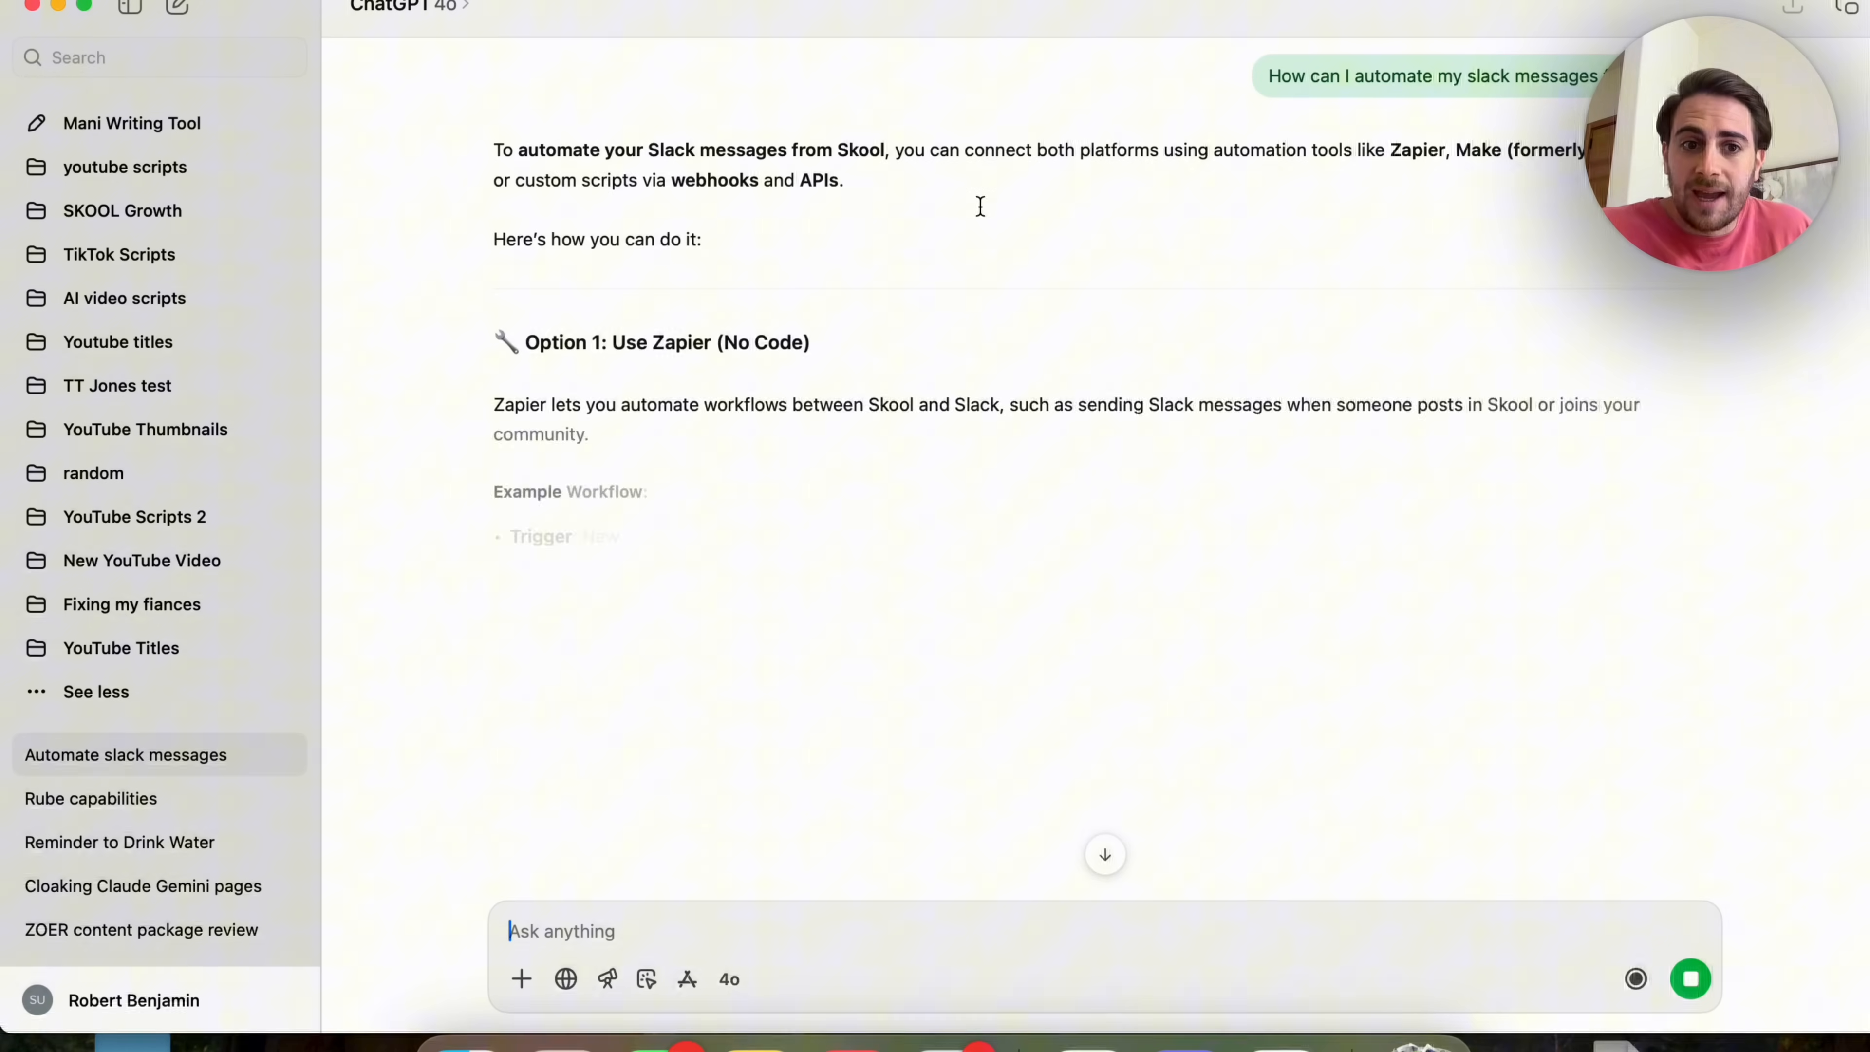
# Read through the answer covering Zapier, Make and custom webhook options.
pyautogui.scroll(-3)
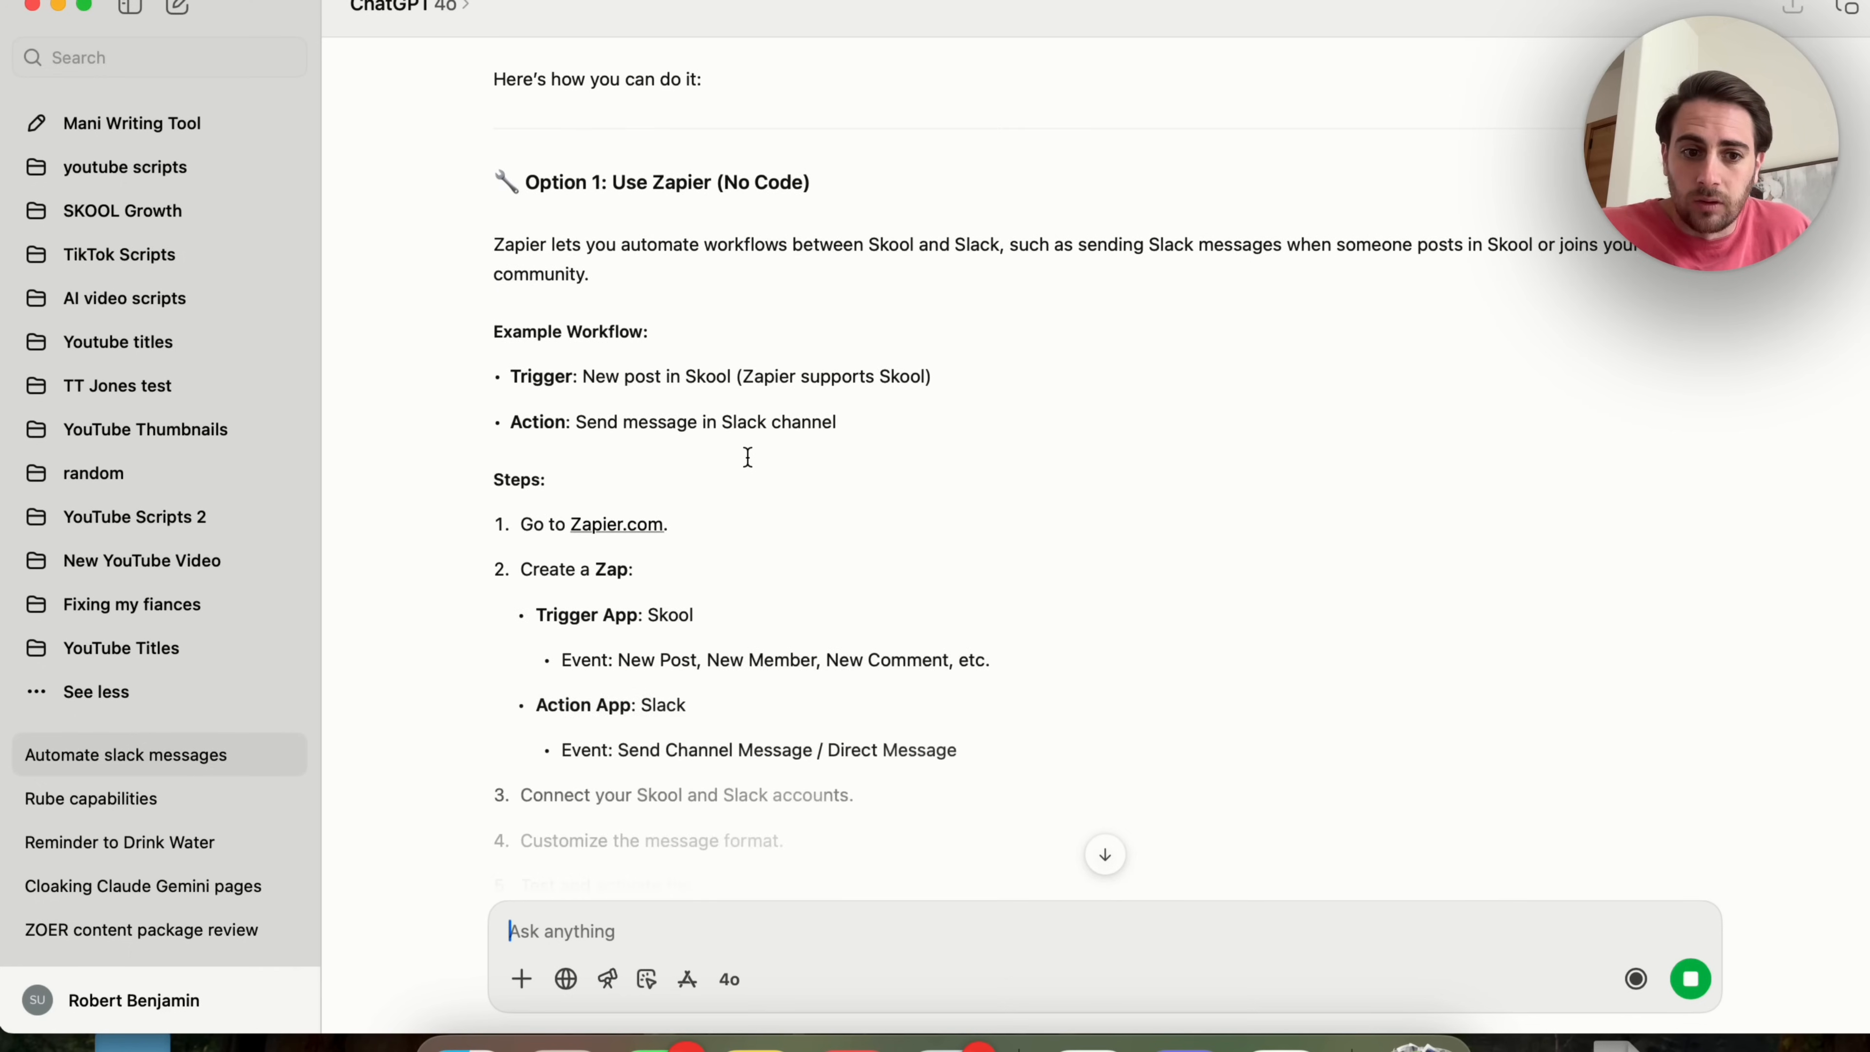
pyautogui.scroll(-3)
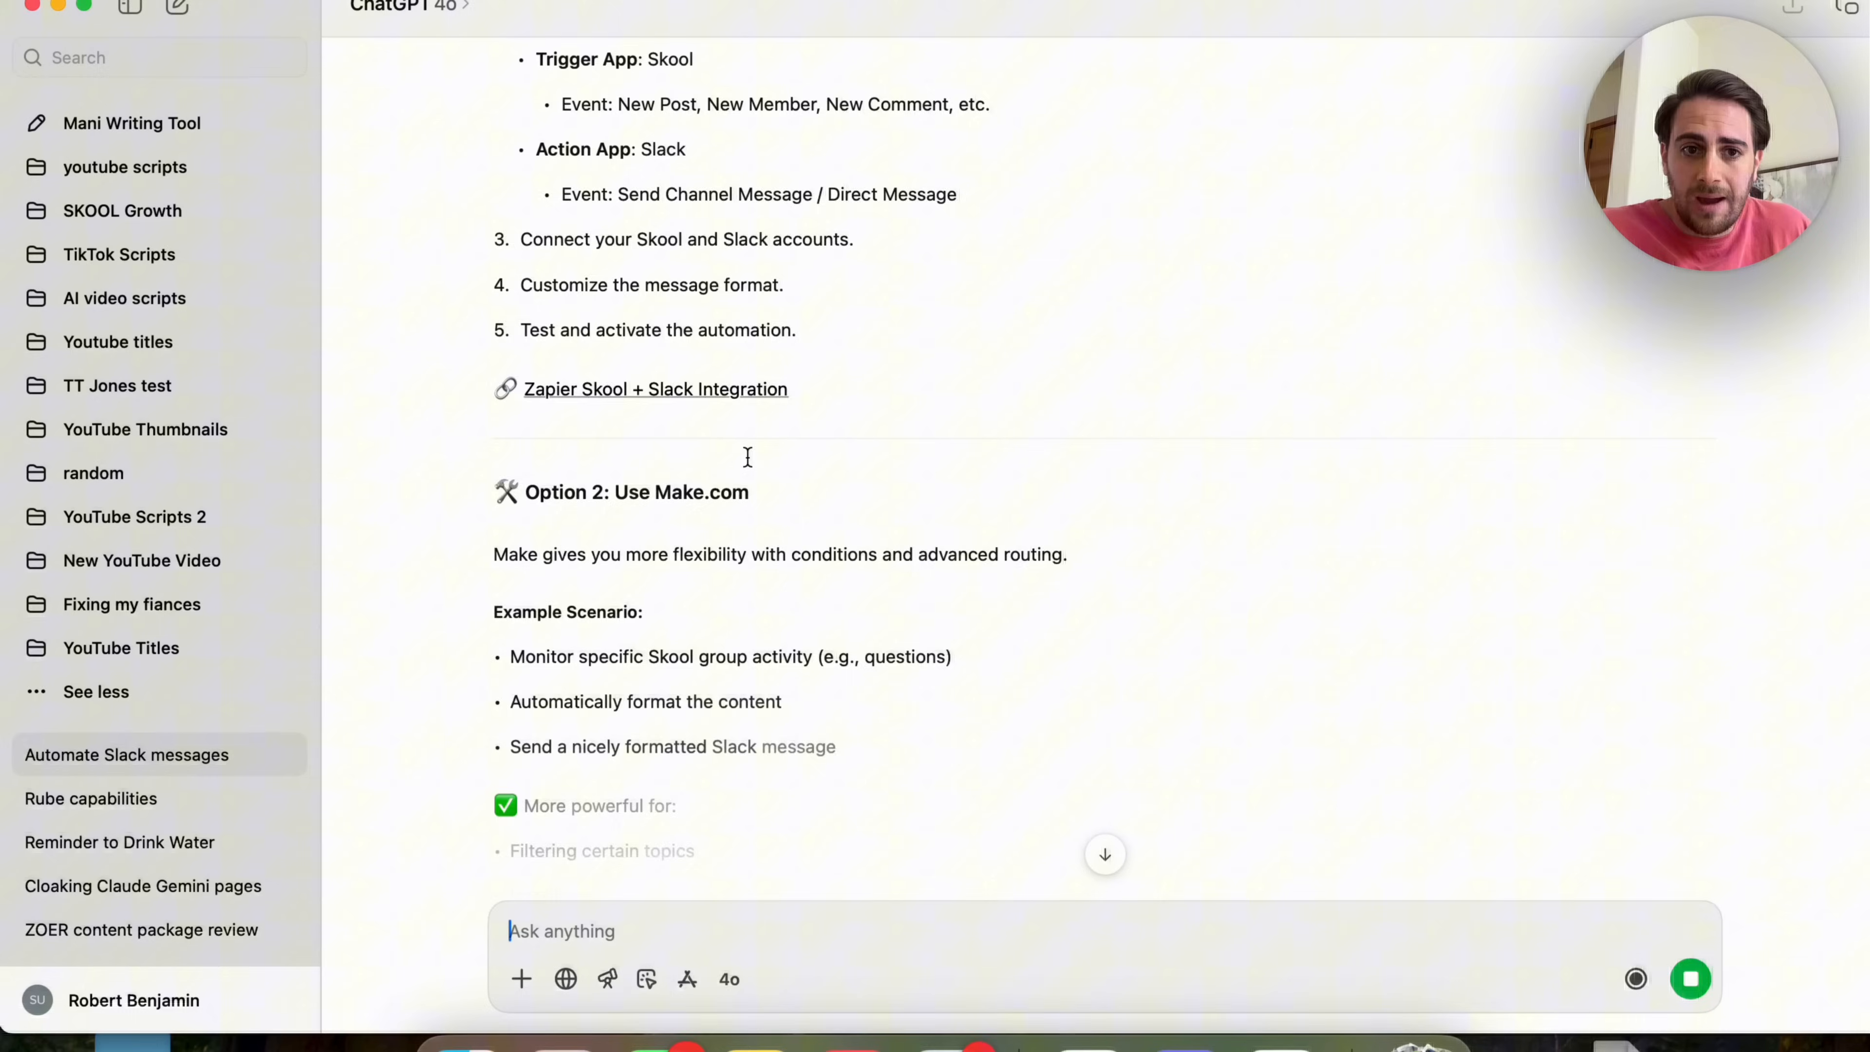
pyautogui.scroll(3)
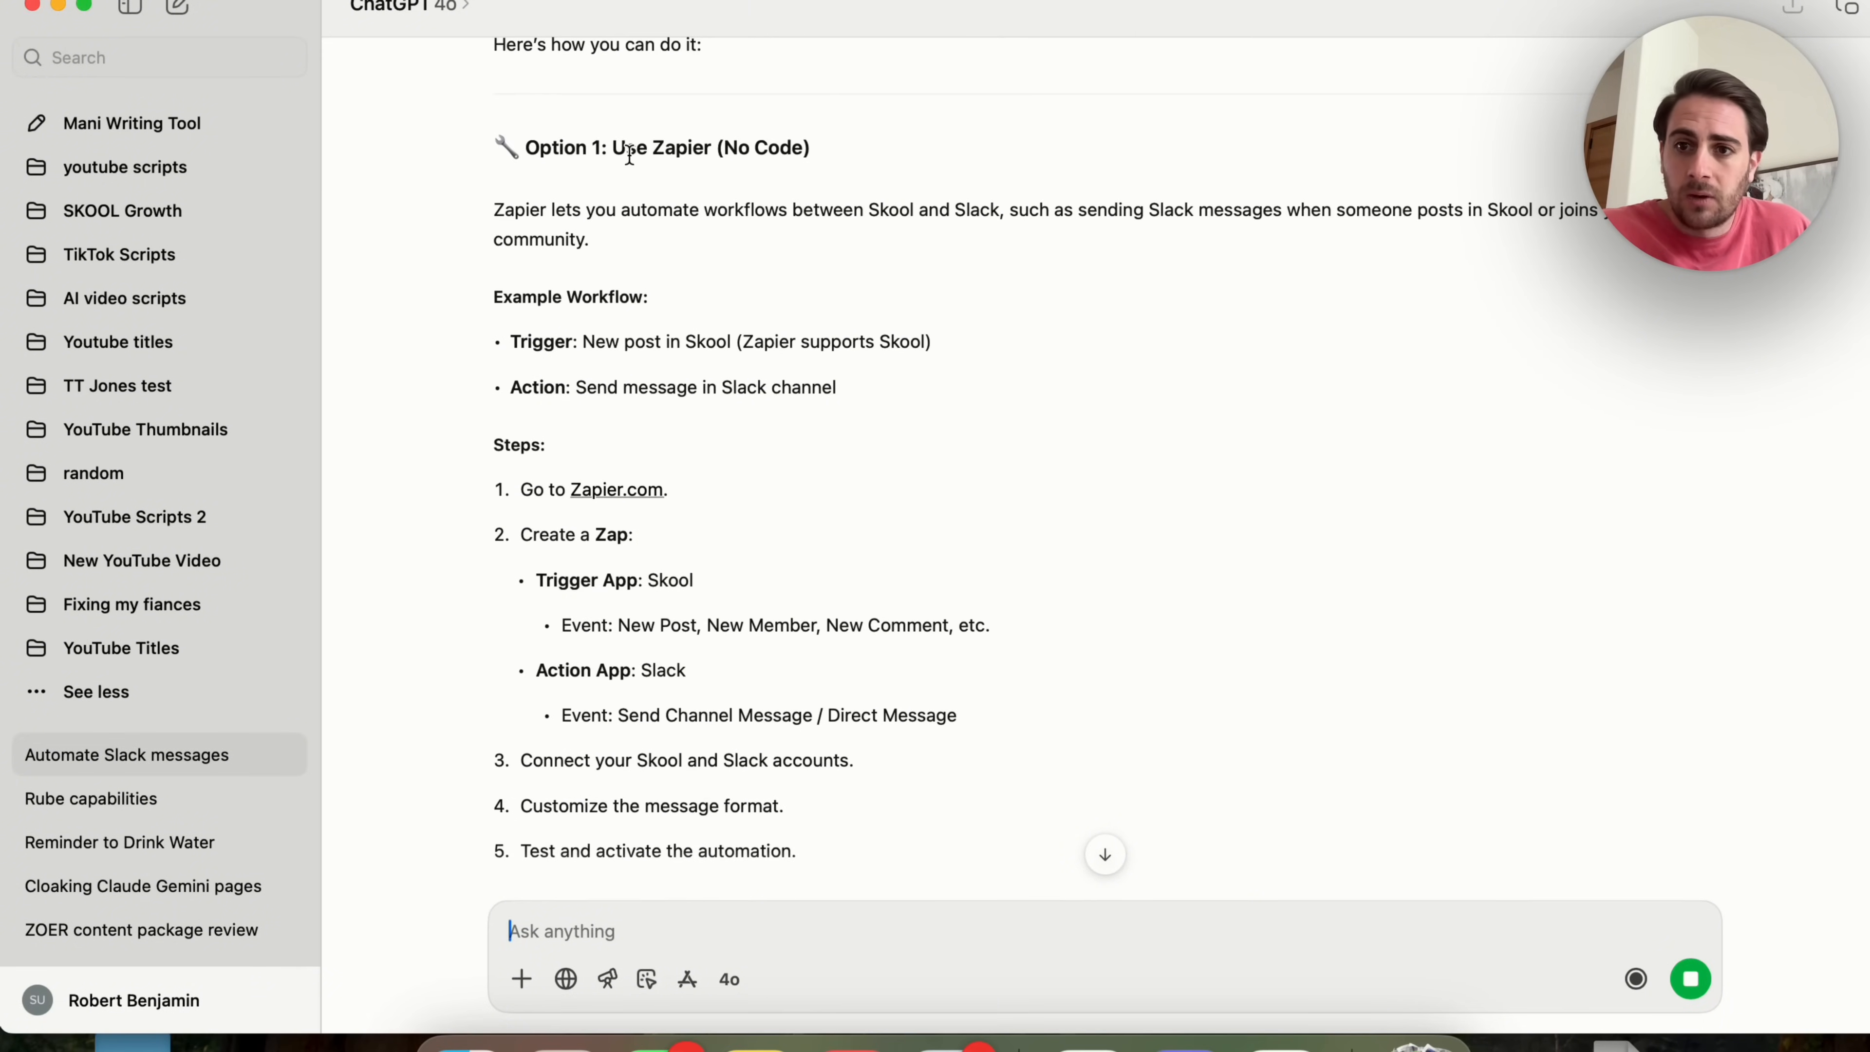
pyautogui.scroll(-3)
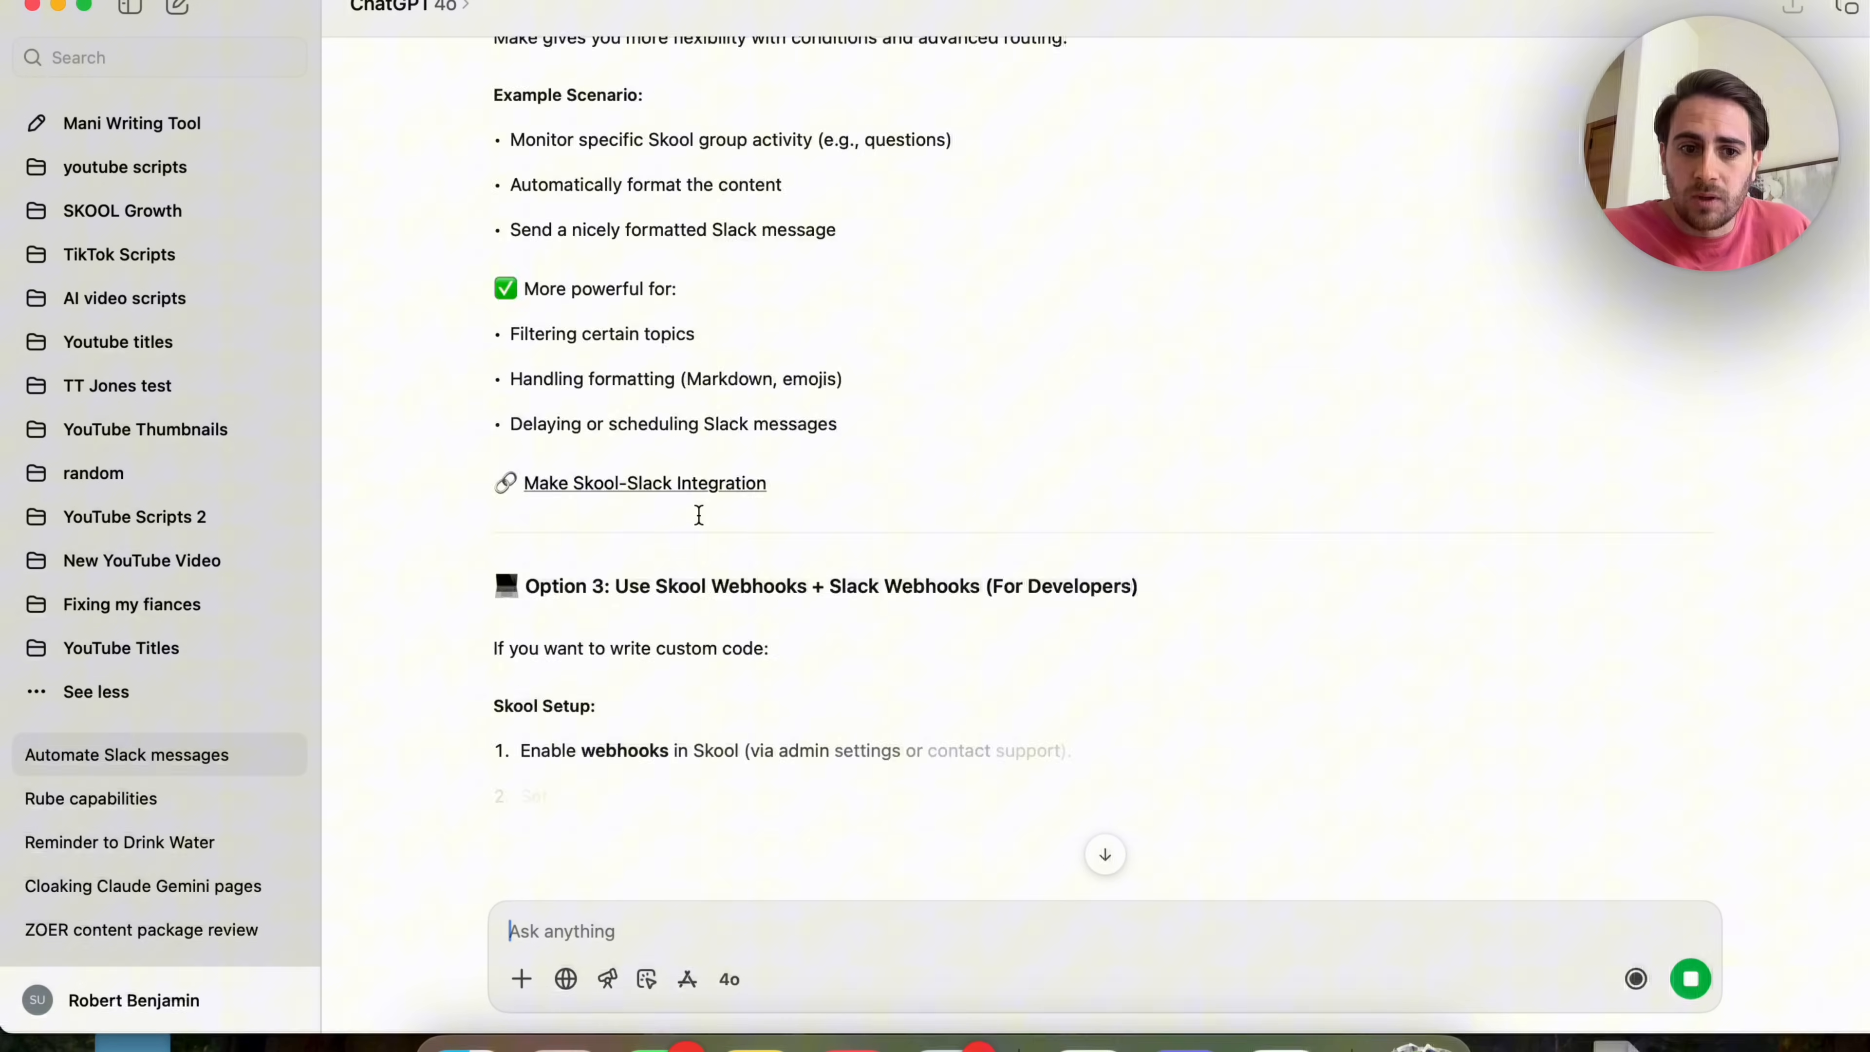
pyautogui.scroll(-3)
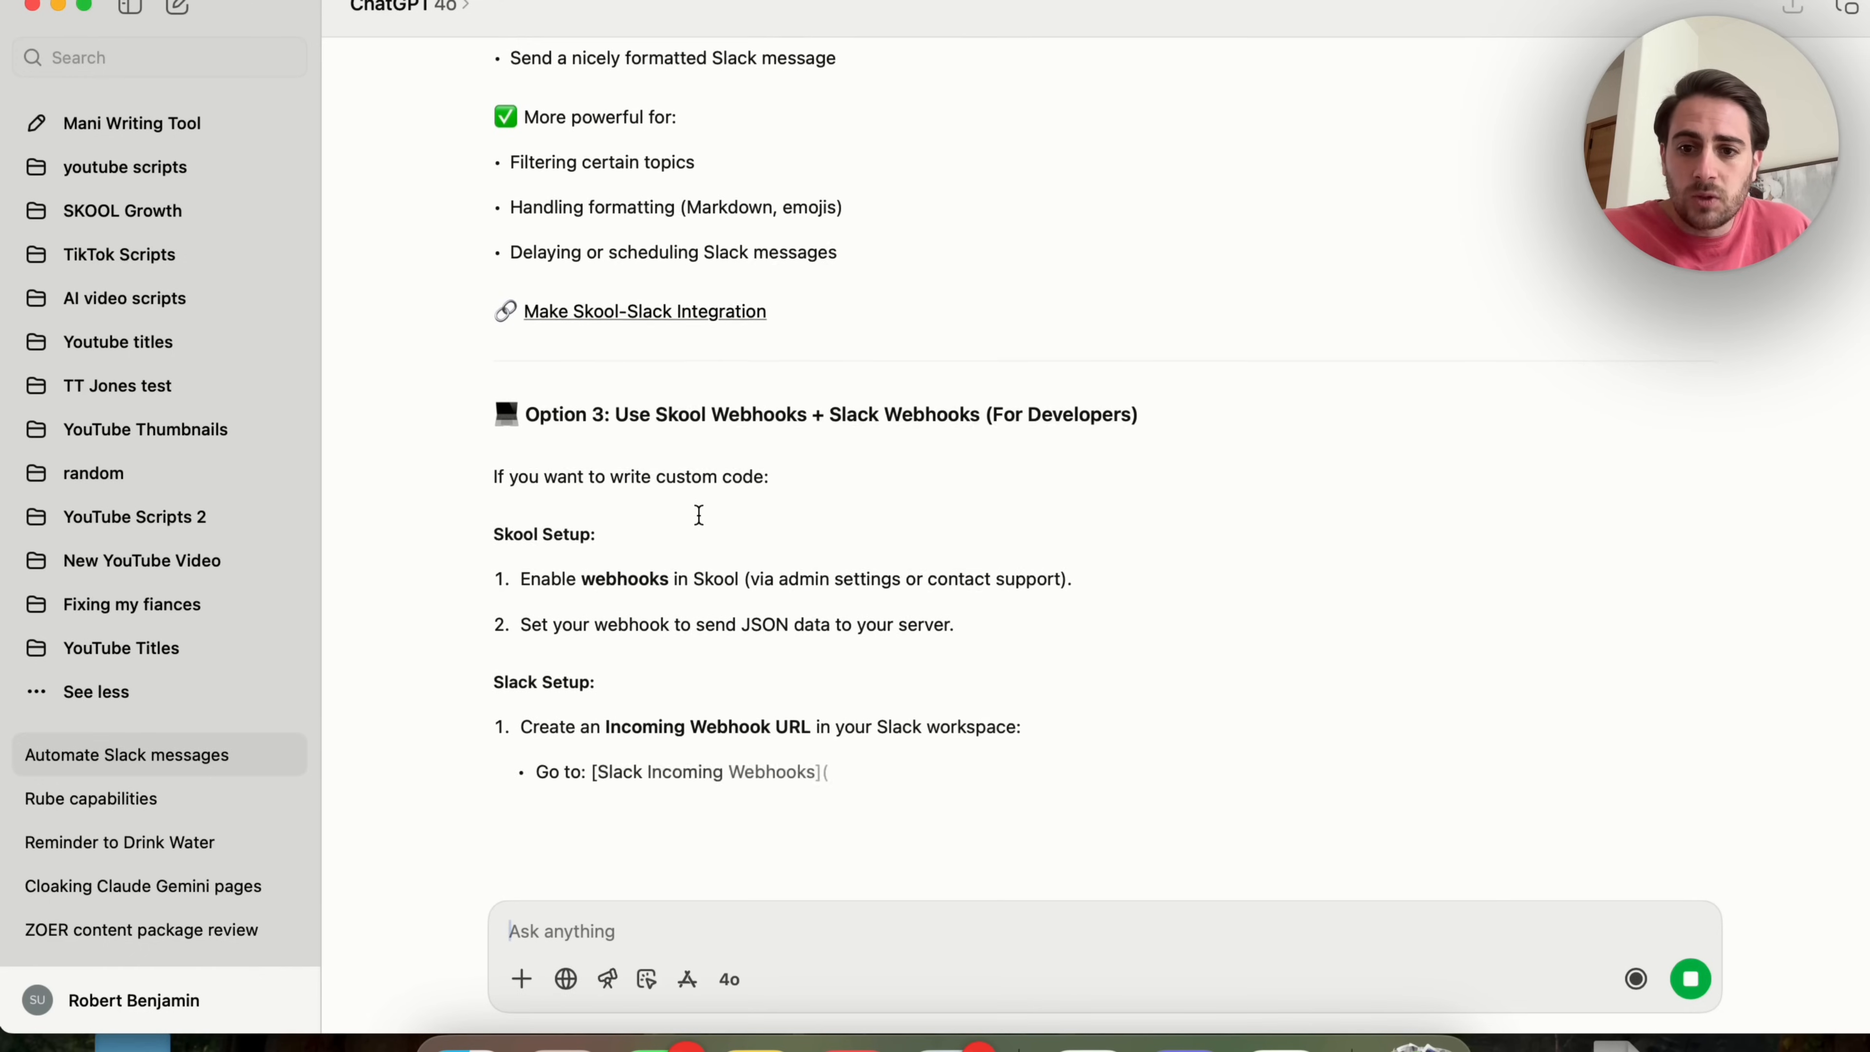
pyautogui.scroll(-3)
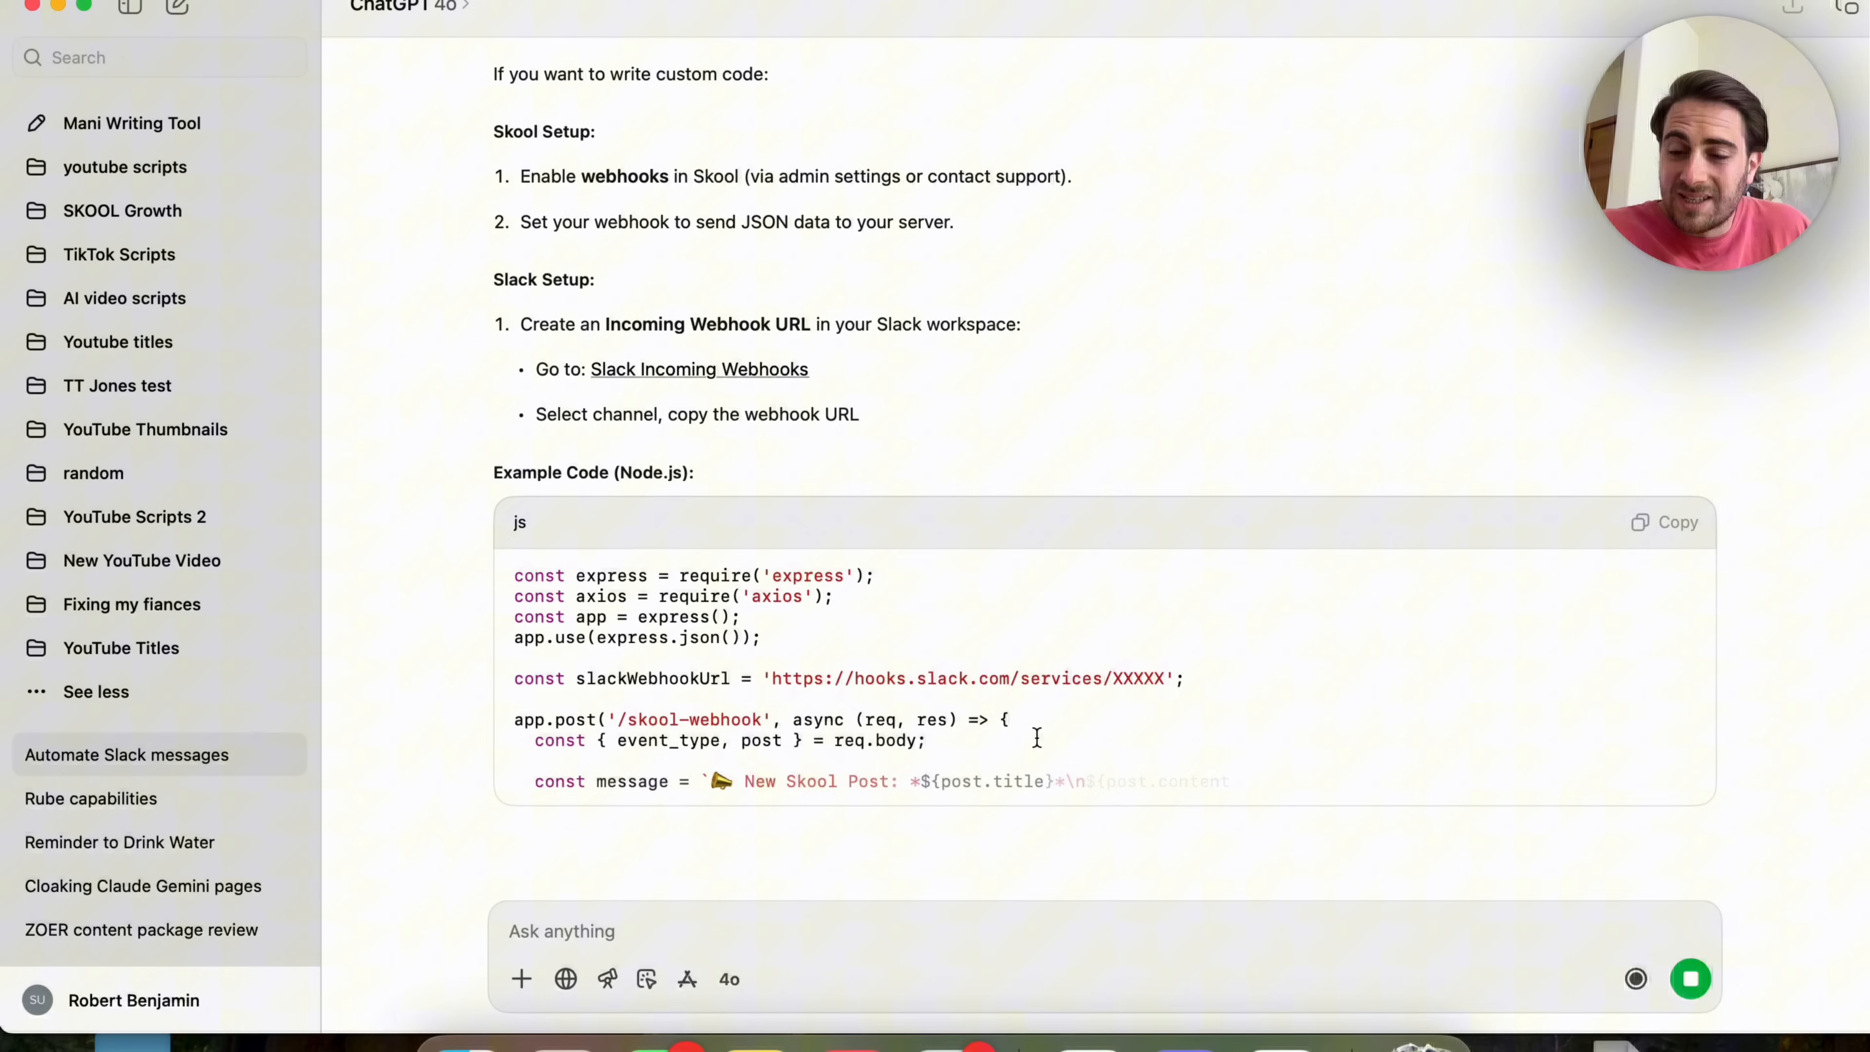
pyautogui.scroll(-3)
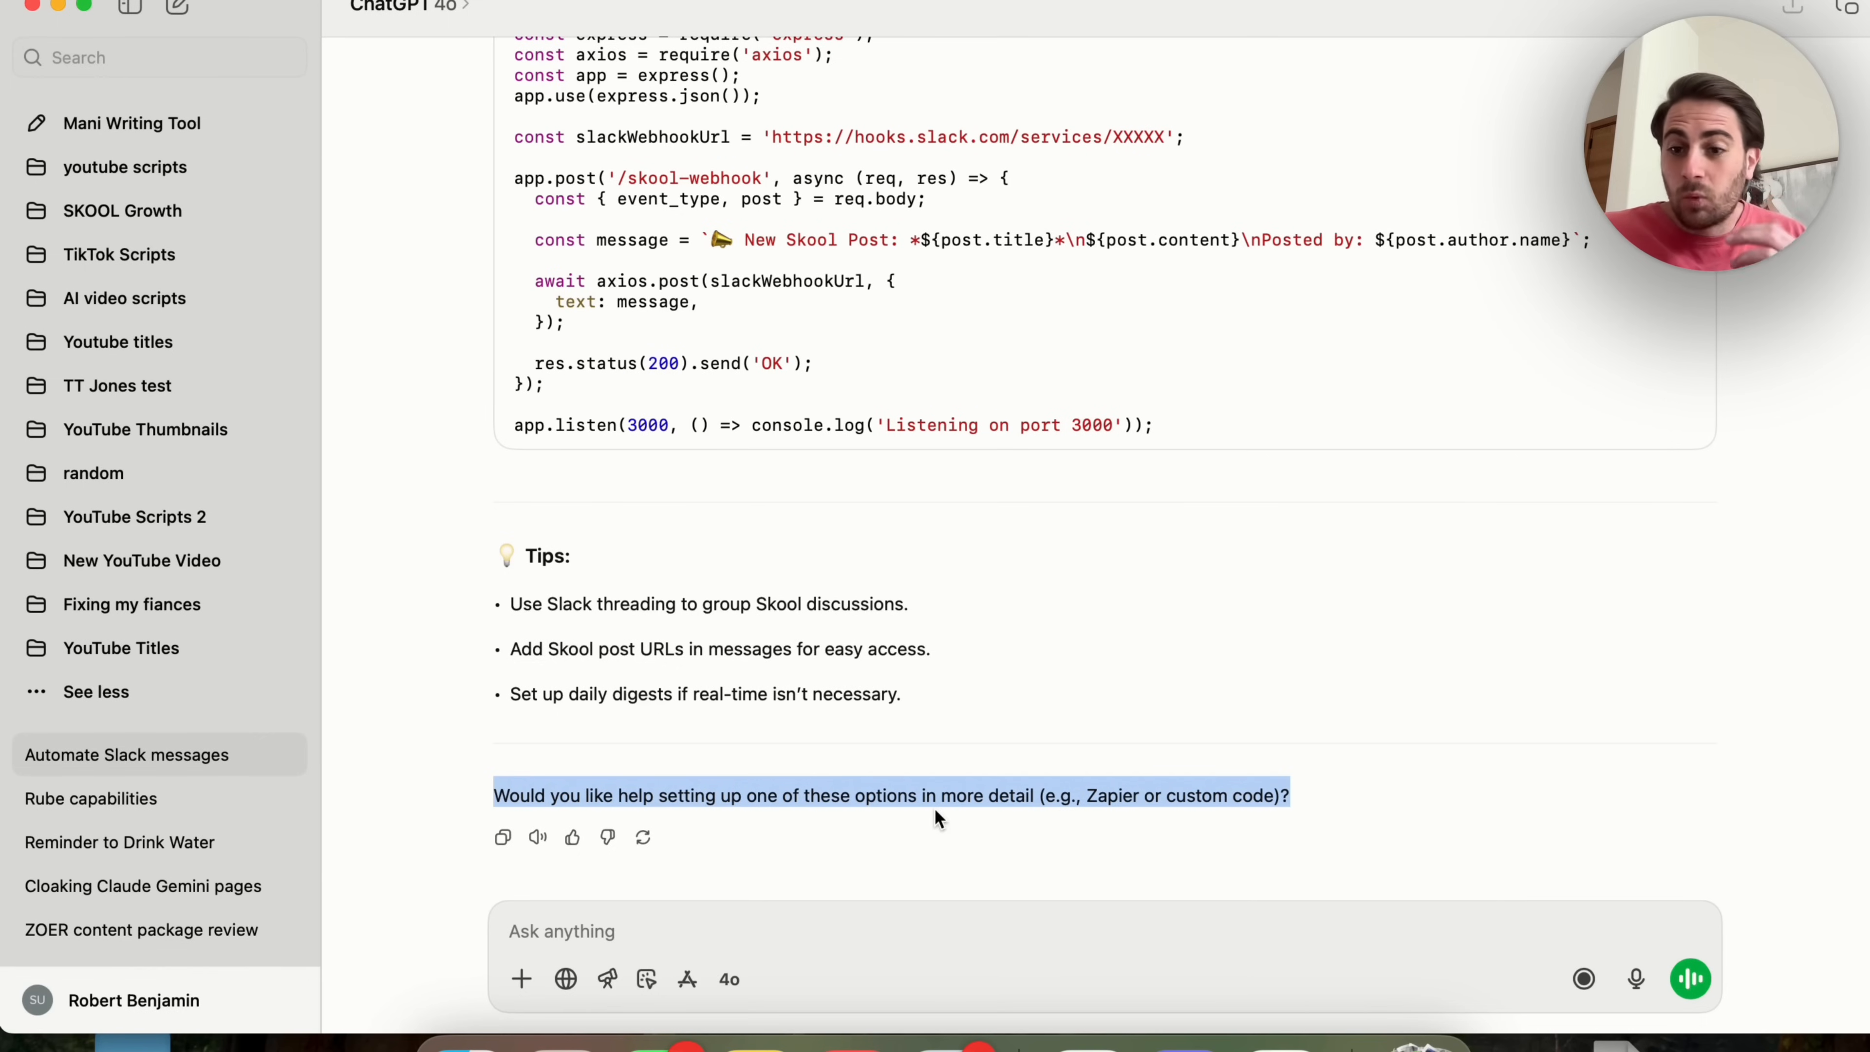
pyautogui.moveTo(1006, 759)
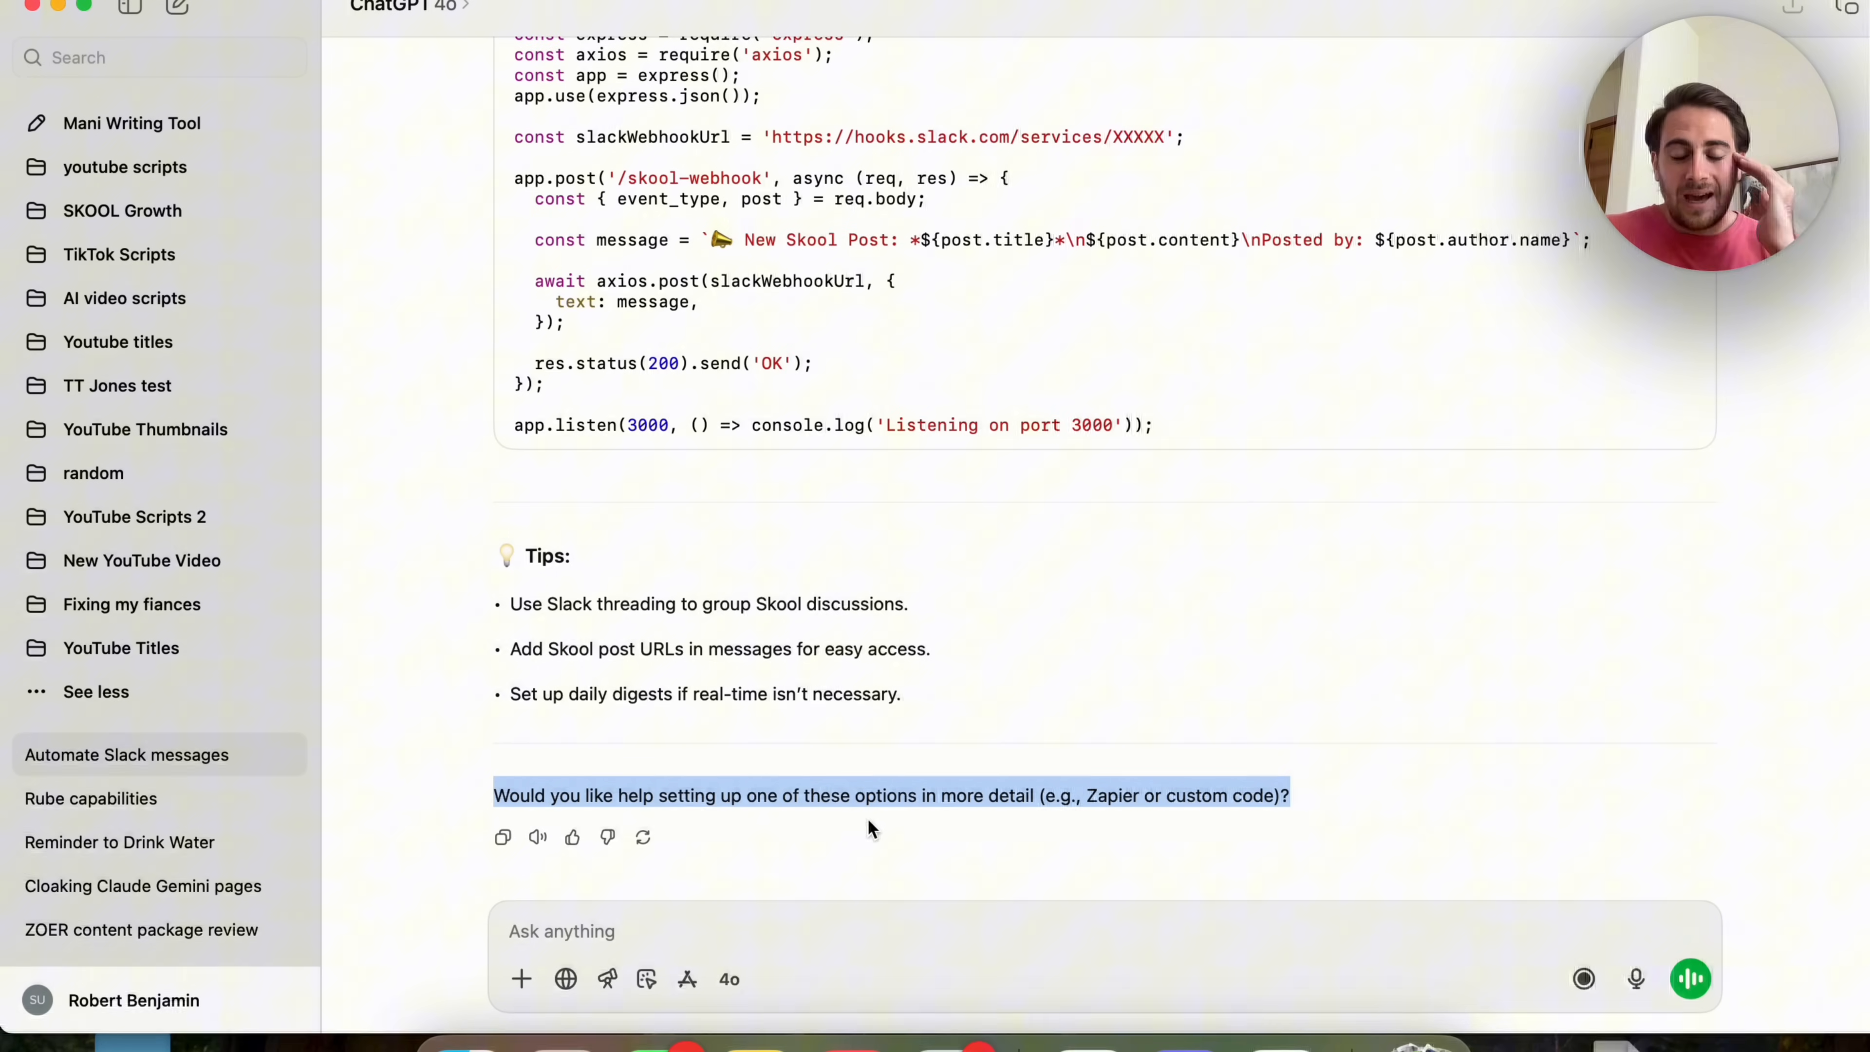
pyautogui.moveTo(1163, 701)
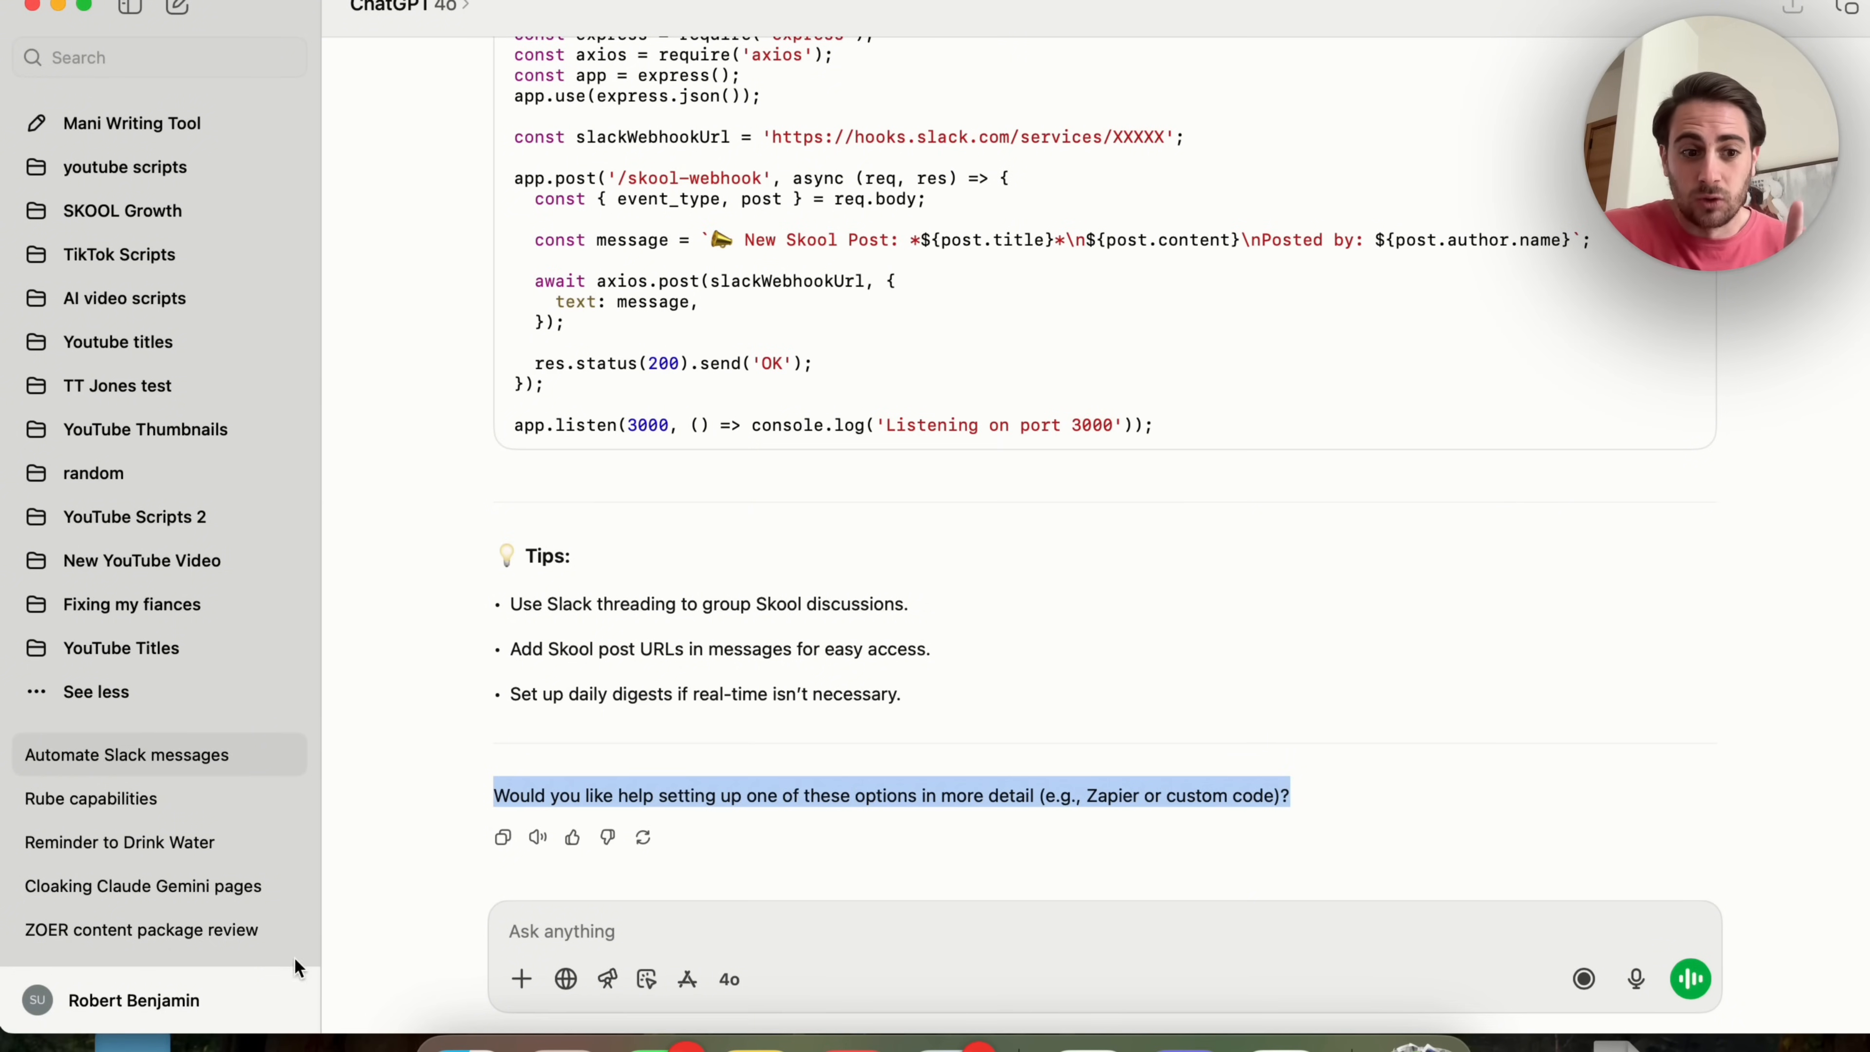
# Bring up the account menu from the profile name in the sidebar.
pyautogui.click(132, 999)
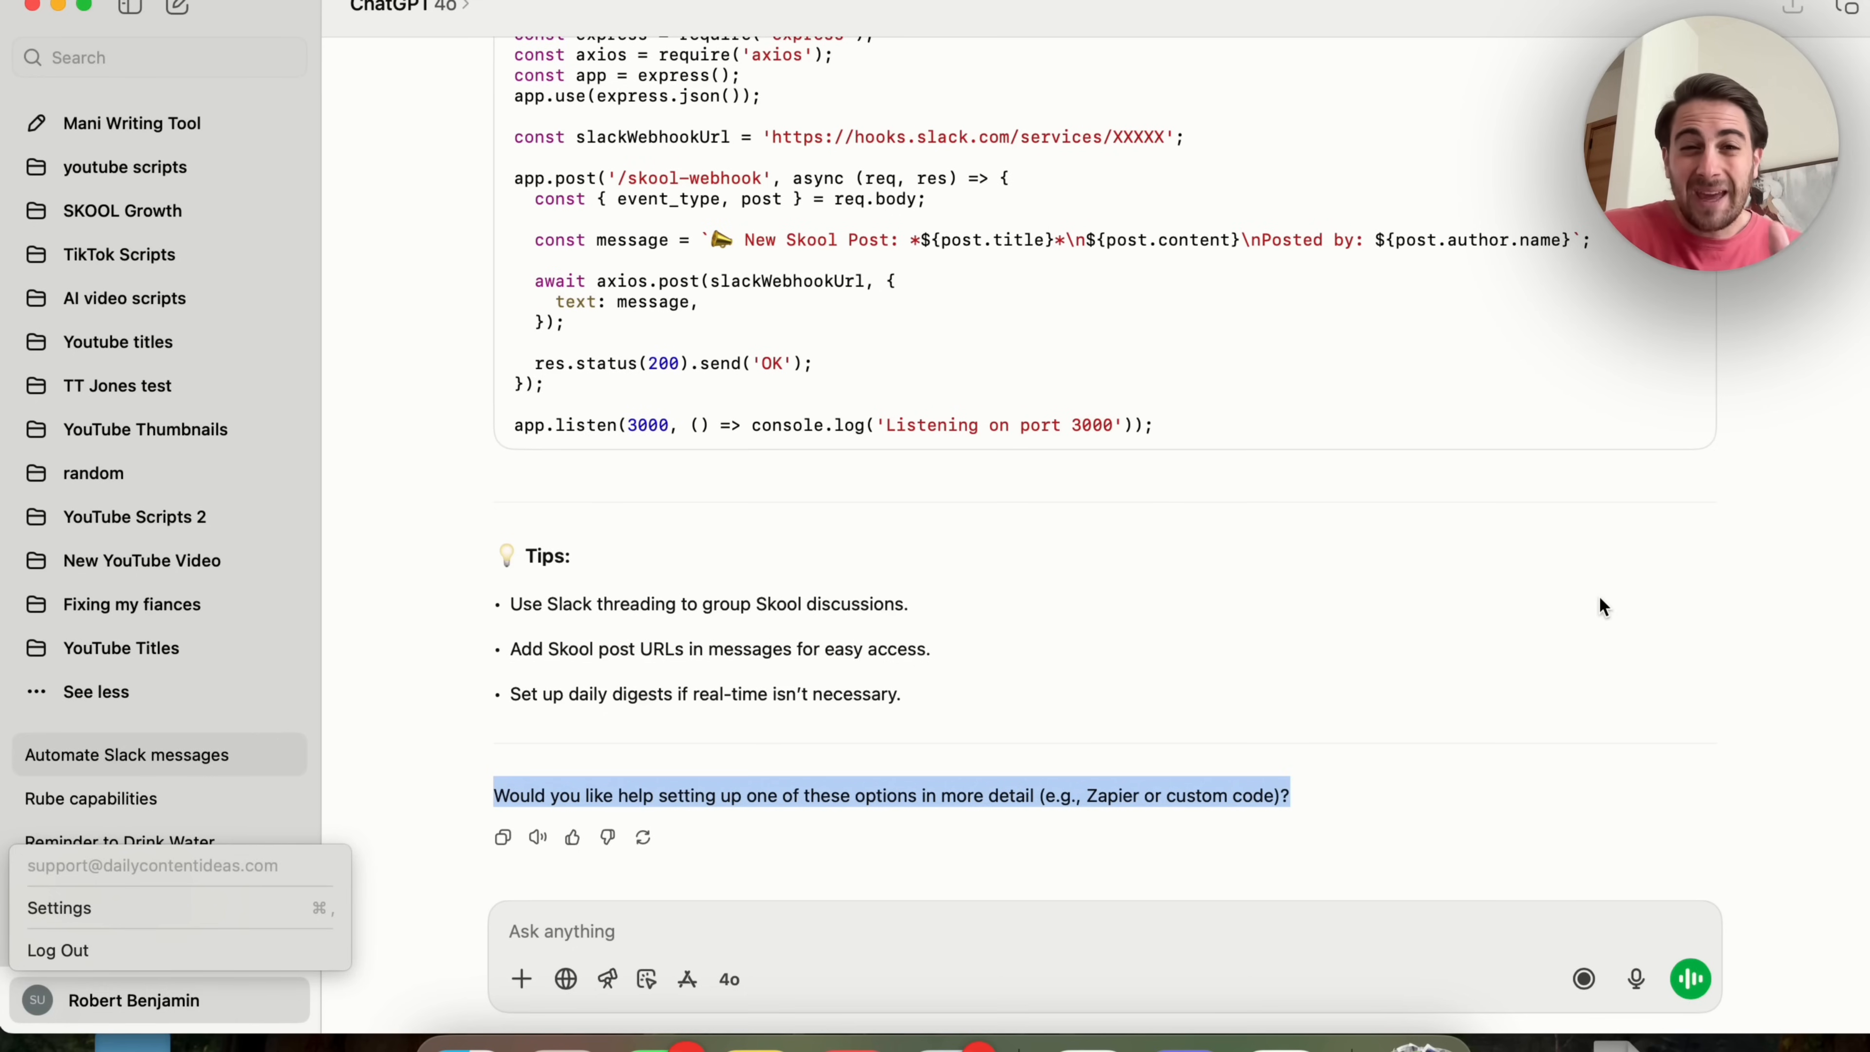
pyautogui.moveTo(1681, 582)
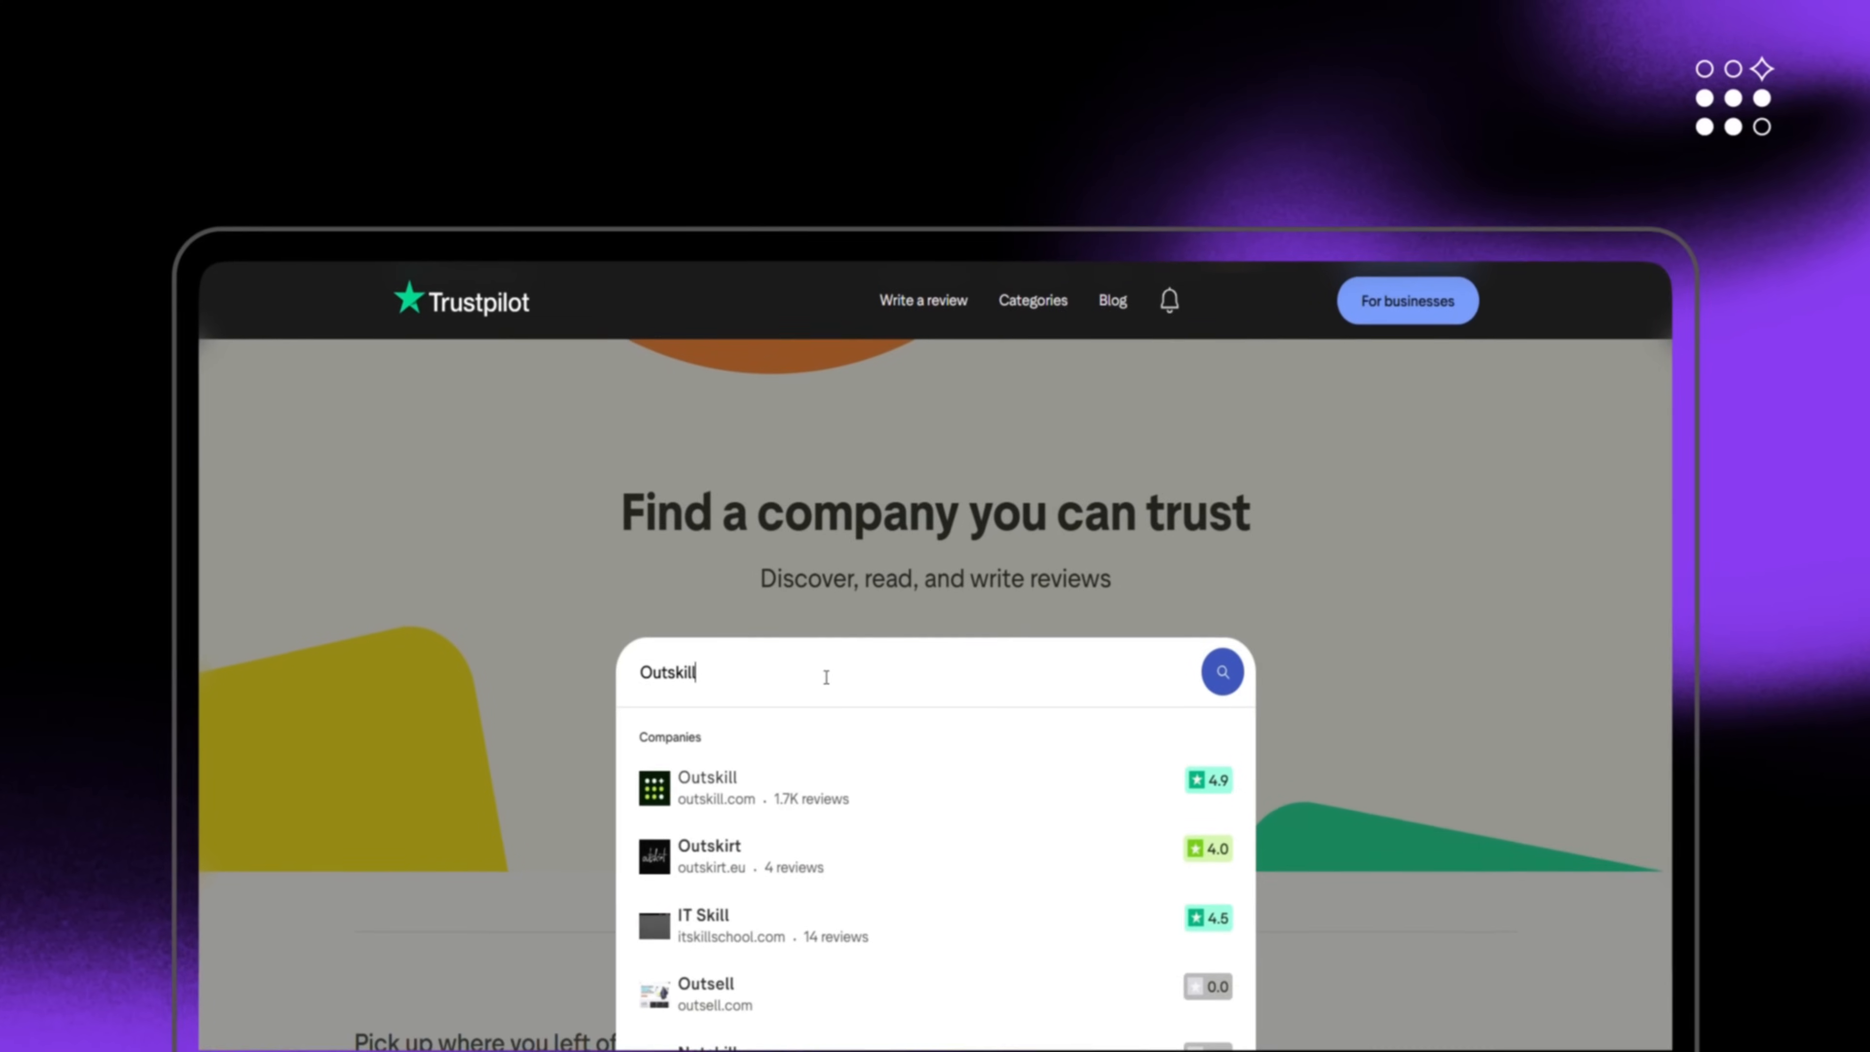
pyautogui.click(707, 786)
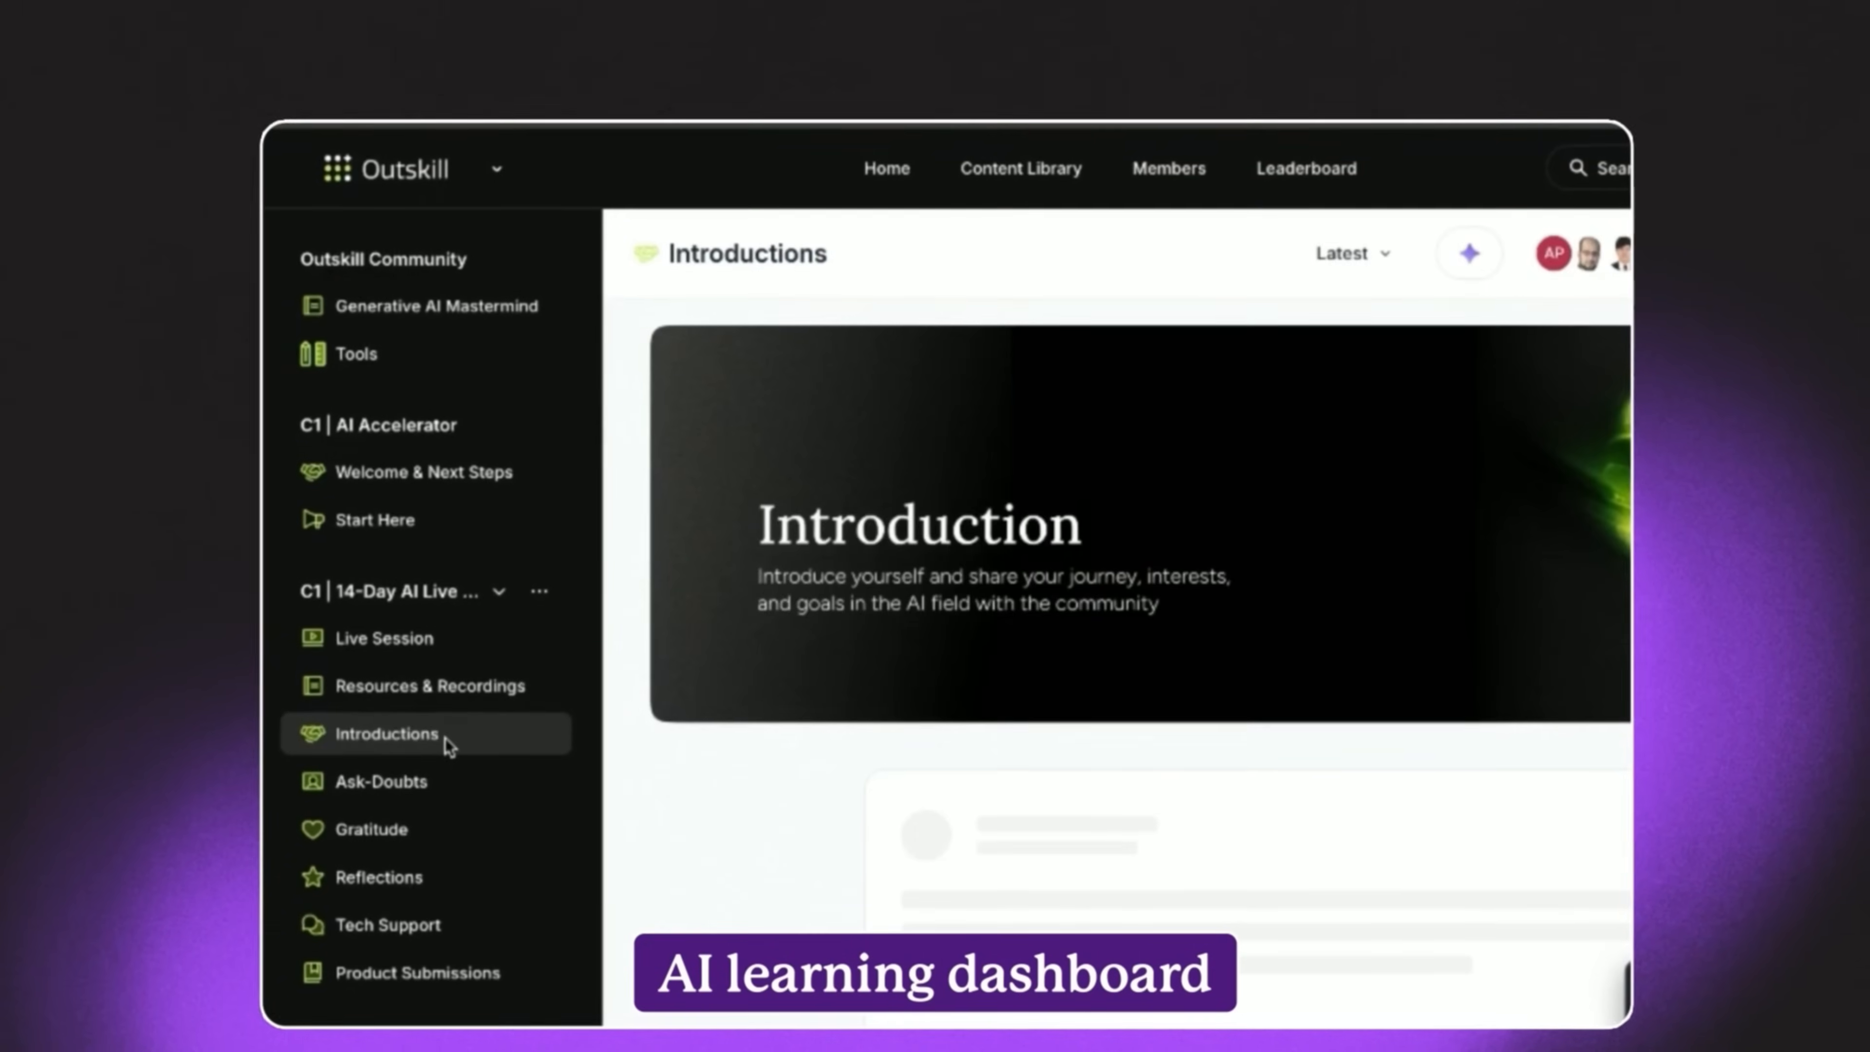
pyautogui.click(377, 878)
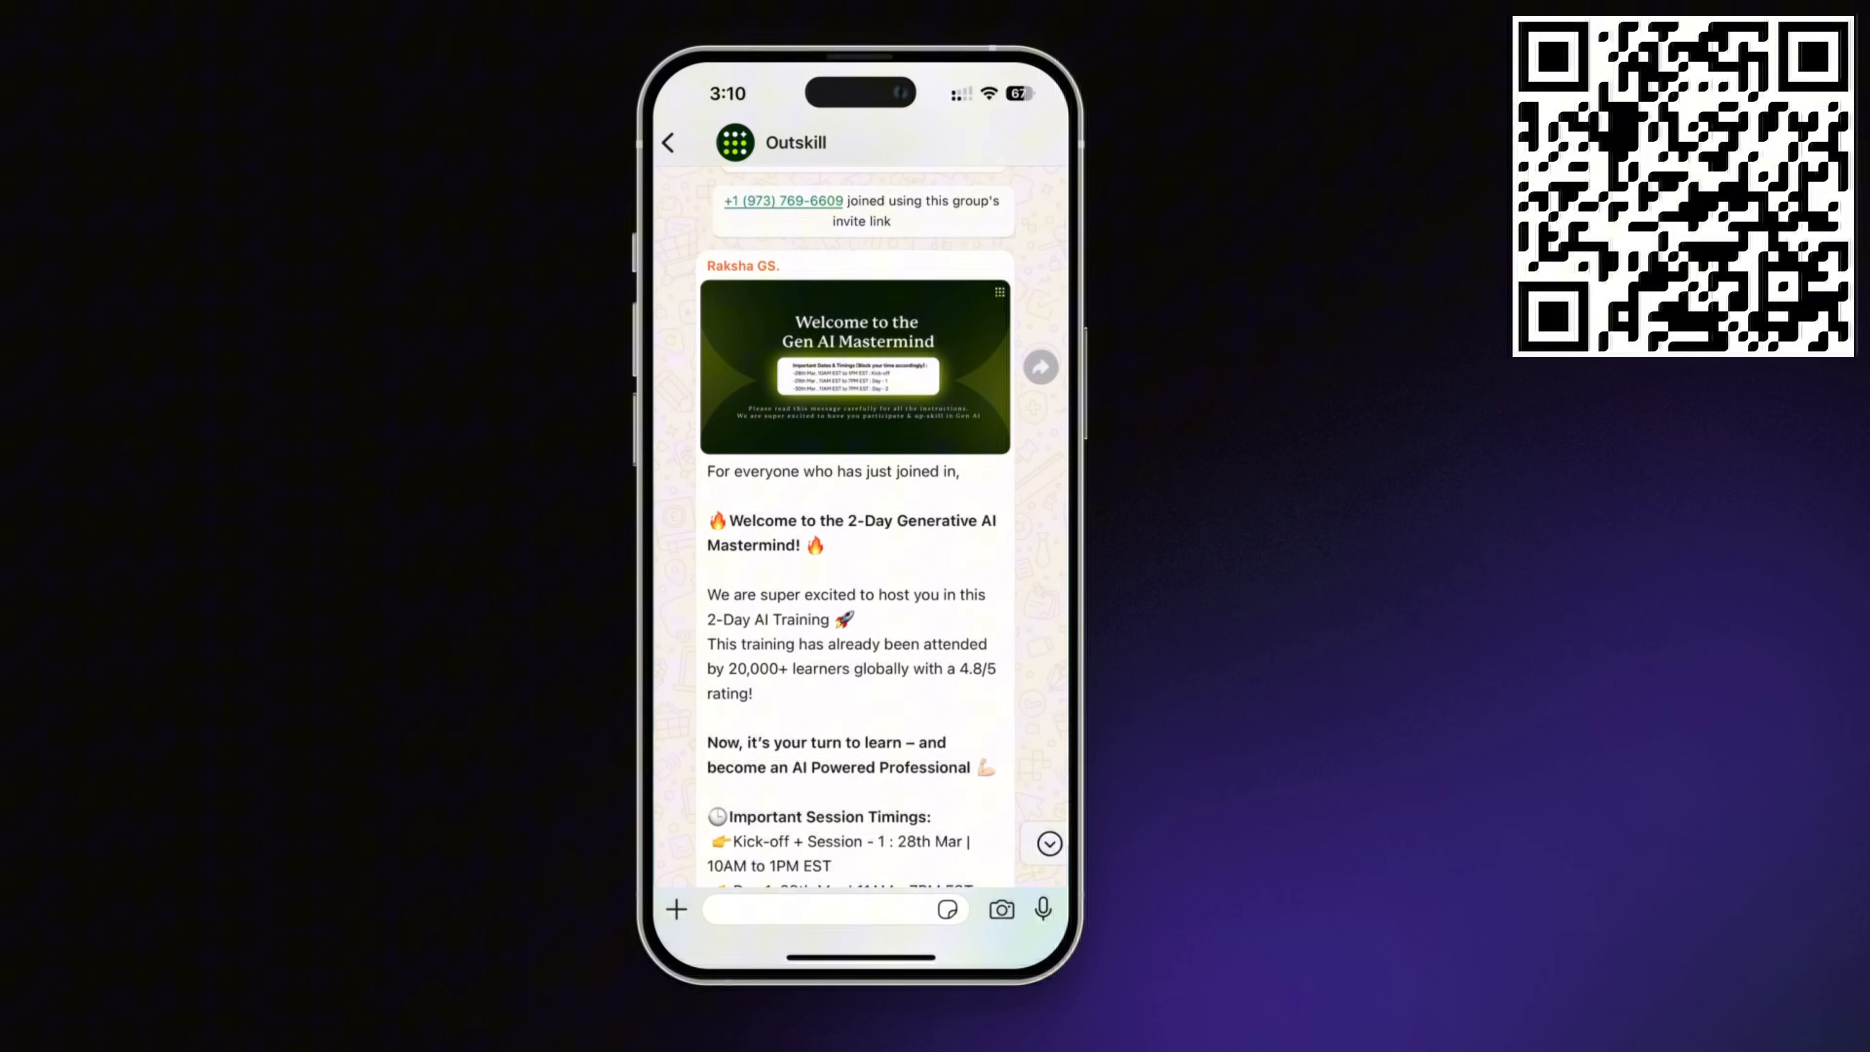
pyautogui.scroll(-3)
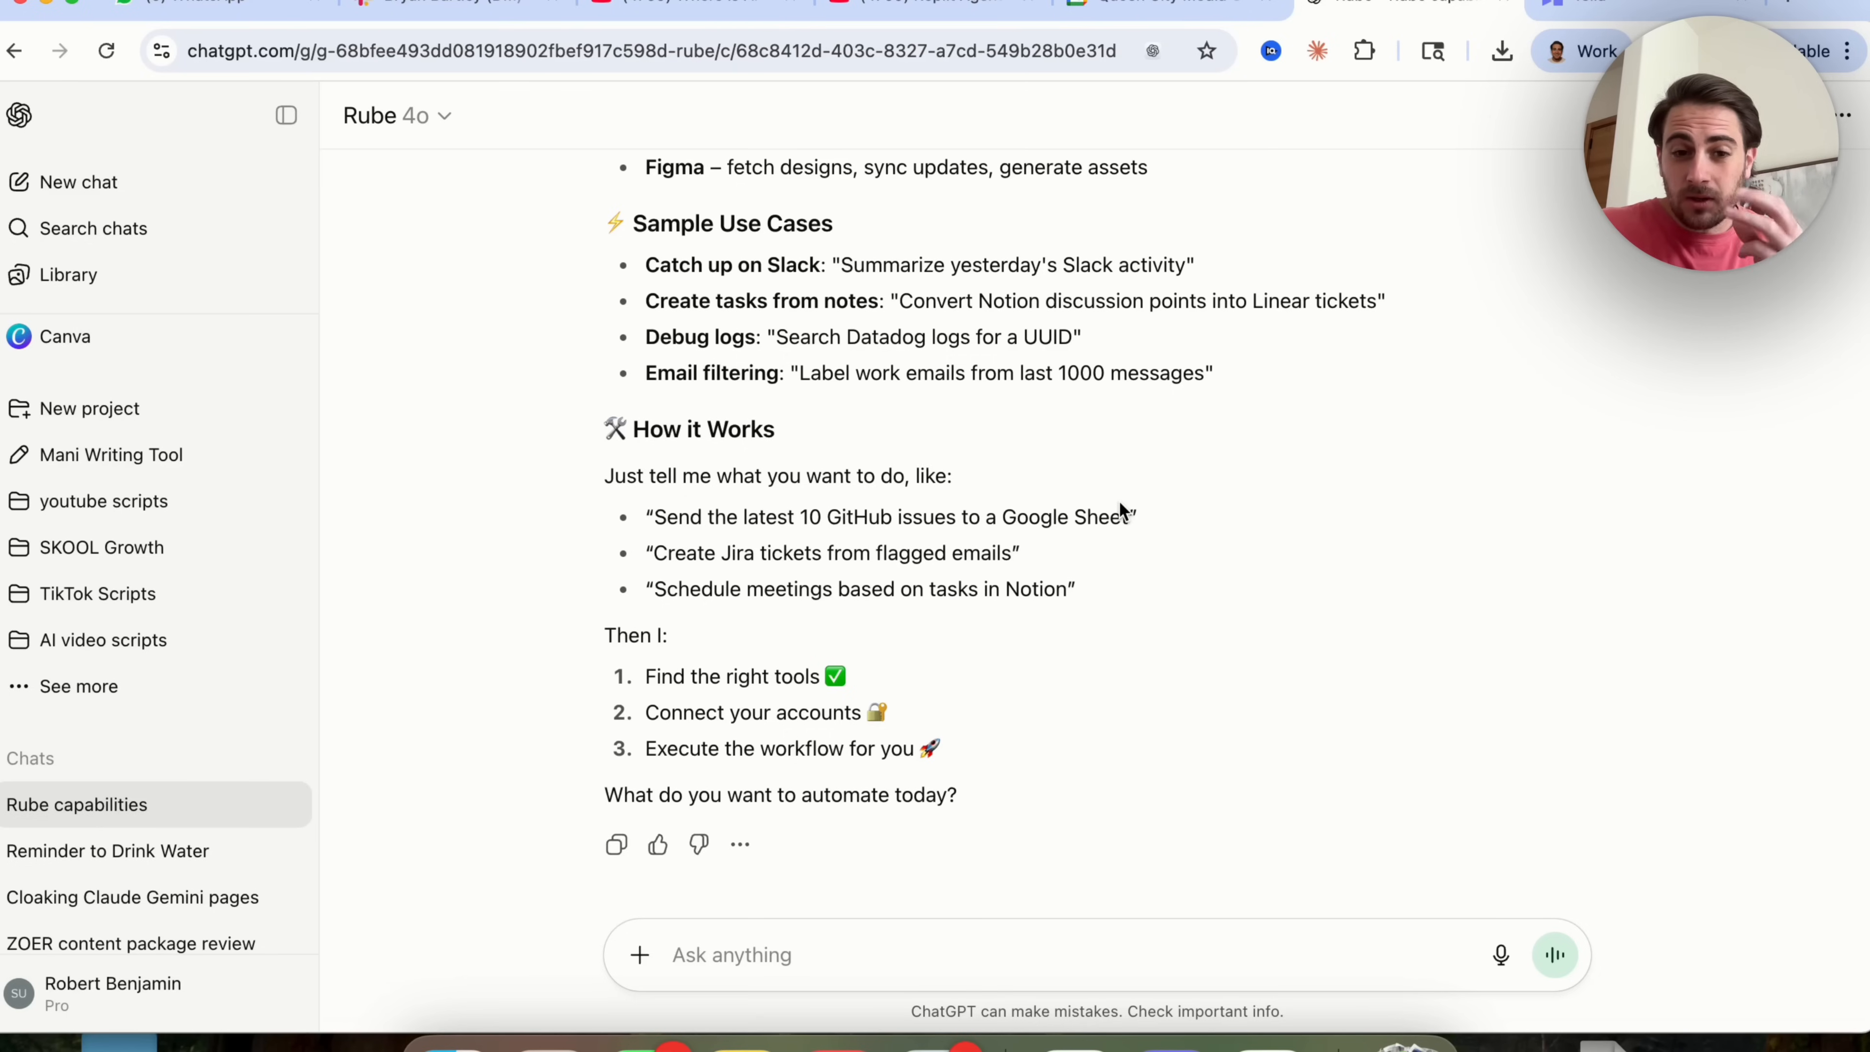
# Read through Rube's reply and bring up its more-actions menu.
pyautogui.scroll(3)
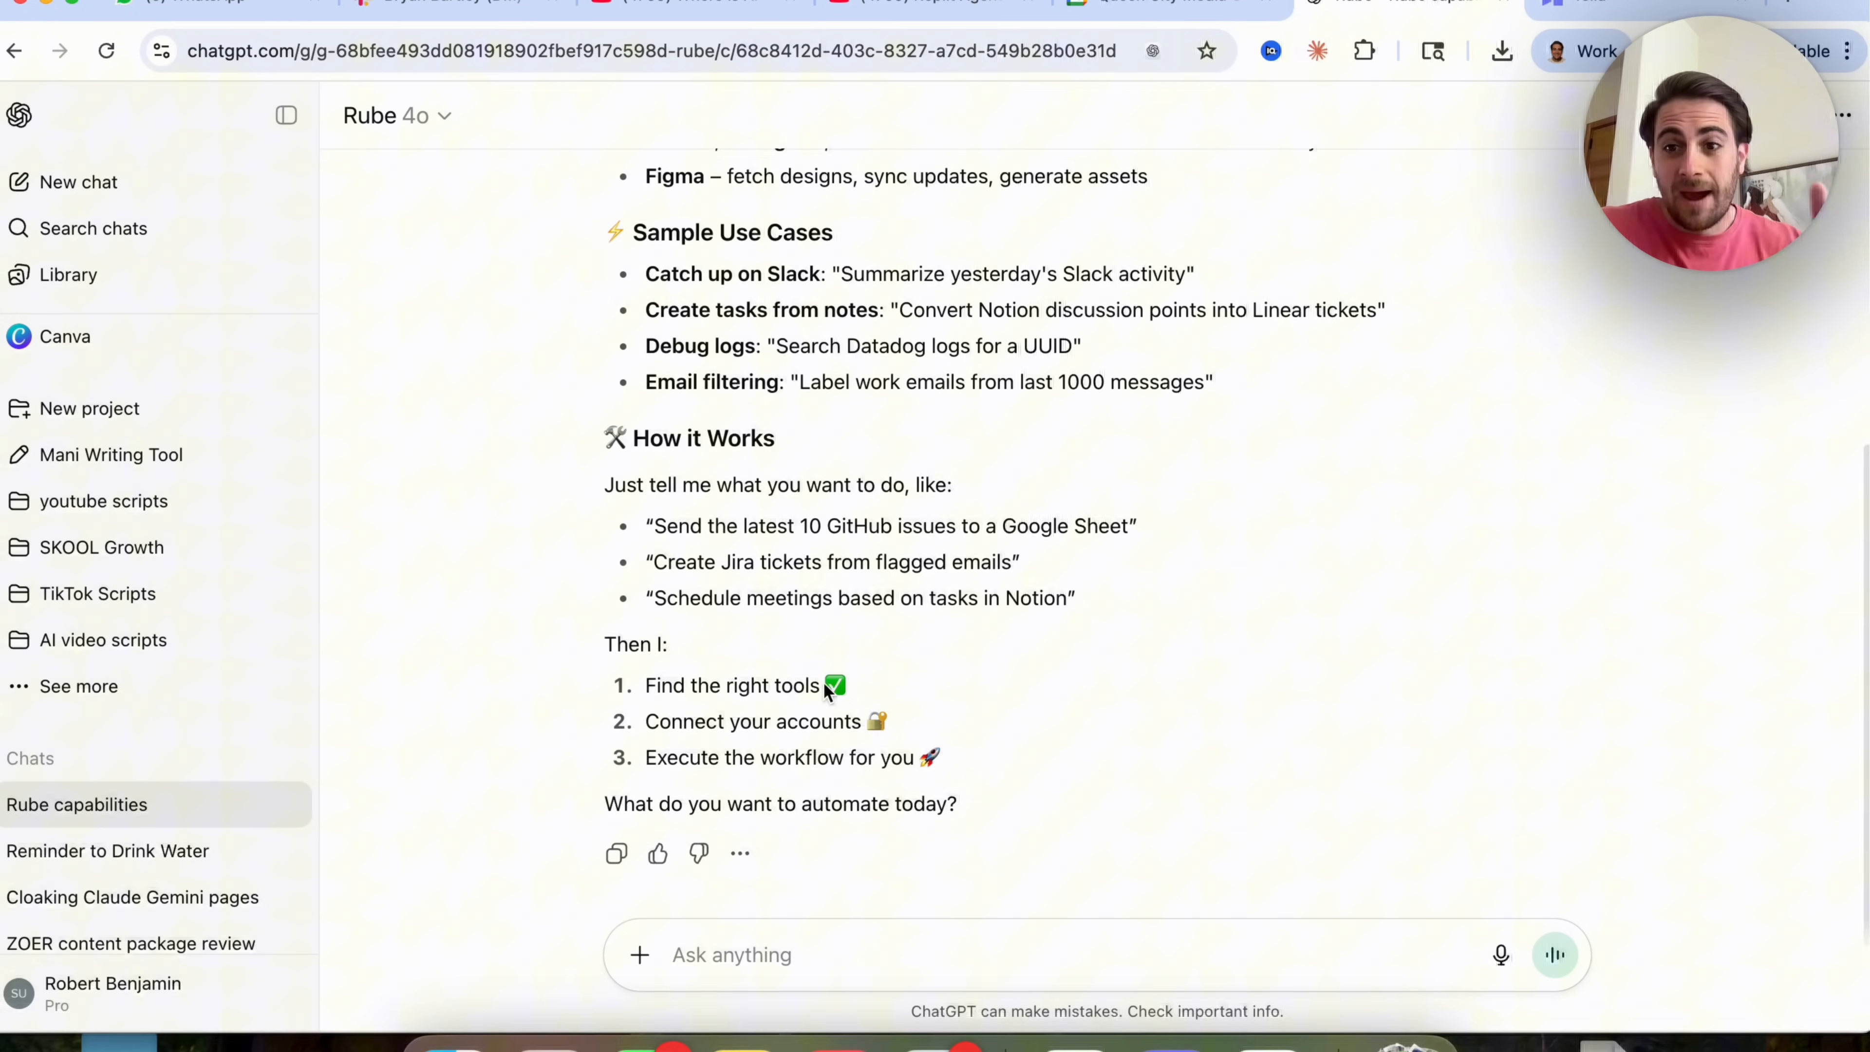
pyautogui.scroll(3)
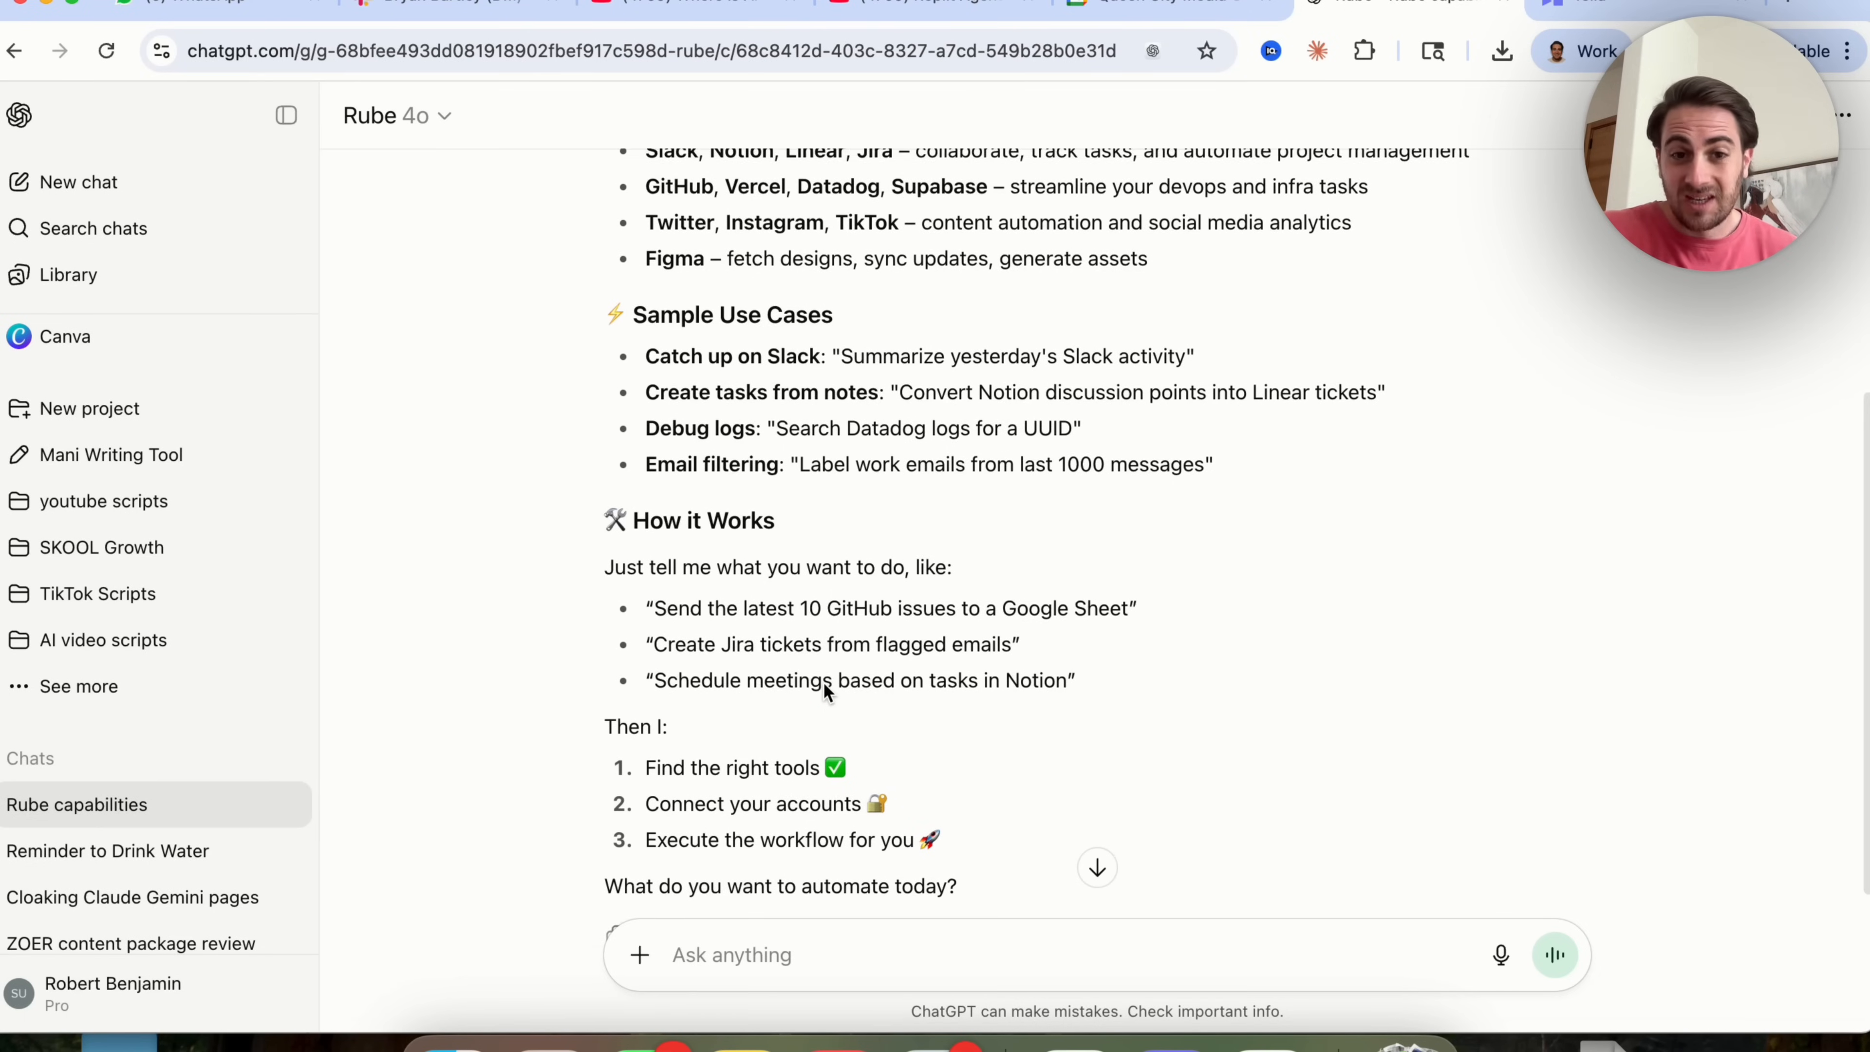
pyautogui.scroll(3)
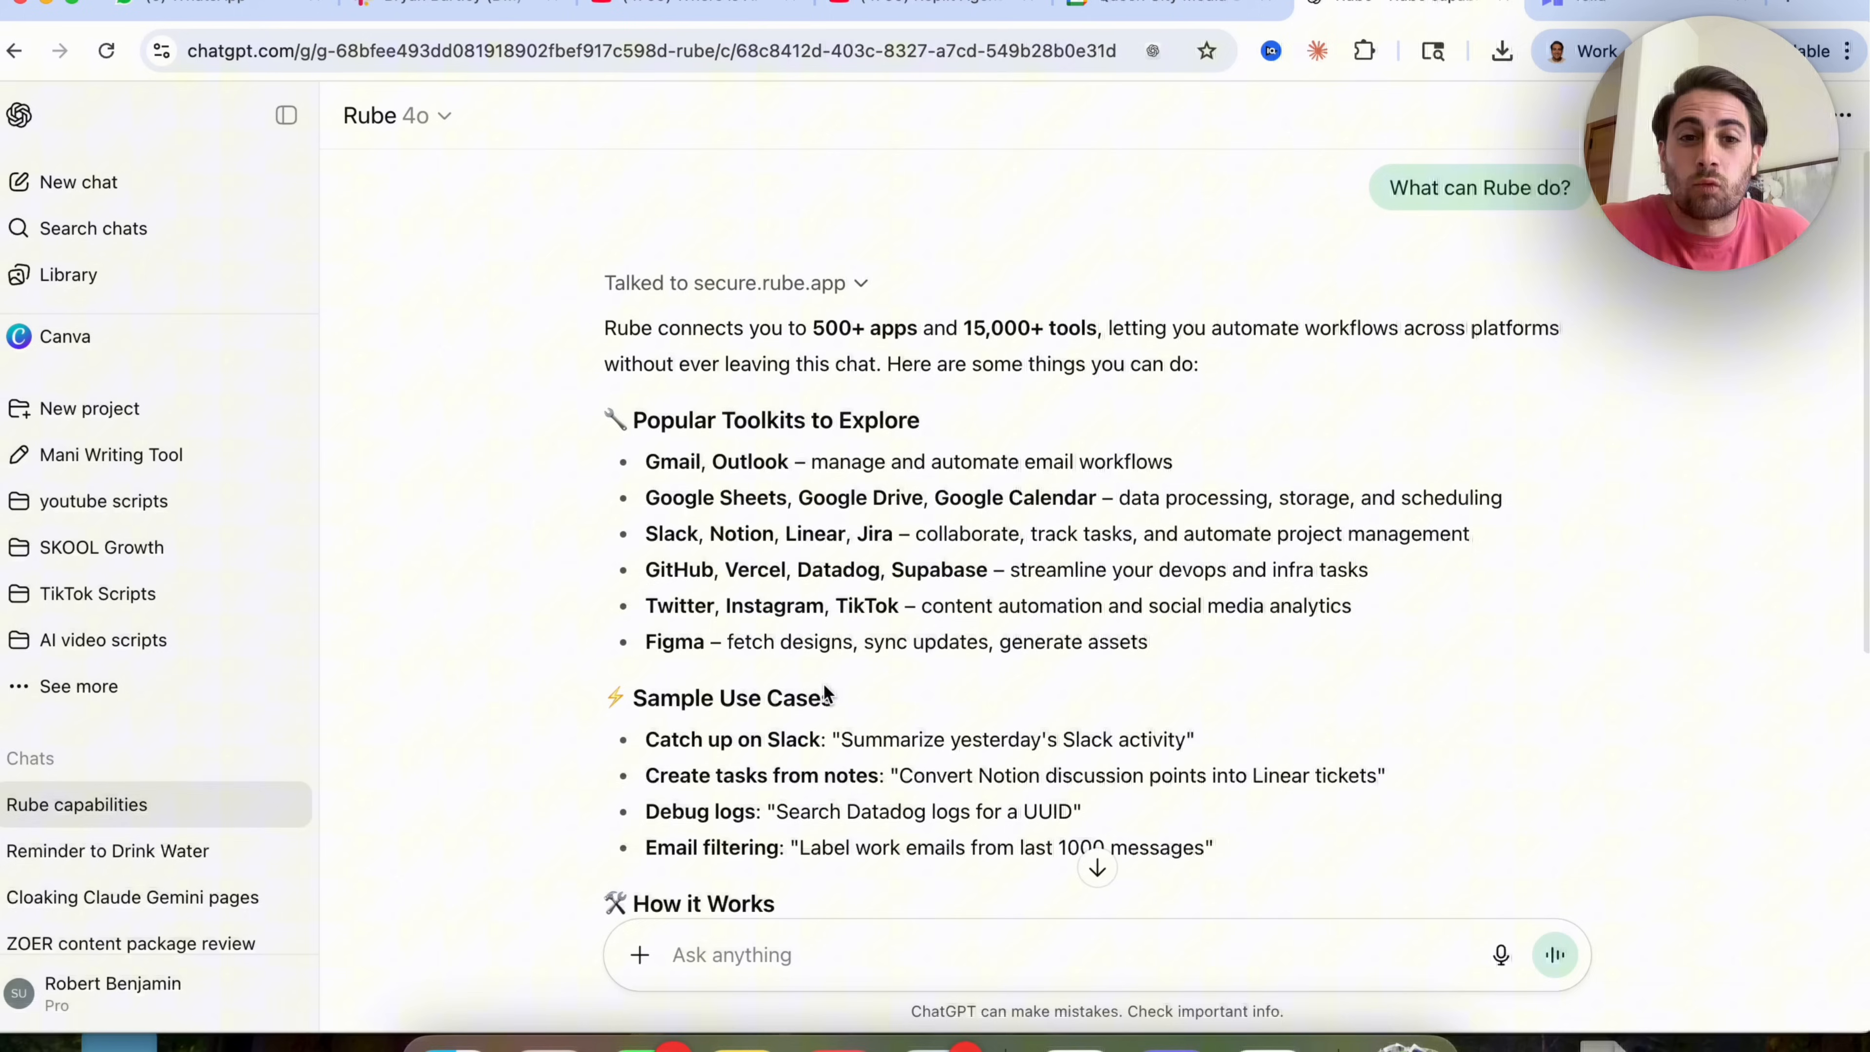
pyautogui.scroll(-3)
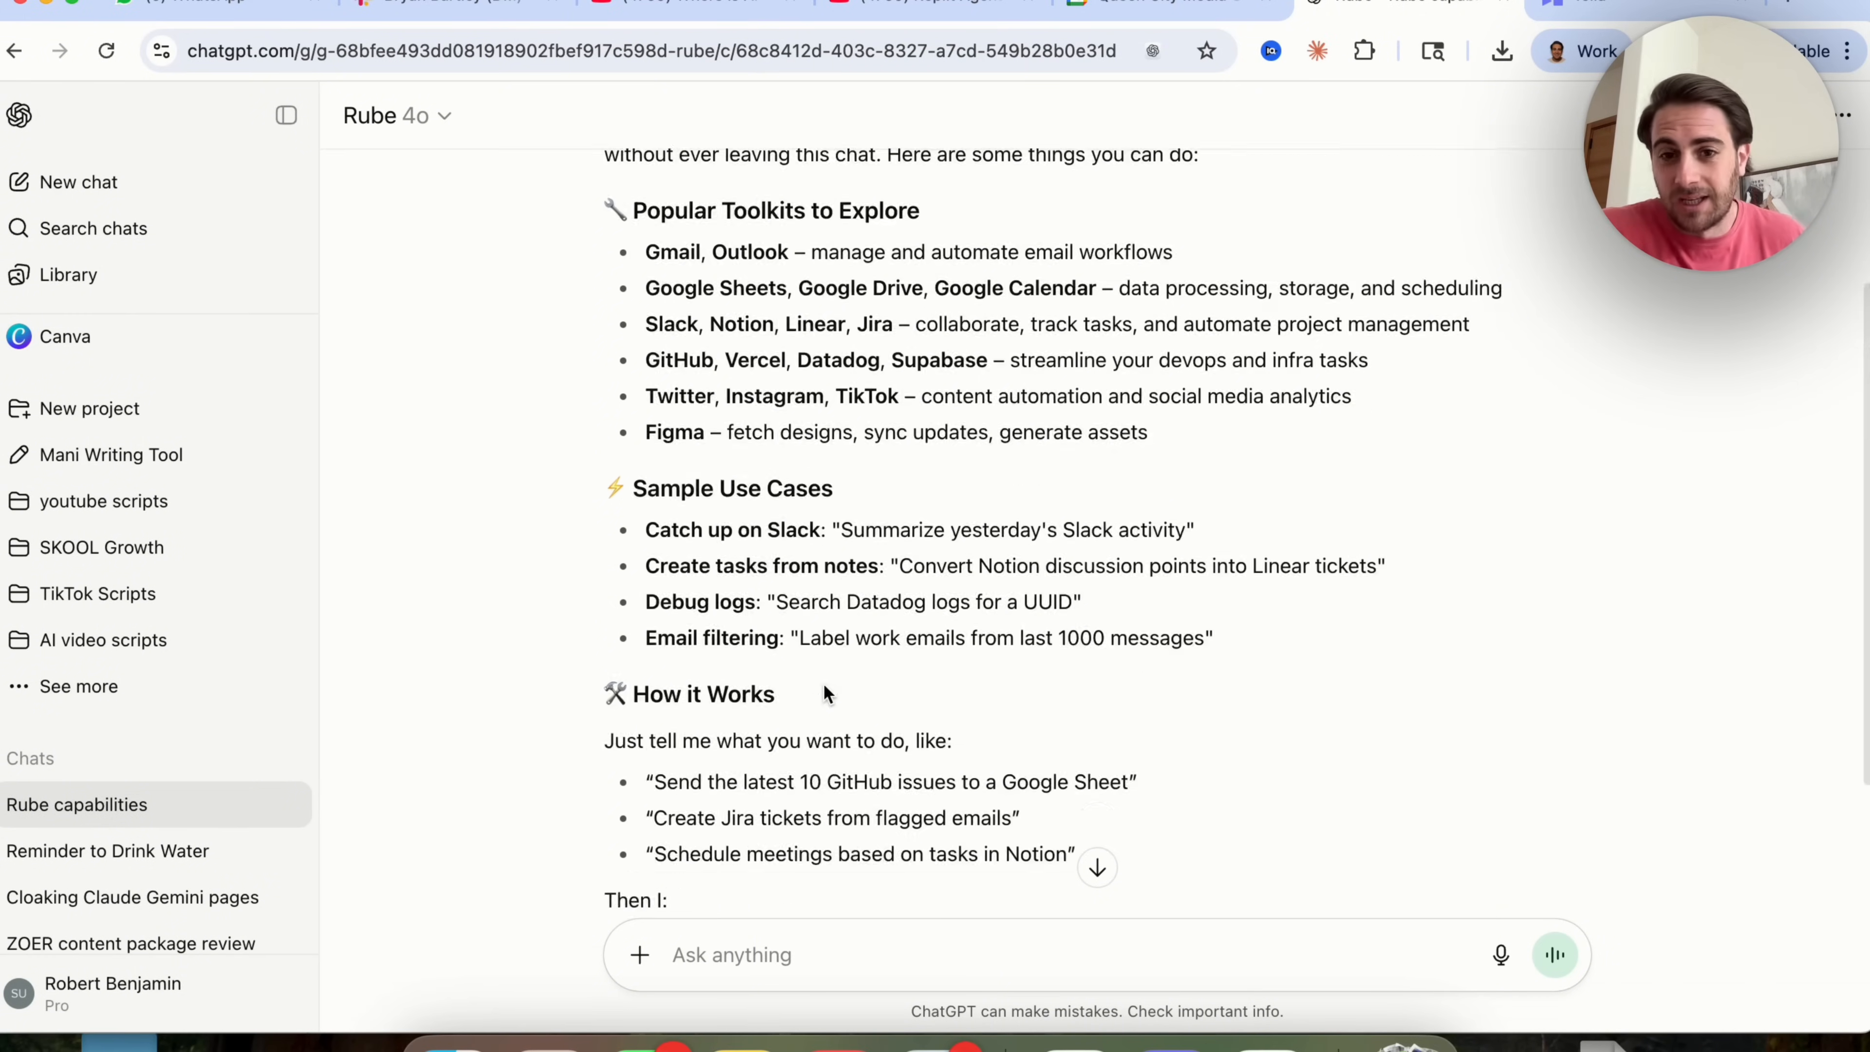
pyautogui.scroll(-3)
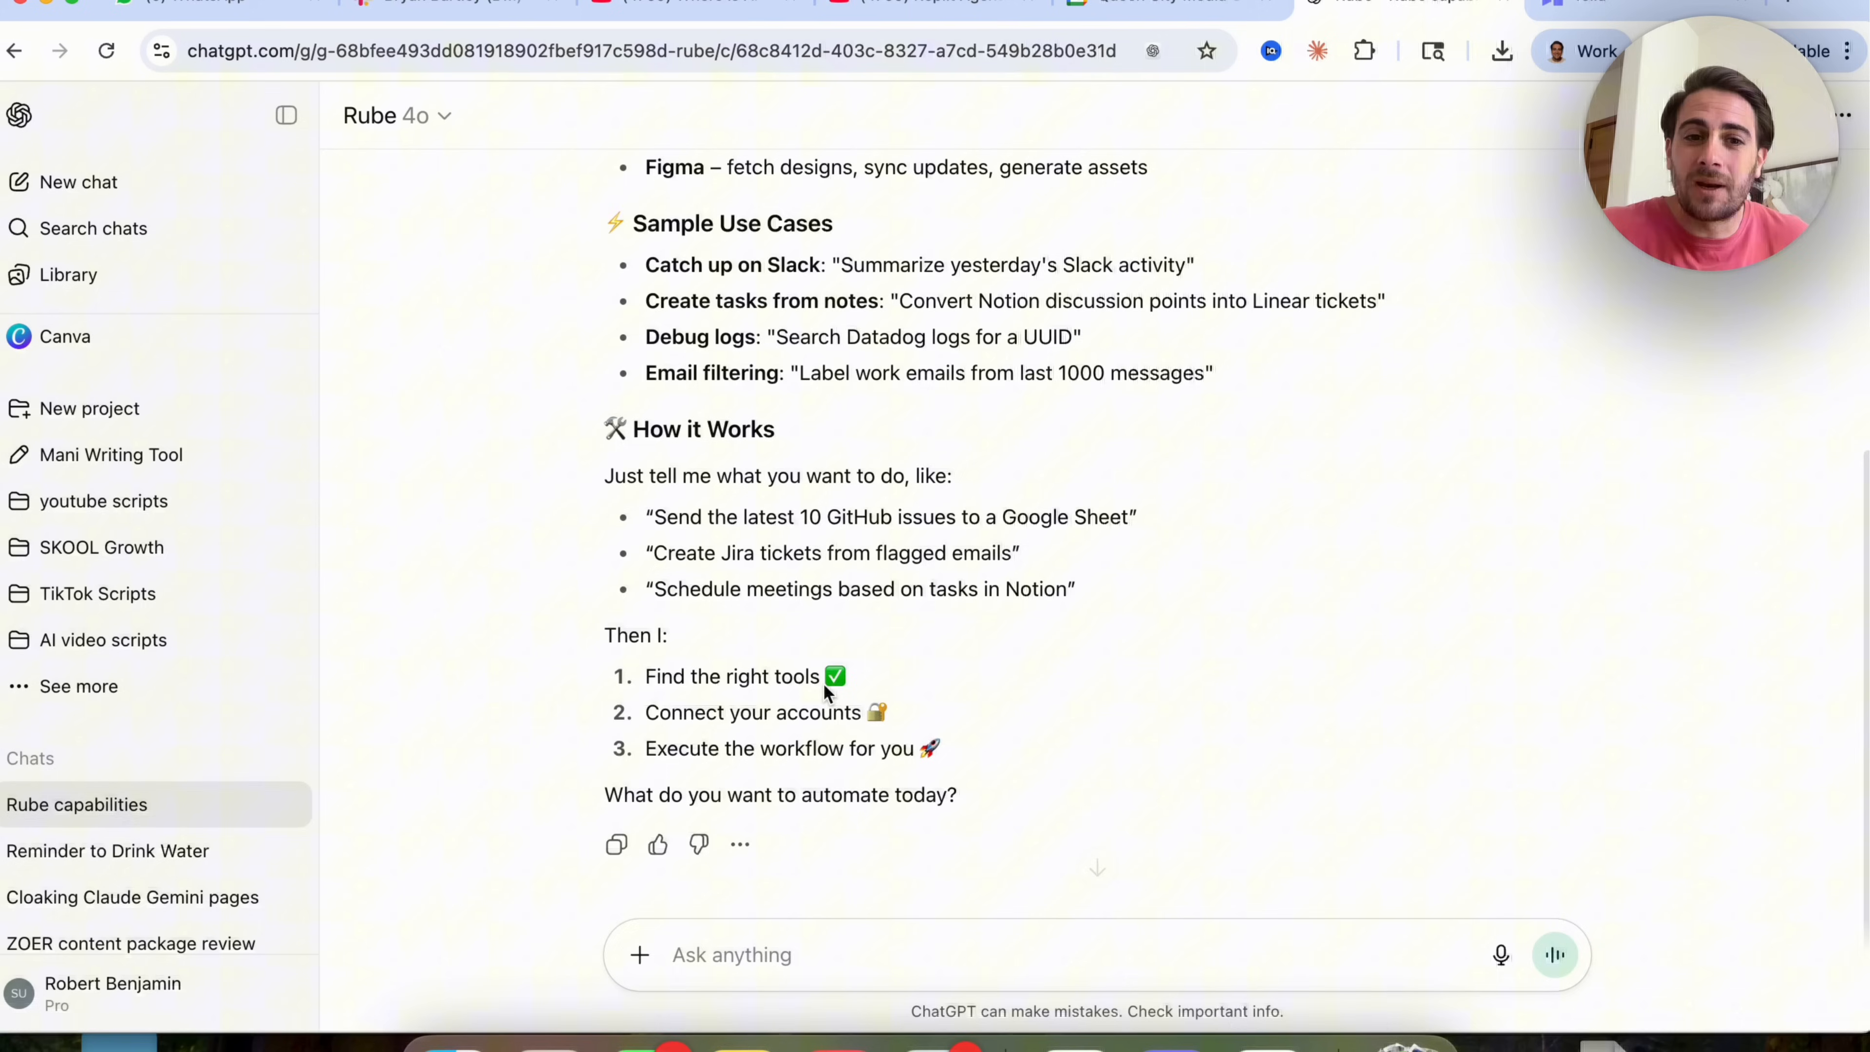
pyautogui.moveTo(1134, 602)
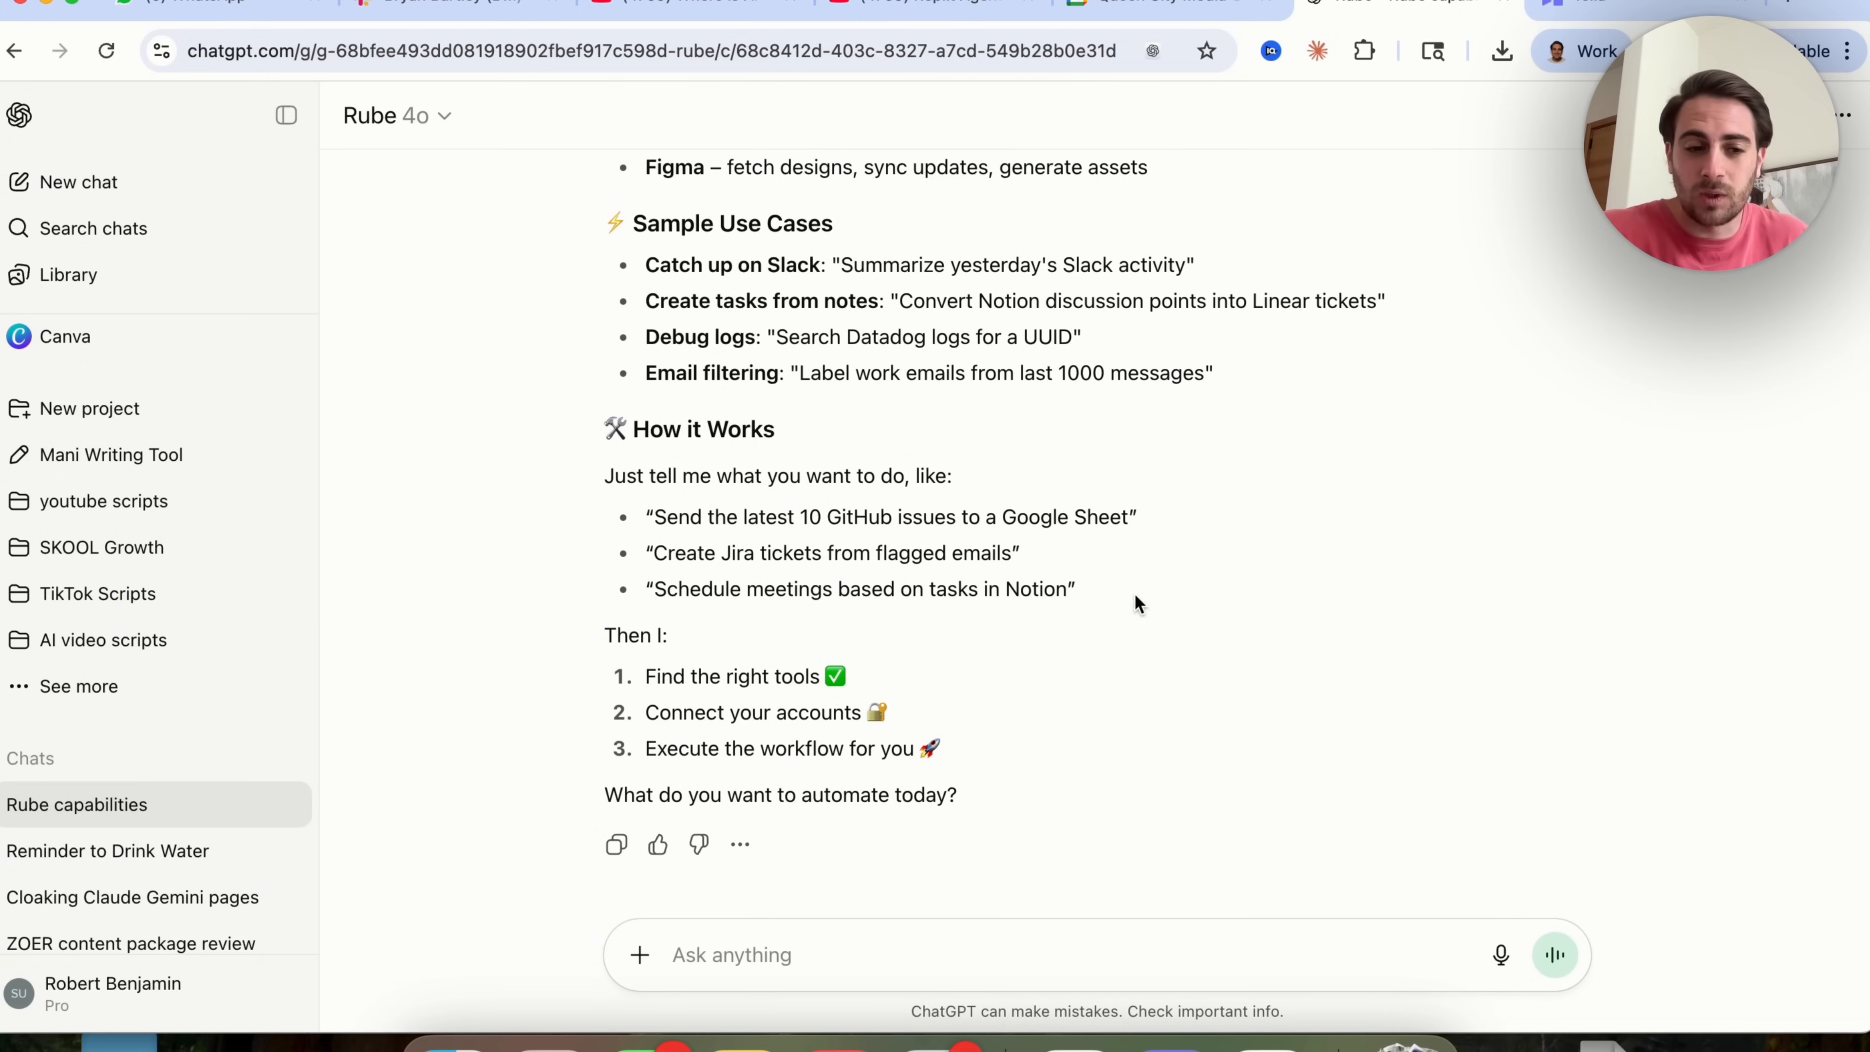
pyautogui.moveTo(961, 548)
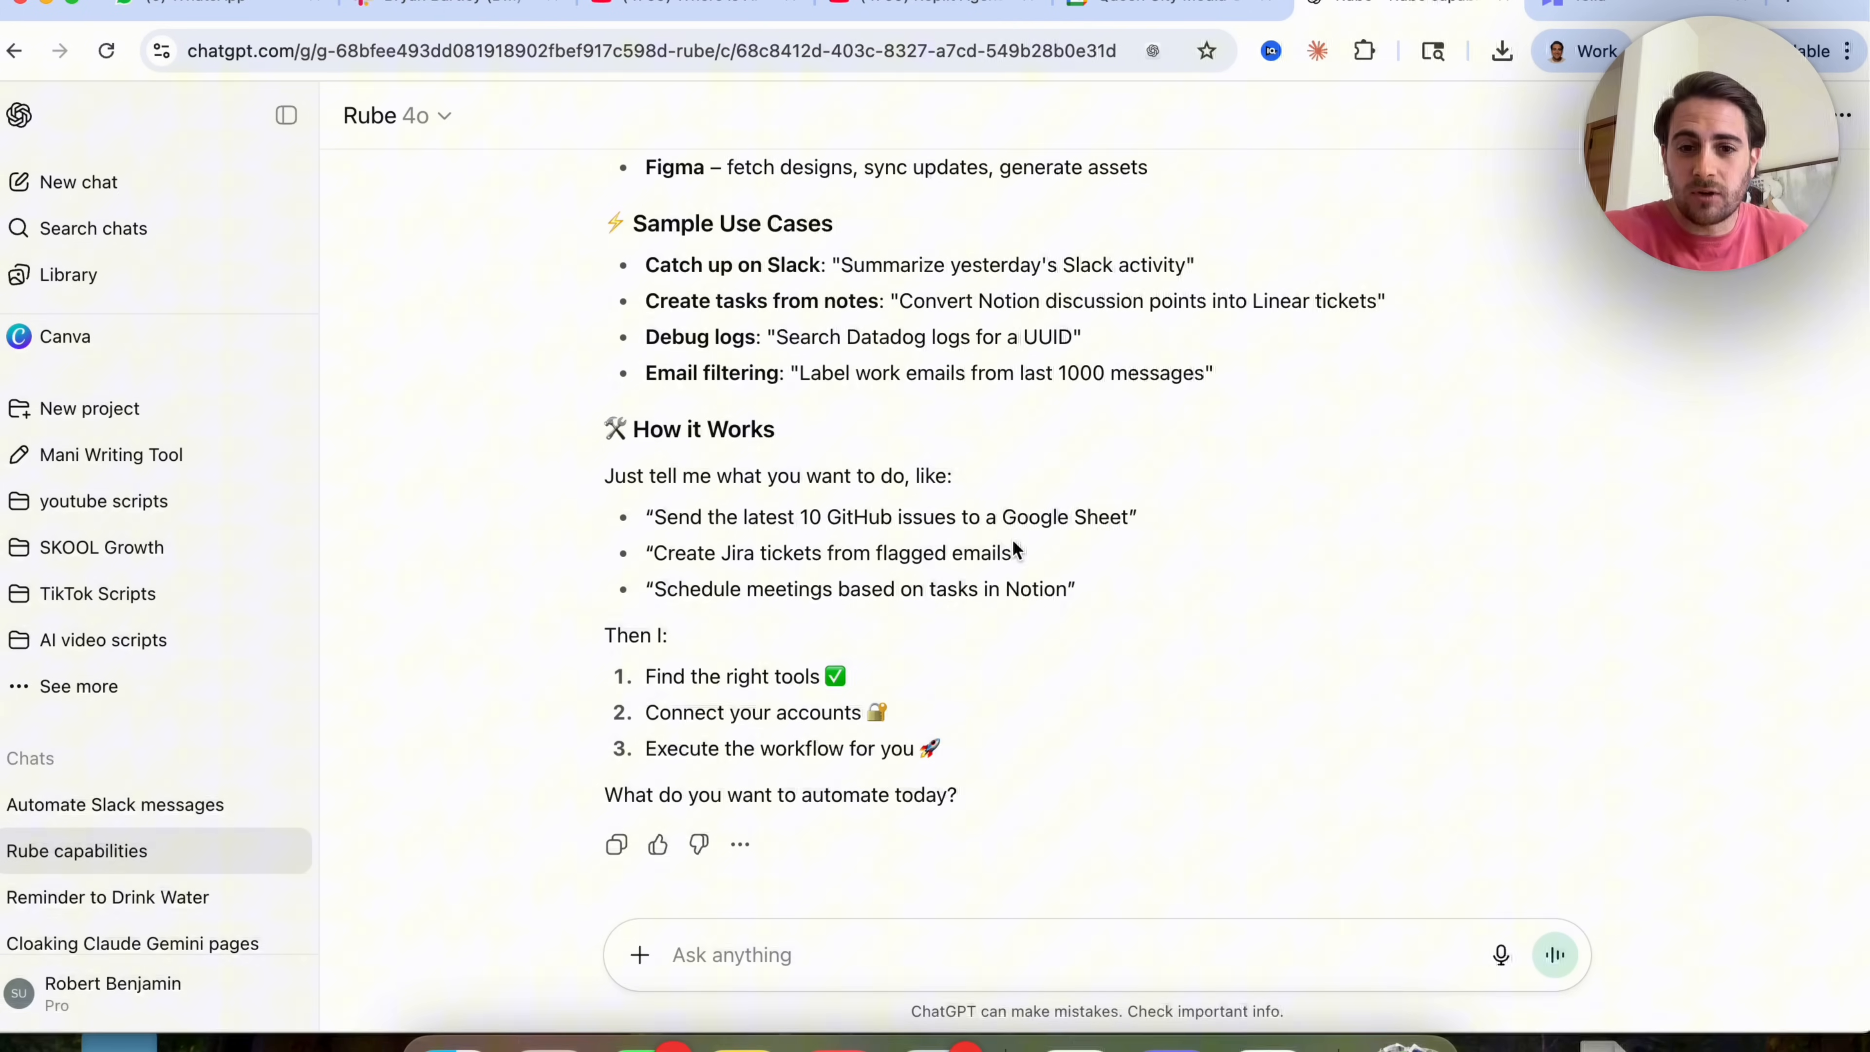
pyautogui.moveTo(939, 572)
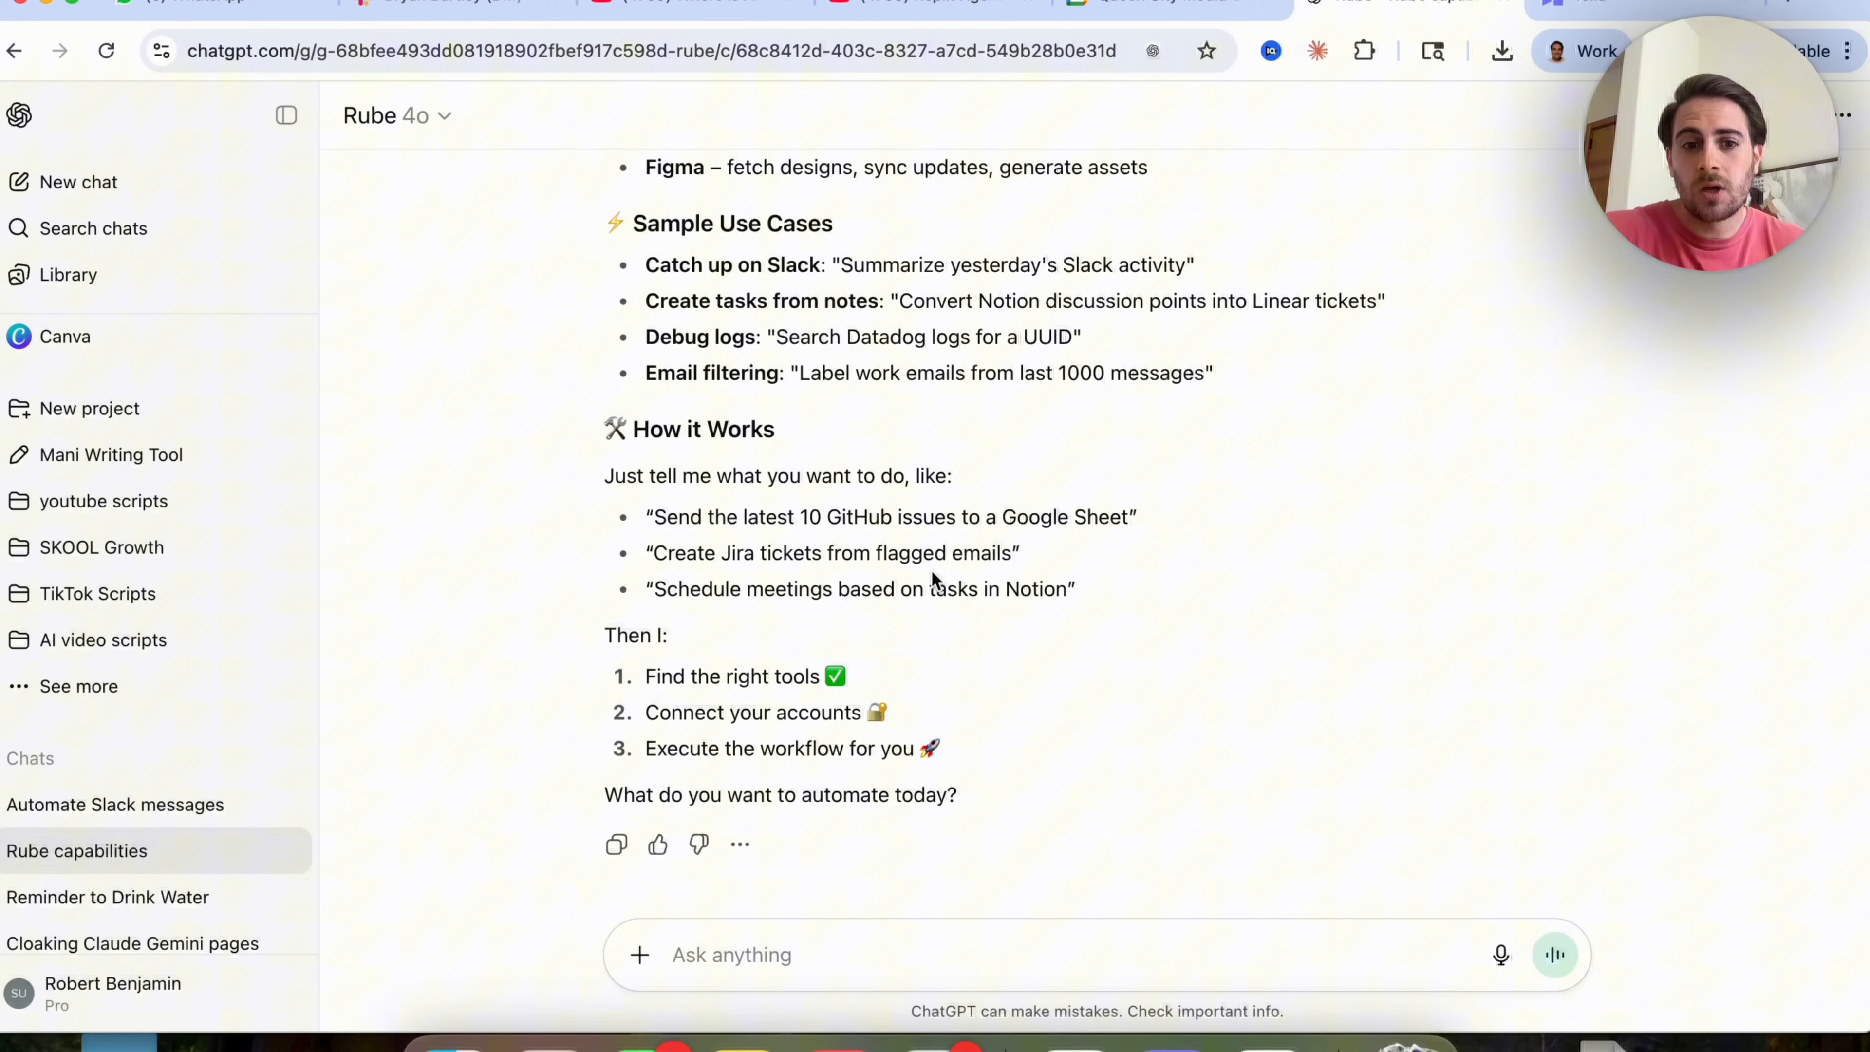
pyautogui.click(740, 844)
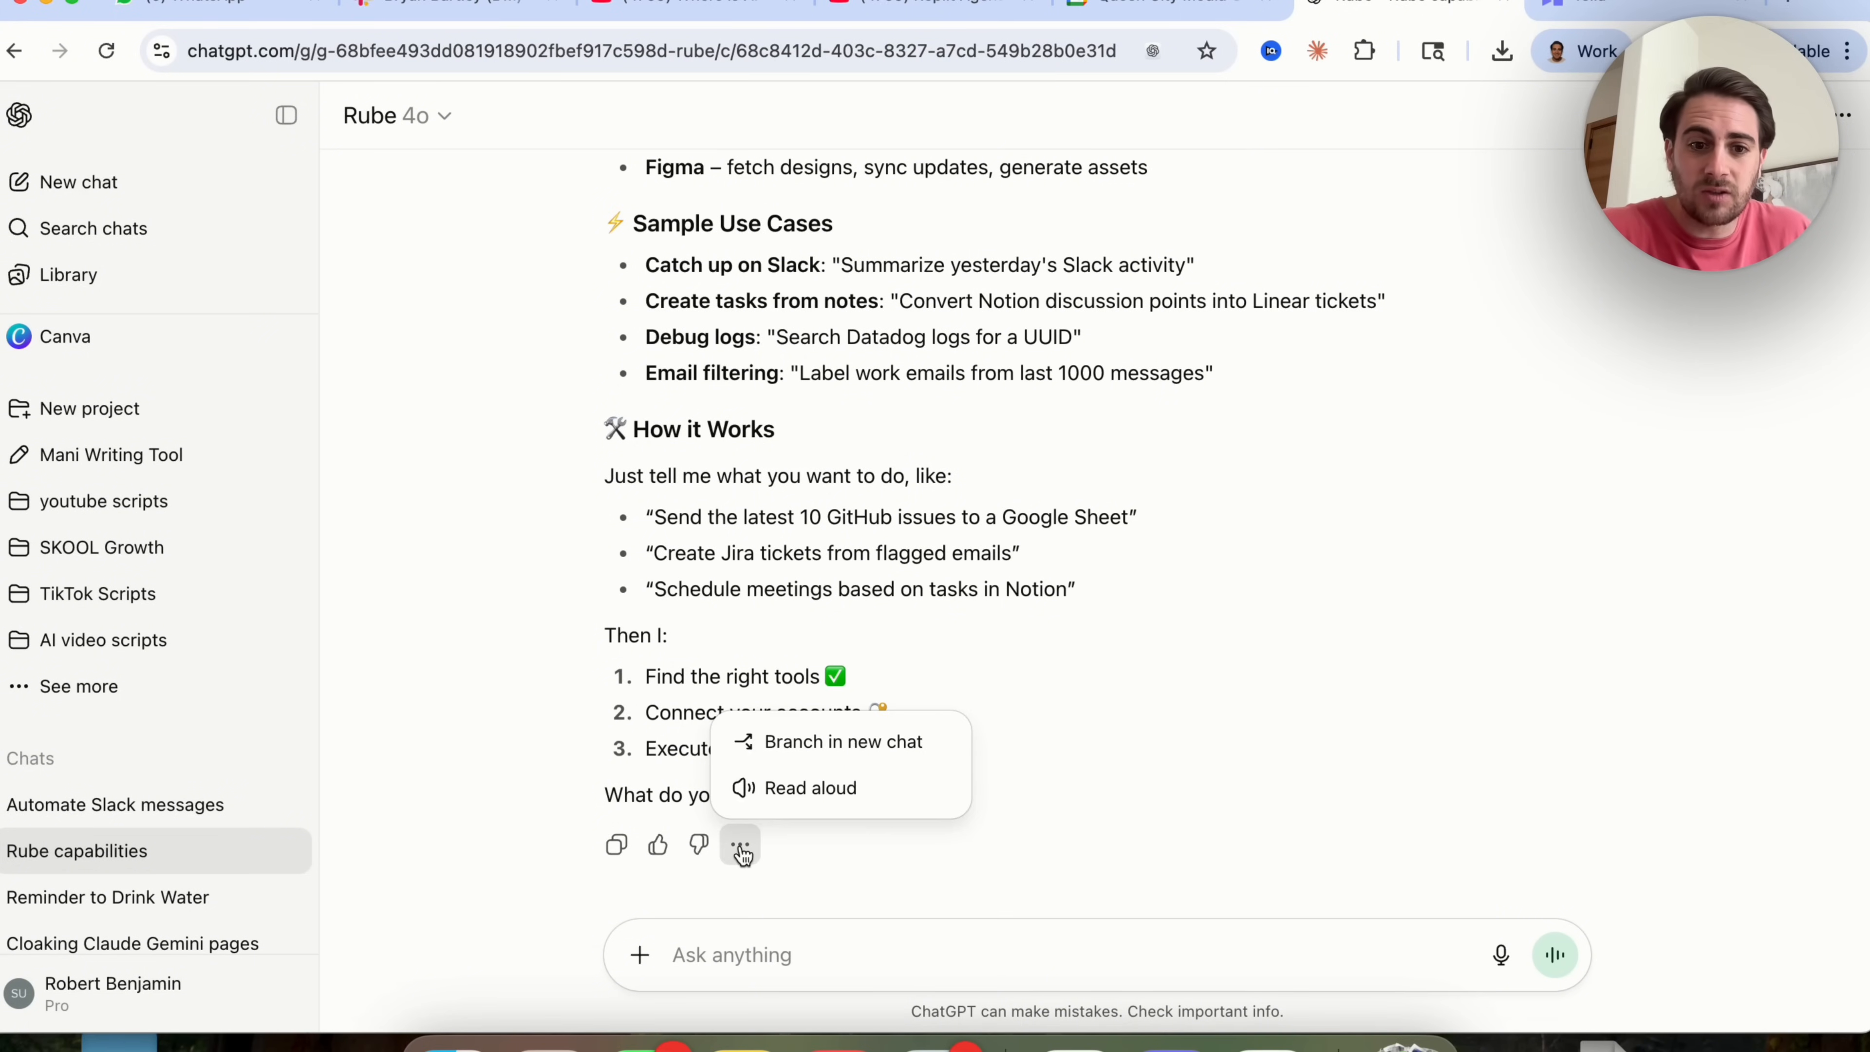
pyautogui.moveTo(819, 740)
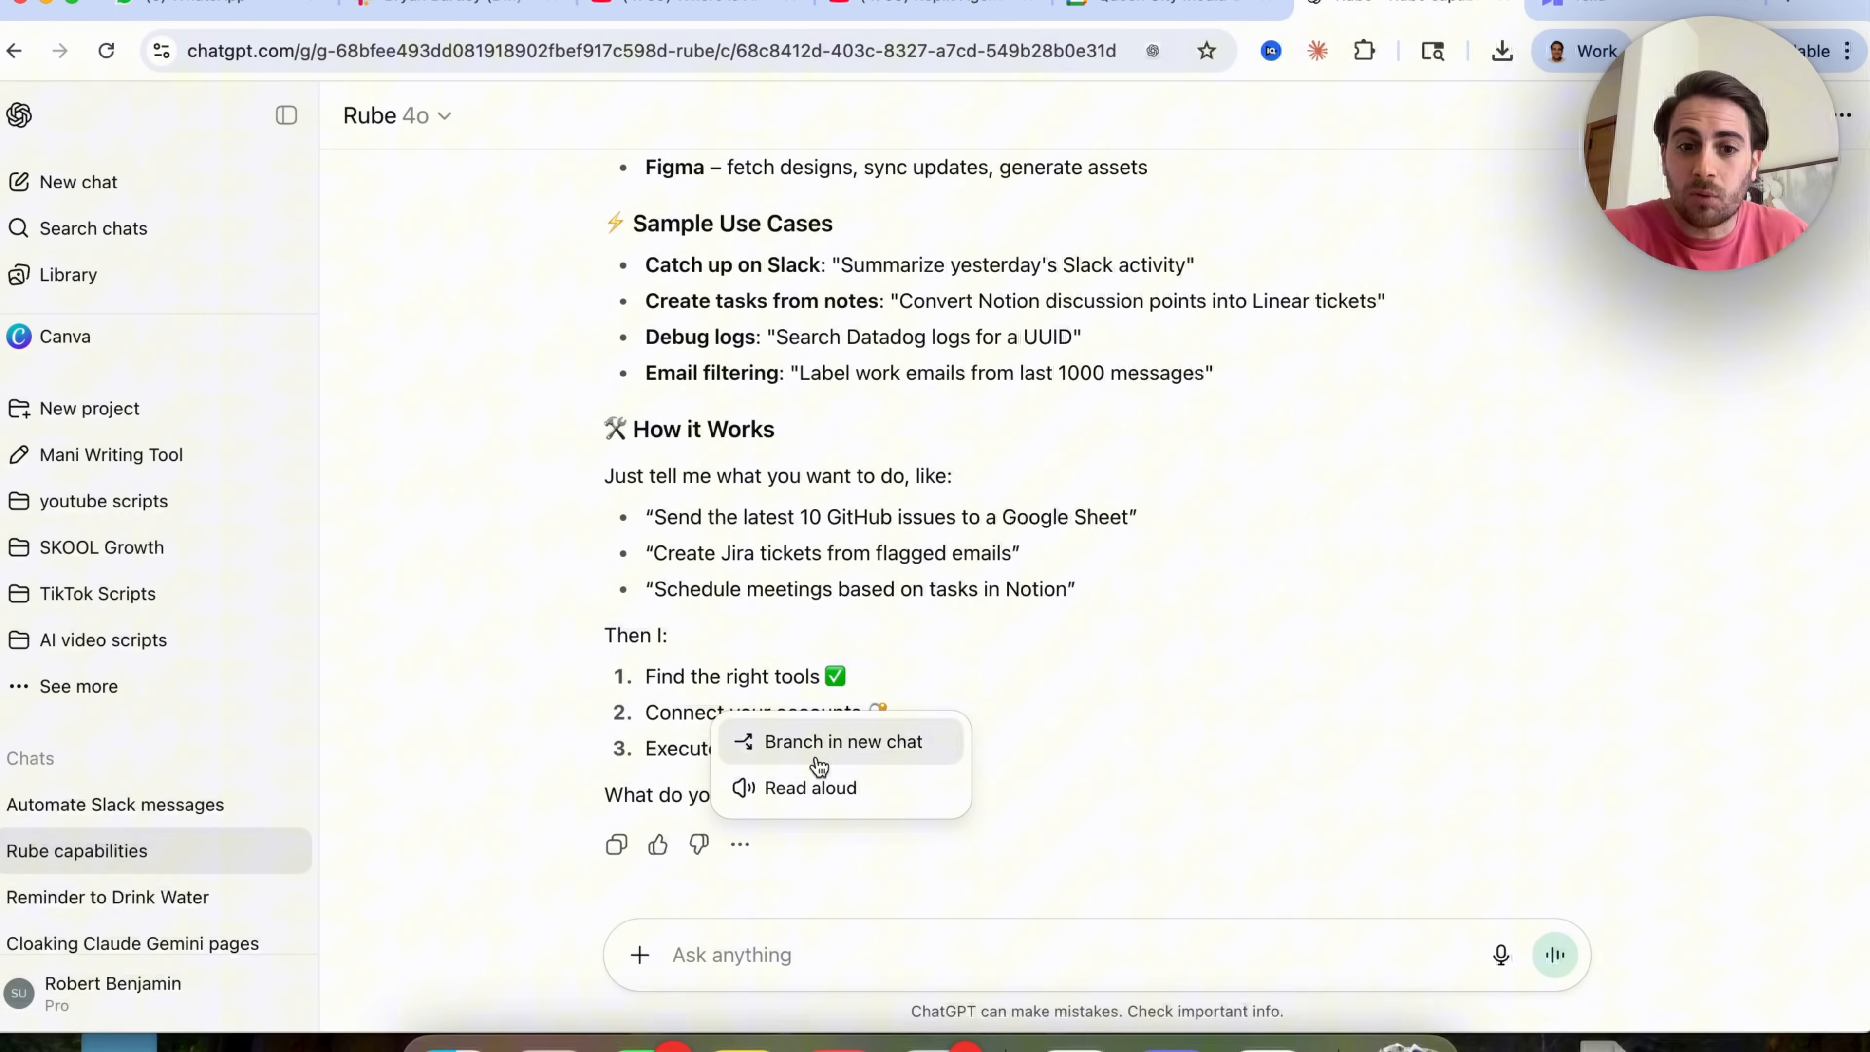
# Branch Rube's reply into a new chat, then bring up the desktop app's account menu.
pyautogui.click(841, 740)
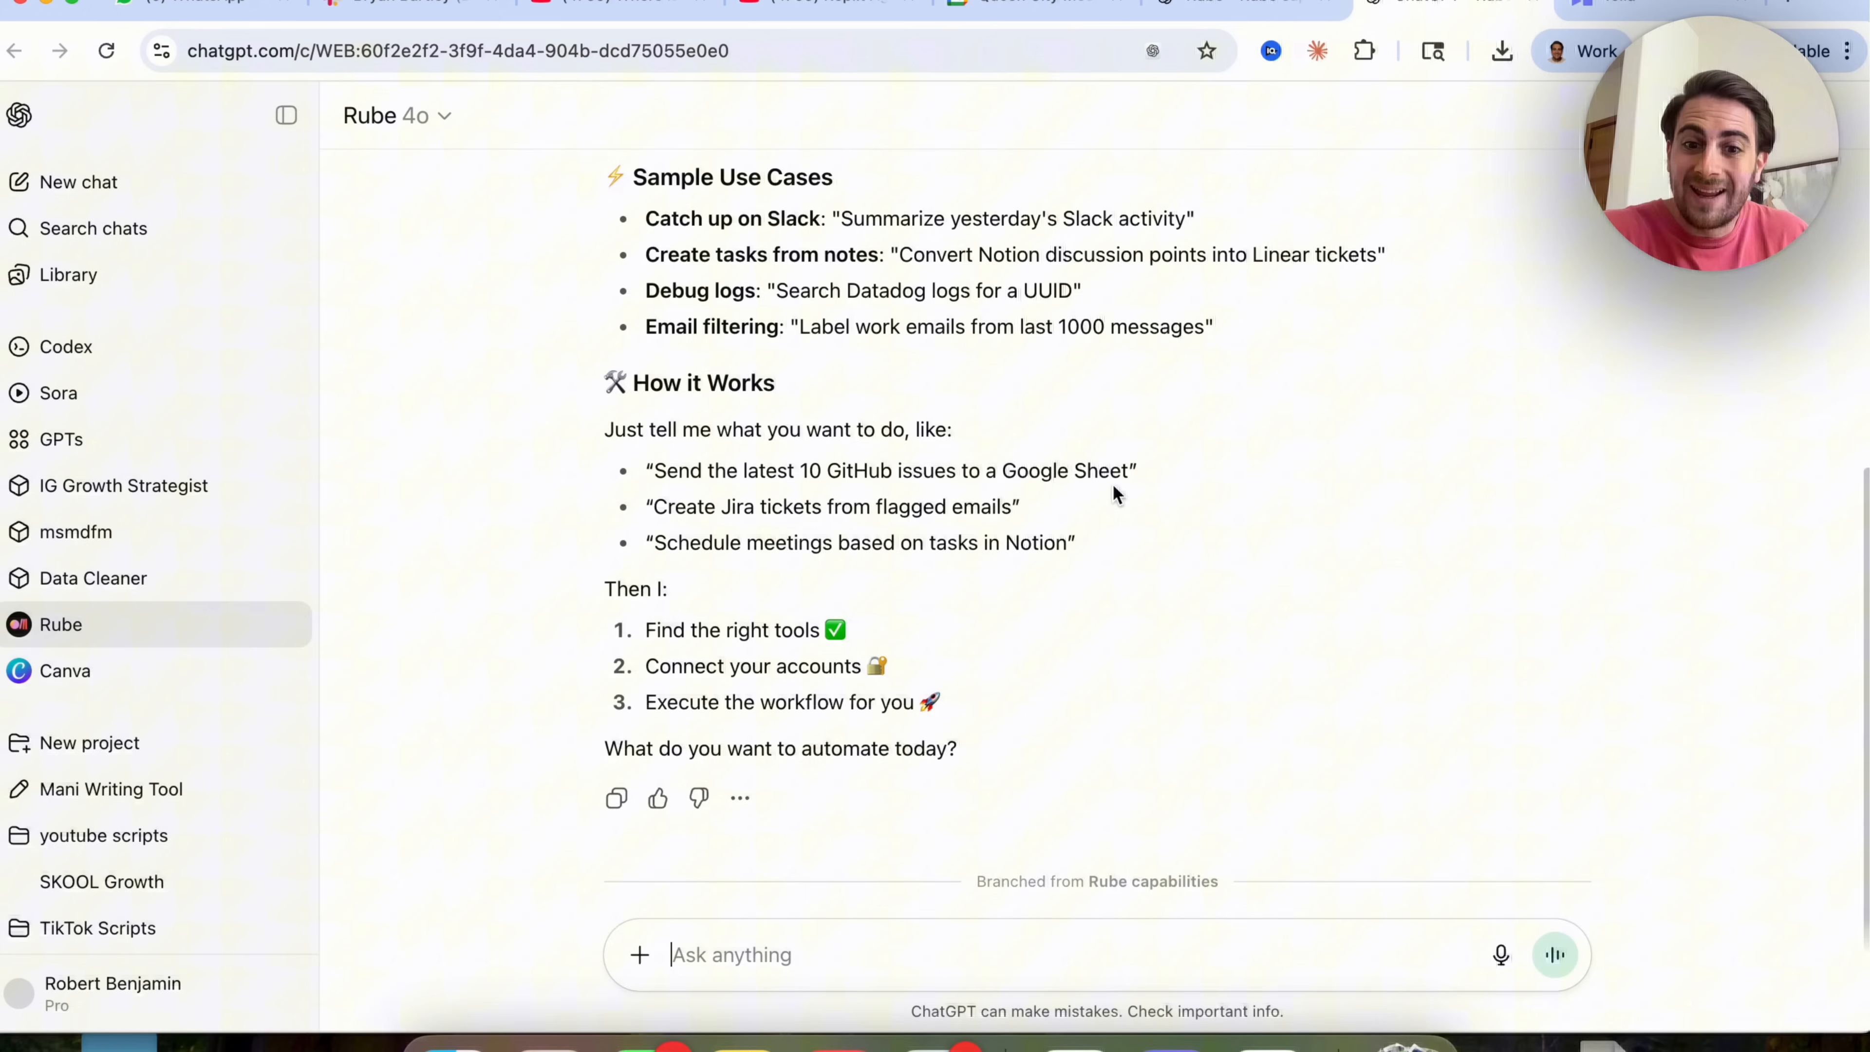
pyautogui.scroll(3)
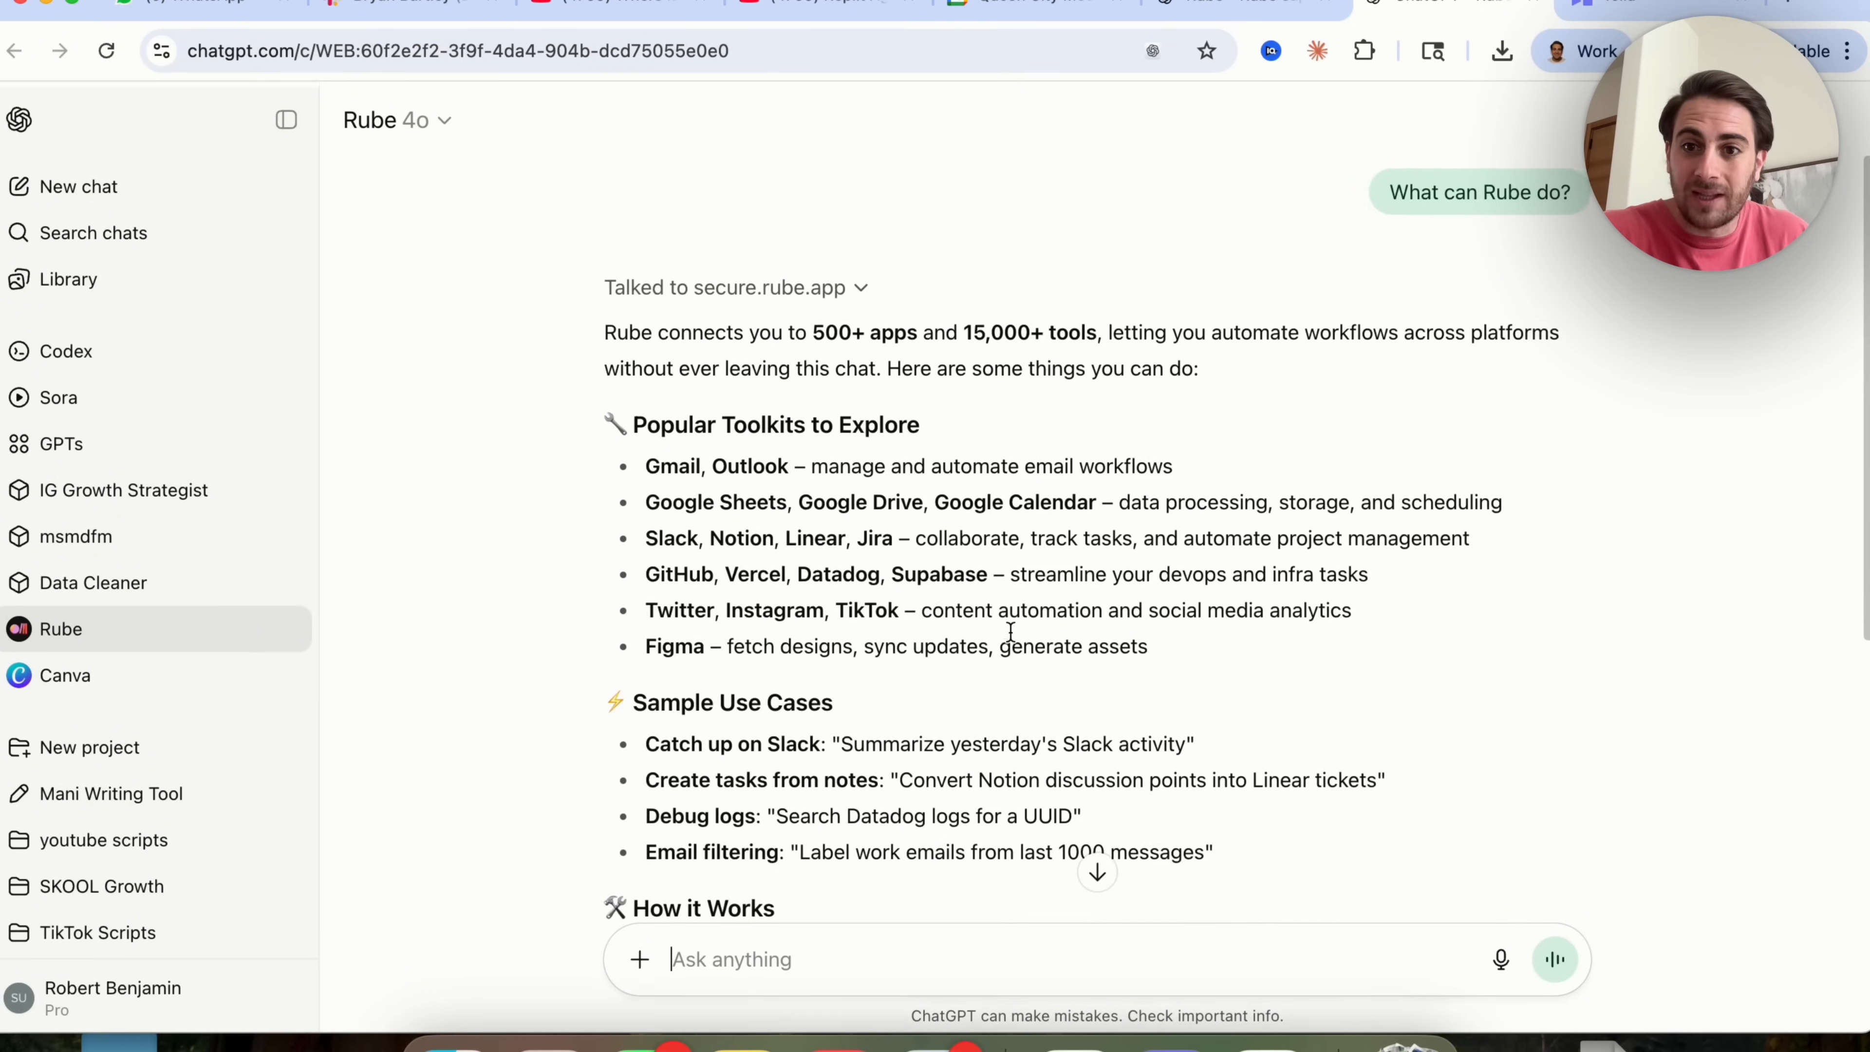
pyautogui.scroll(-3)
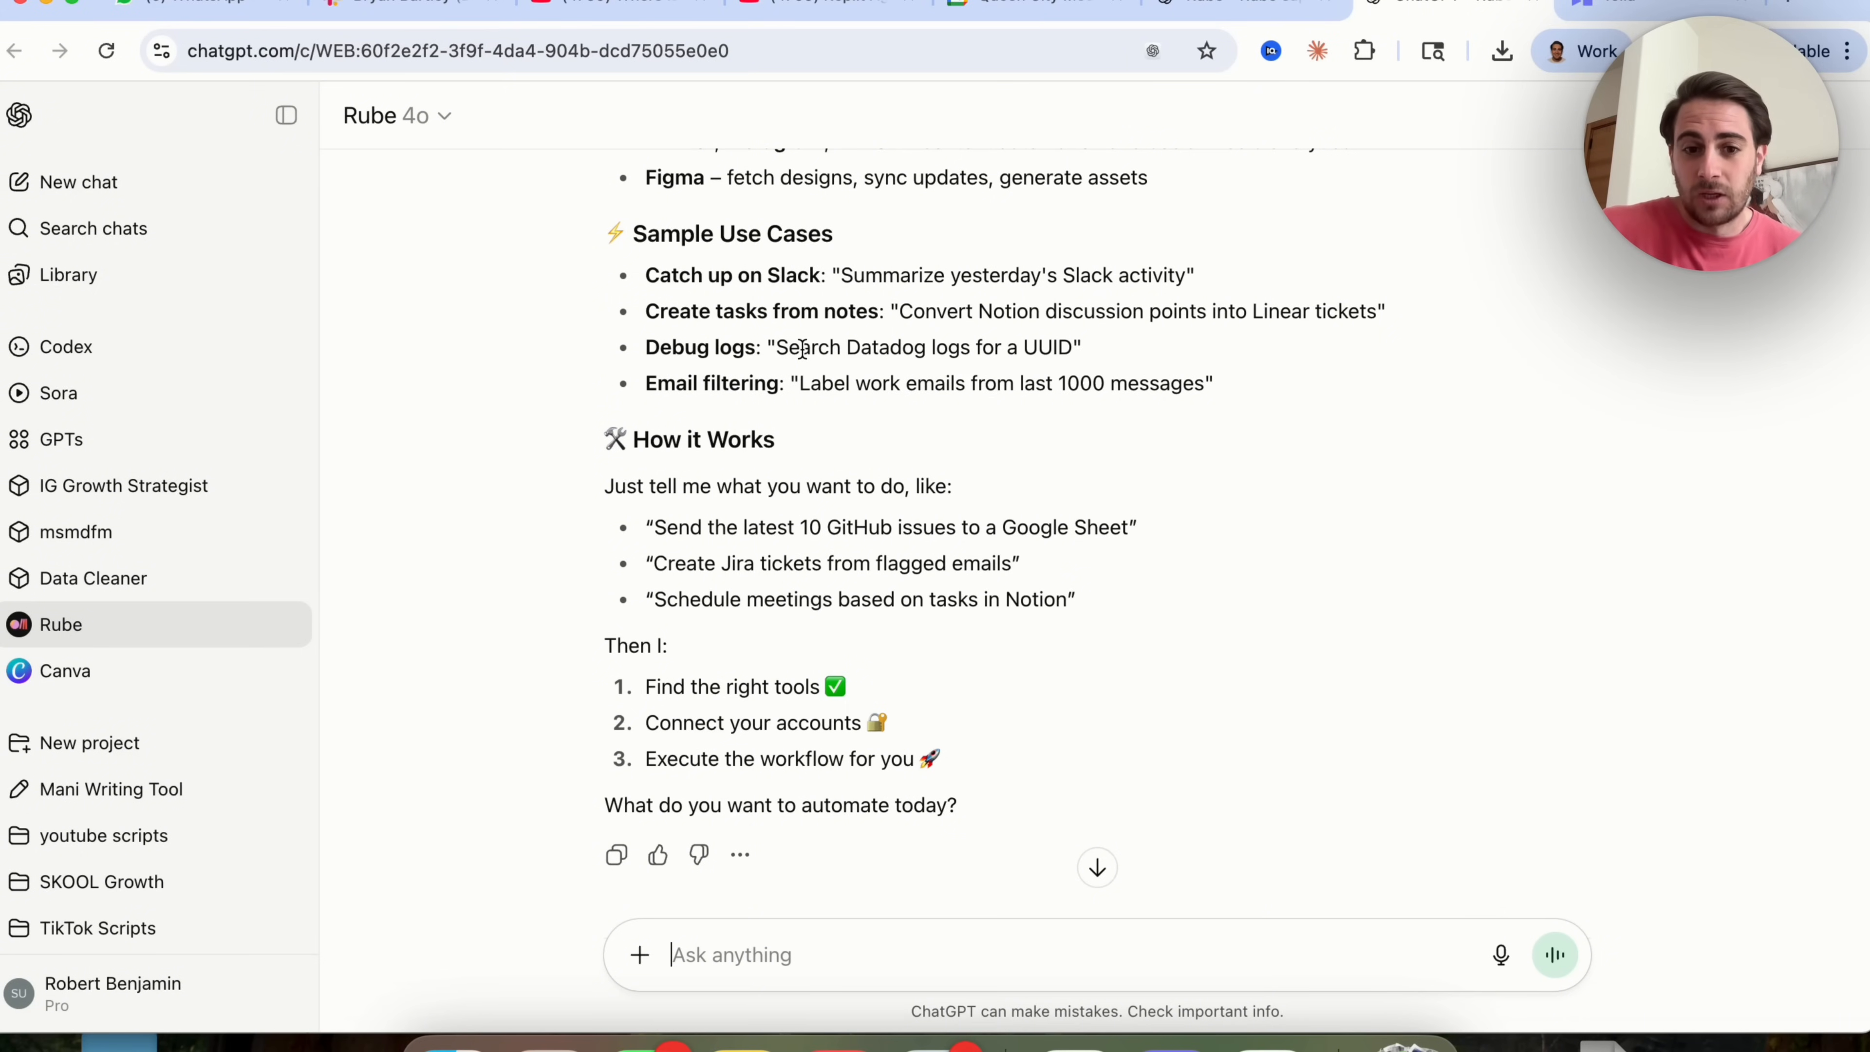
pyautogui.moveTo(1103, 219)
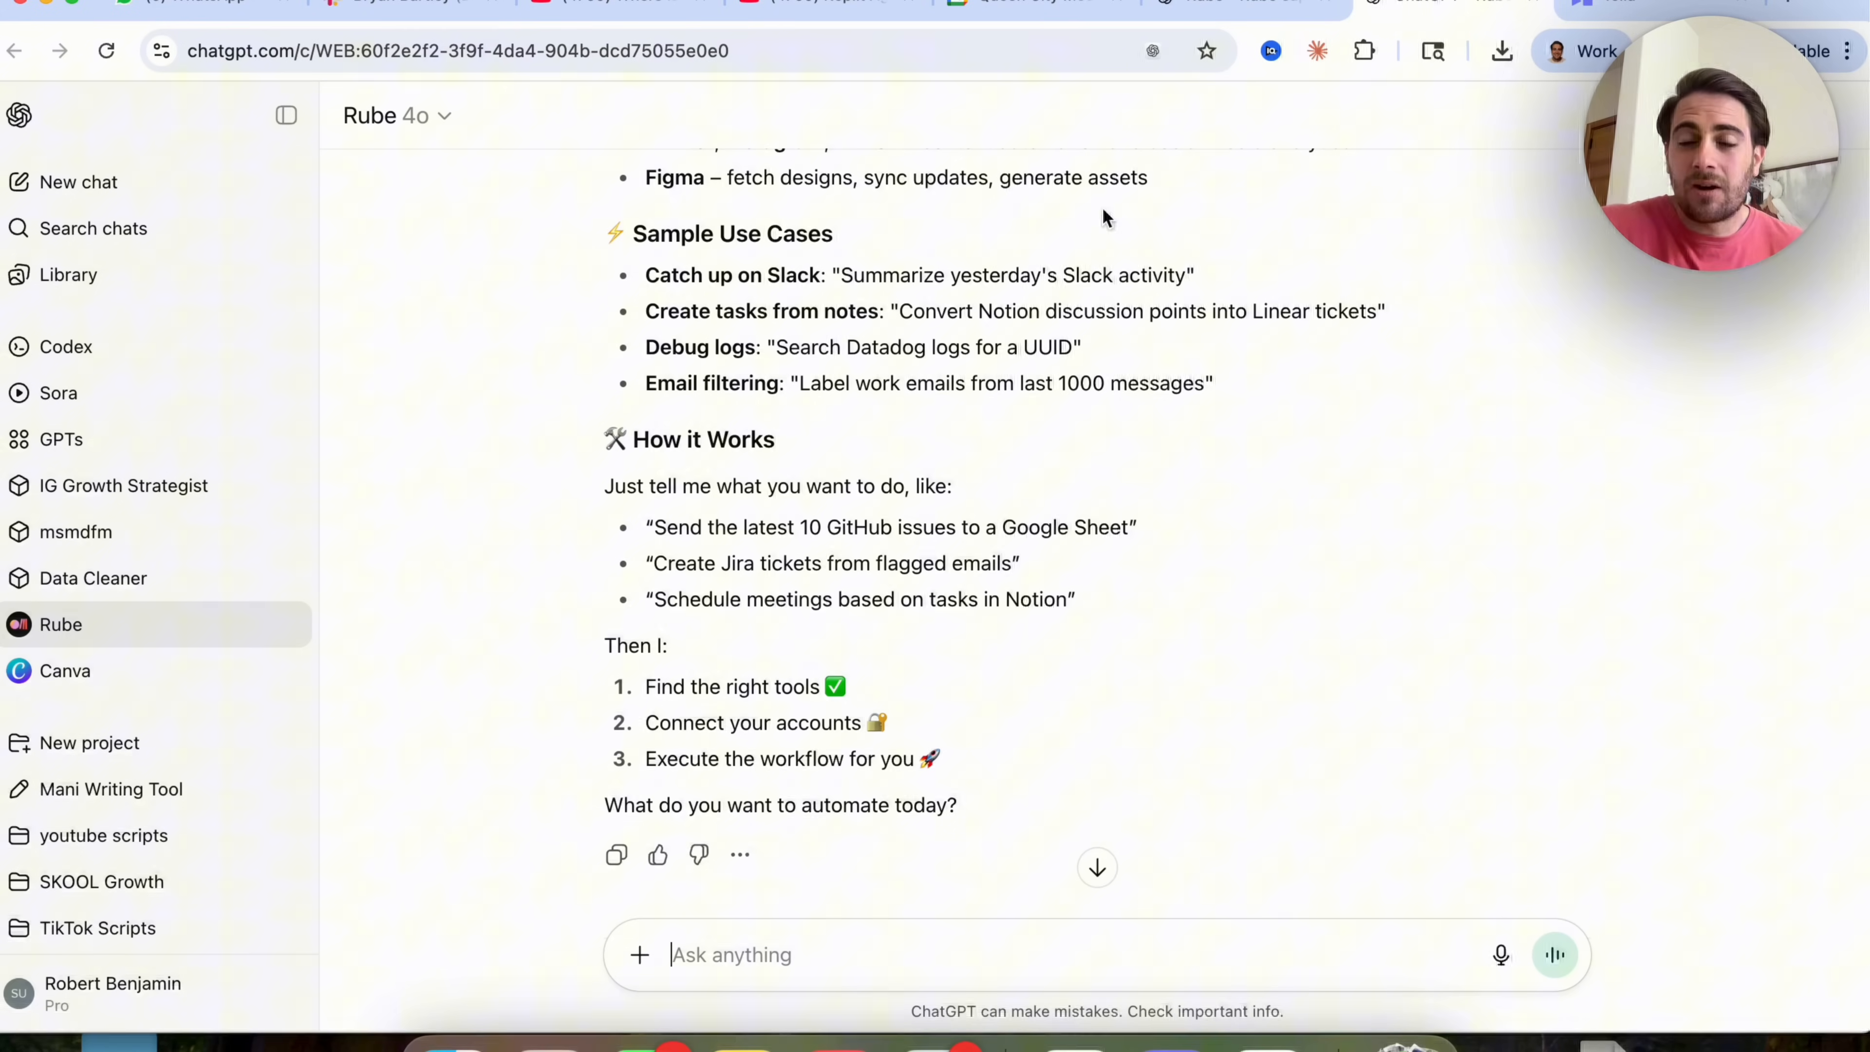
pyautogui.moveTo(1297, 232)
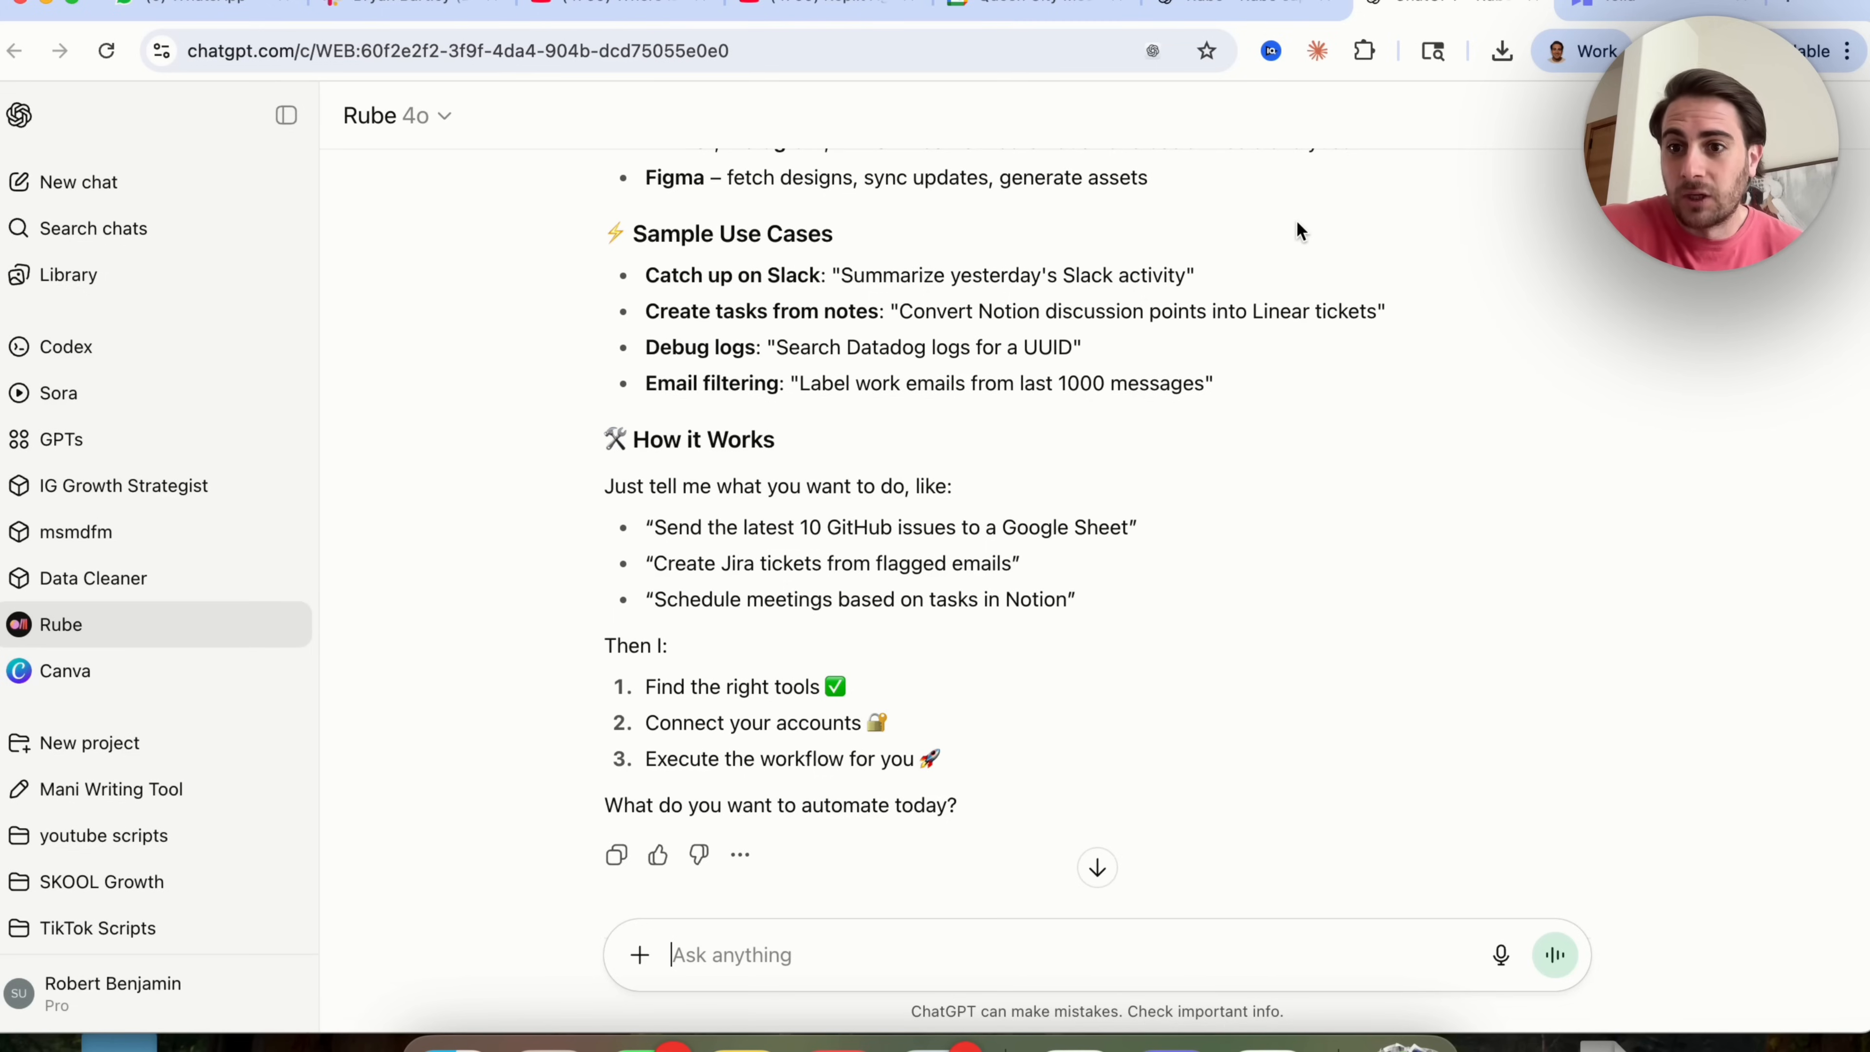
pyautogui.click(112, 991)
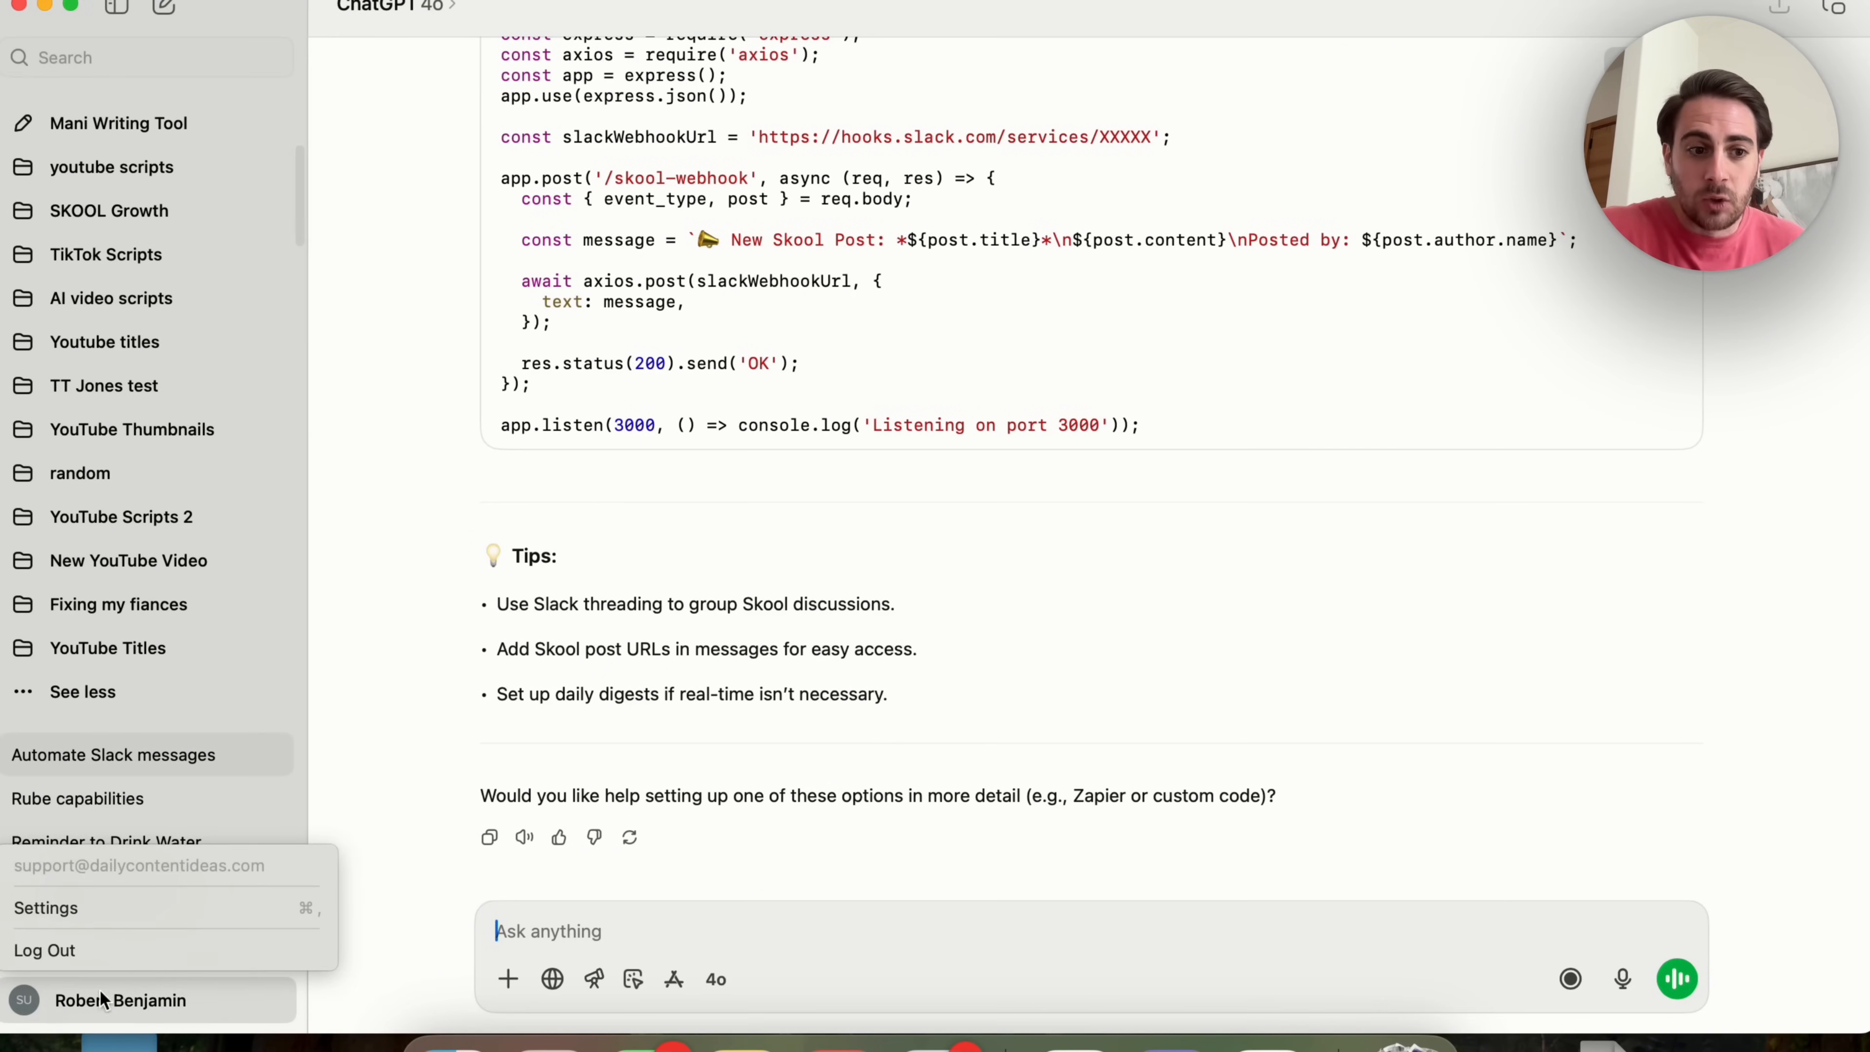
# In desktop Settings, reach Work with Apps and show the Manage Apps list.
pyautogui.click(46, 908)
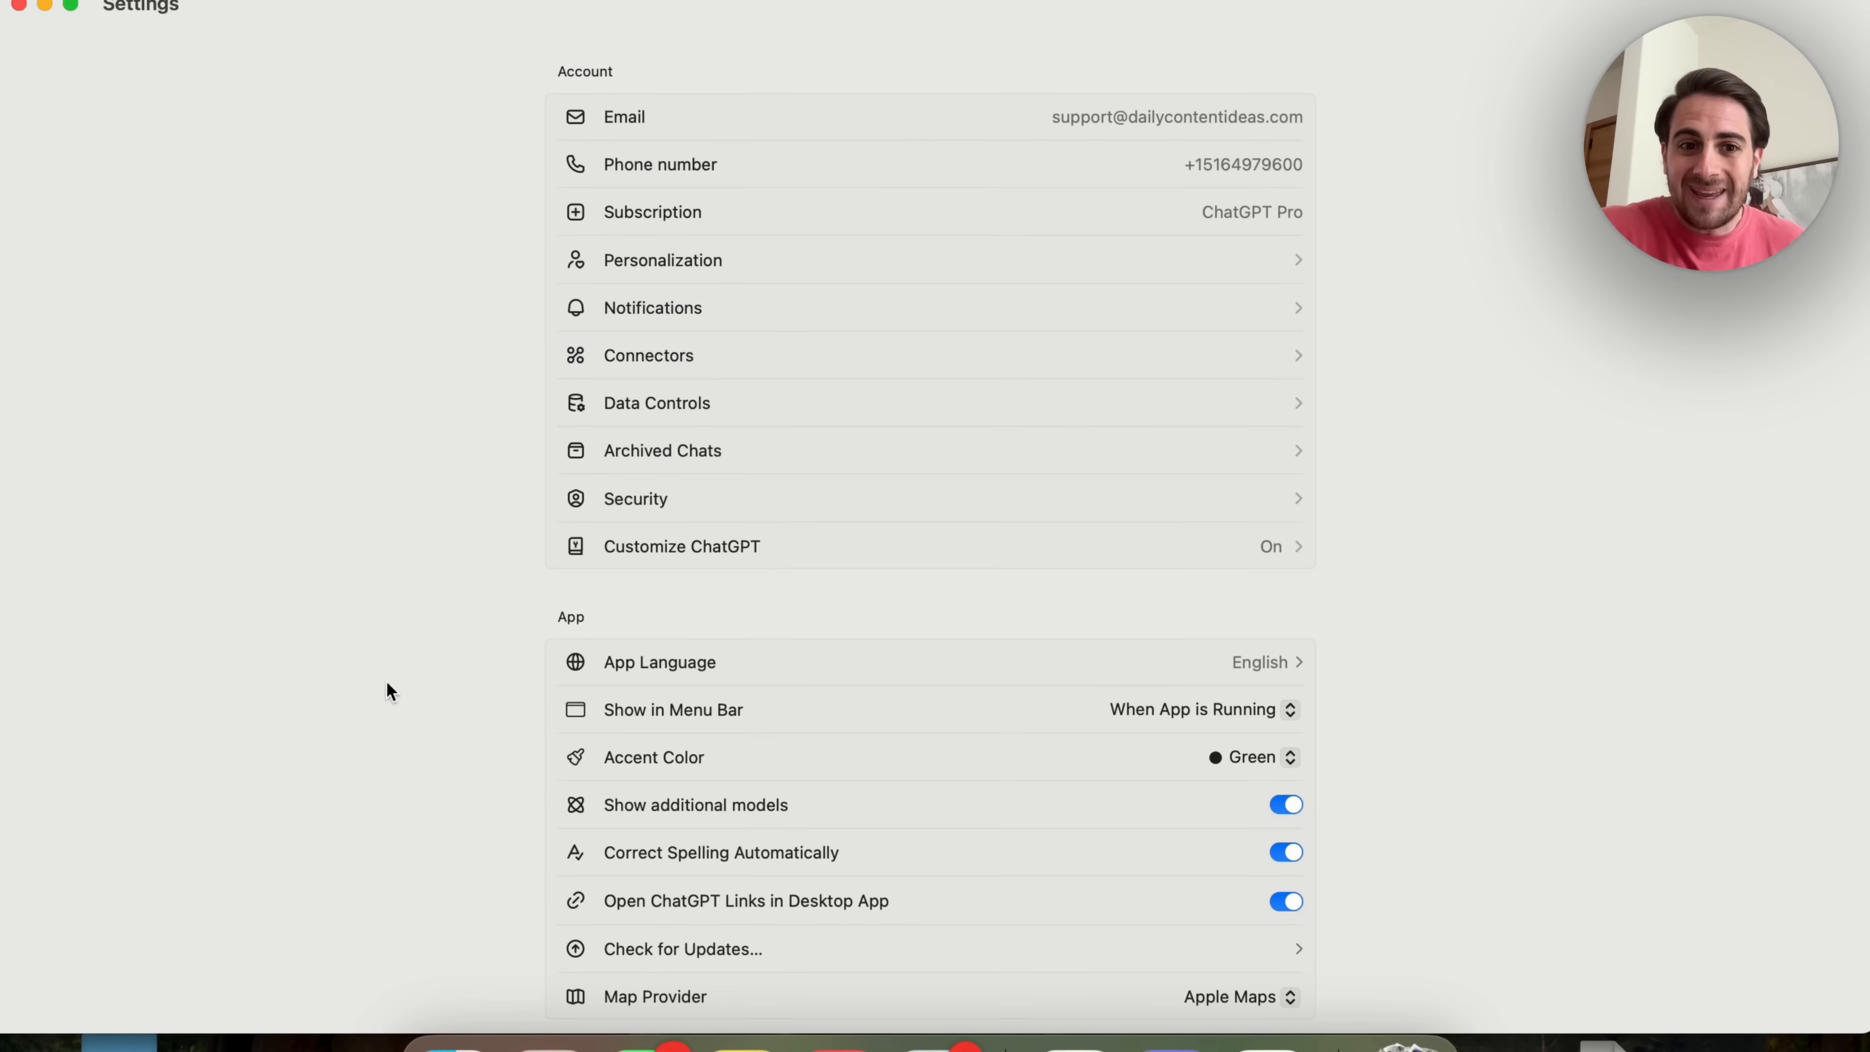
pyautogui.scroll(-3)
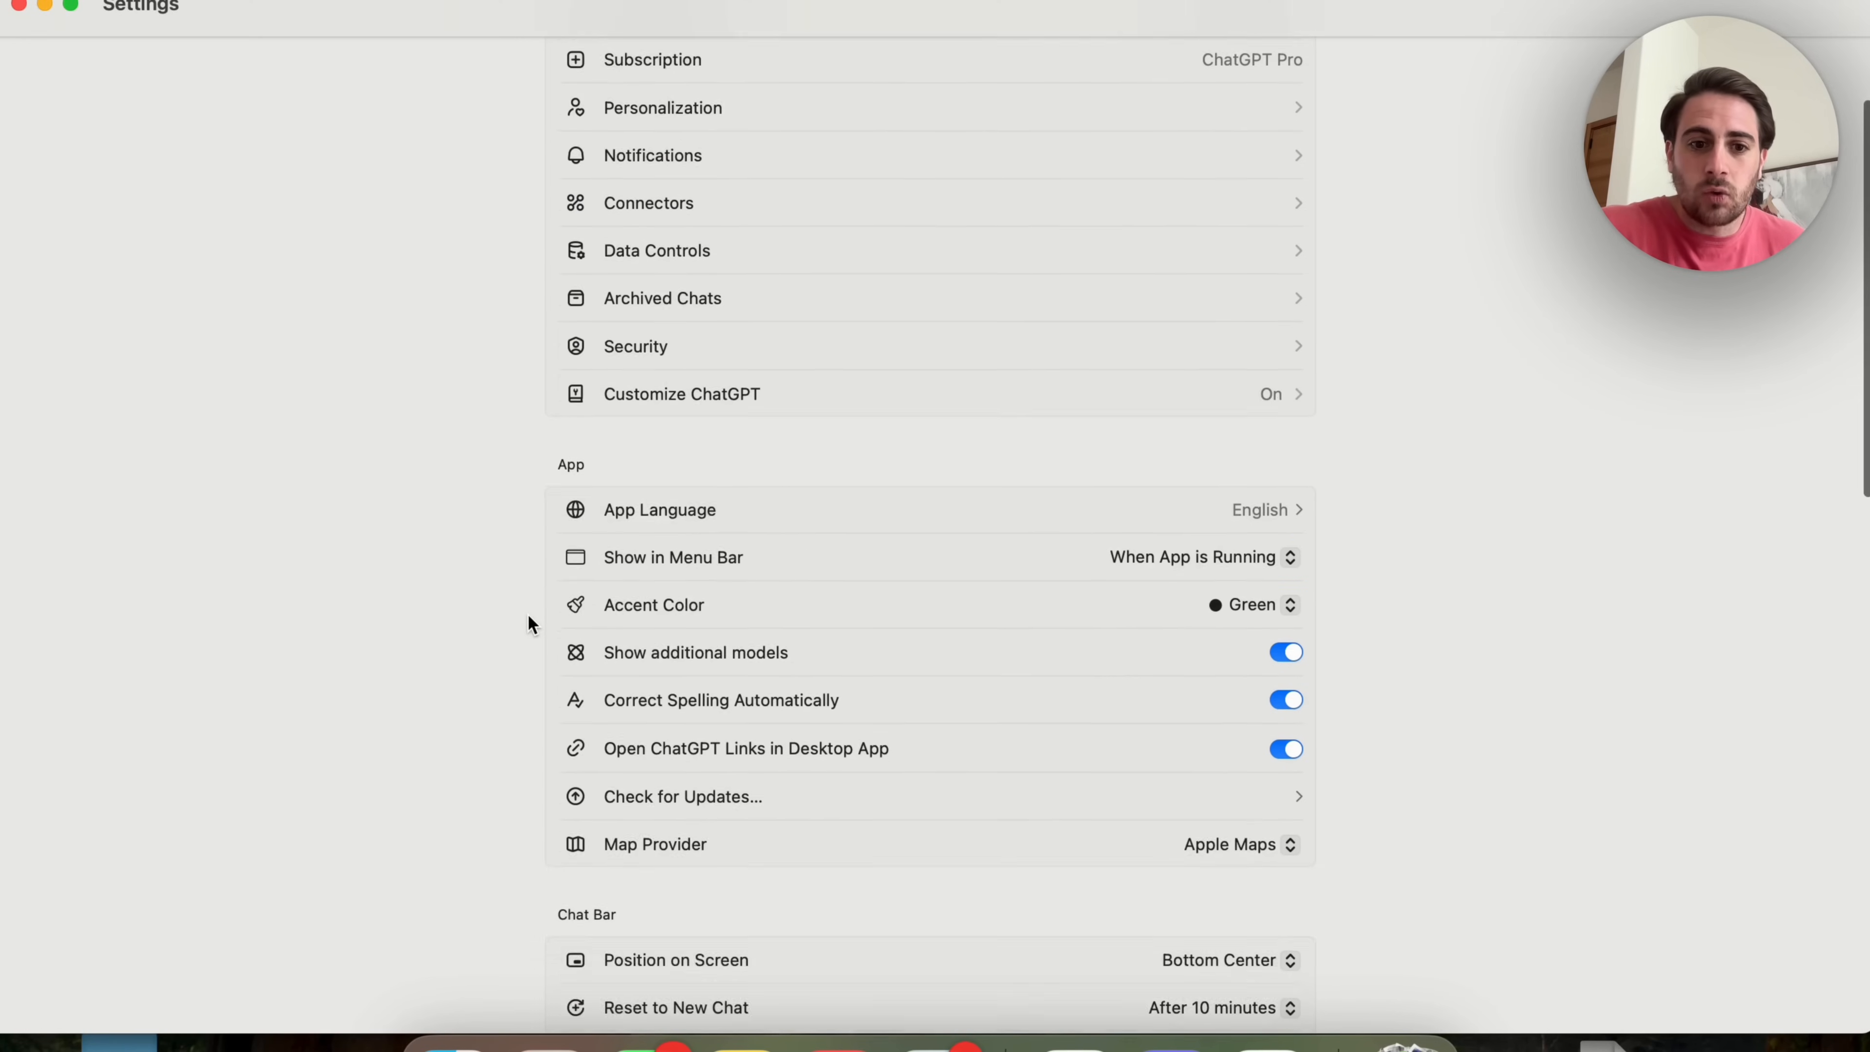
pyautogui.scroll(-3)
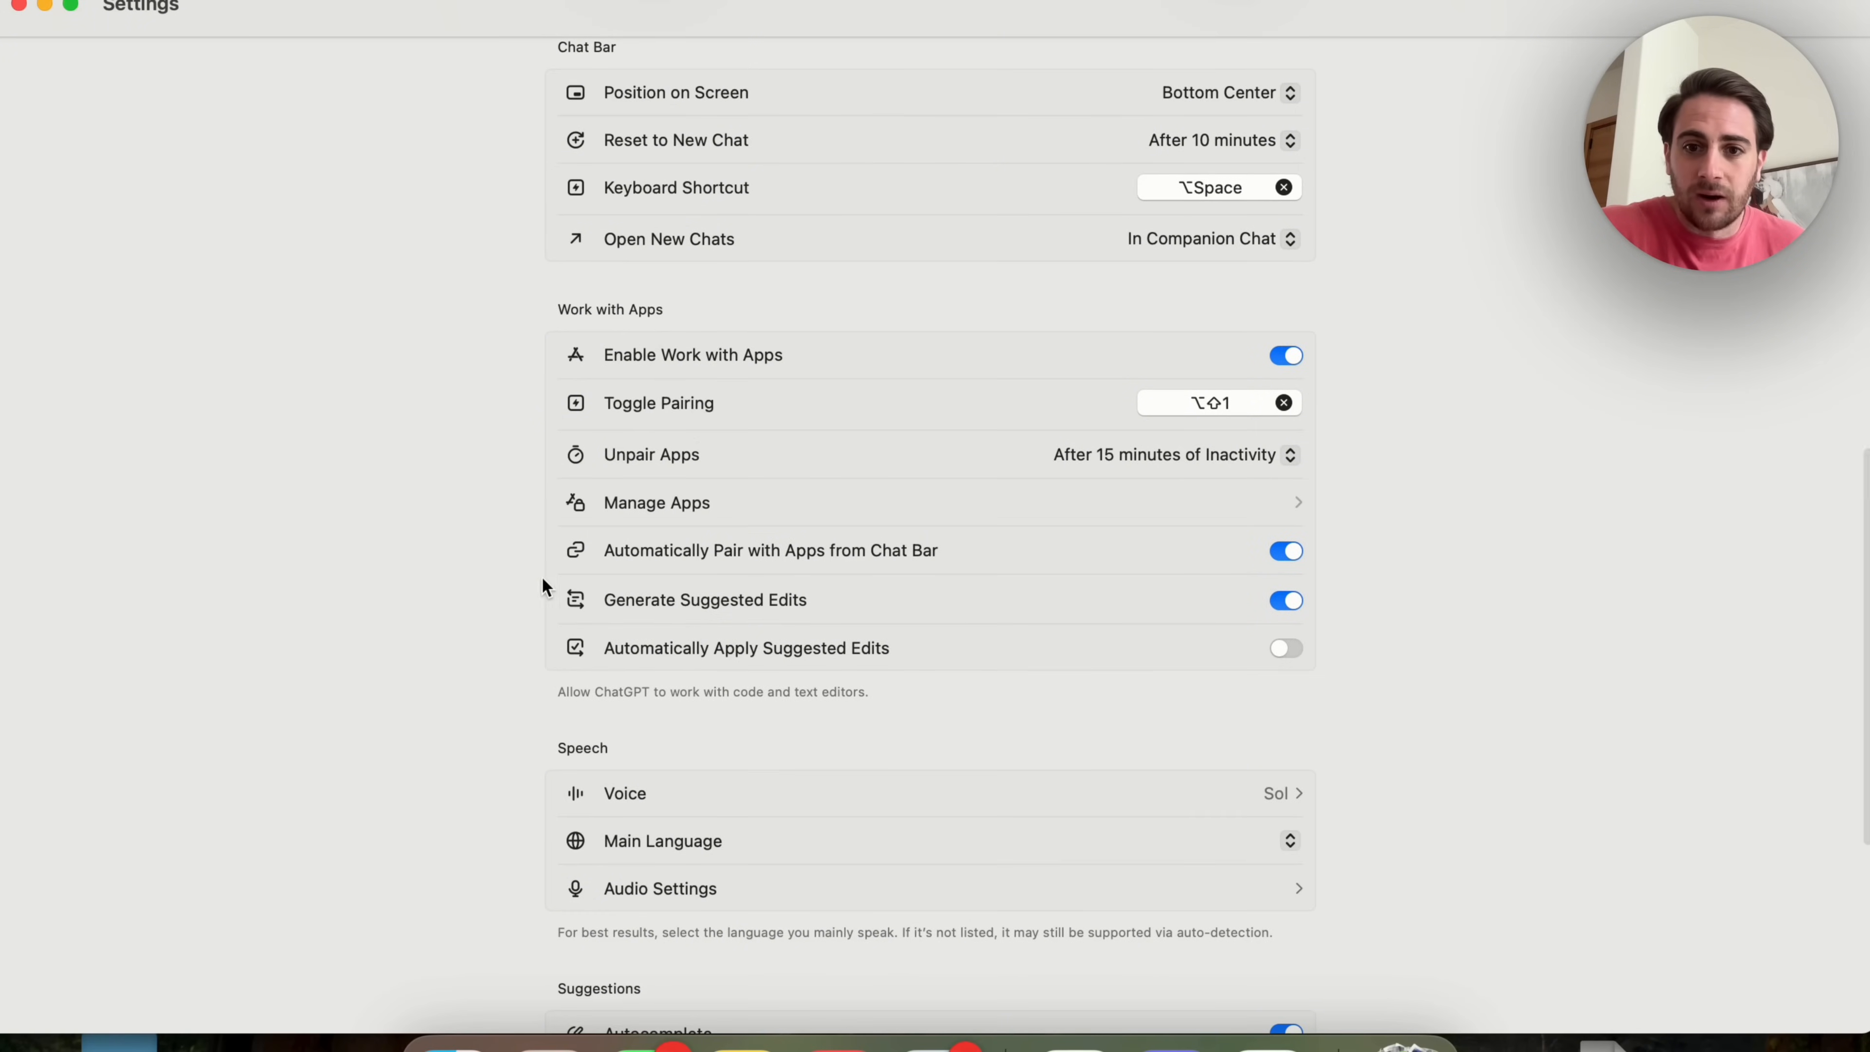
pyautogui.click(656, 503)
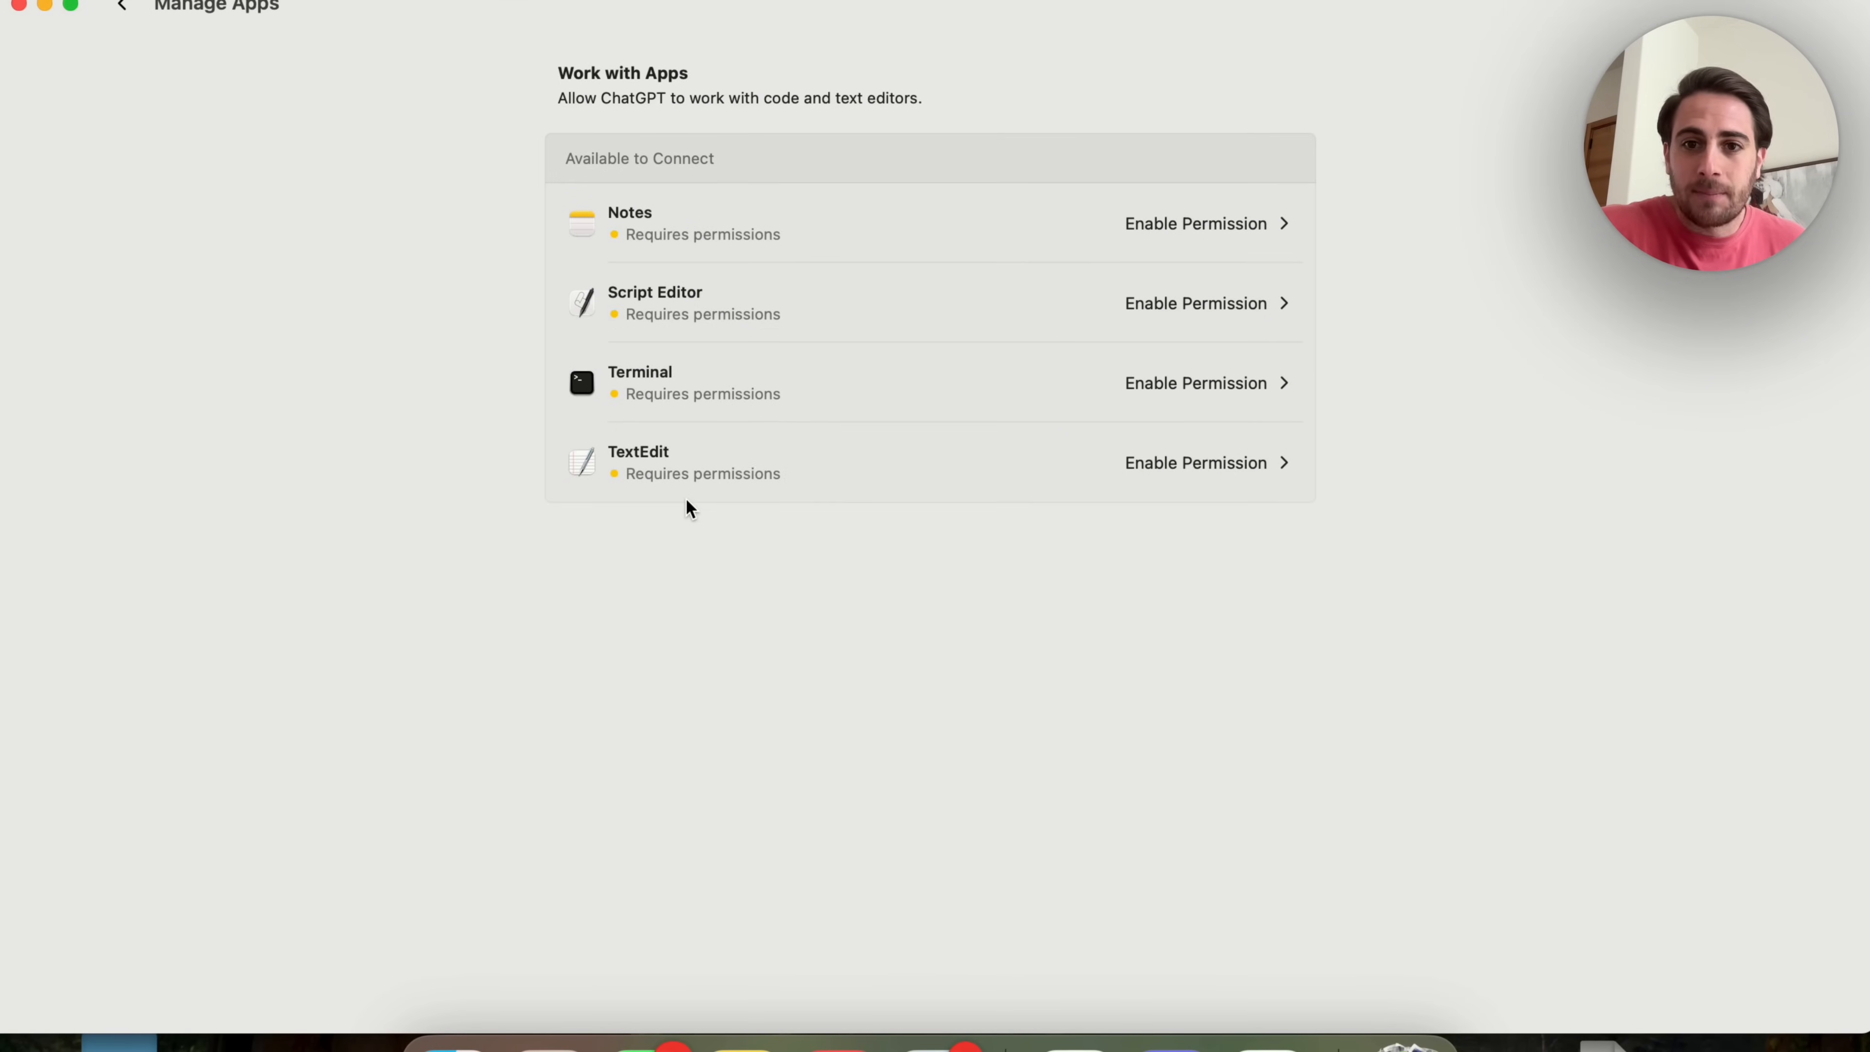
pyautogui.moveTo(1395, 283)
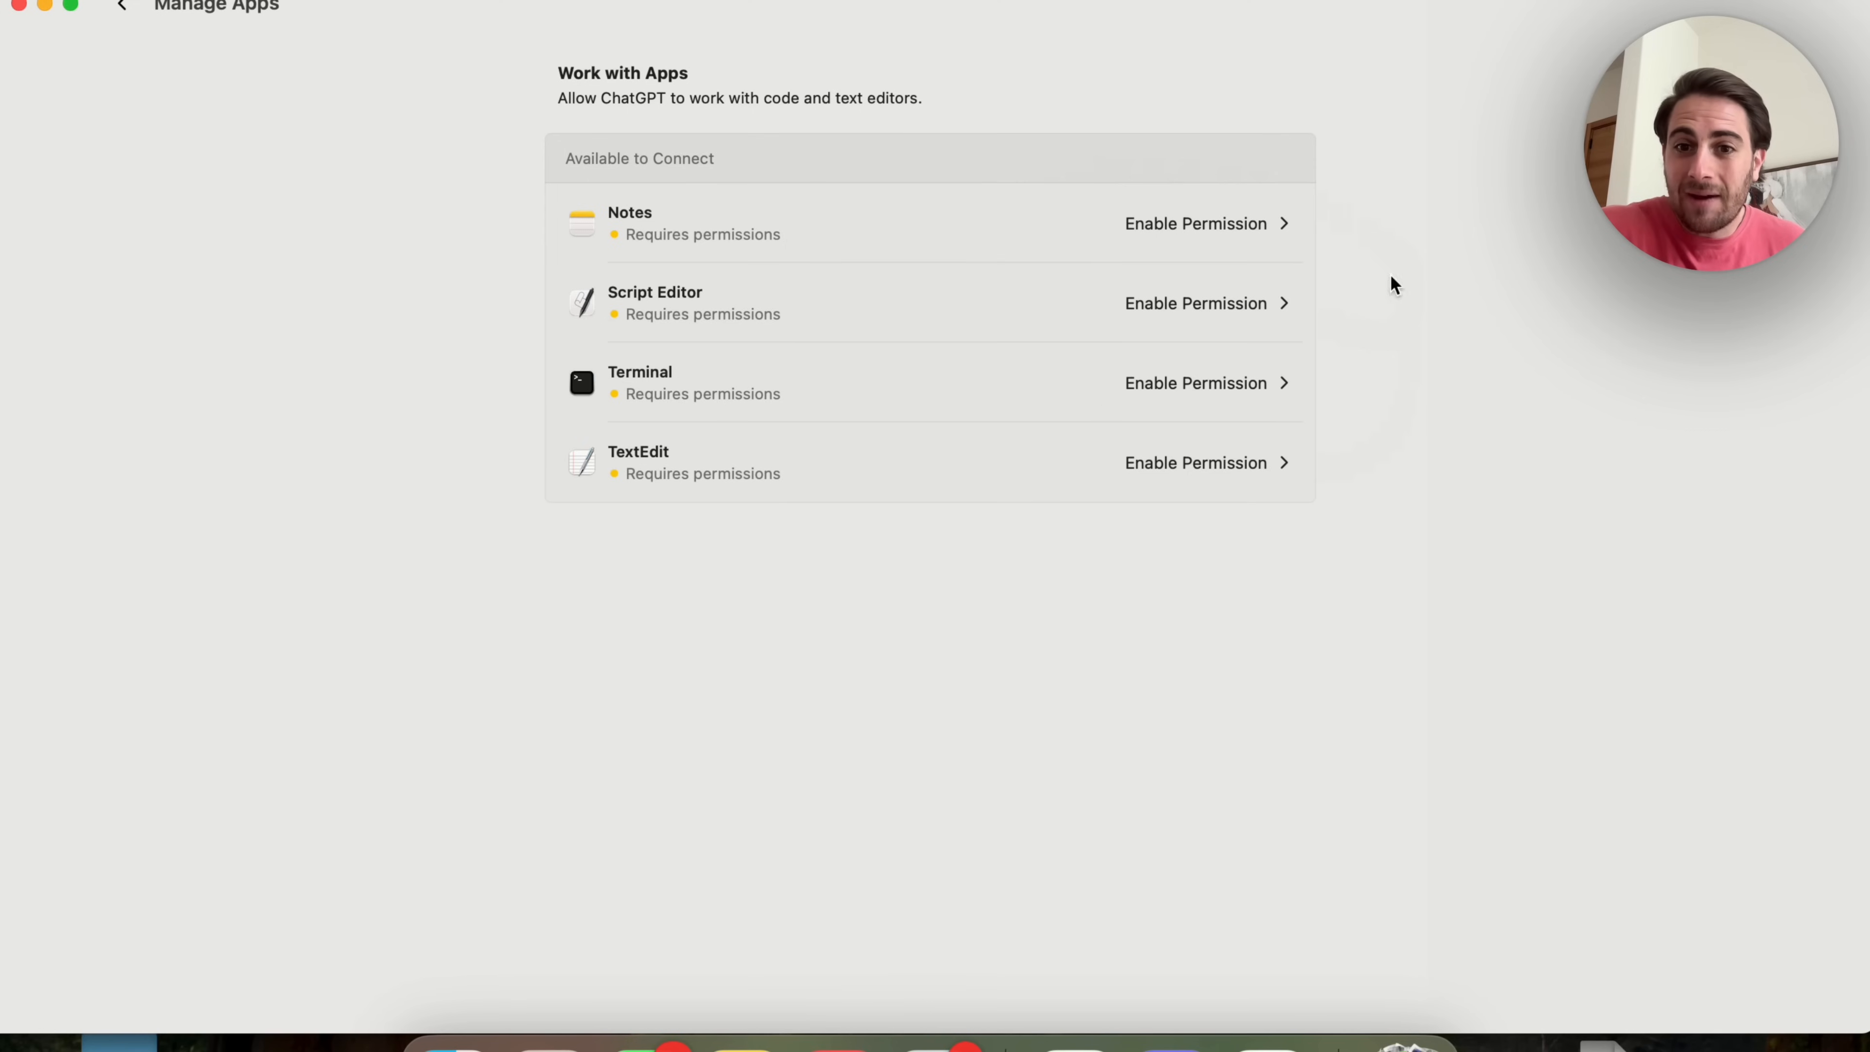
pyautogui.moveTo(1247, 525)
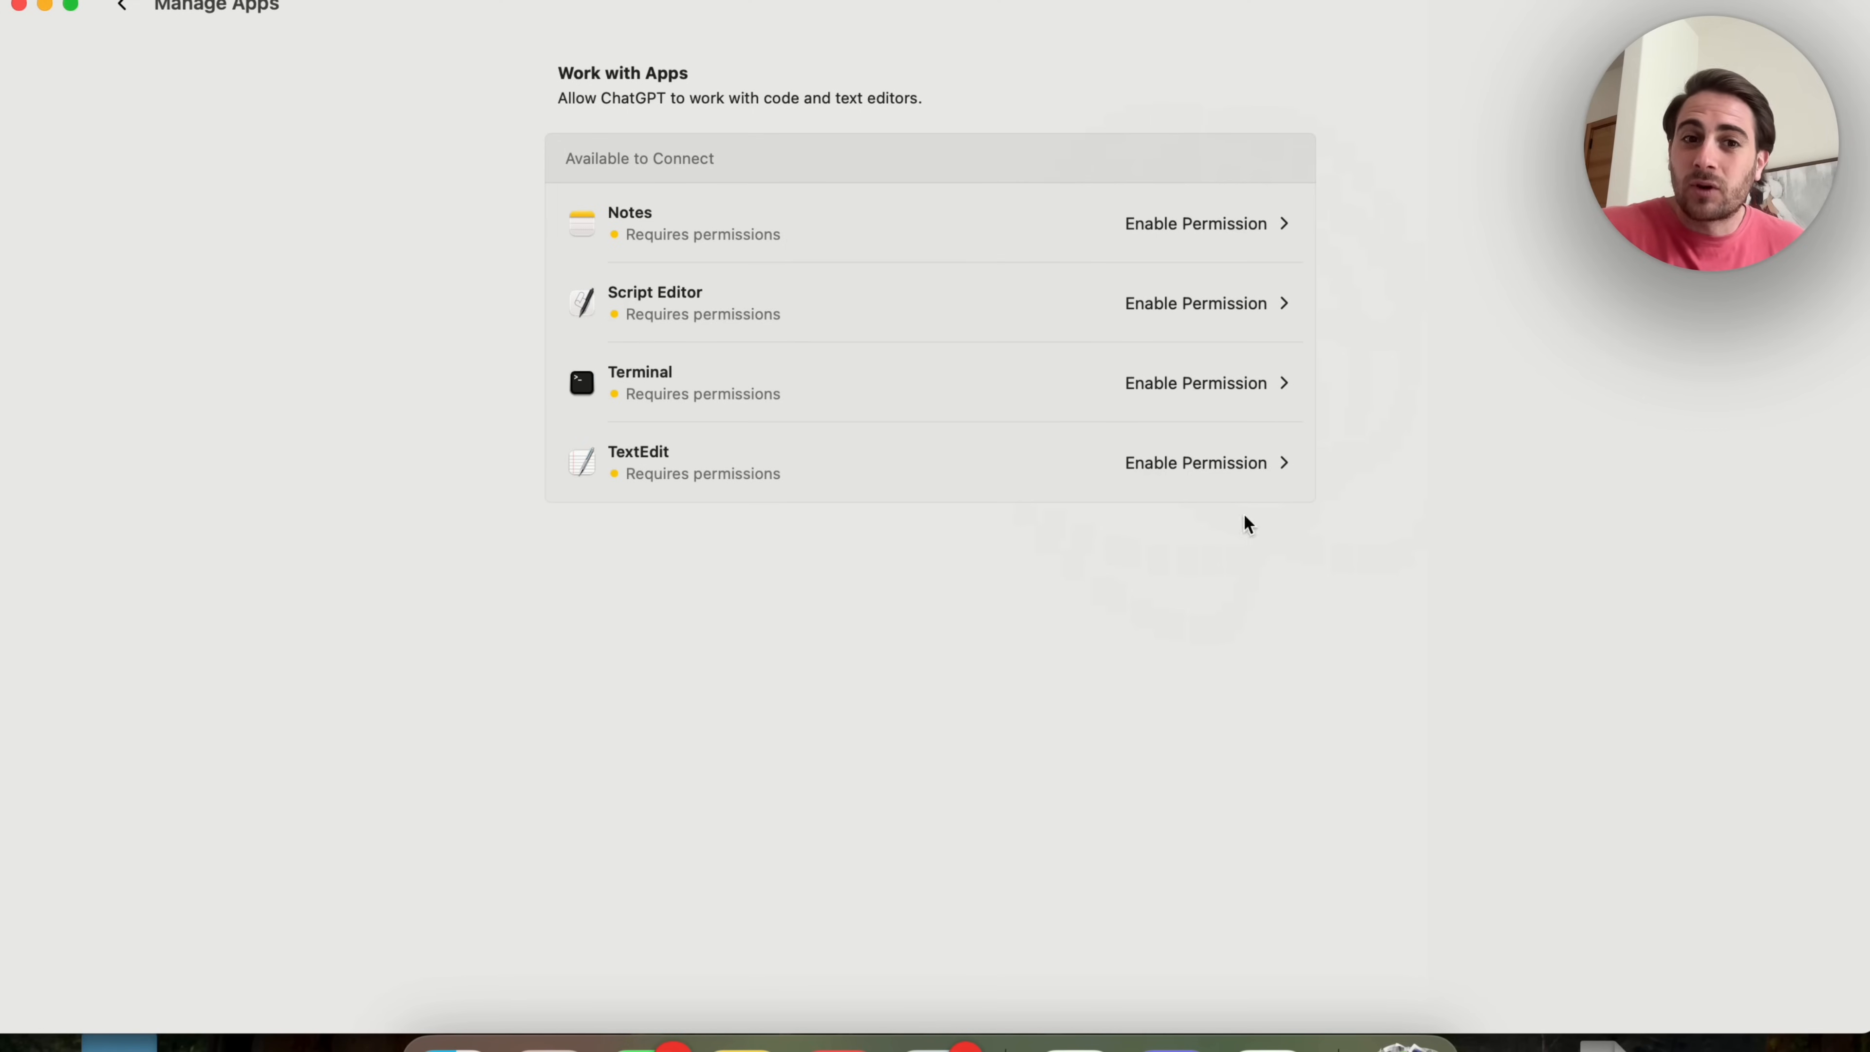
pyautogui.moveTo(1127, 441)
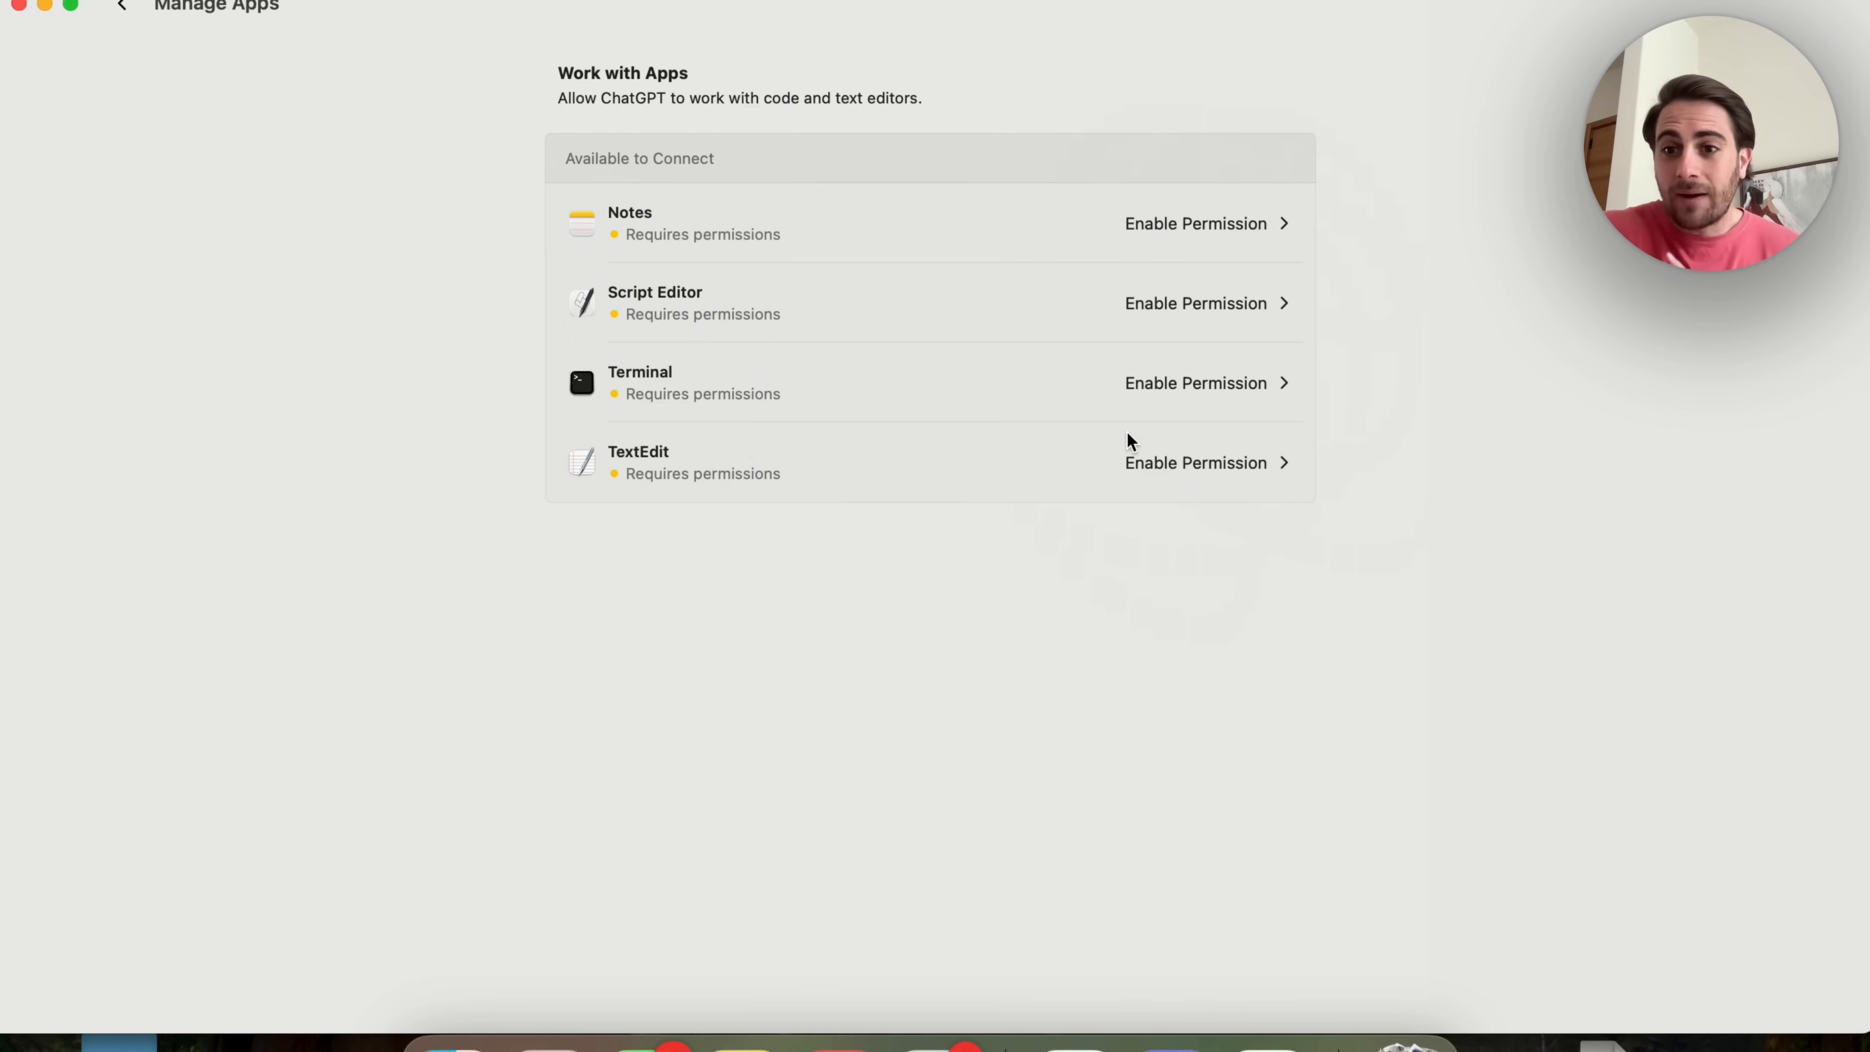
pyautogui.moveTo(764, 223)
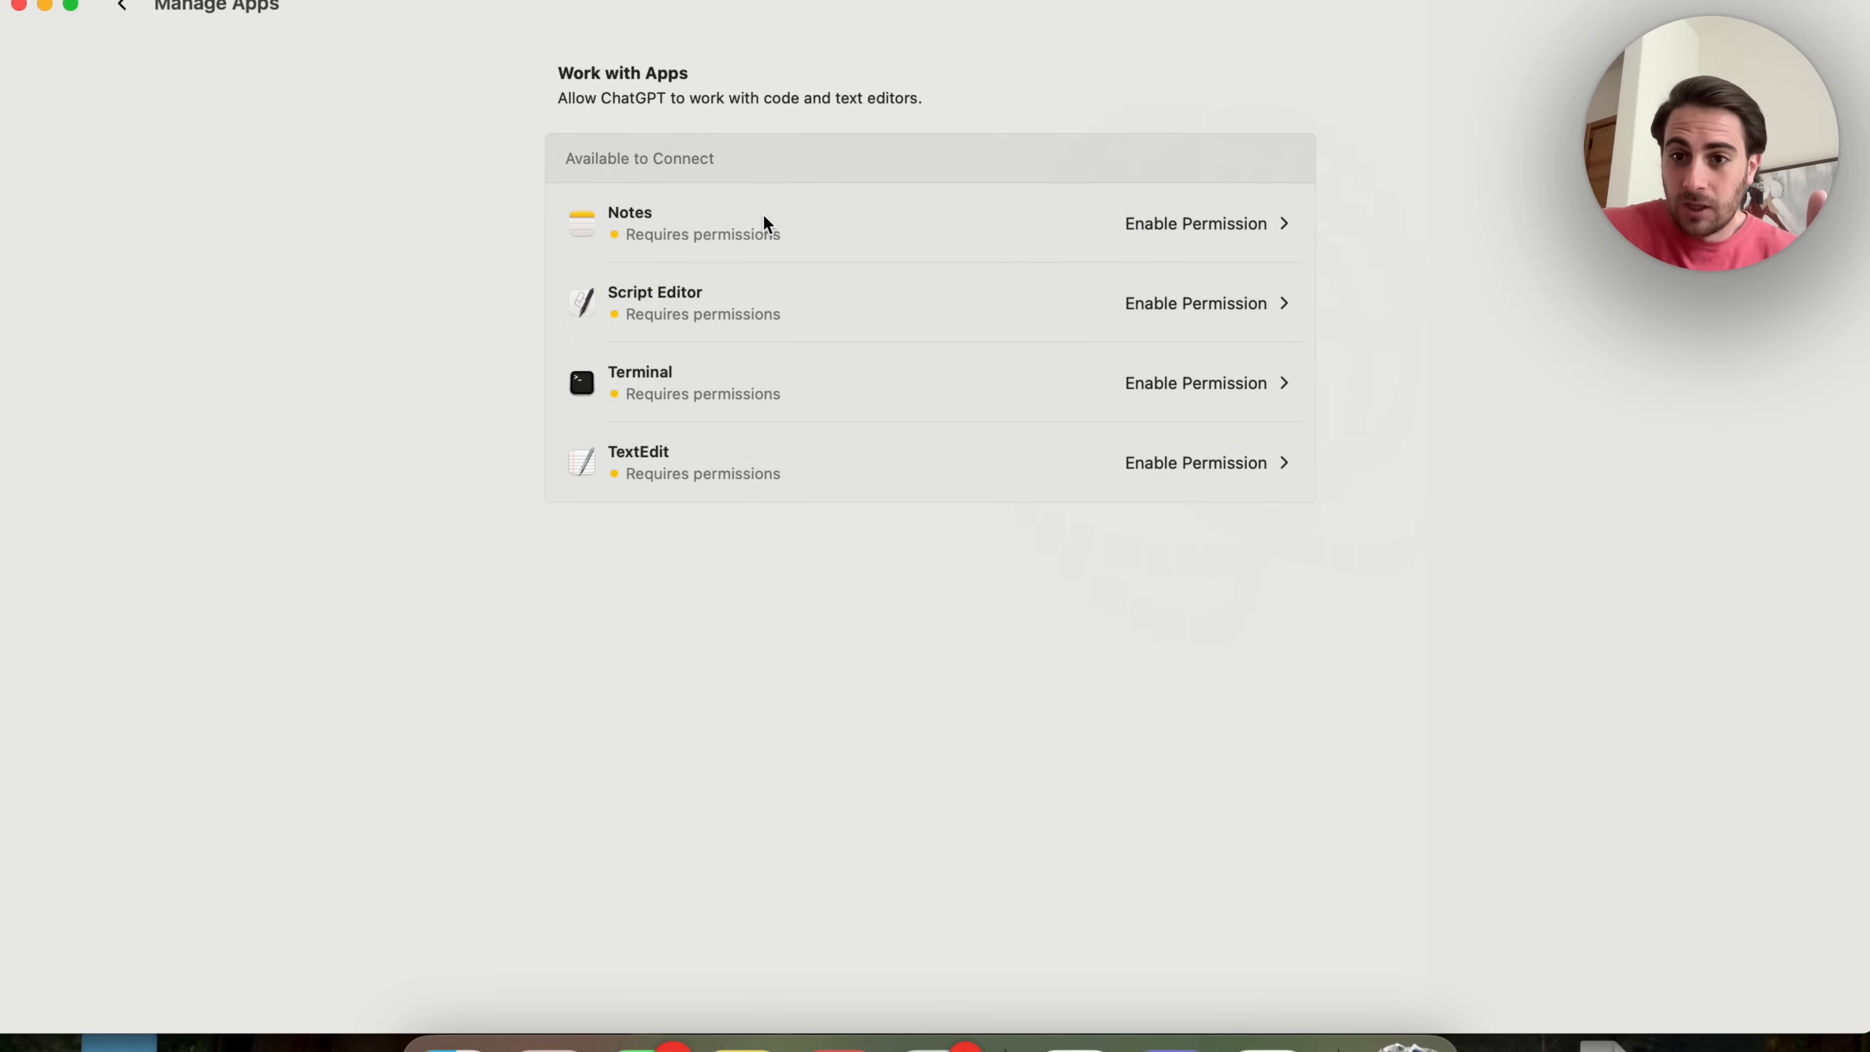
pyautogui.moveTo(764, 306)
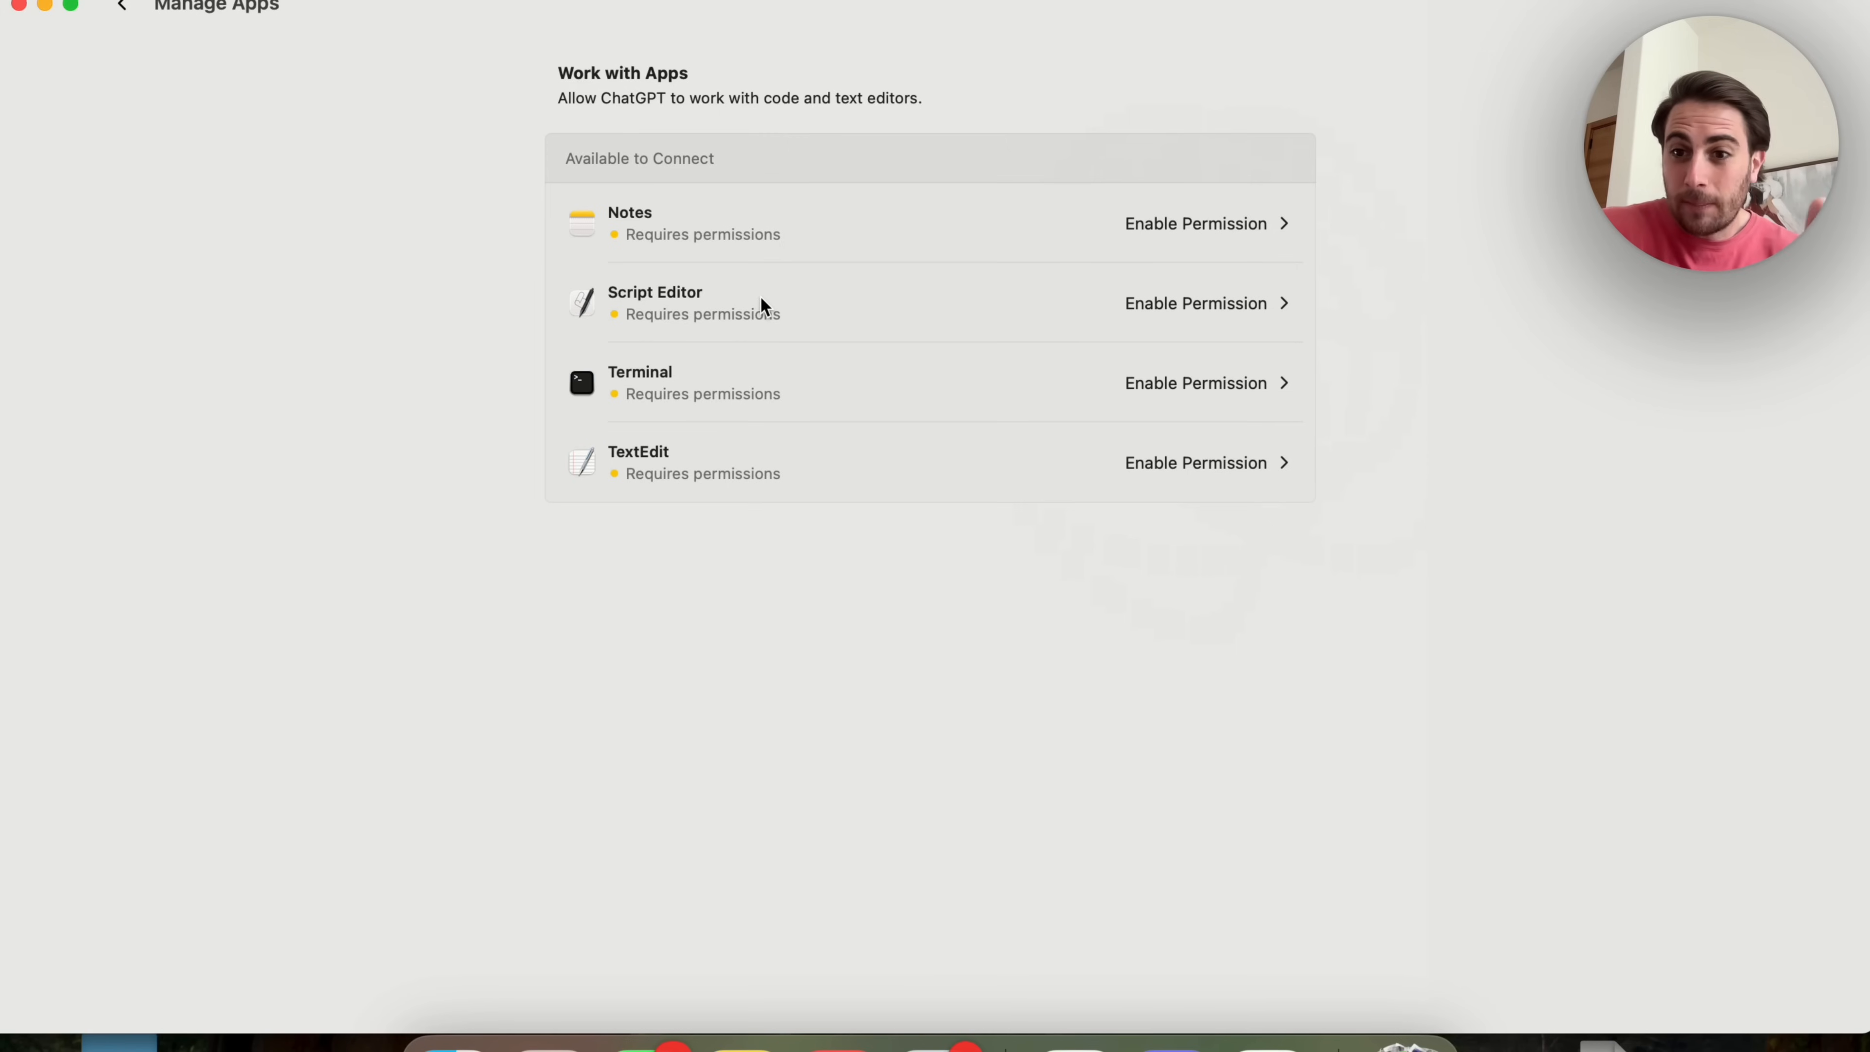
pyautogui.moveTo(719, 379)
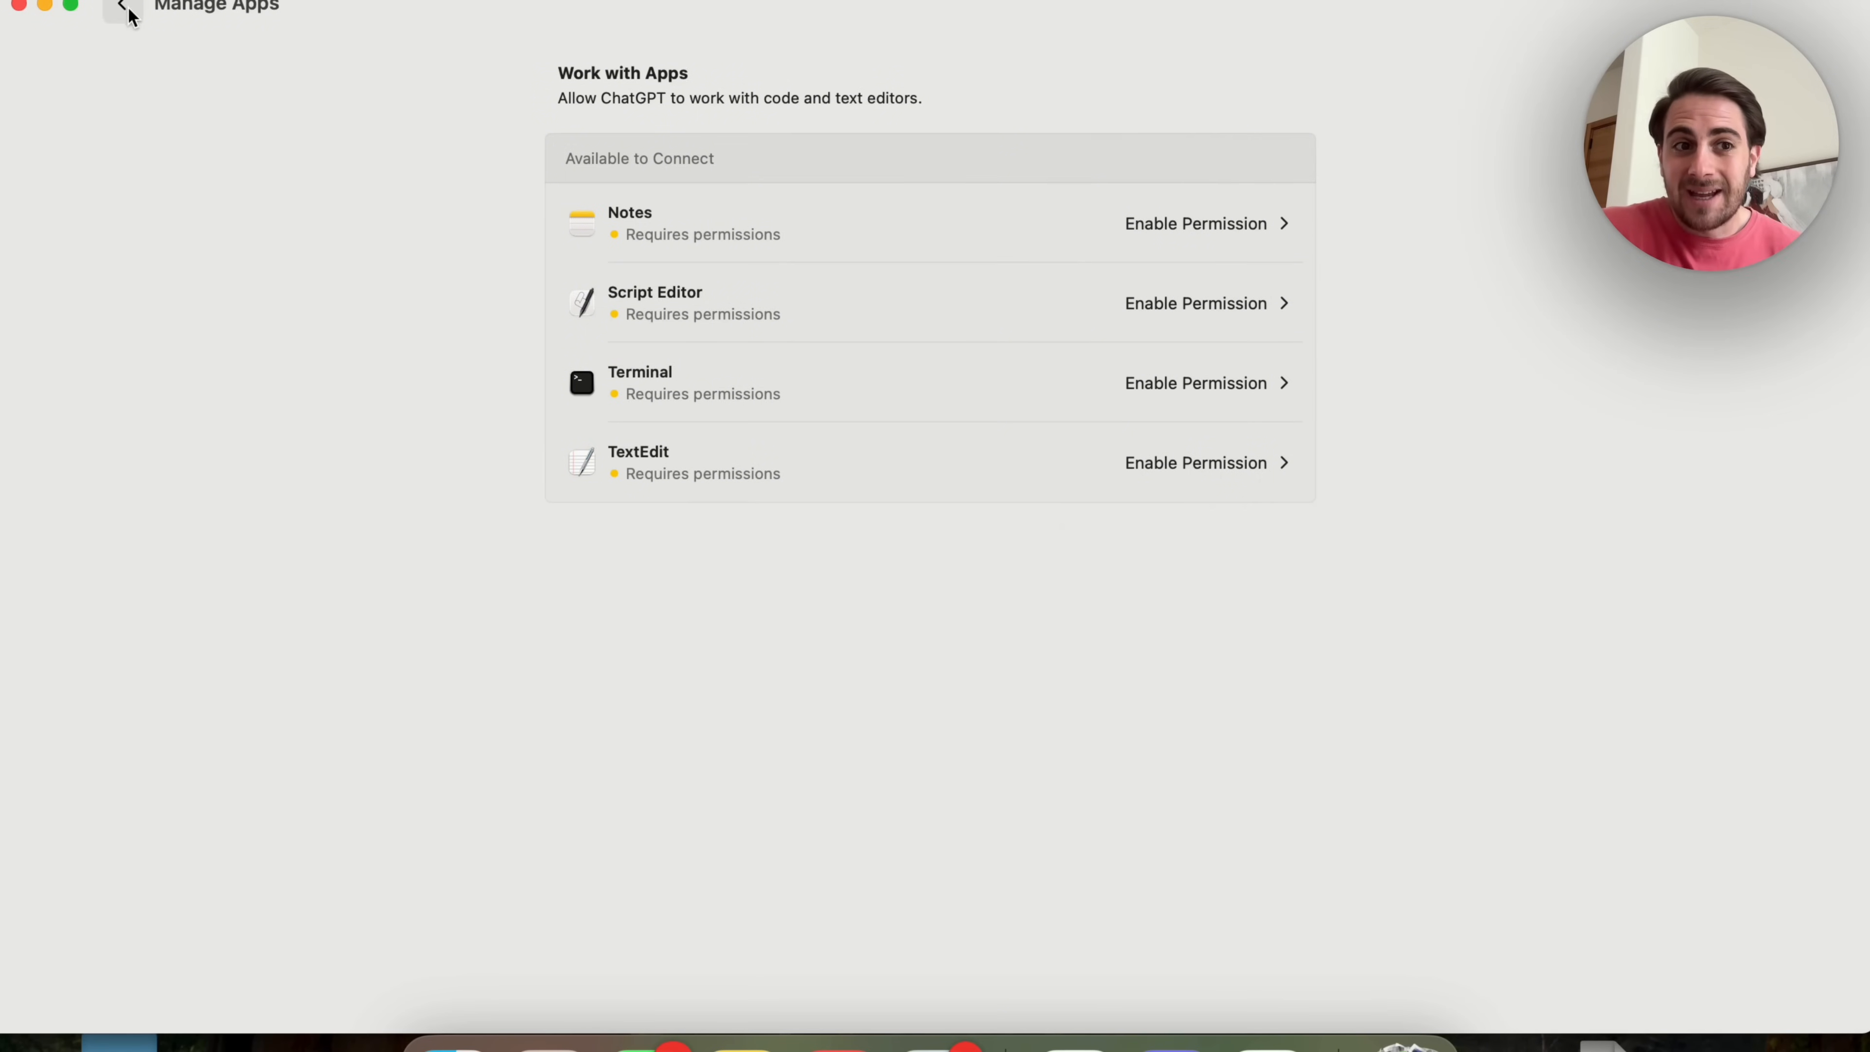
# Turn on automatically applying suggested edits in Work with Apps settings and review connectable apps.
pyautogui.click(122, 9)
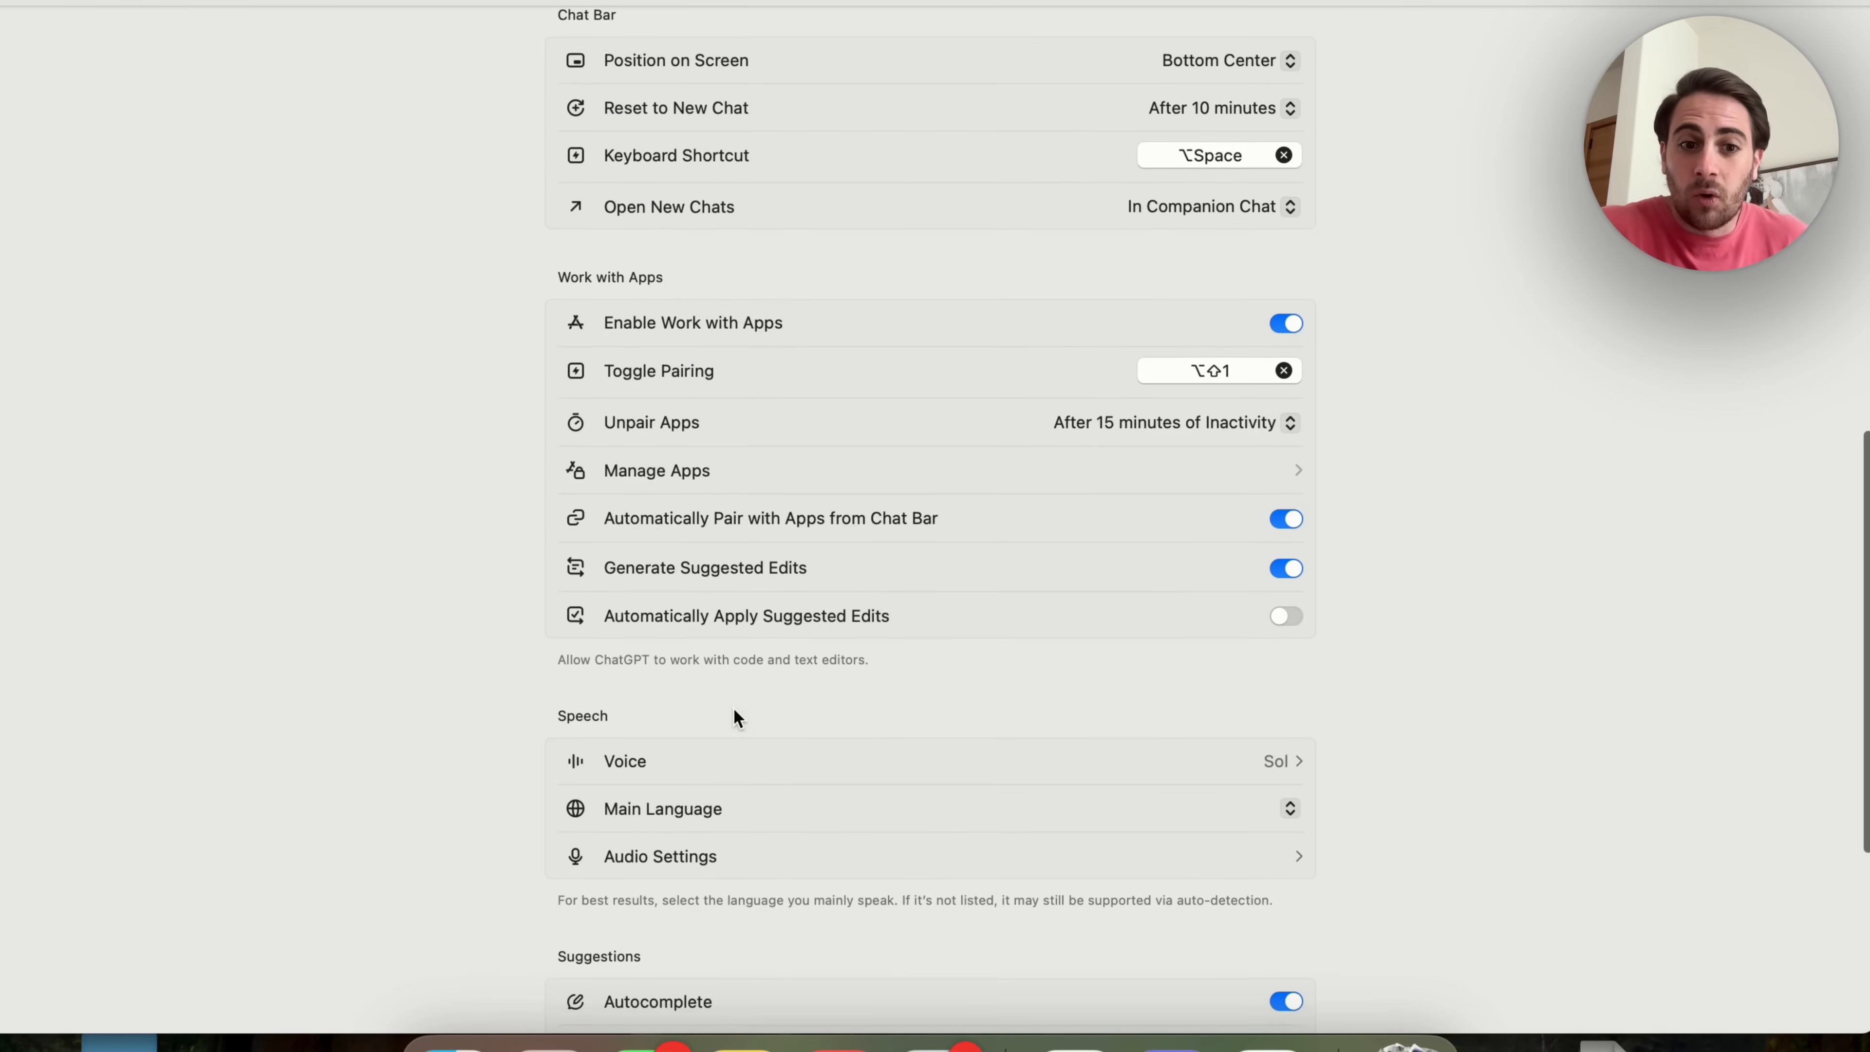
pyautogui.scroll(-3)
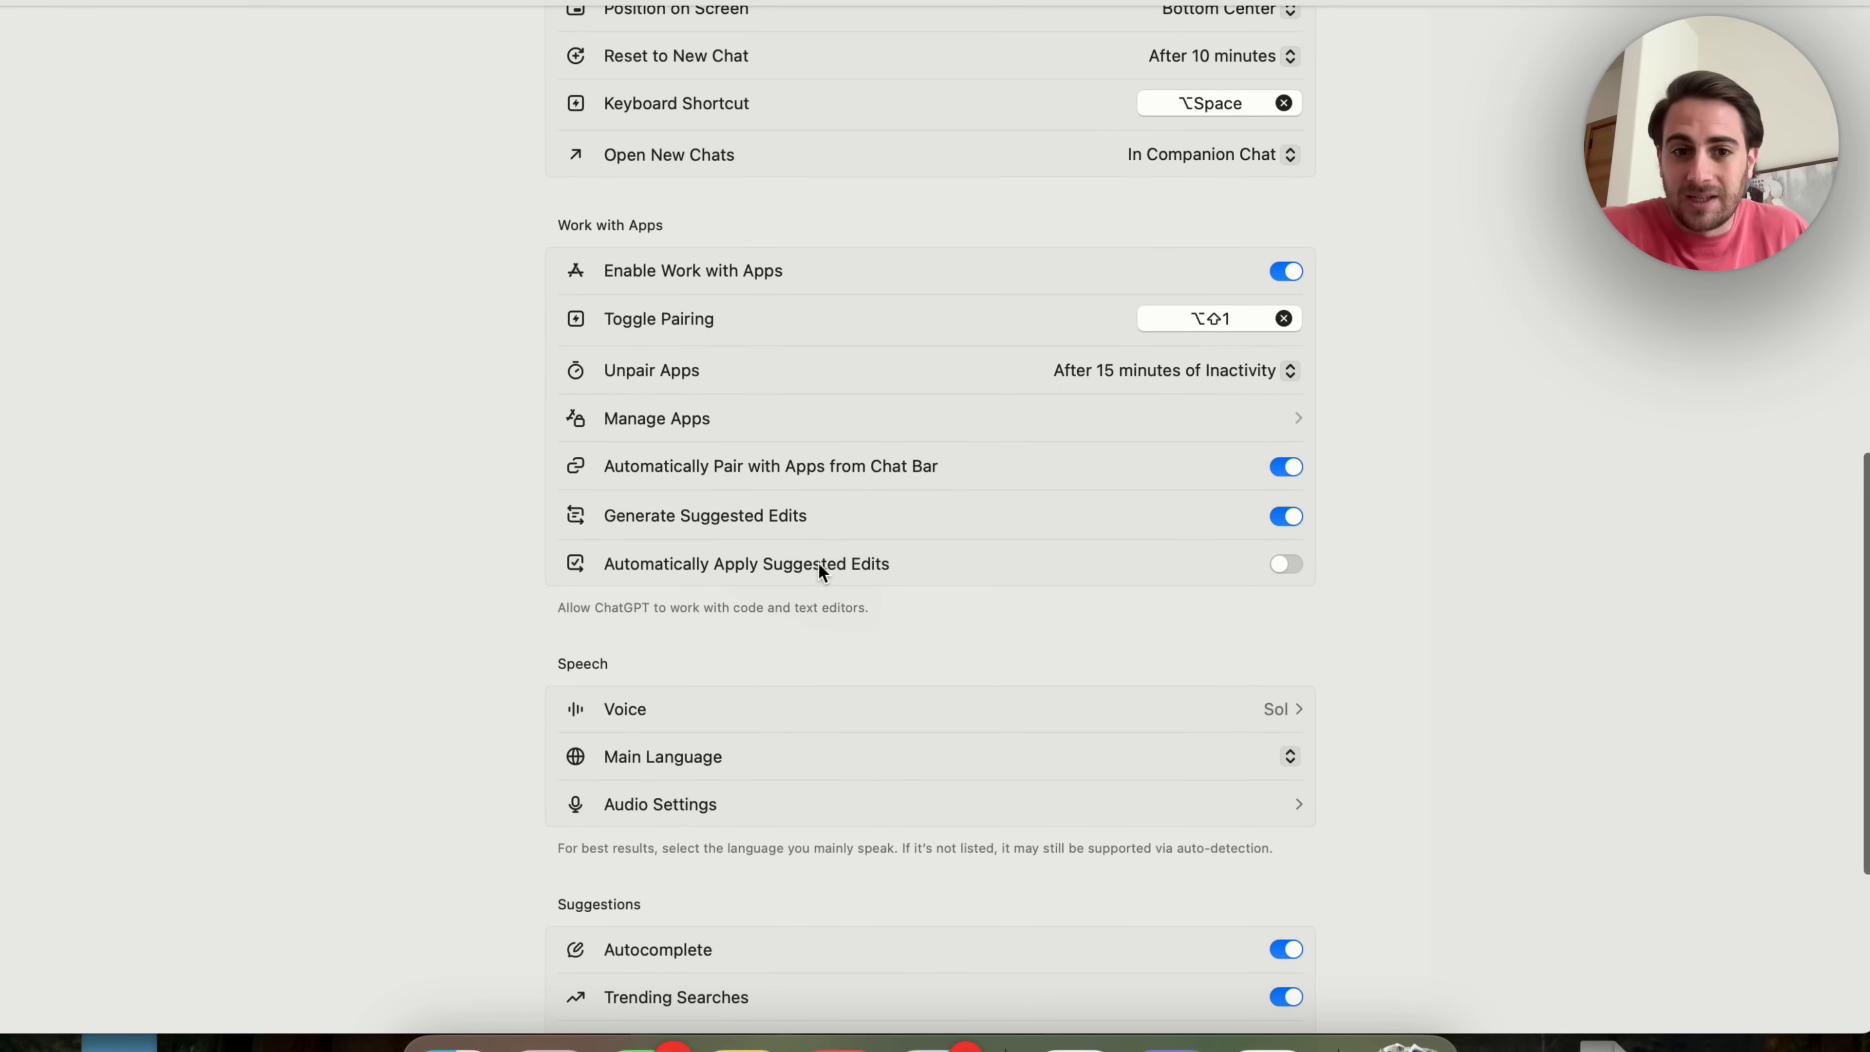
pyautogui.click(1285, 563)
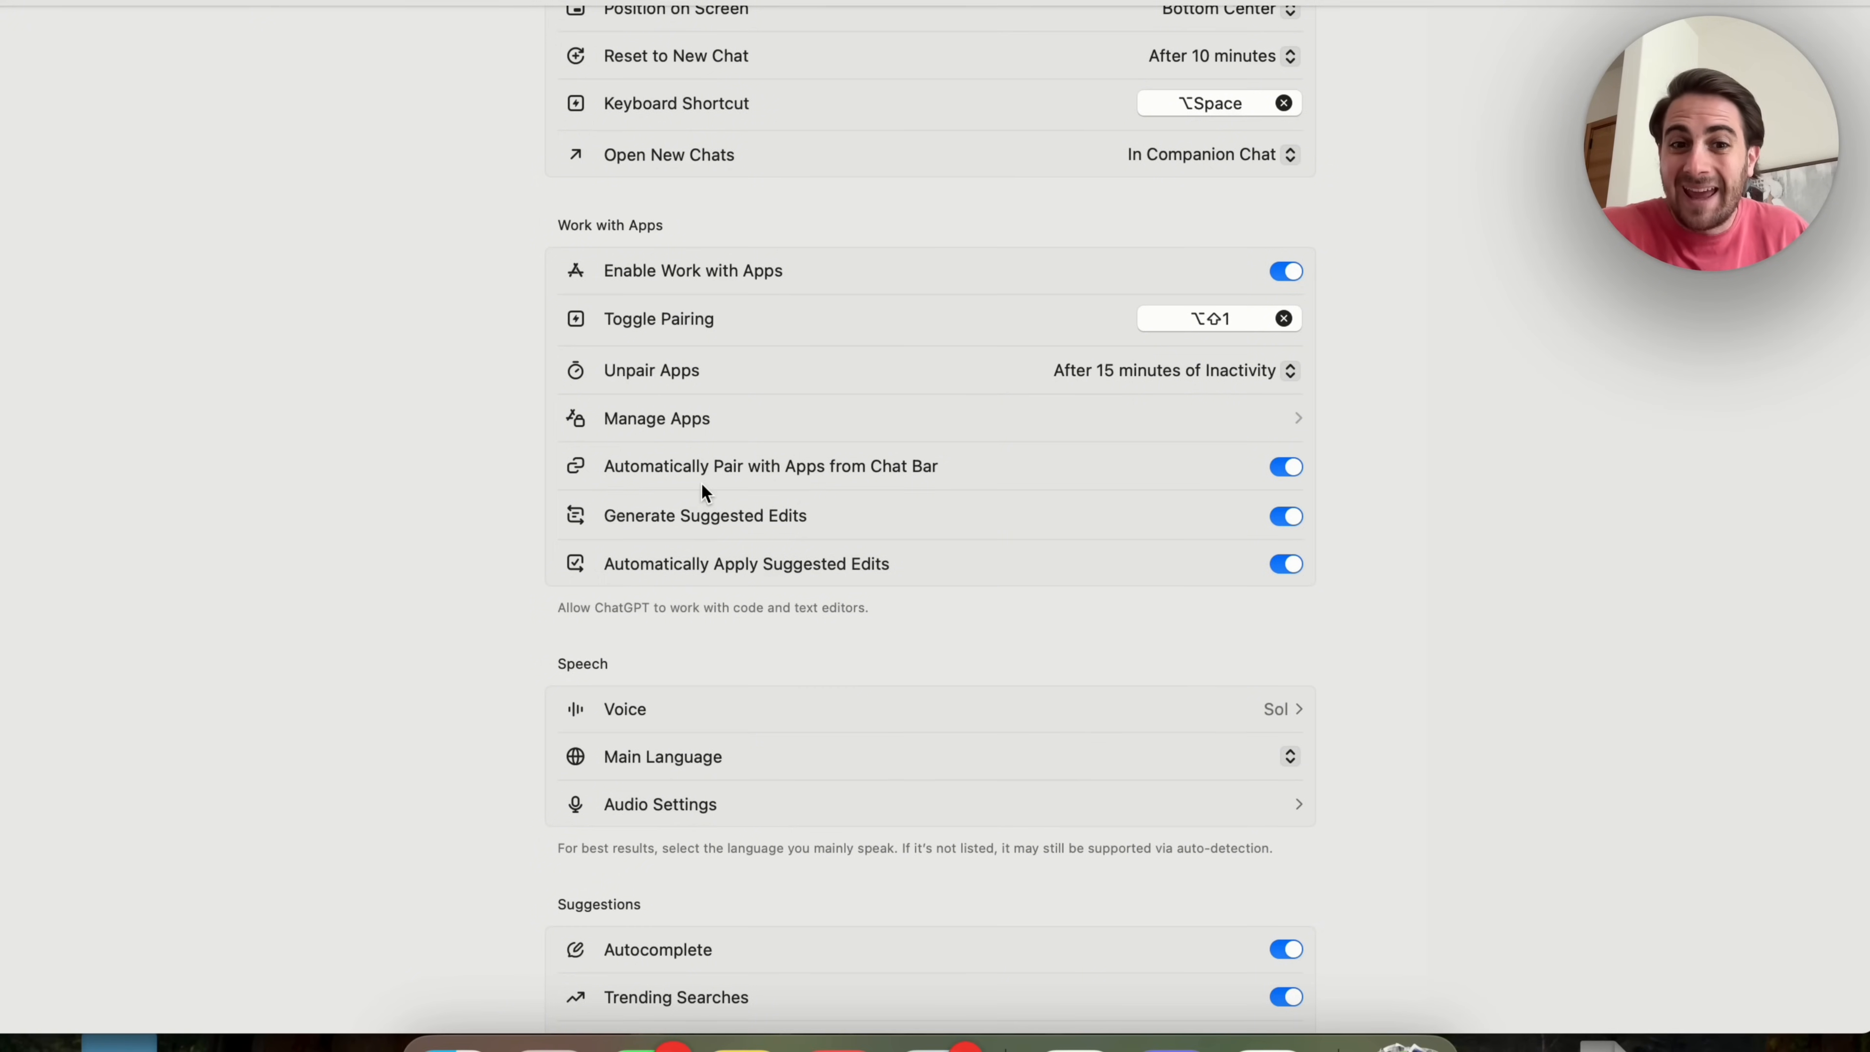
pyautogui.moveTo(724, 515)
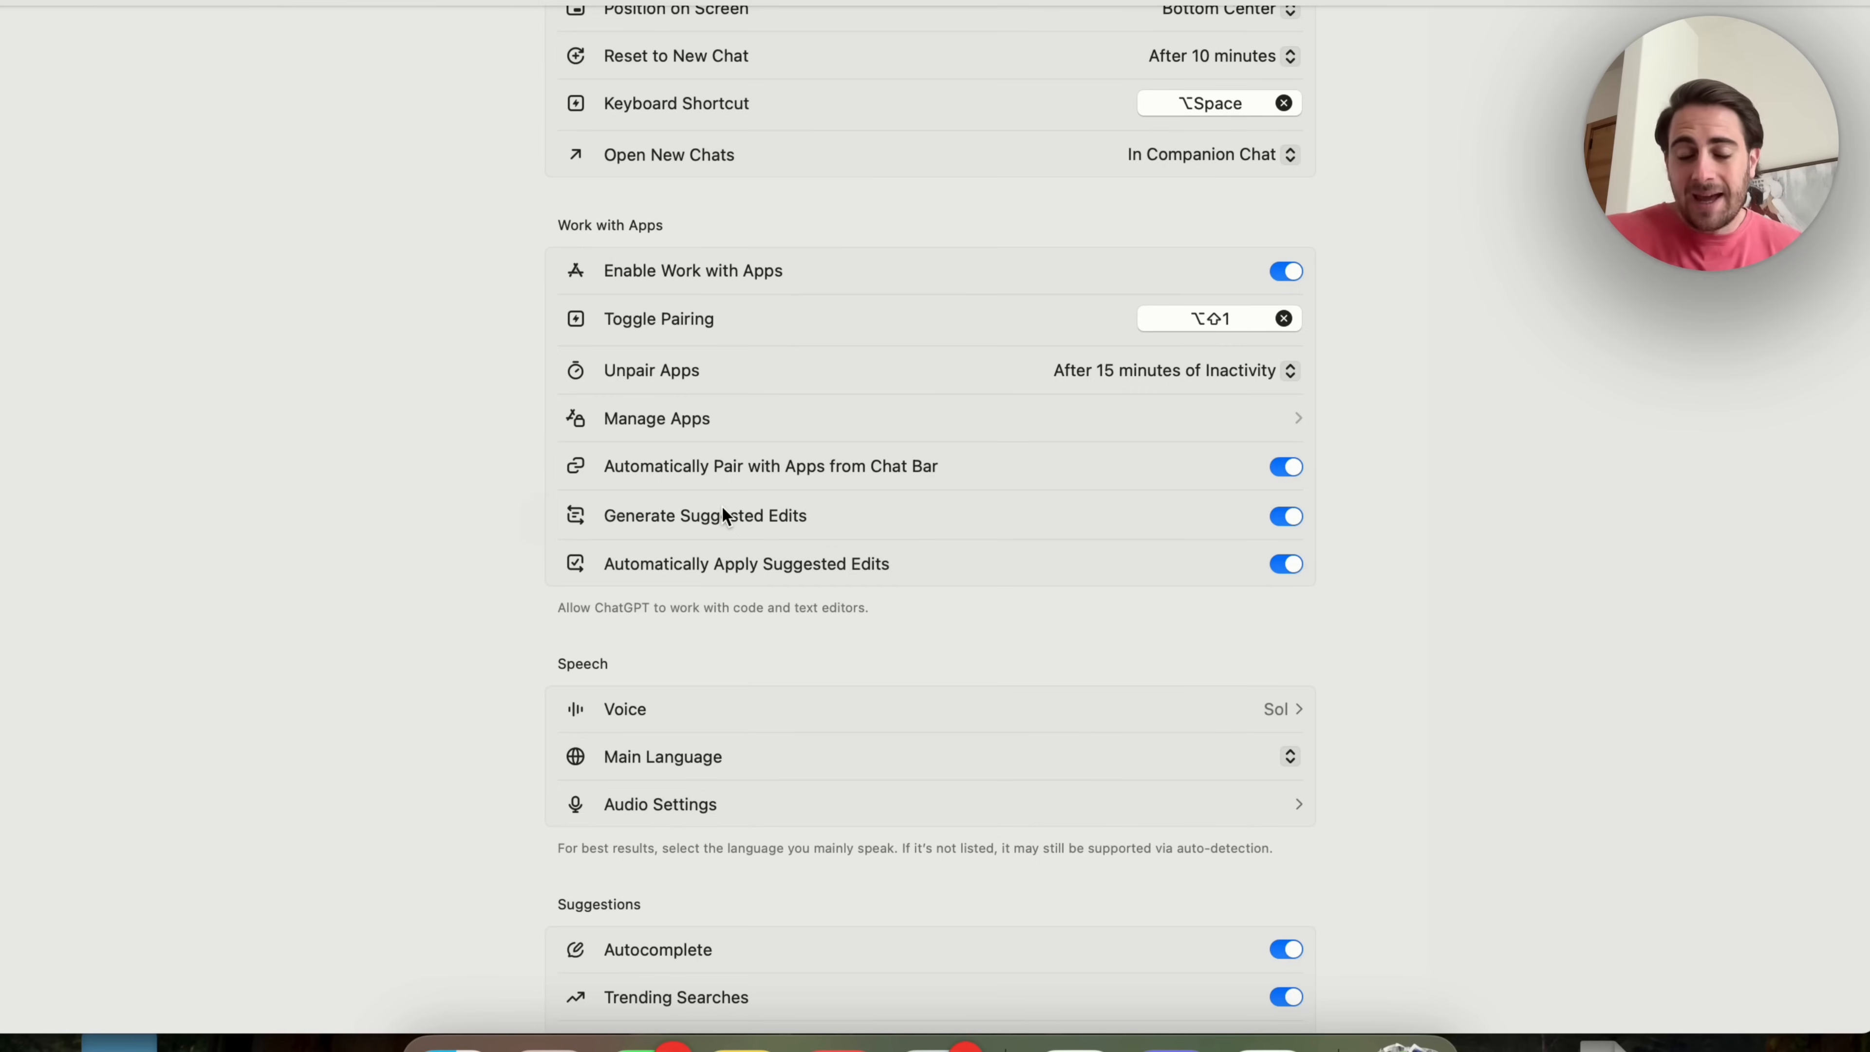
pyautogui.moveTo(918, 552)
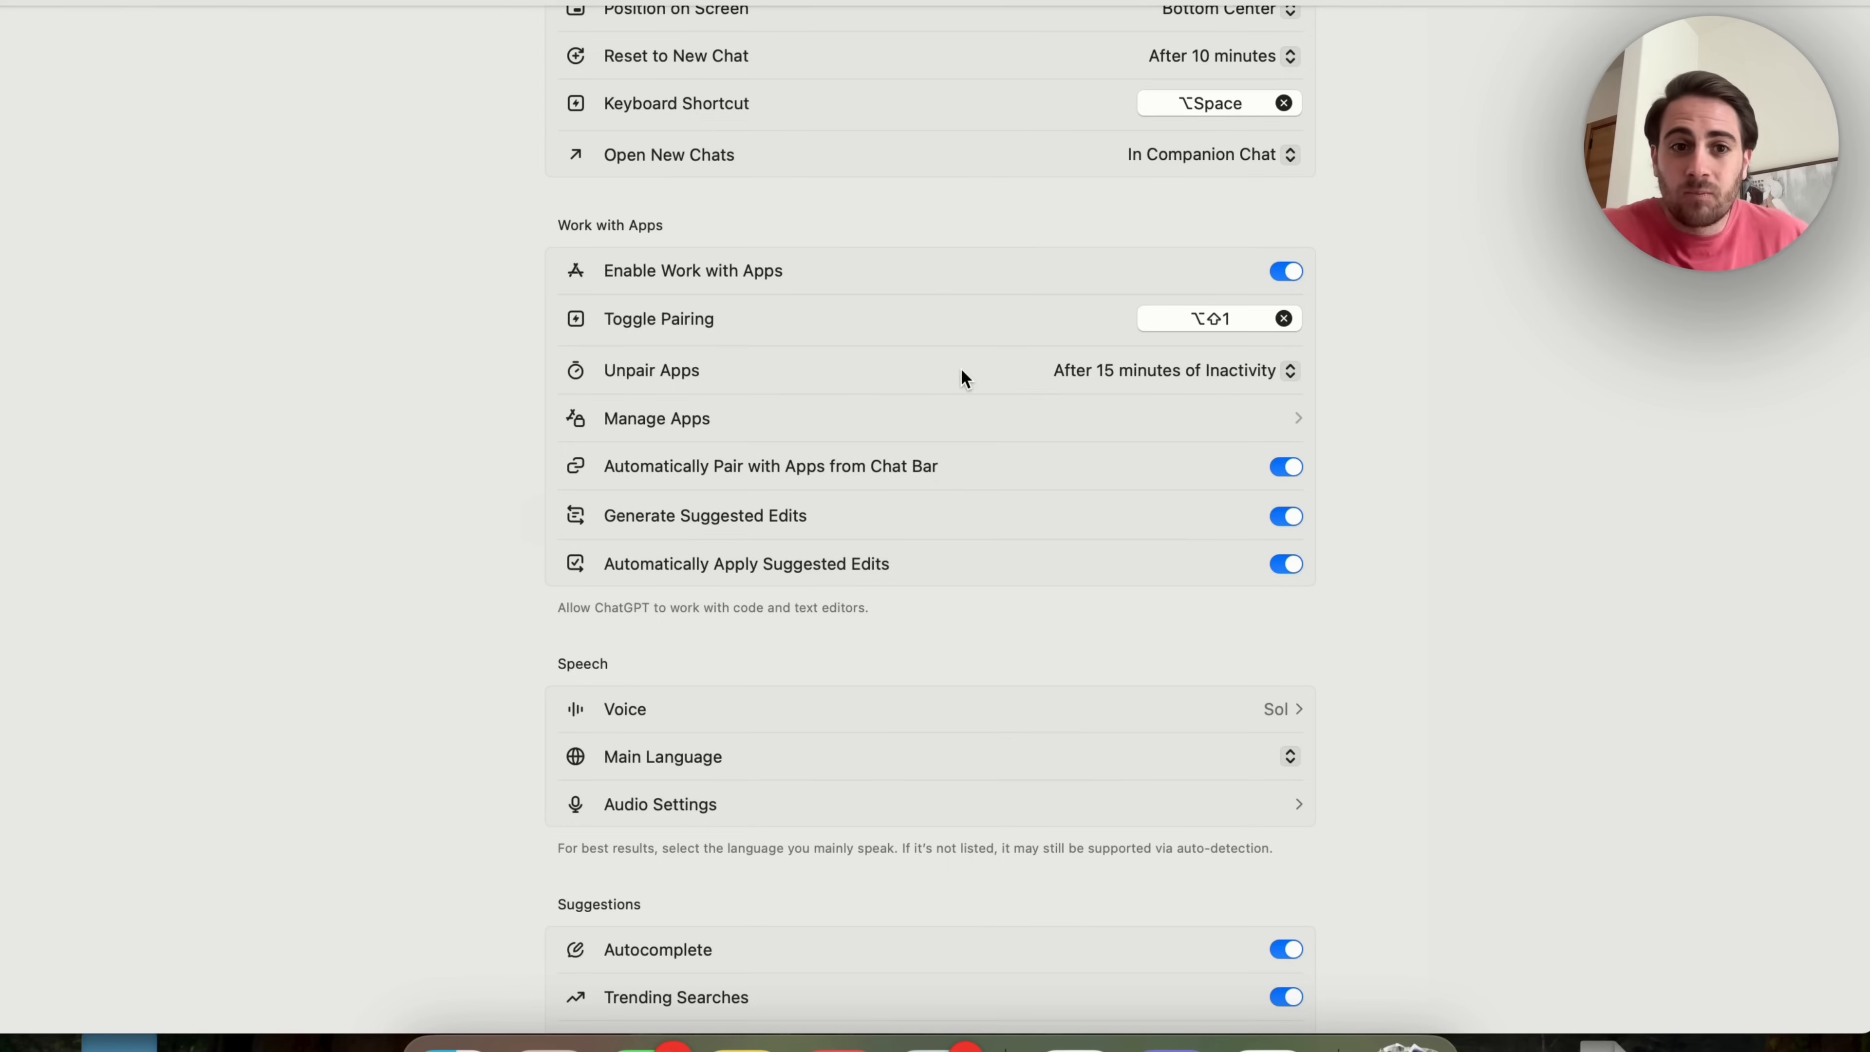
pyautogui.click(655, 419)
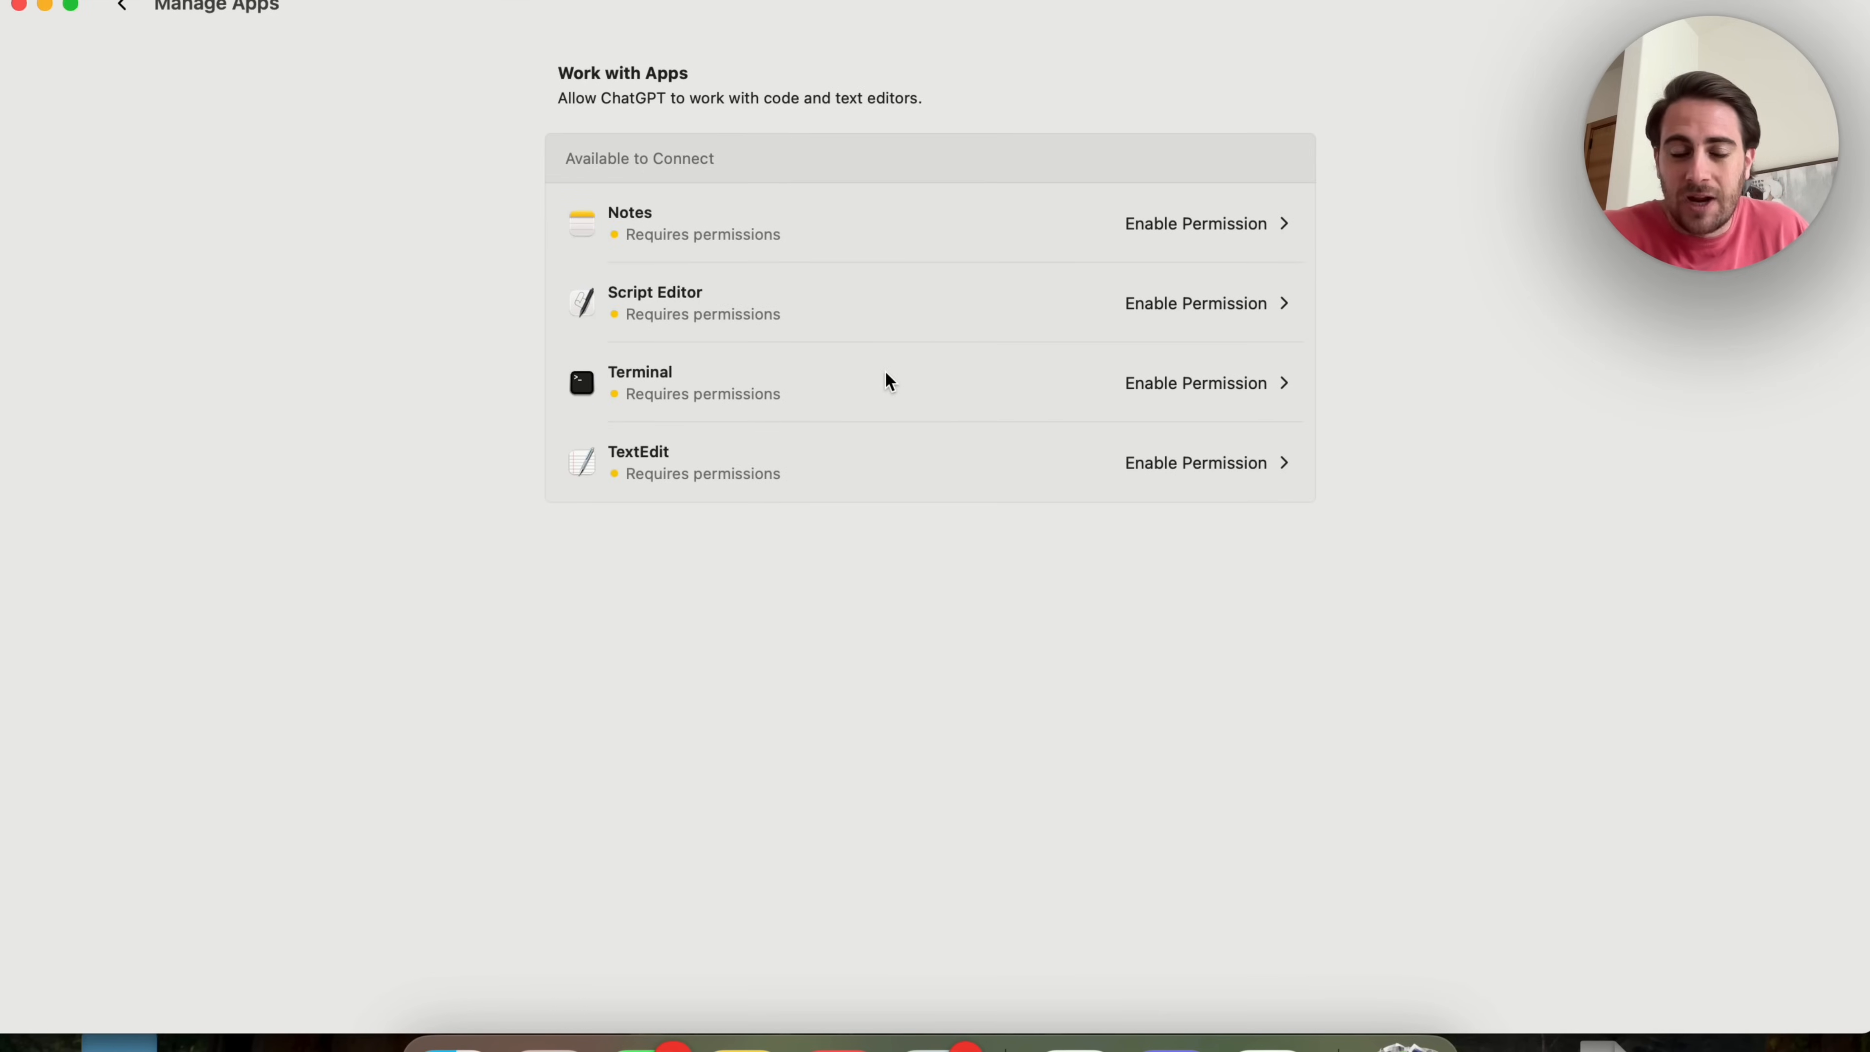
pyautogui.click(121, 6)
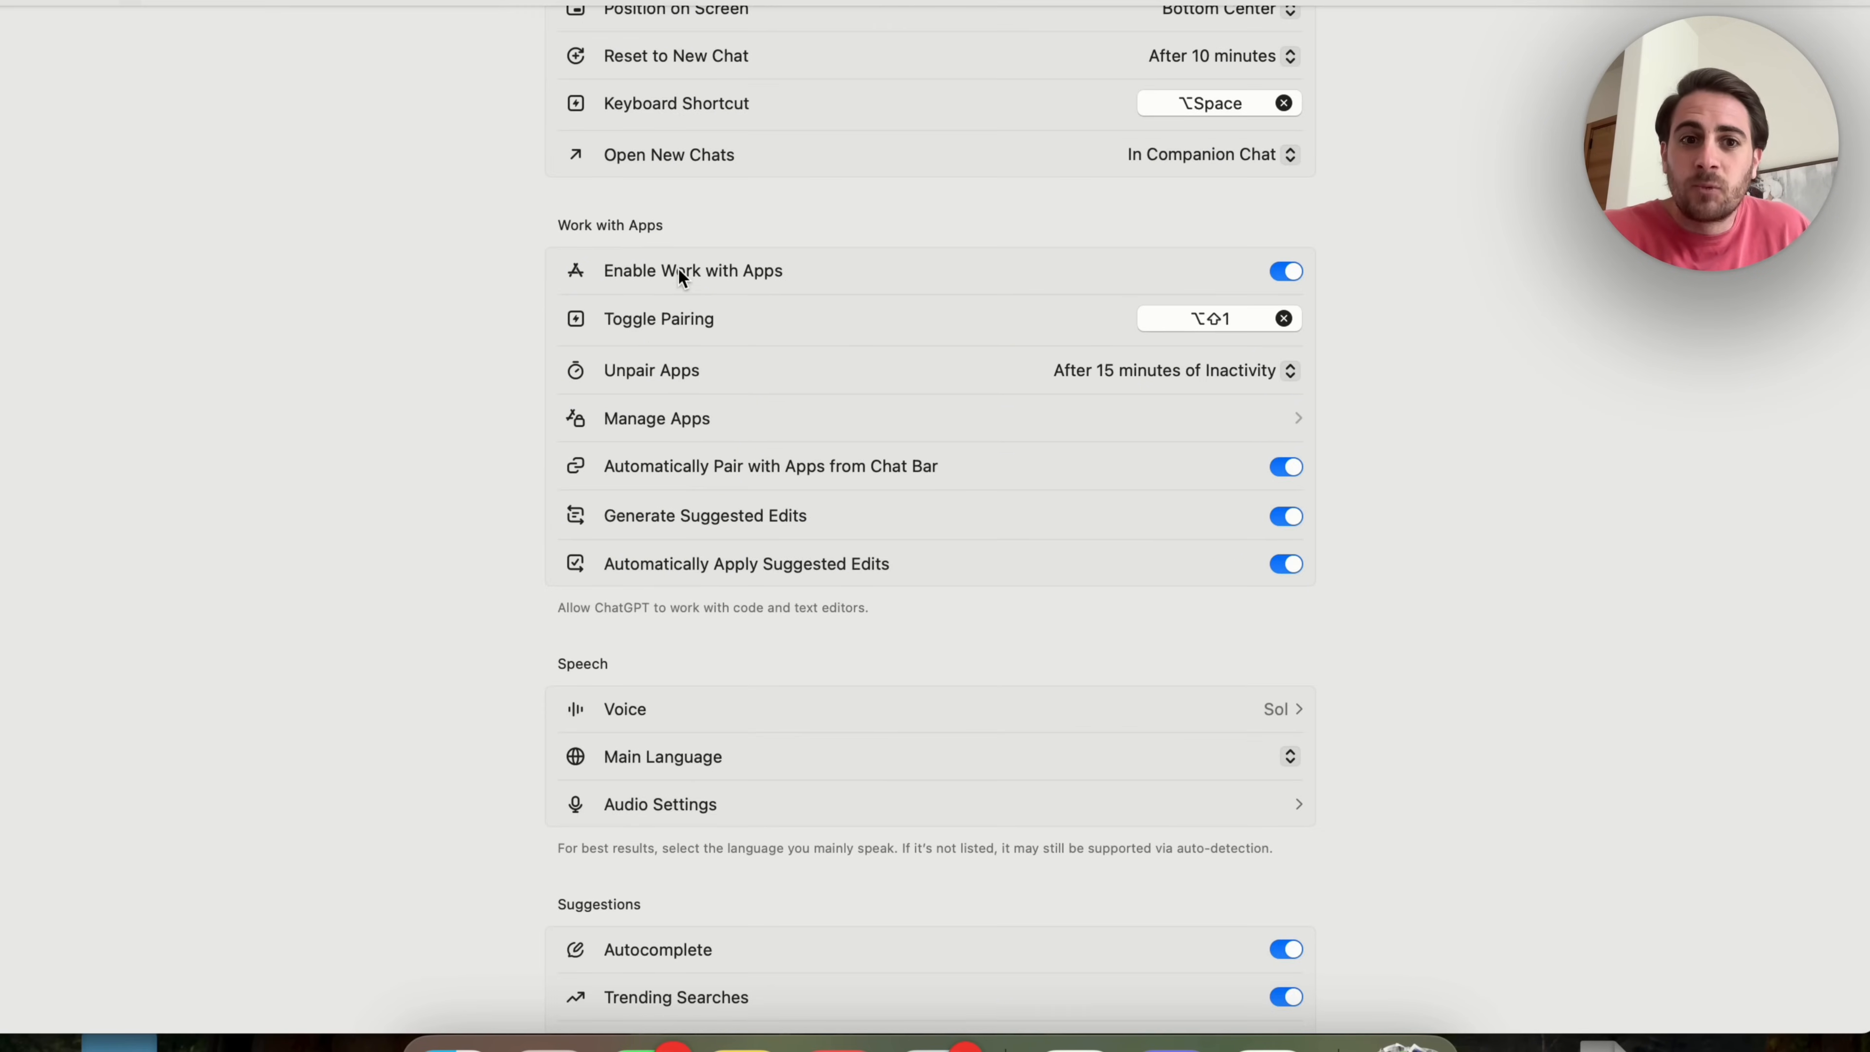
pyautogui.moveTo(841, 286)
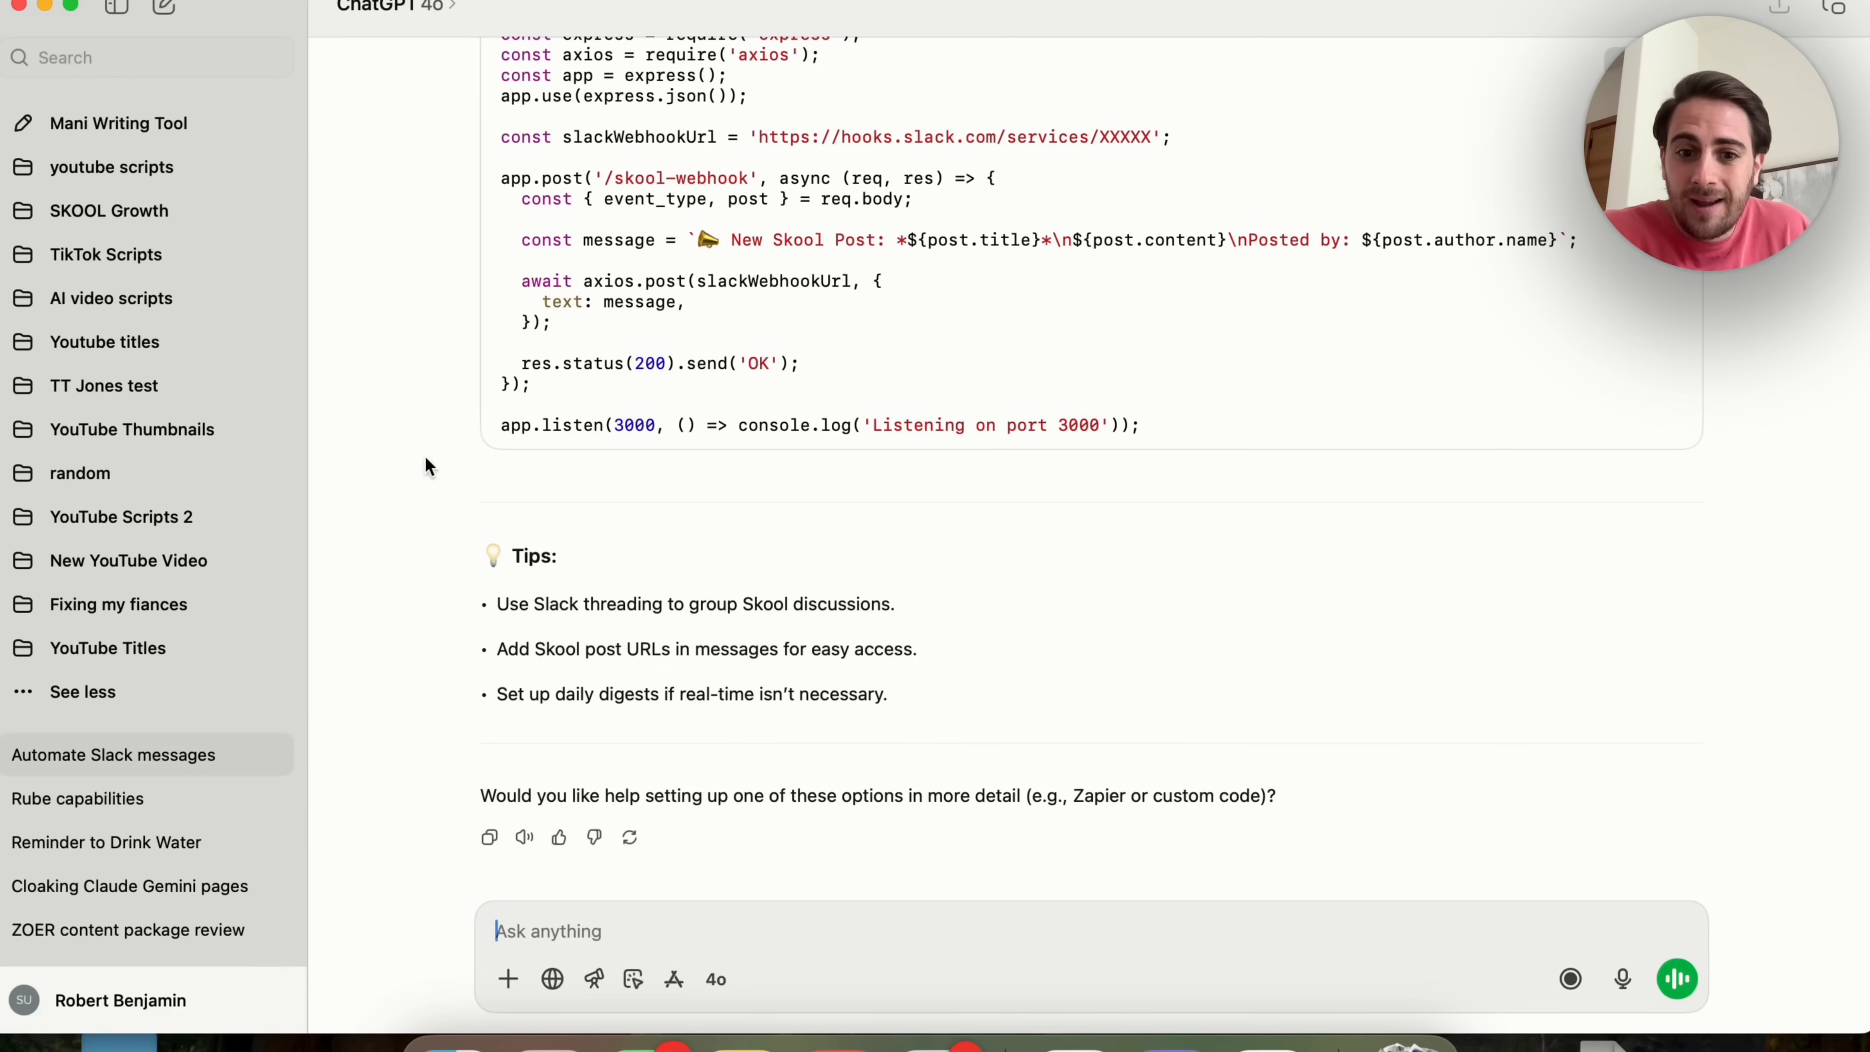
pyautogui.moveTo(683, 955)
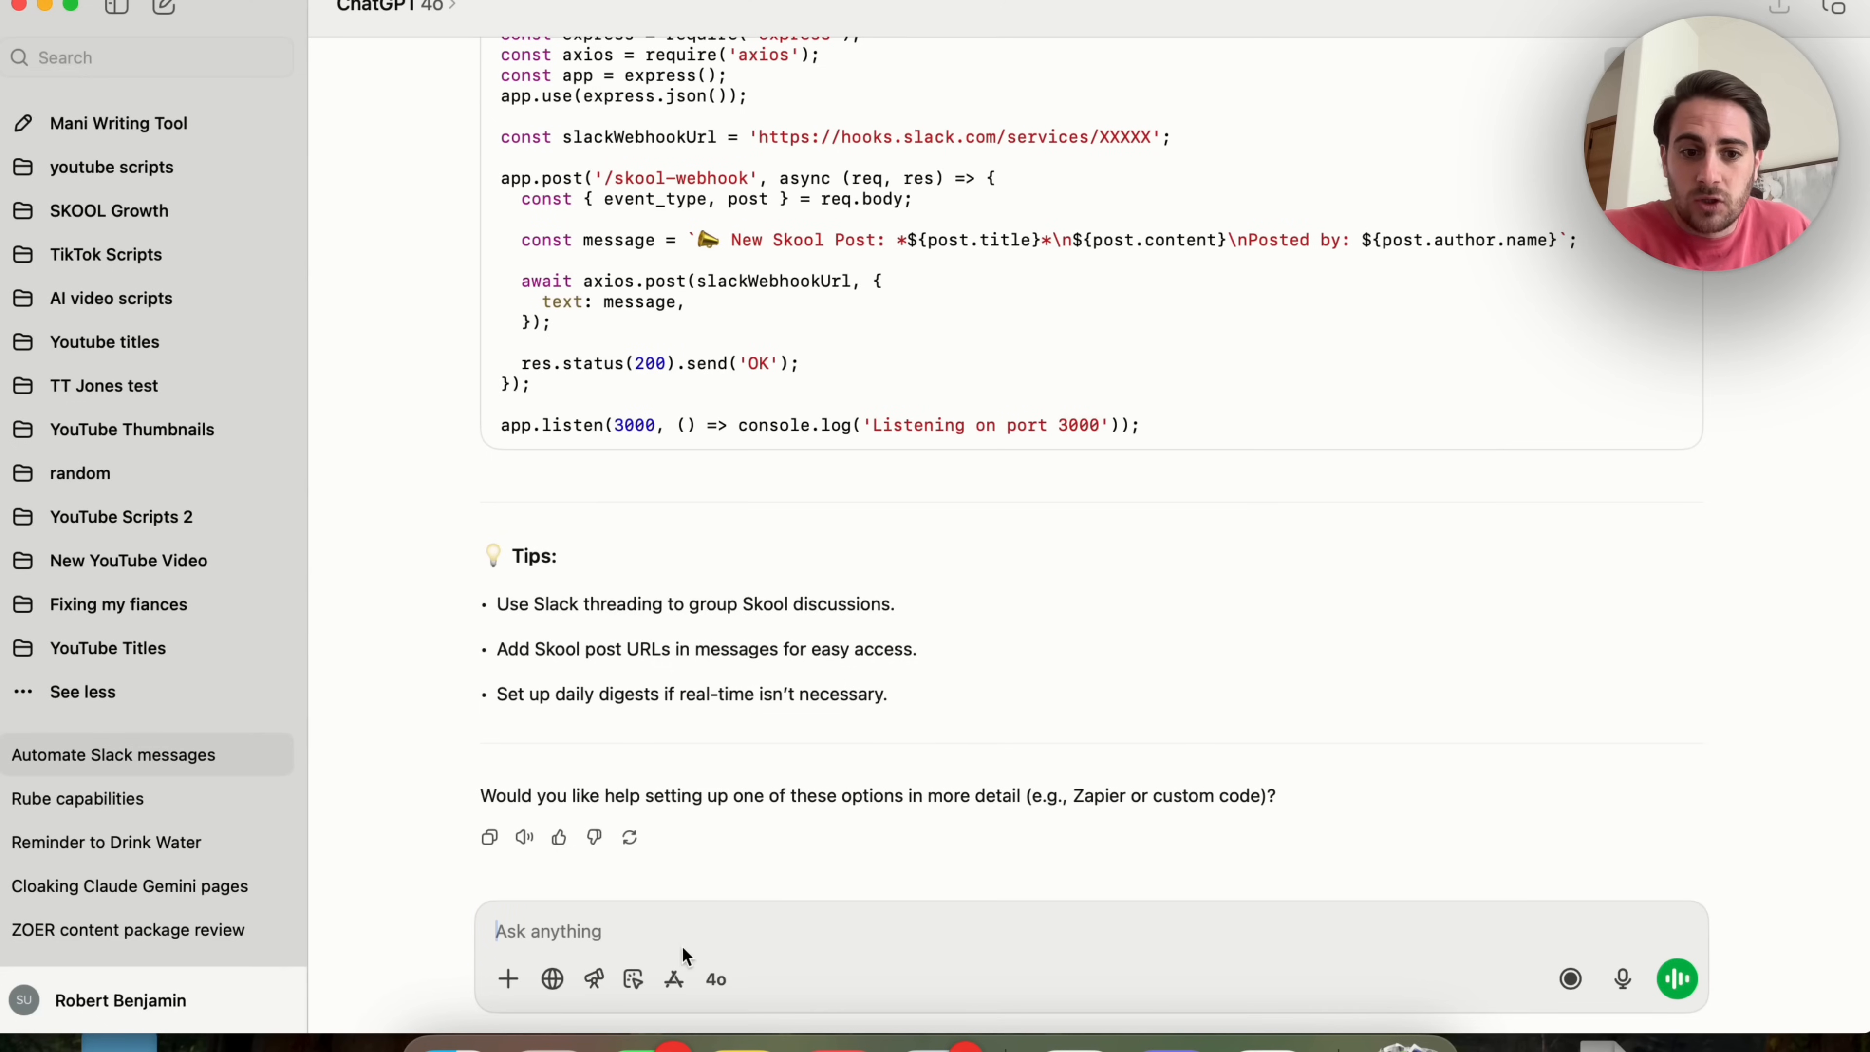
# Show the desktop apps the chat can work with from the composer.
pyautogui.click(674, 978)
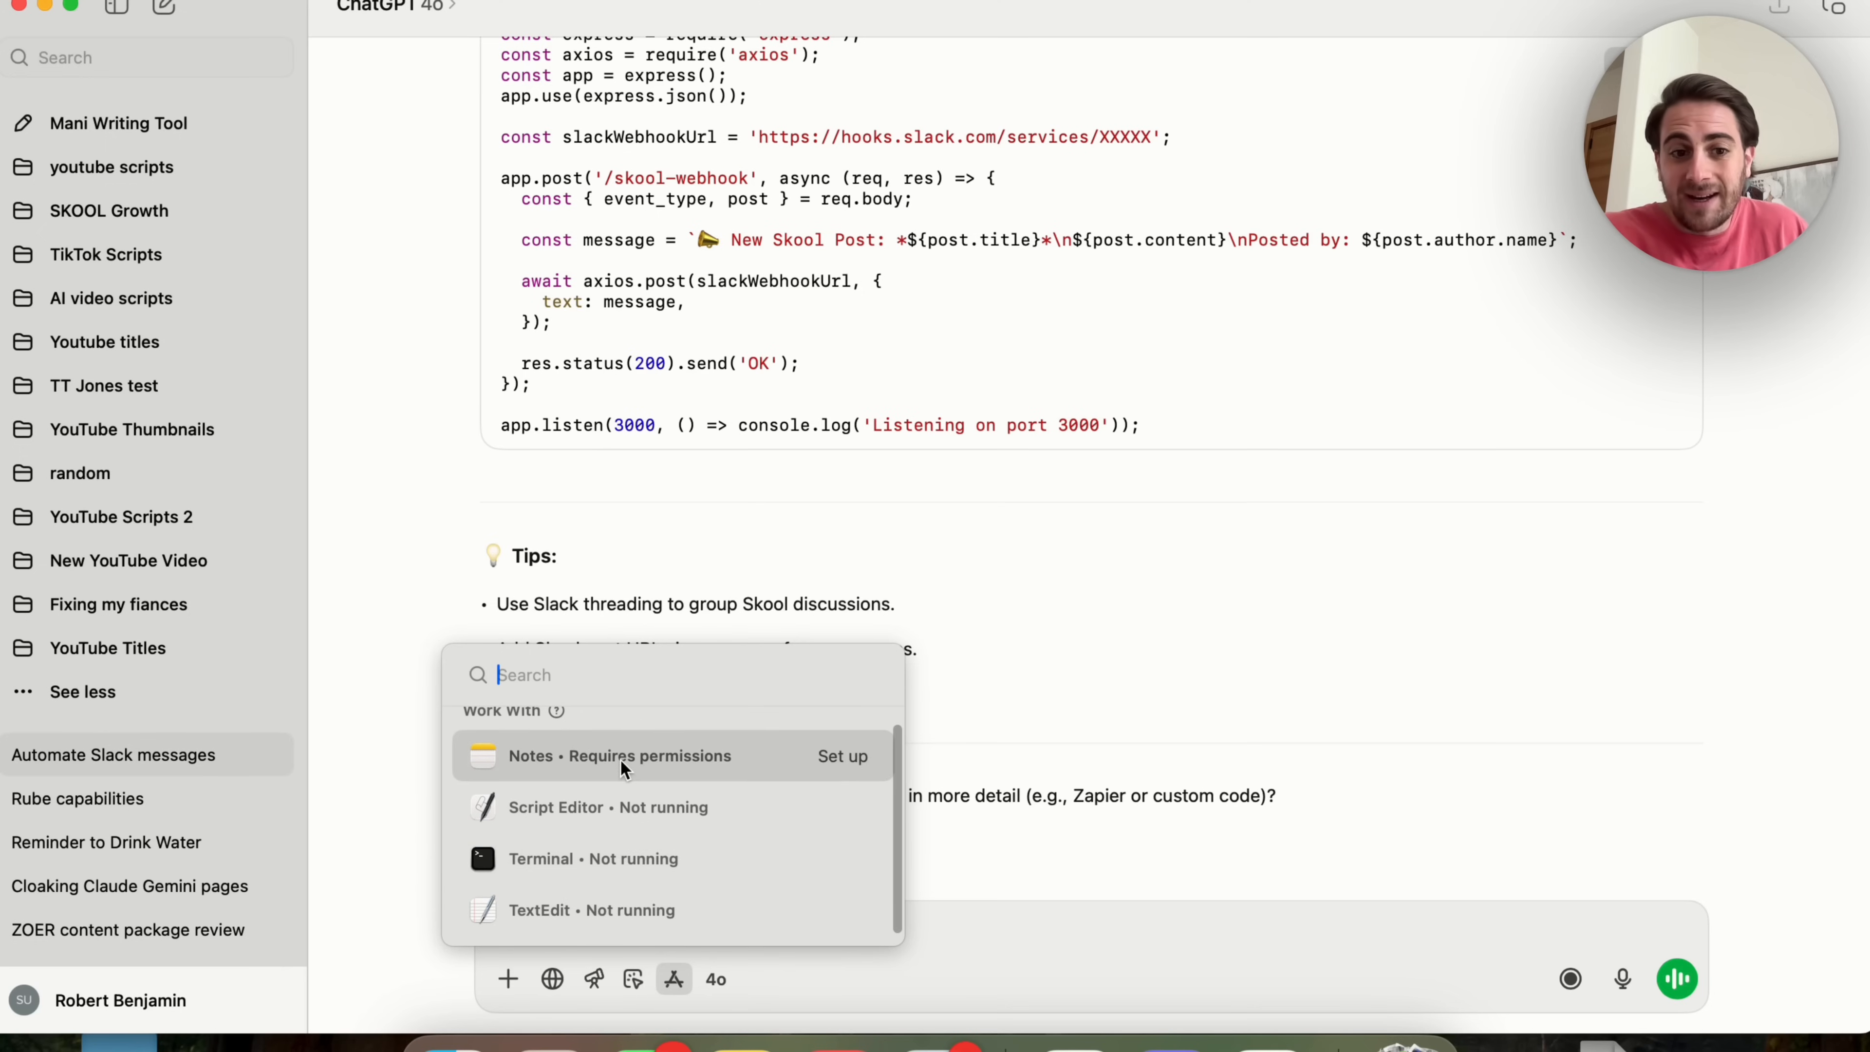
pyautogui.moveTo(655, 910)
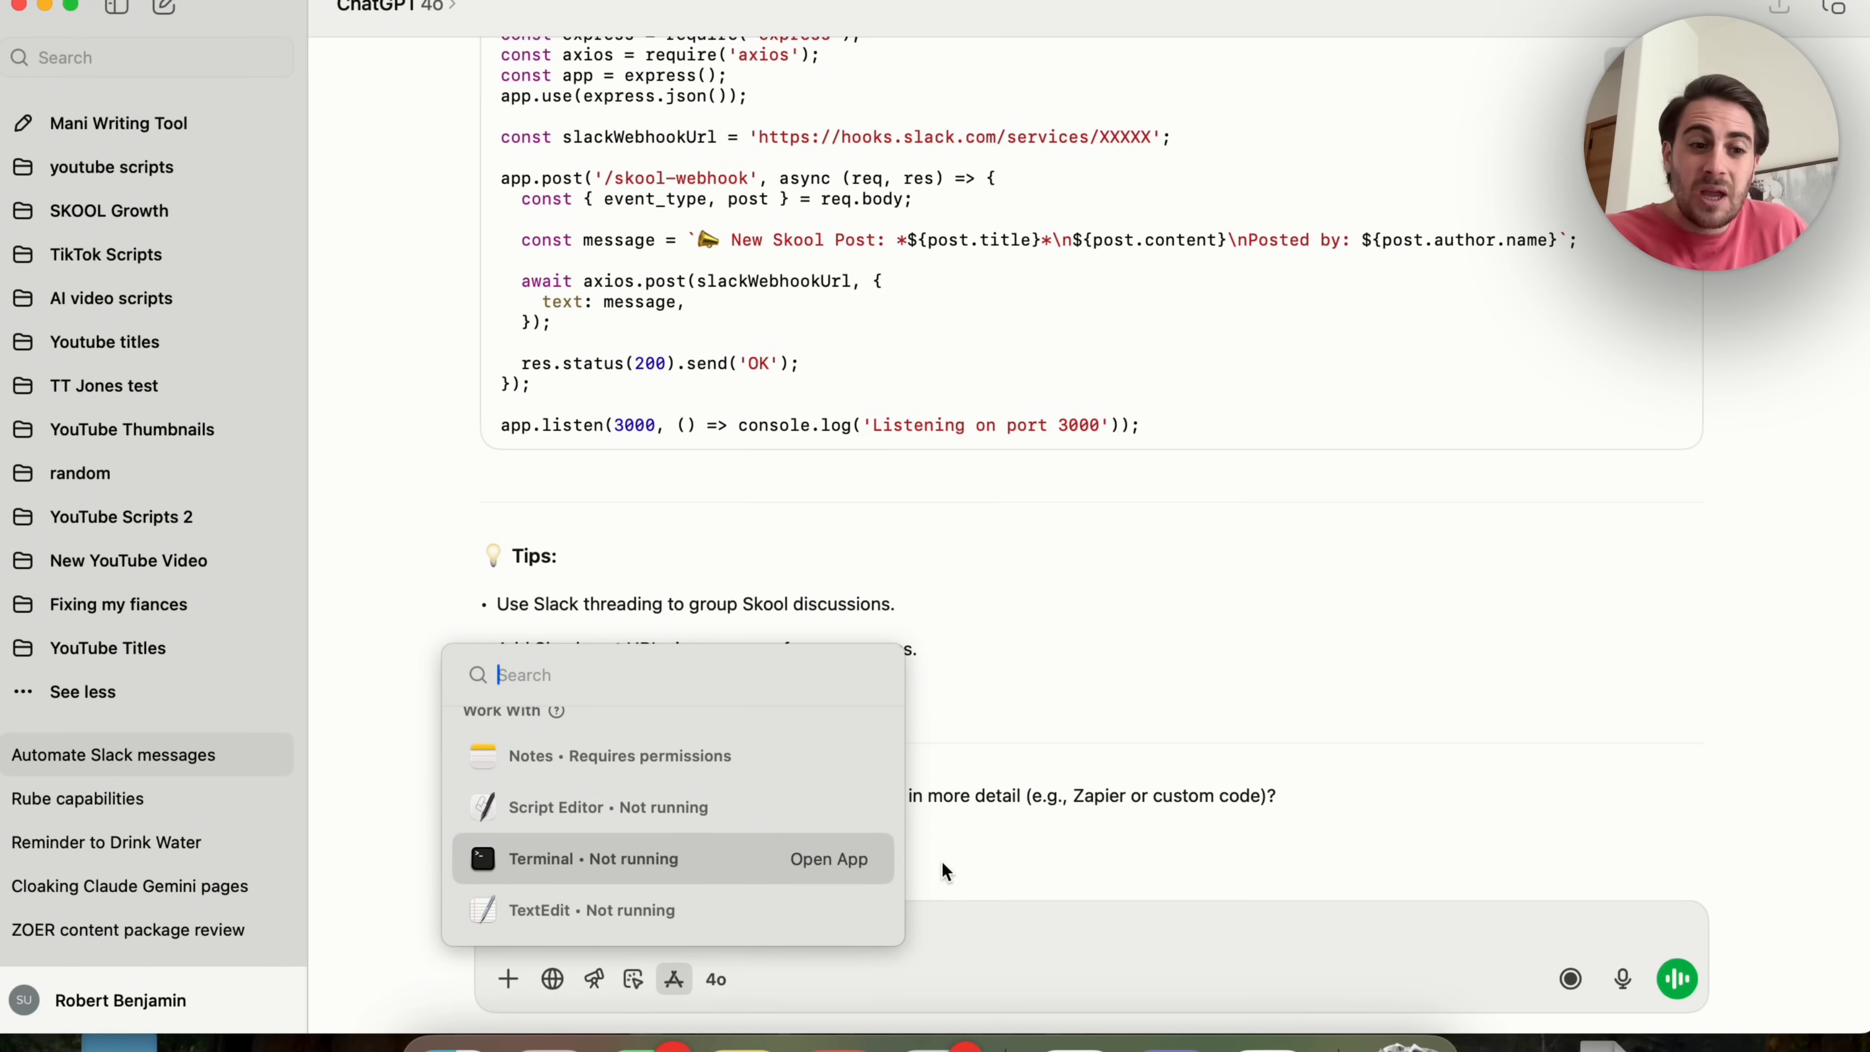
pyautogui.moveTo(939, 879)
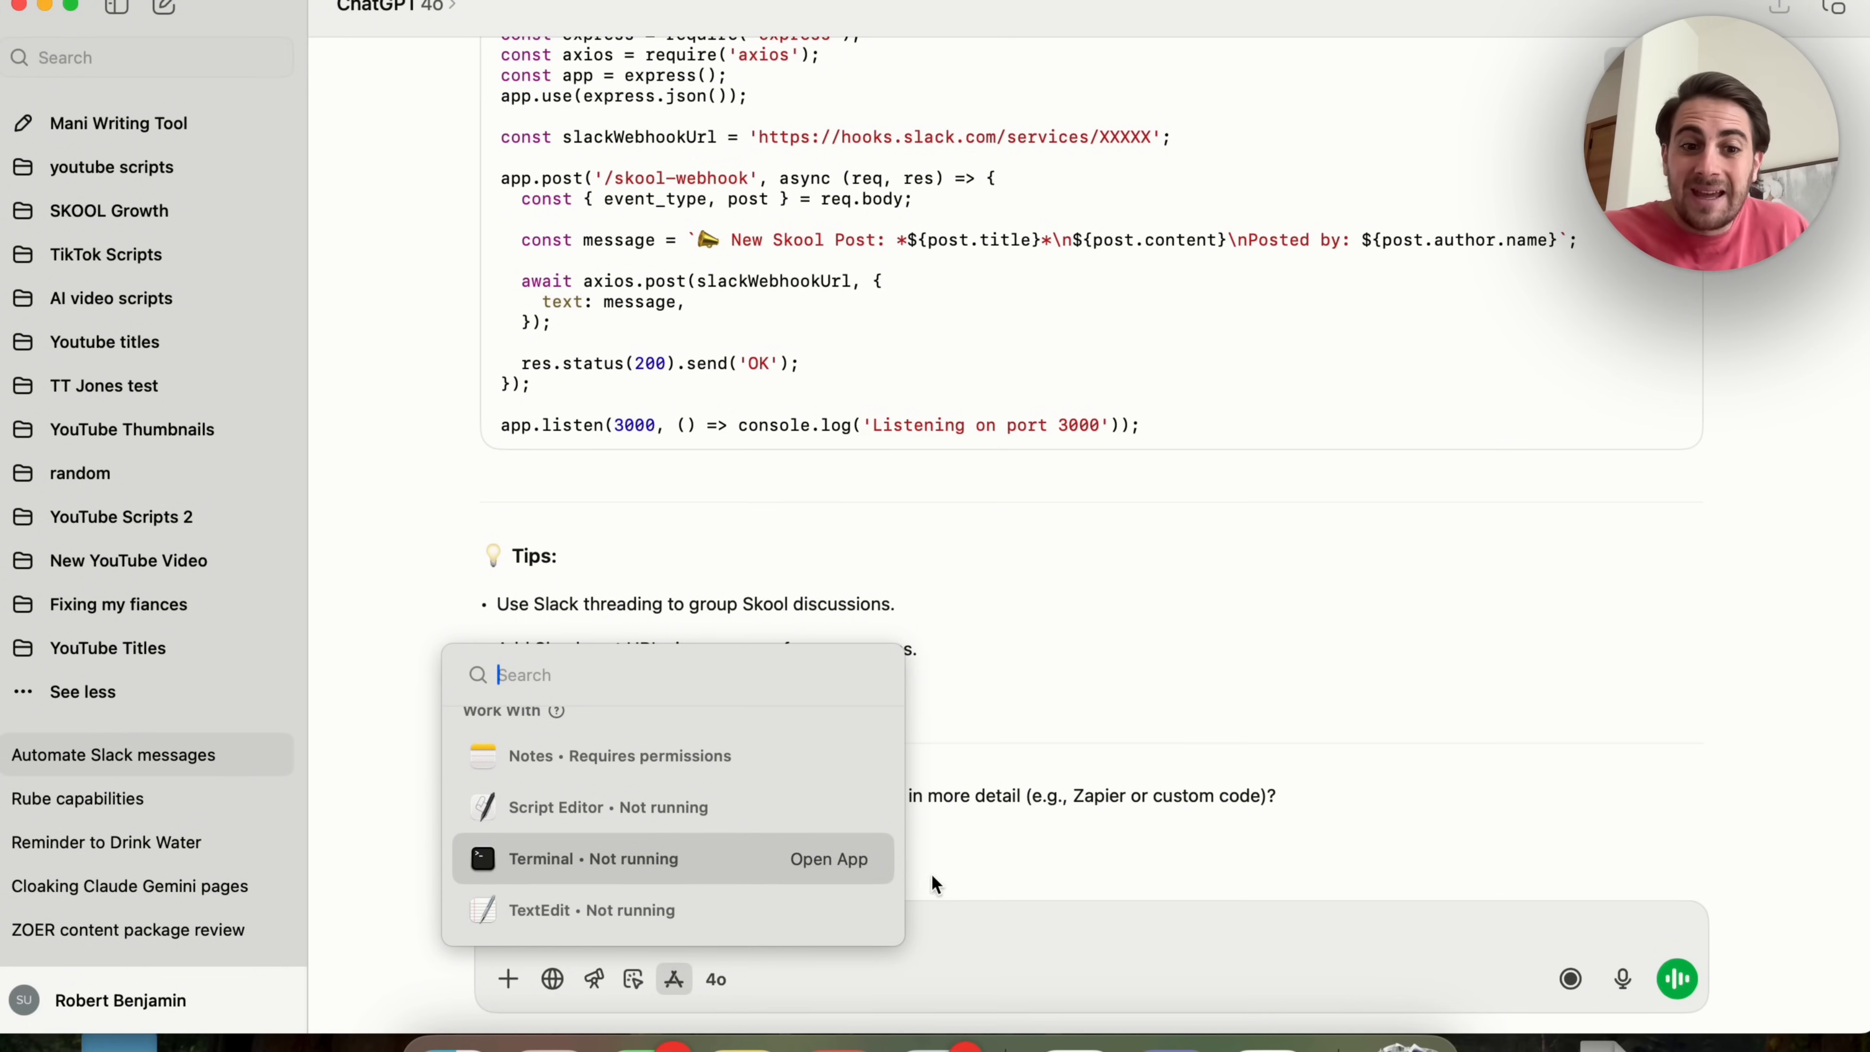
pyautogui.moveTo(620, 899)
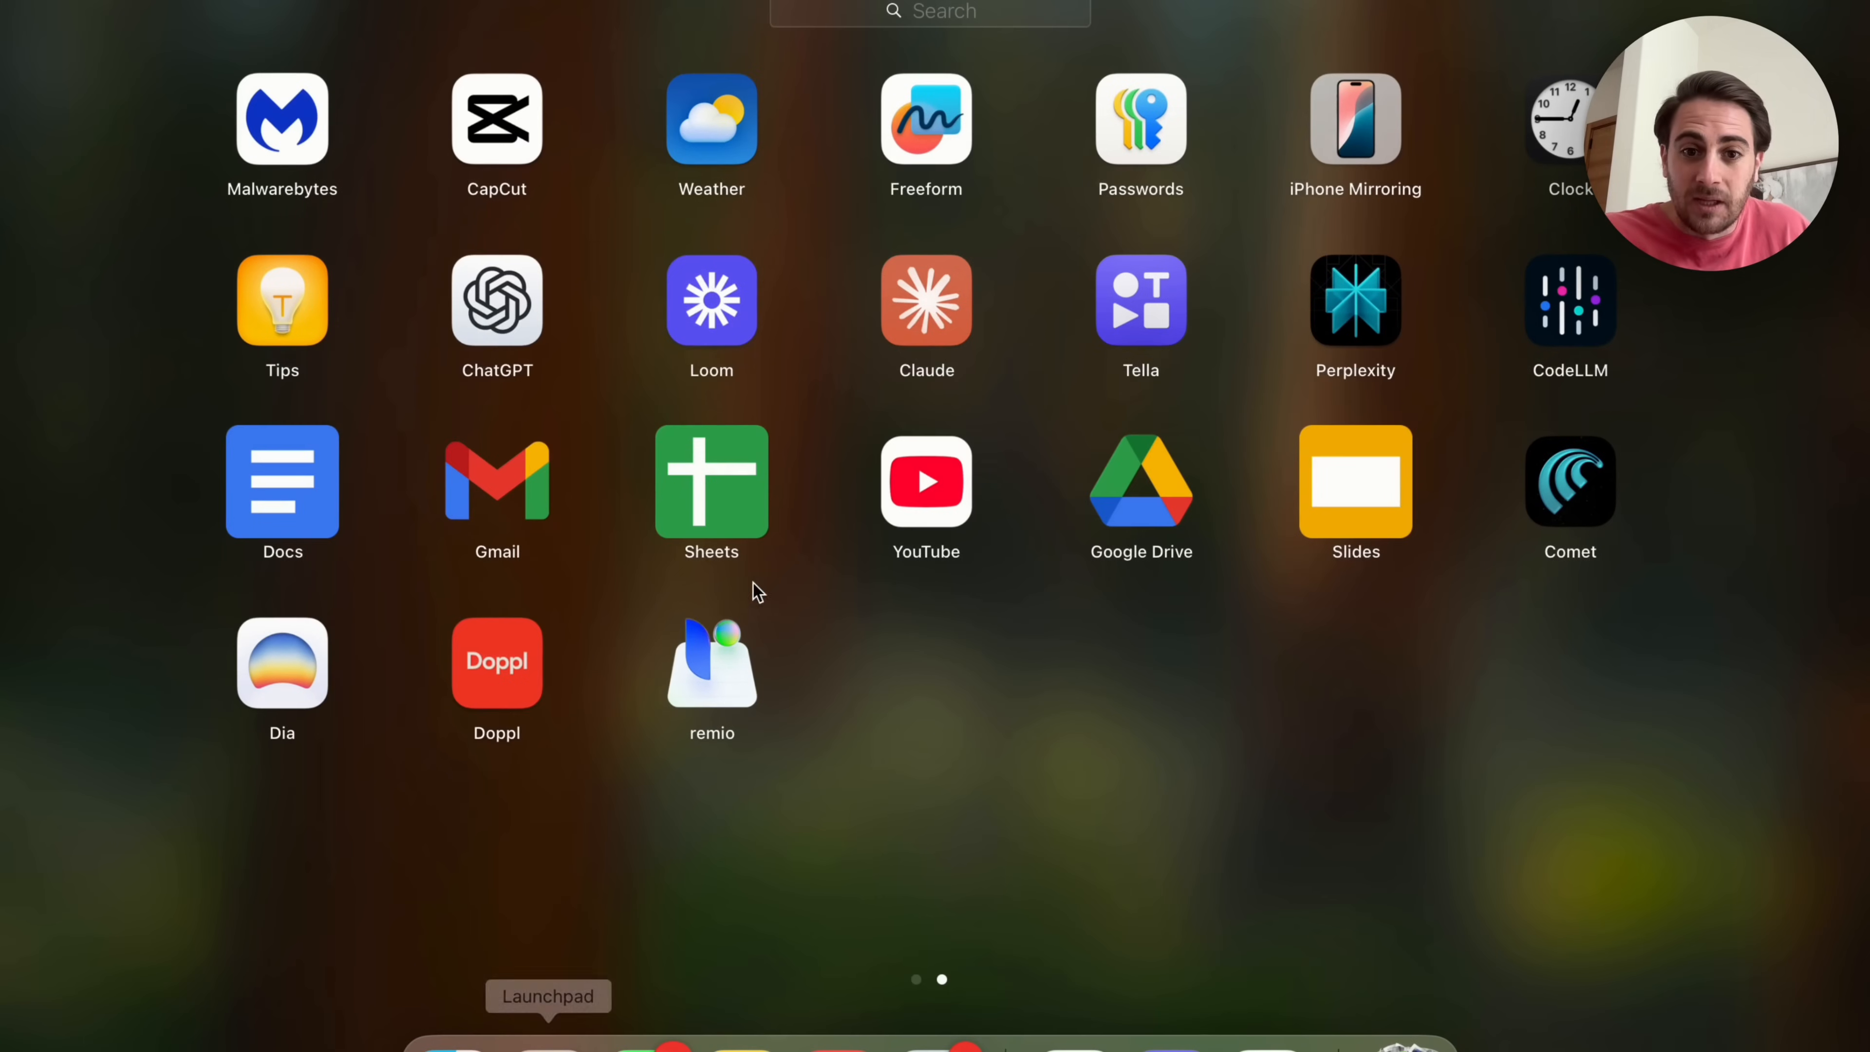
pyautogui.moveTo(584, 960)
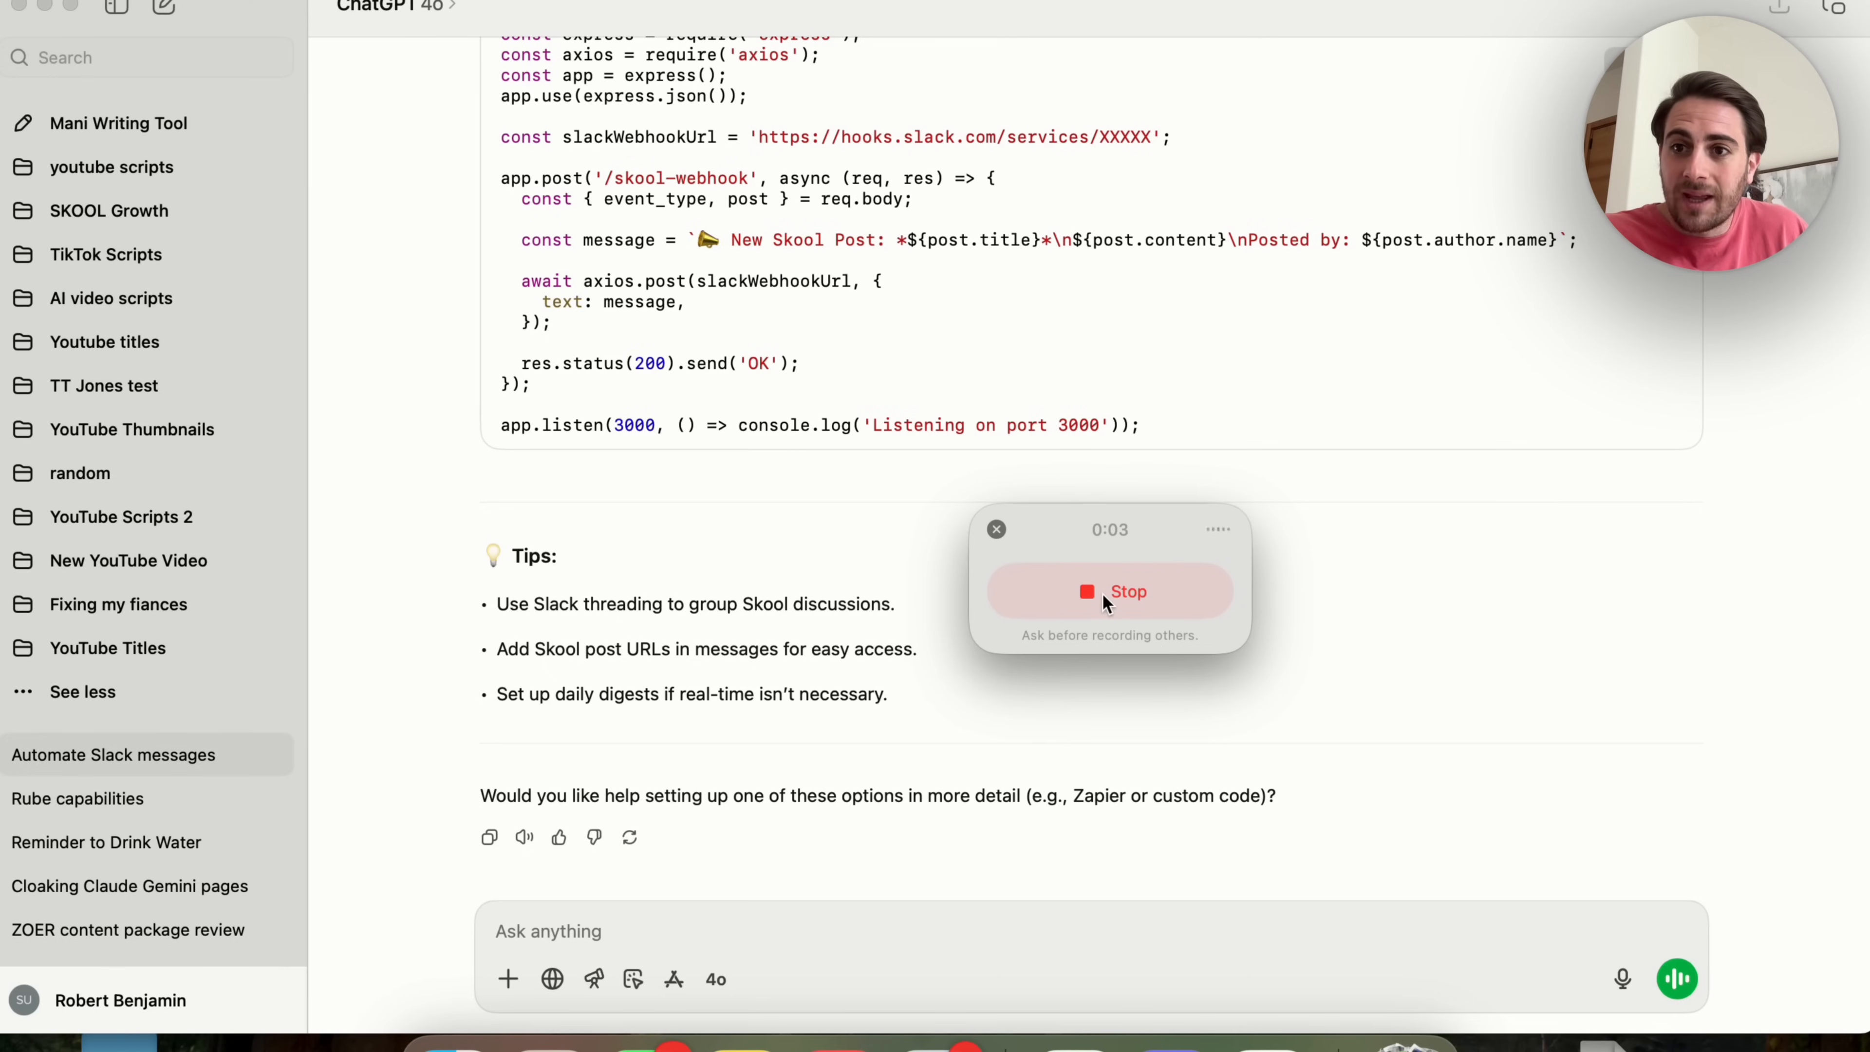
# Stop and send the voice recording, then read the 'Recording Feature Activation' summary.
pyautogui.click(1106, 591)
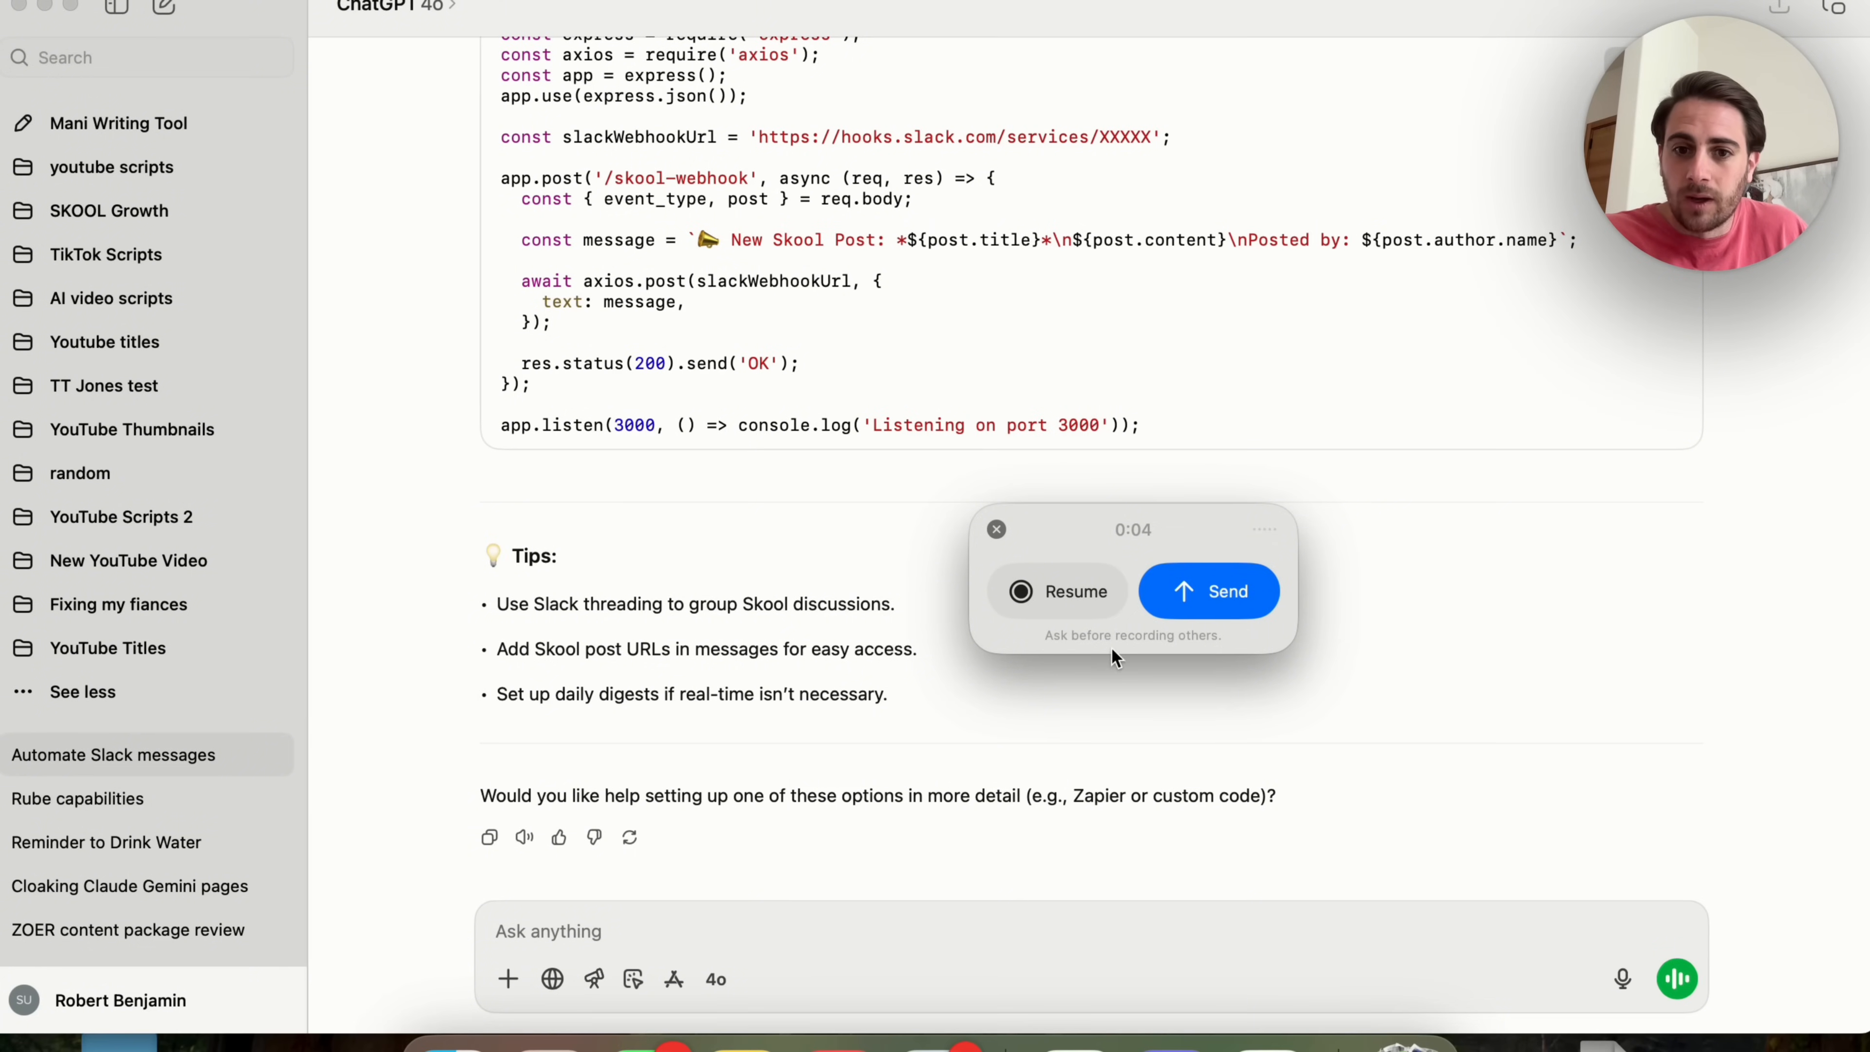
pyautogui.moveTo(1204, 593)
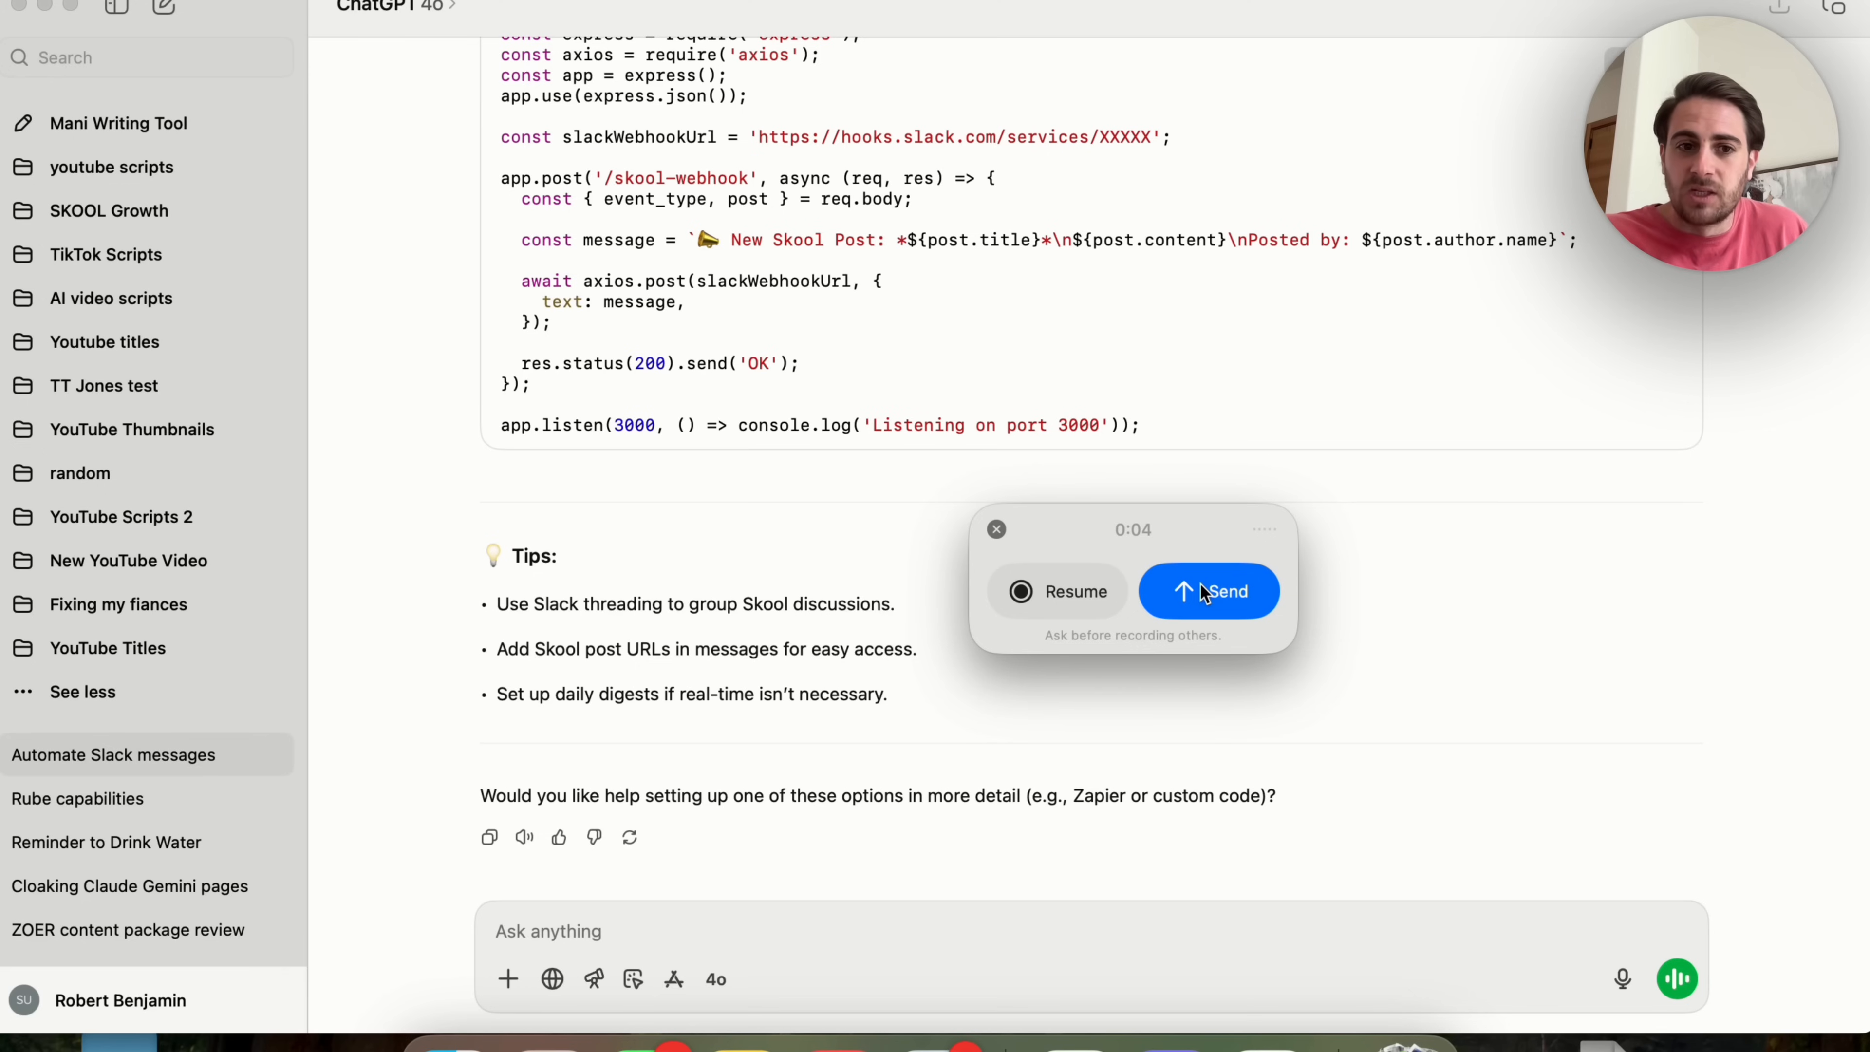
pyautogui.click(1207, 591)
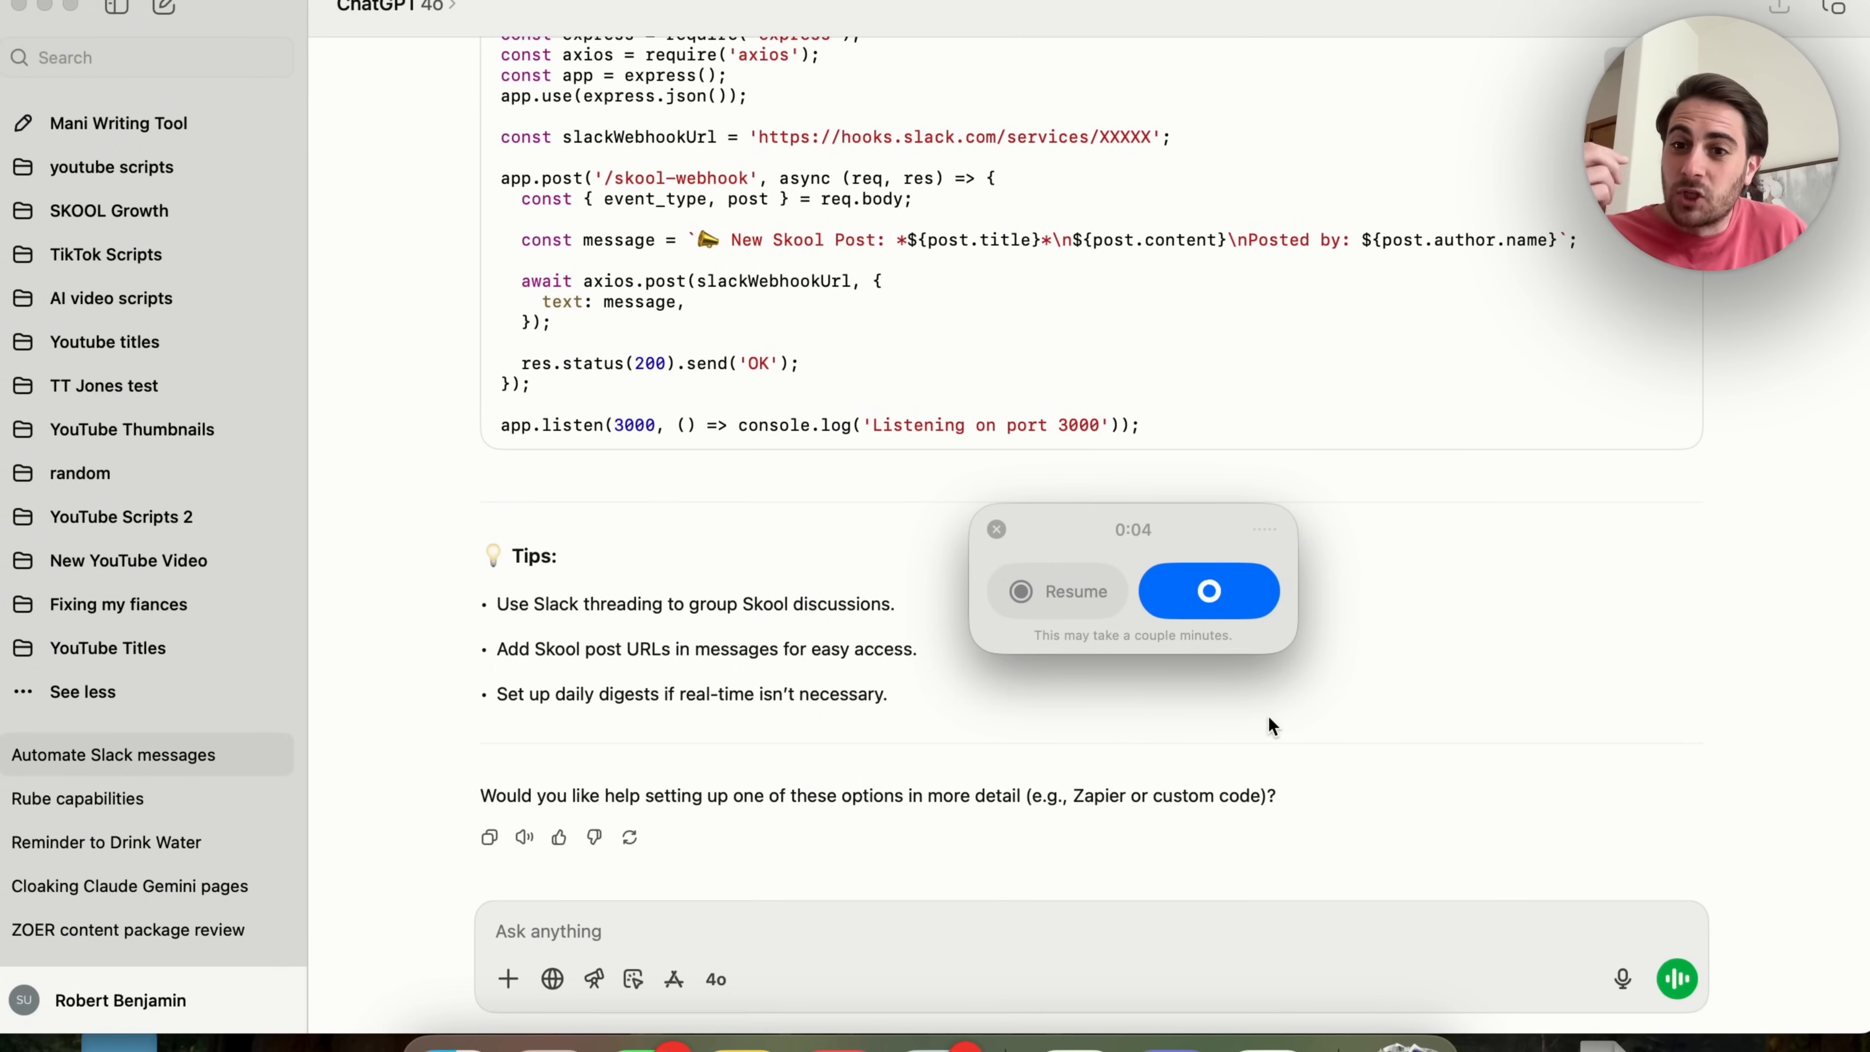
pyautogui.click(995, 528)
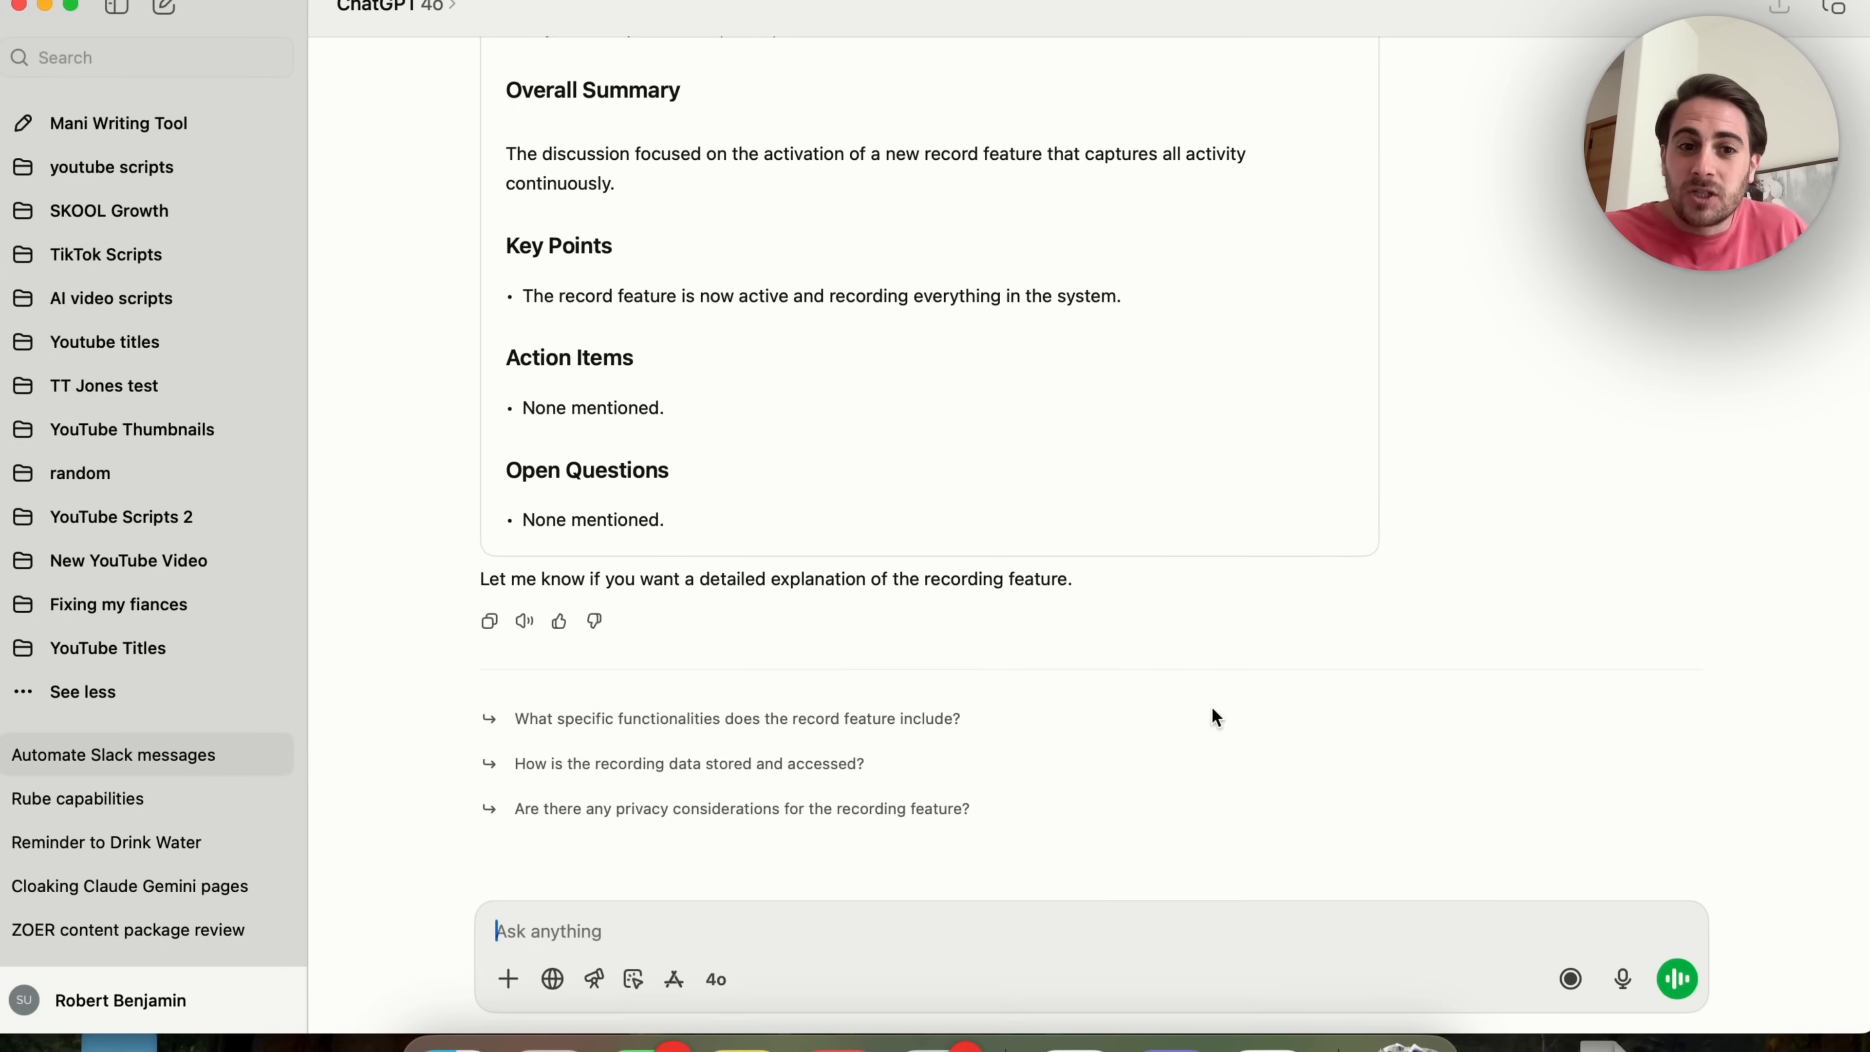
pyautogui.moveTo(1083, 615)
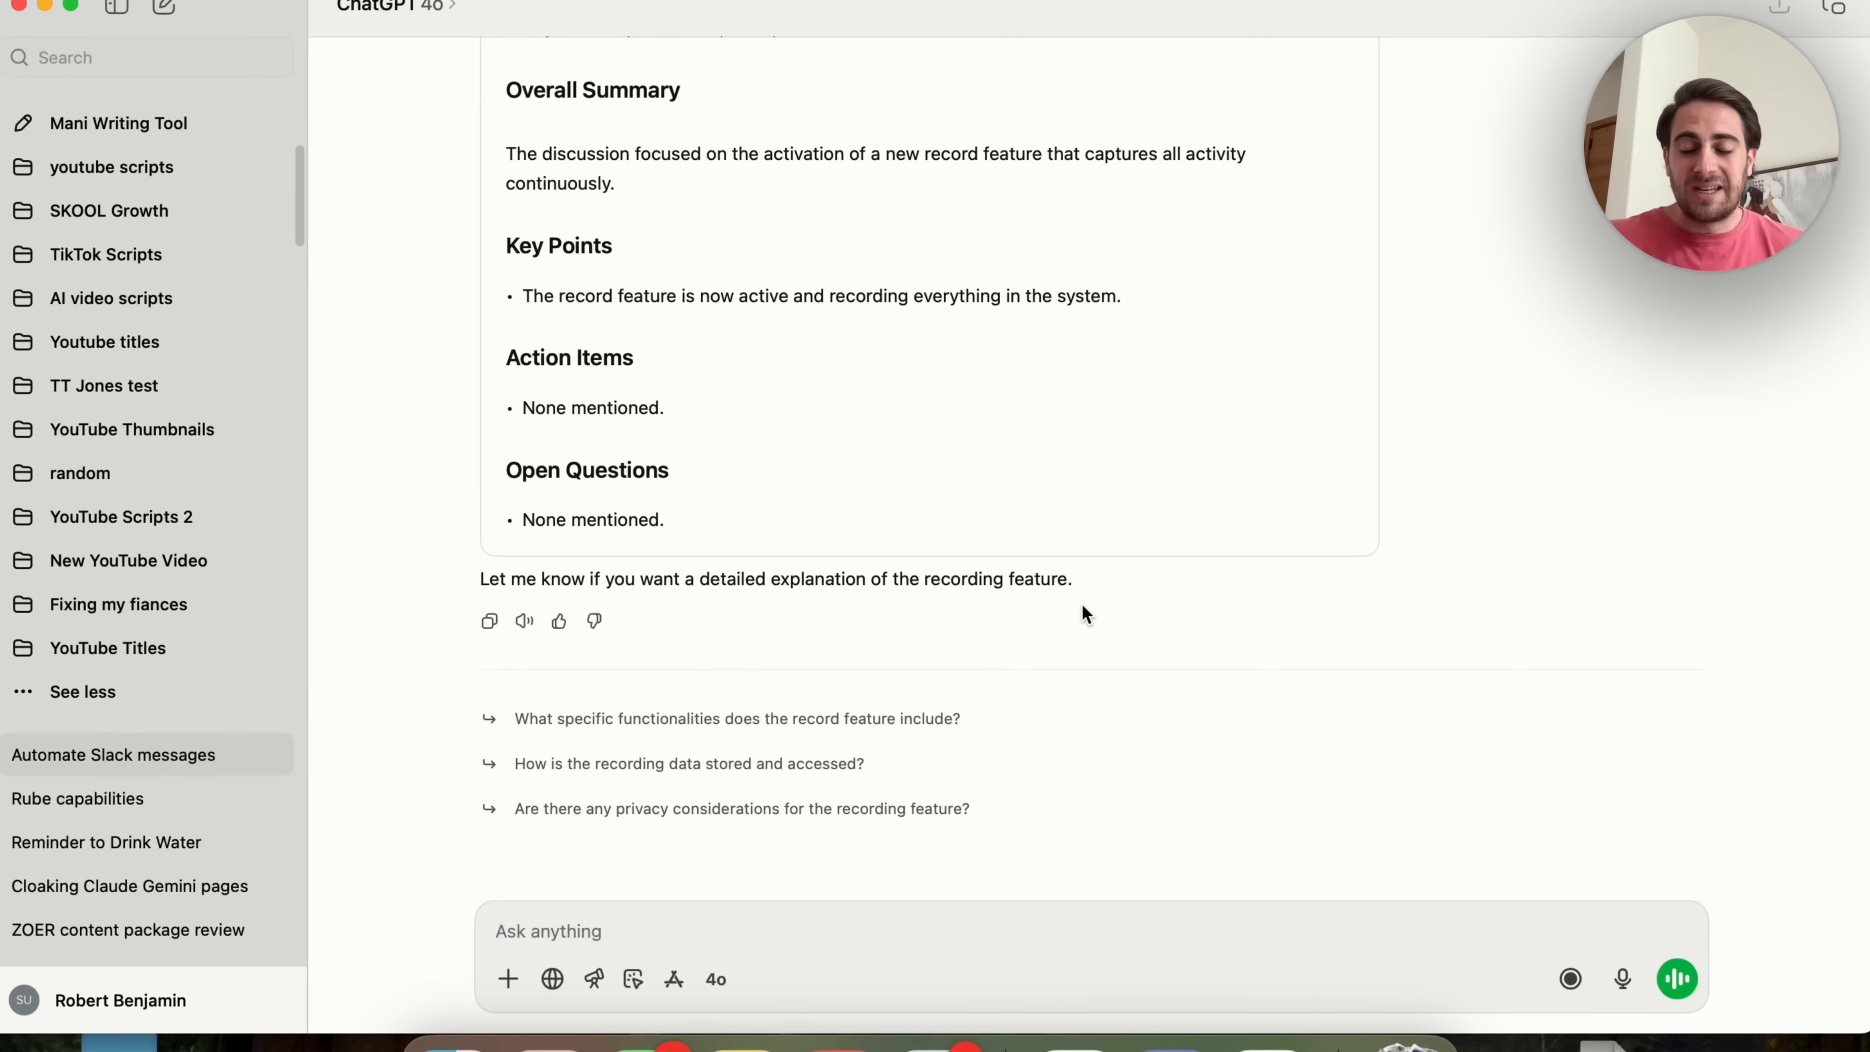
pyautogui.scroll(3)
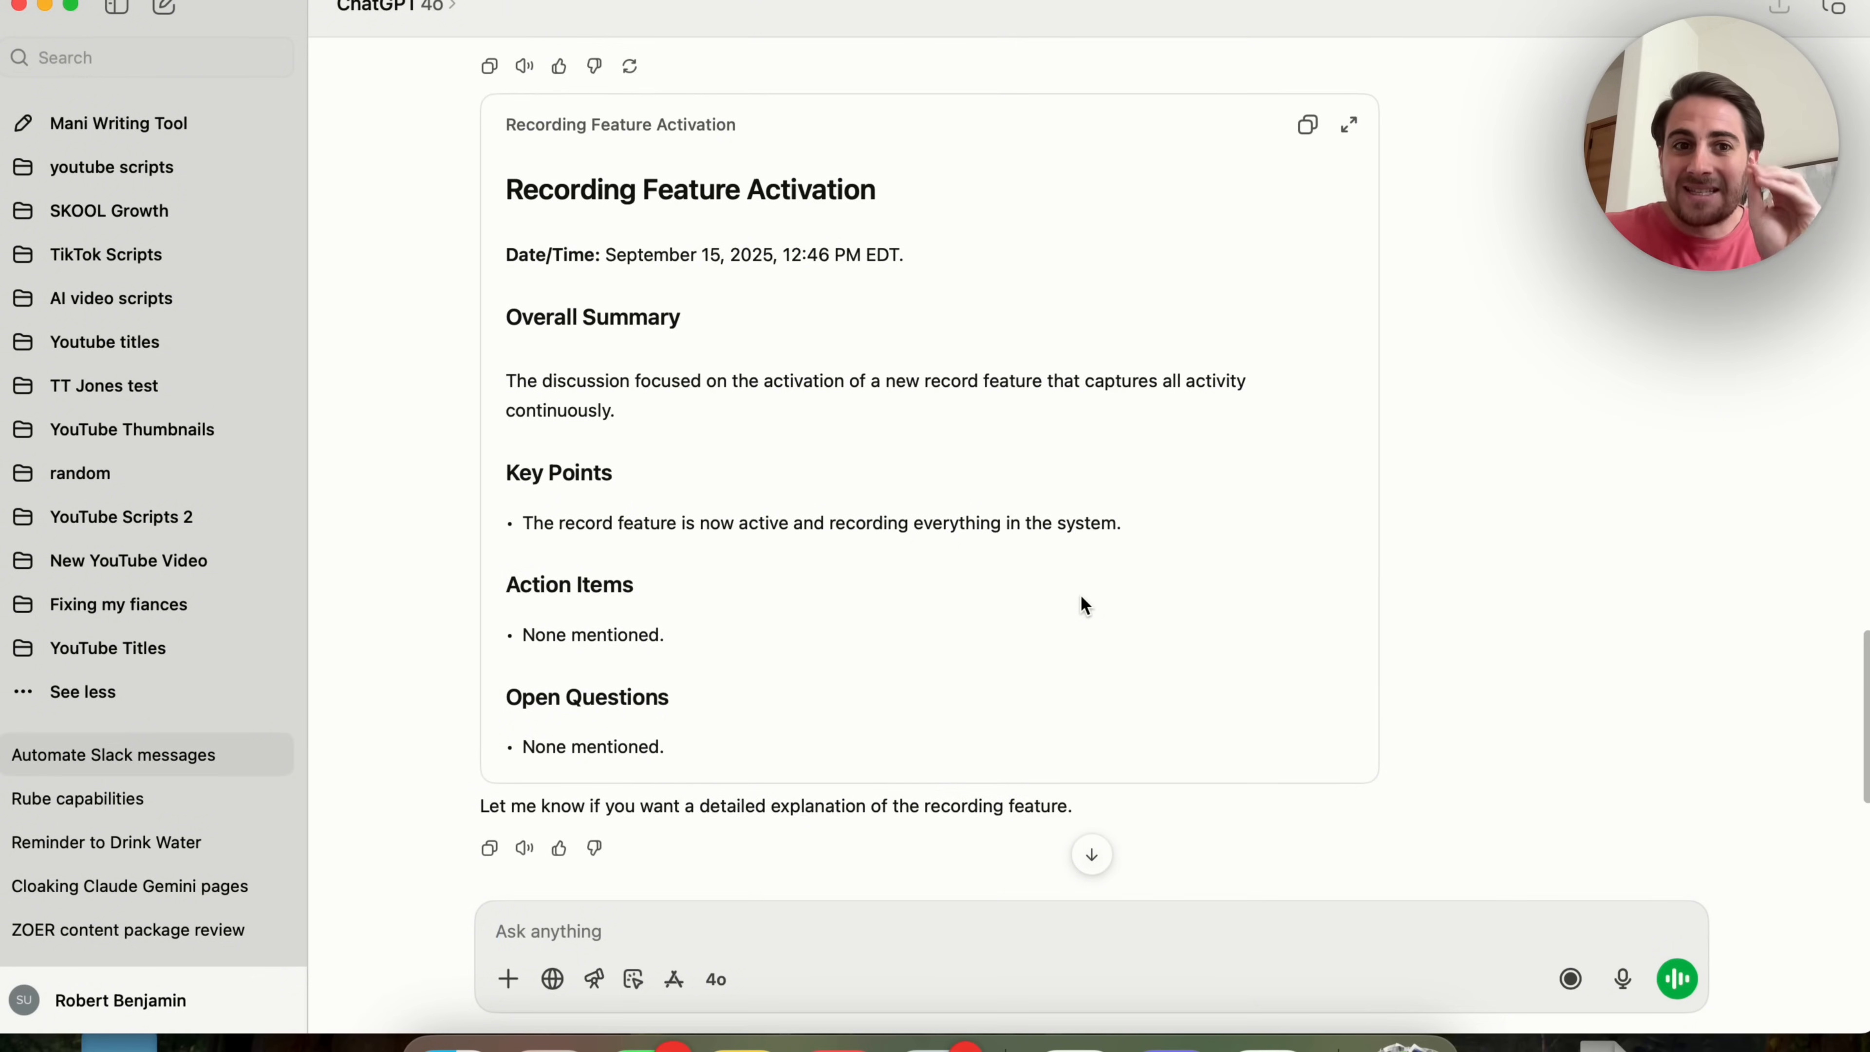
pyautogui.scroll(3)
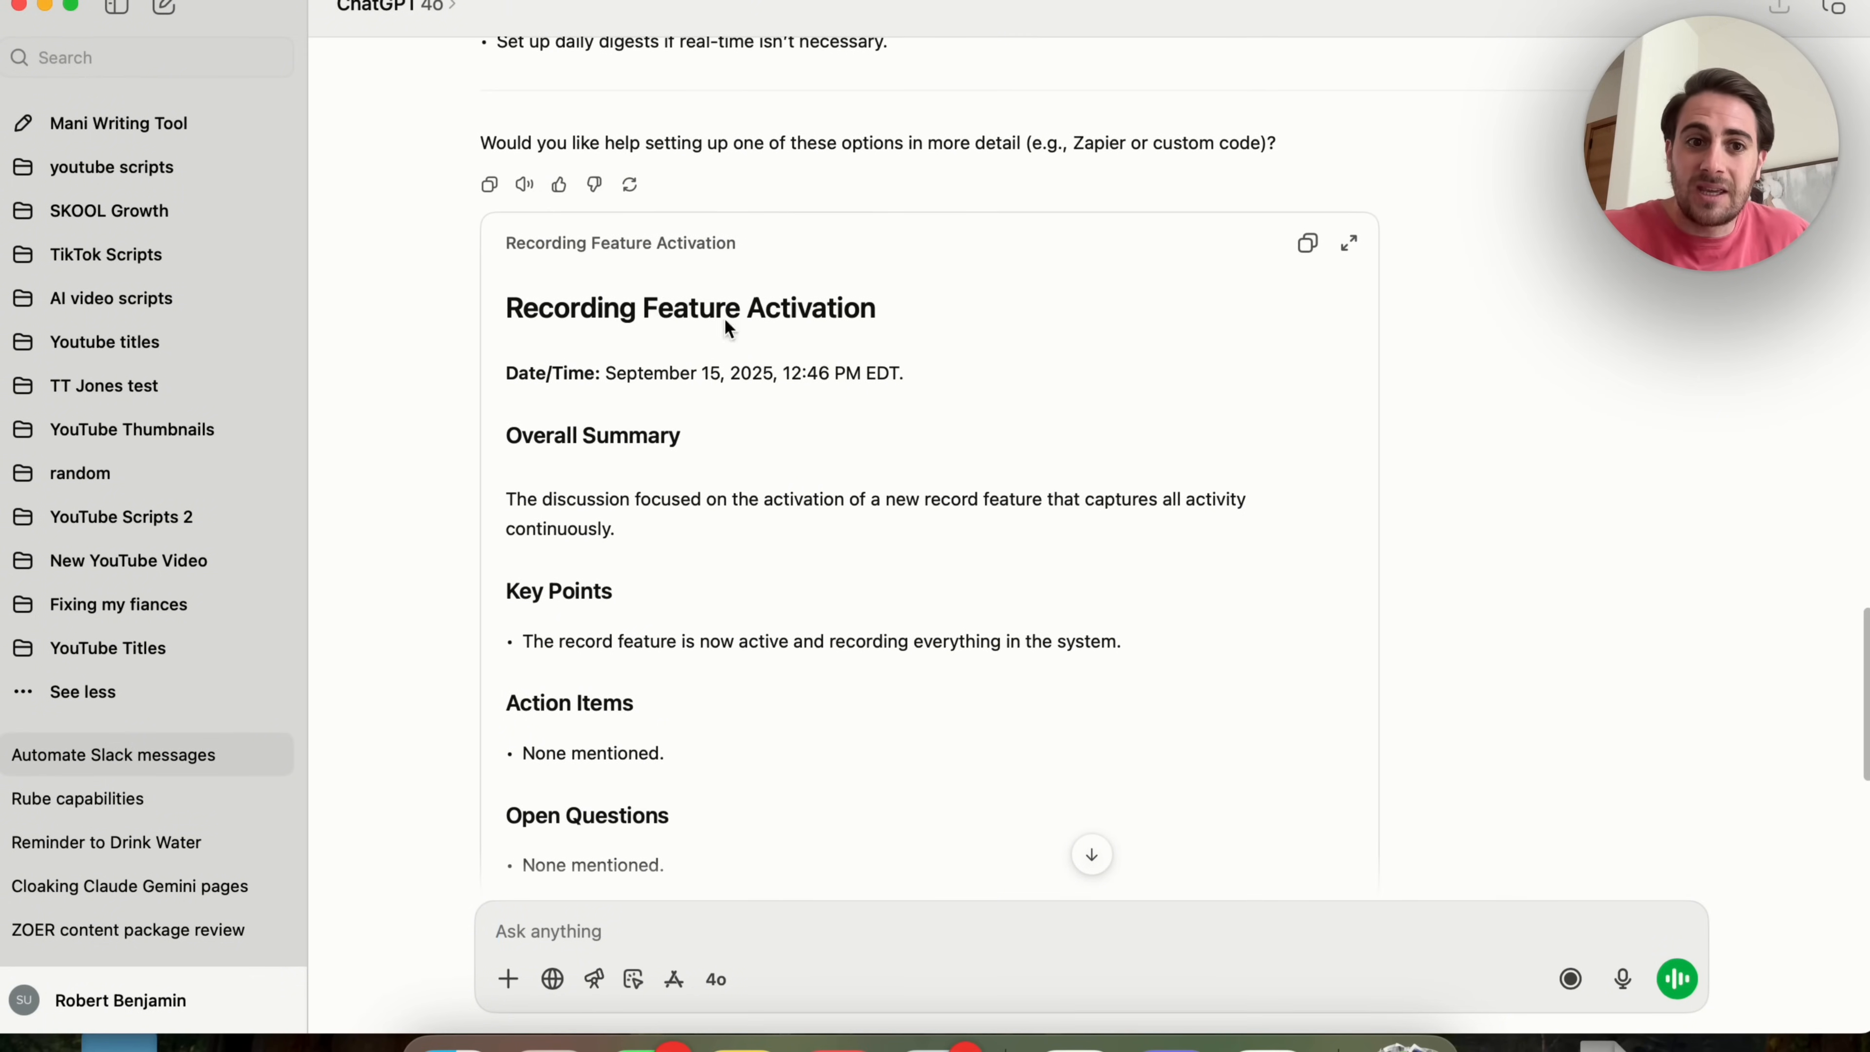
pyautogui.scroll(-3)
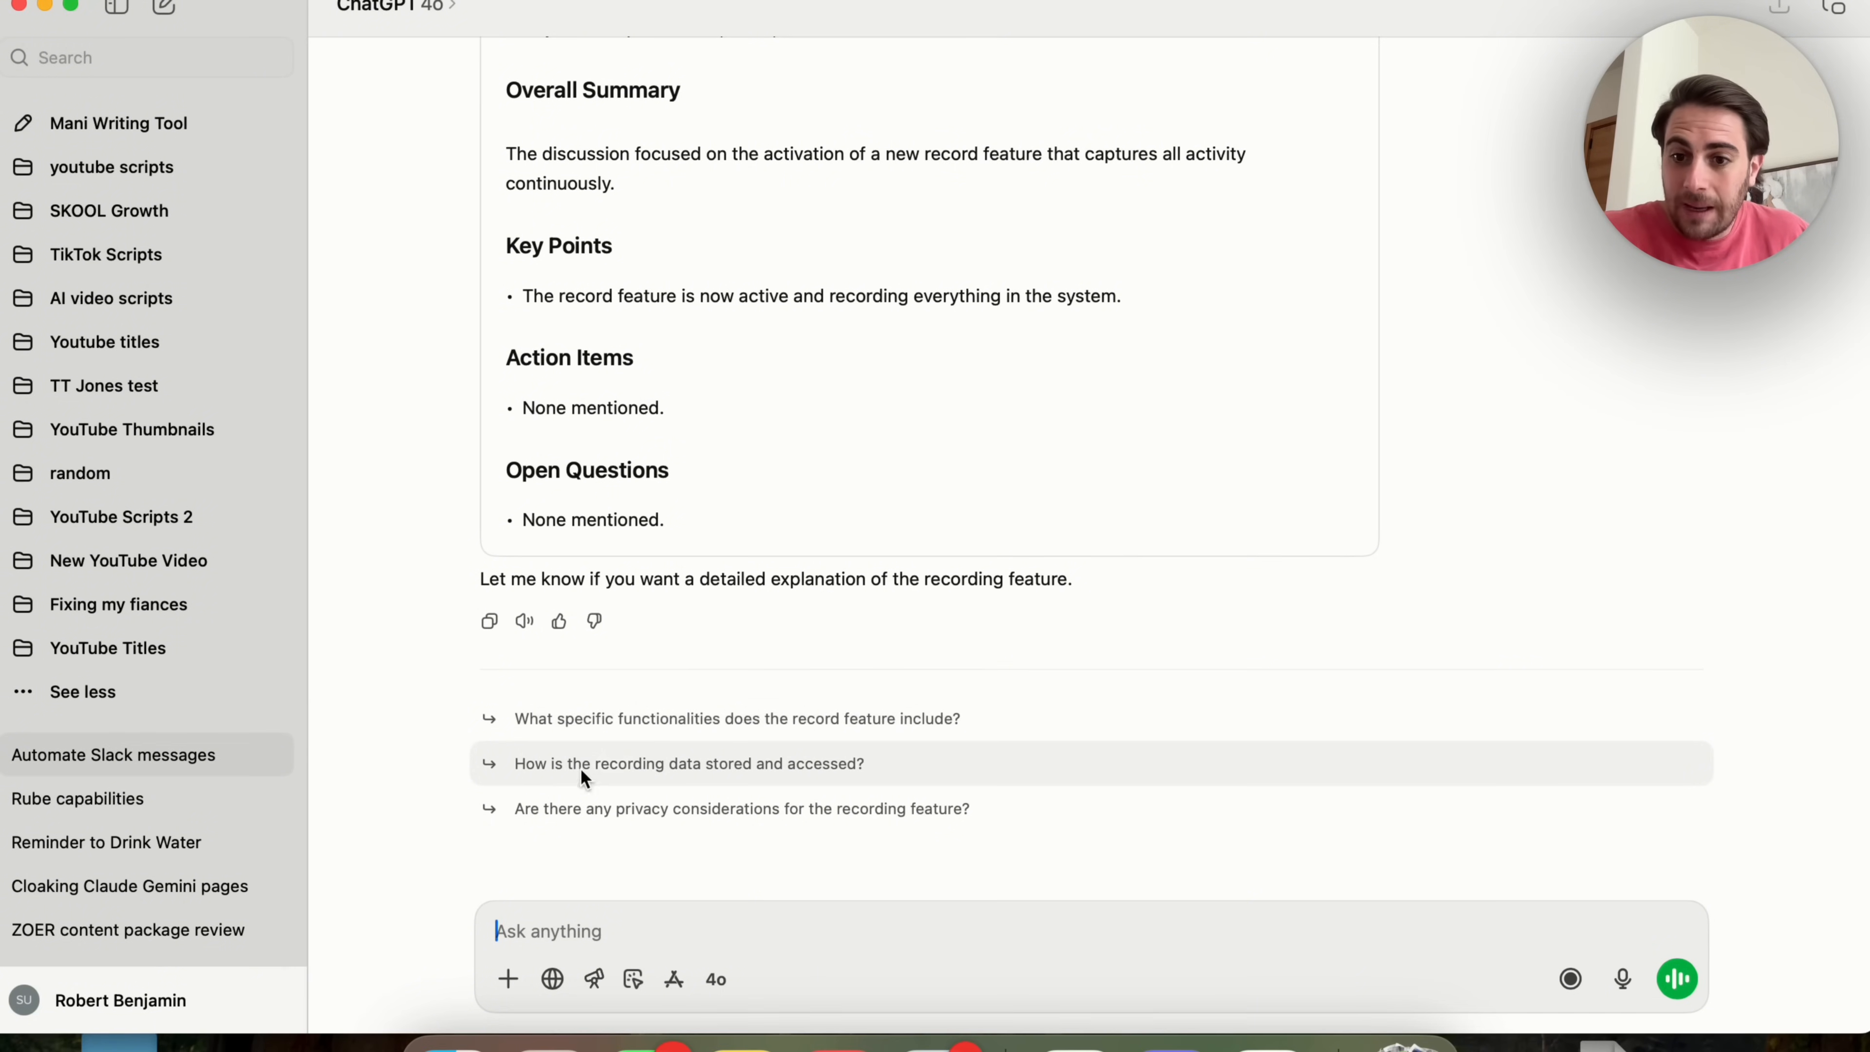
pyautogui.moveTo(649, 858)
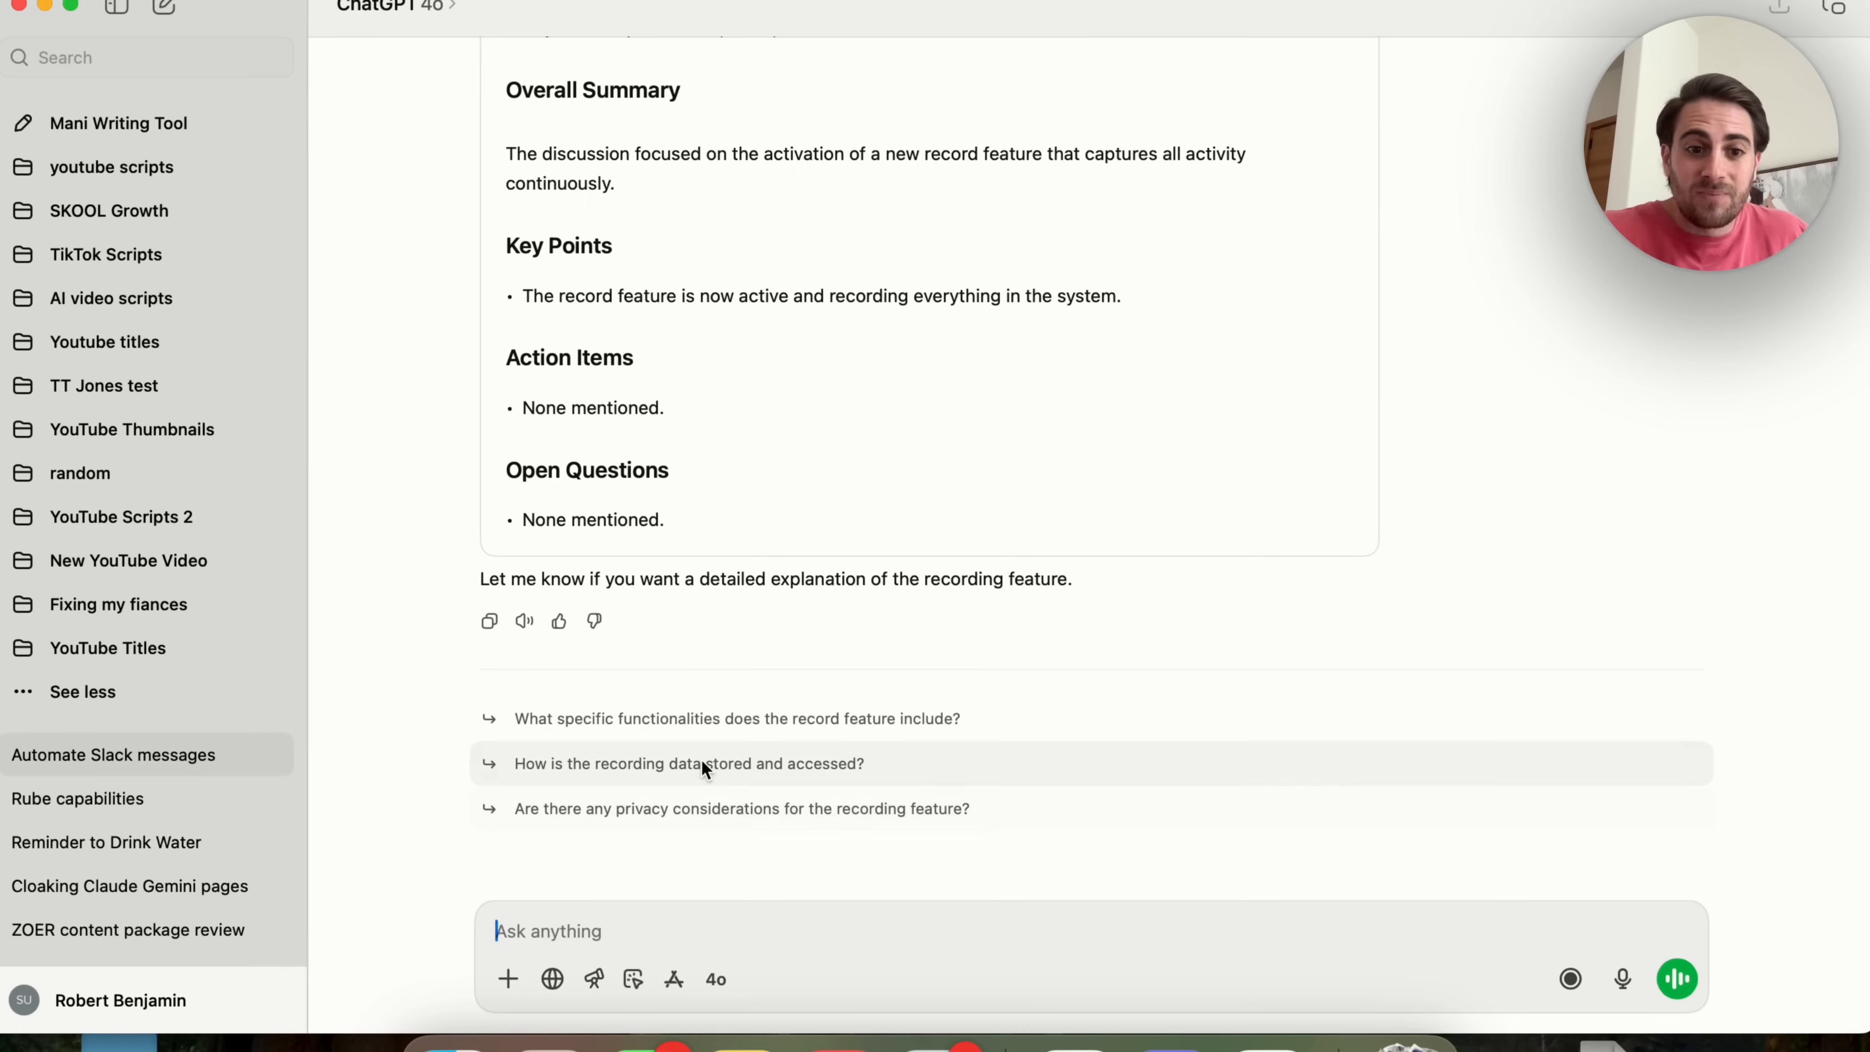
pyautogui.moveTo(703, 772)
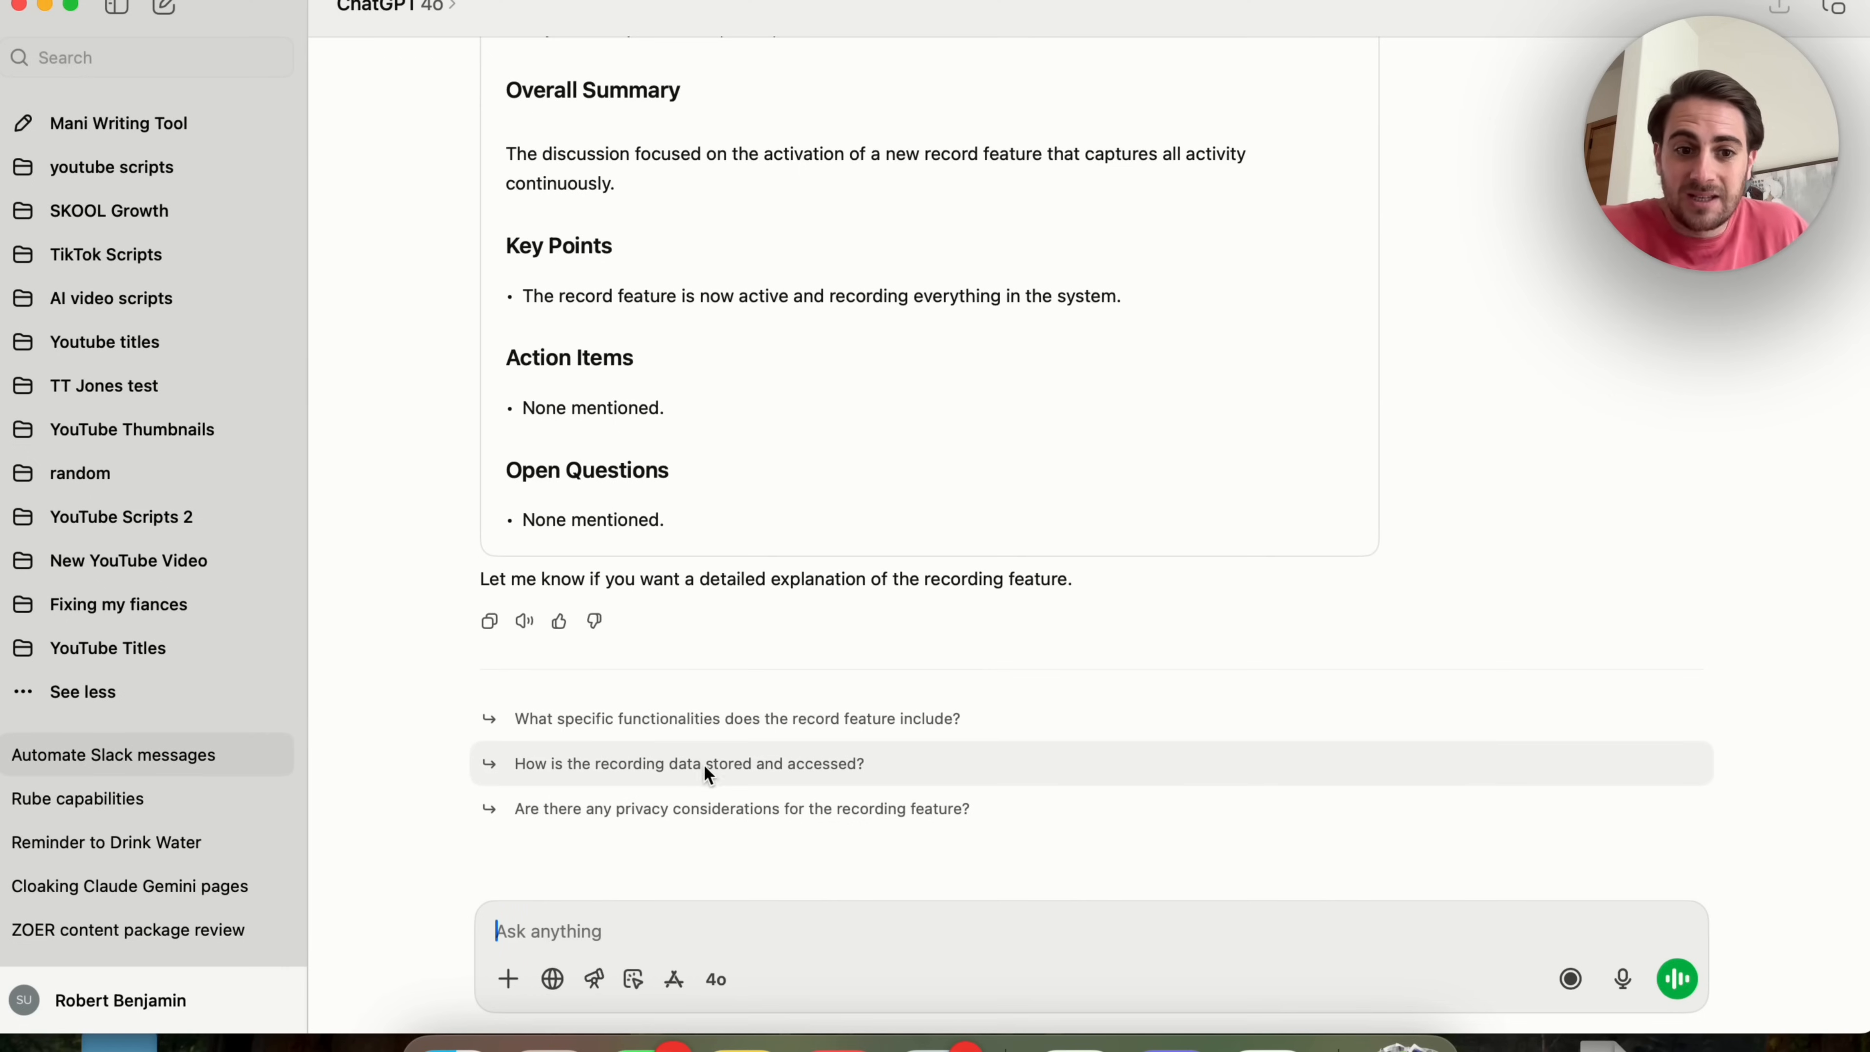
pyautogui.moveTo(468, 748)
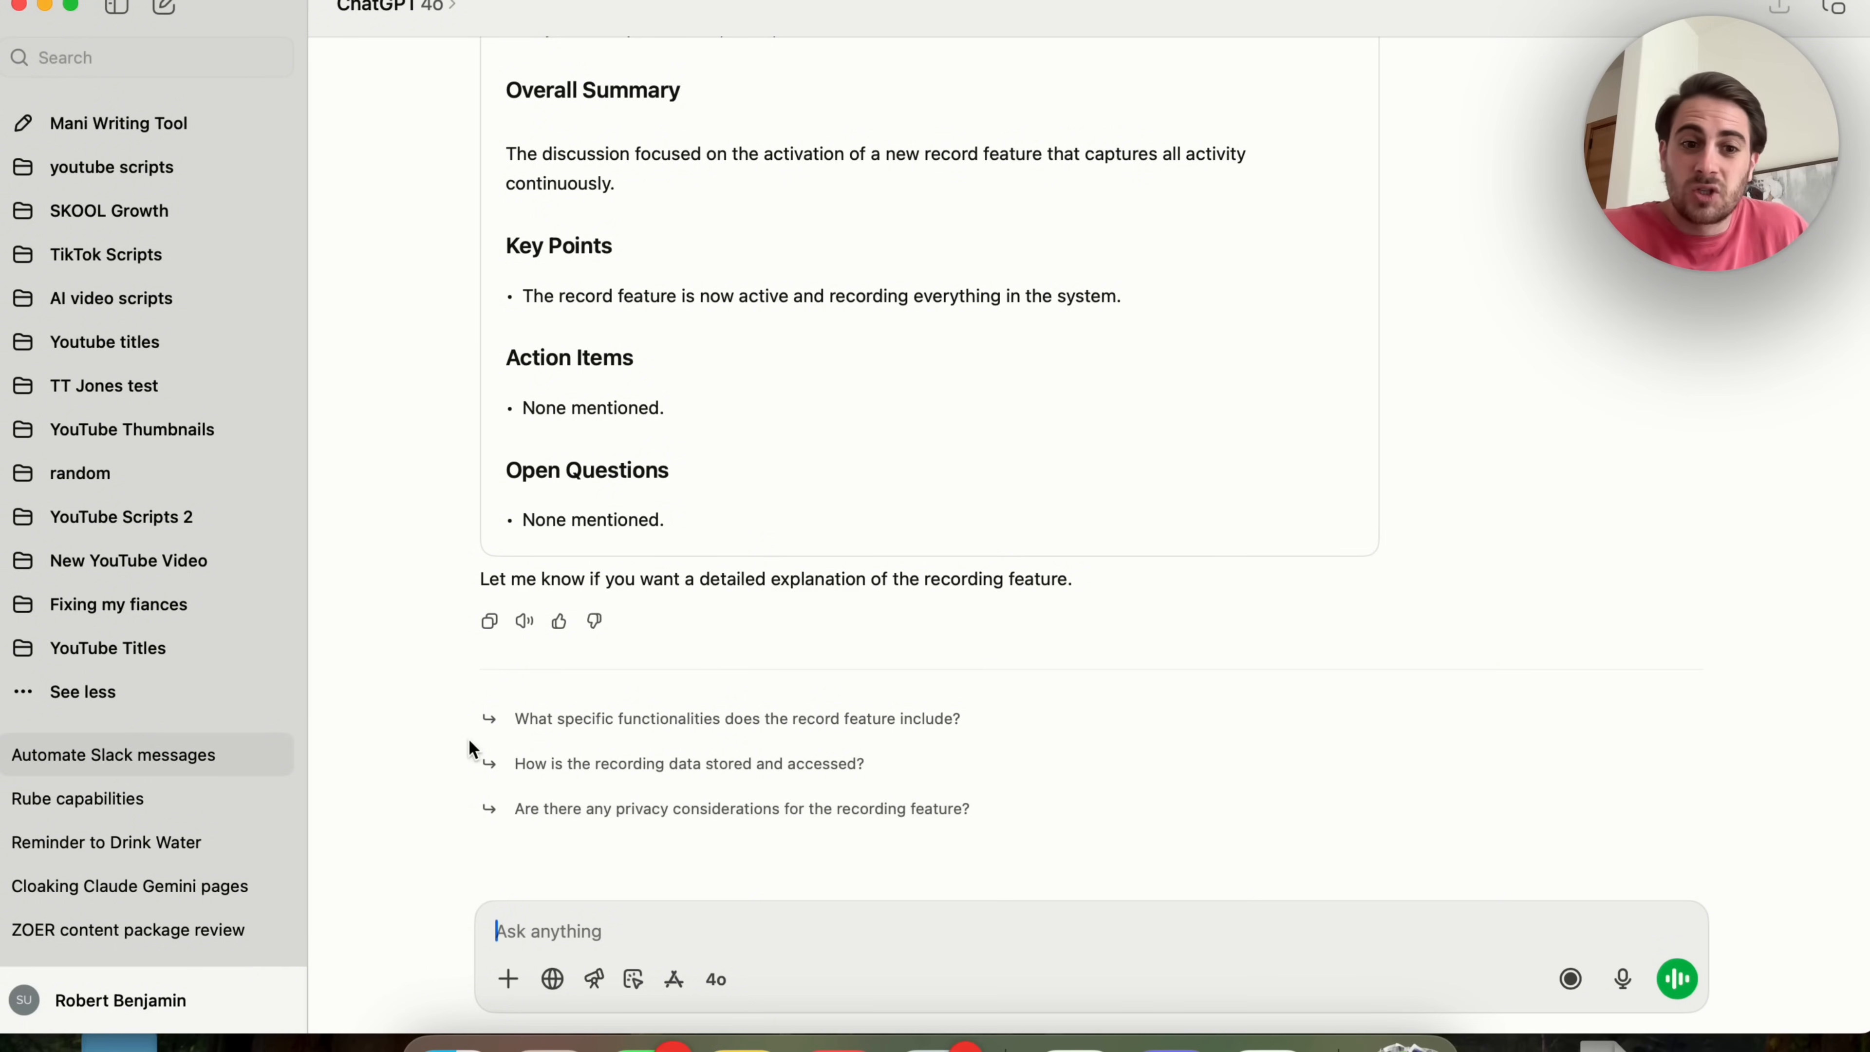
pyautogui.moveTo(696, 764)
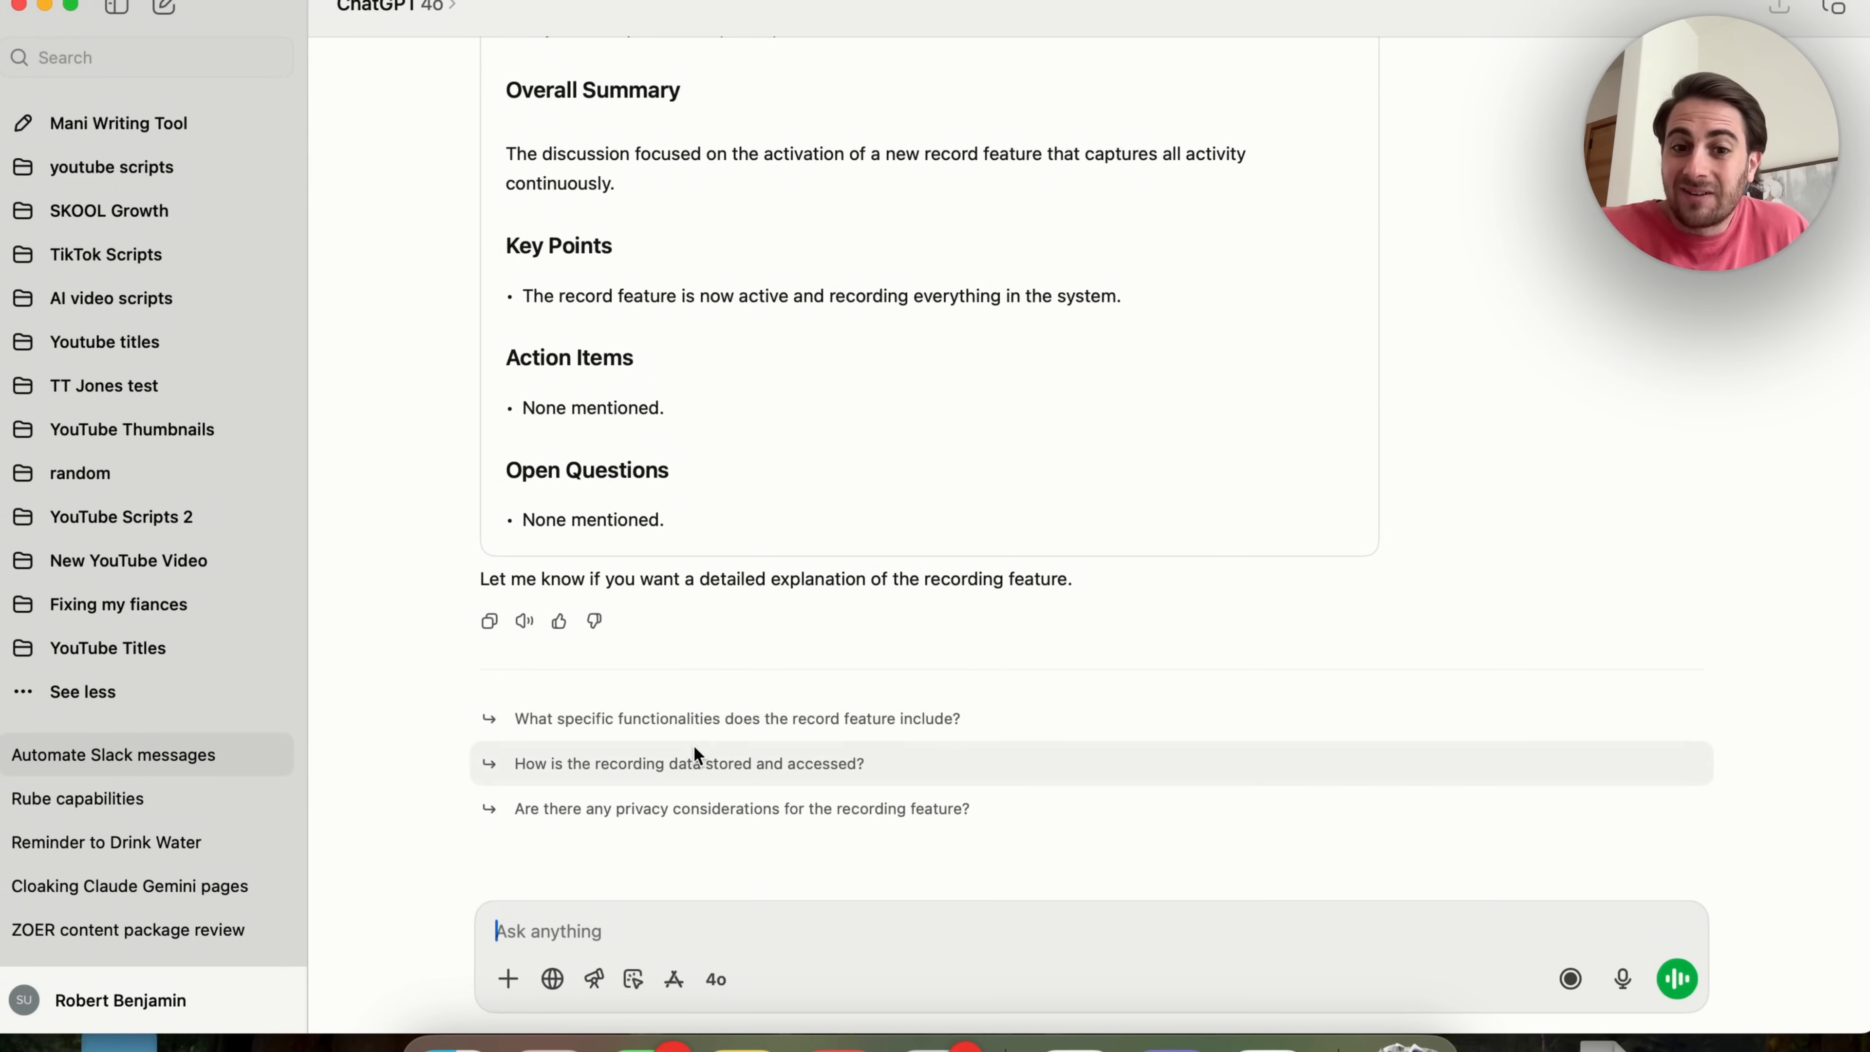
pyautogui.moveTo(872, 745)
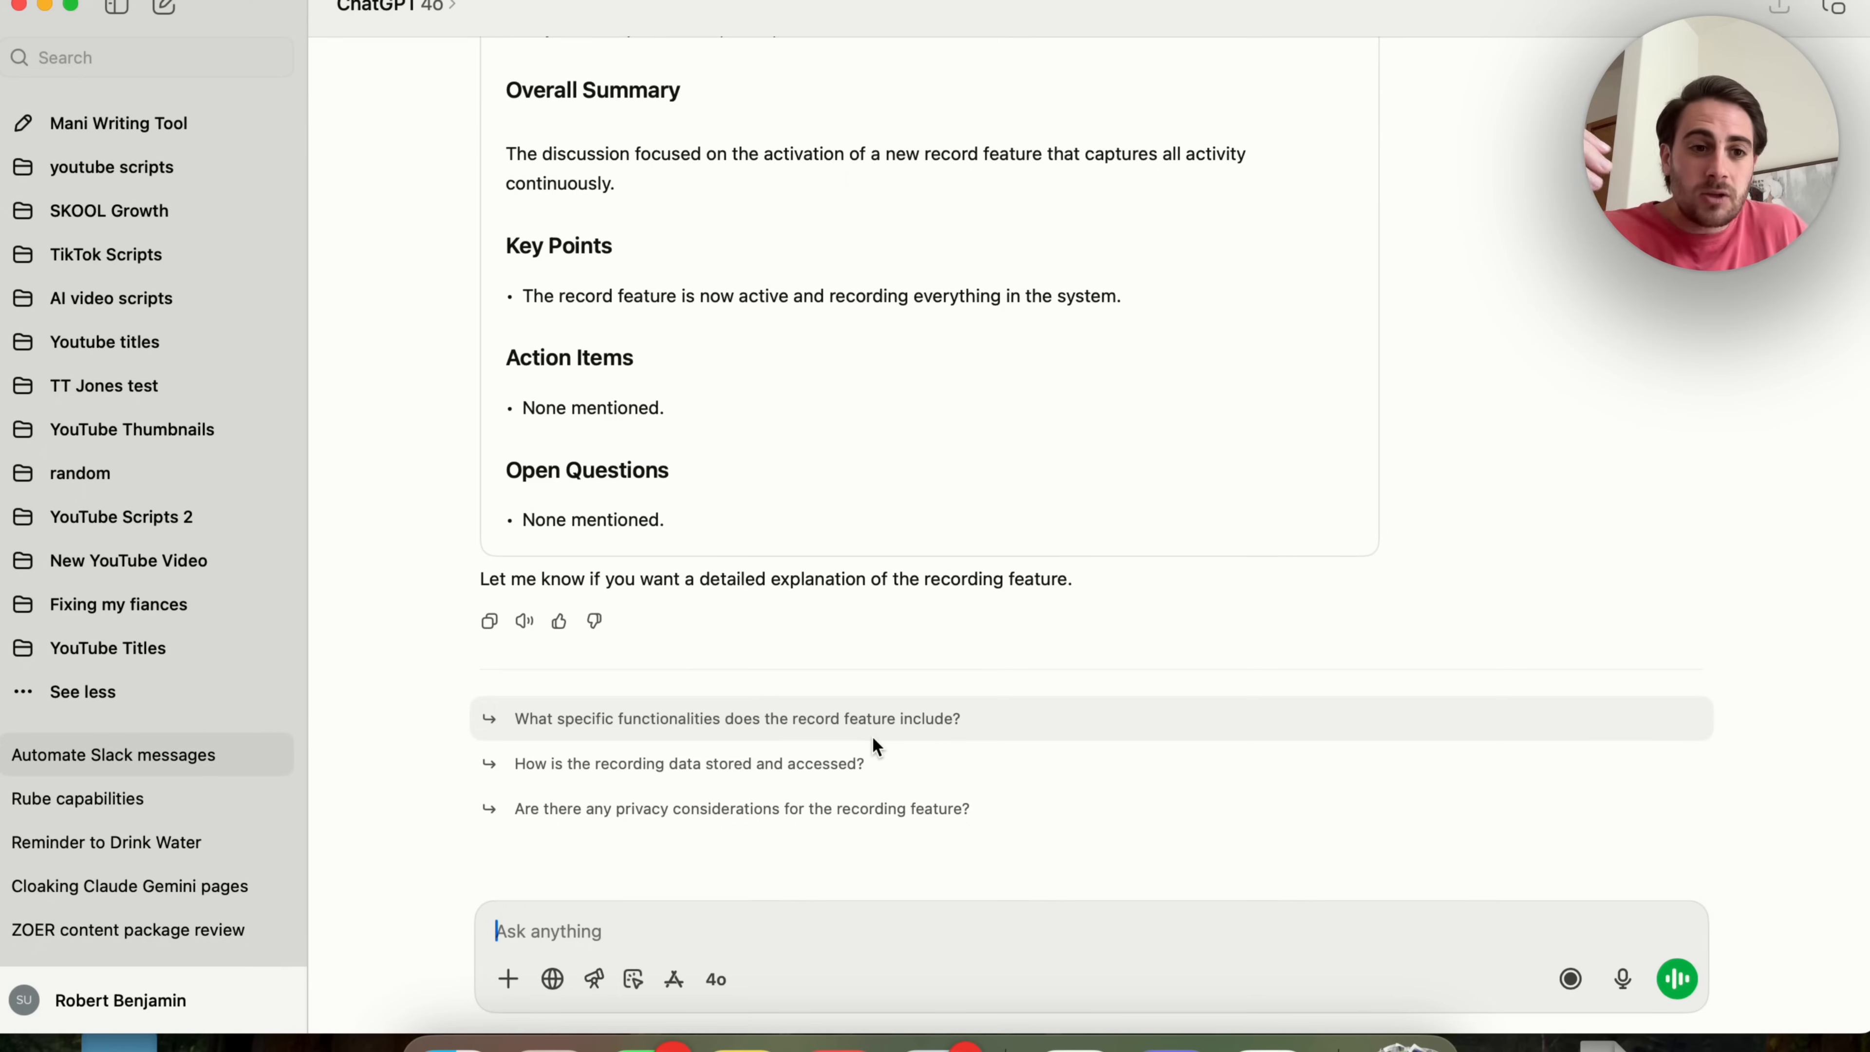
pyautogui.moveTo(1543, 974)
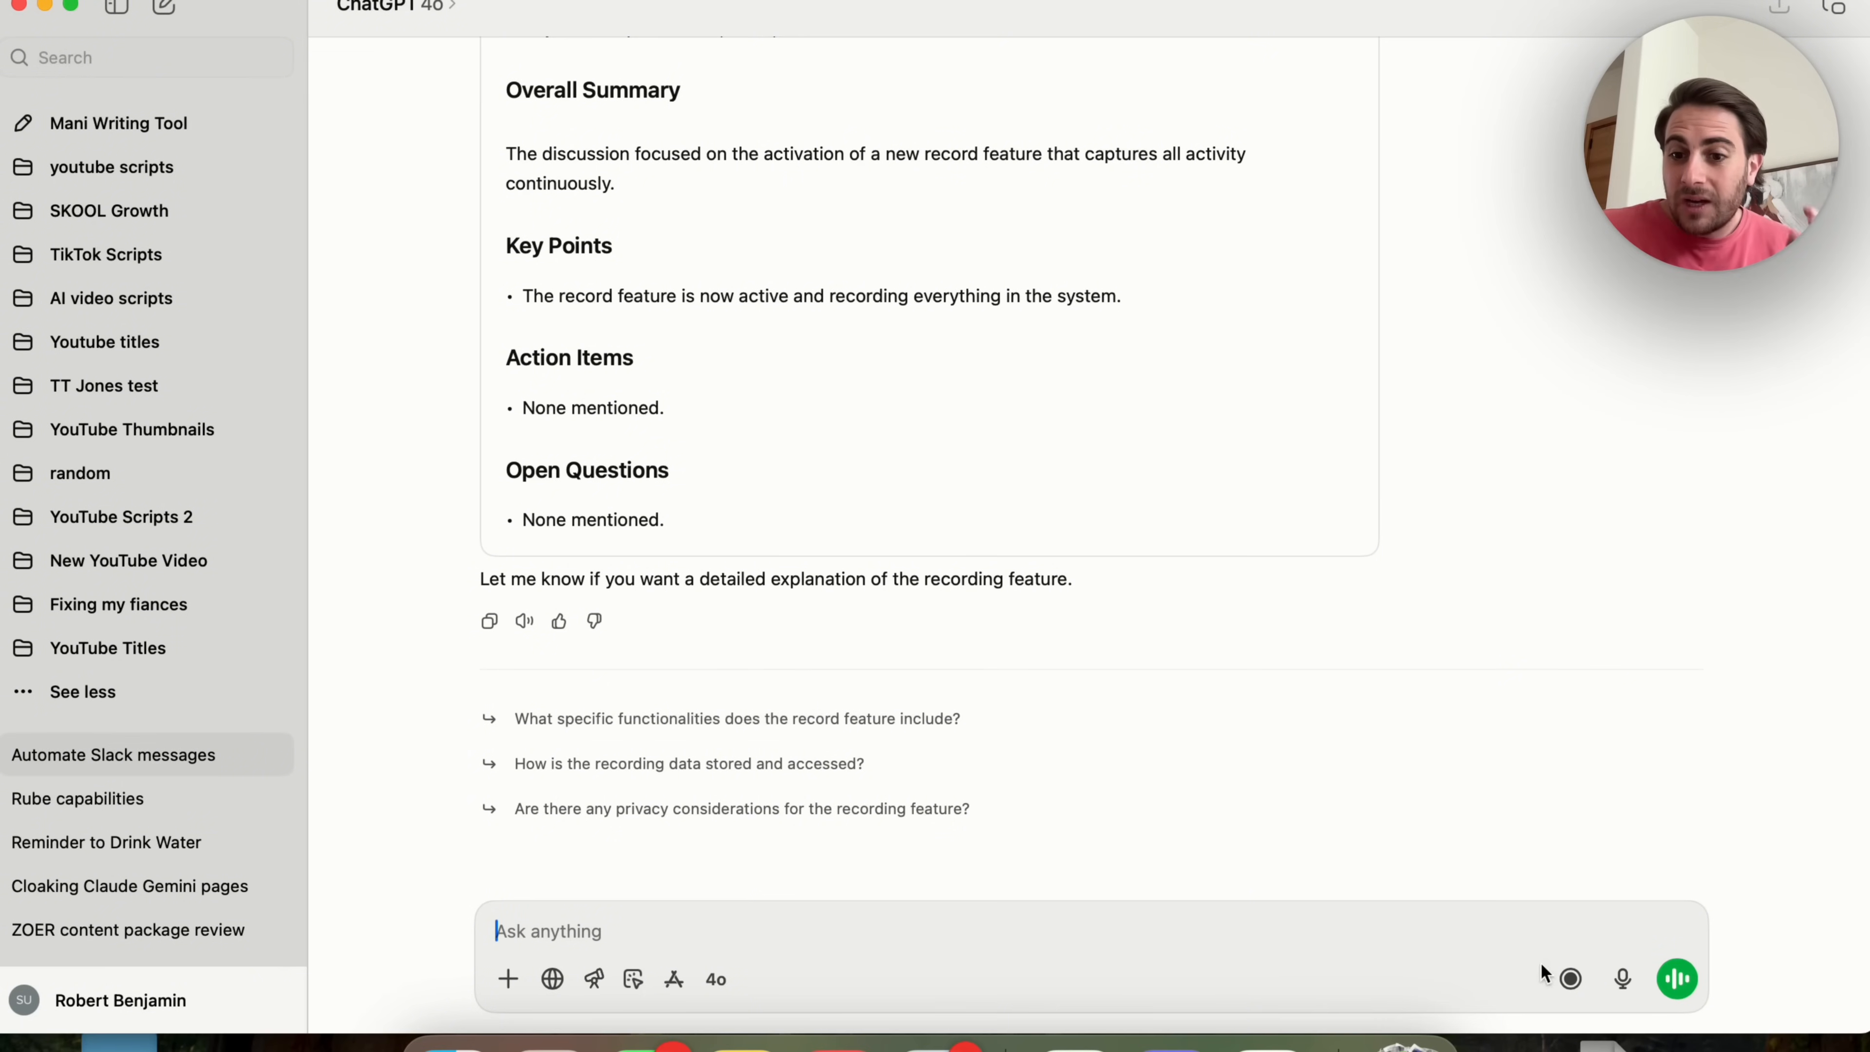
pyautogui.moveTo(1472, 776)
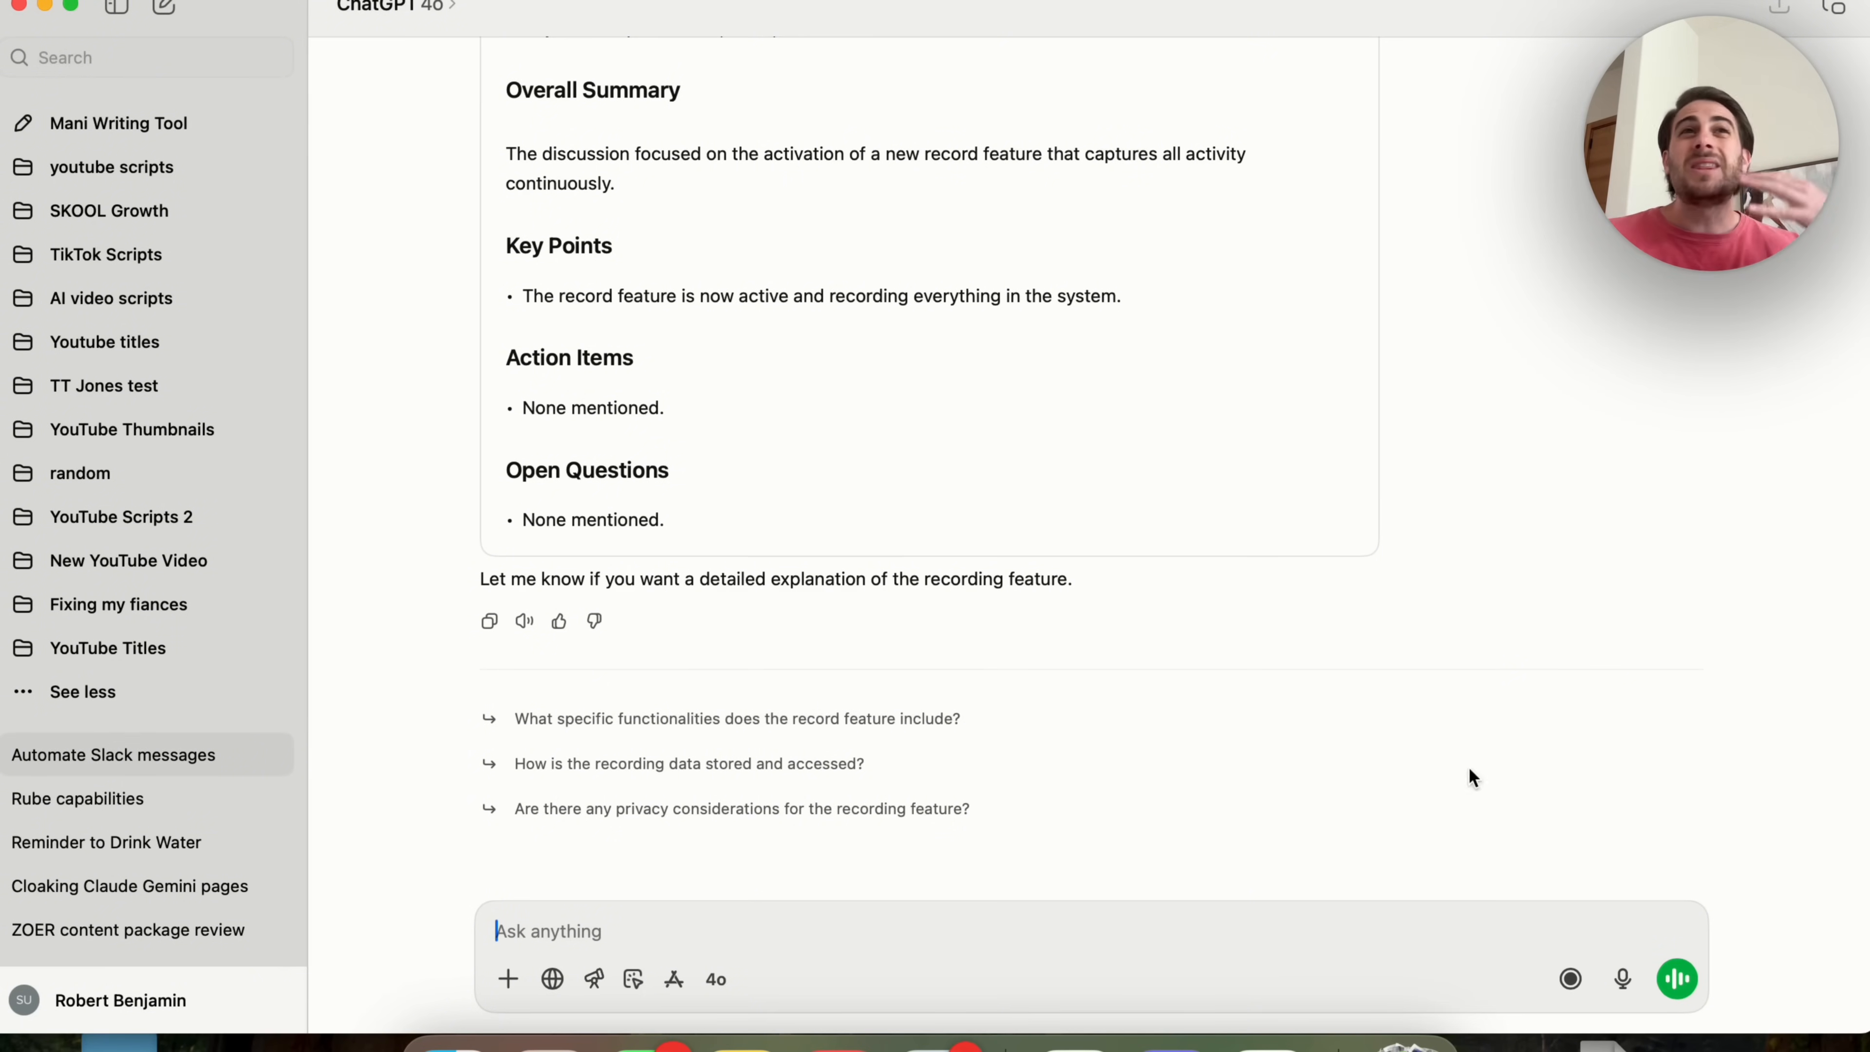
pyautogui.moveTo(1487, 671)
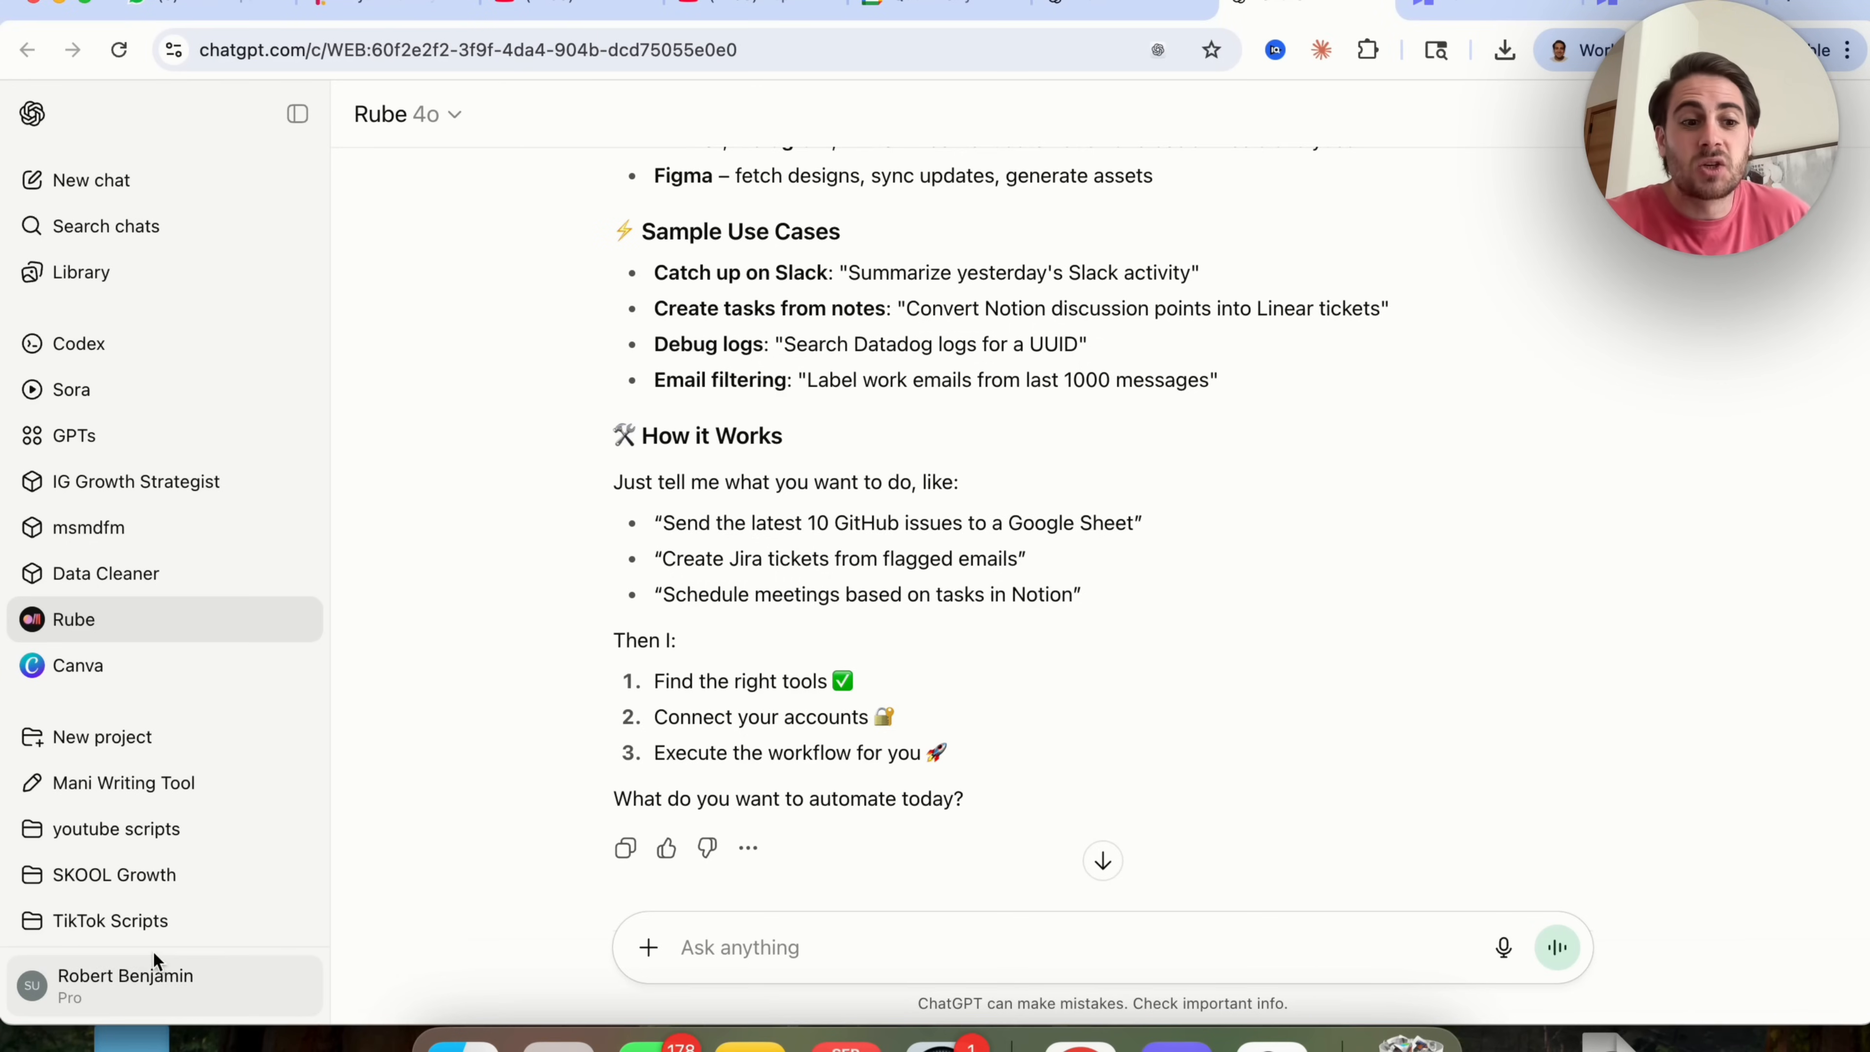
# Open the account settings from the profile menu to reach the Schedules page.
pyautogui.click(123, 984)
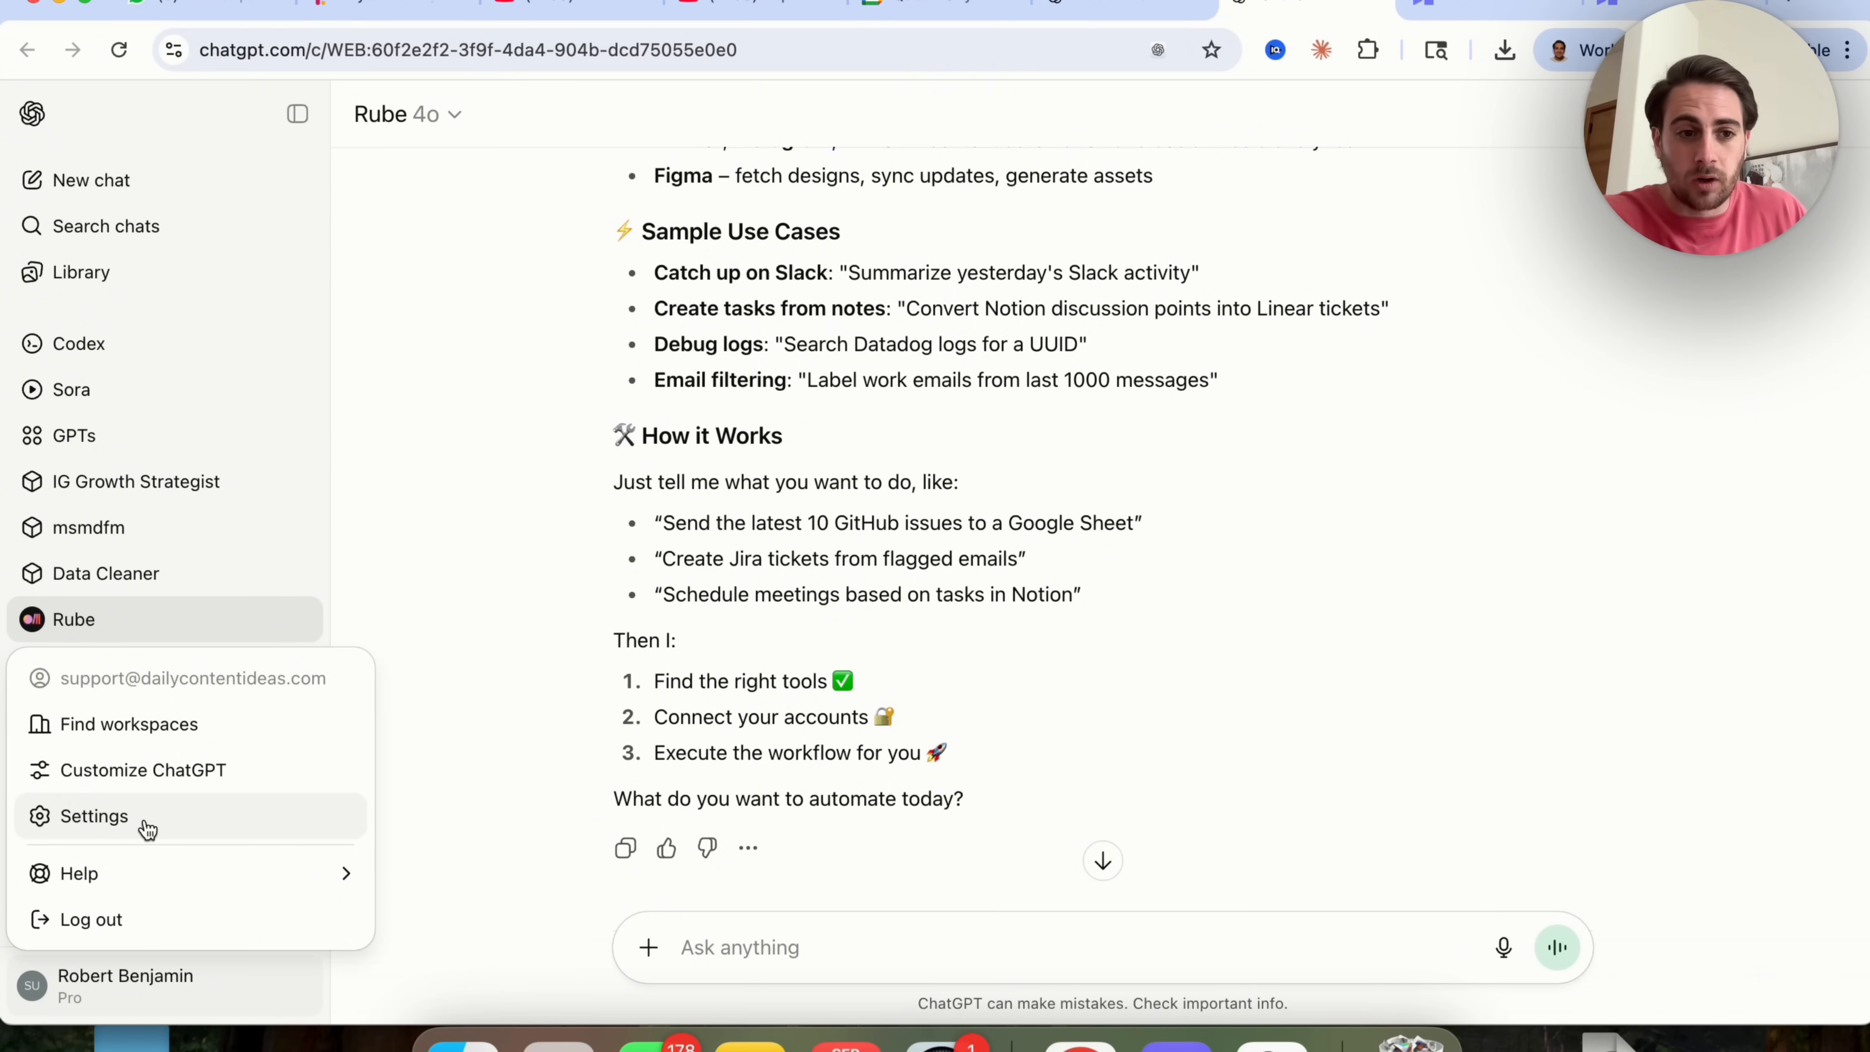
pyautogui.moveTo(190, 607)
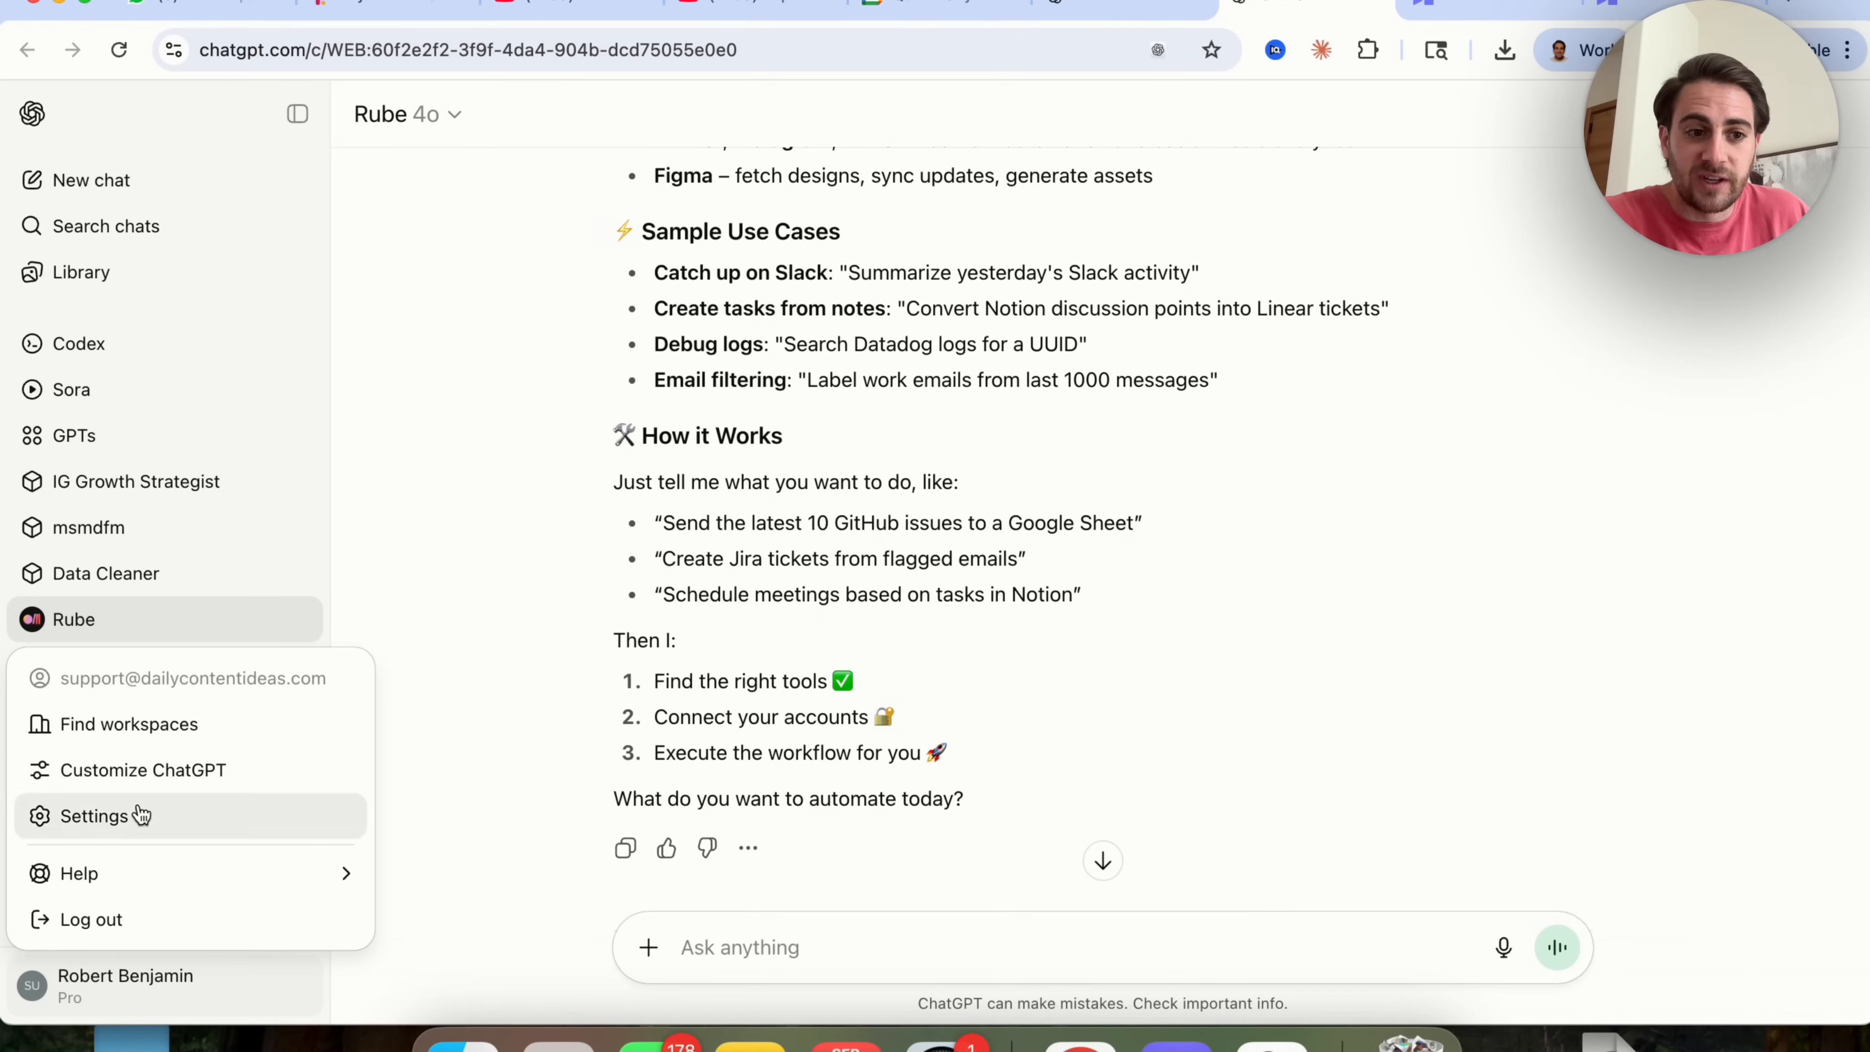
pyautogui.click(142, 769)
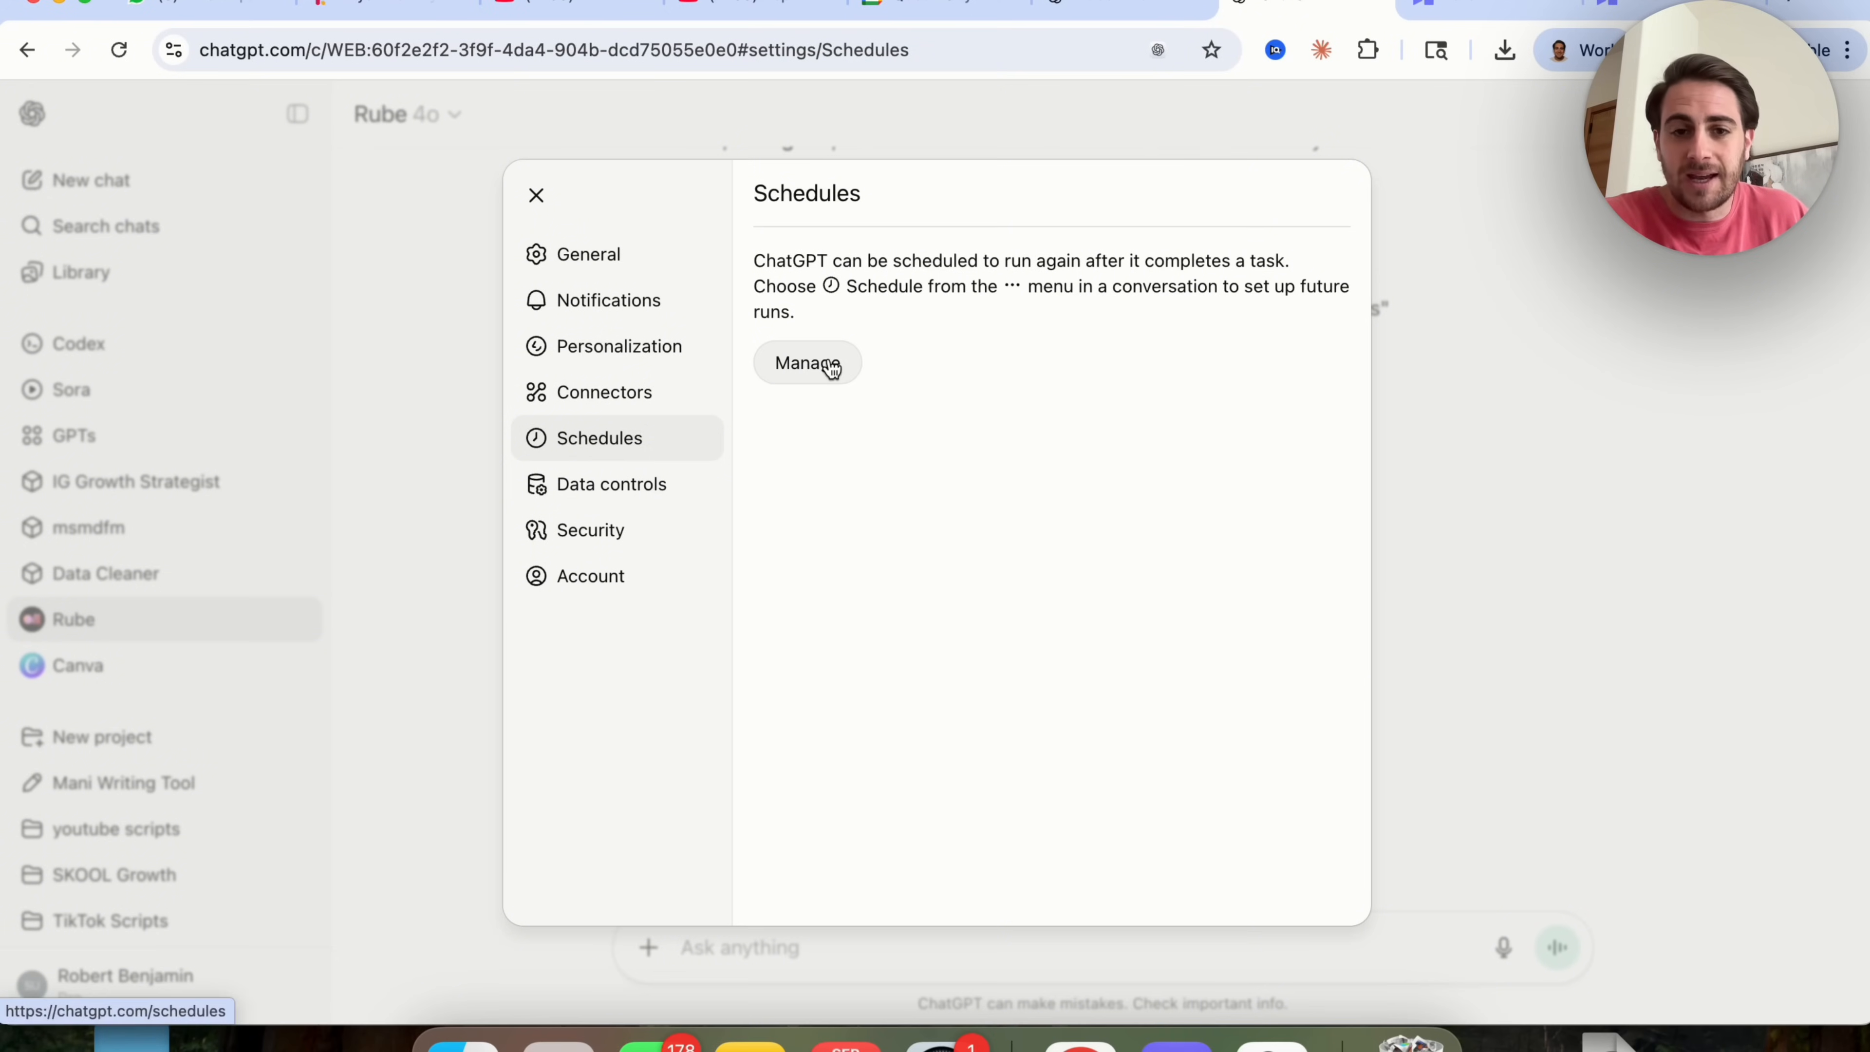
# View all scheduled tasks, peek at Example six's repeat frequency, then cancel and discard the edit.
pyautogui.click(806, 362)
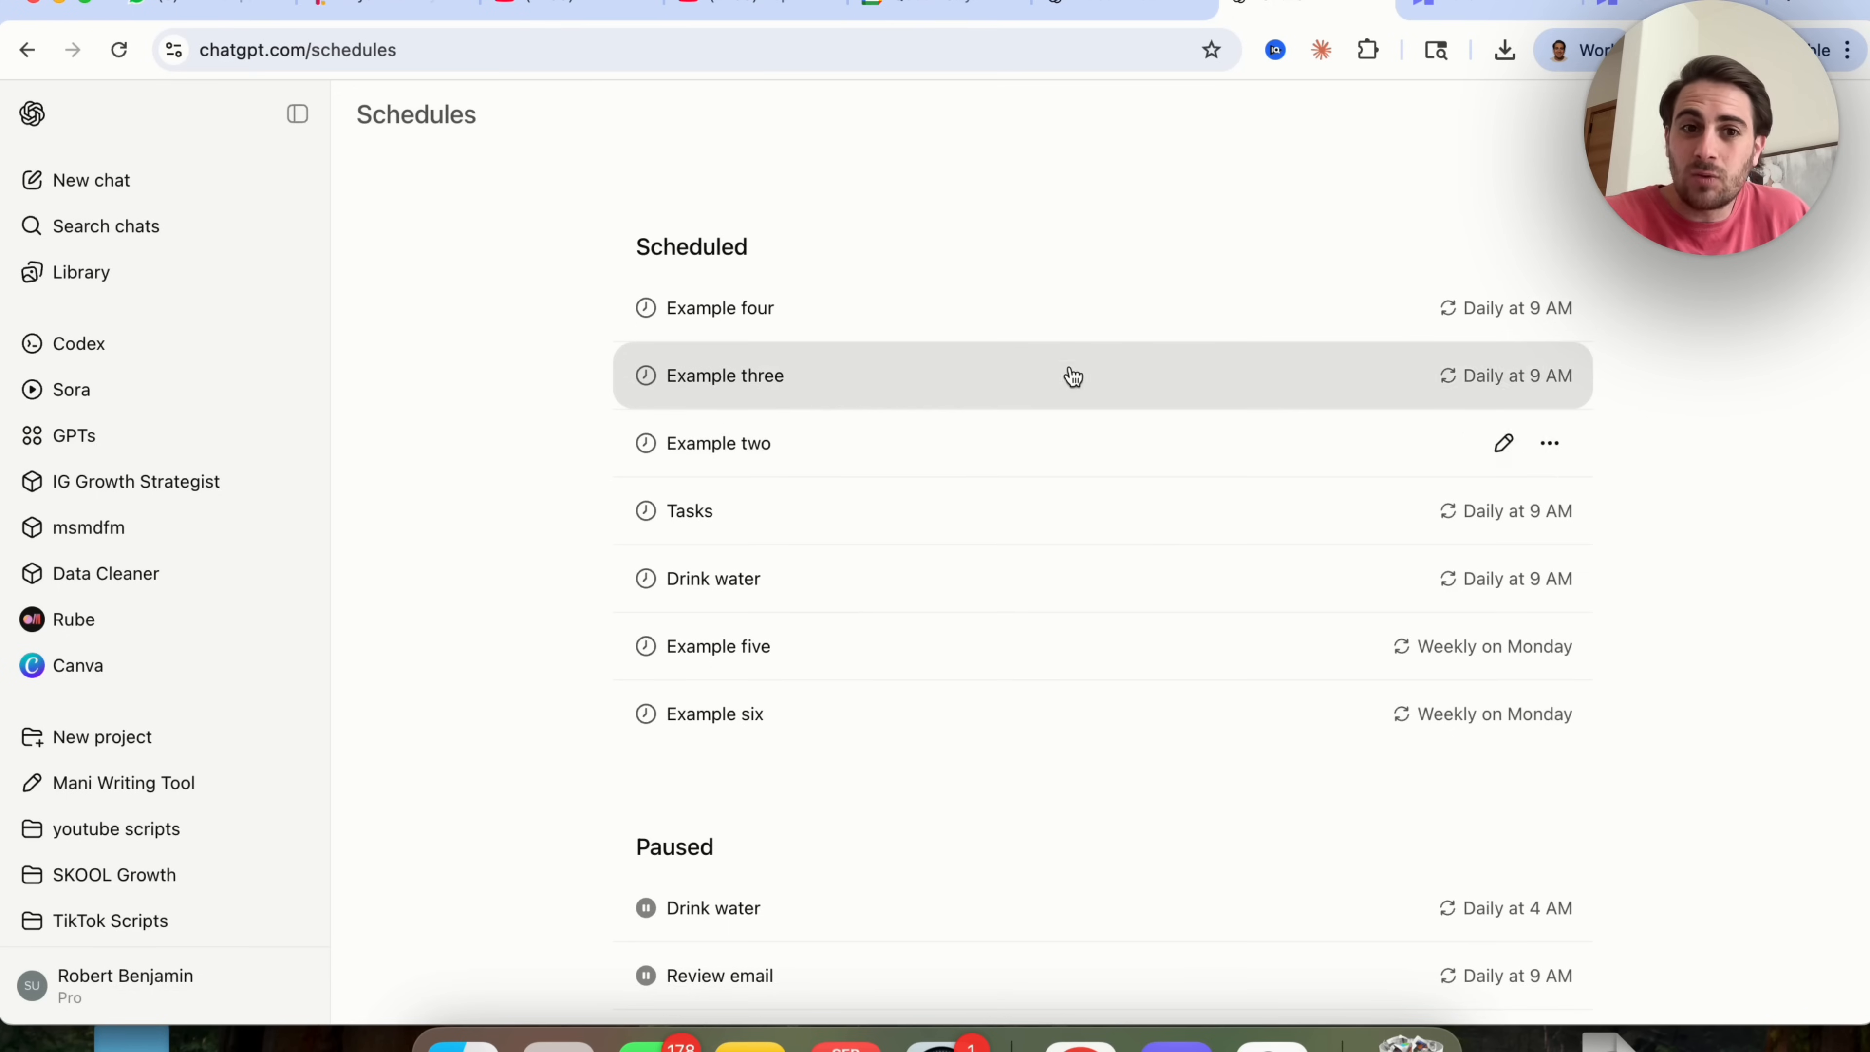
pyautogui.moveTo(1156, 564)
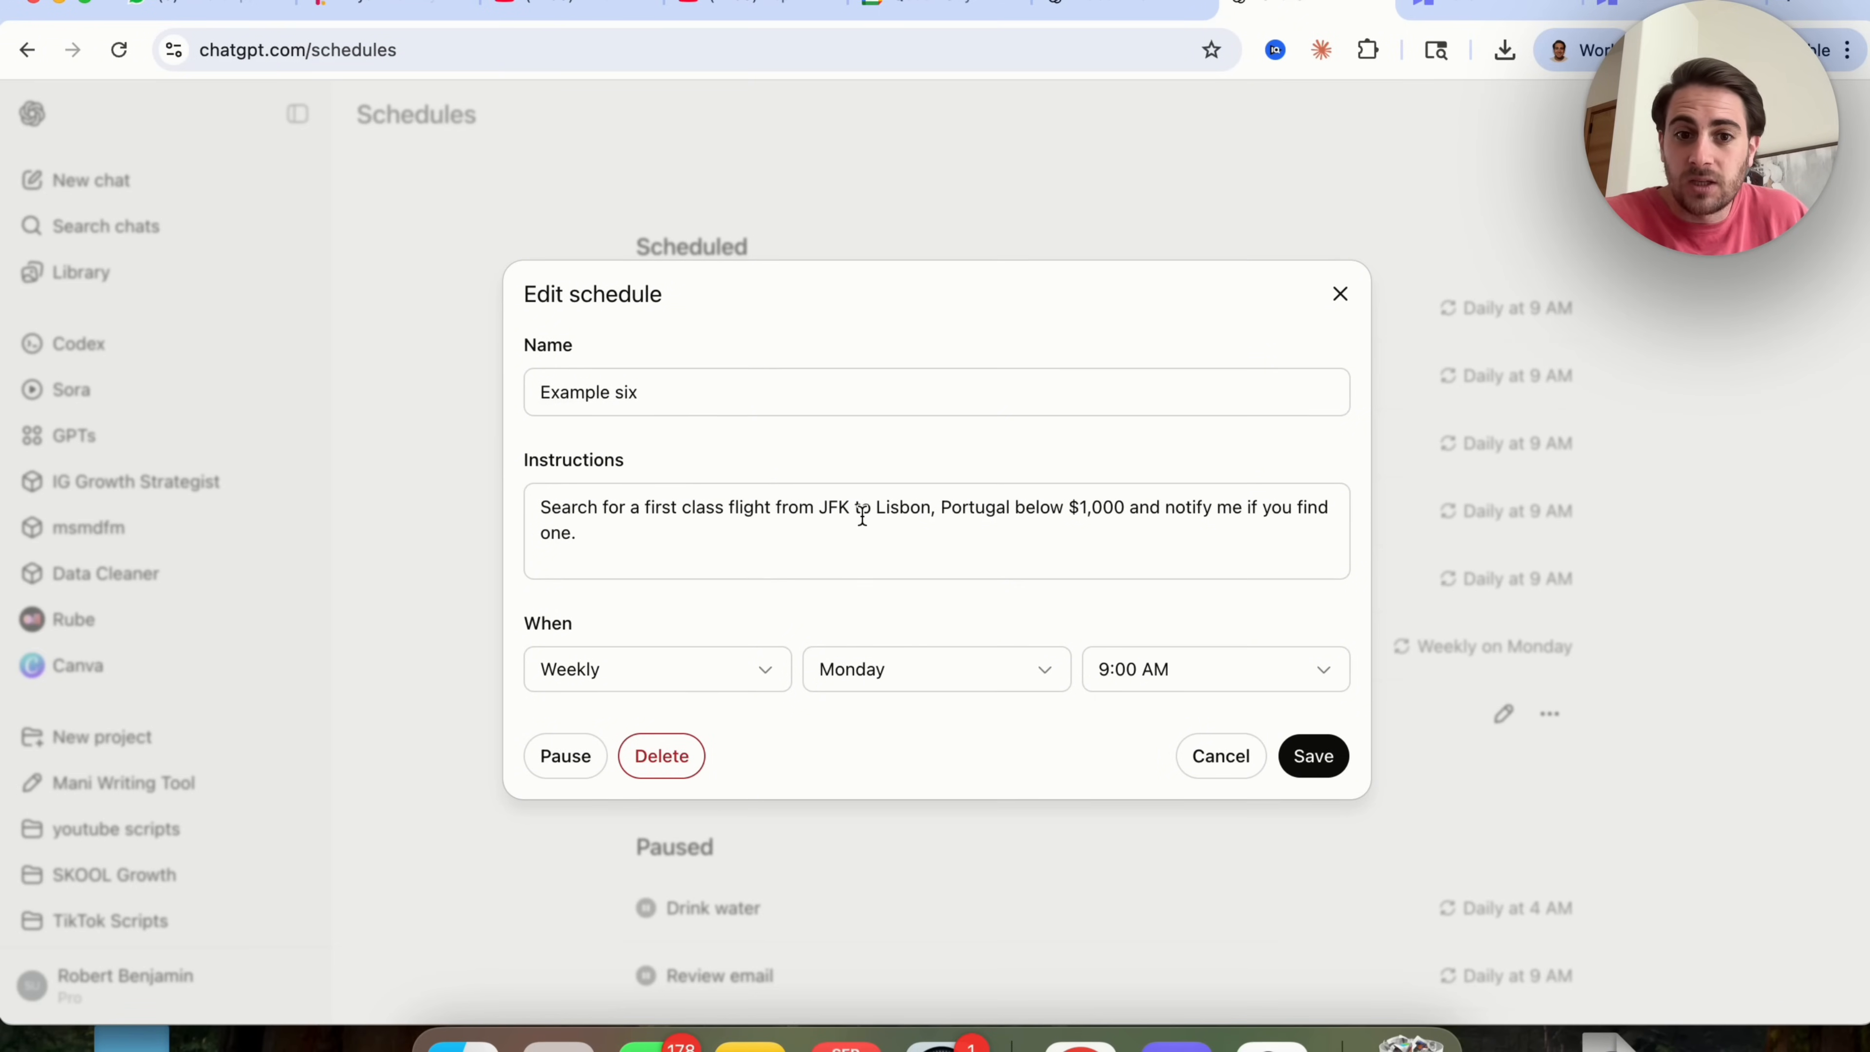
pyautogui.moveTo(1057, 487)
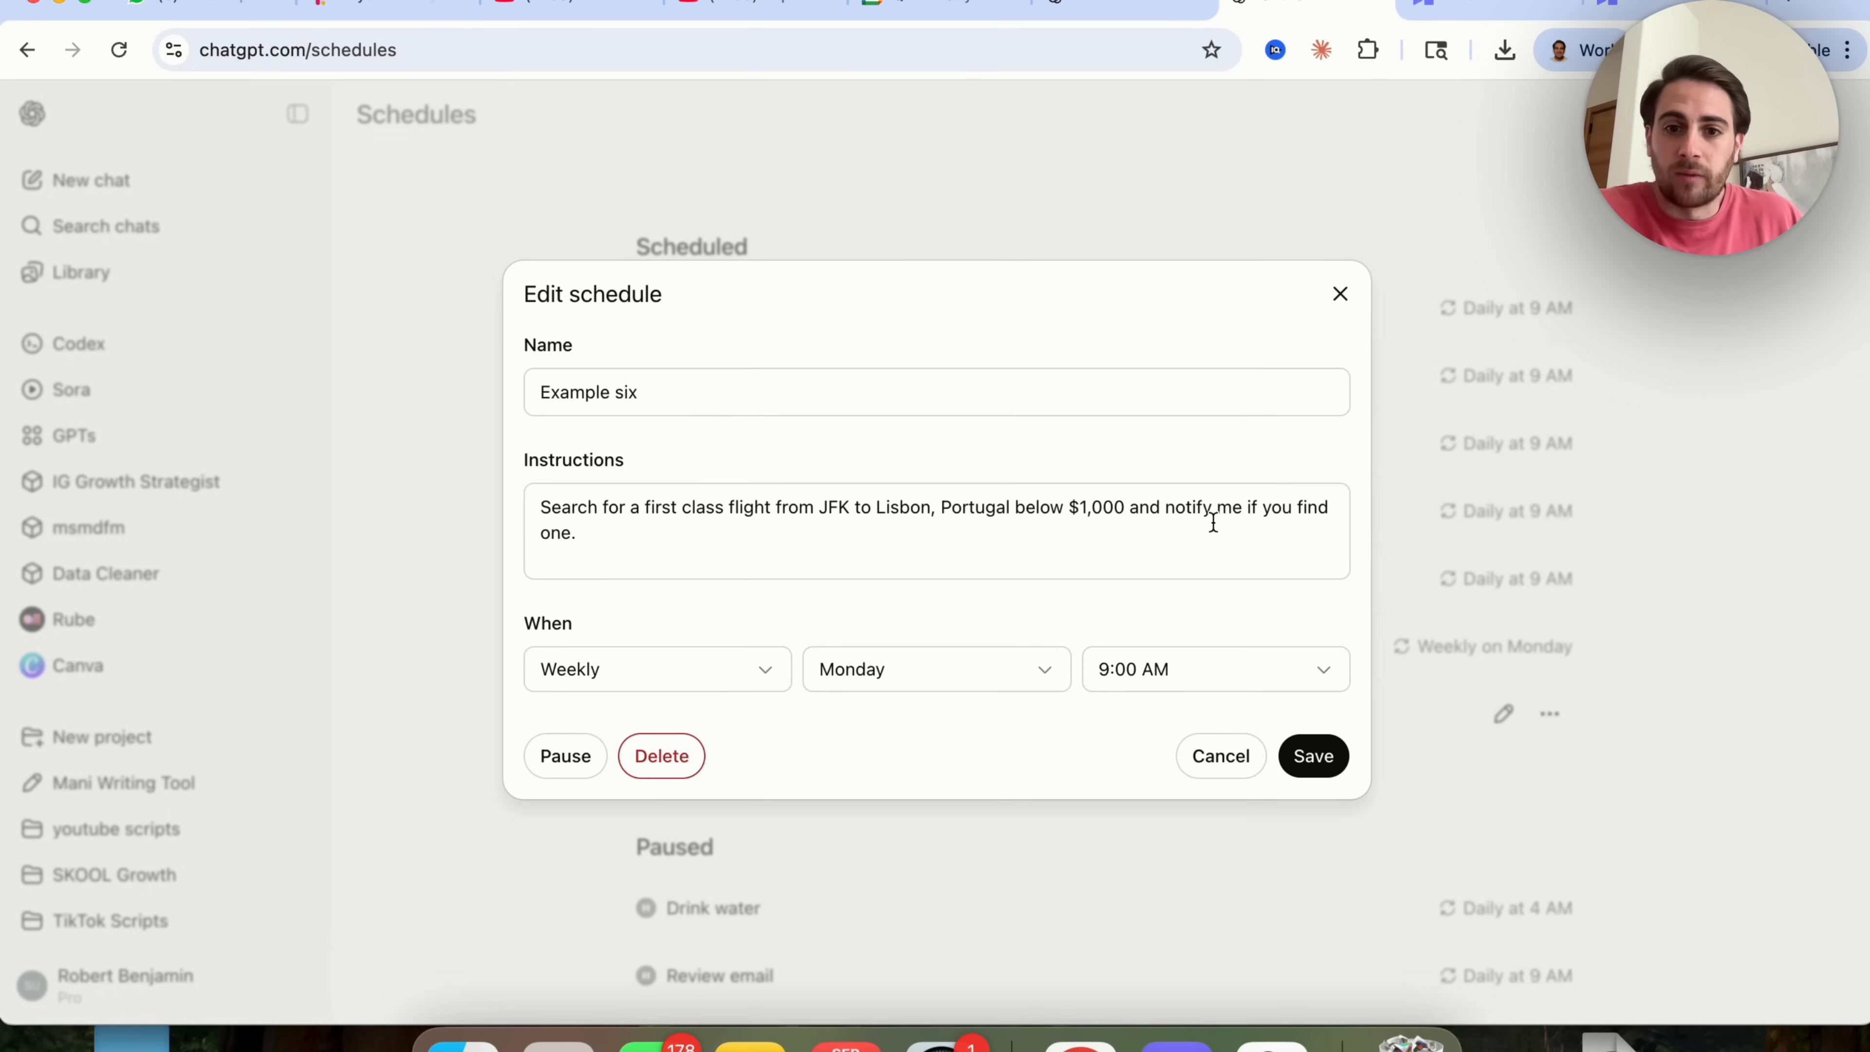
pyautogui.moveTo(683, 652)
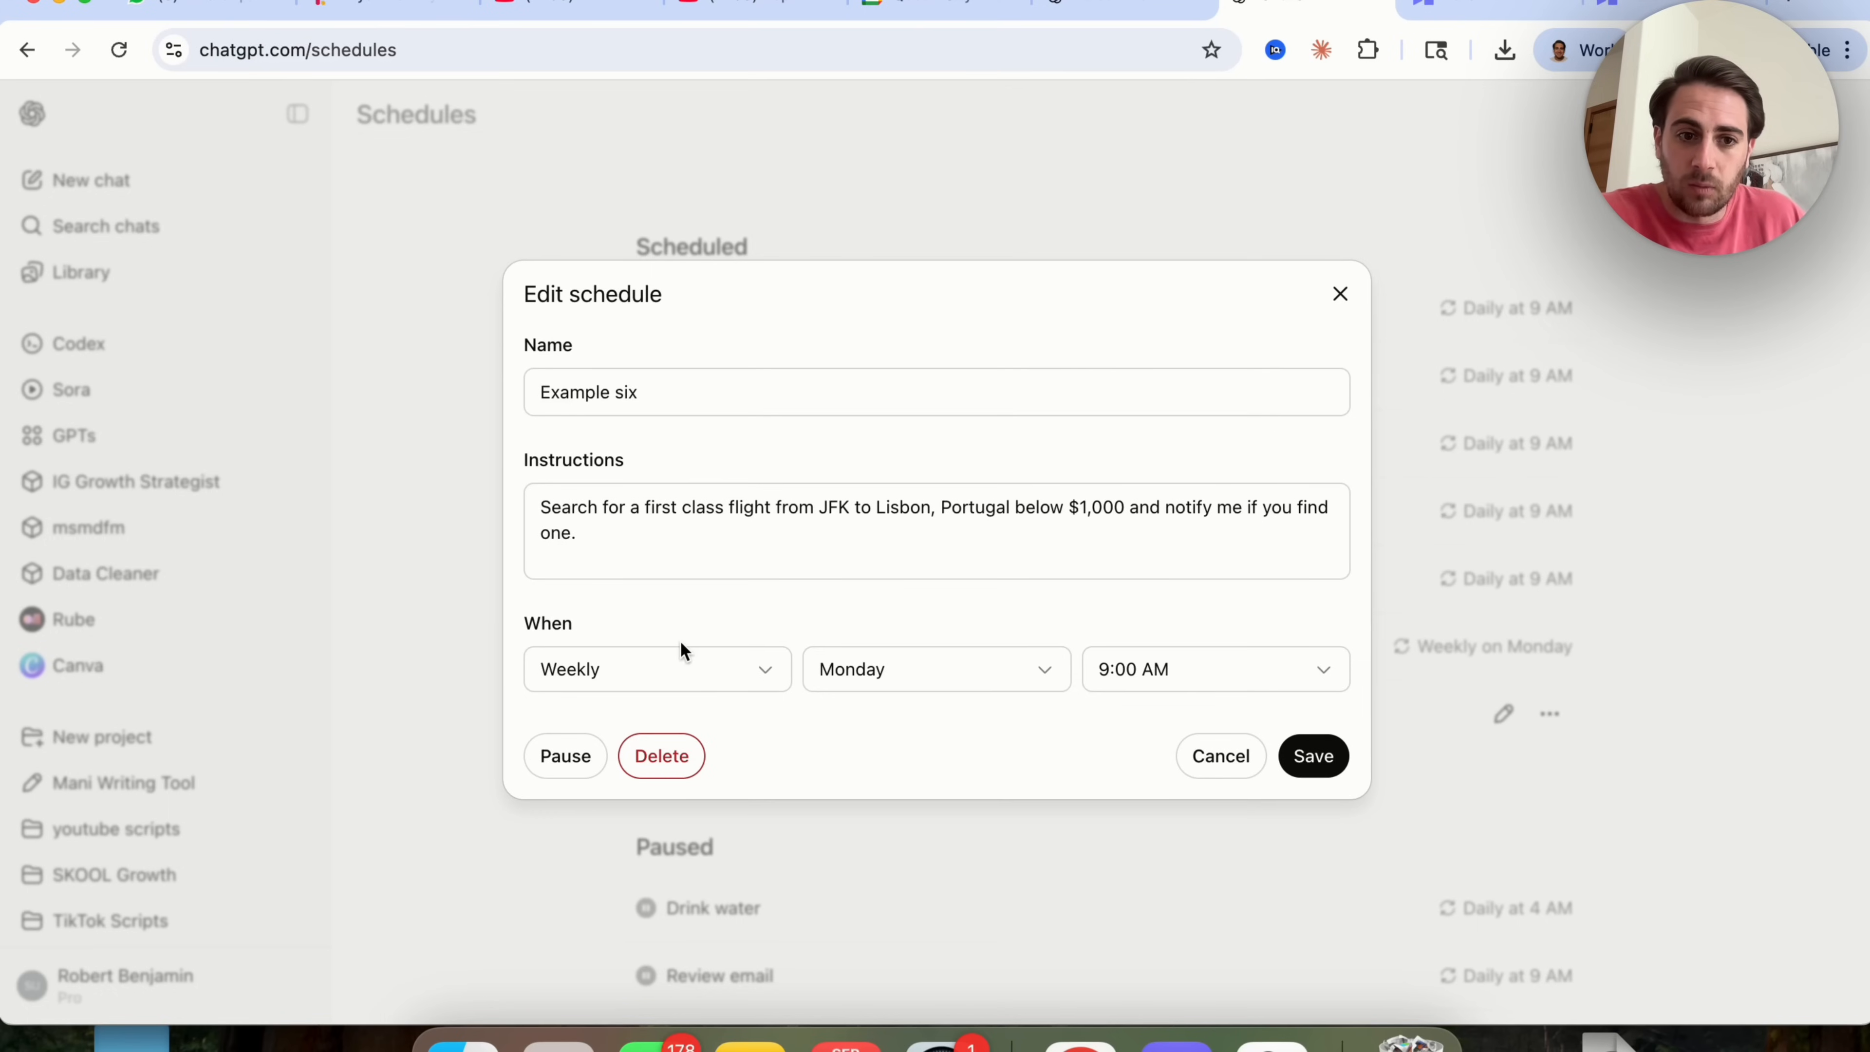
pyautogui.moveTo(731, 686)
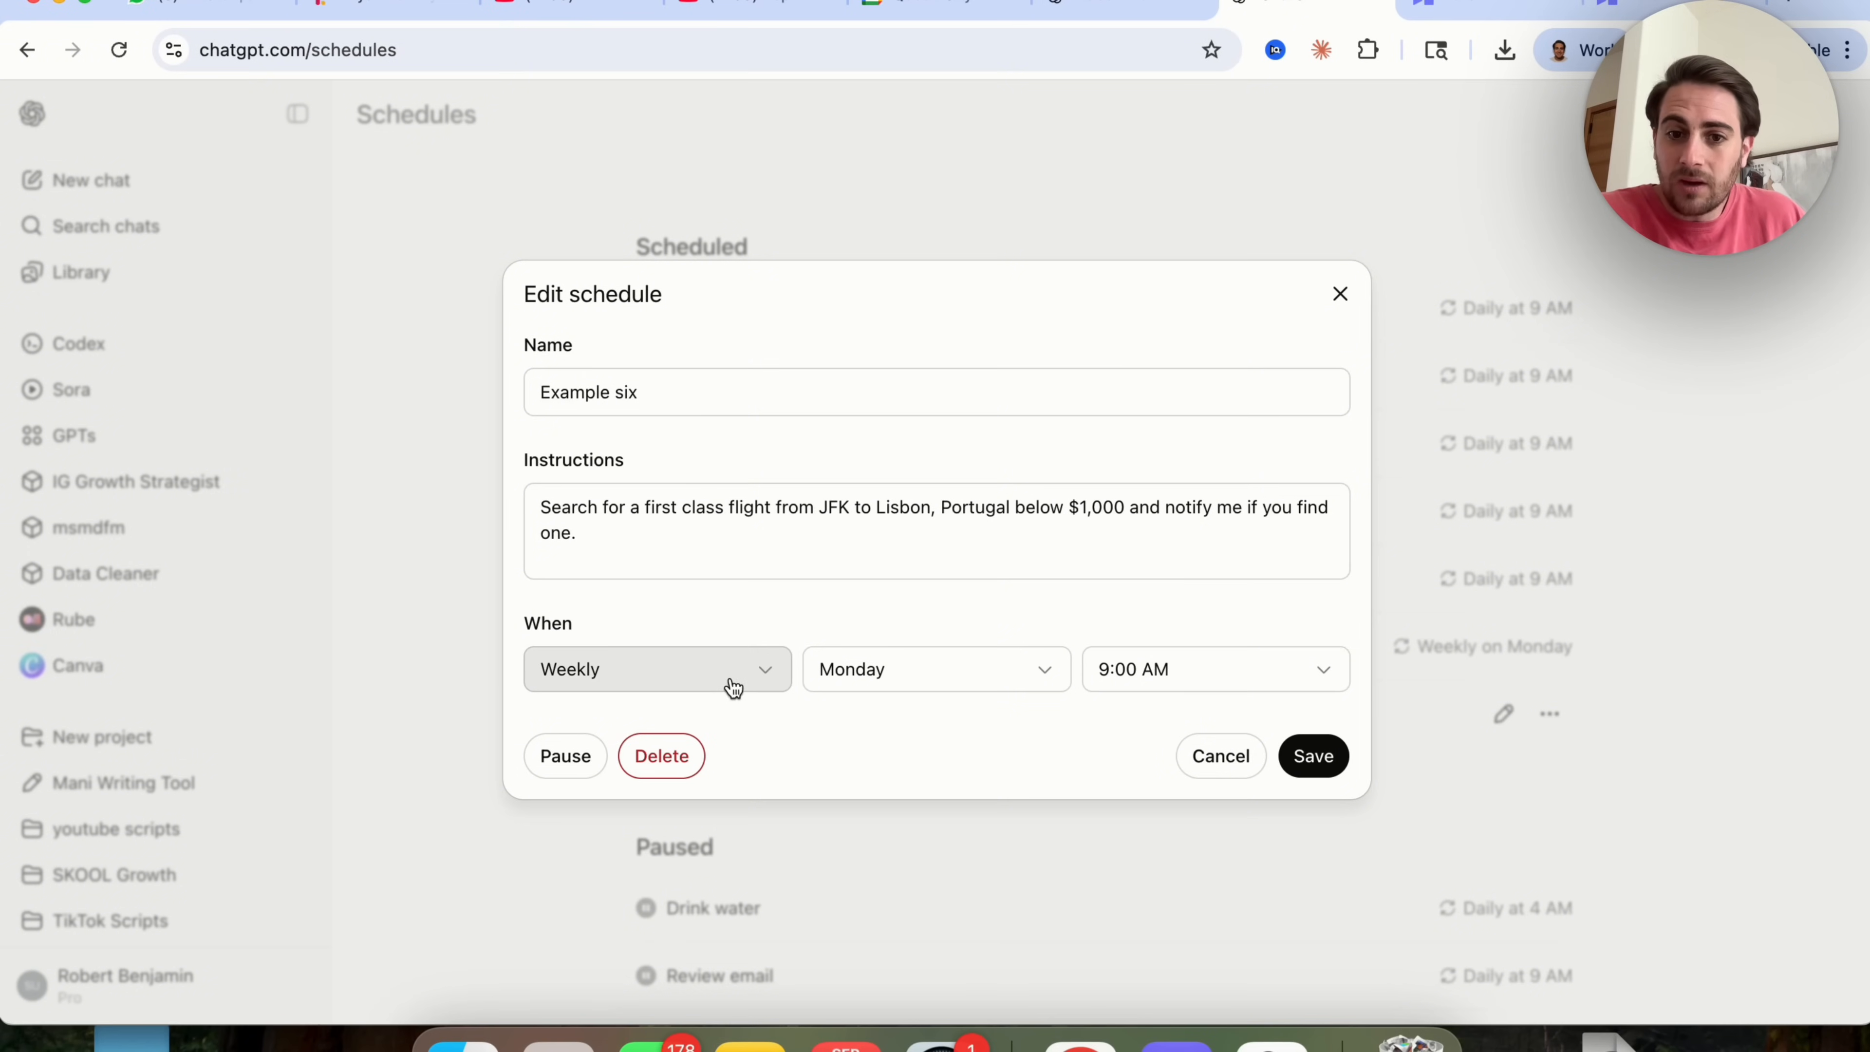
pyautogui.click(657, 669)
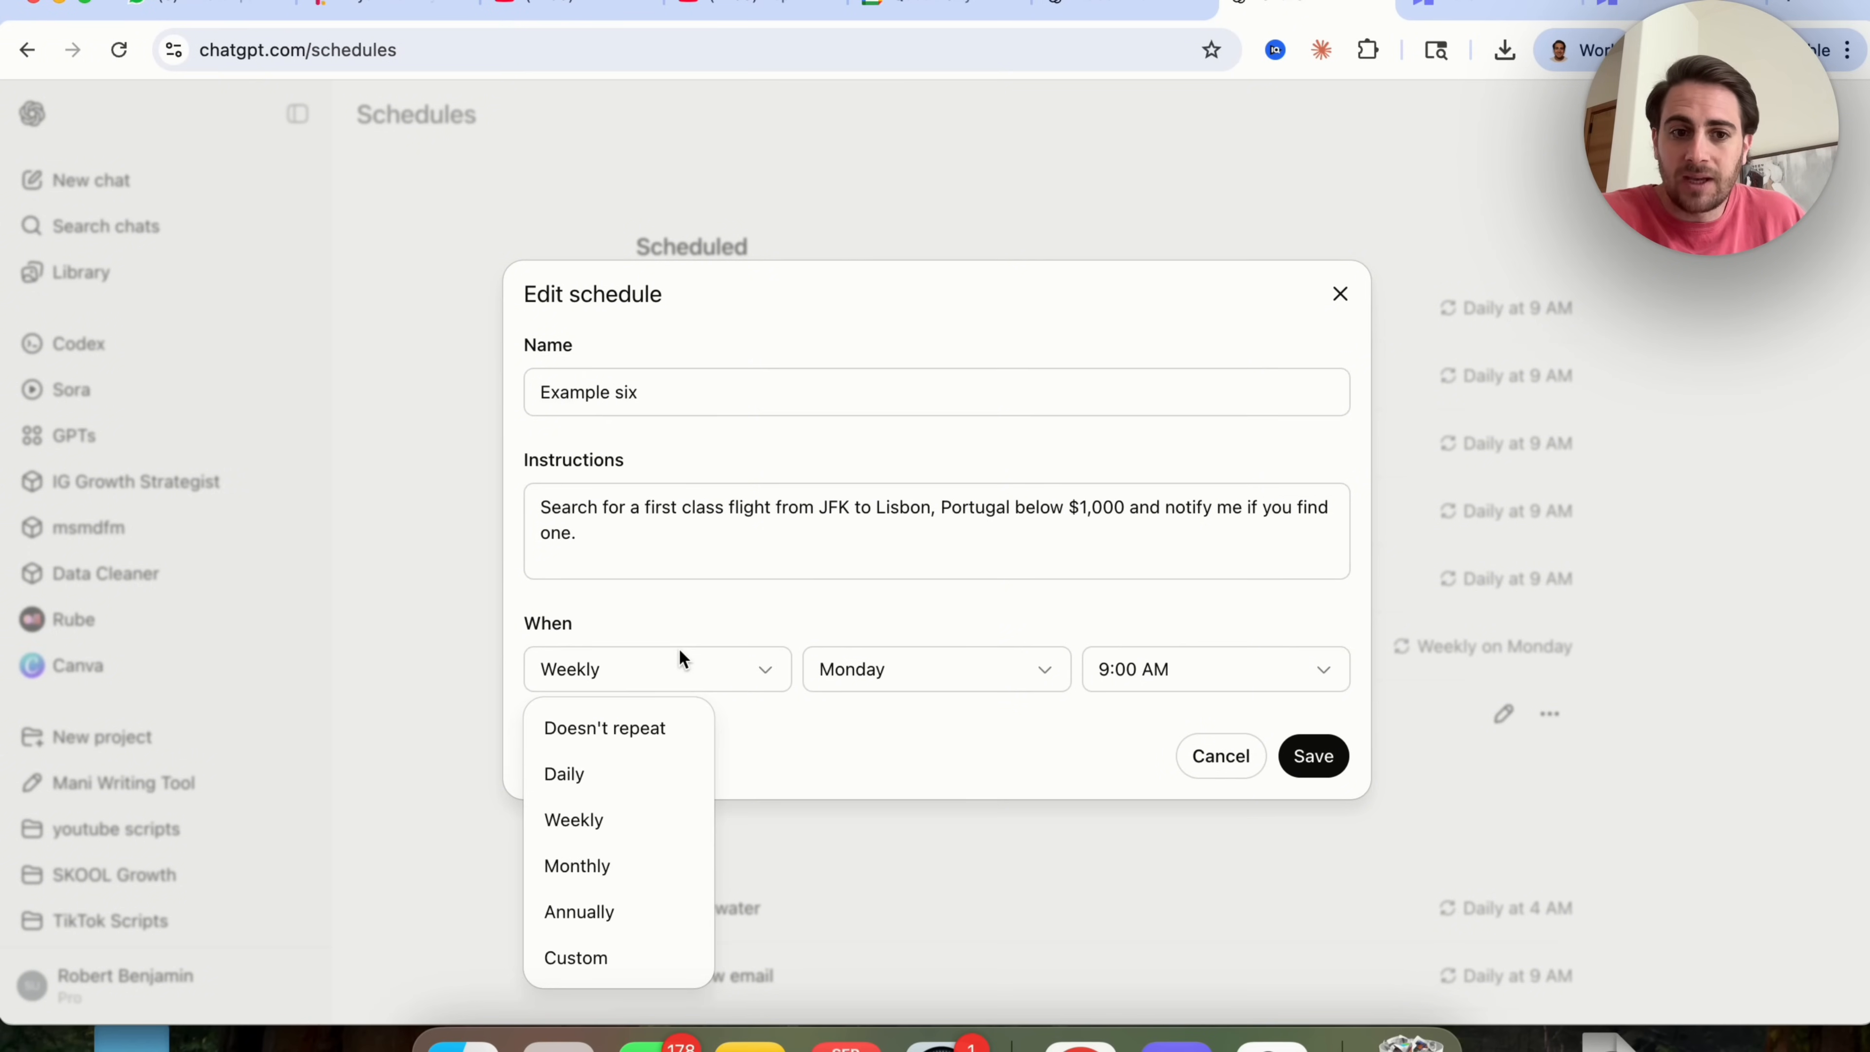
pyautogui.moveTo(663, 865)
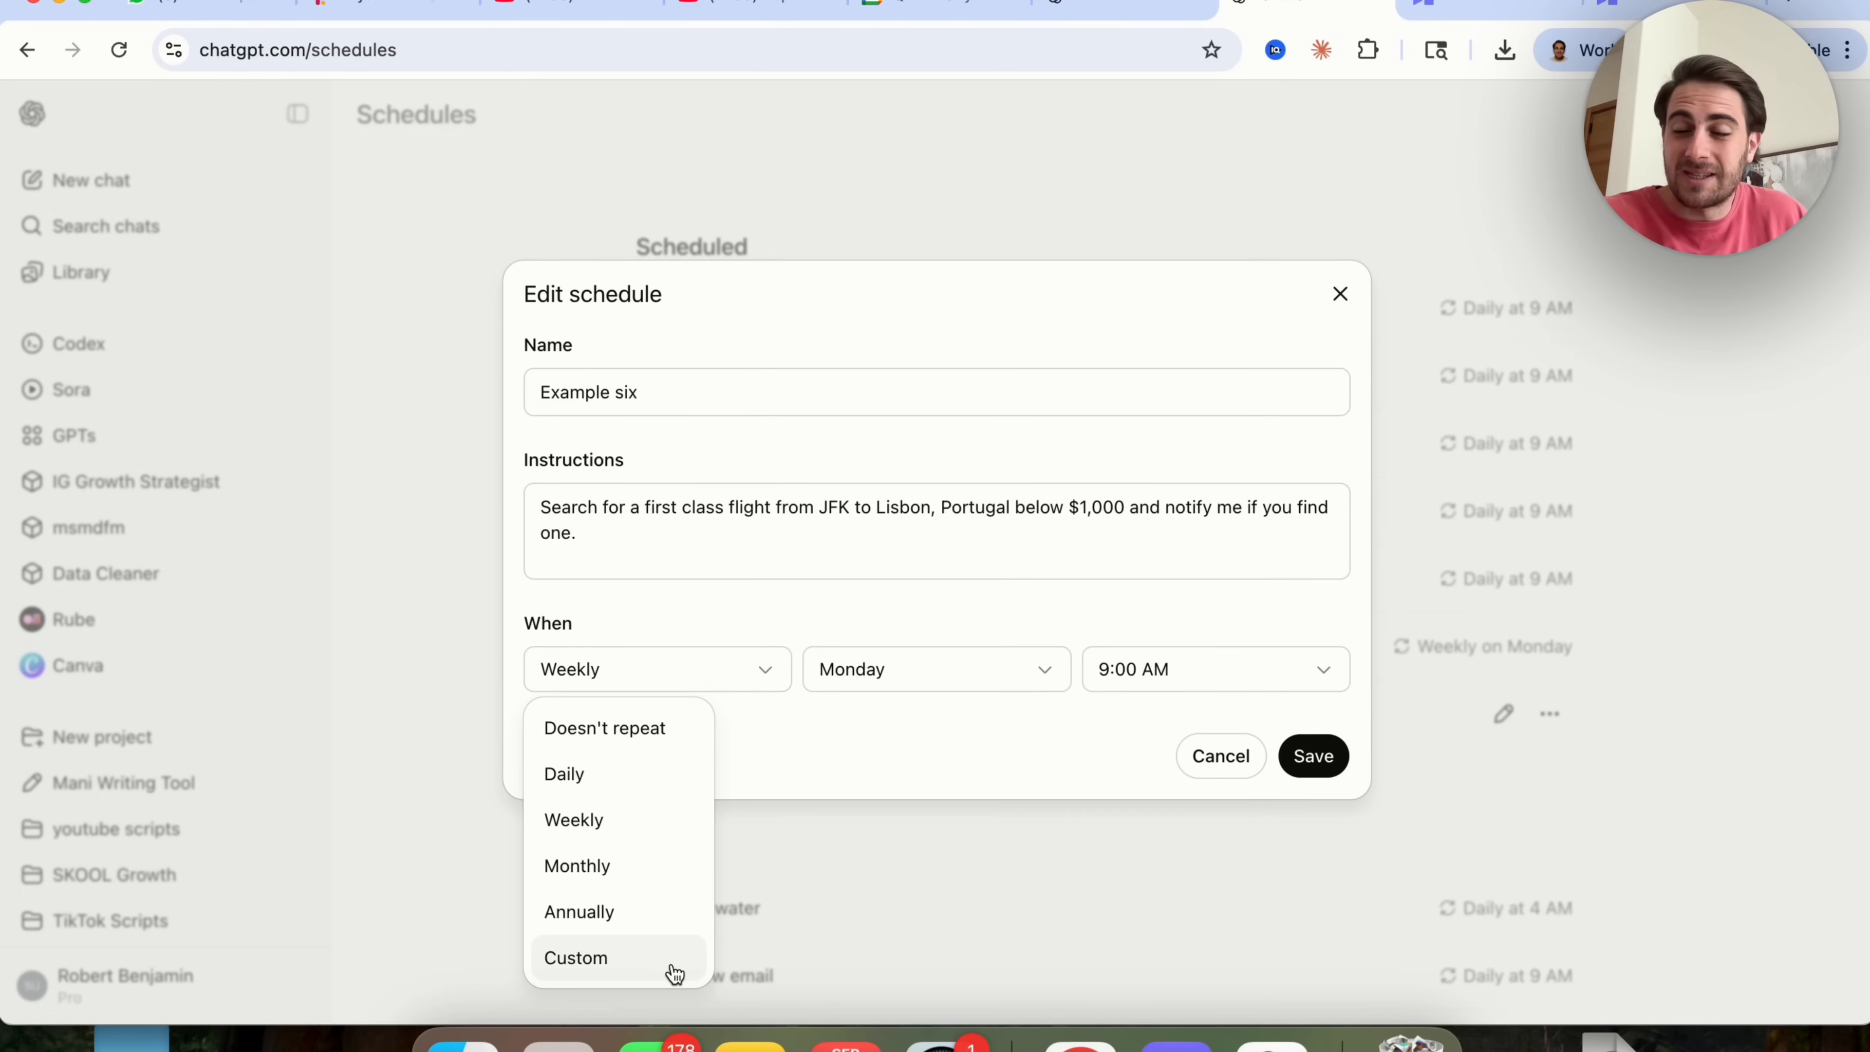
pyautogui.click(936, 669)
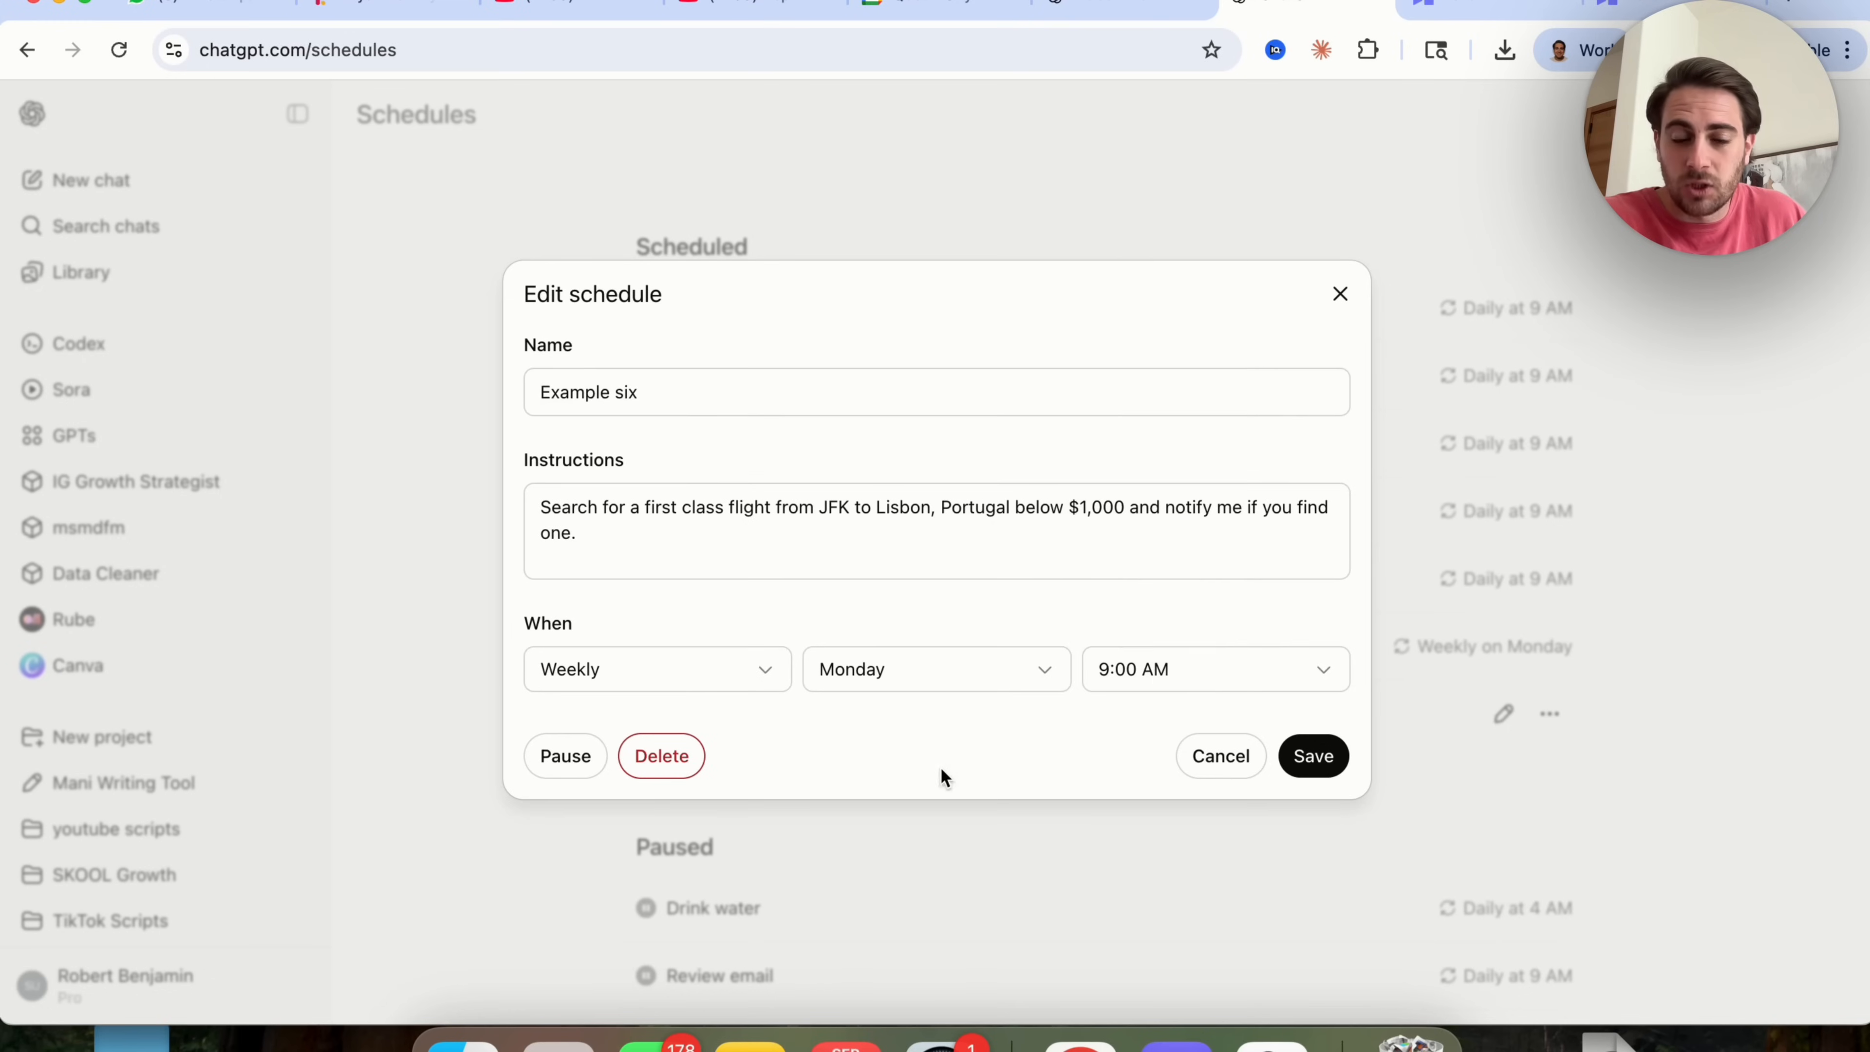
pyautogui.moveTo(1279, 710)
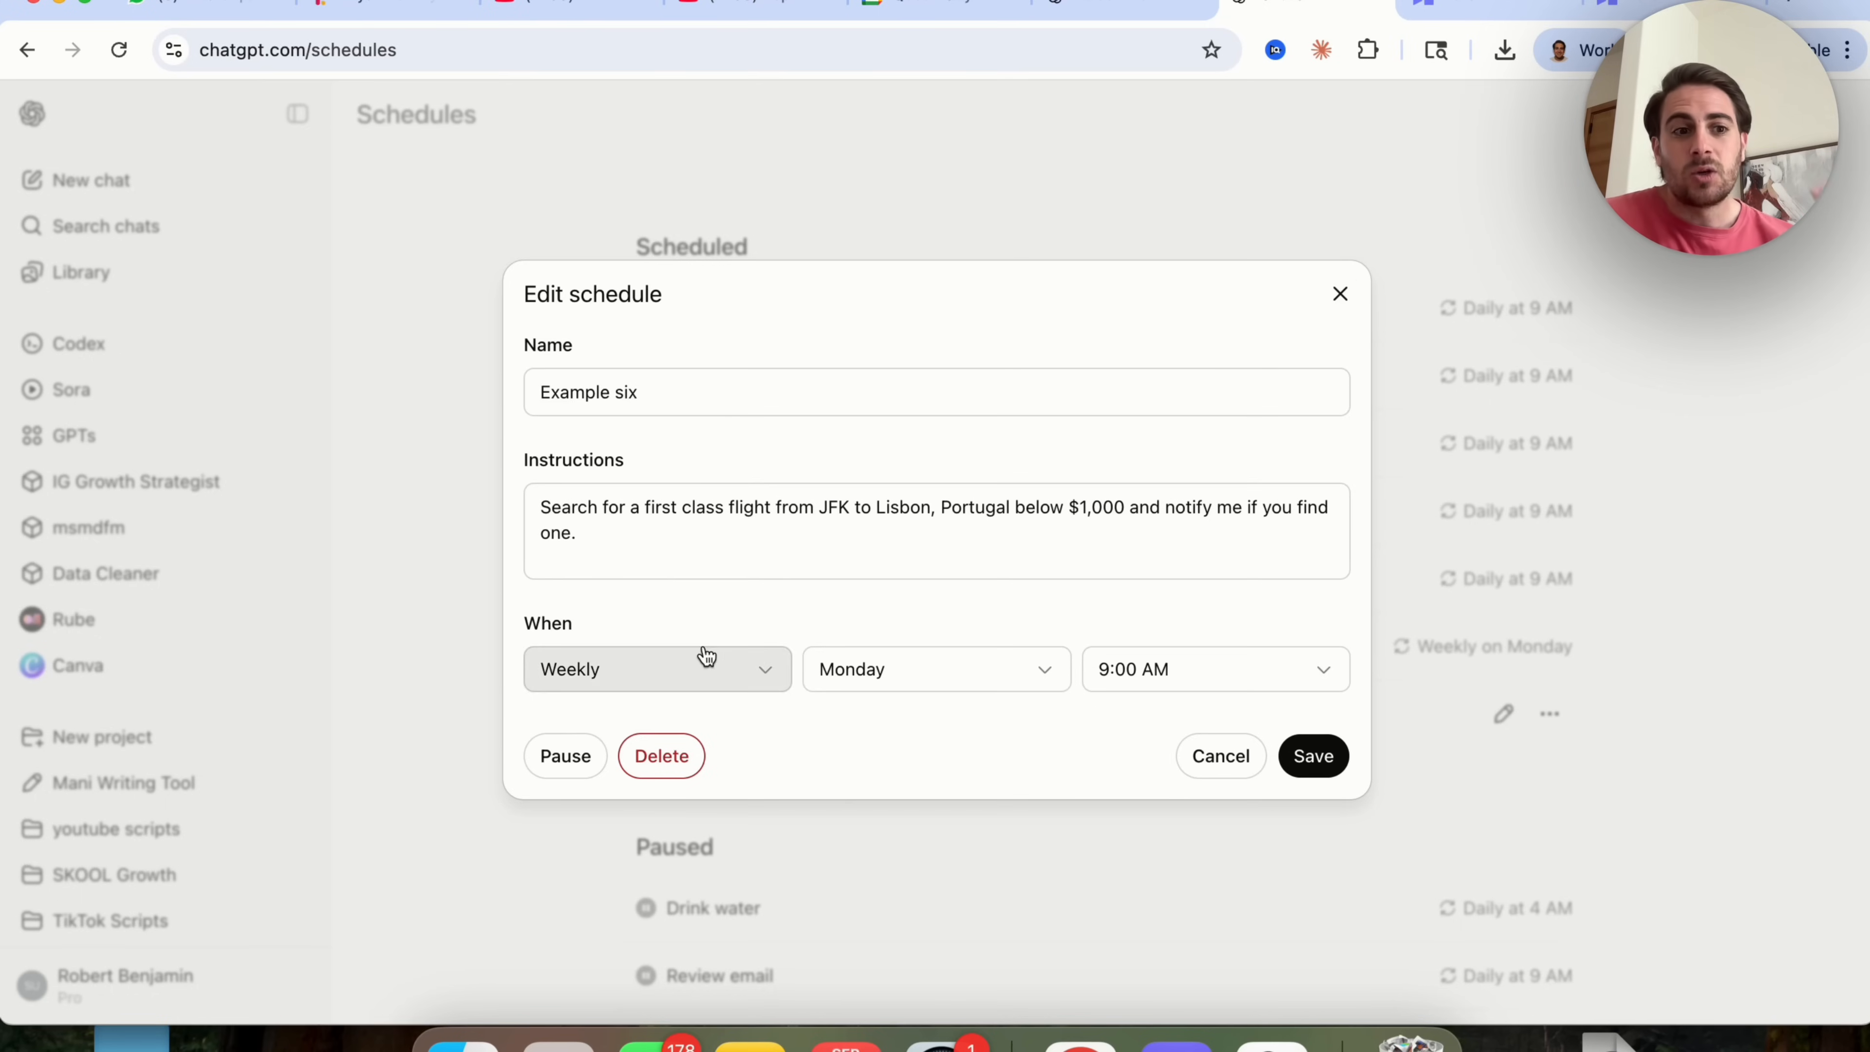
pyautogui.click(1218, 755)
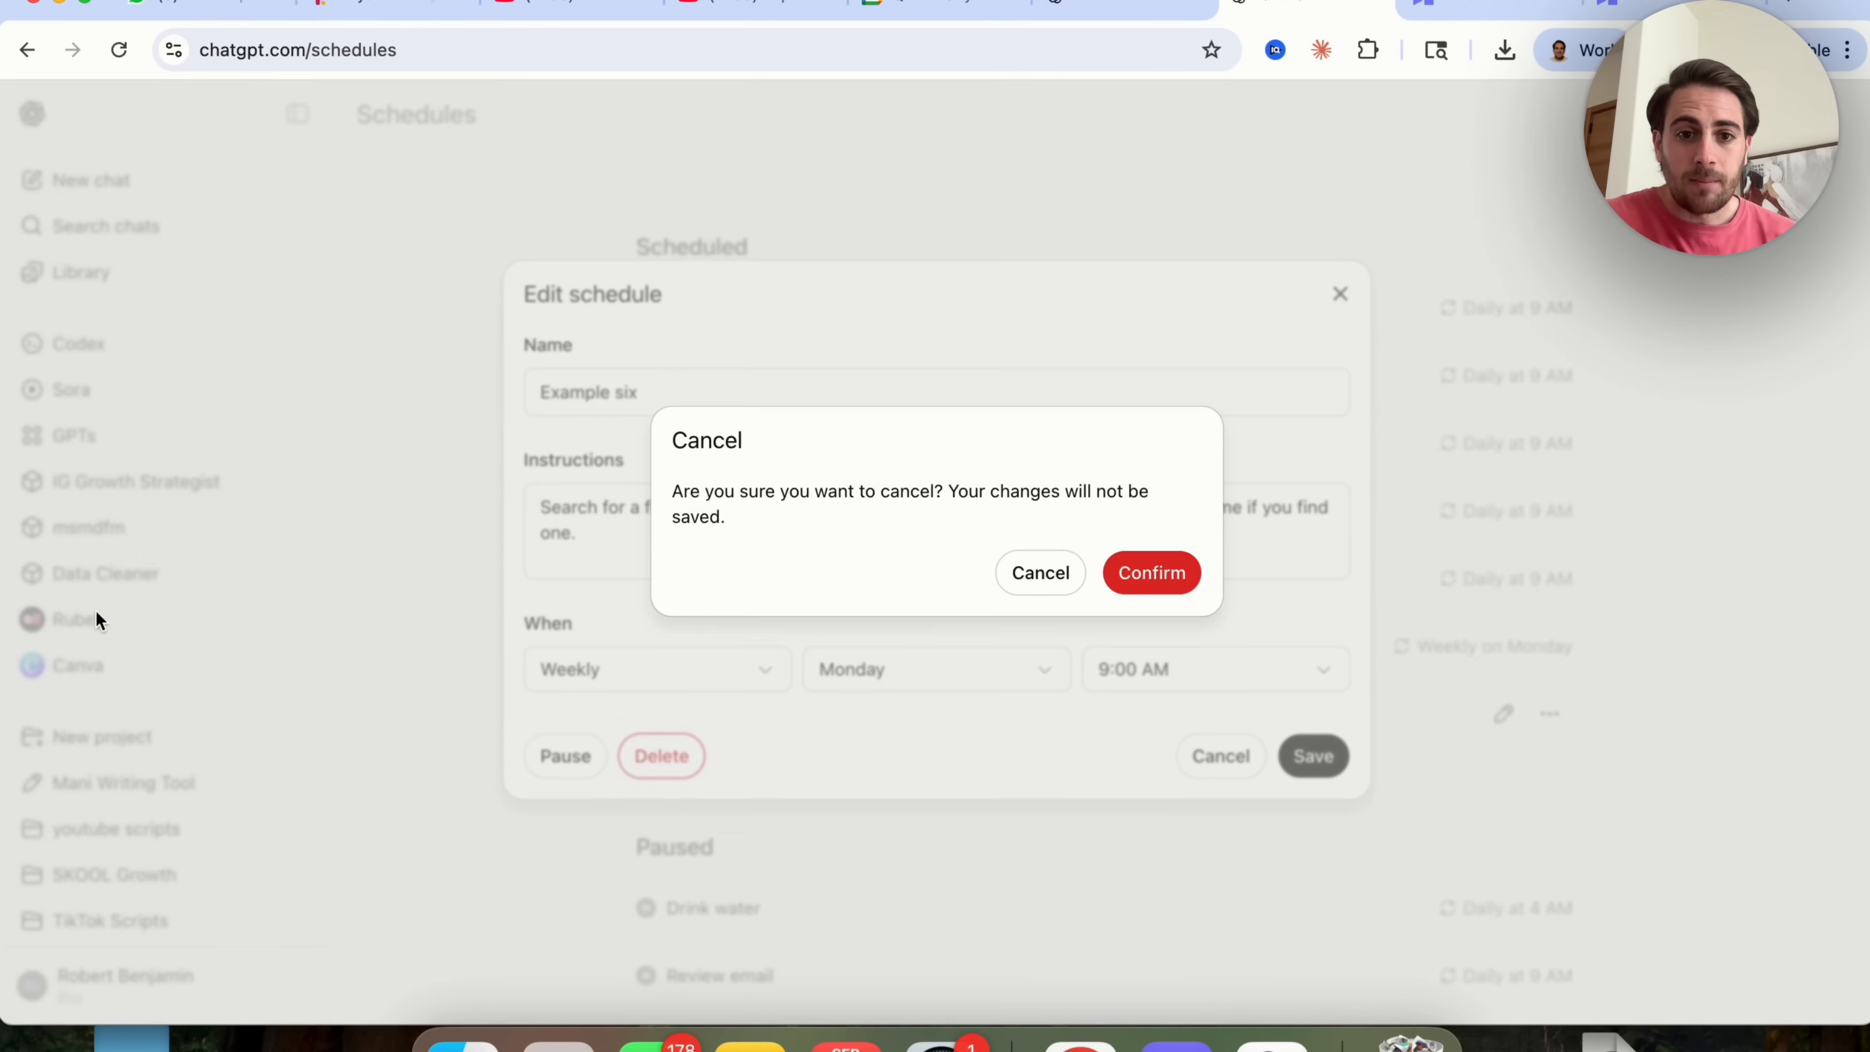
pyautogui.click(1149, 573)
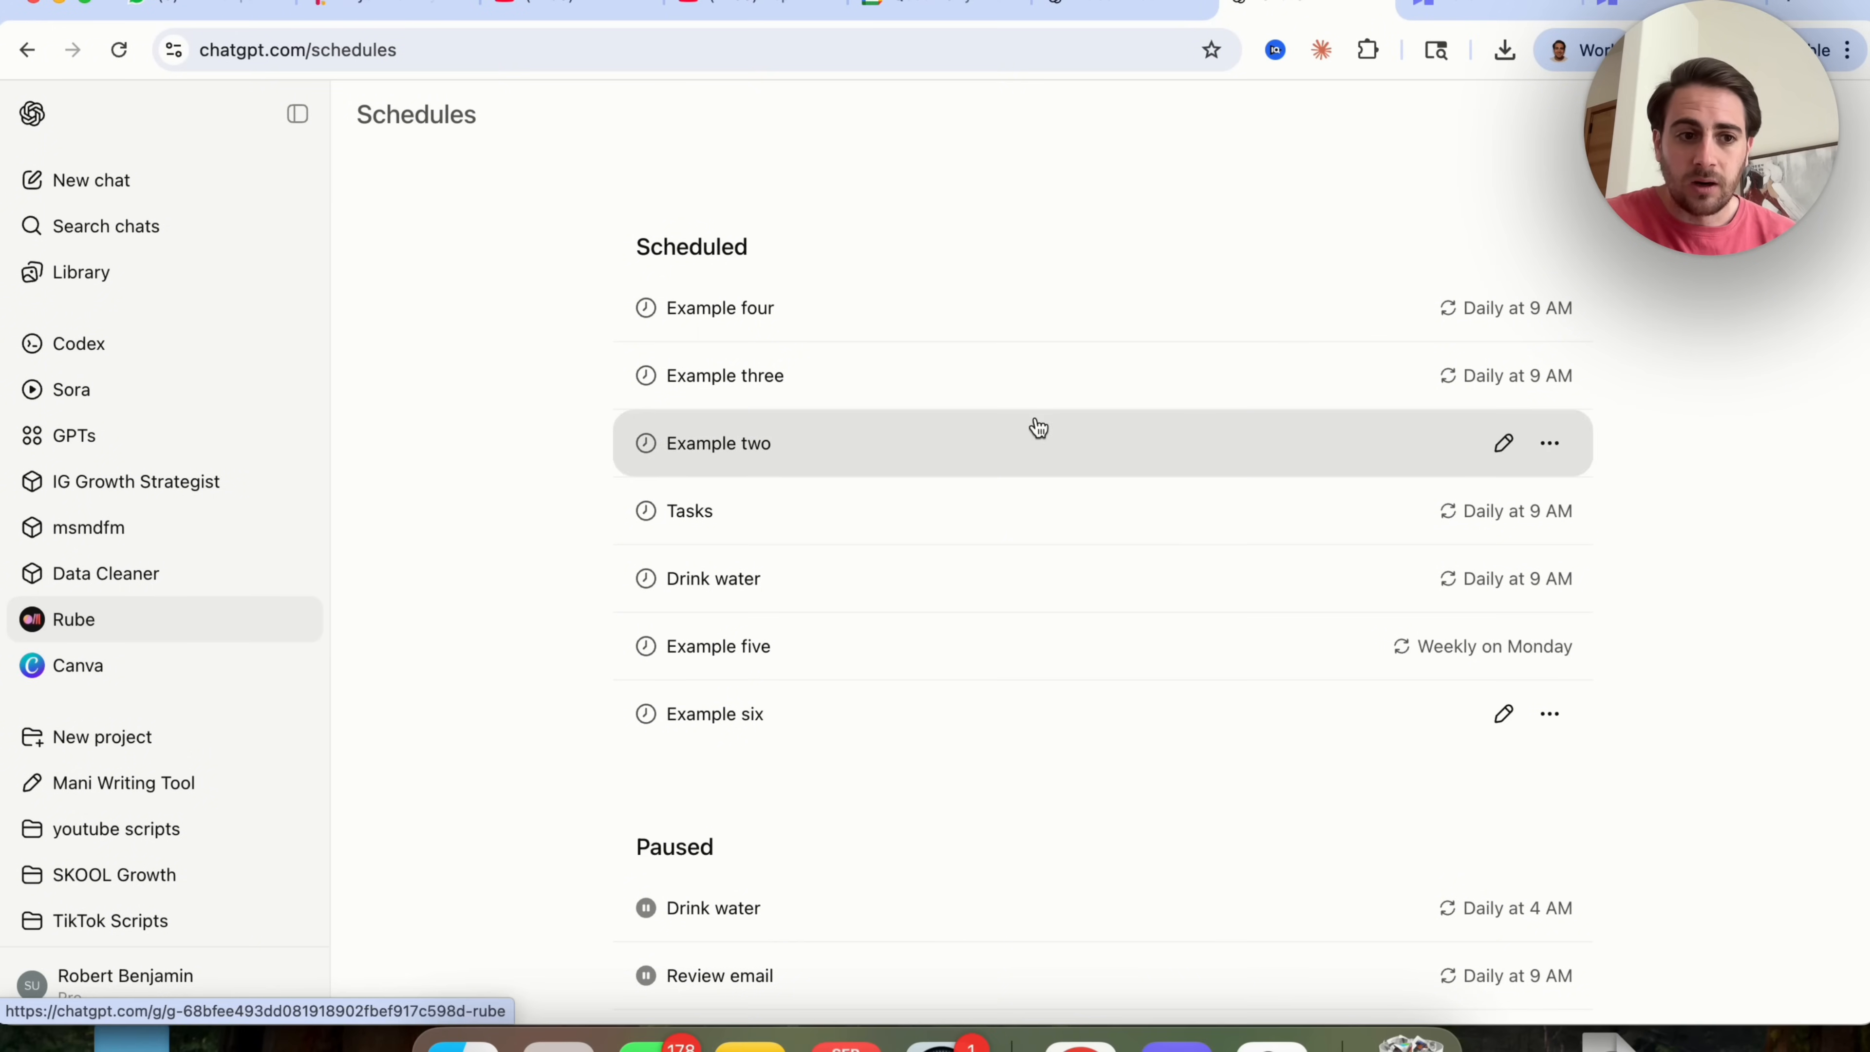
# Open the Rube GPT from the sidebar and bring up the account menu.
pyautogui.click(73, 619)
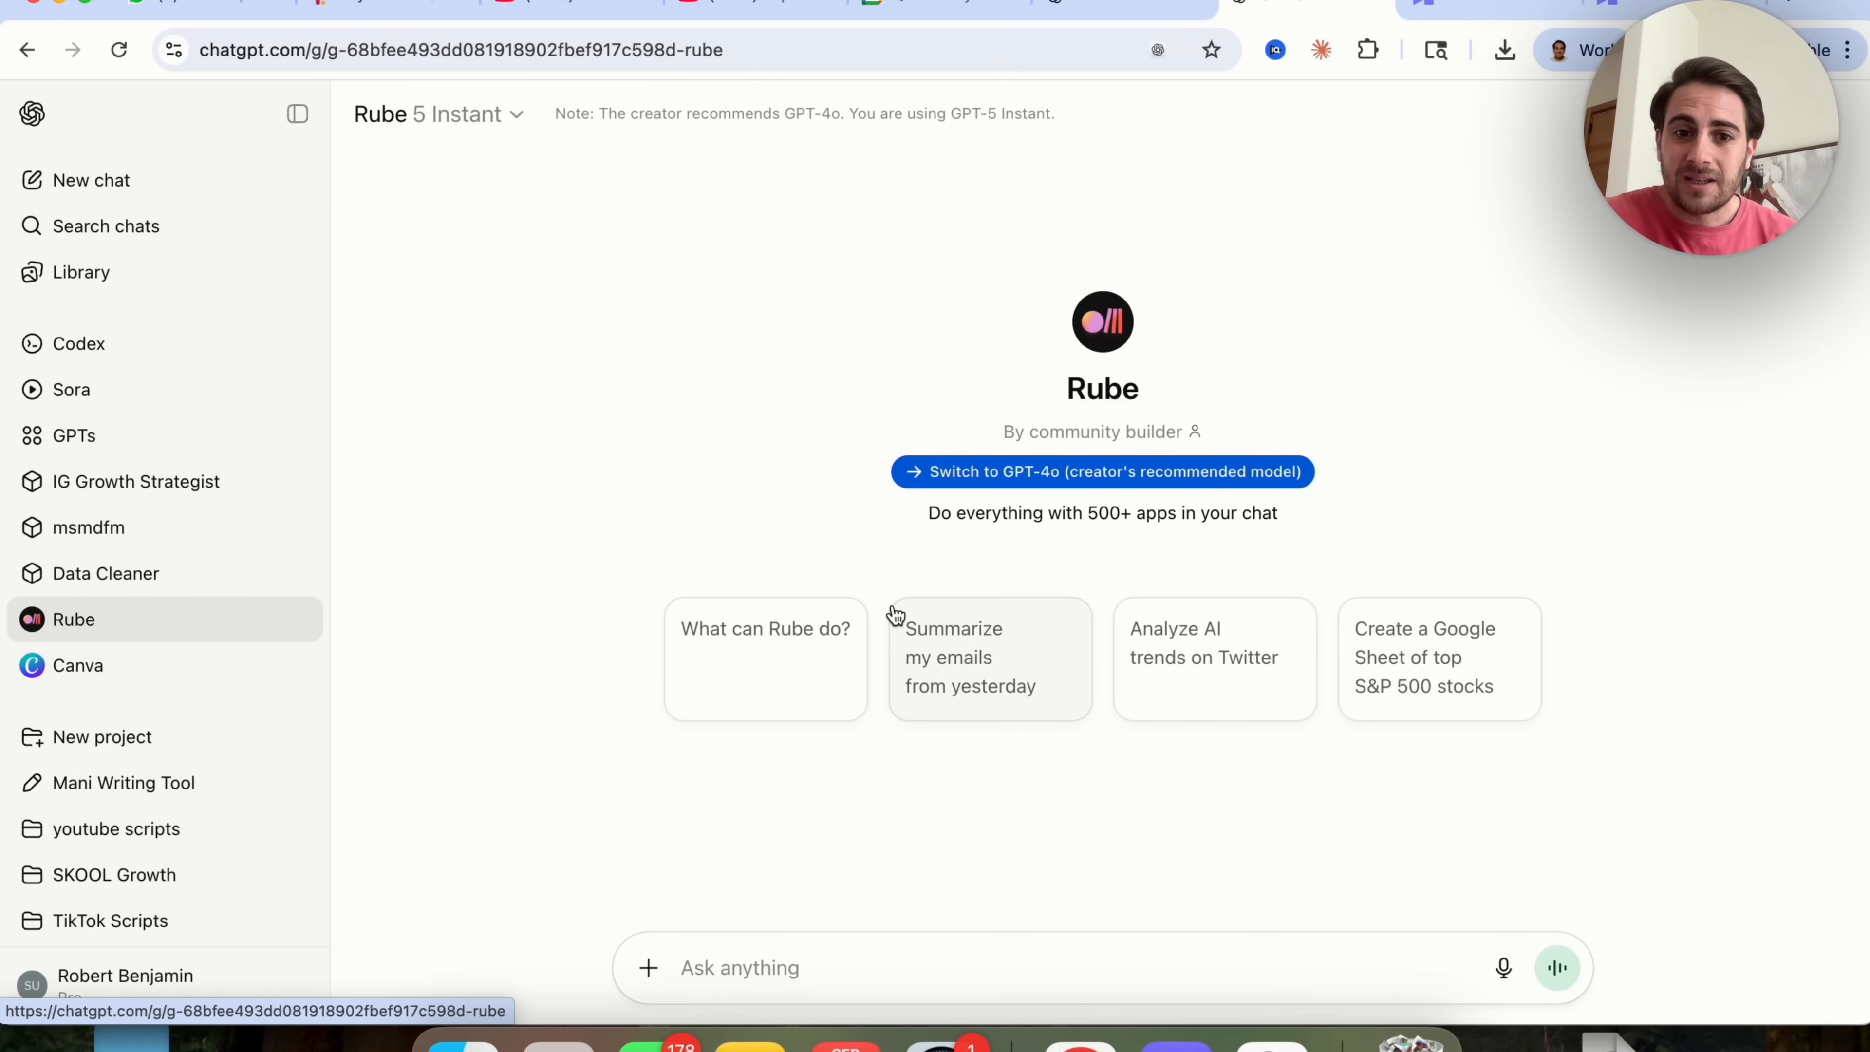
pyautogui.moveTo(990, 654)
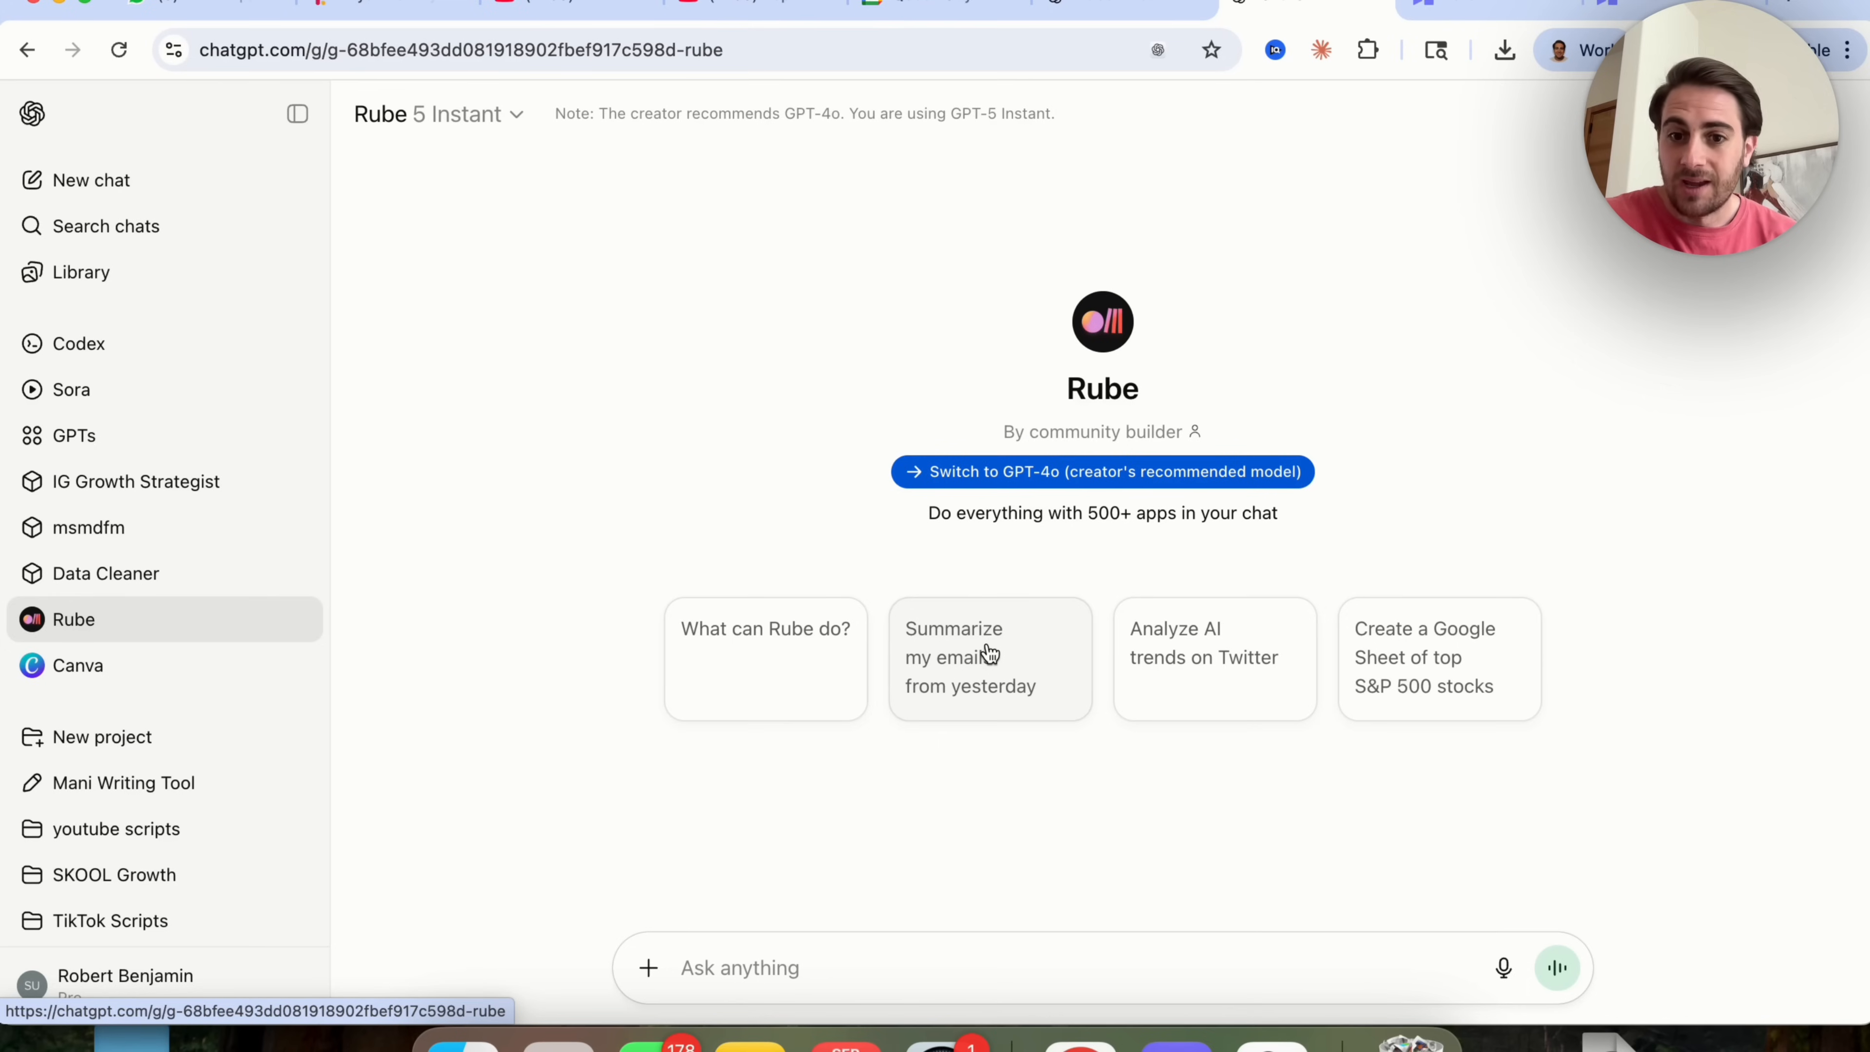
pyautogui.moveTo(1339, 665)
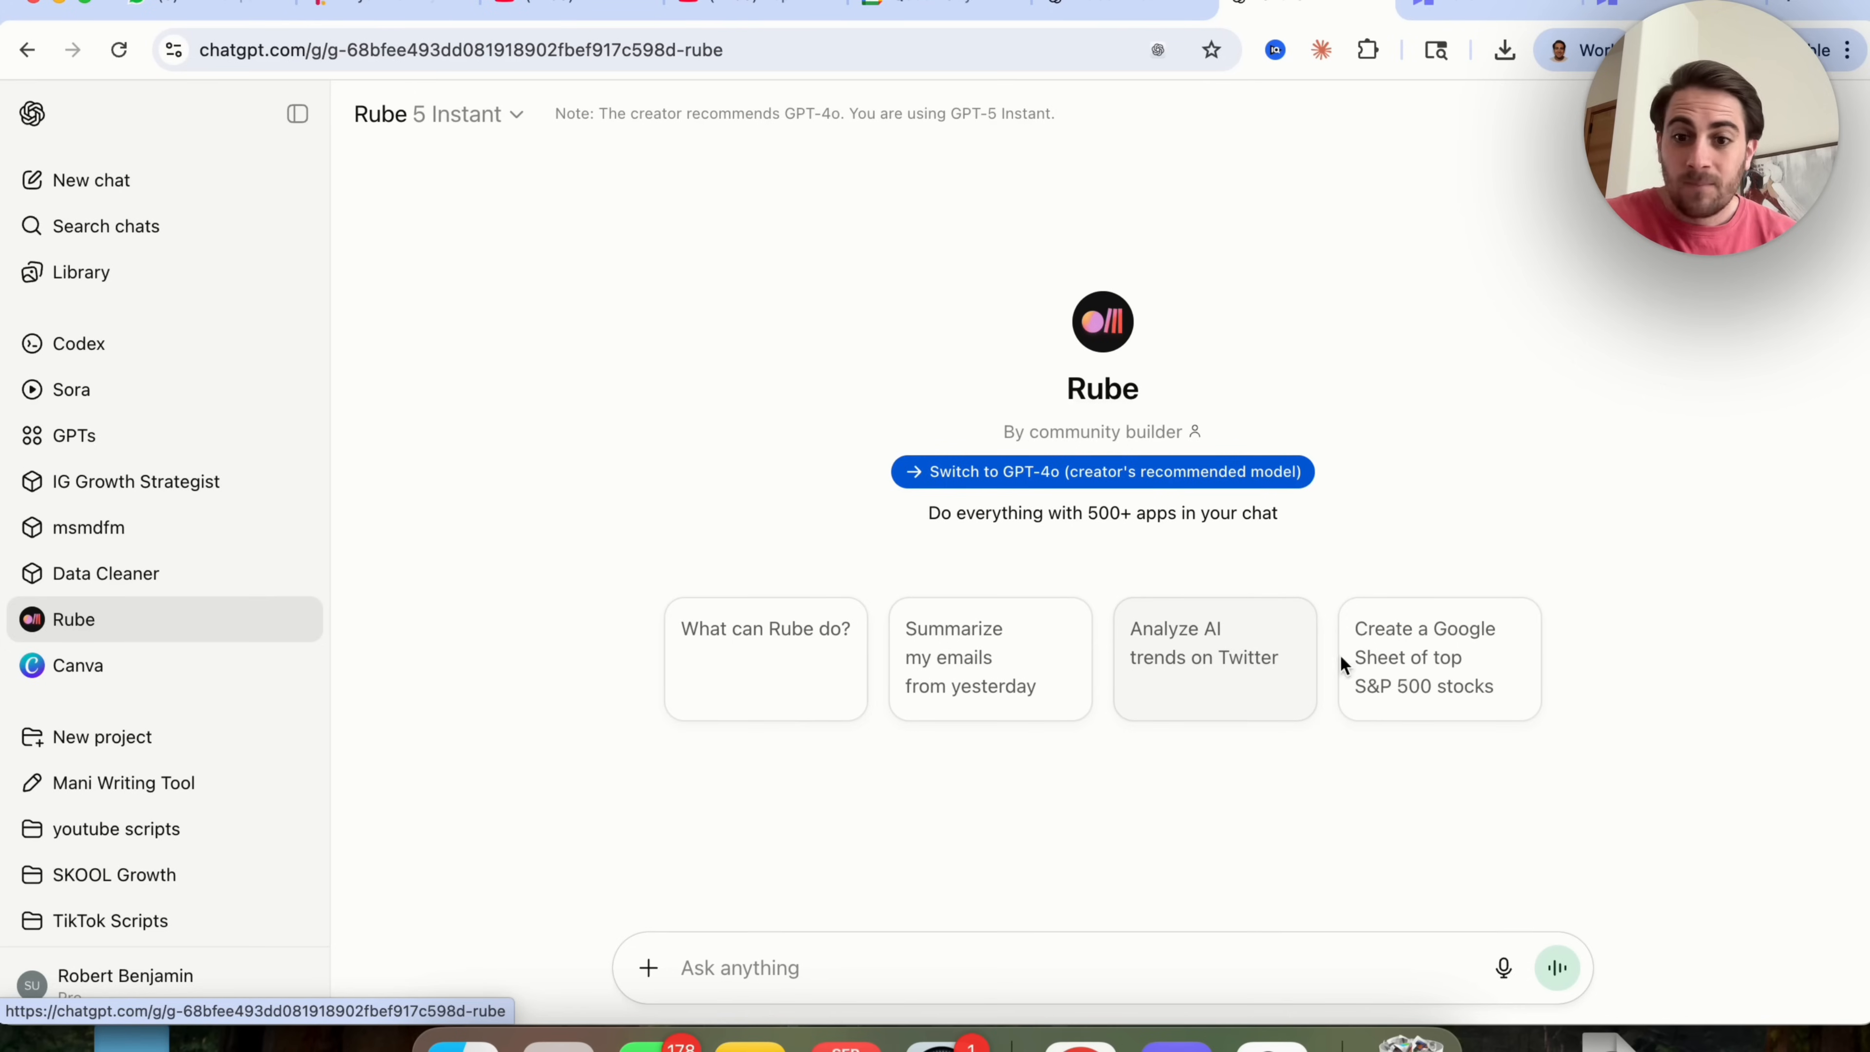
pyautogui.moveTo(1412, 671)
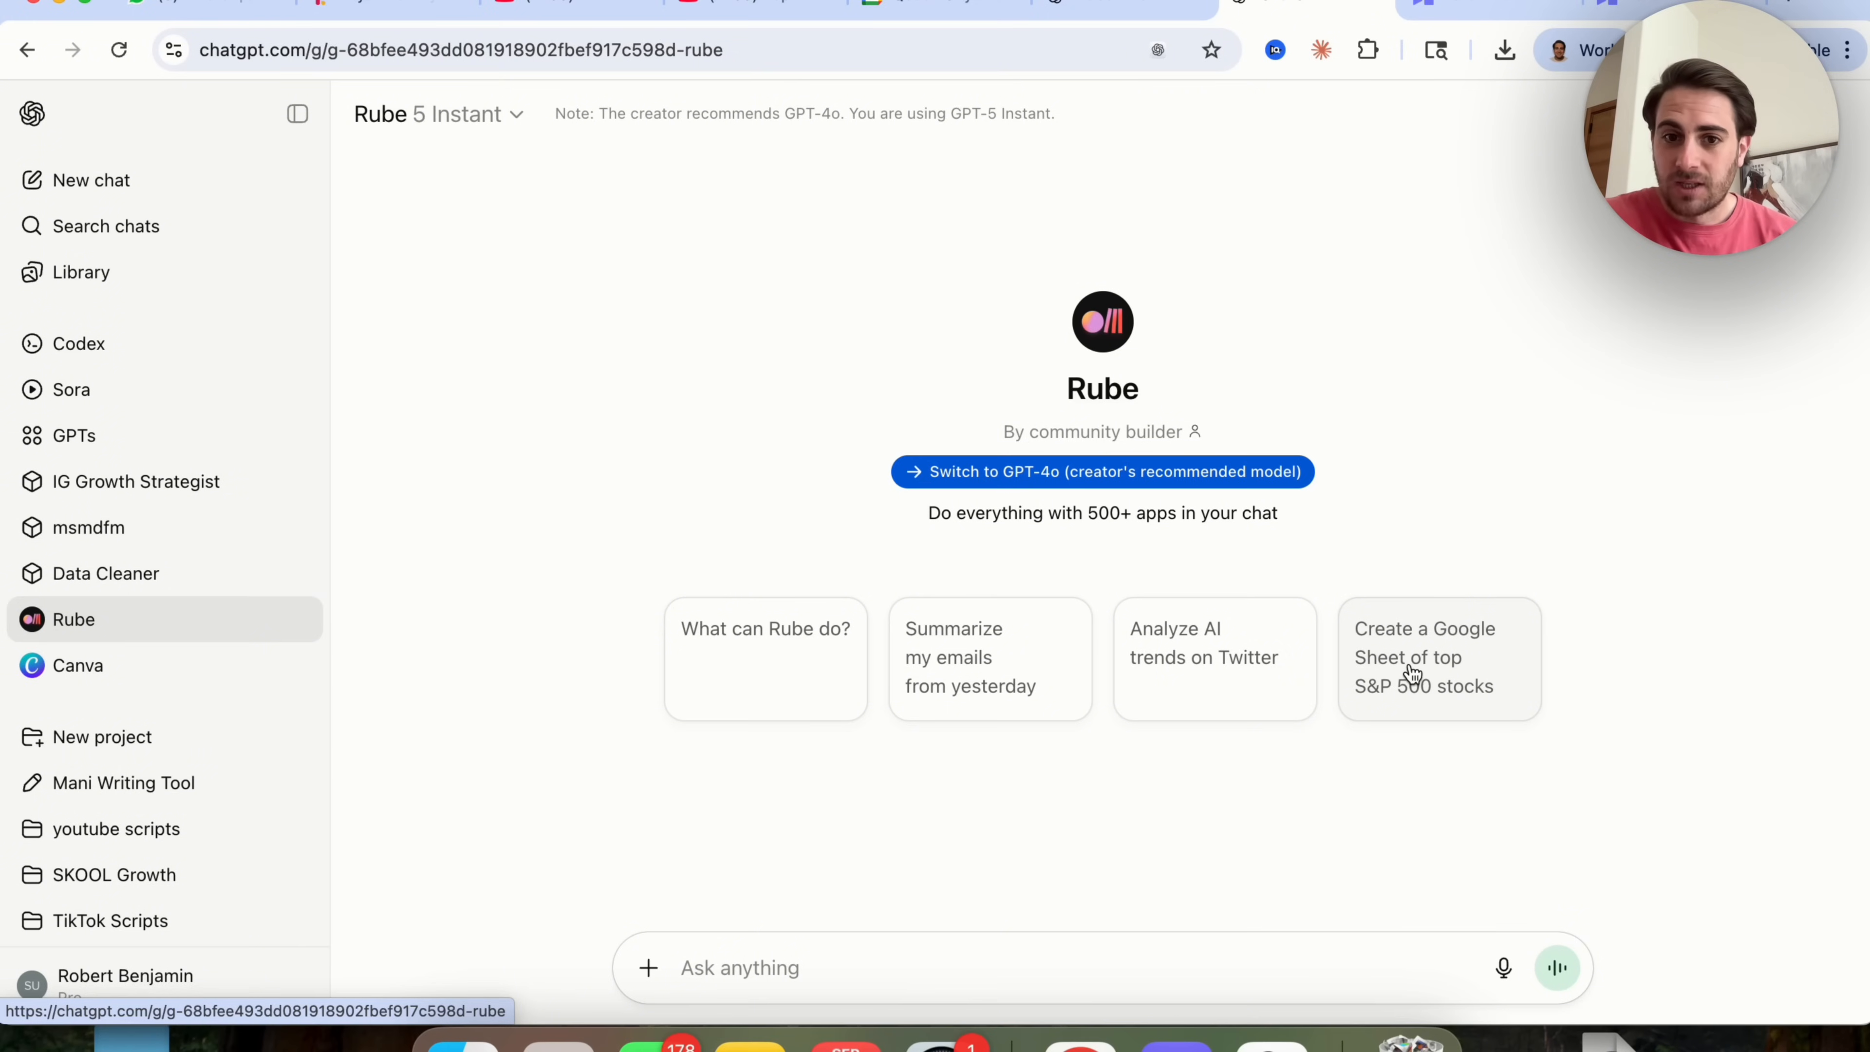
pyautogui.moveTo(1119, 695)
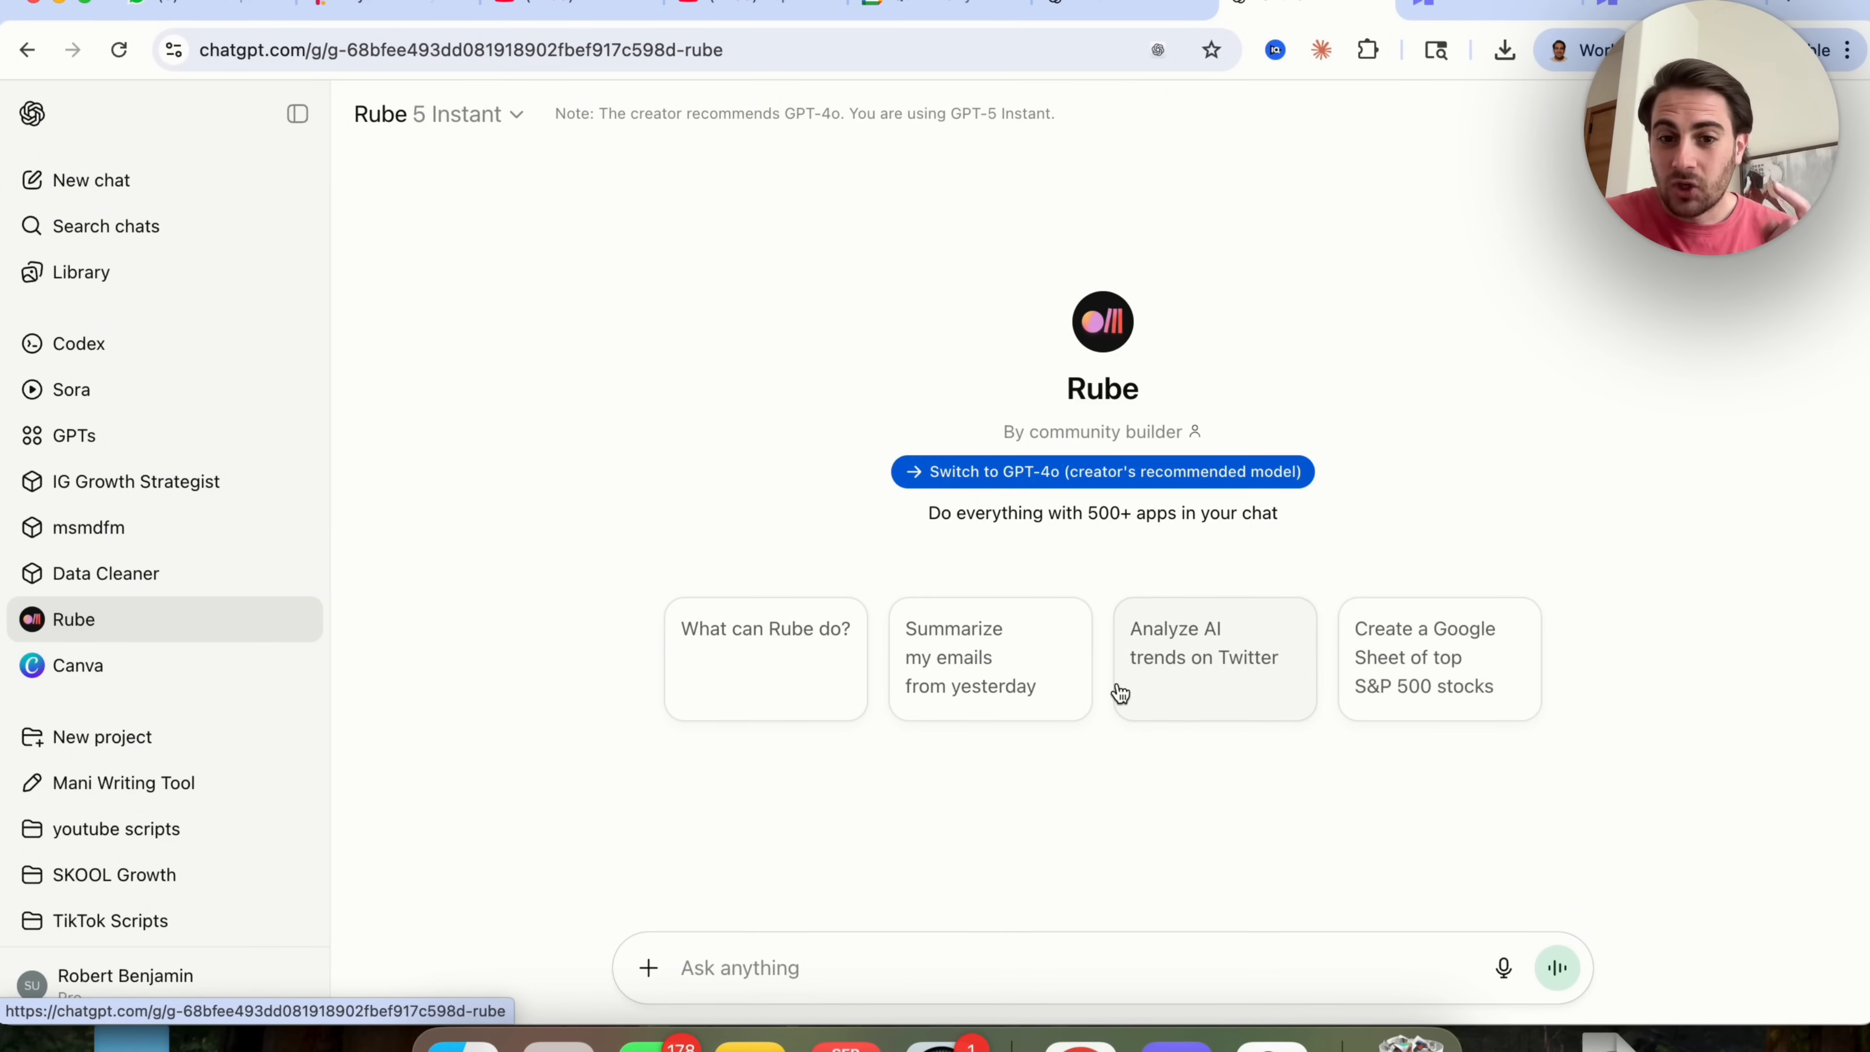
pyautogui.moveTo(166, 984)
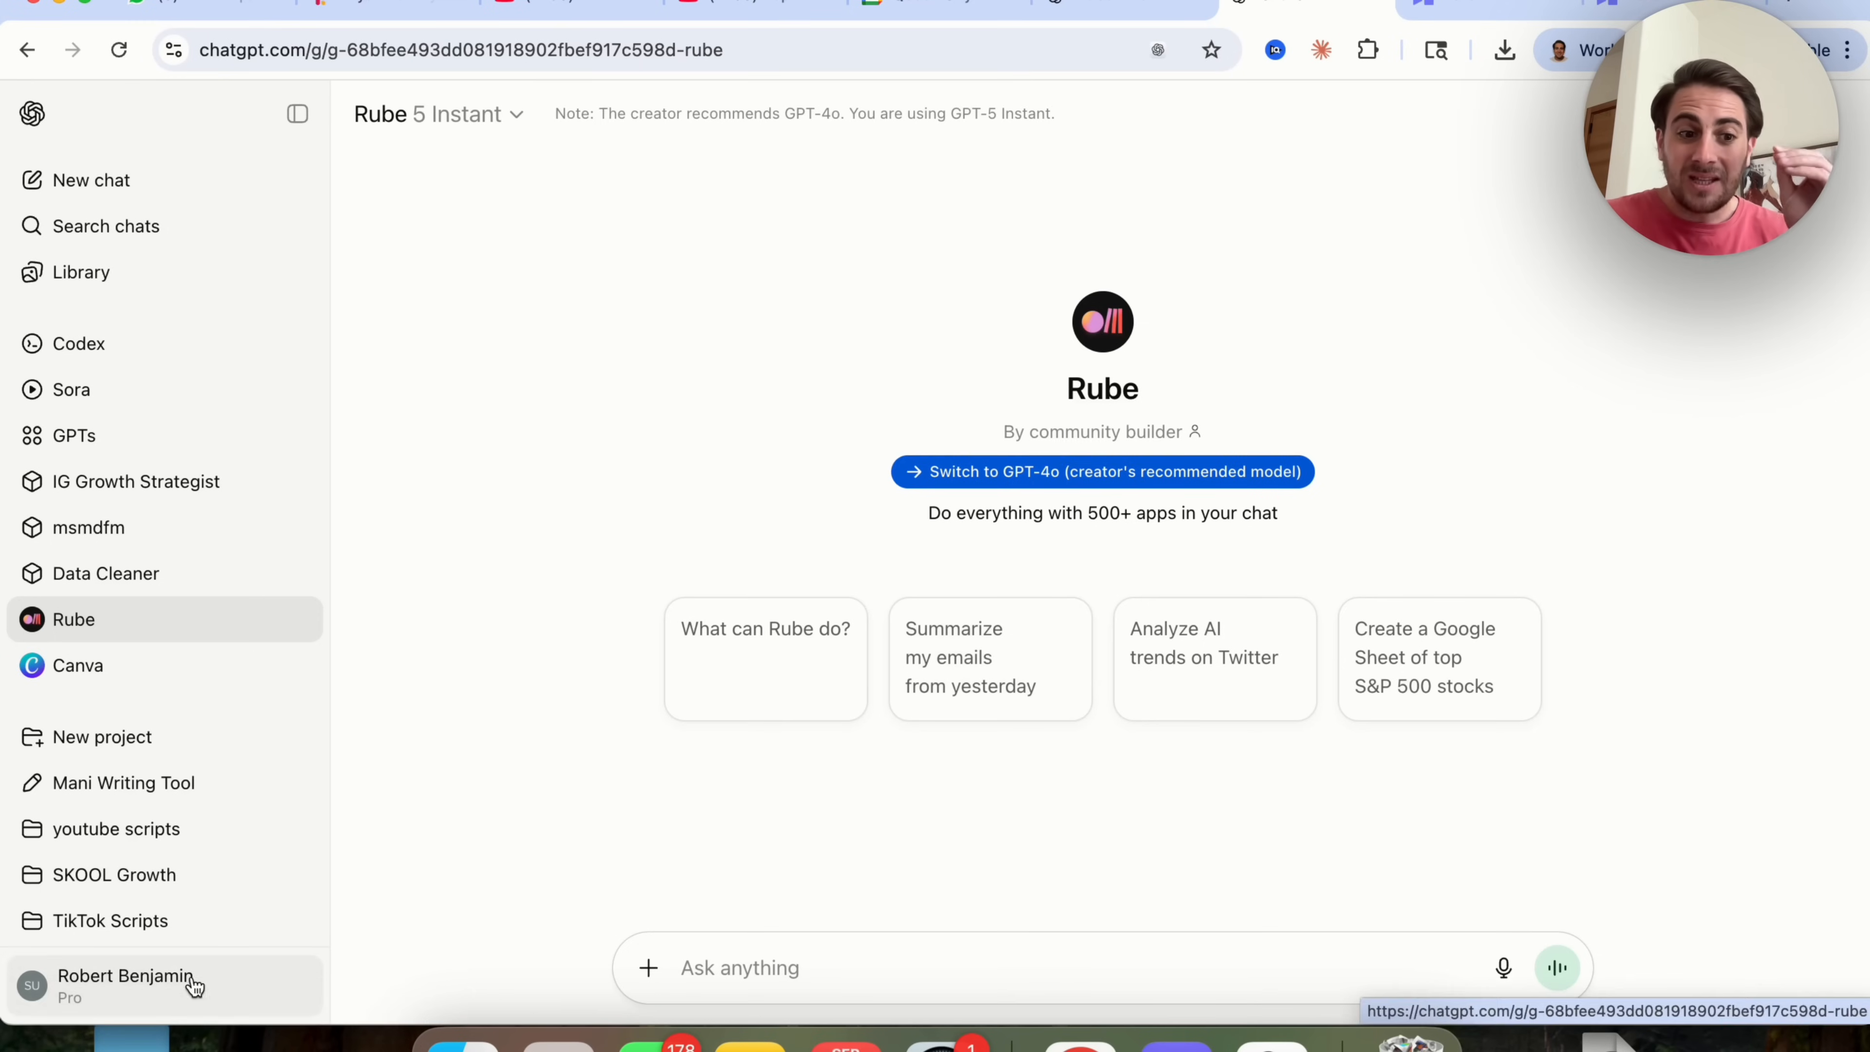
pyautogui.click(126, 984)
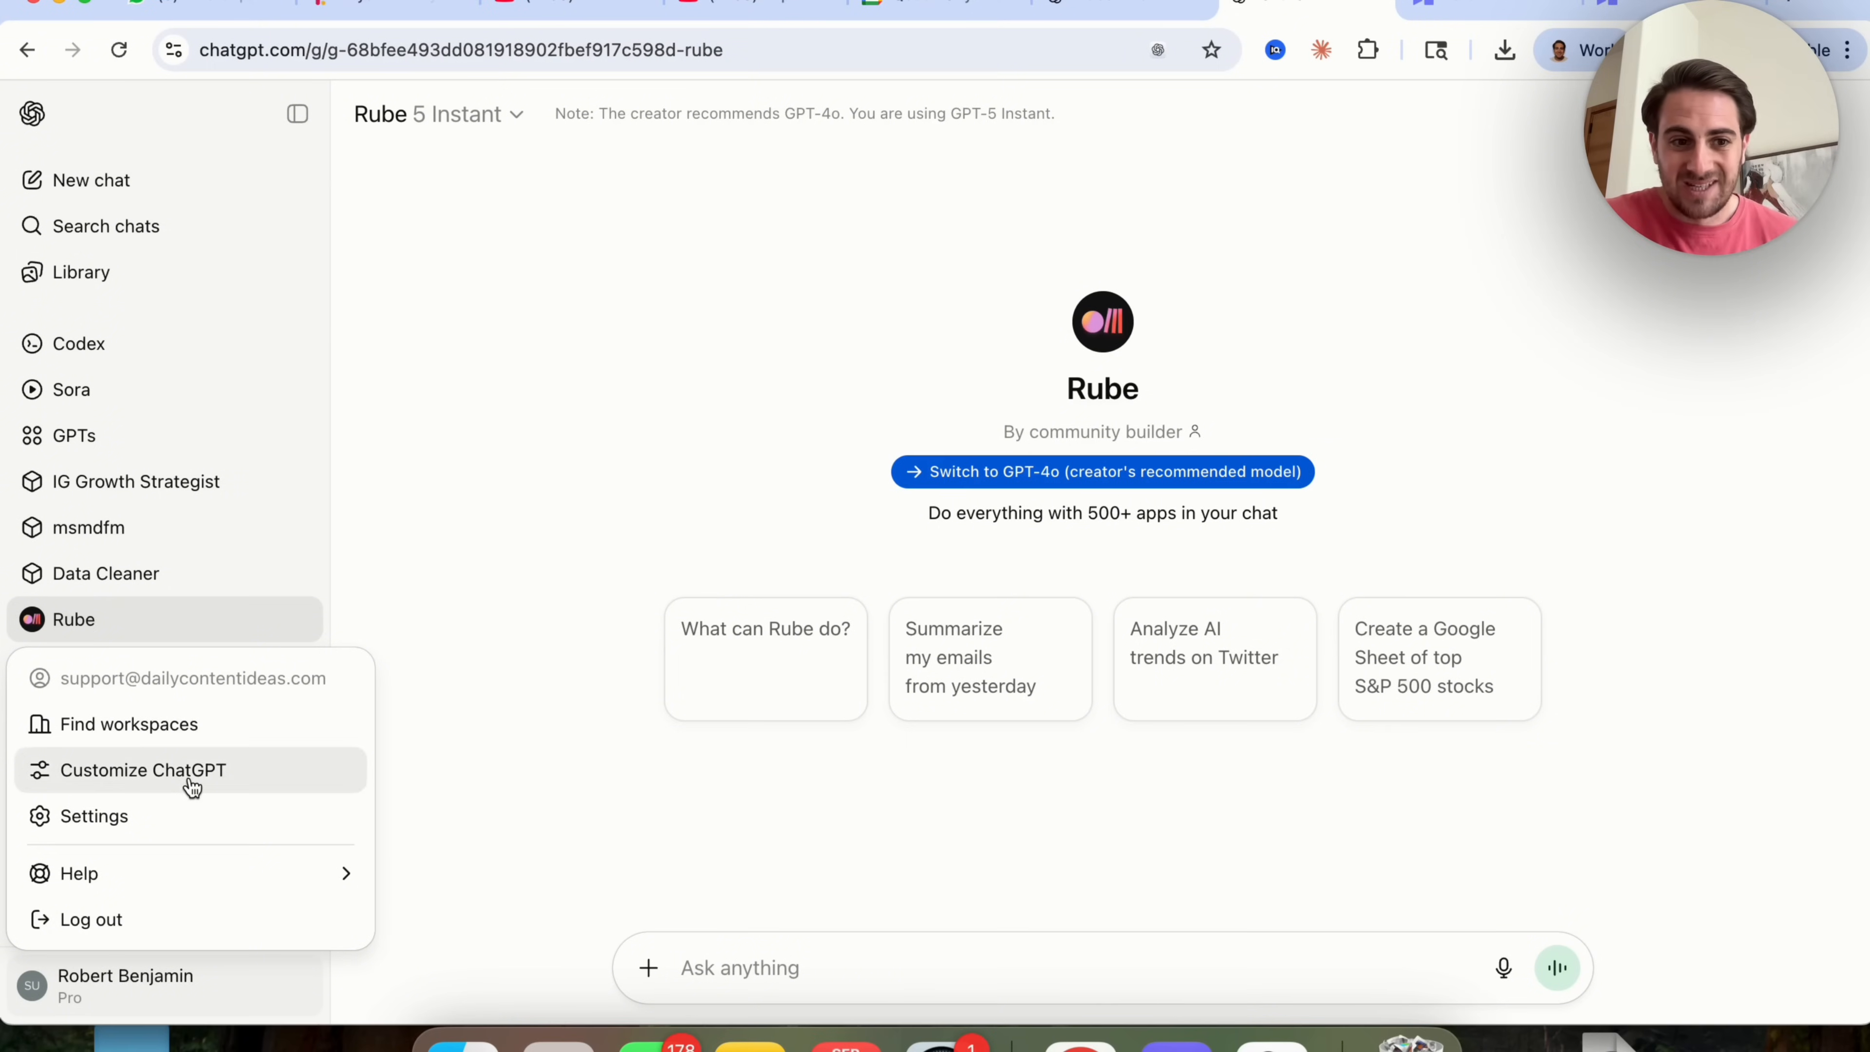
pyautogui.click(144, 769)
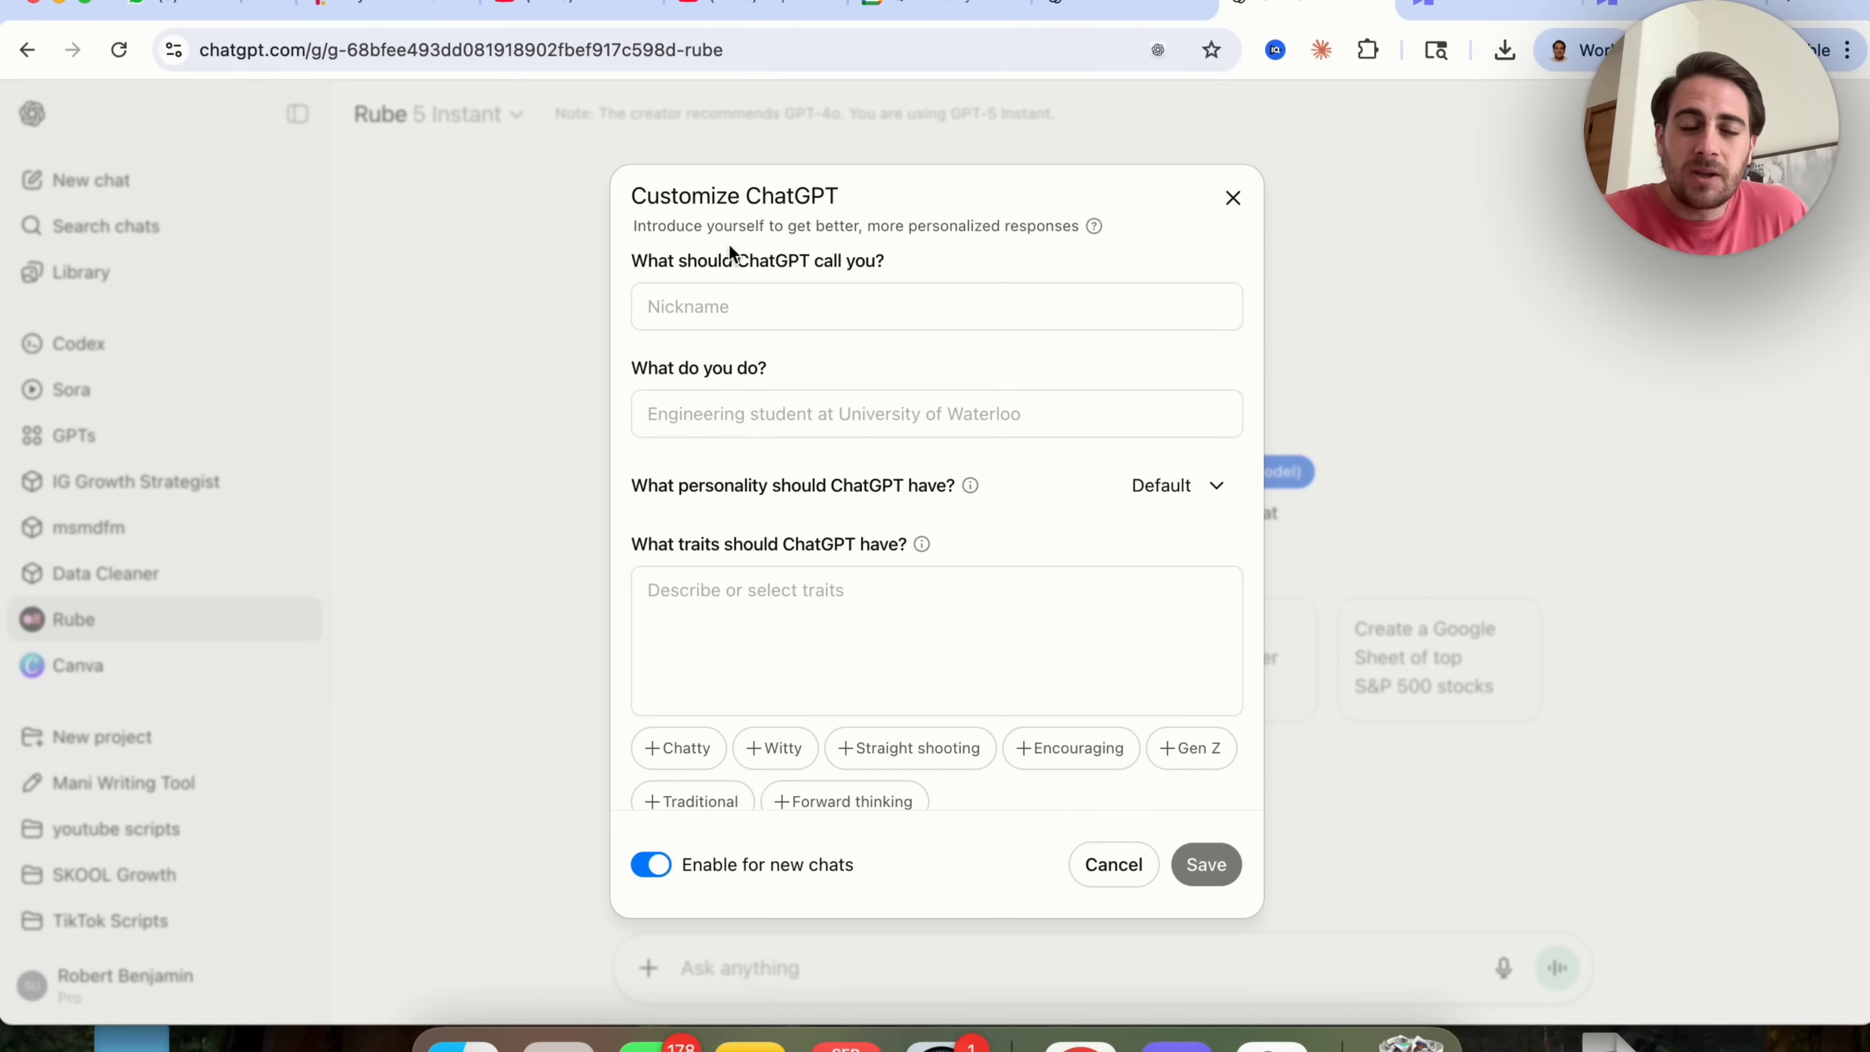
pyautogui.moveTo(841, 461)
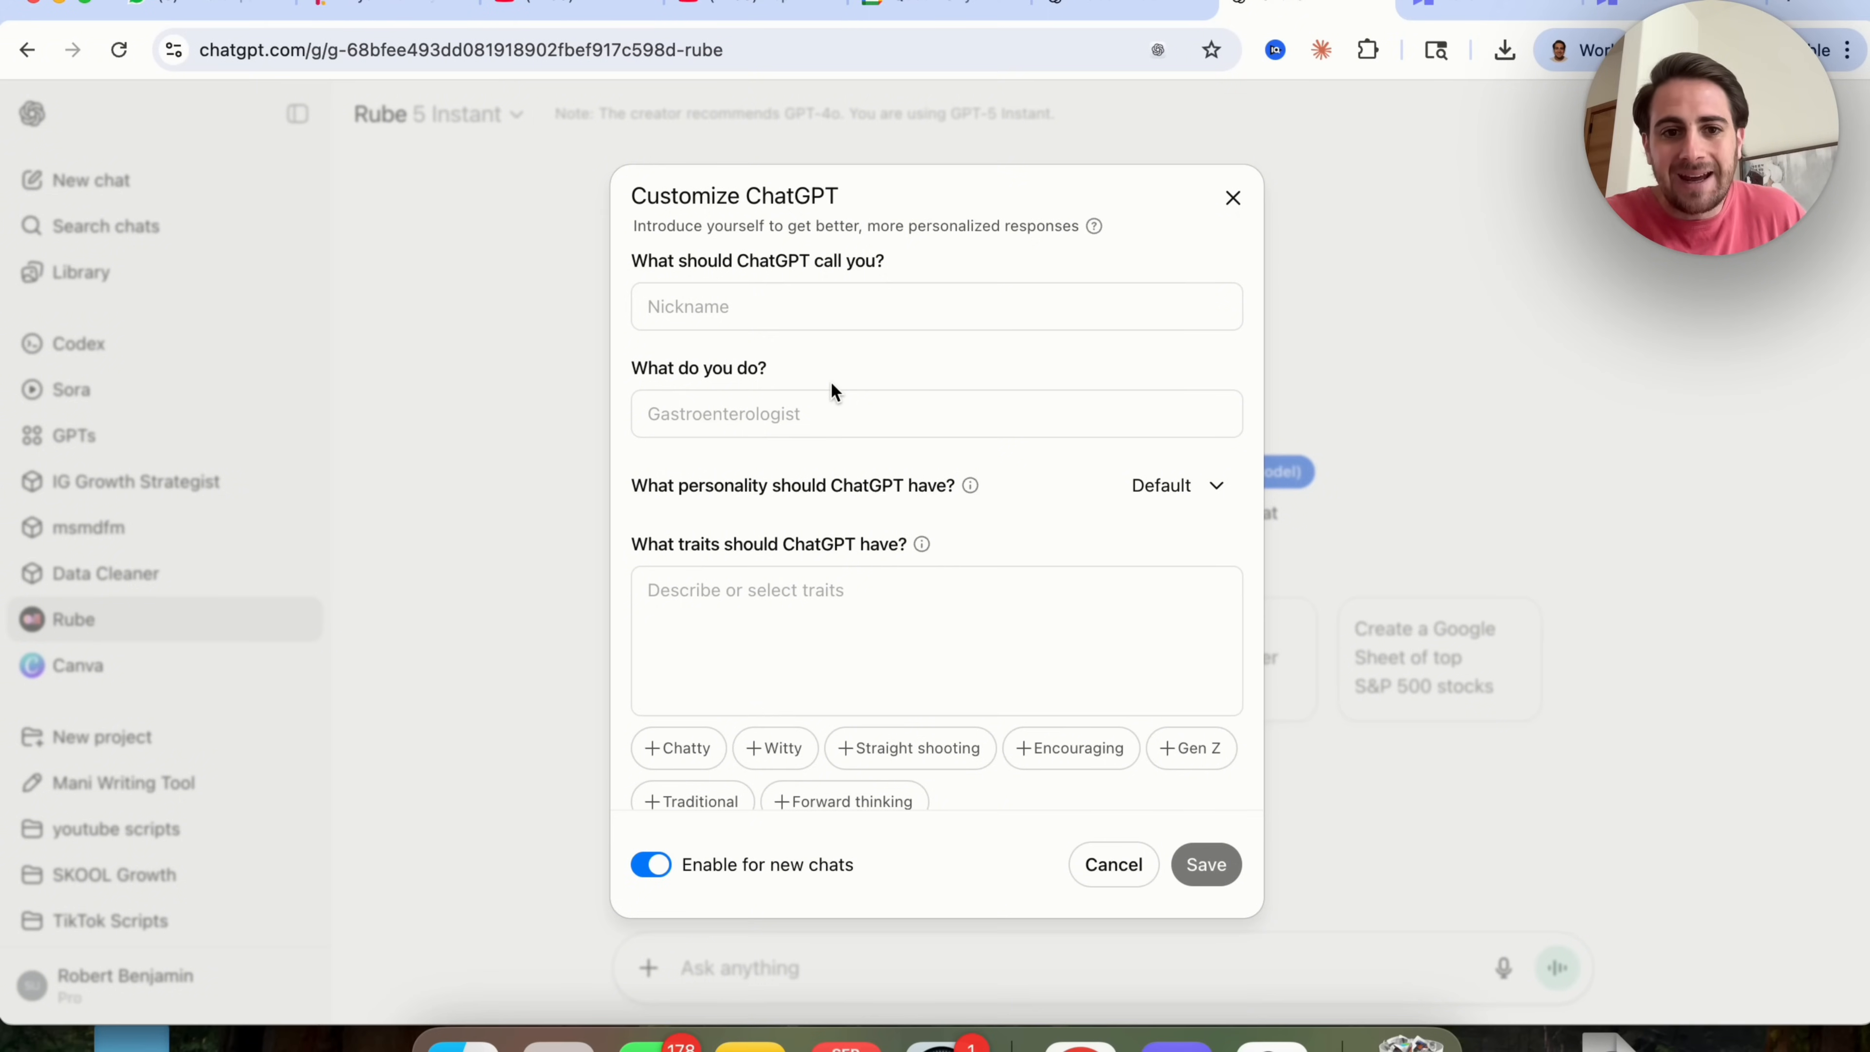
pyautogui.scroll(-3)
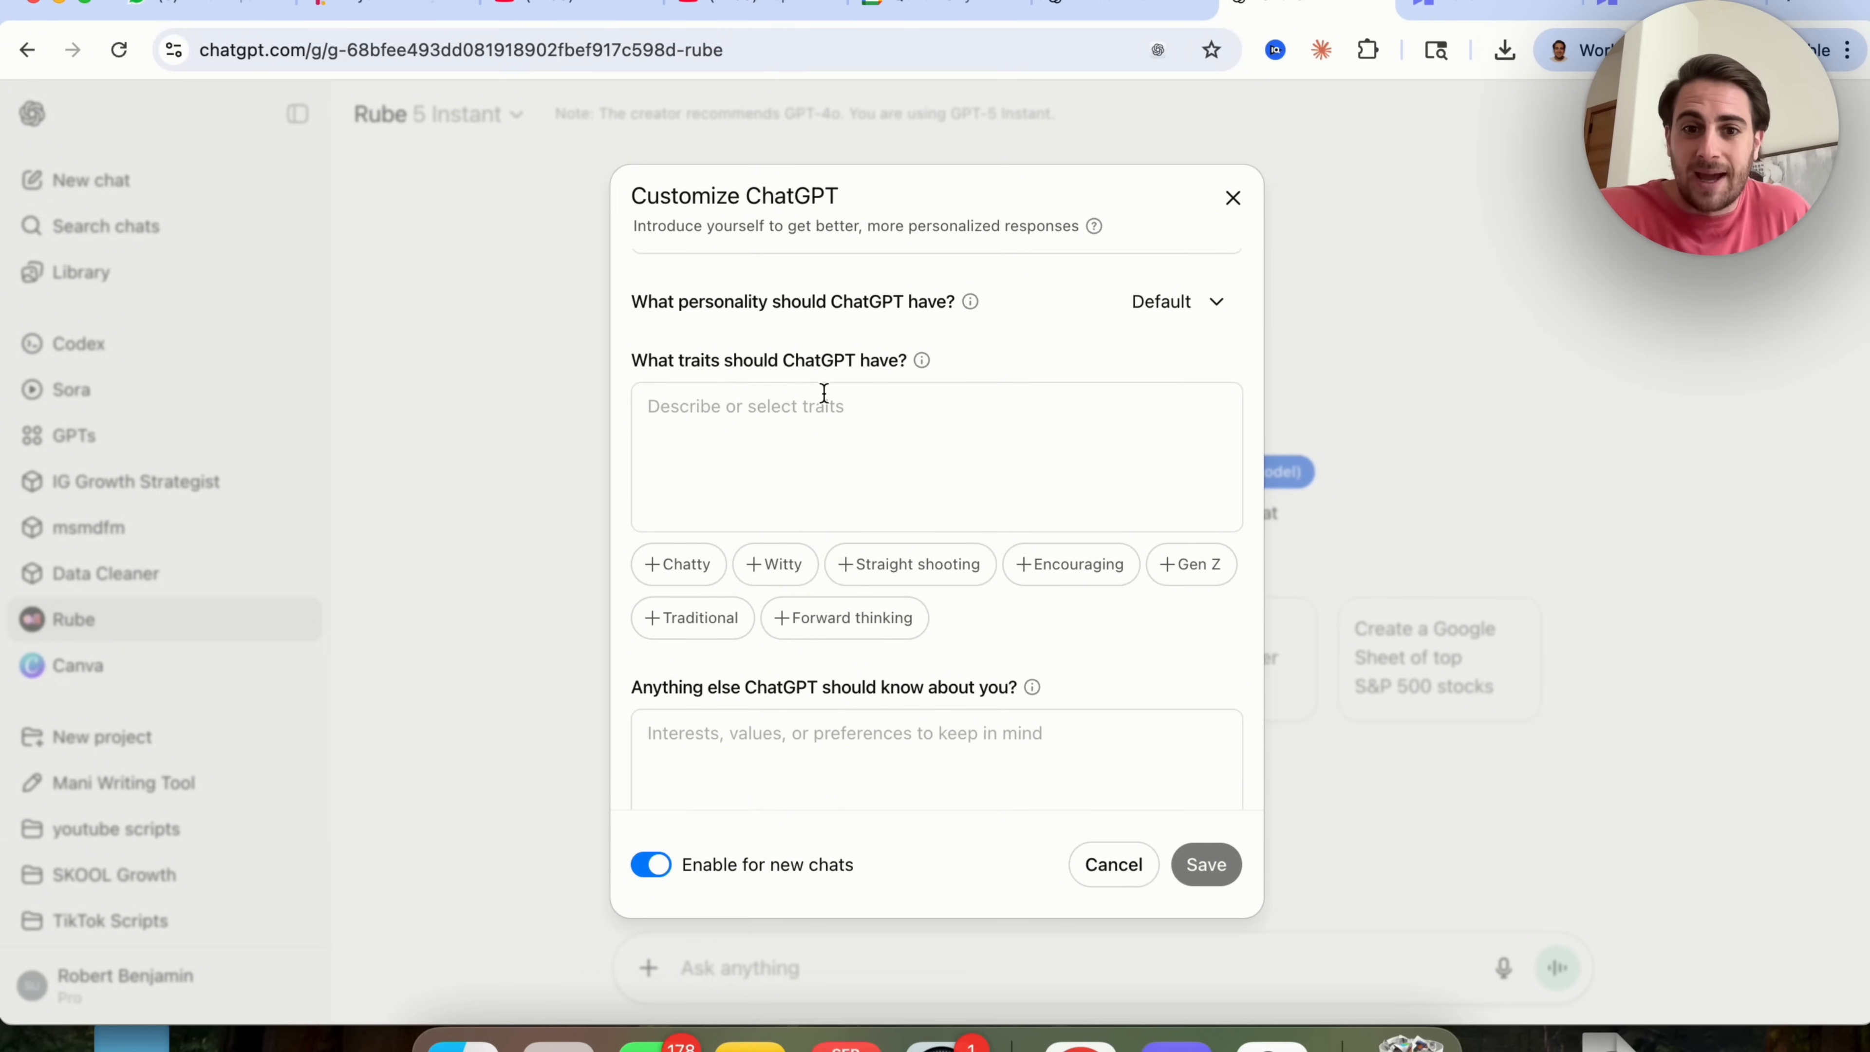
pyautogui.scroll(-3)
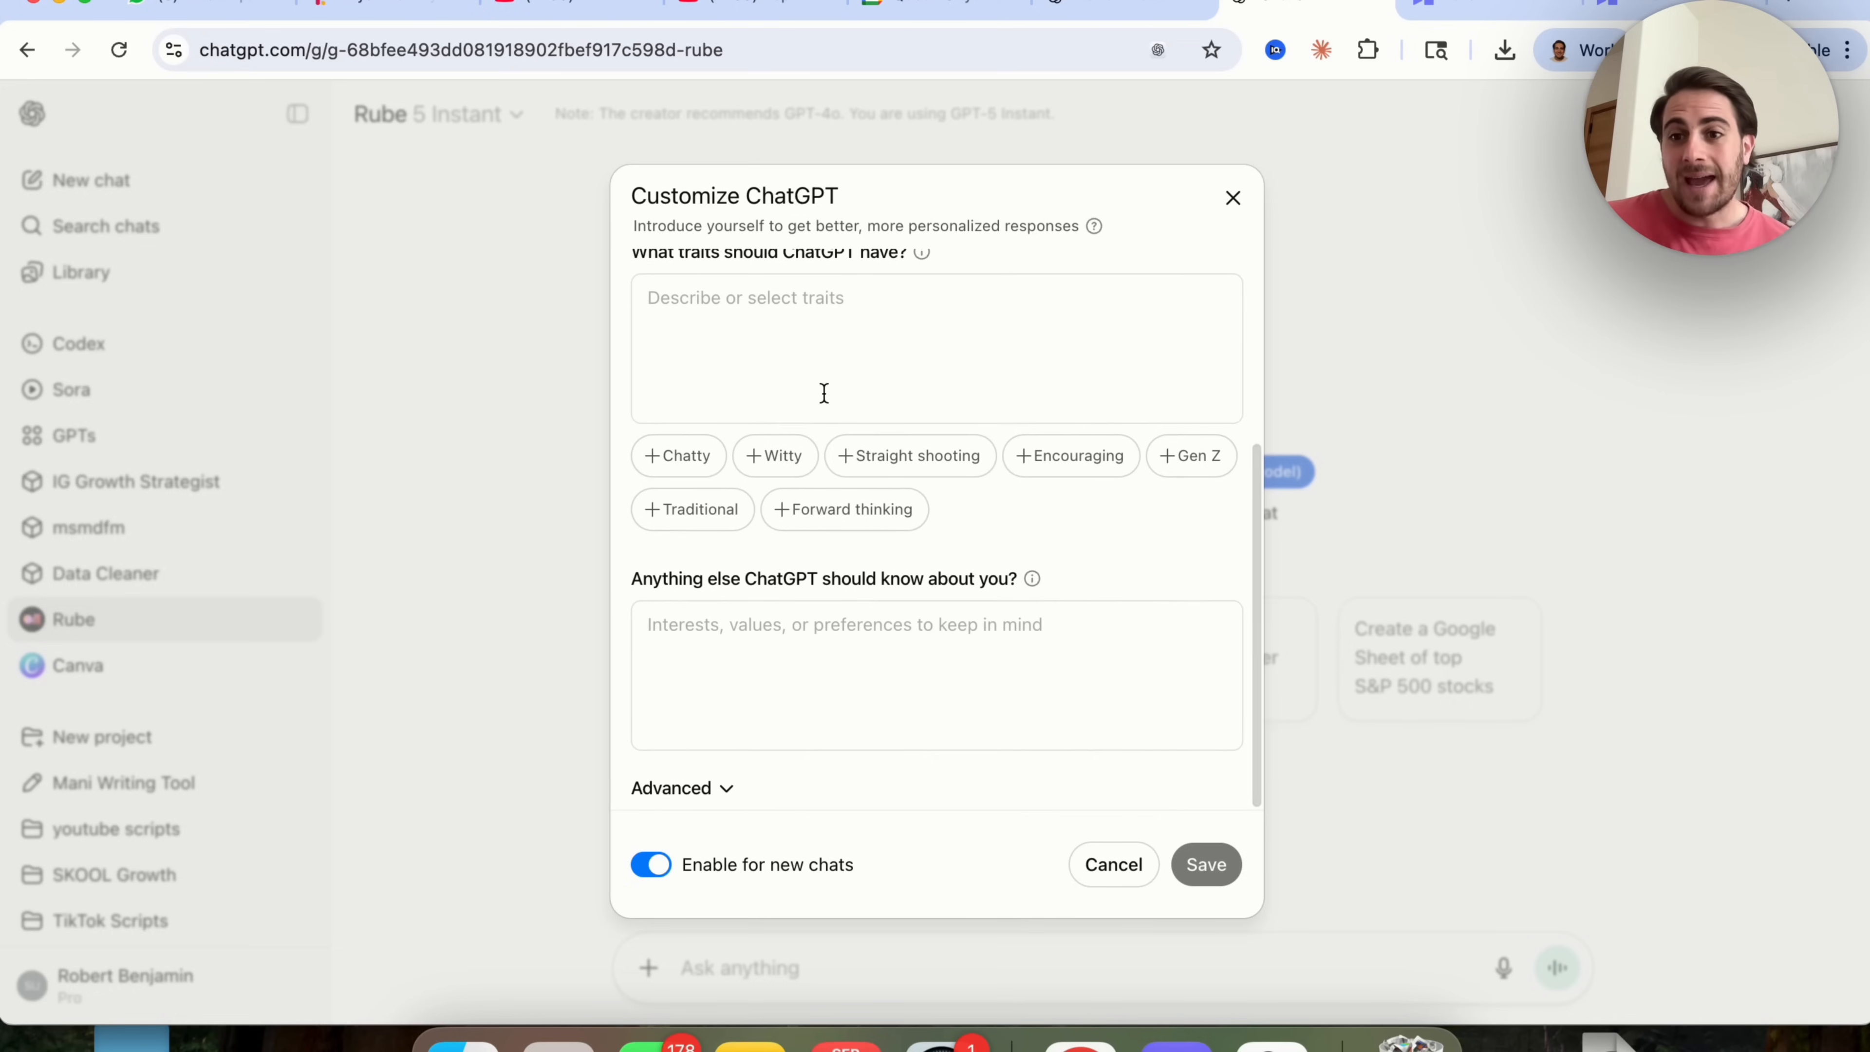
pyautogui.scroll(3)
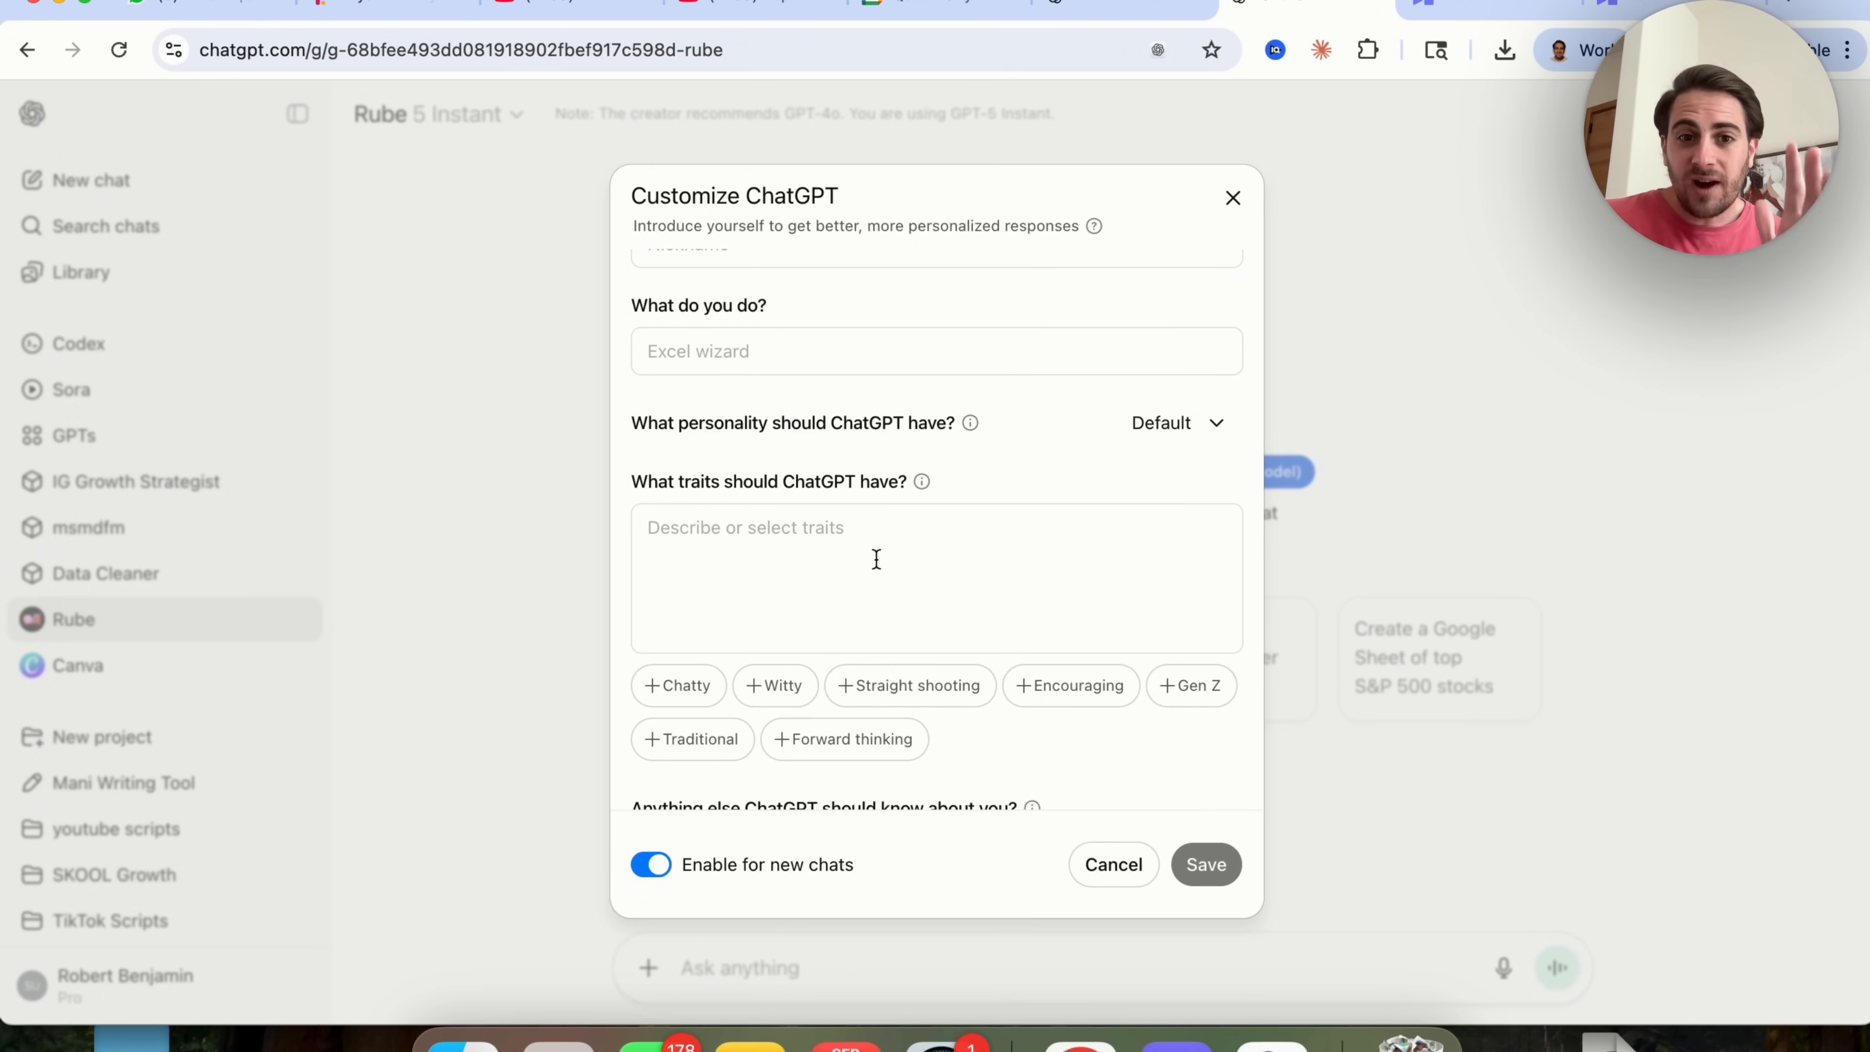
pyautogui.scroll(3)
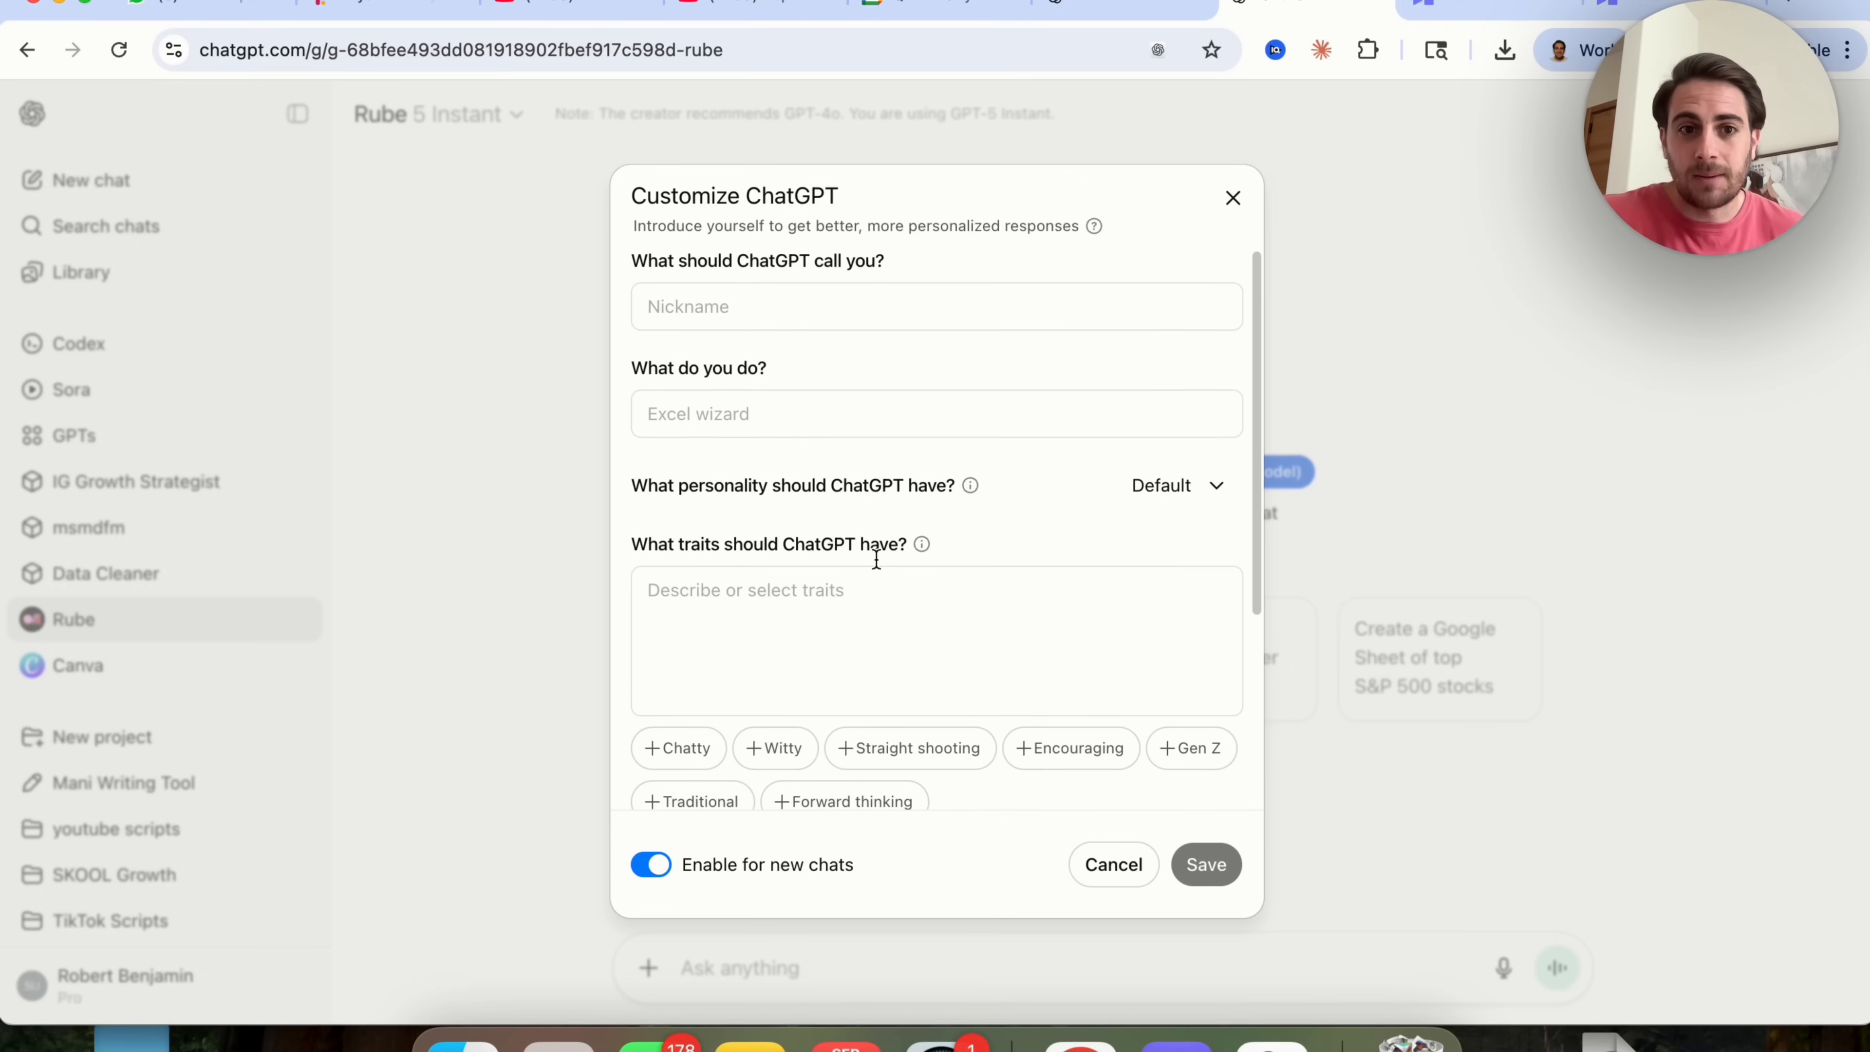
pyautogui.click(935, 413)
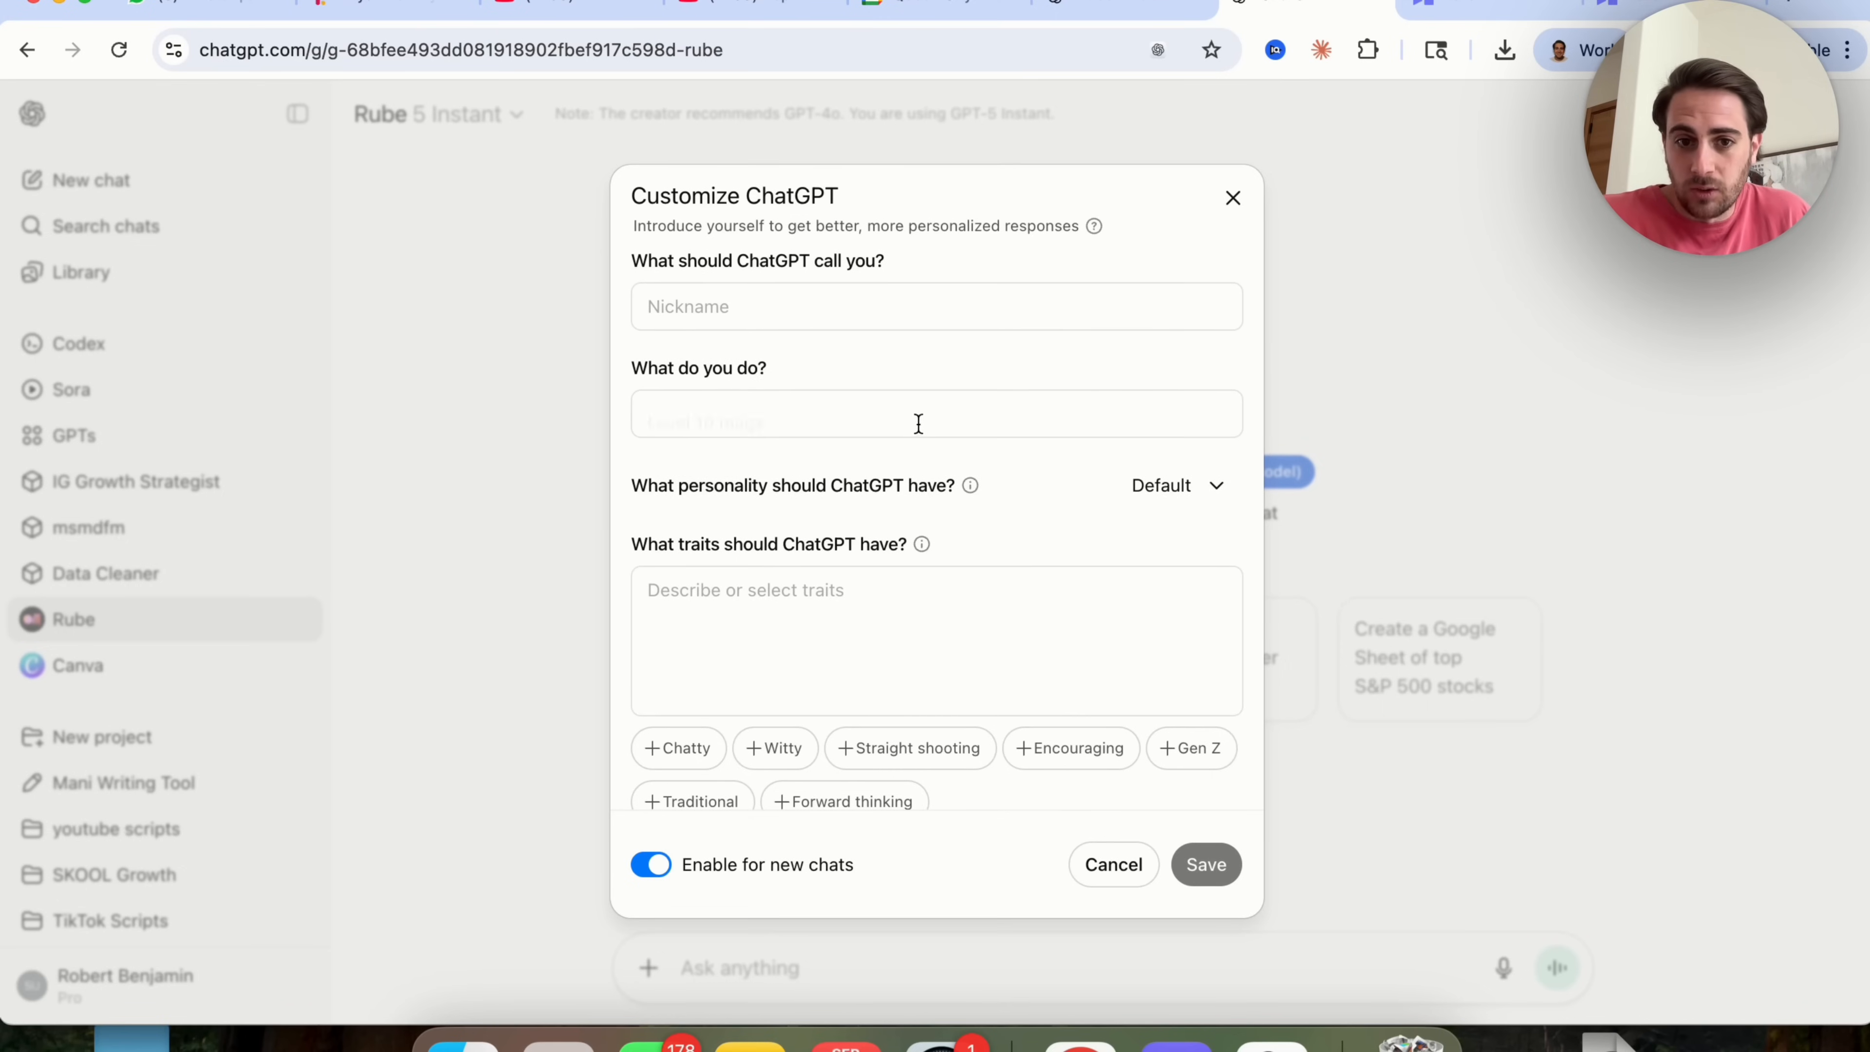
pyautogui.click(1177, 484)
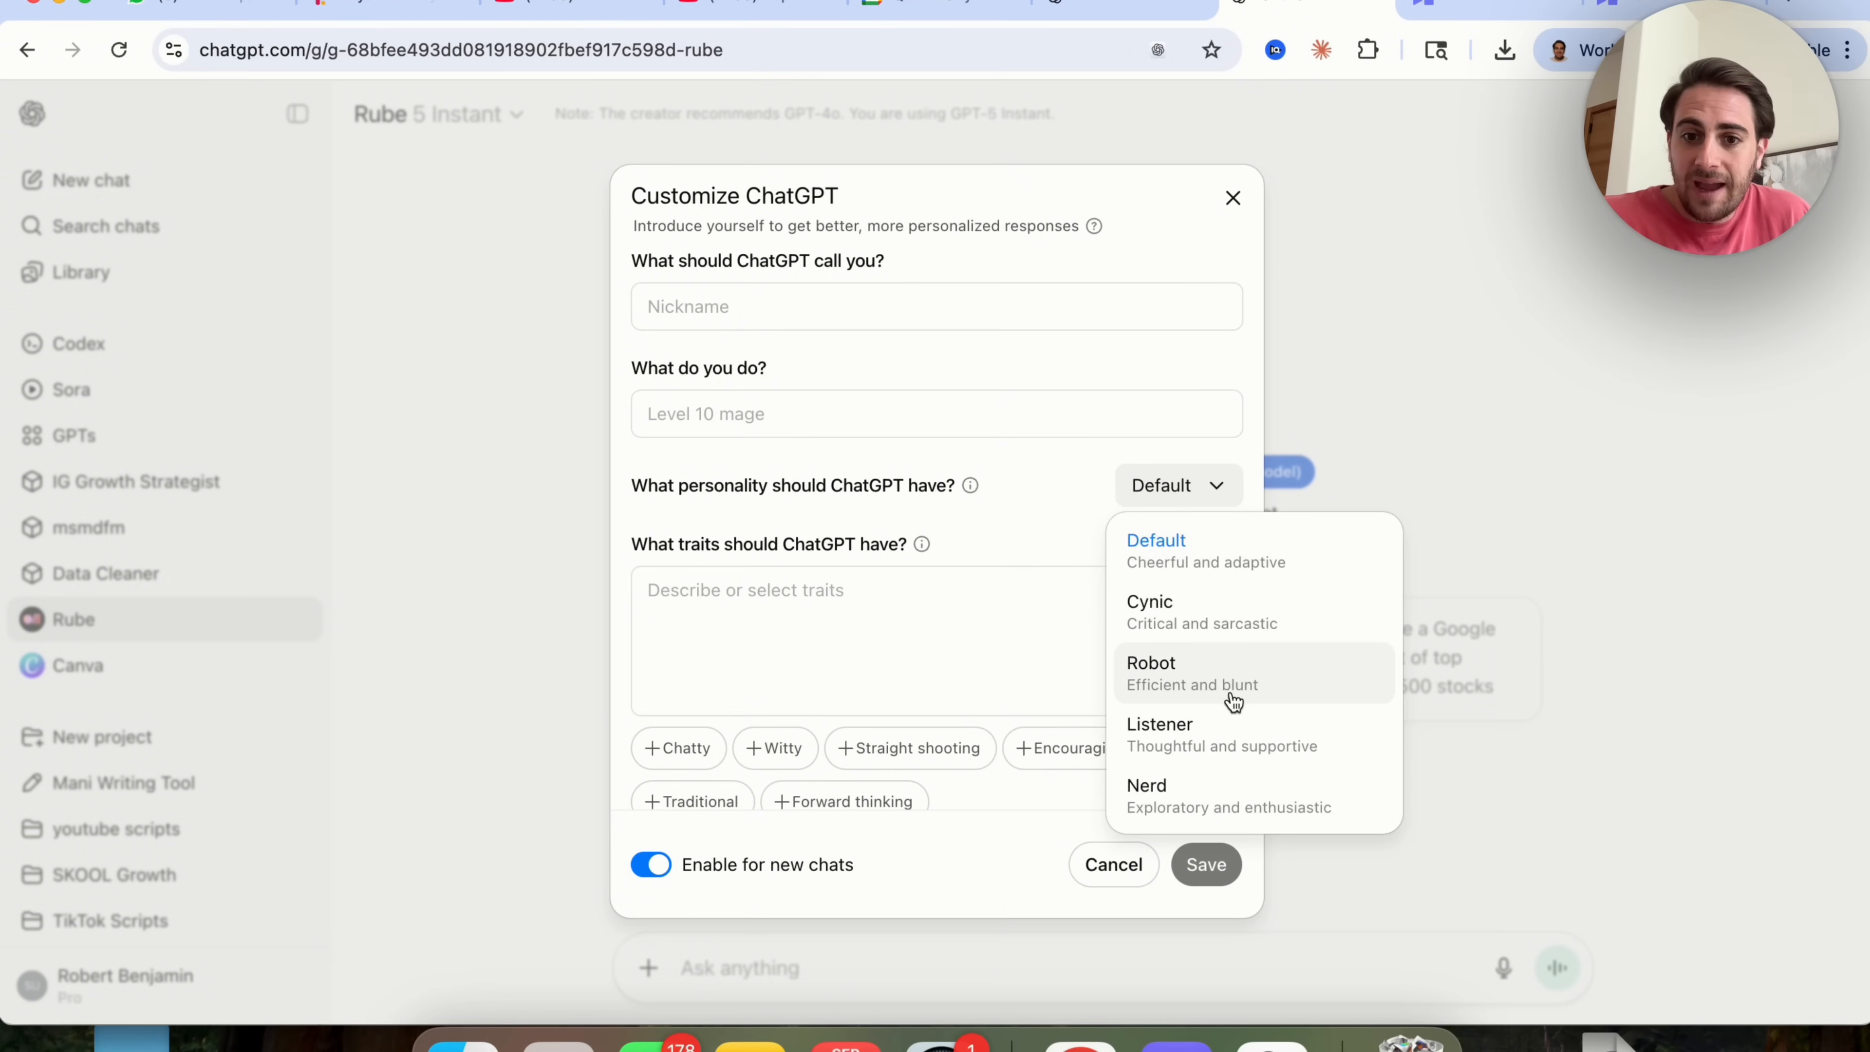
pyautogui.scroll(-3)
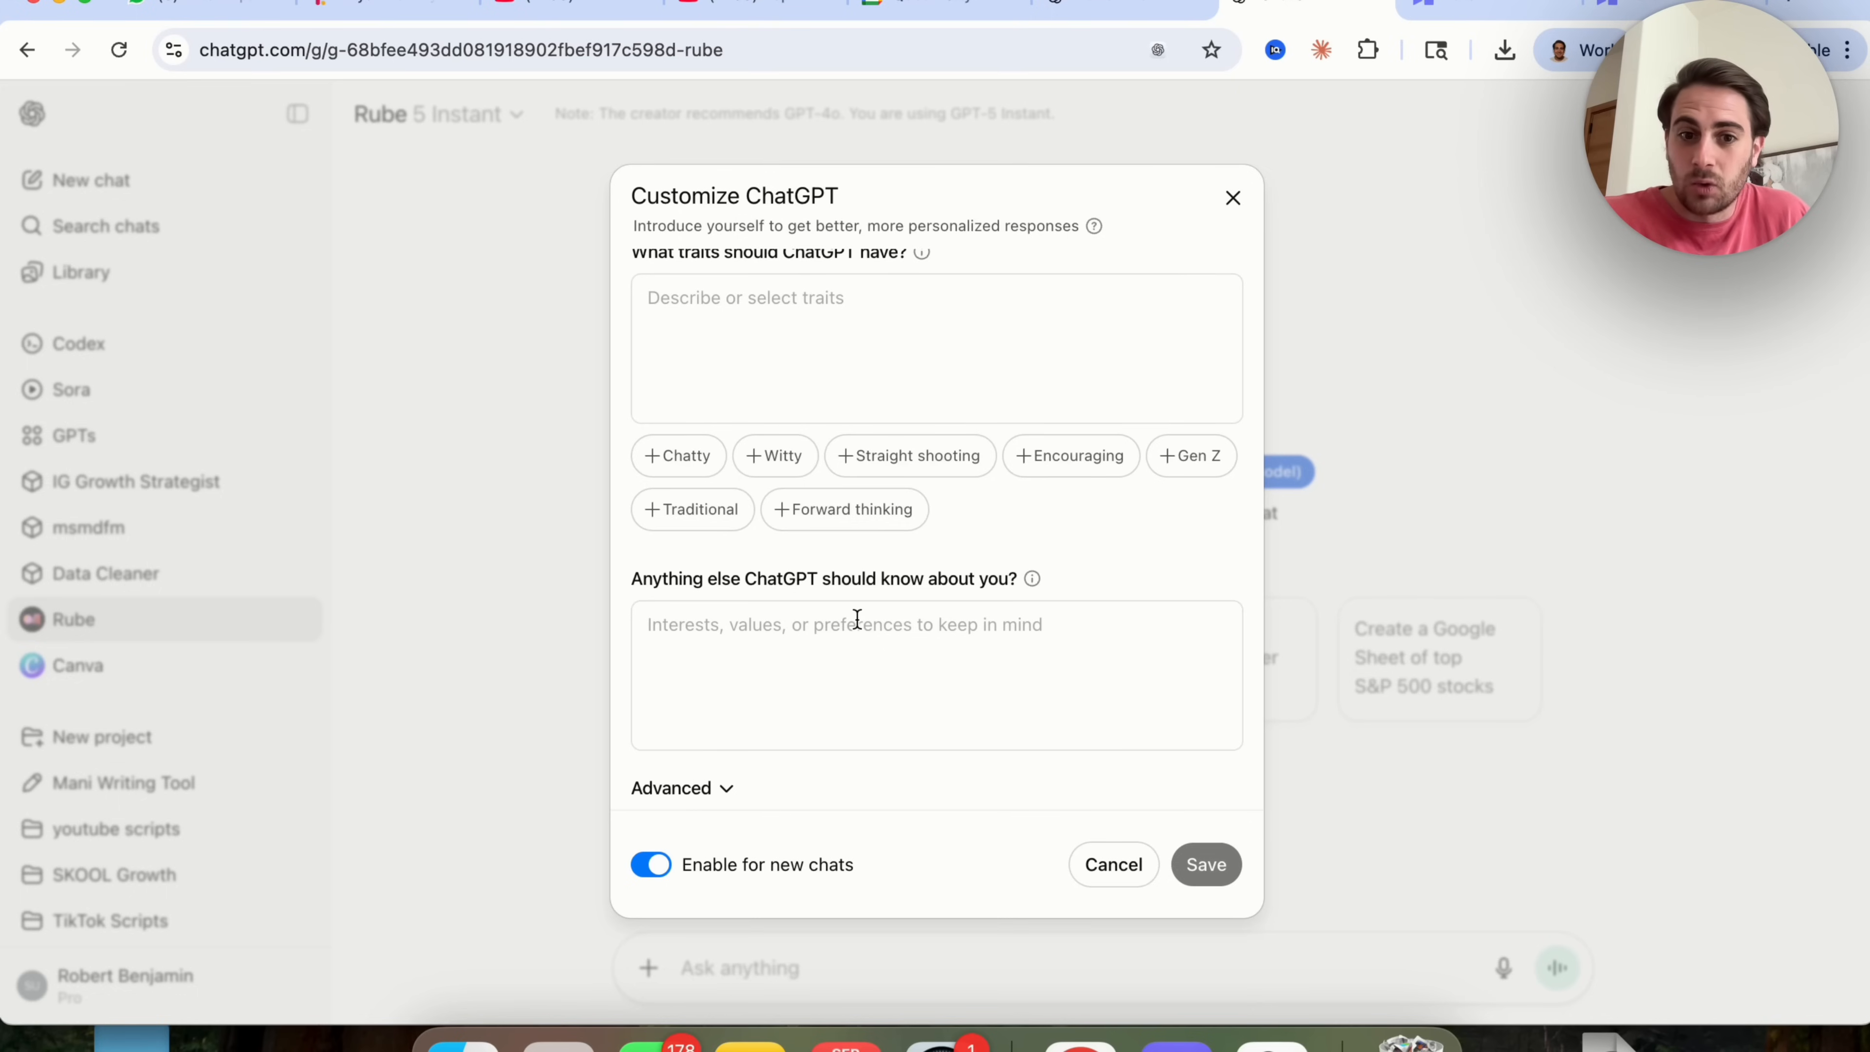
pyautogui.click(670, 787)
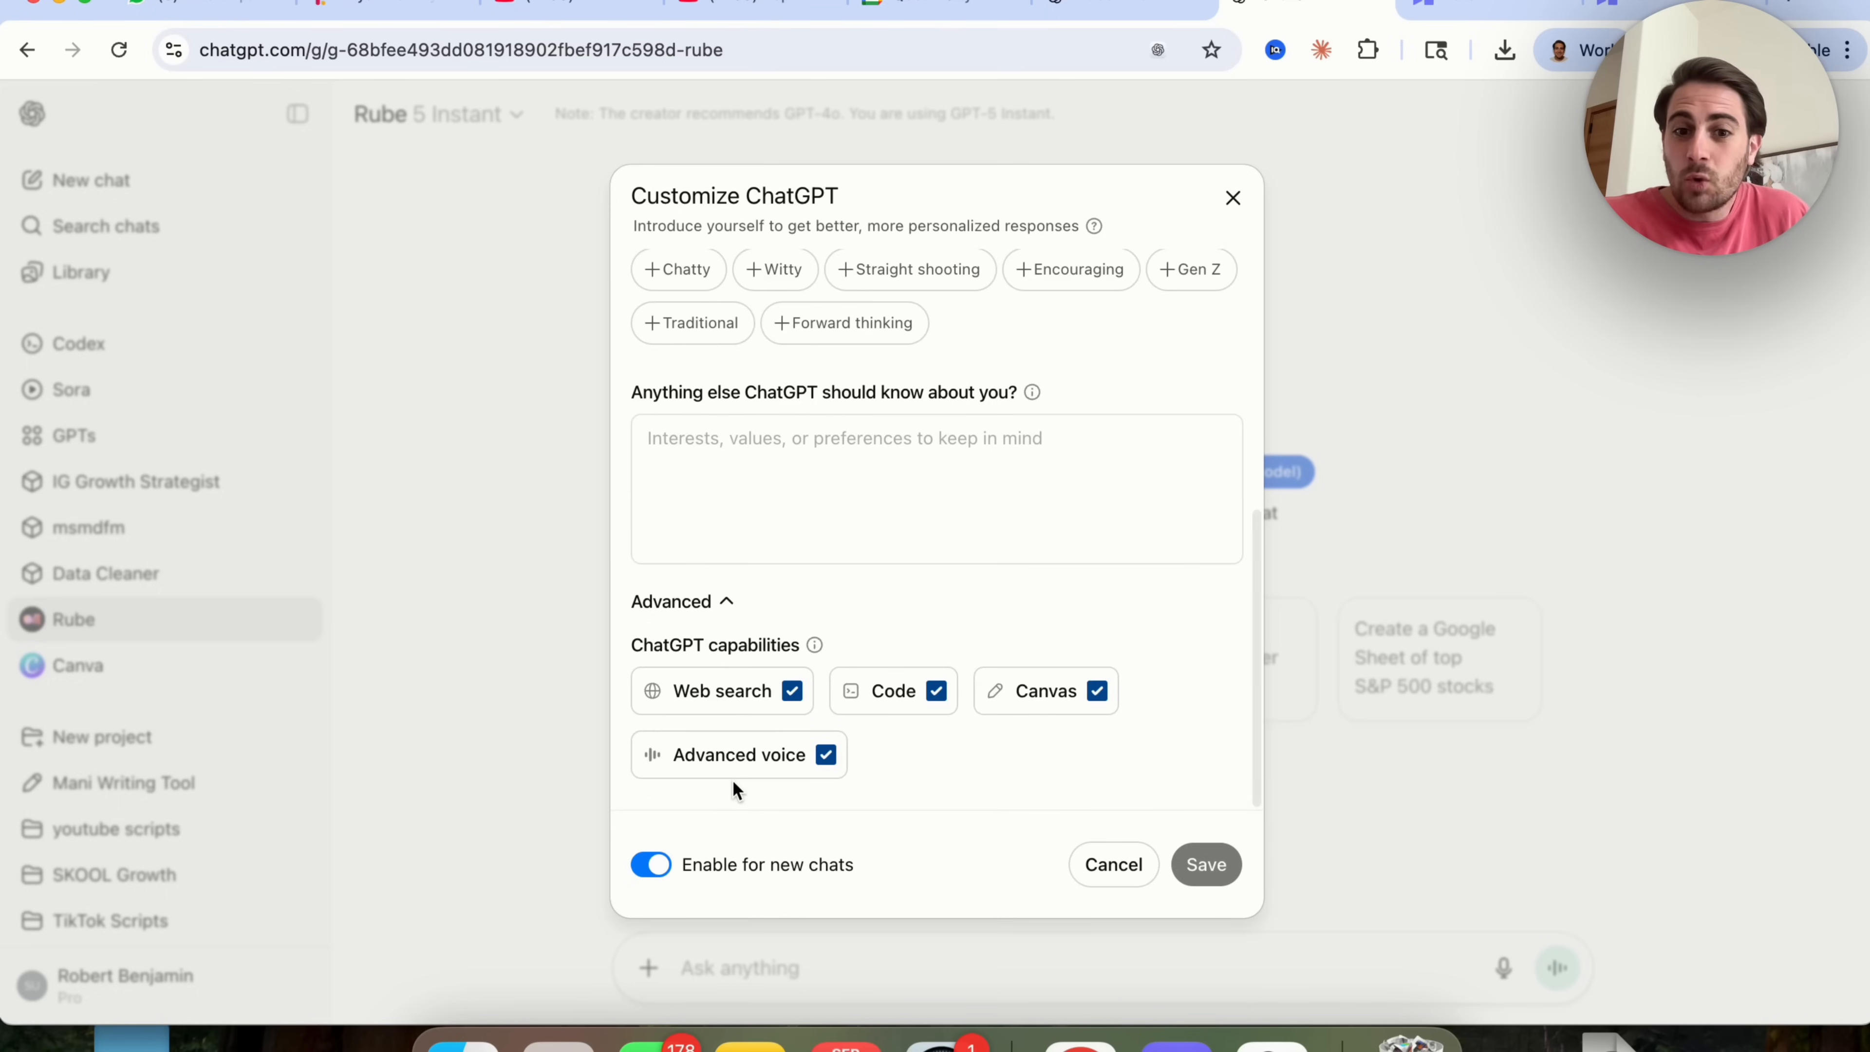
pyautogui.moveTo(721, 689)
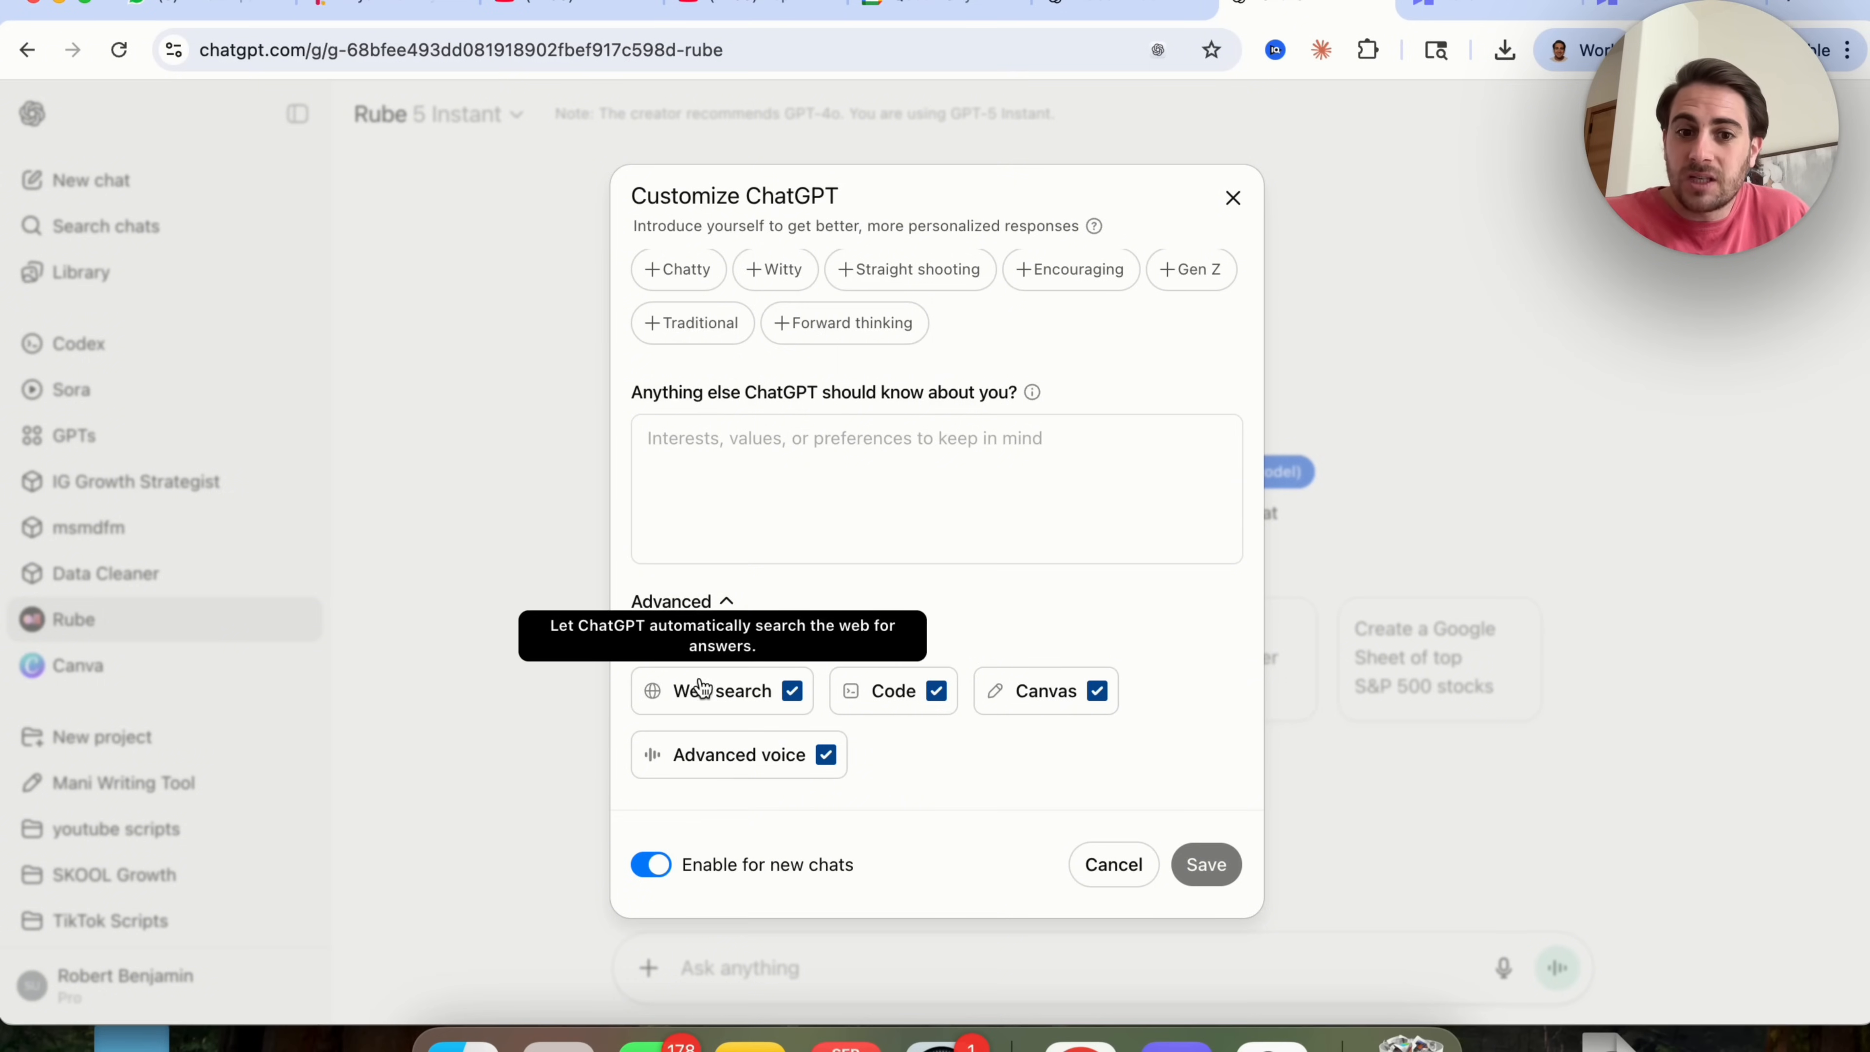
pyautogui.moveTo(1233, 197)
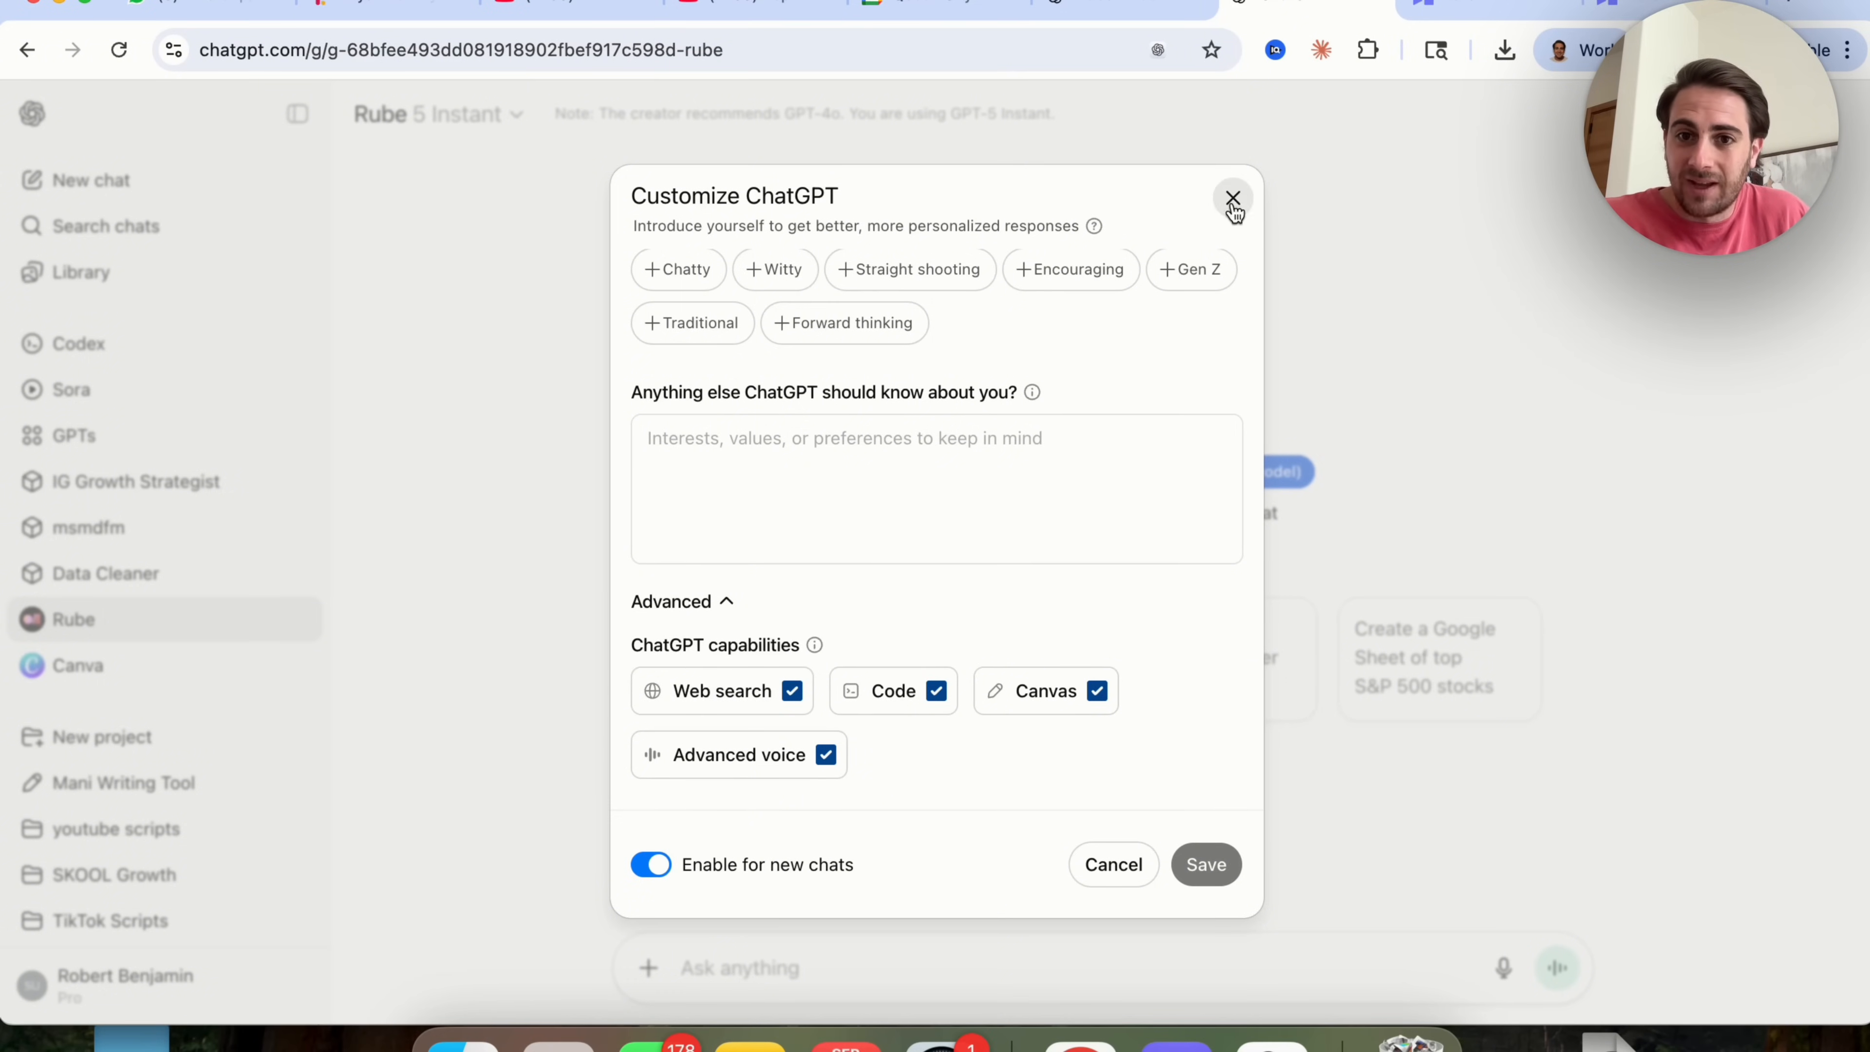
pyautogui.click(1232, 197)
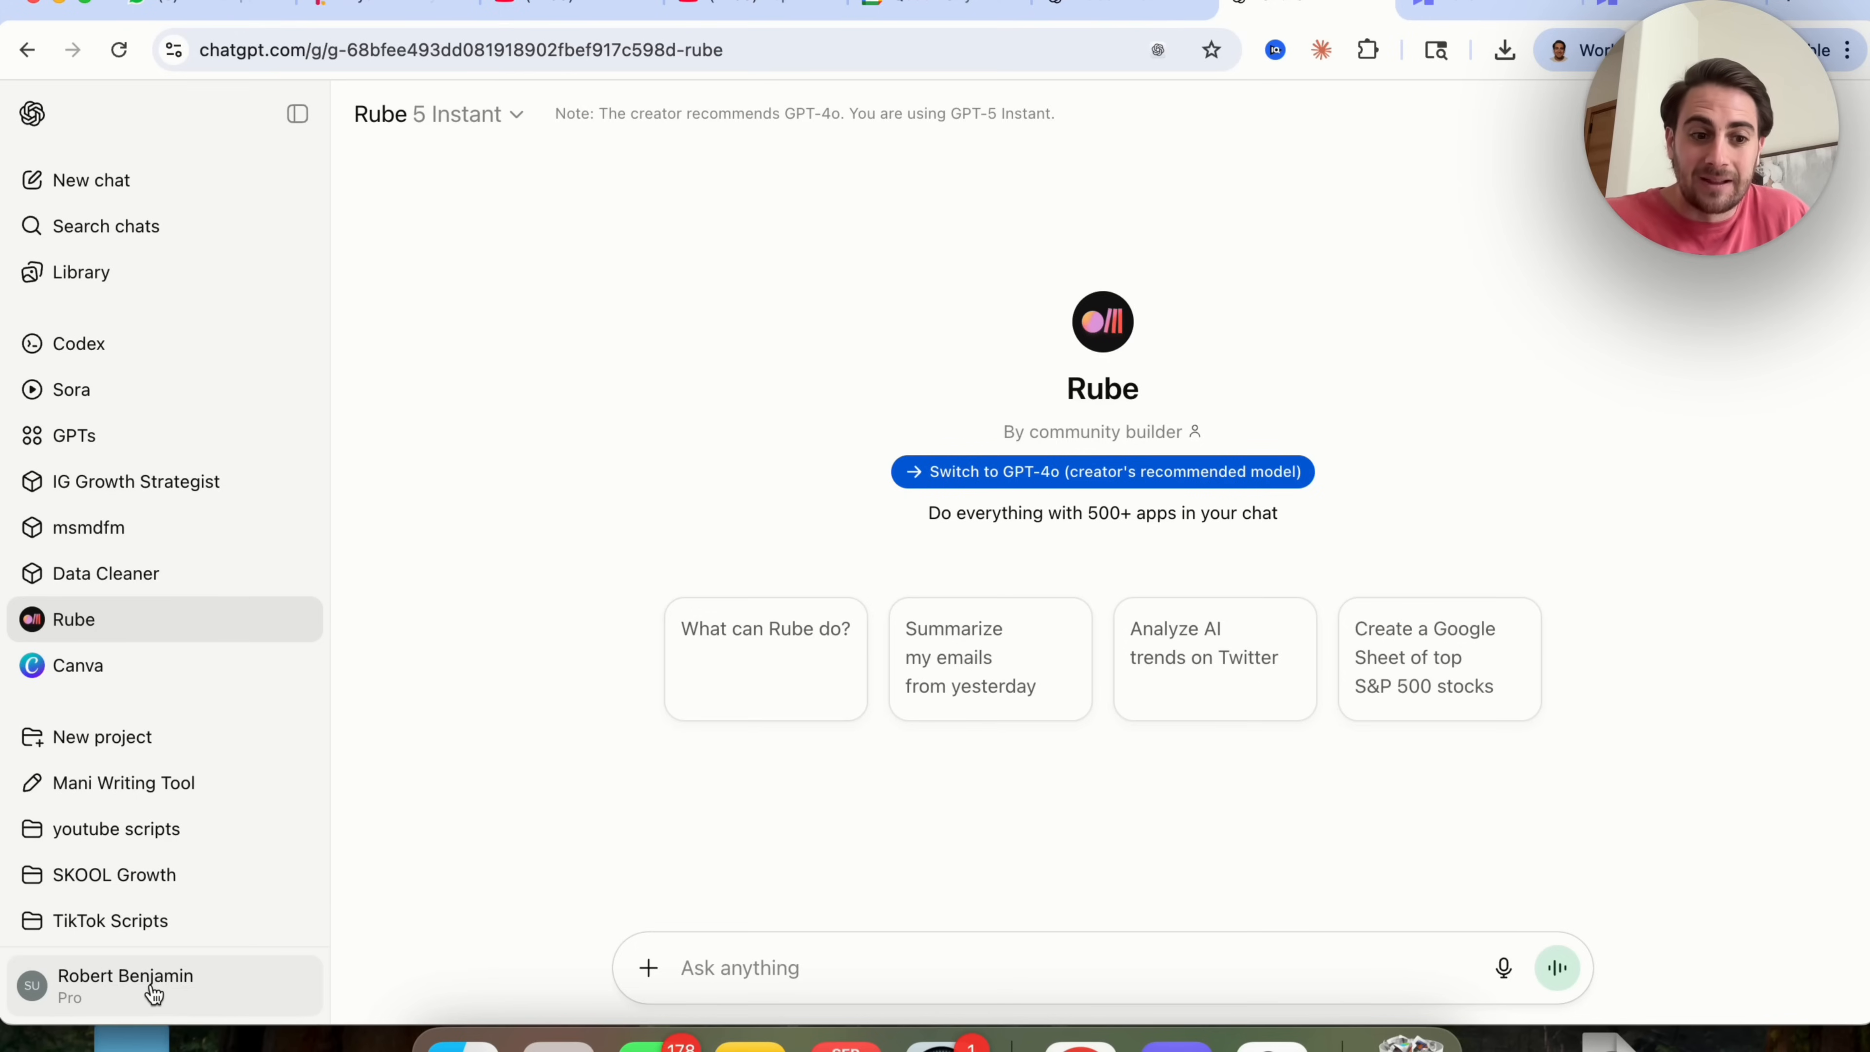
# Go to the connectors settings and dismiss the empty New Connector form.
pyautogui.click(123, 984)
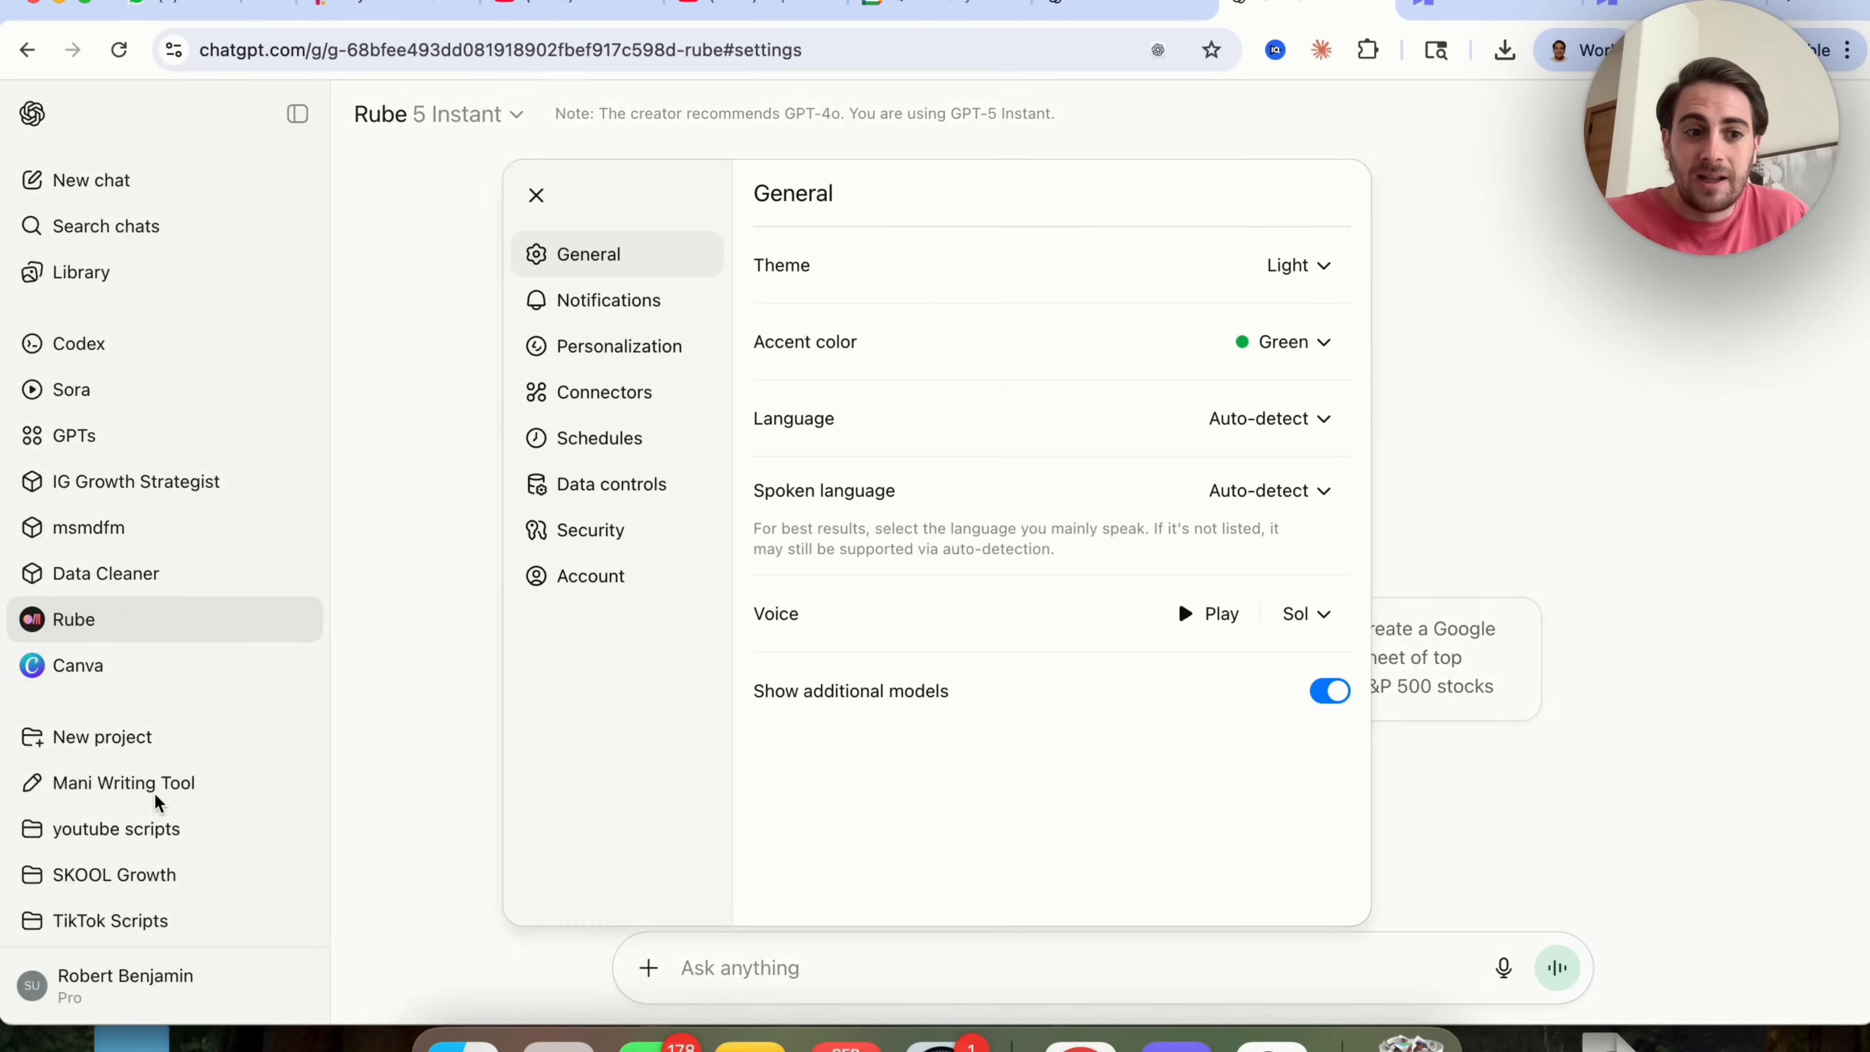
pyautogui.click(601, 391)
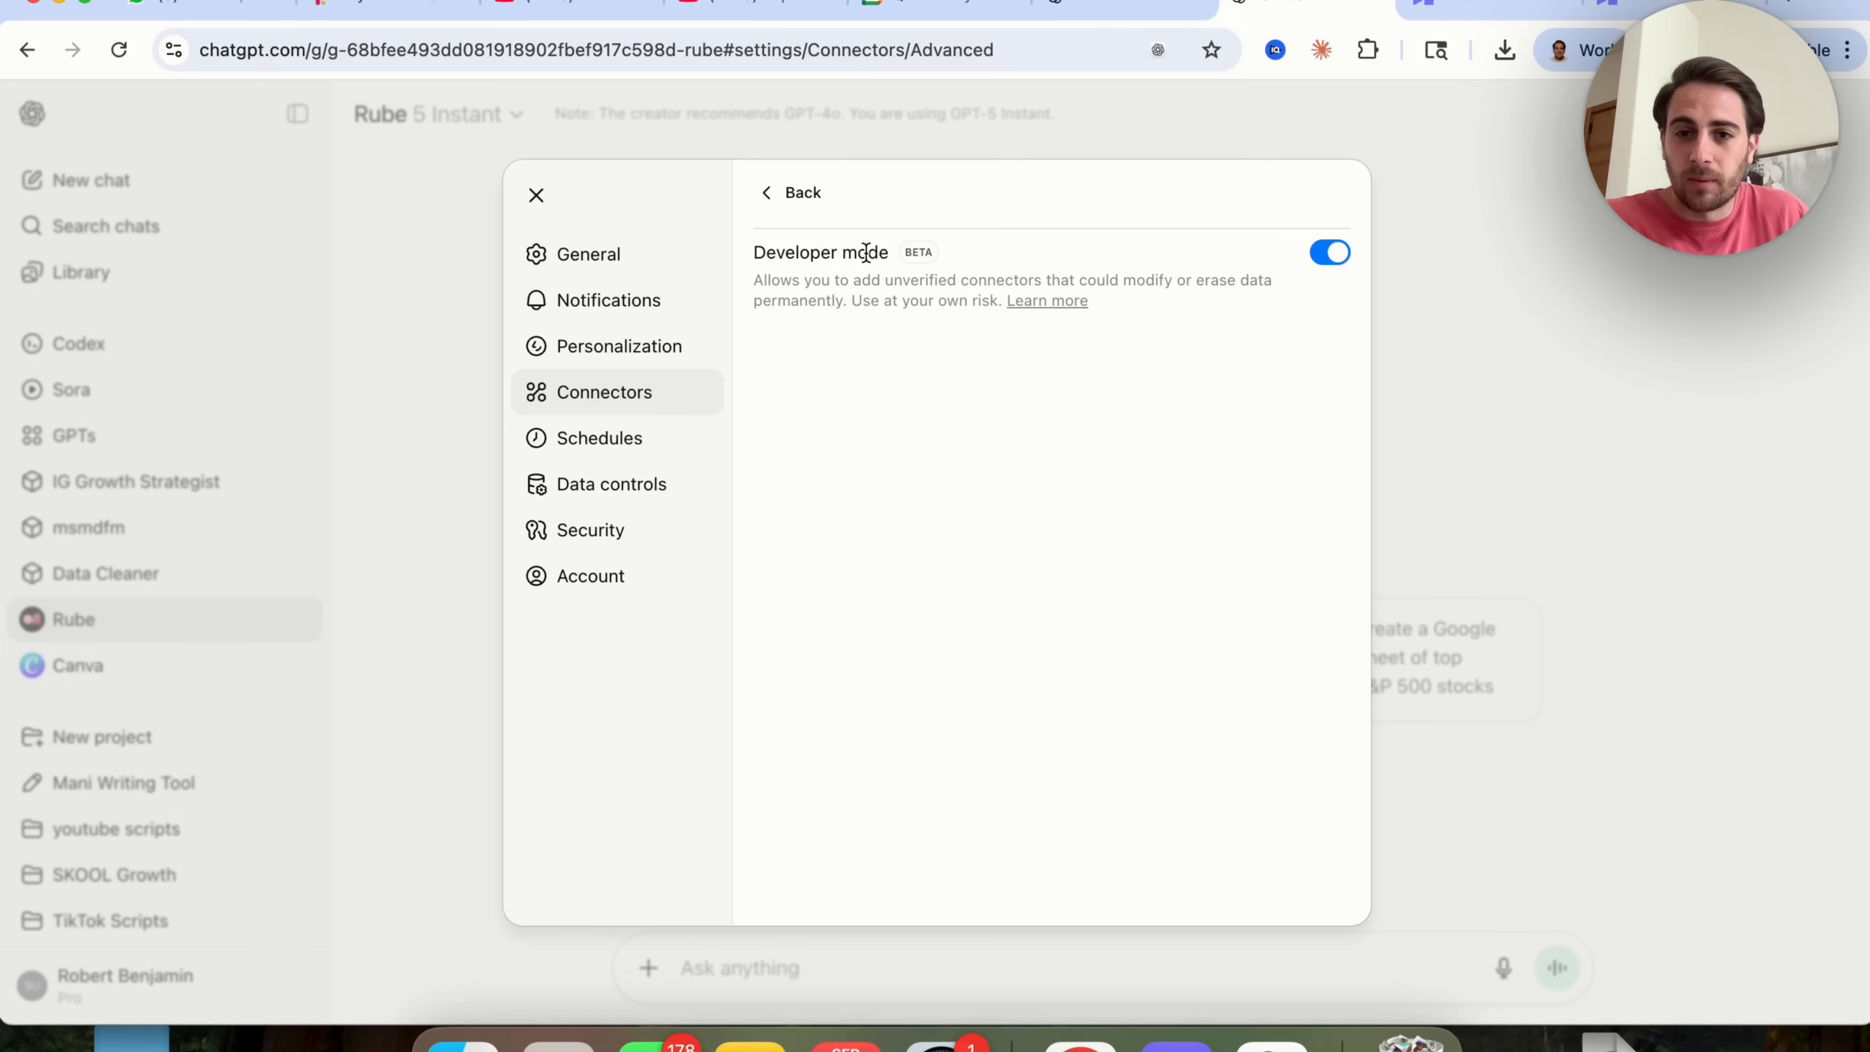
pyautogui.moveTo(1119, 269)
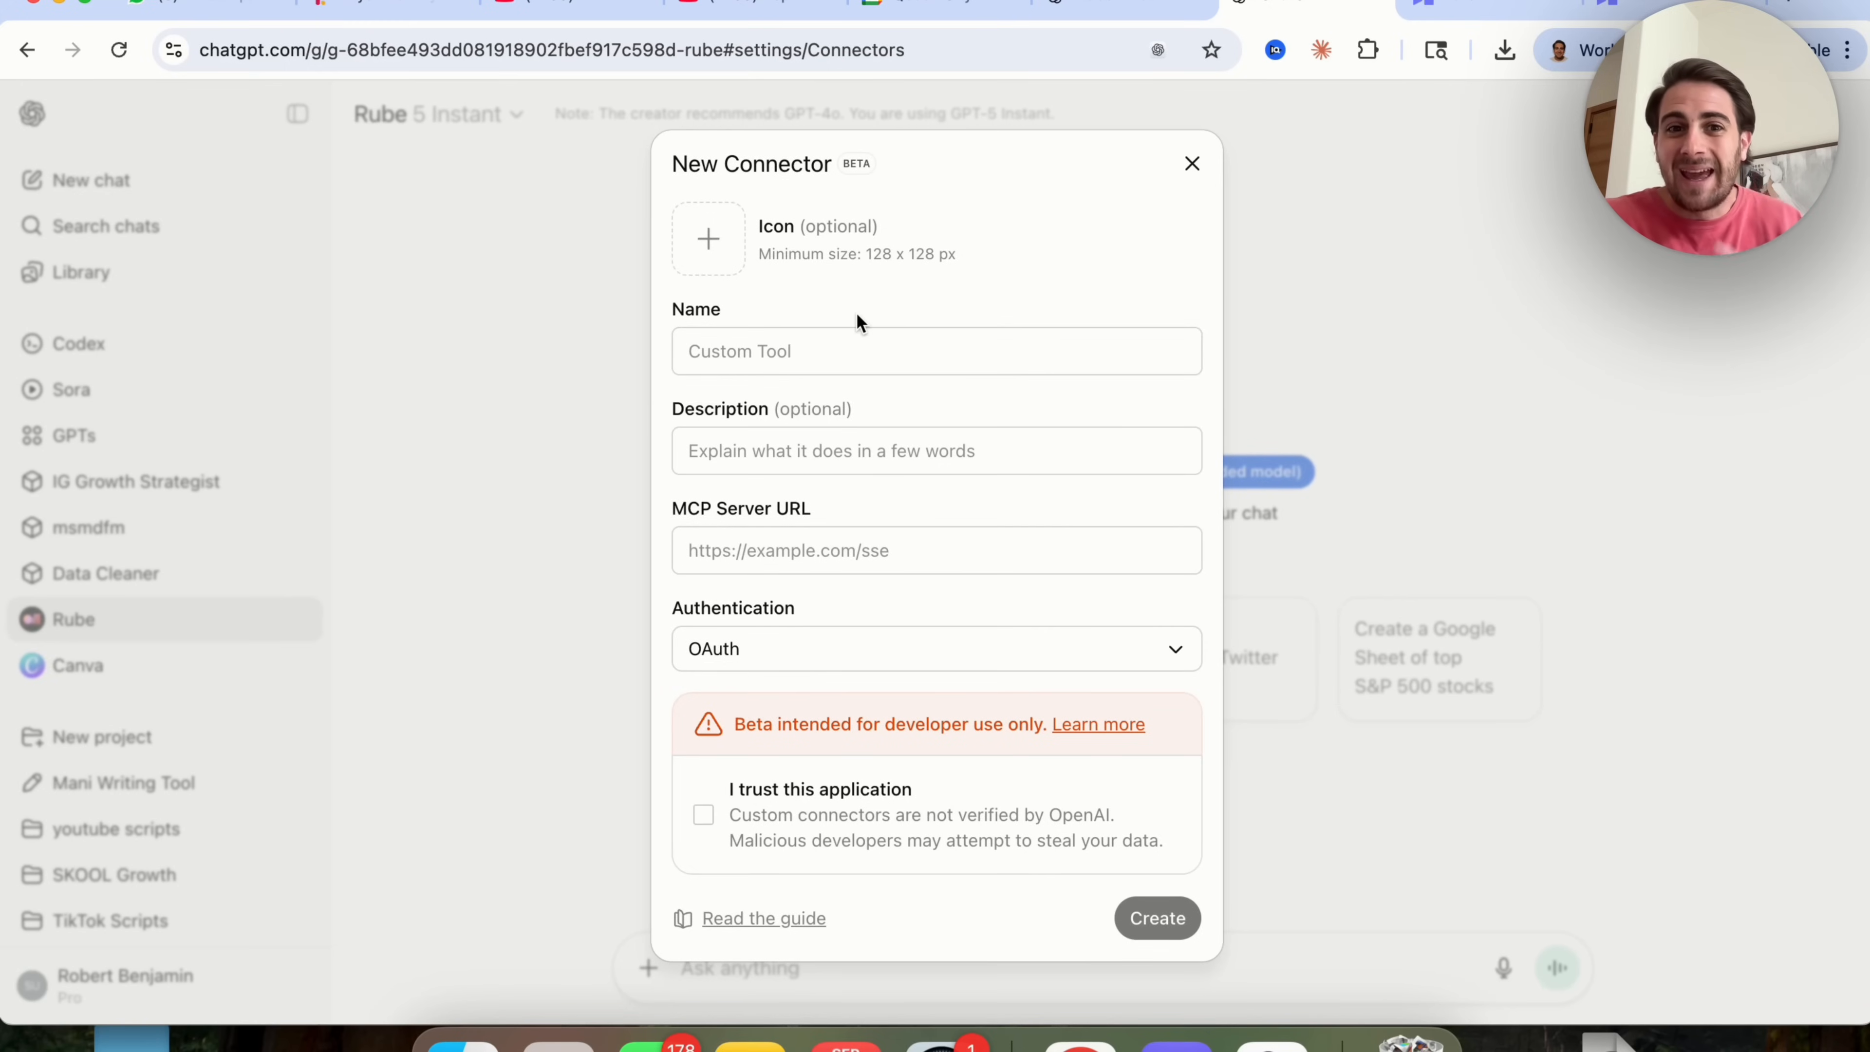
pyautogui.moveTo(796, 223)
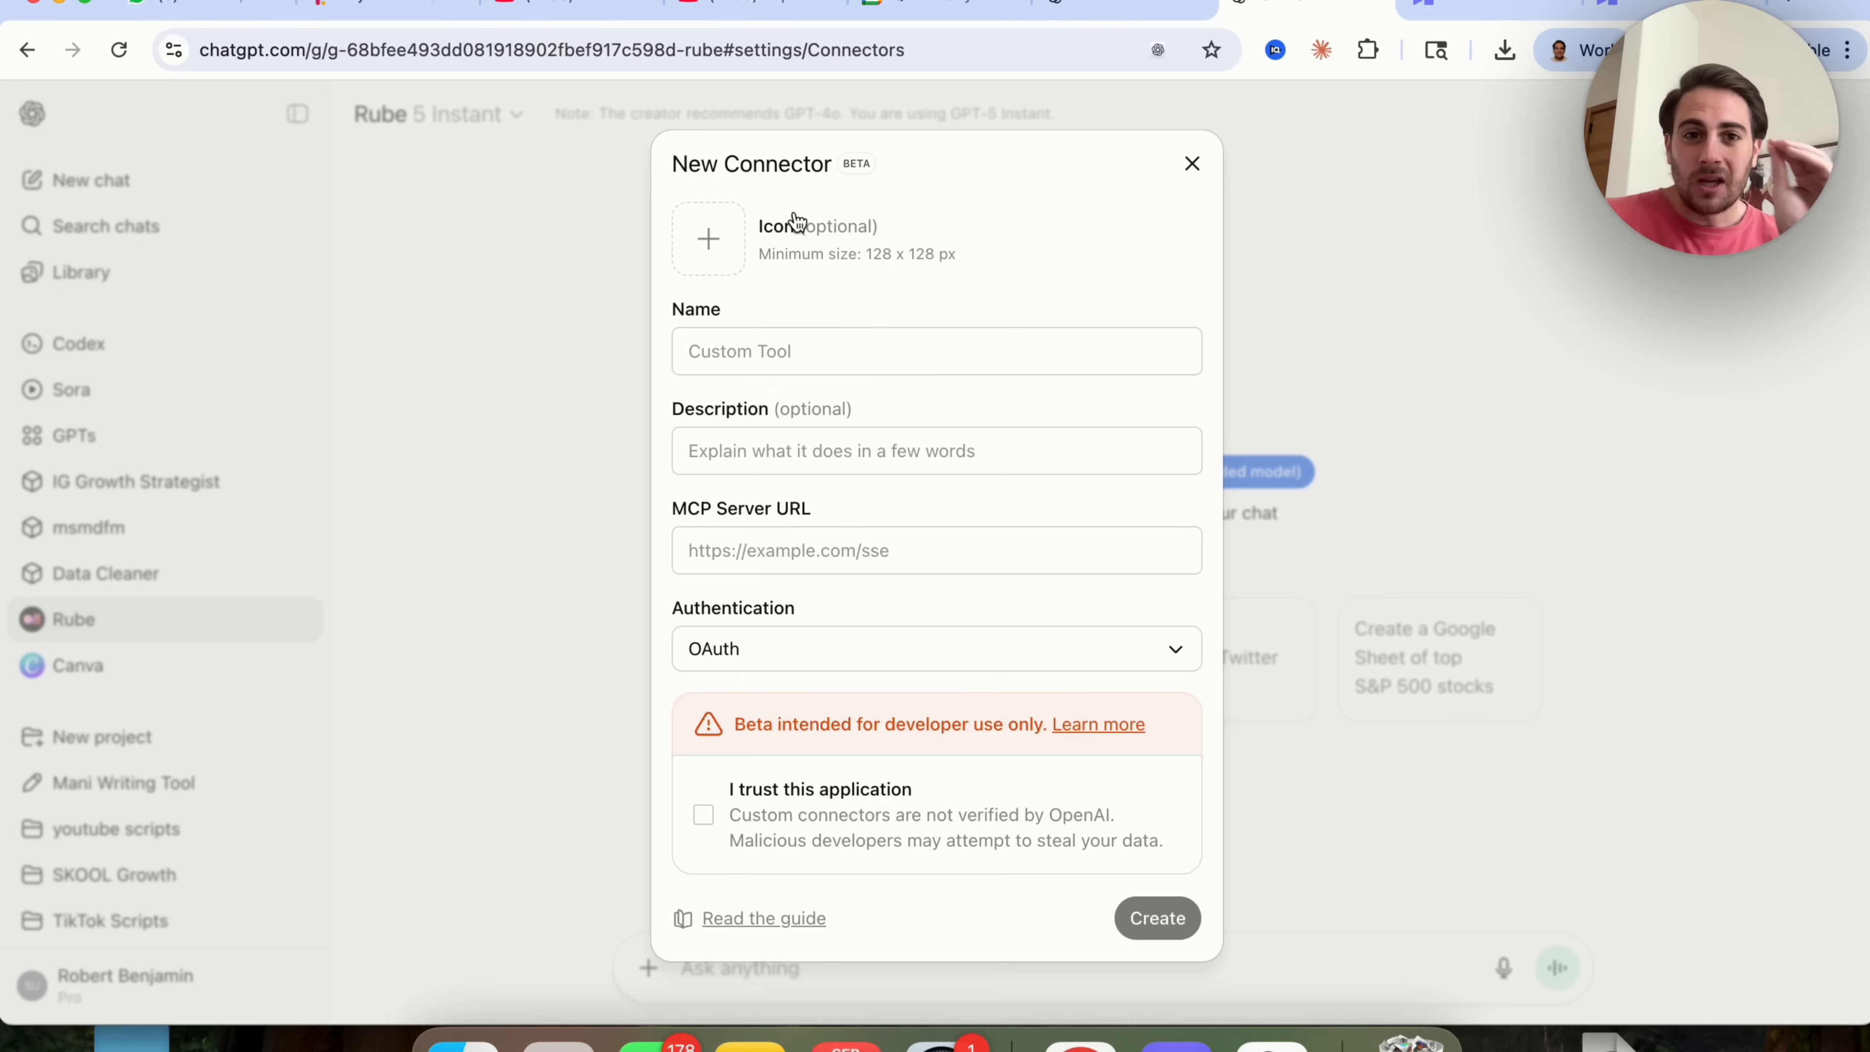
pyautogui.moveTo(866, 387)
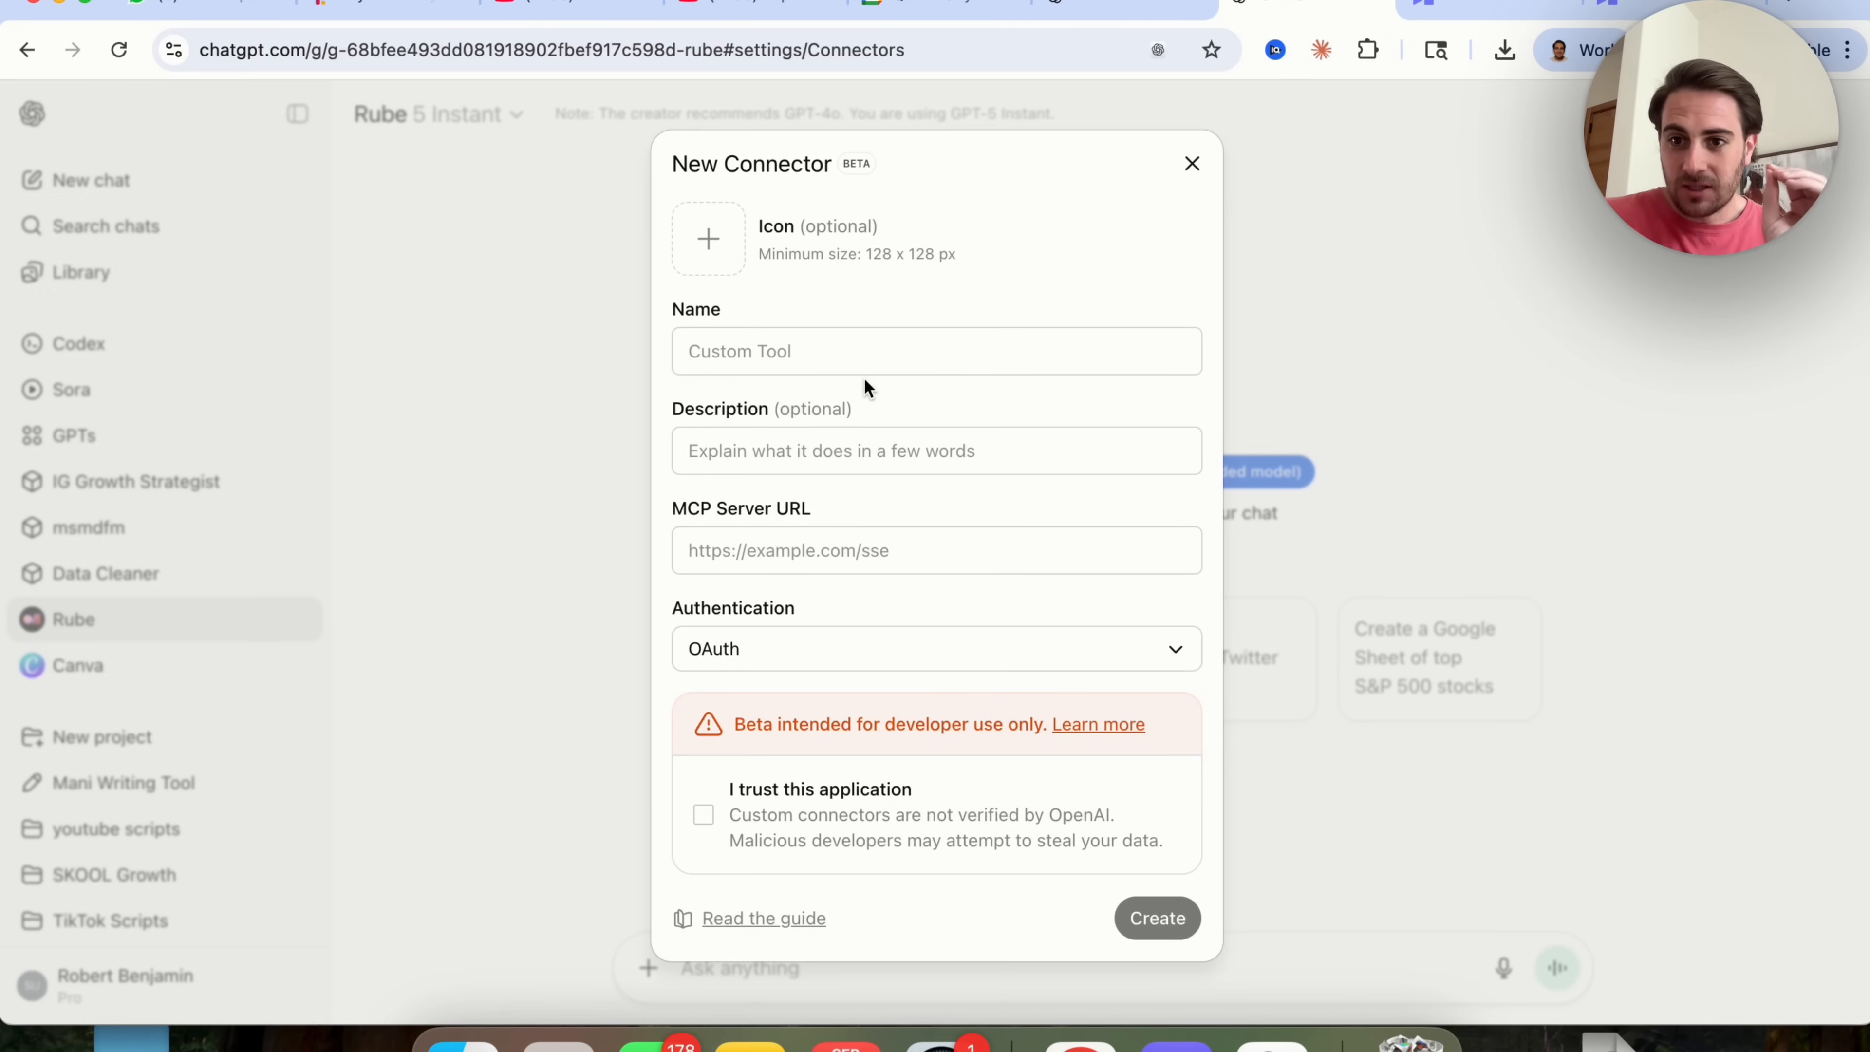
pyautogui.moveTo(966, 601)
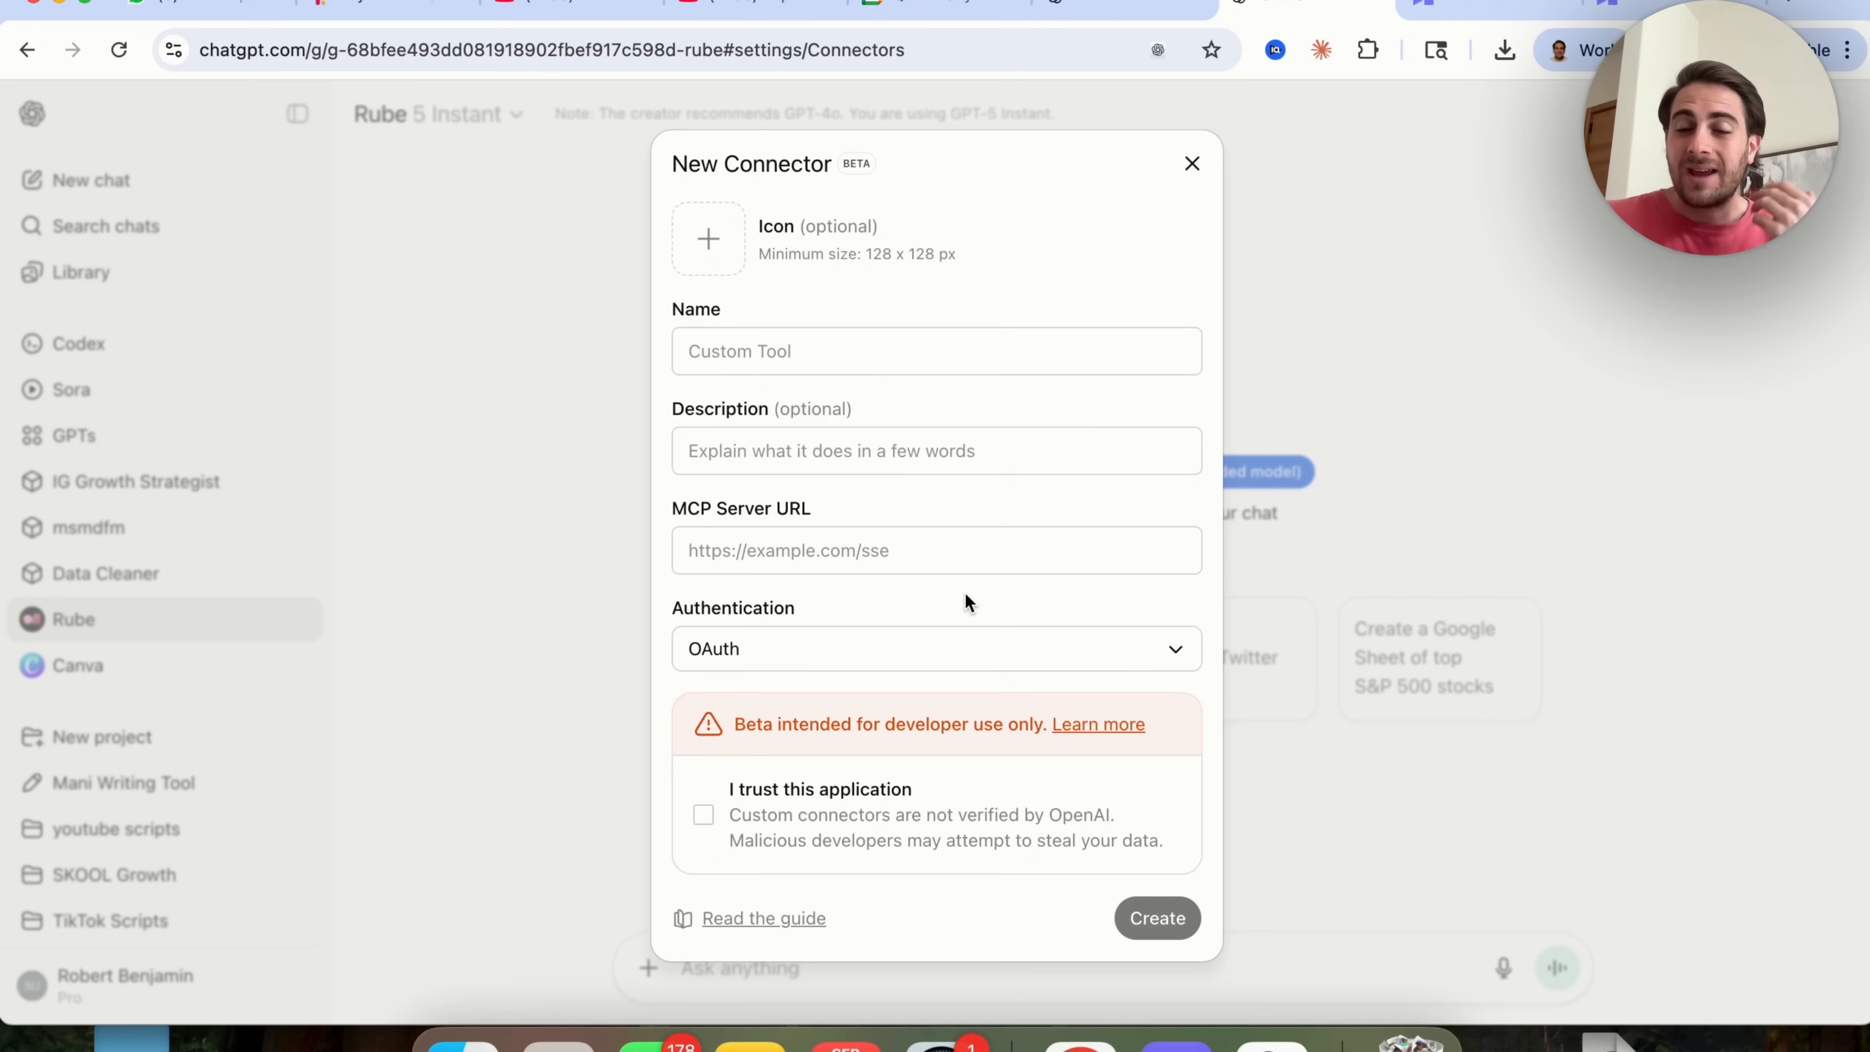
pyautogui.moveTo(1041, 385)
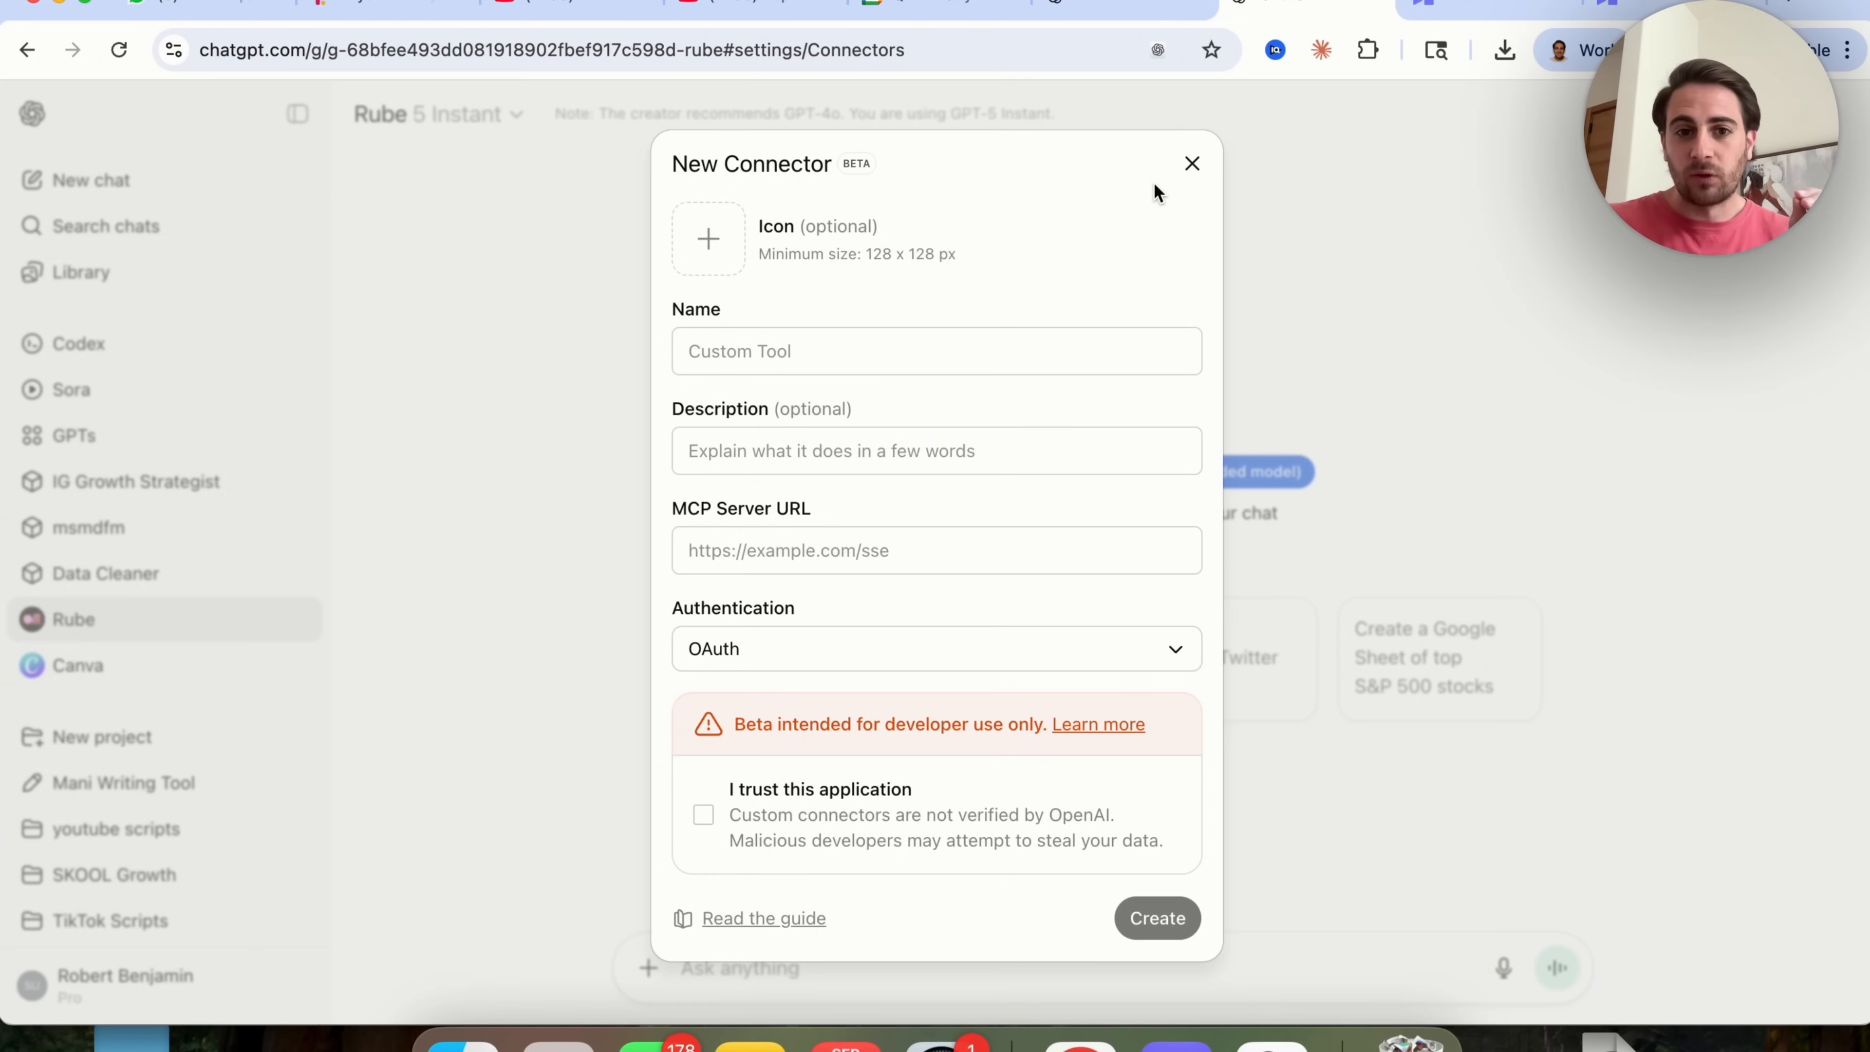
pyautogui.click(1190, 163)
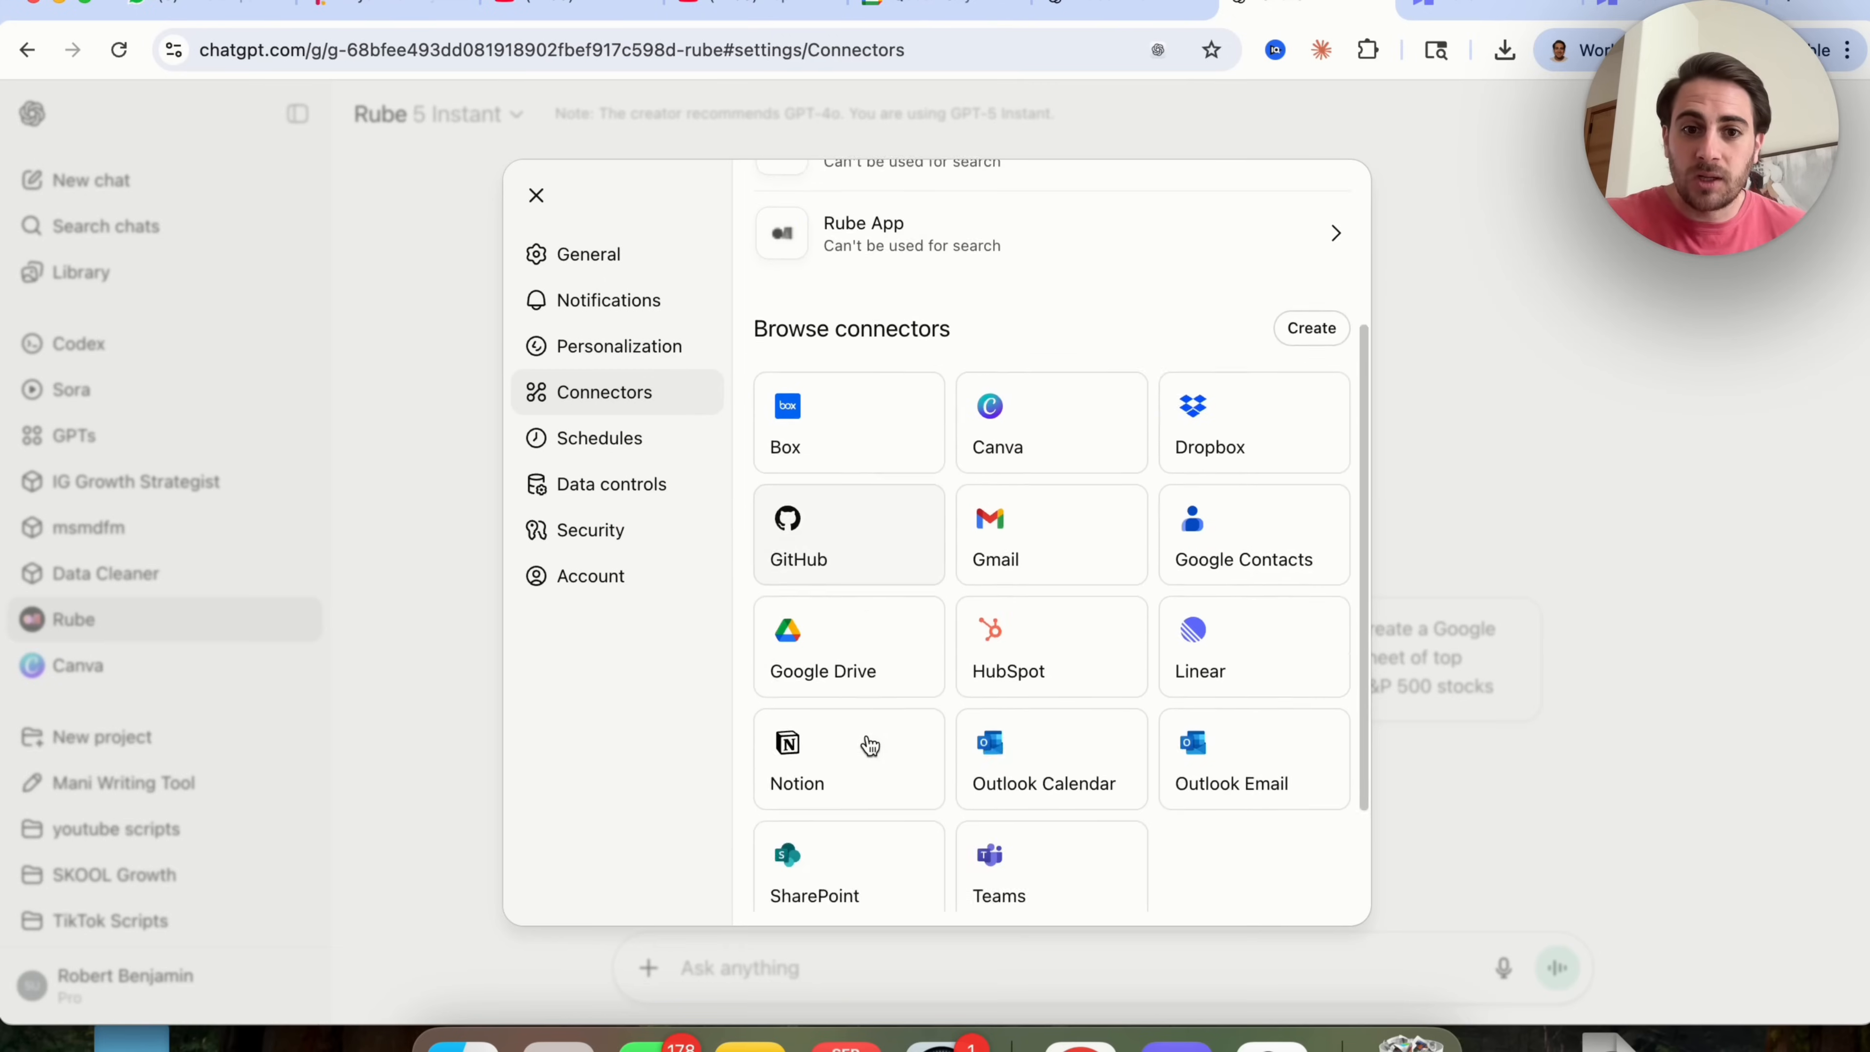
# Switch to the Personalization settings showing the memory options.
pyautogui.scroll(3)
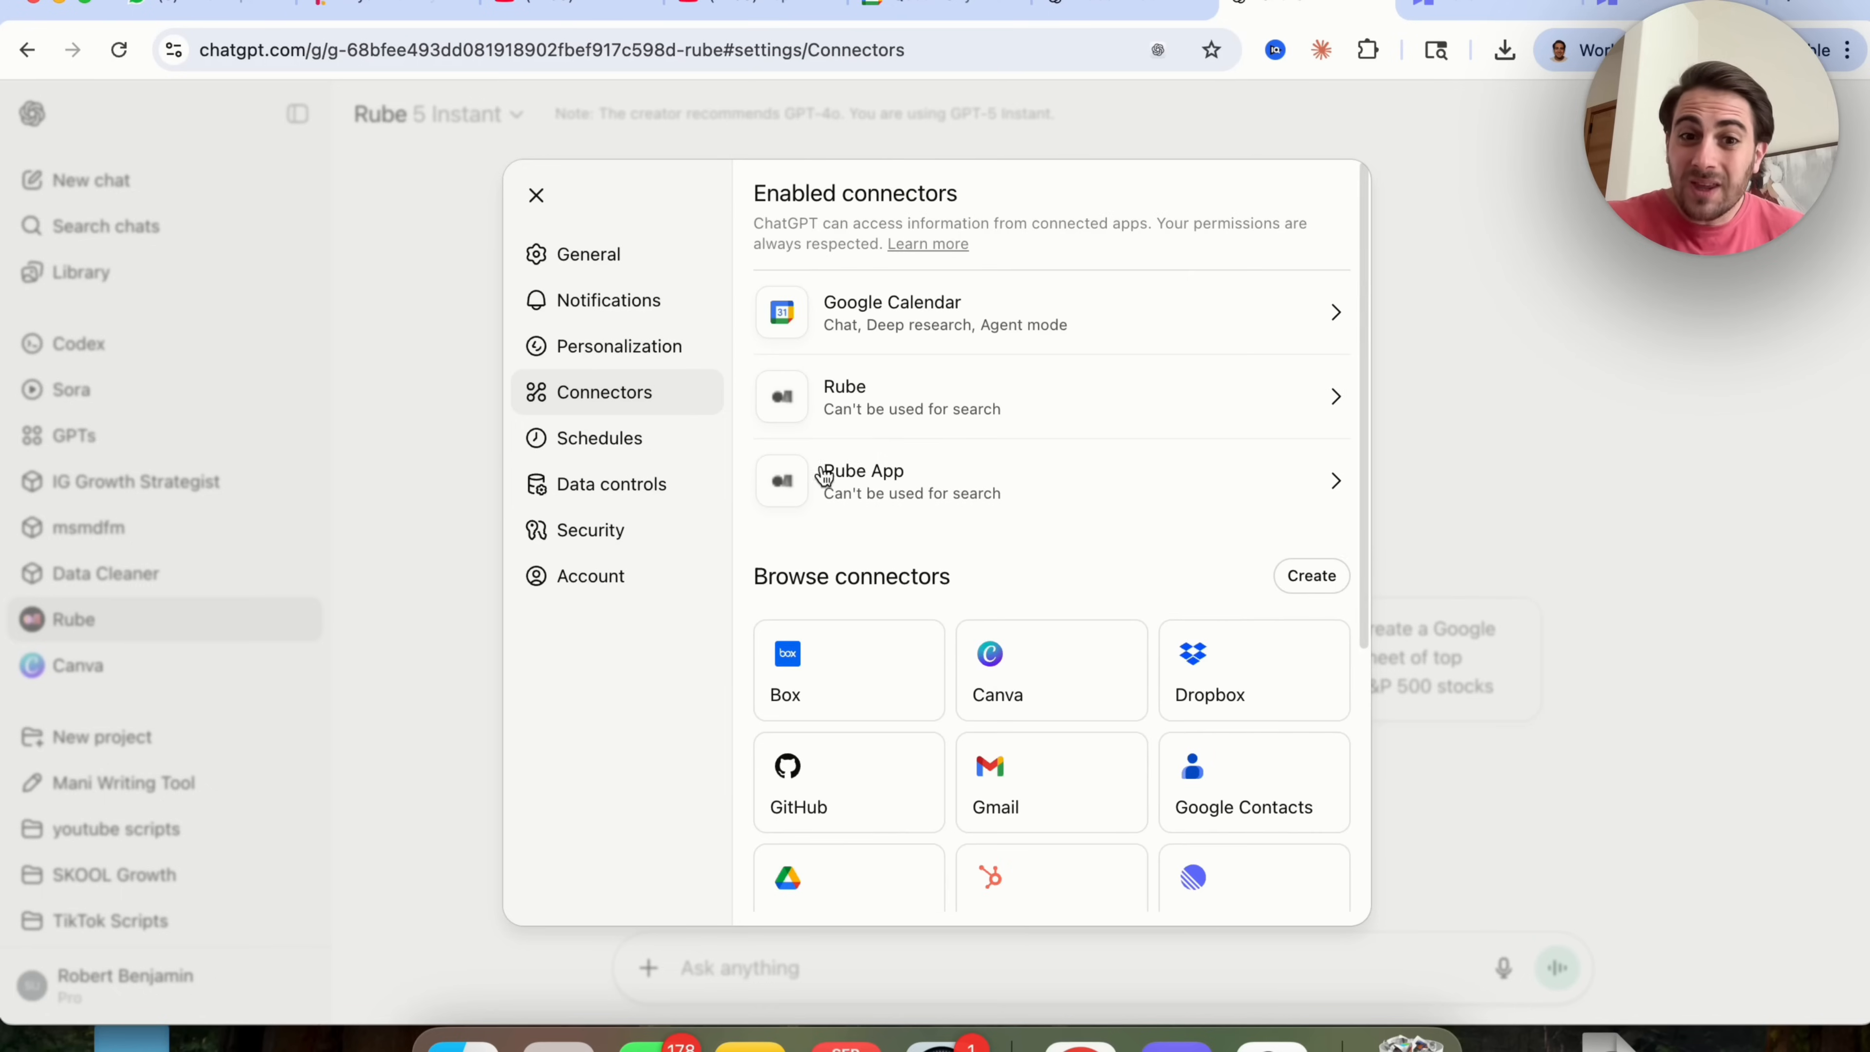
pyautogui.moveTo(1119, 588)
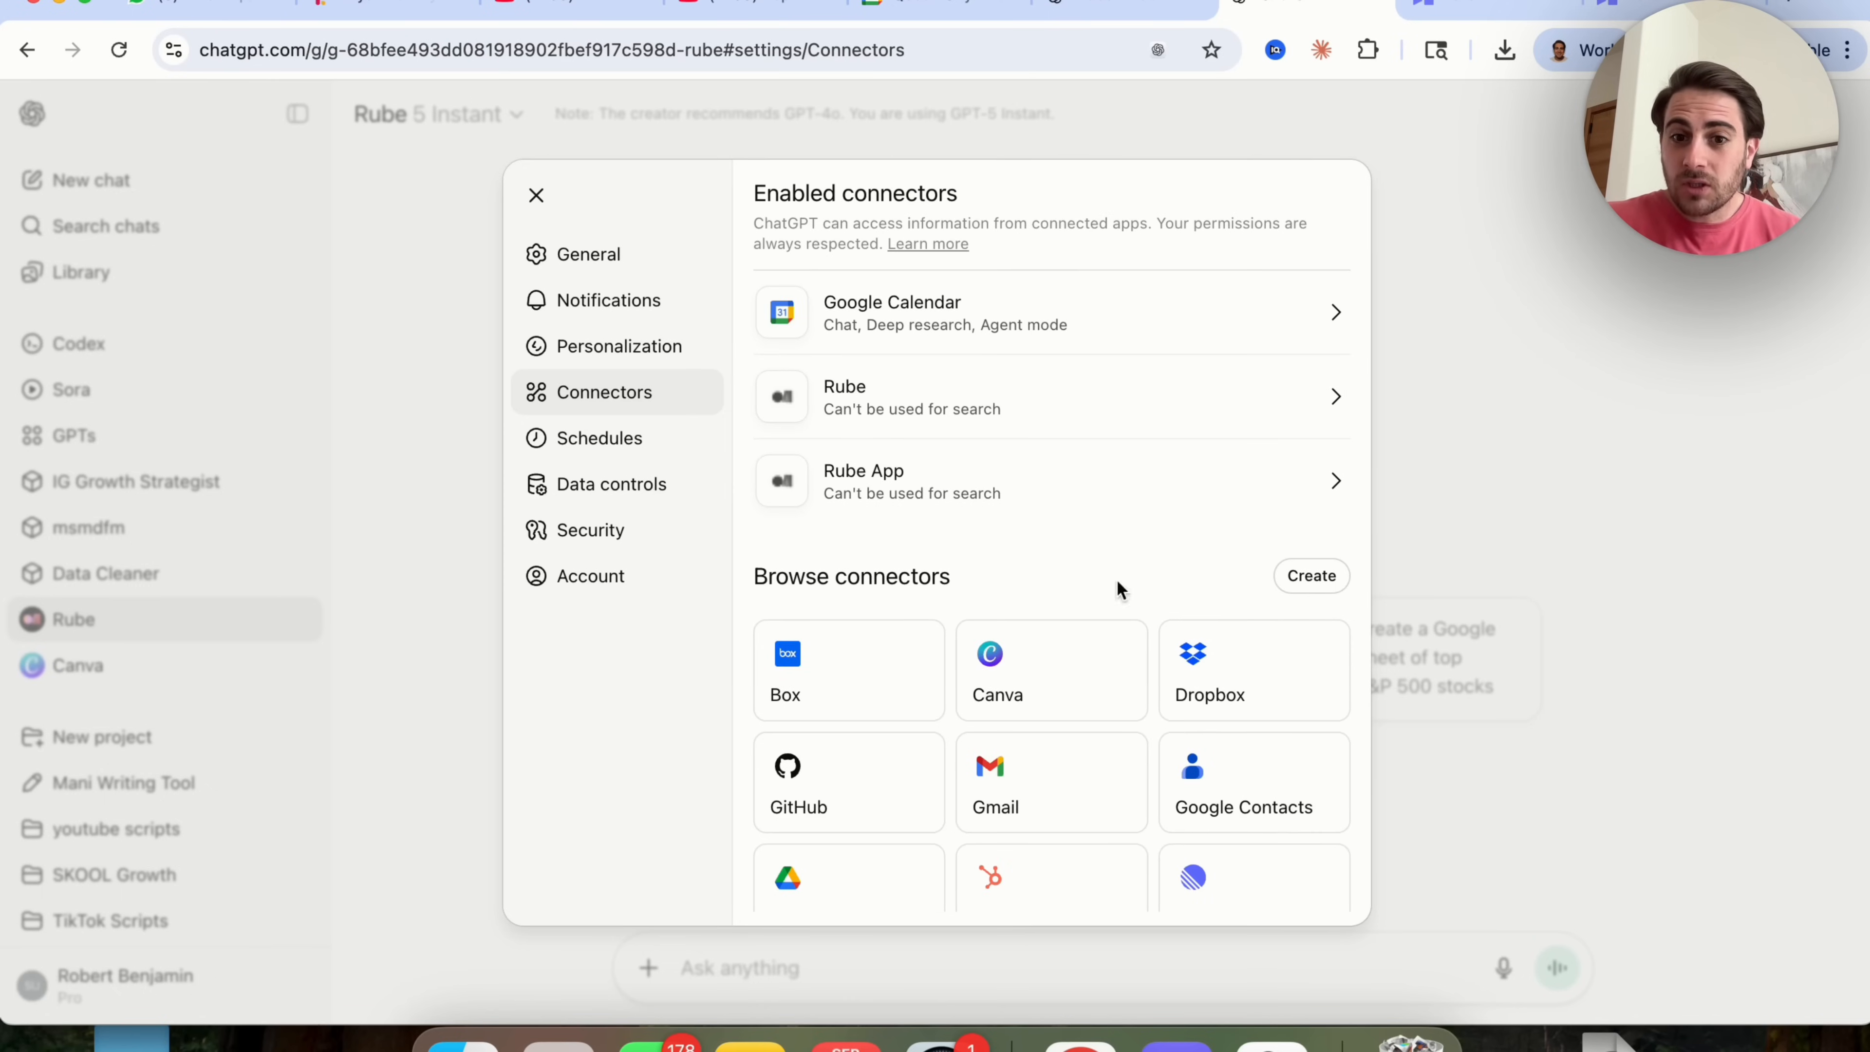
pyautogui.moveTo(807, 500)
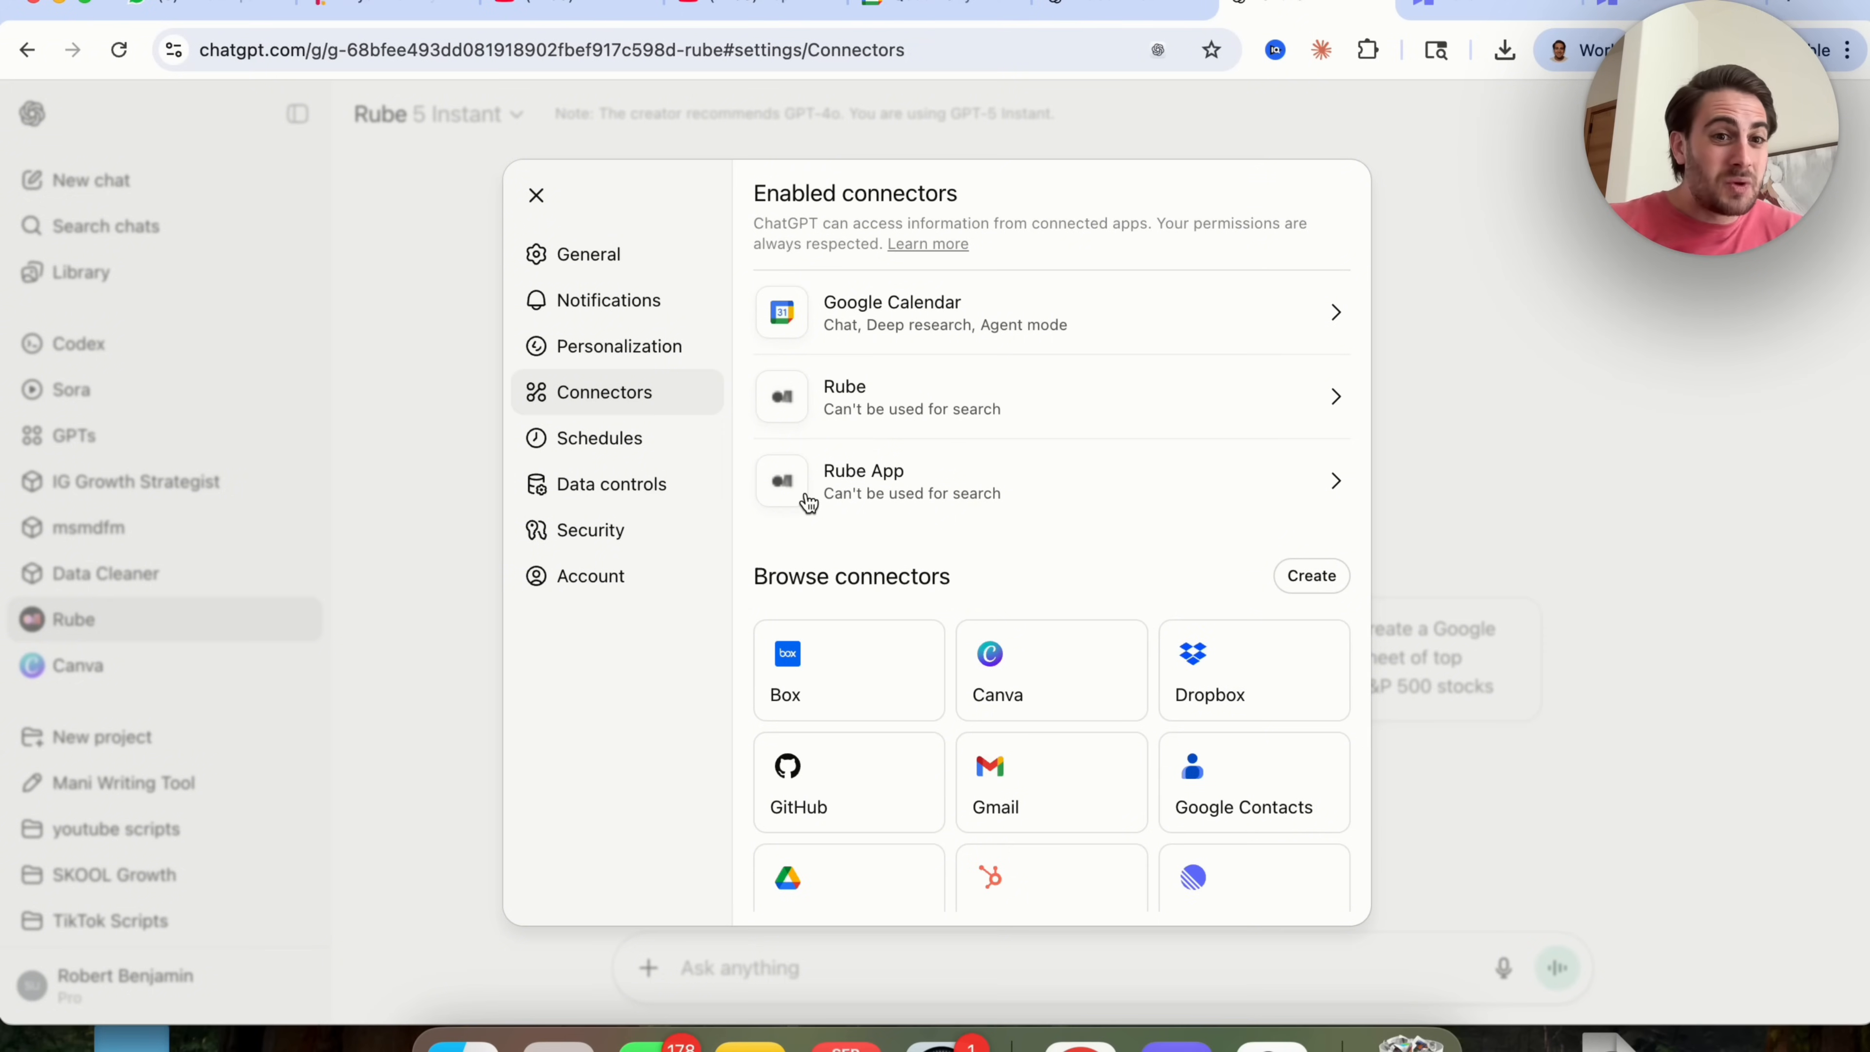
pyautogui.moveTo(616, 345)
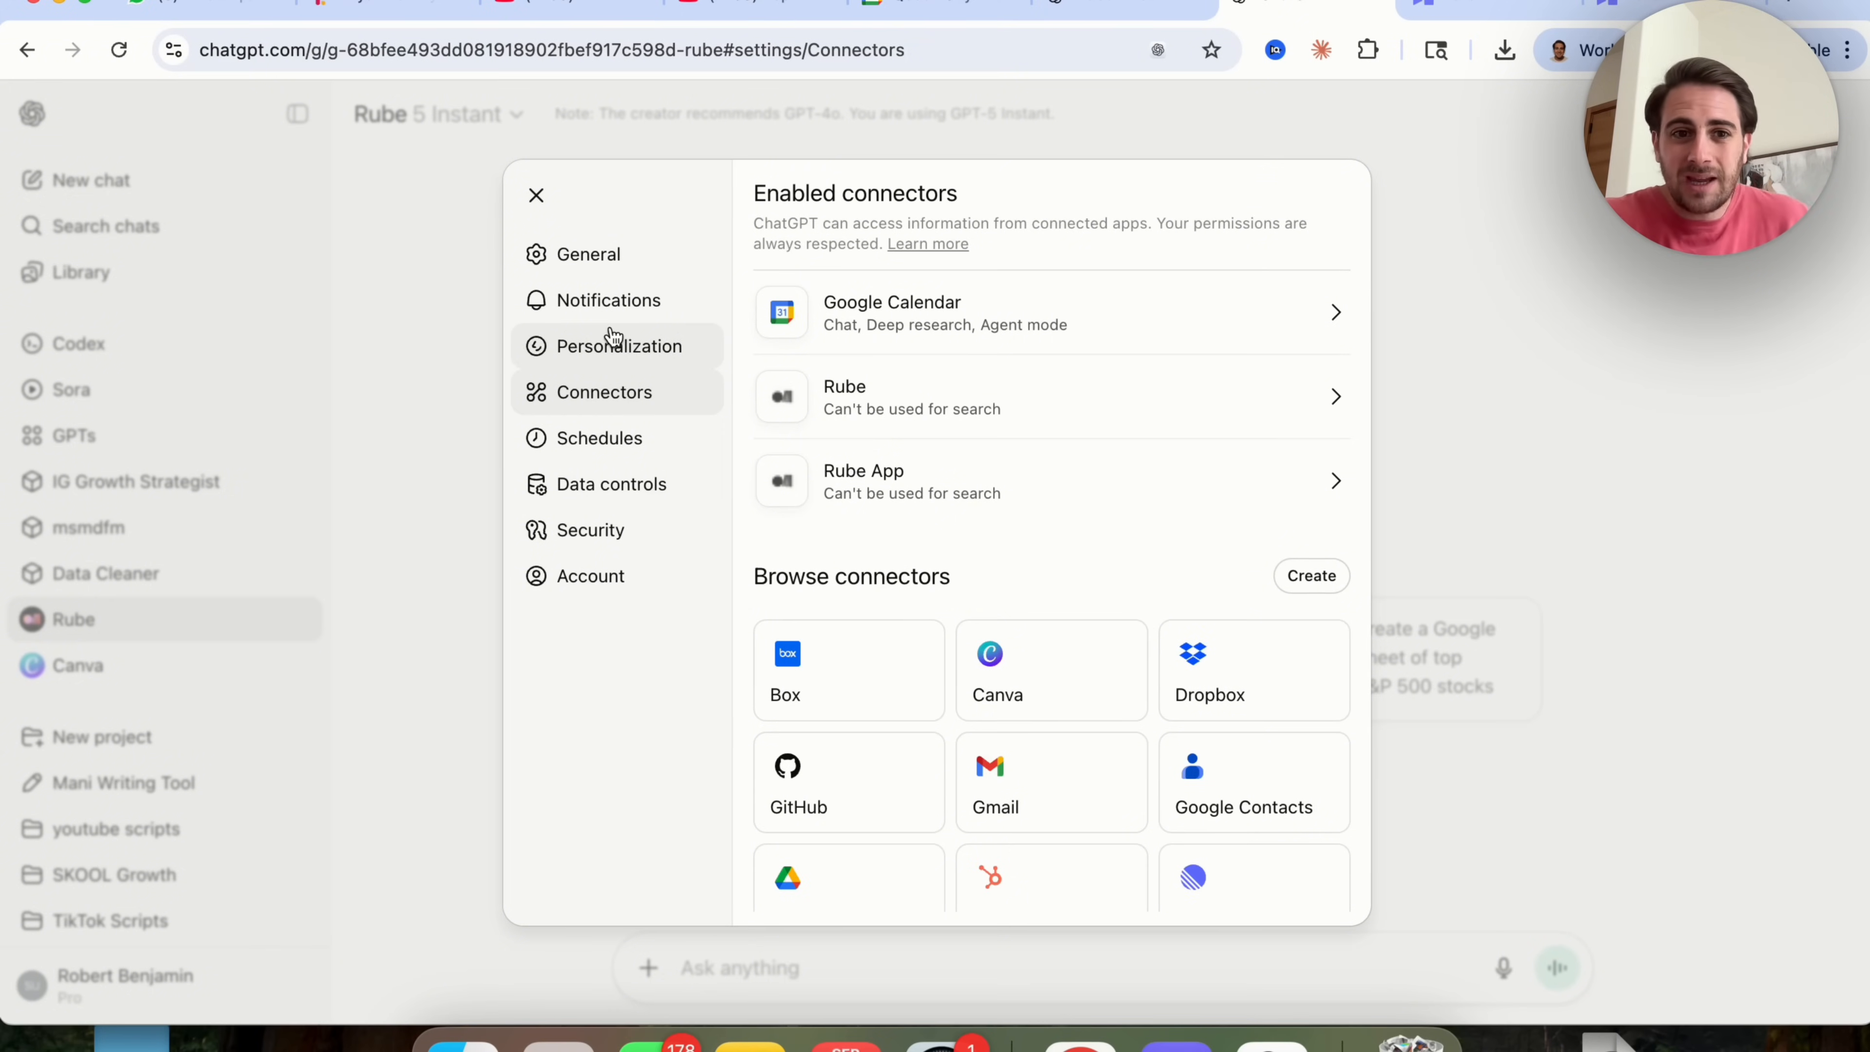
pyautogui.click(617, 346)
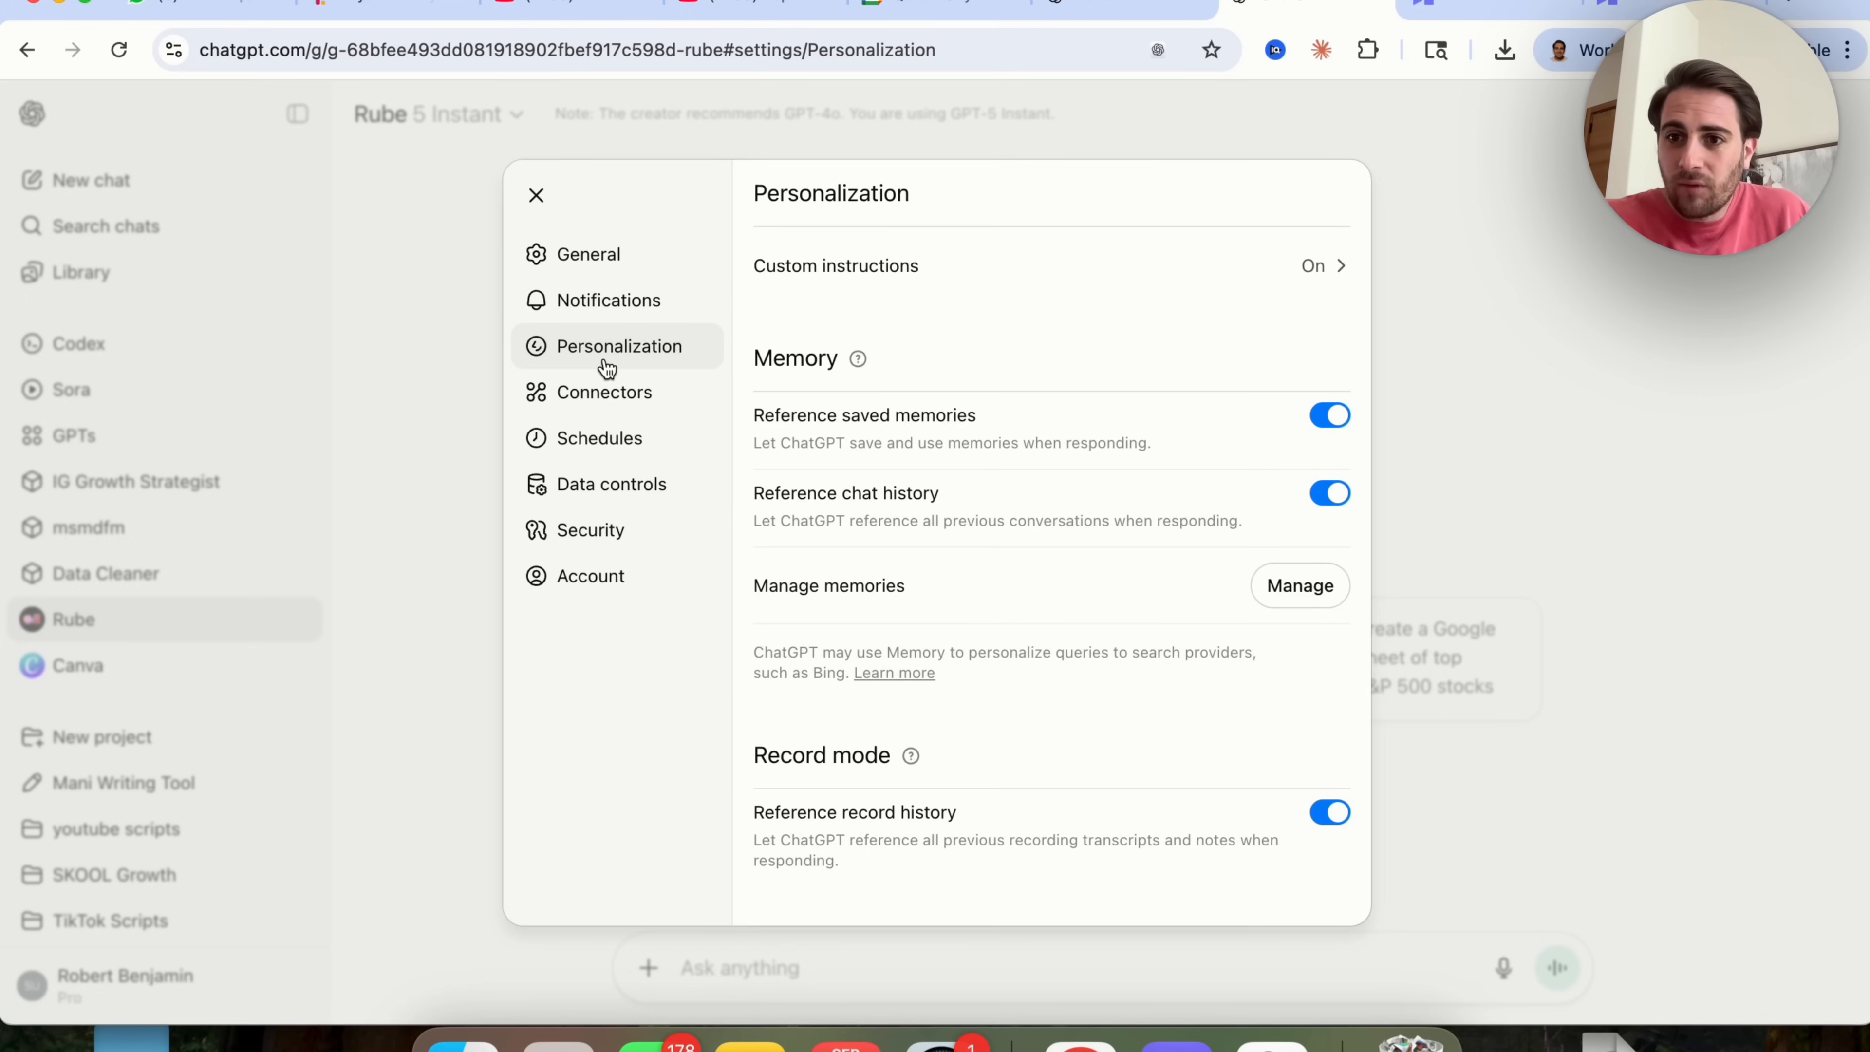
pyautogui.moveTo(951, 678)
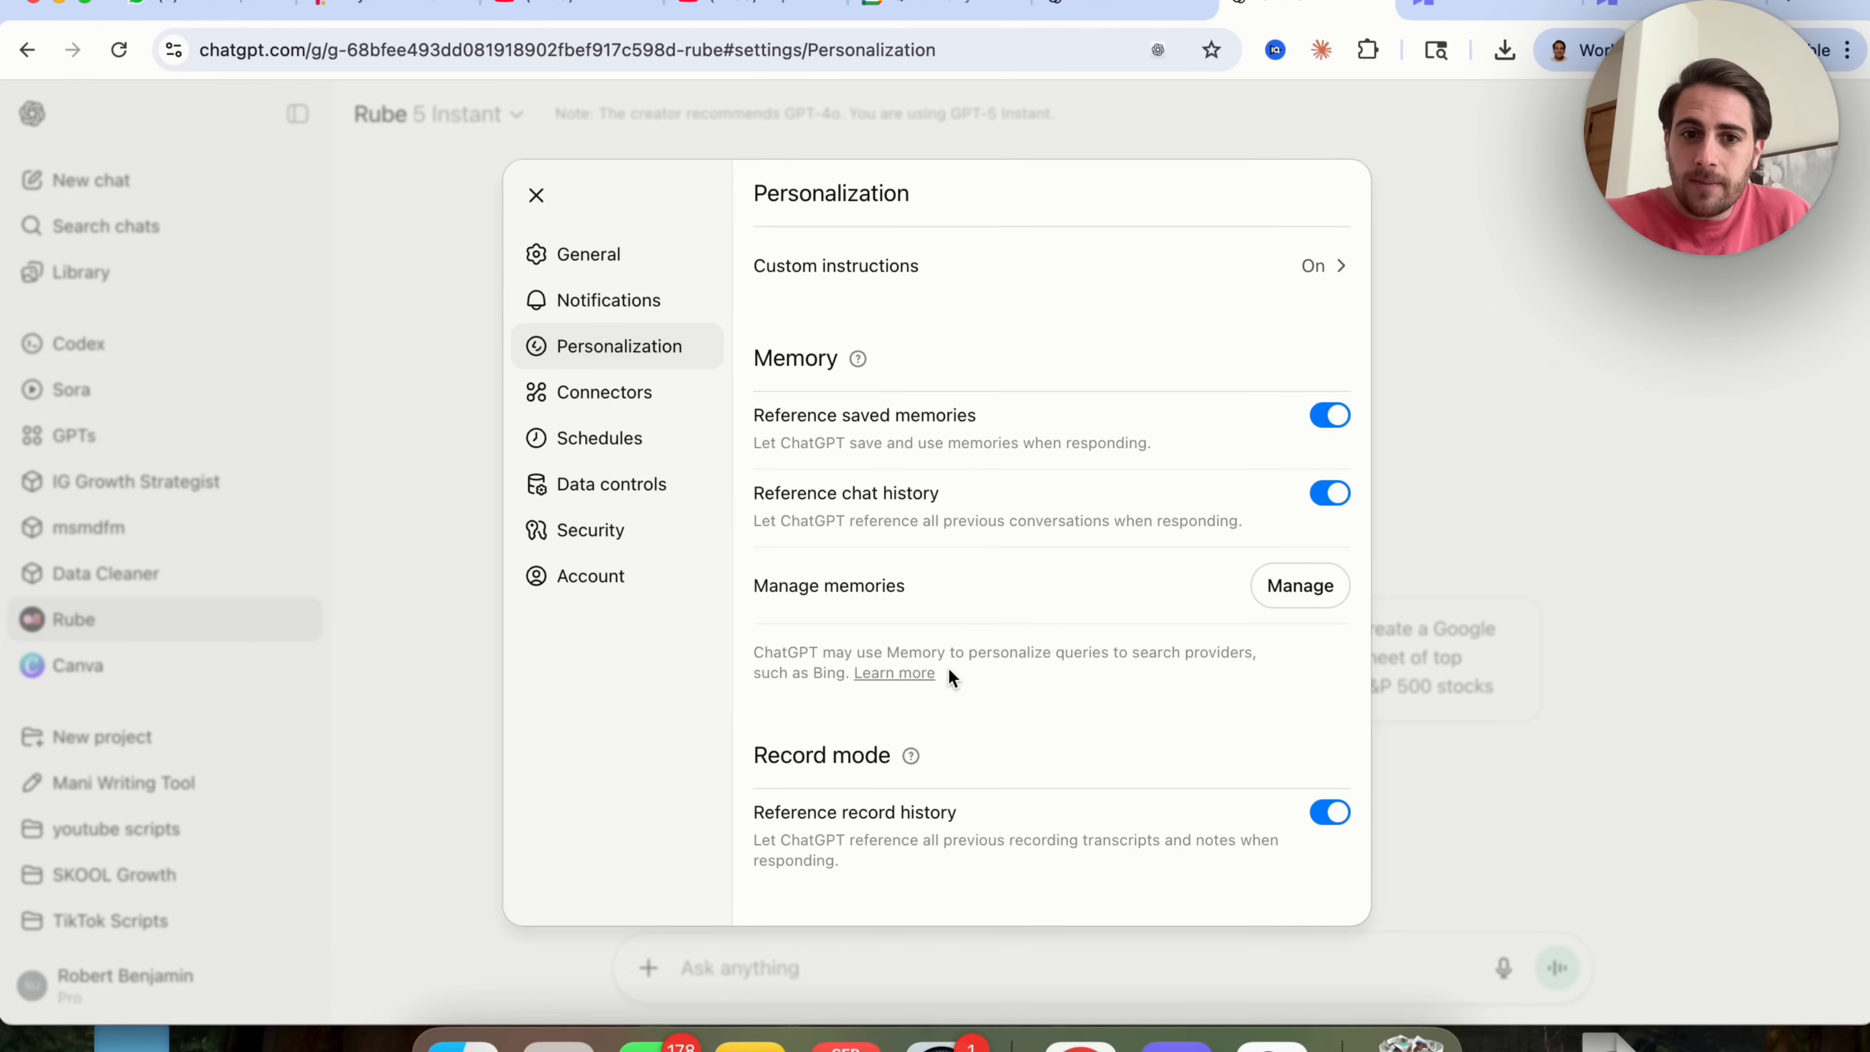
pyautogui.moveTo(981, 429)
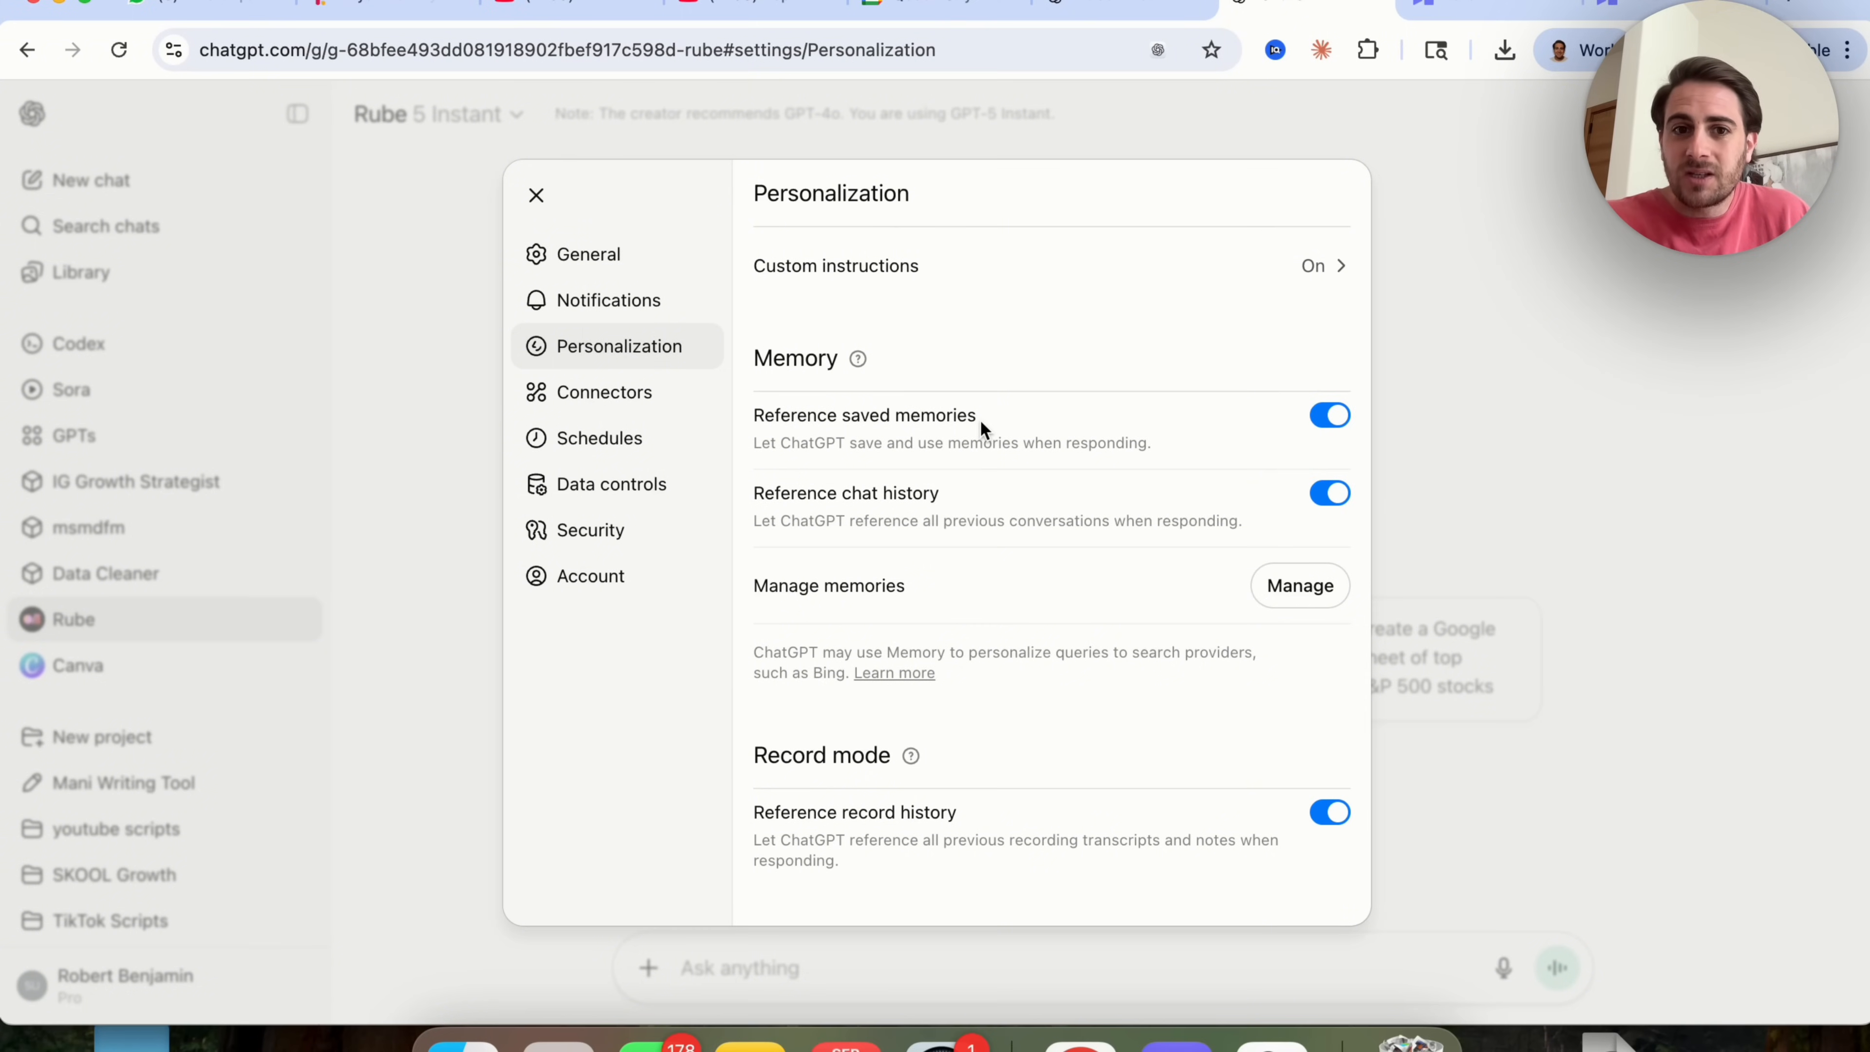
pyautogui.moveTo(954, 540)
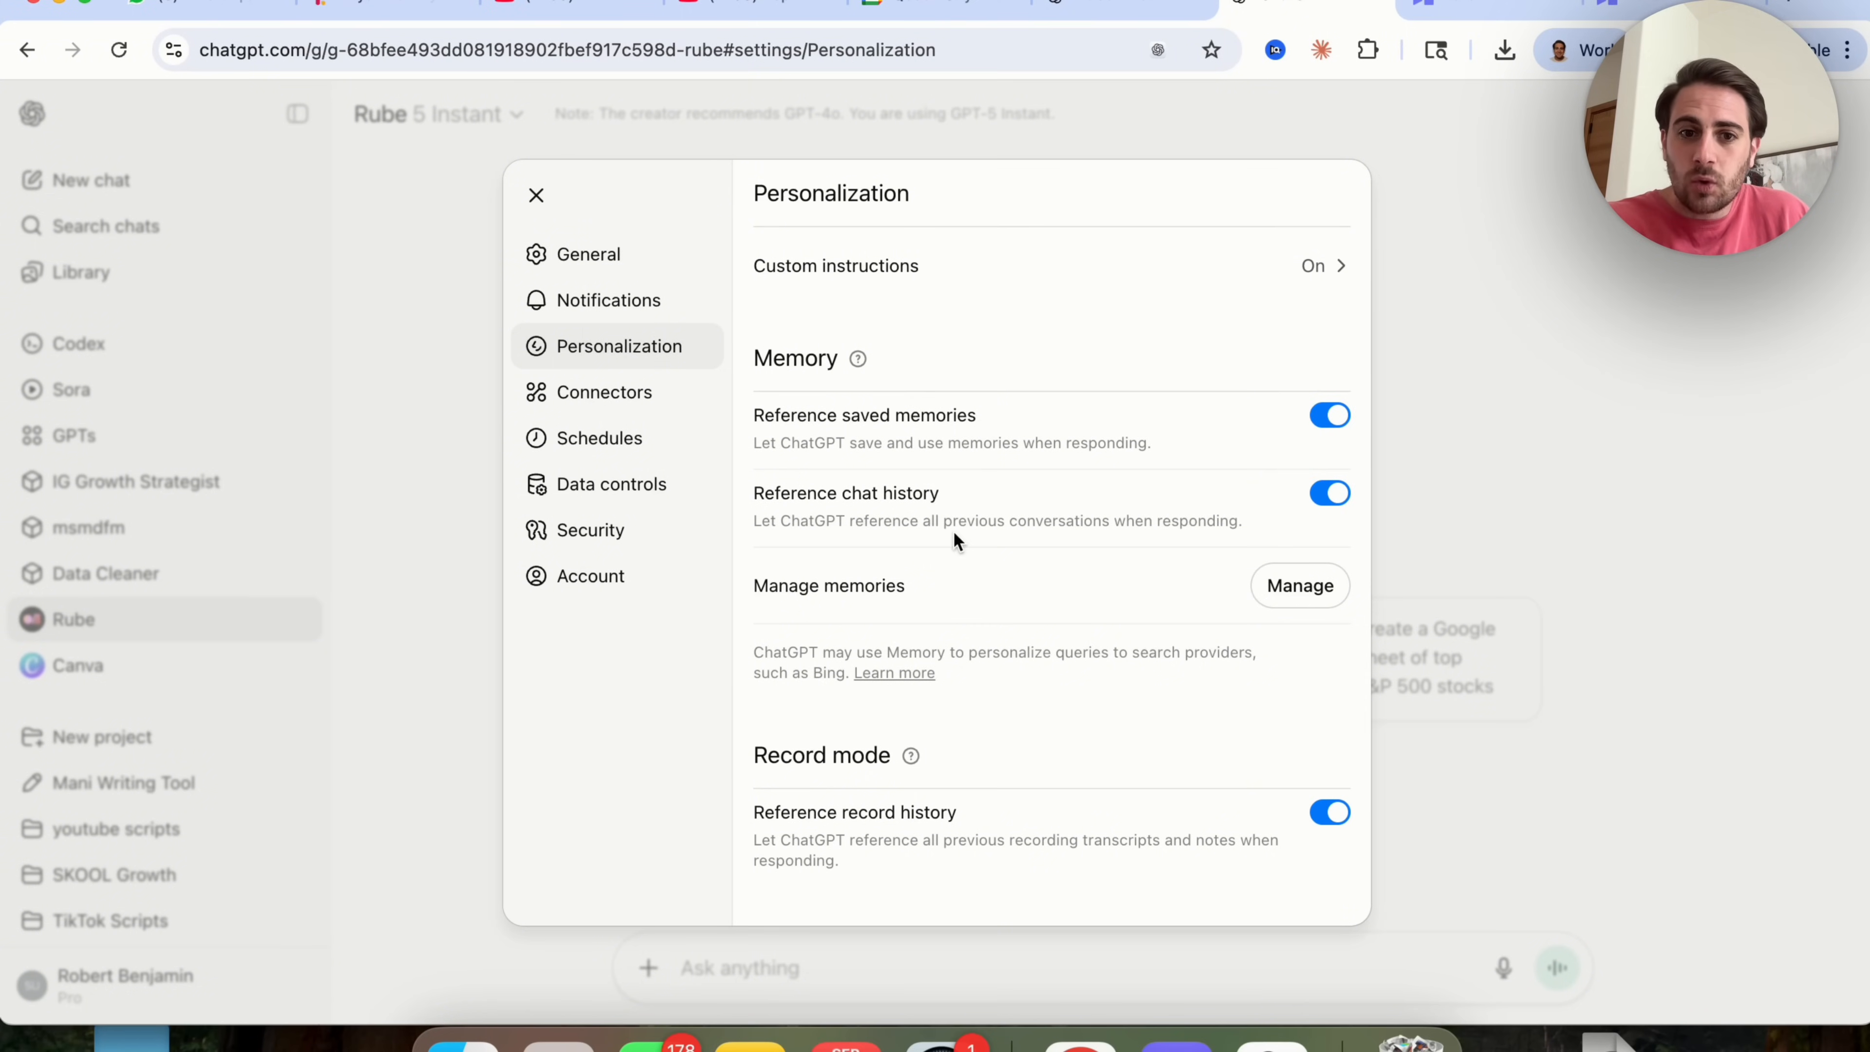
pyautogui.moveTo(913, 493)
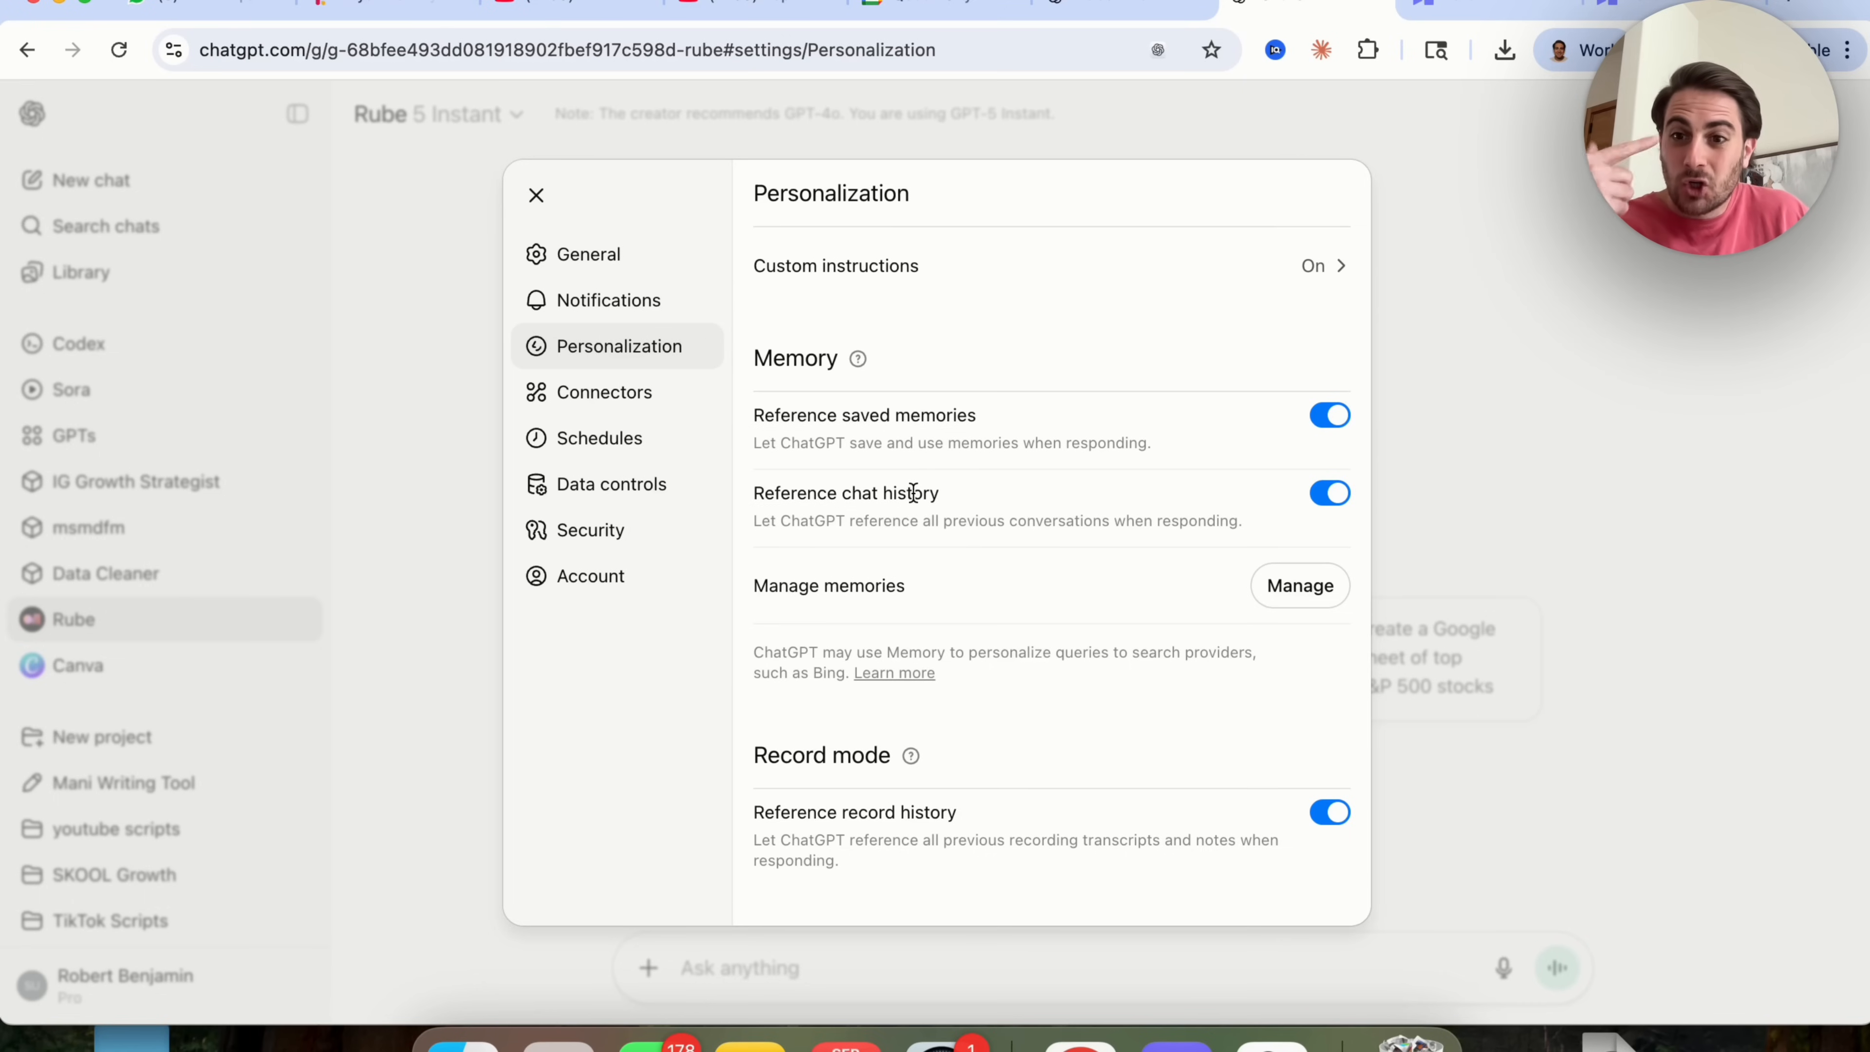
pyautogui.moveTo(835, 797)
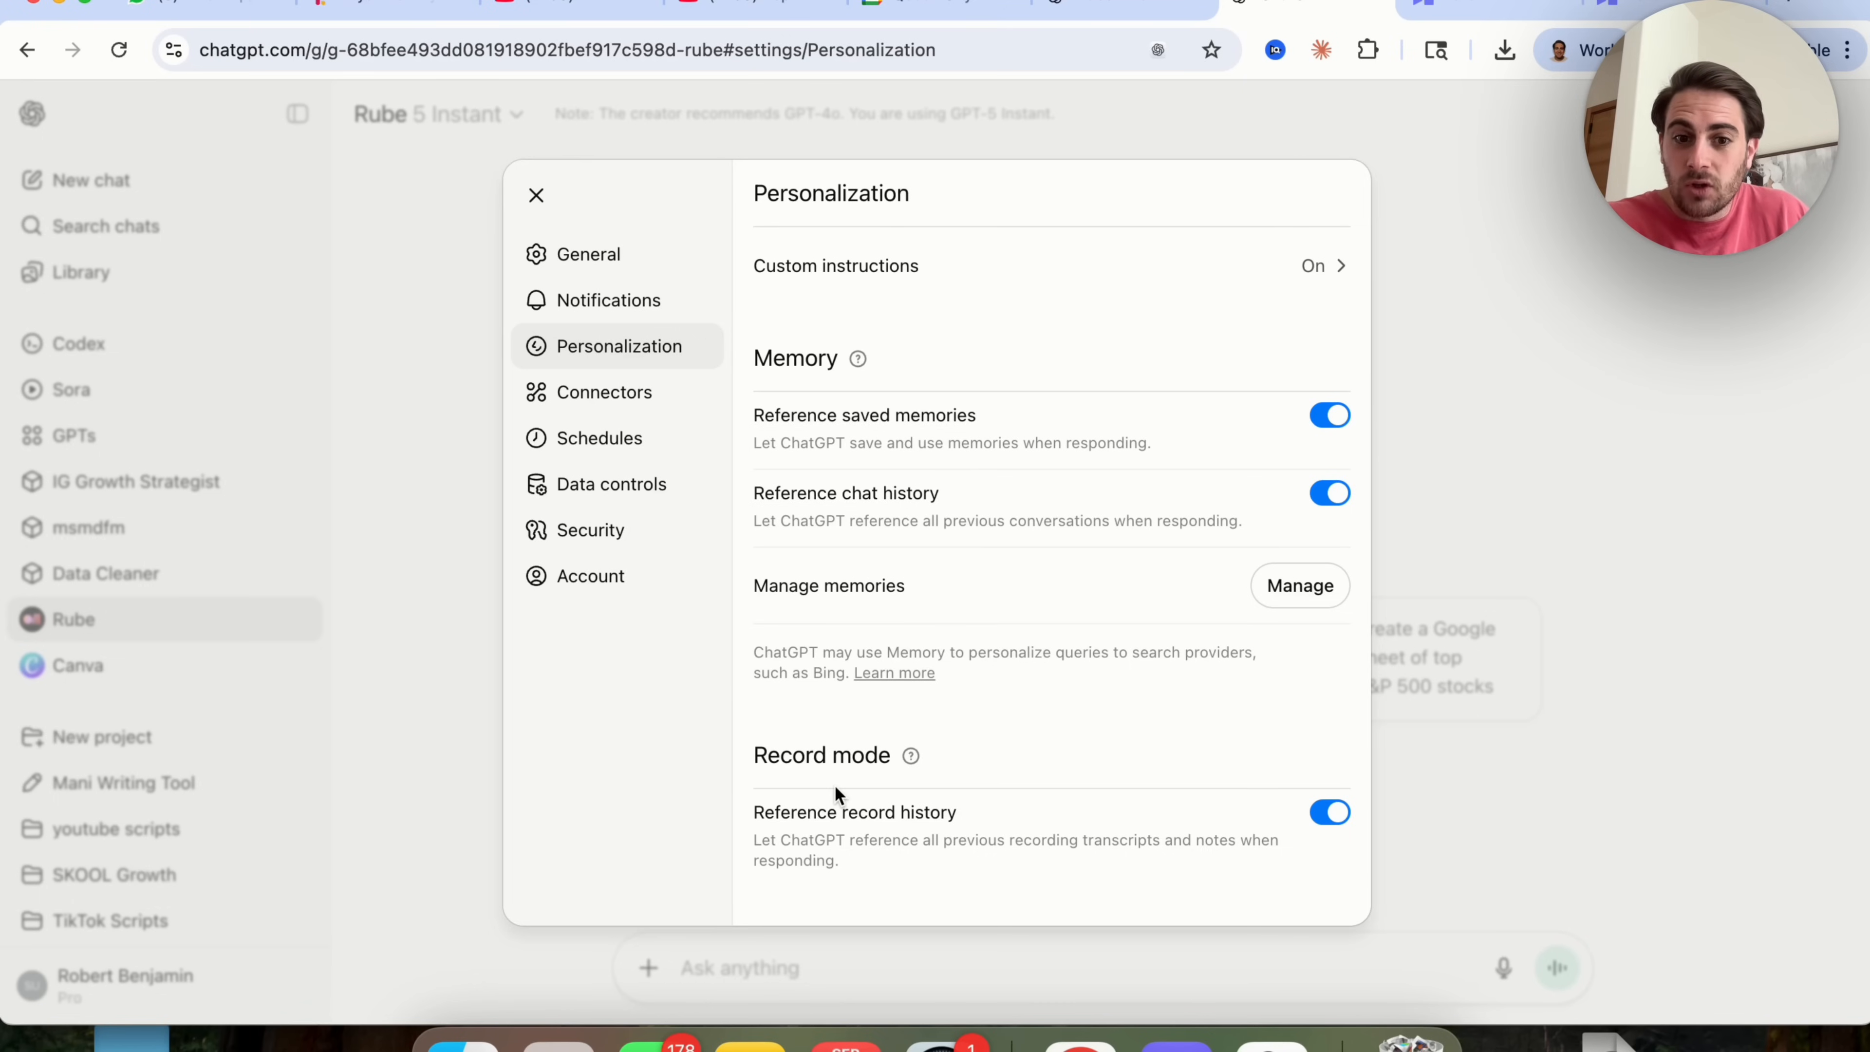
pyautogui.moveTo(876, 817)
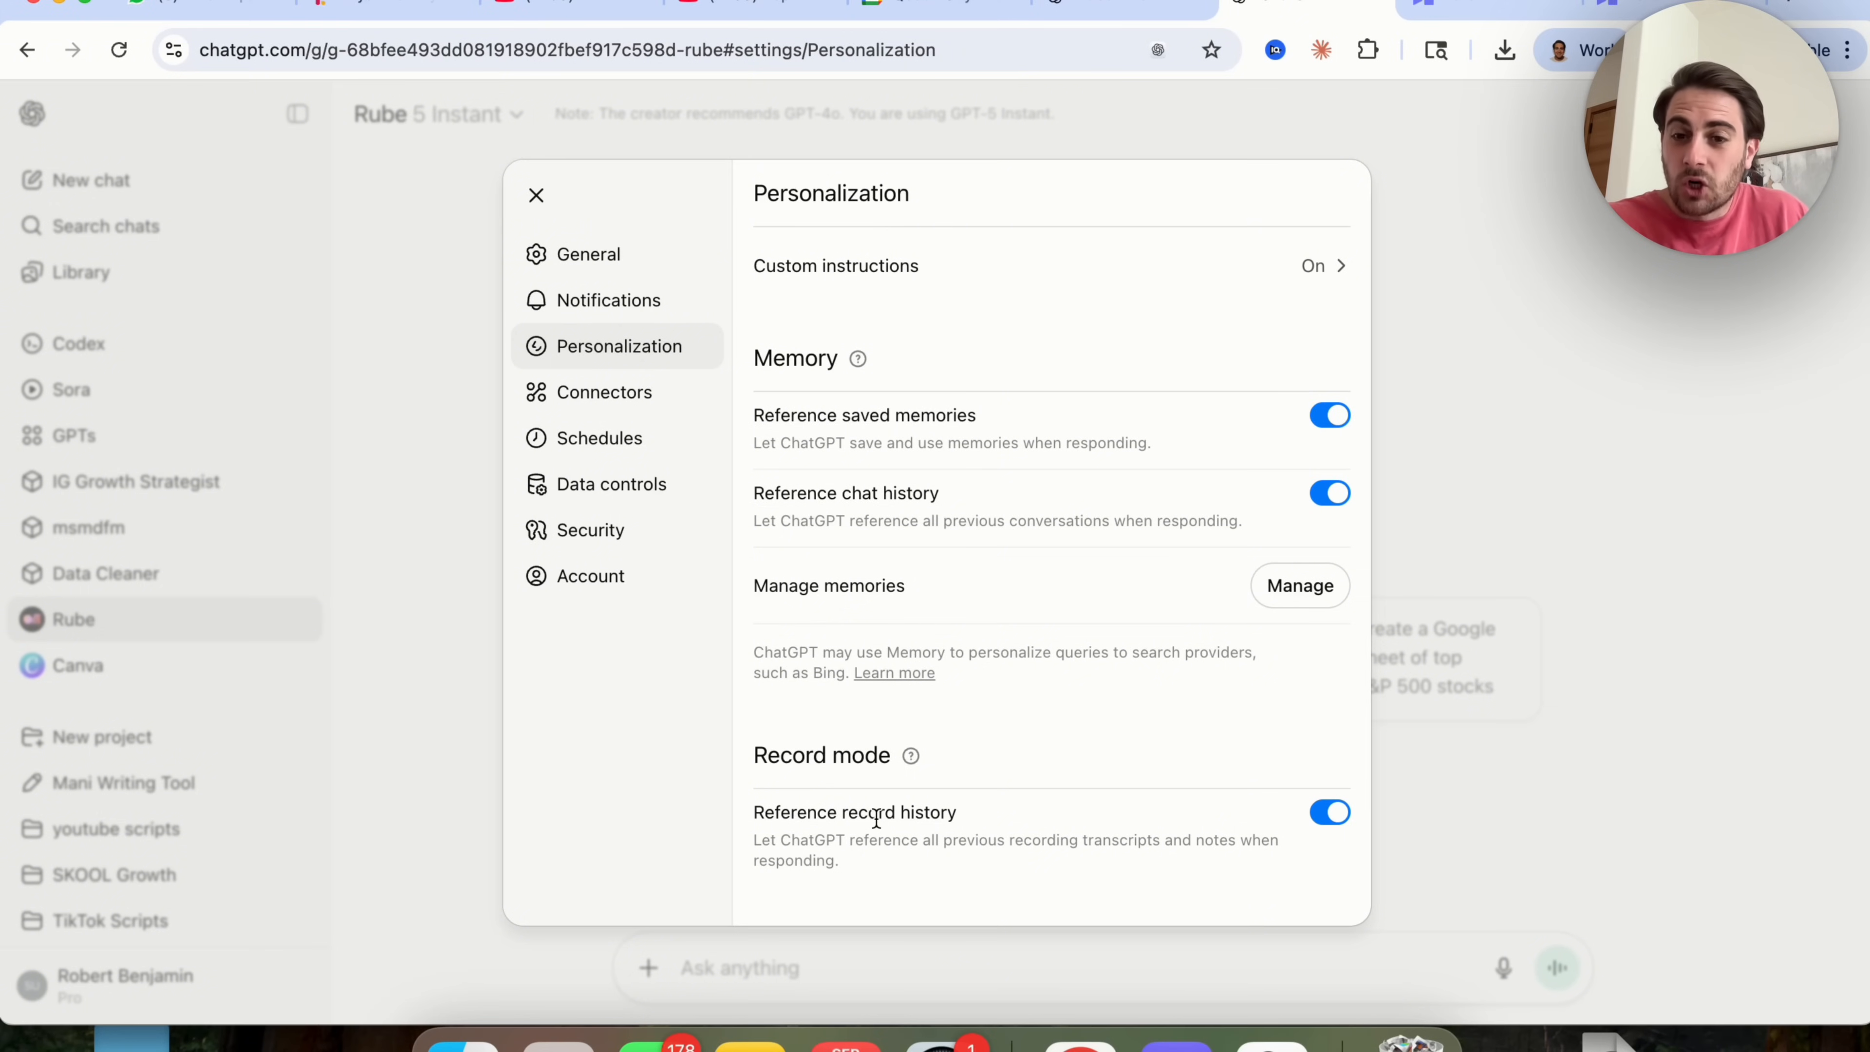
pyautogui.moveTo(946, 722)
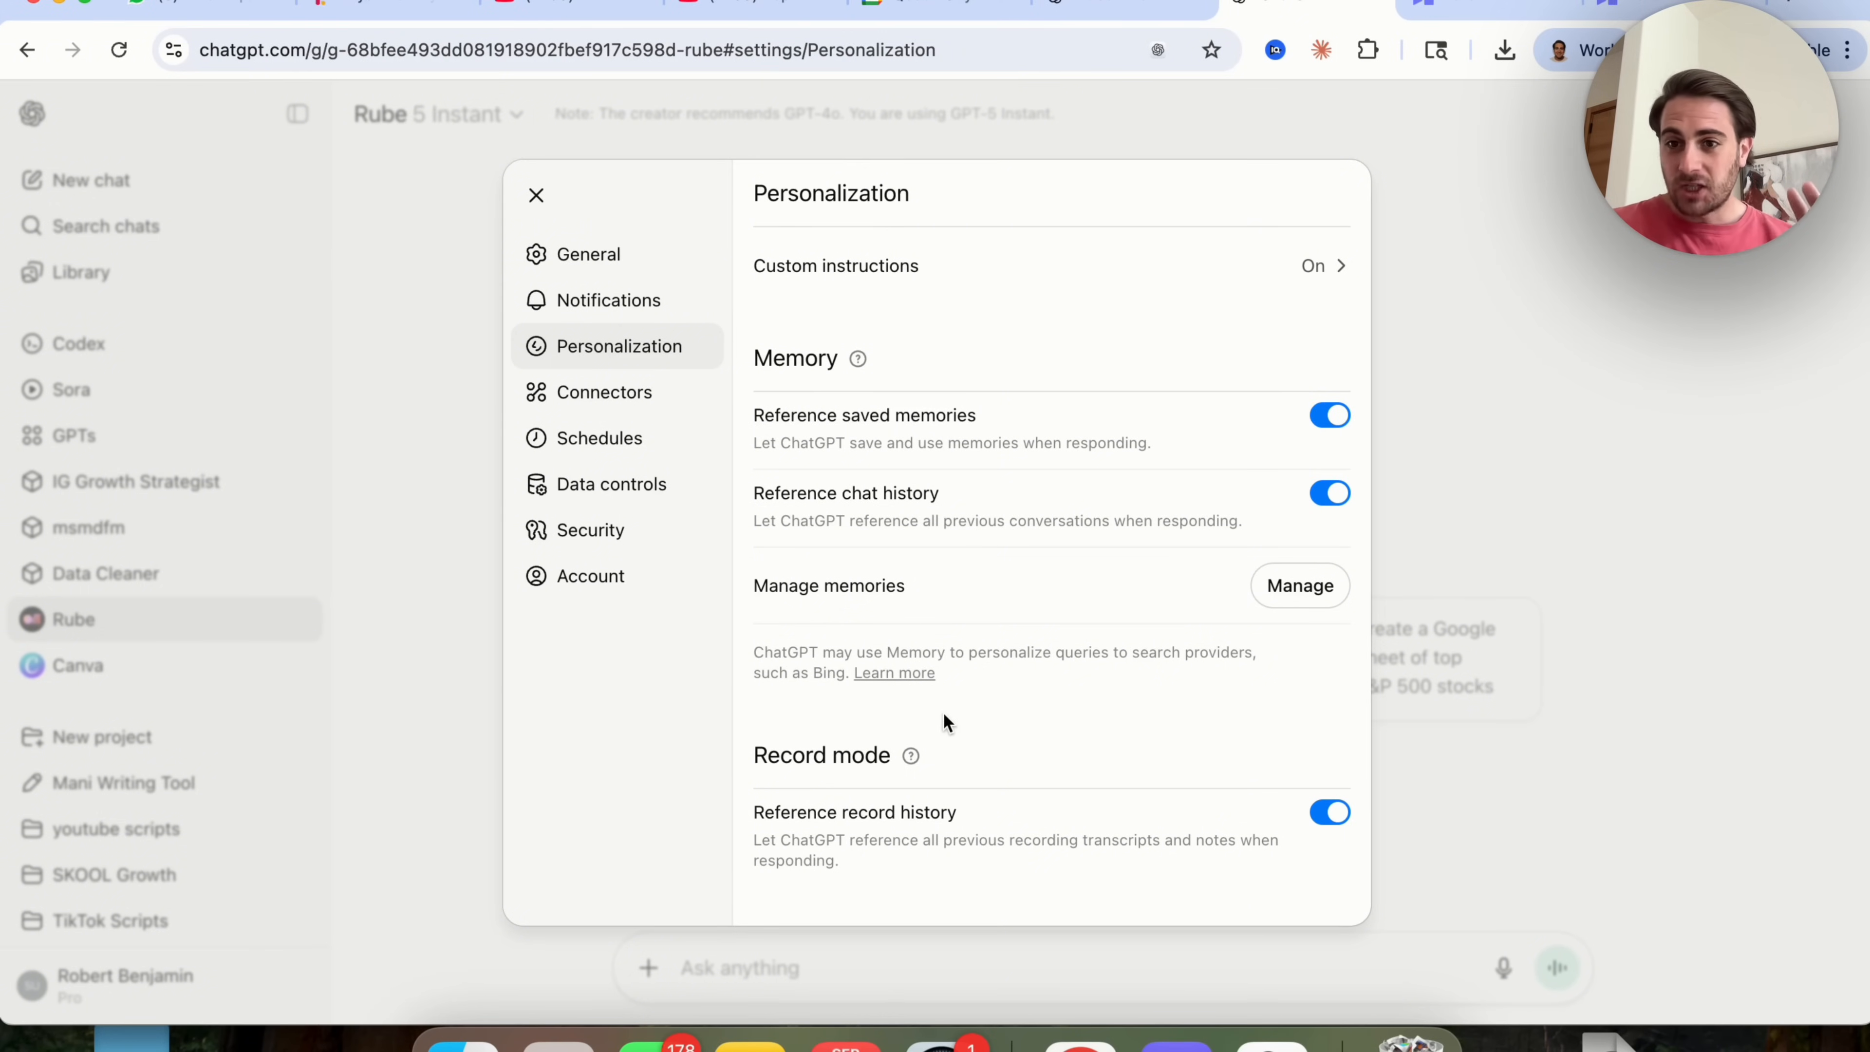
pyautogui.moveTo(999, 702)
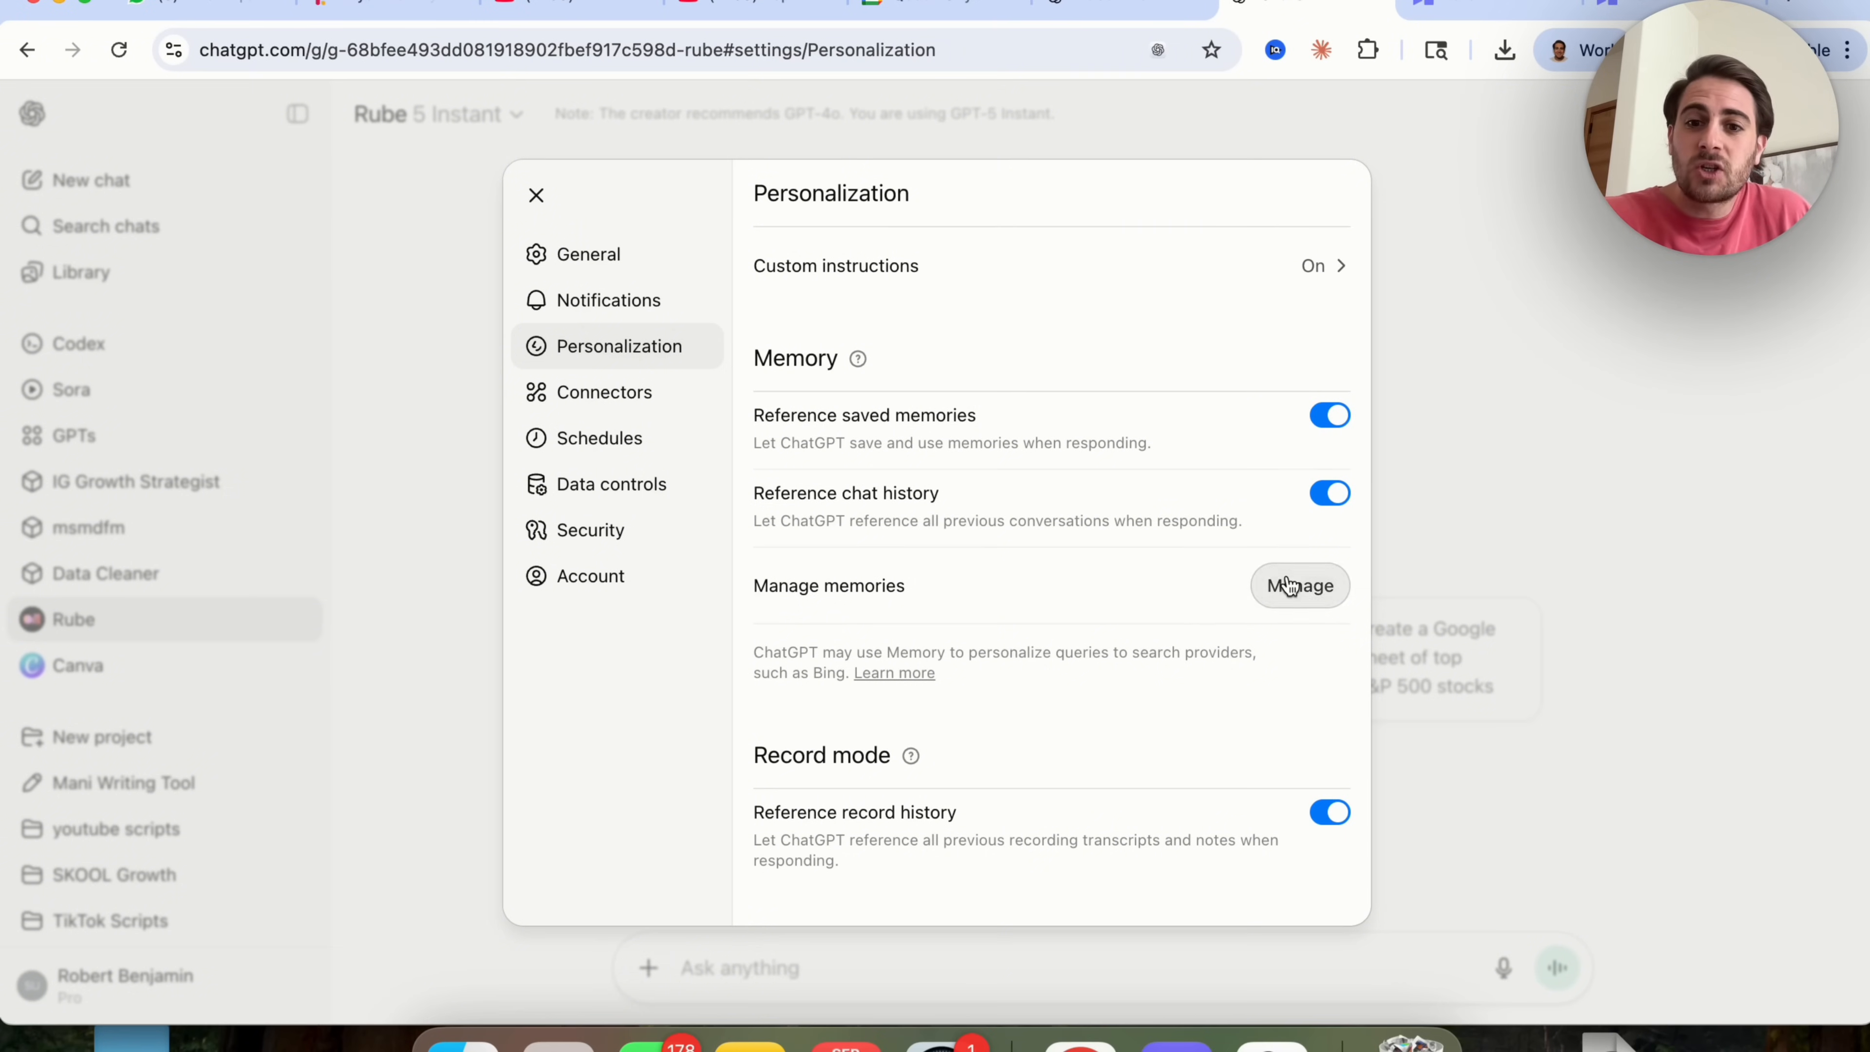
# Open the saved memories list via Manage memories.
pyautogui.click(1298, 585)
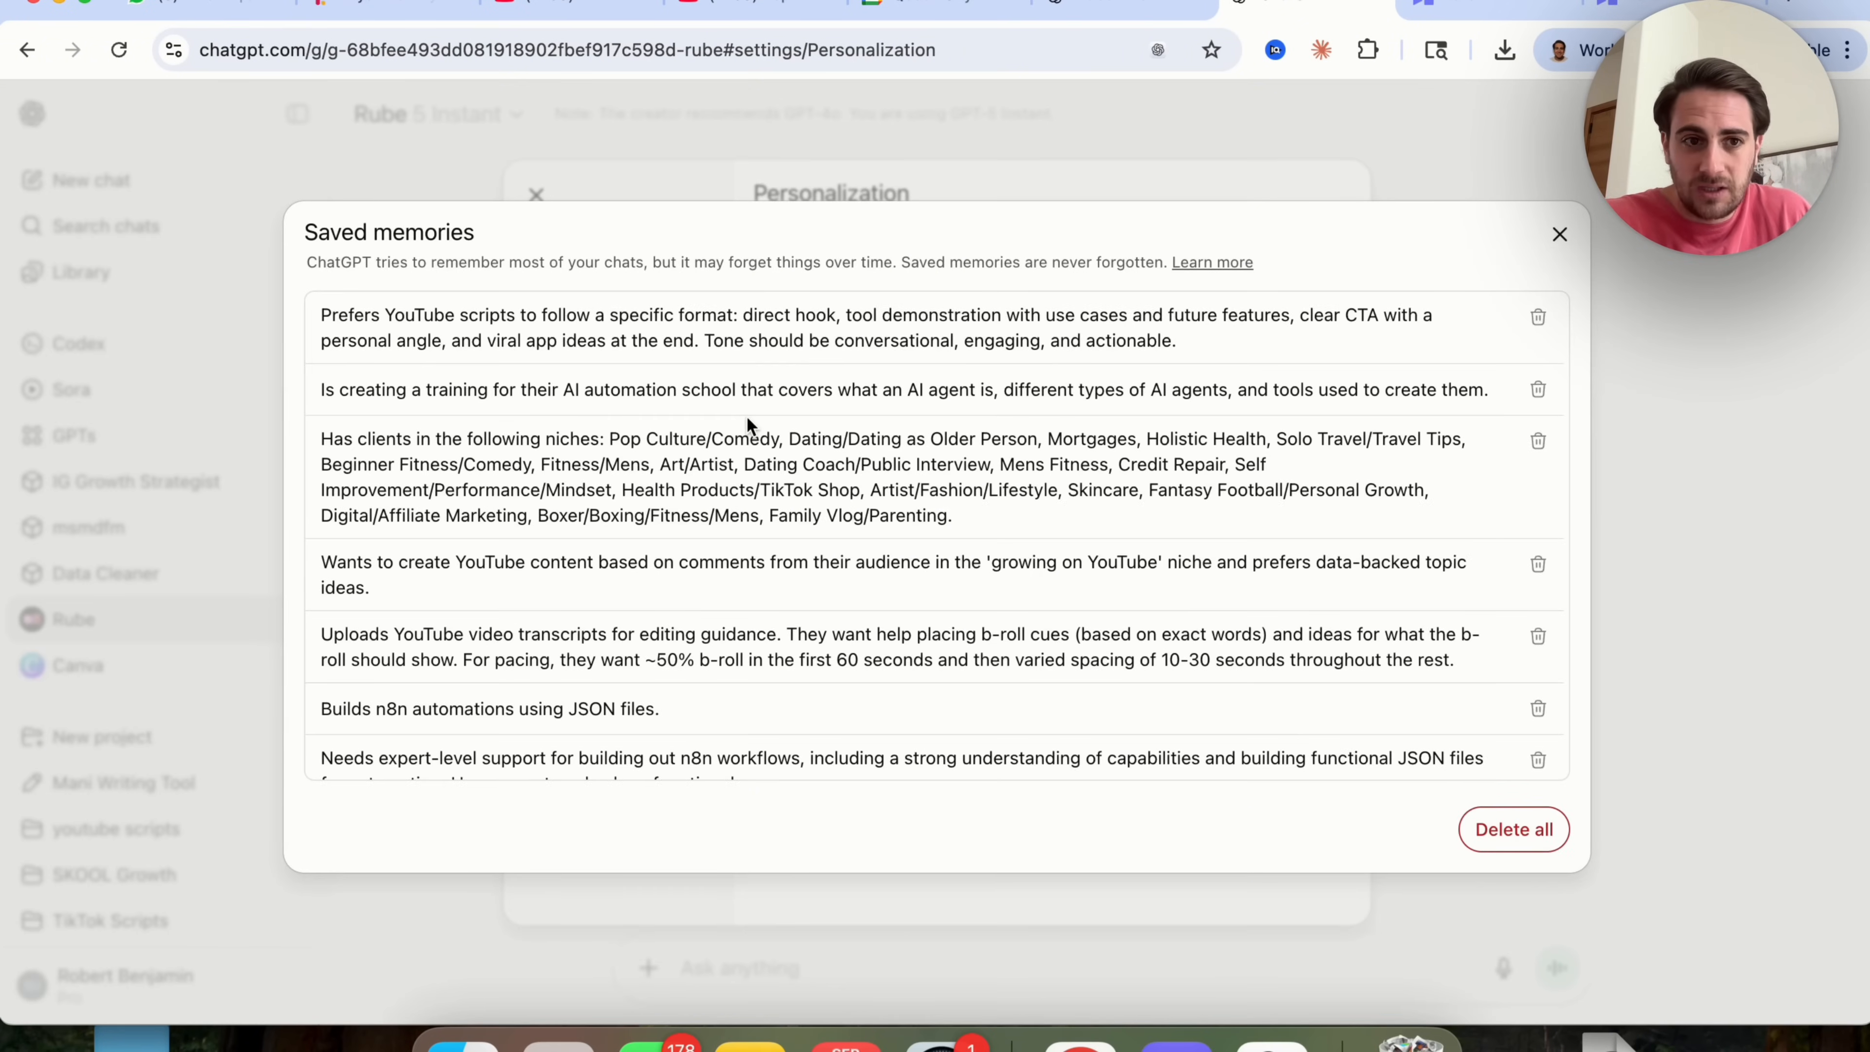
pyautogui.moveTo(972, 568)
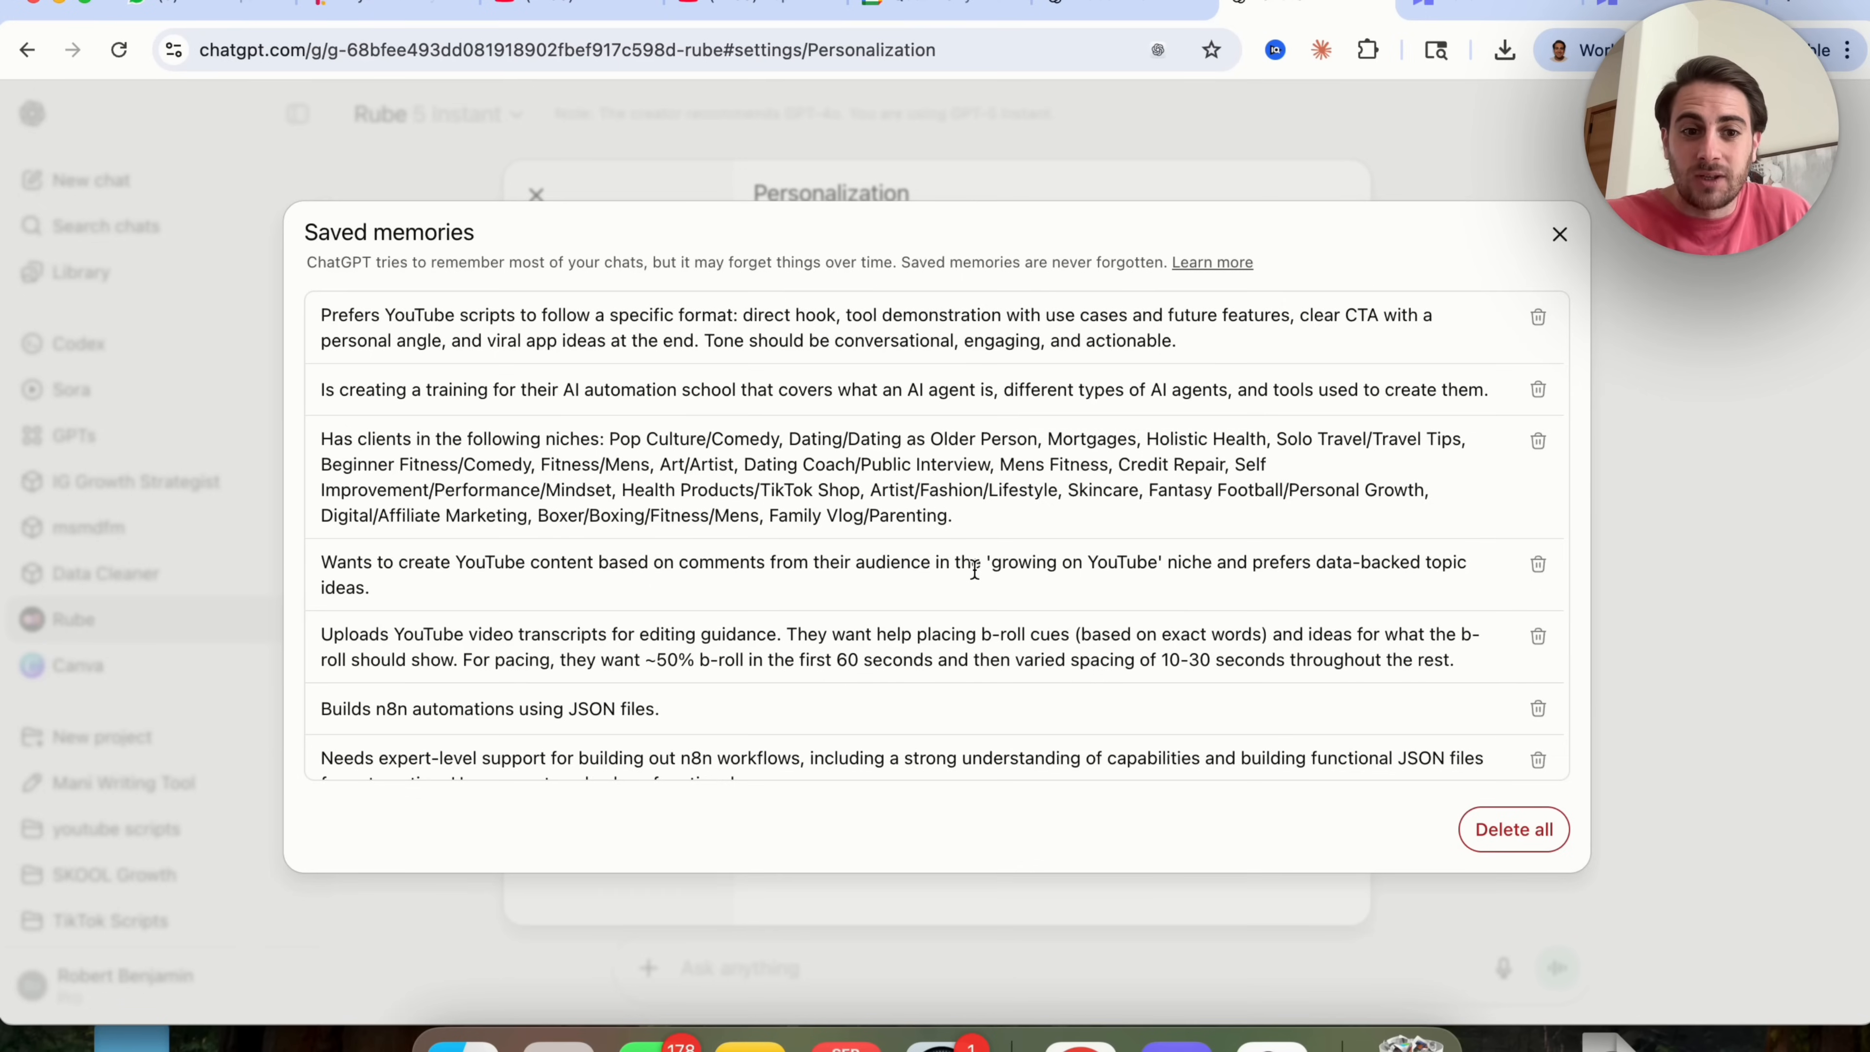
# Scroll through the saved memories, then close the list to return to Personalization.
pyautogui.scroll(-3)
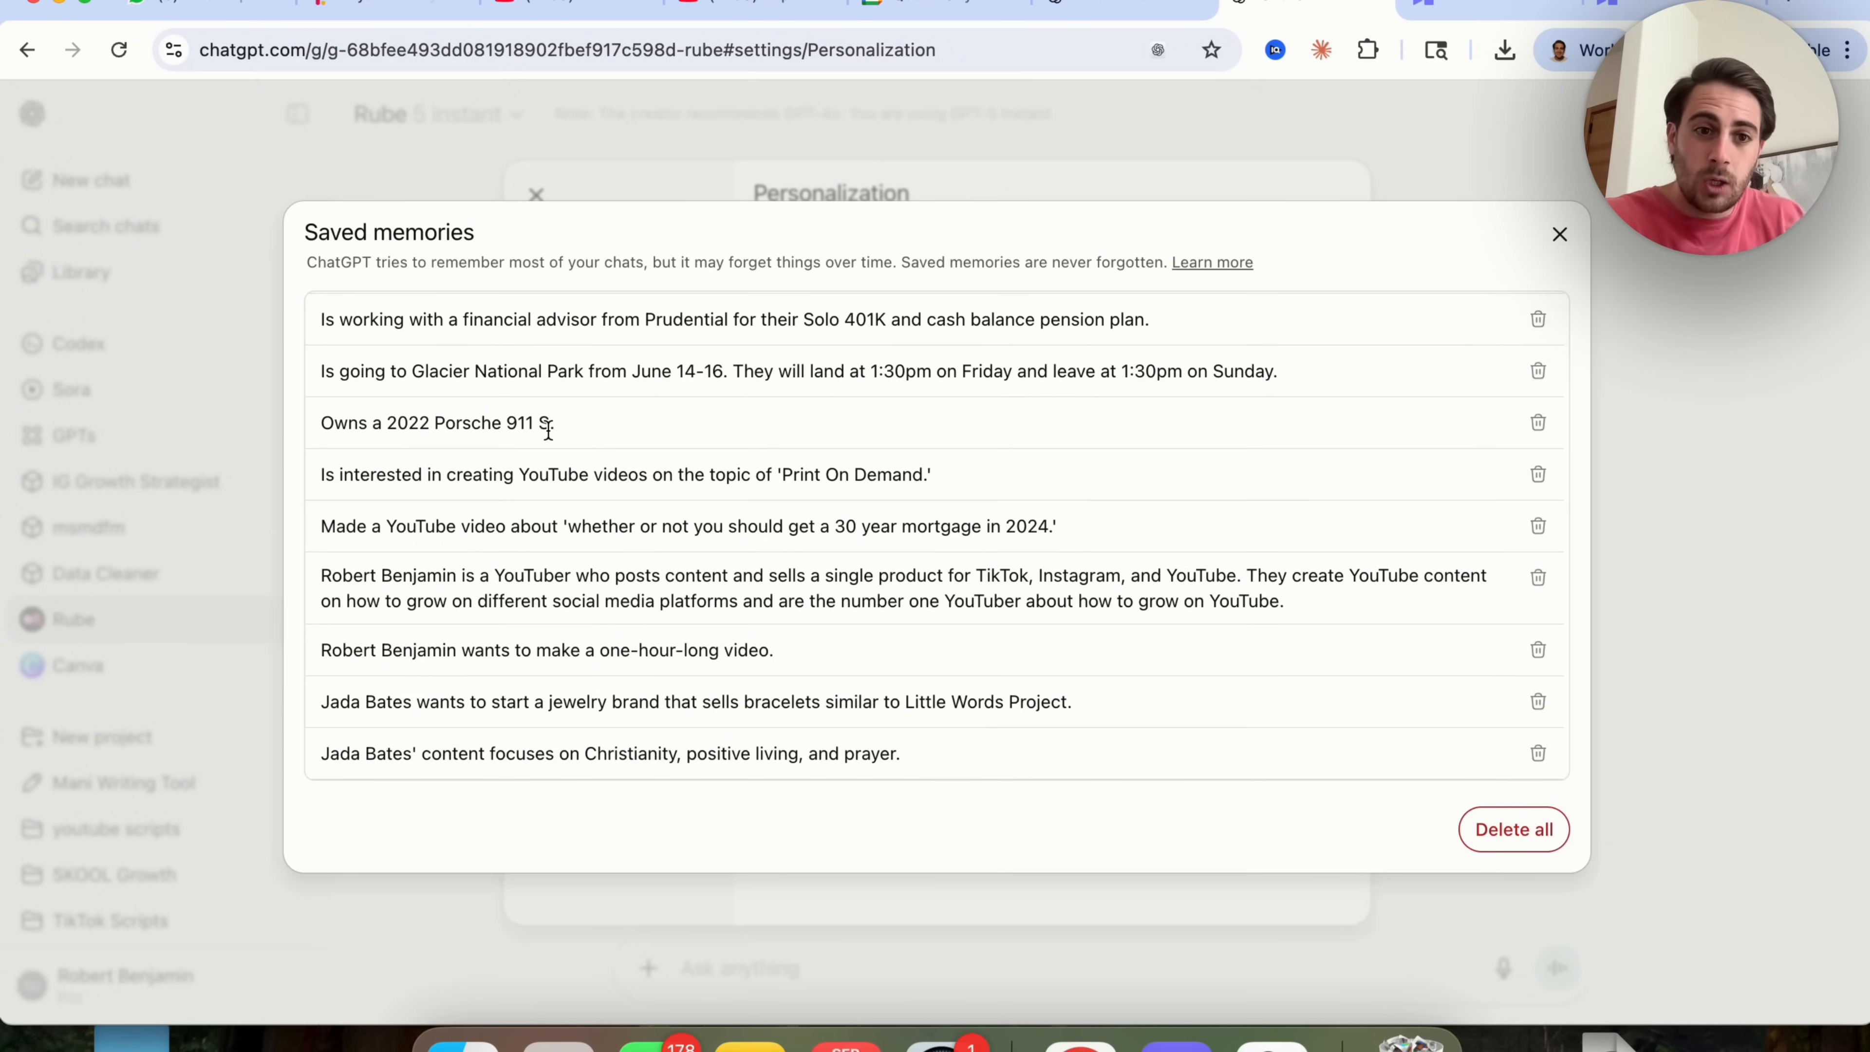
pyautogui.scroll(3)
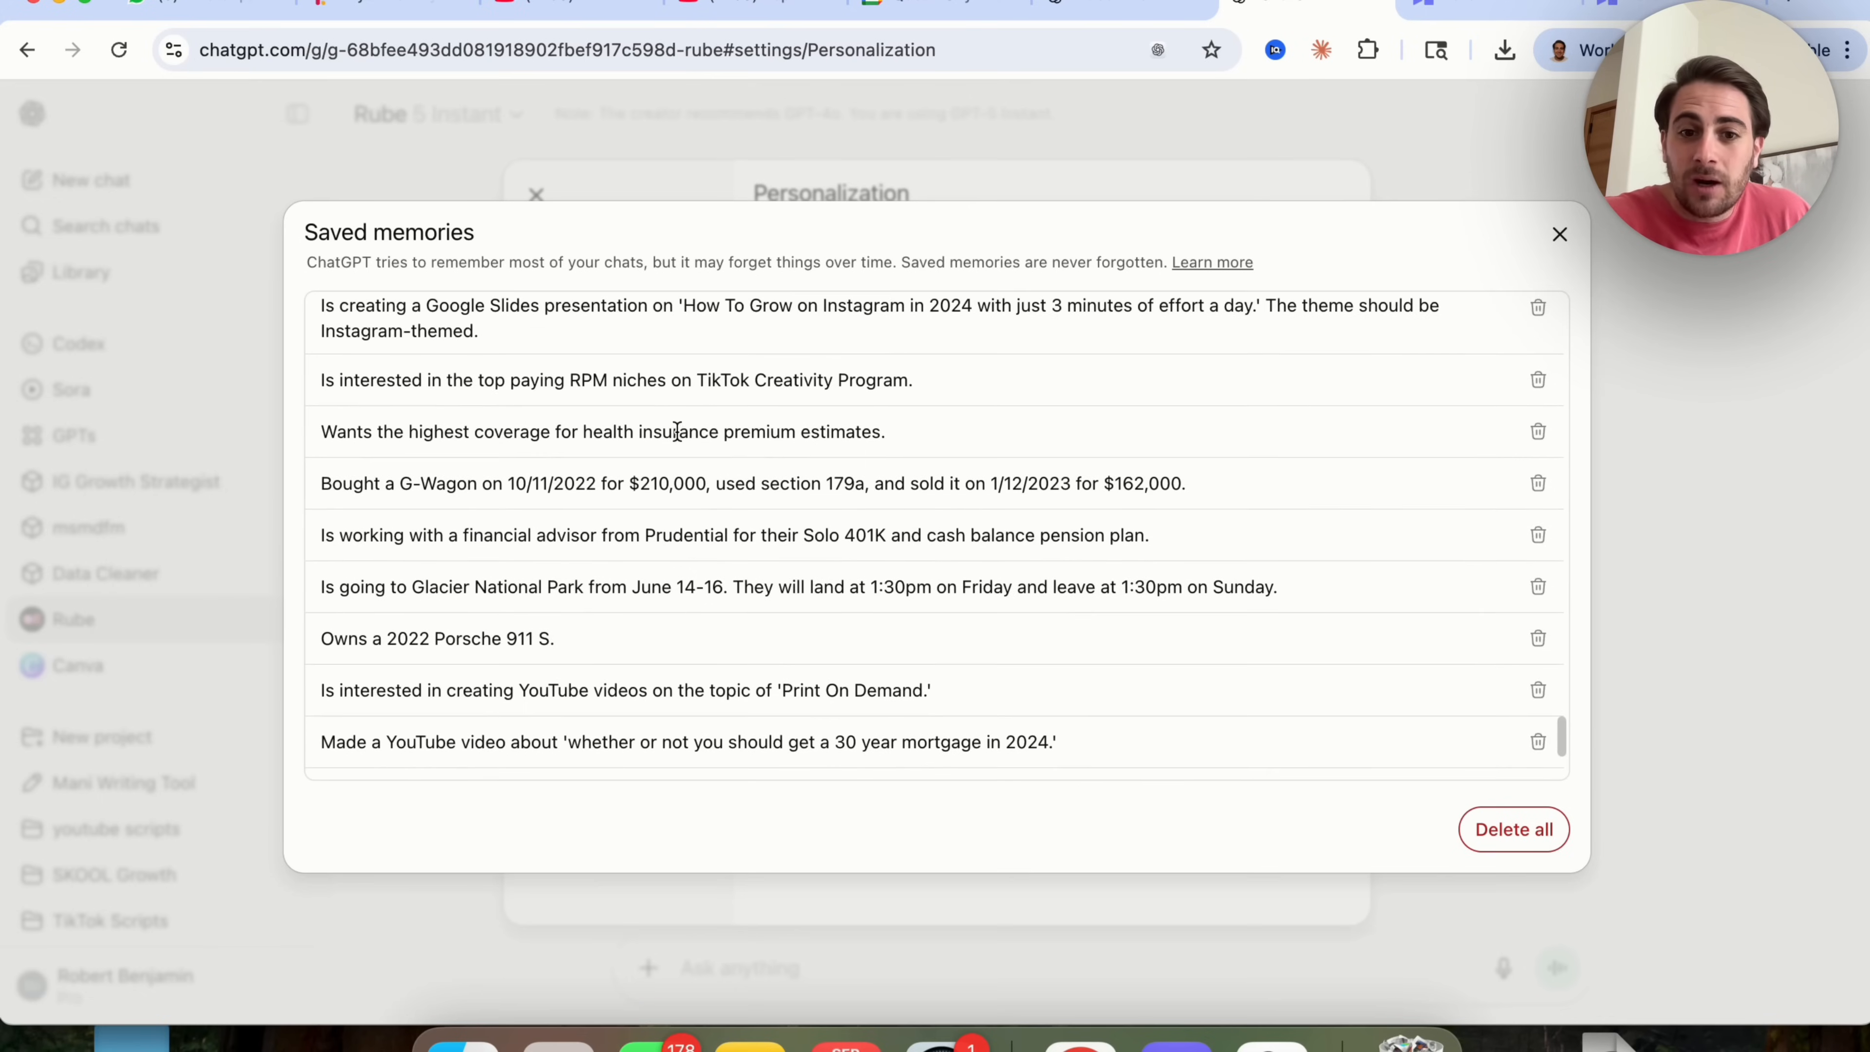
pyautogui.scroll(3)
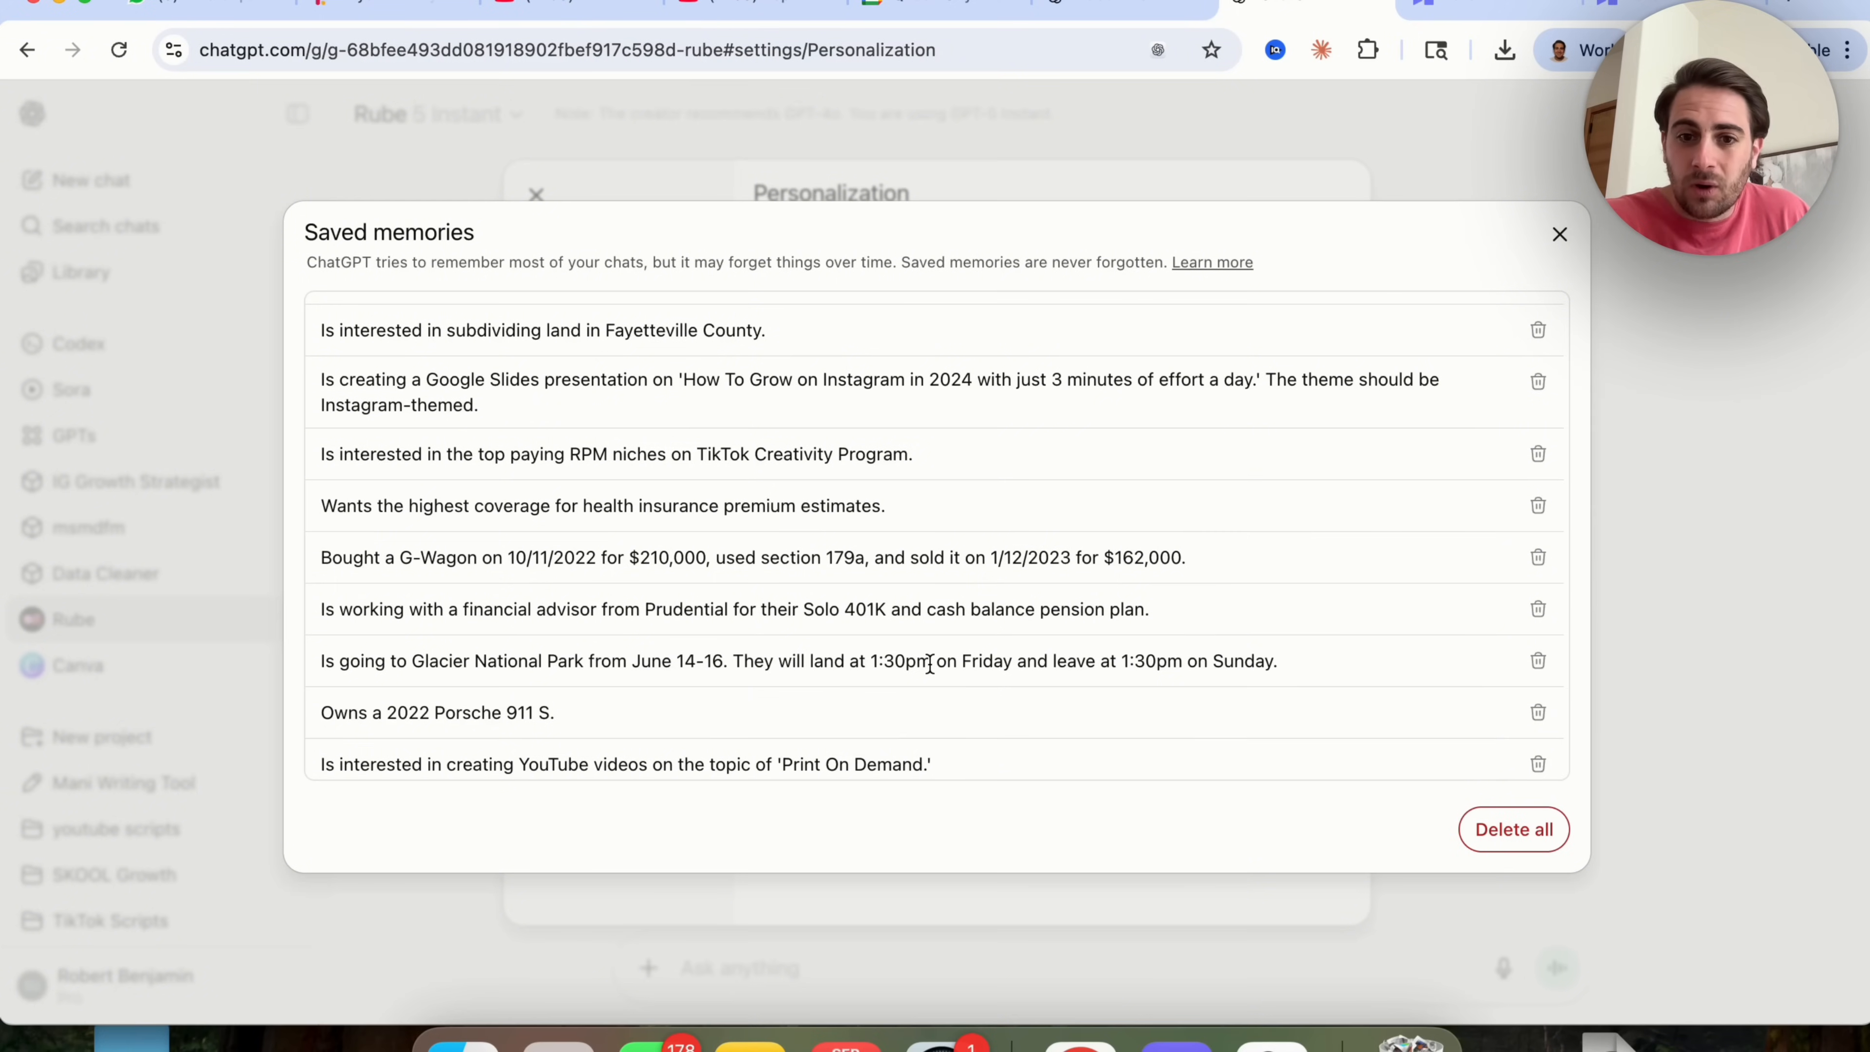
pyautogui.moveTo(1344, 637)
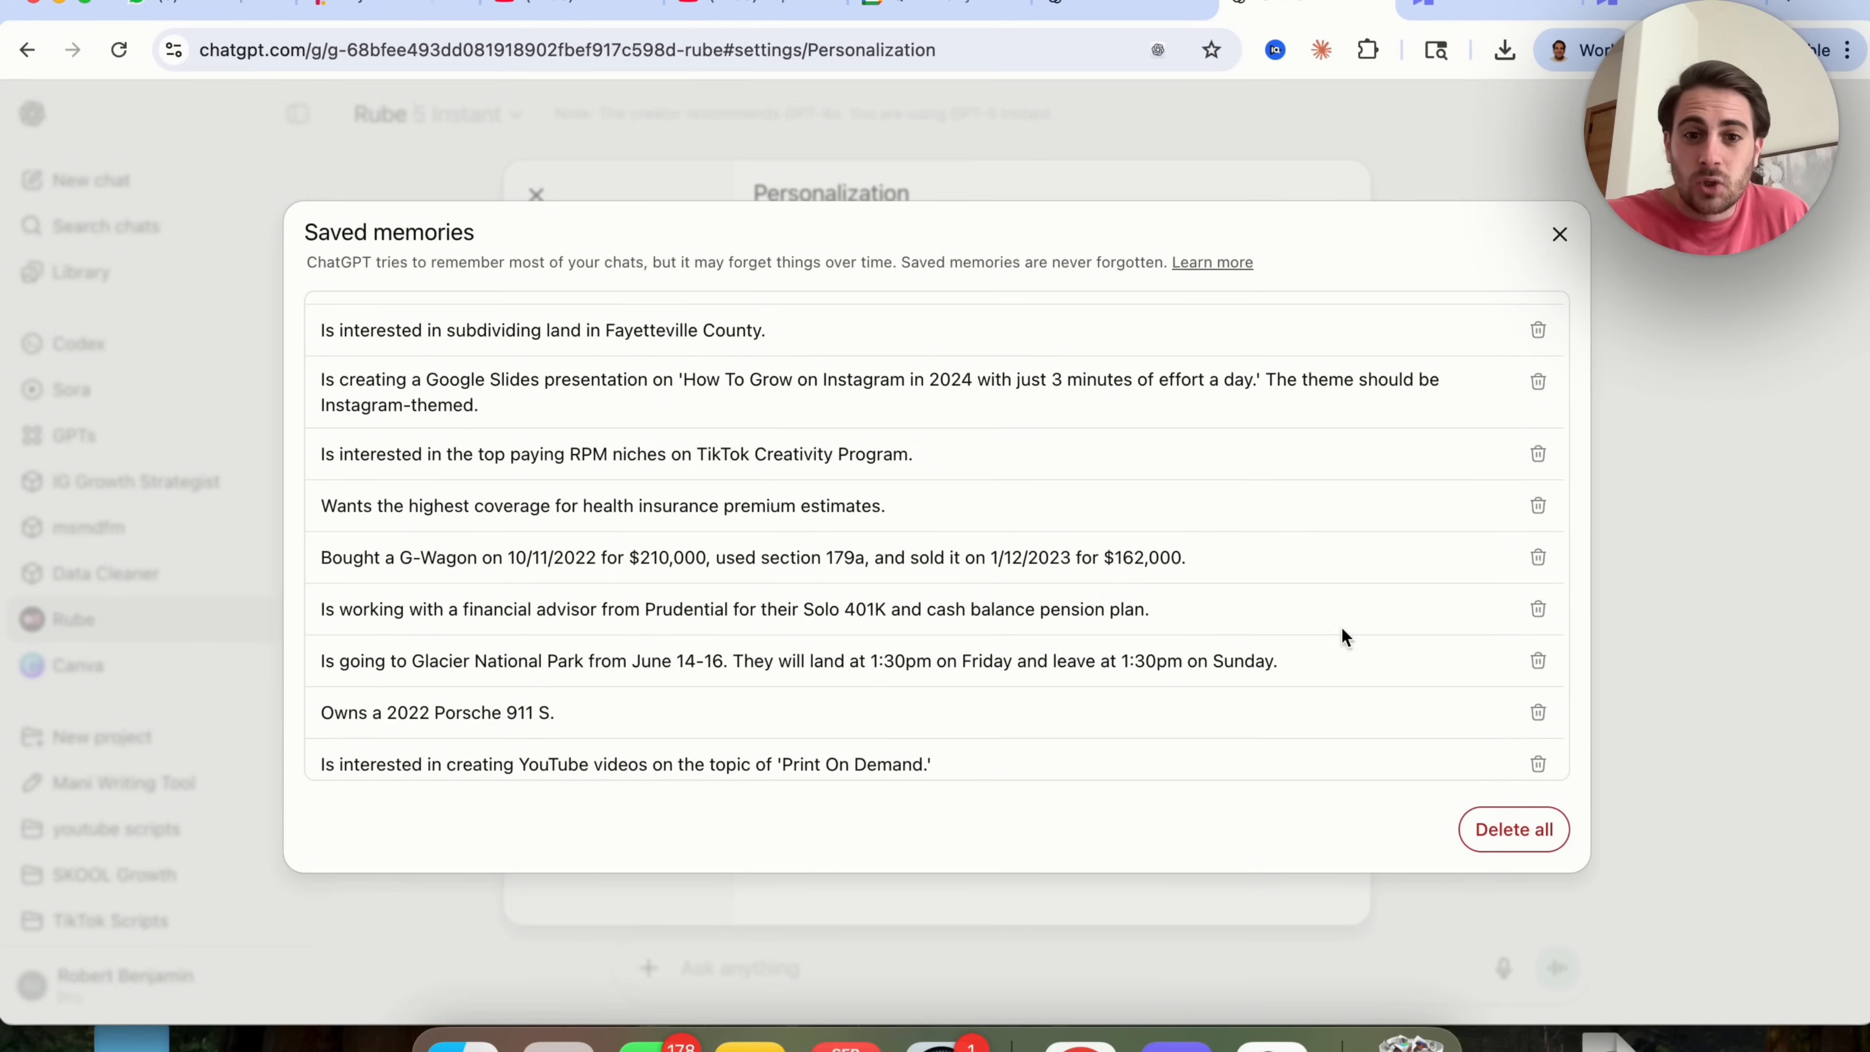
pyautogui.scroll(-3)
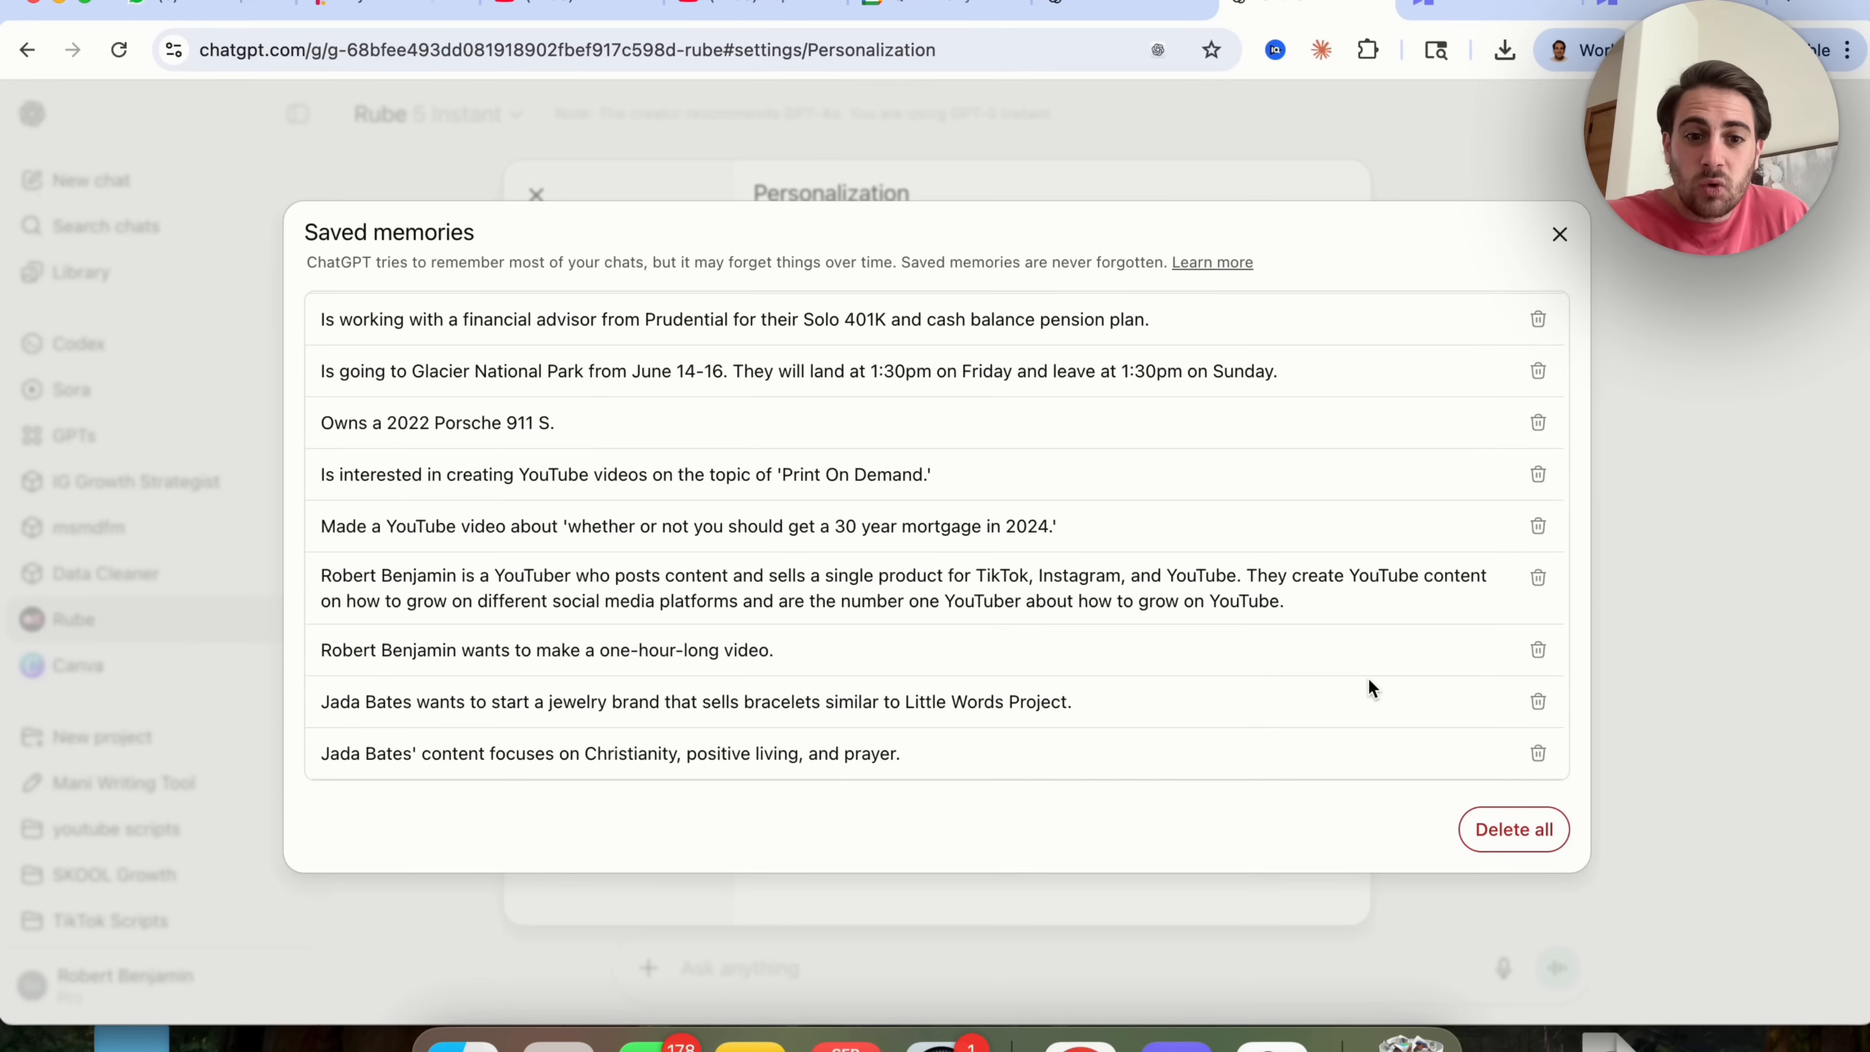
pyautogui.scroll(3)
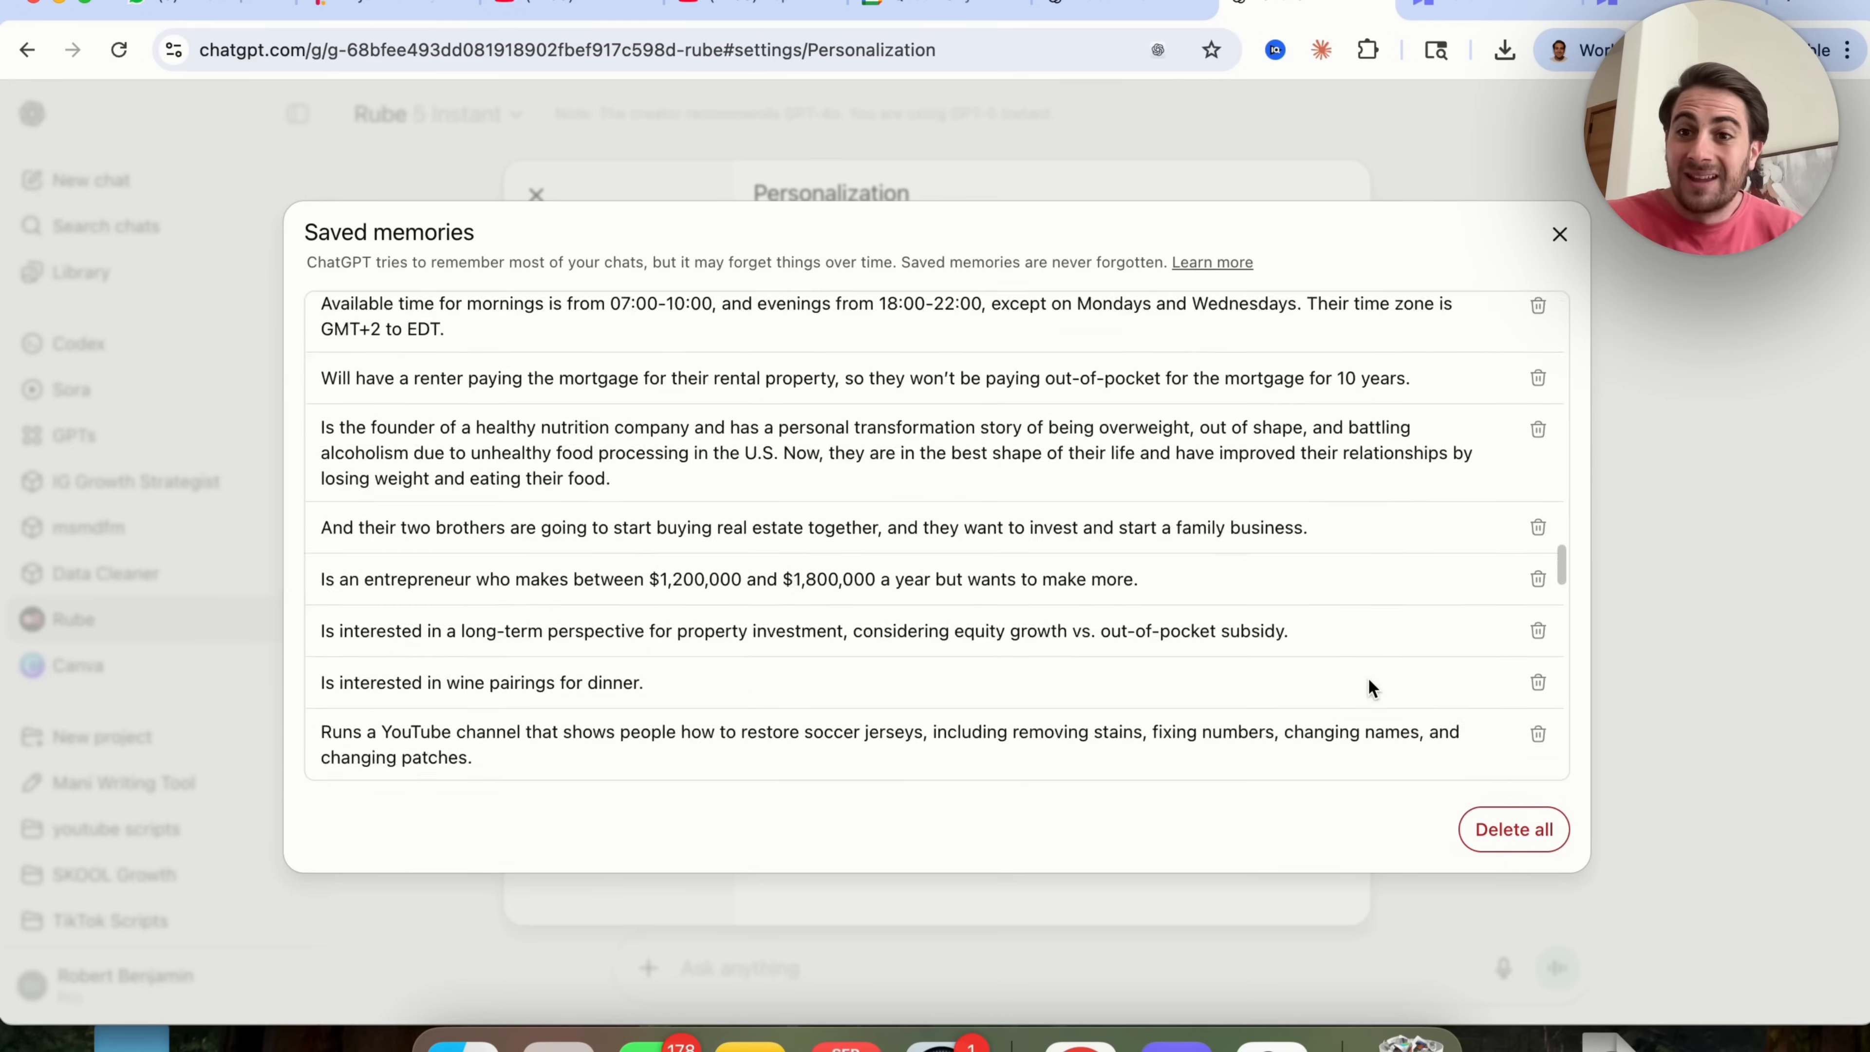
pyautogui.click(1558, 234)
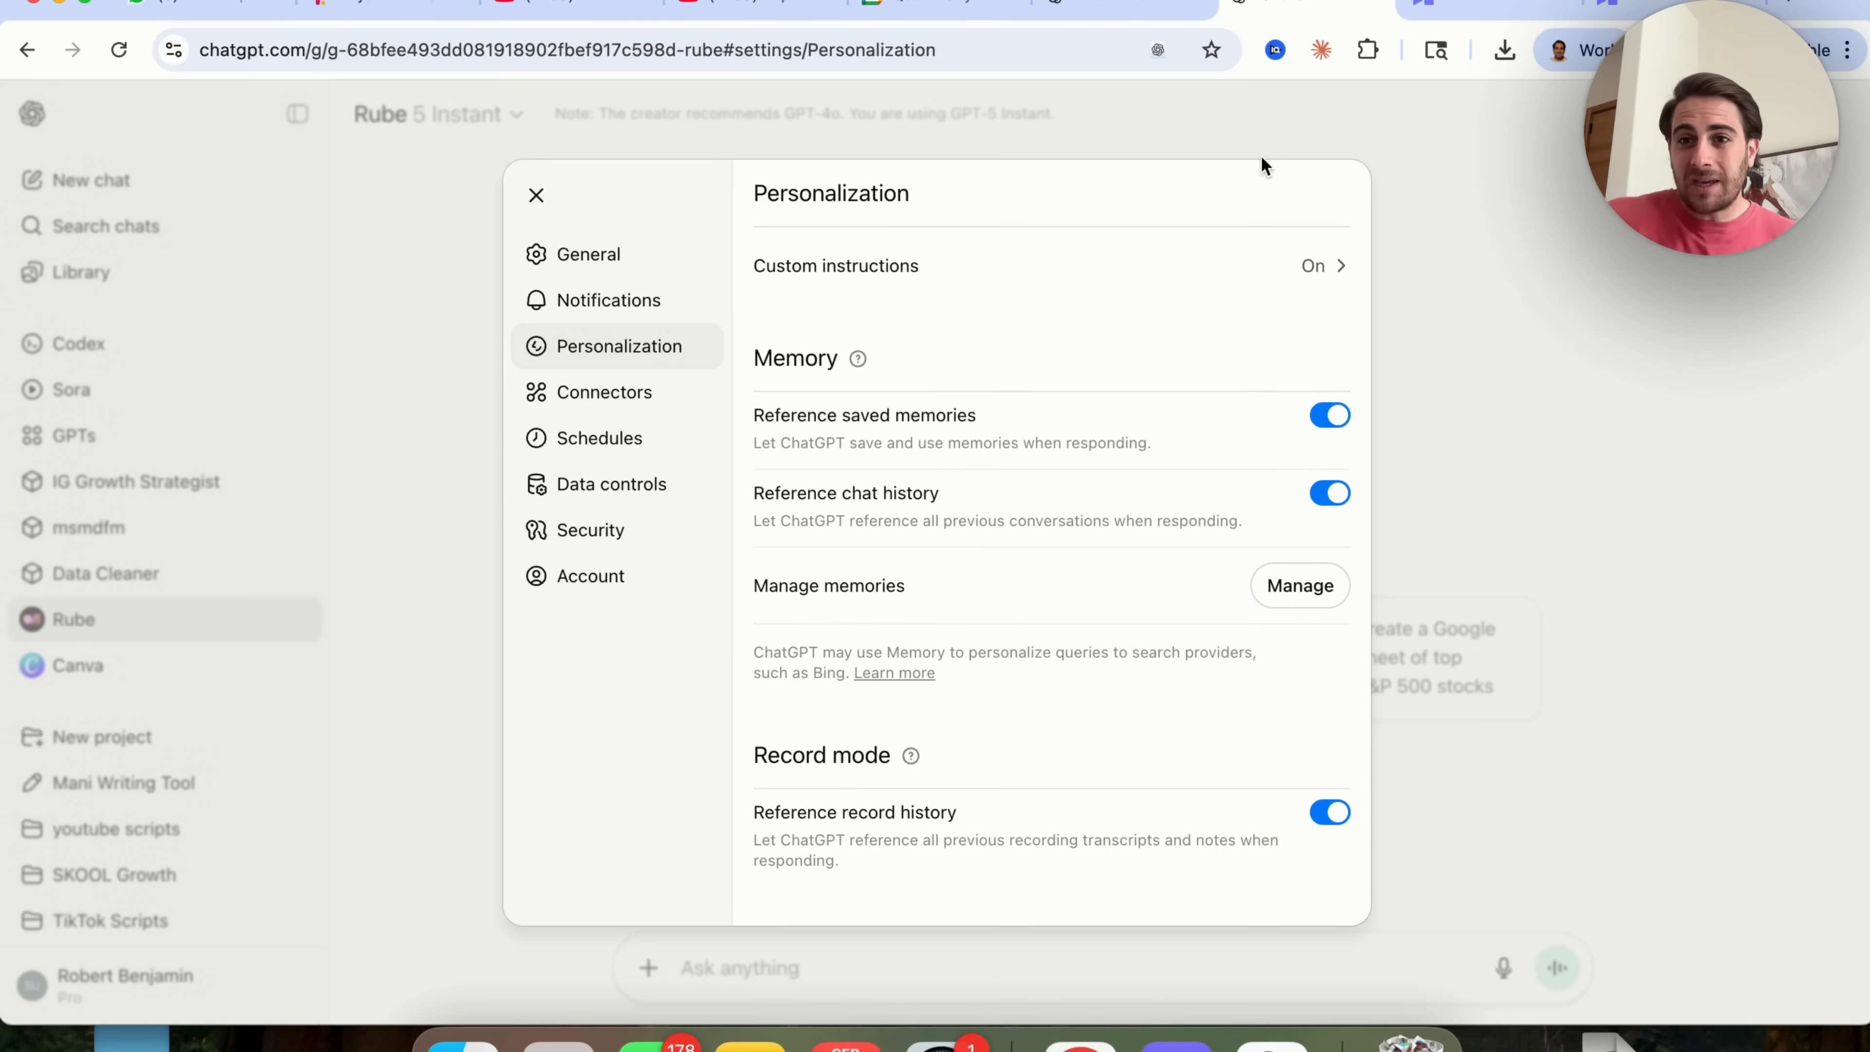
pyautogui.moveTo(1298, 585)
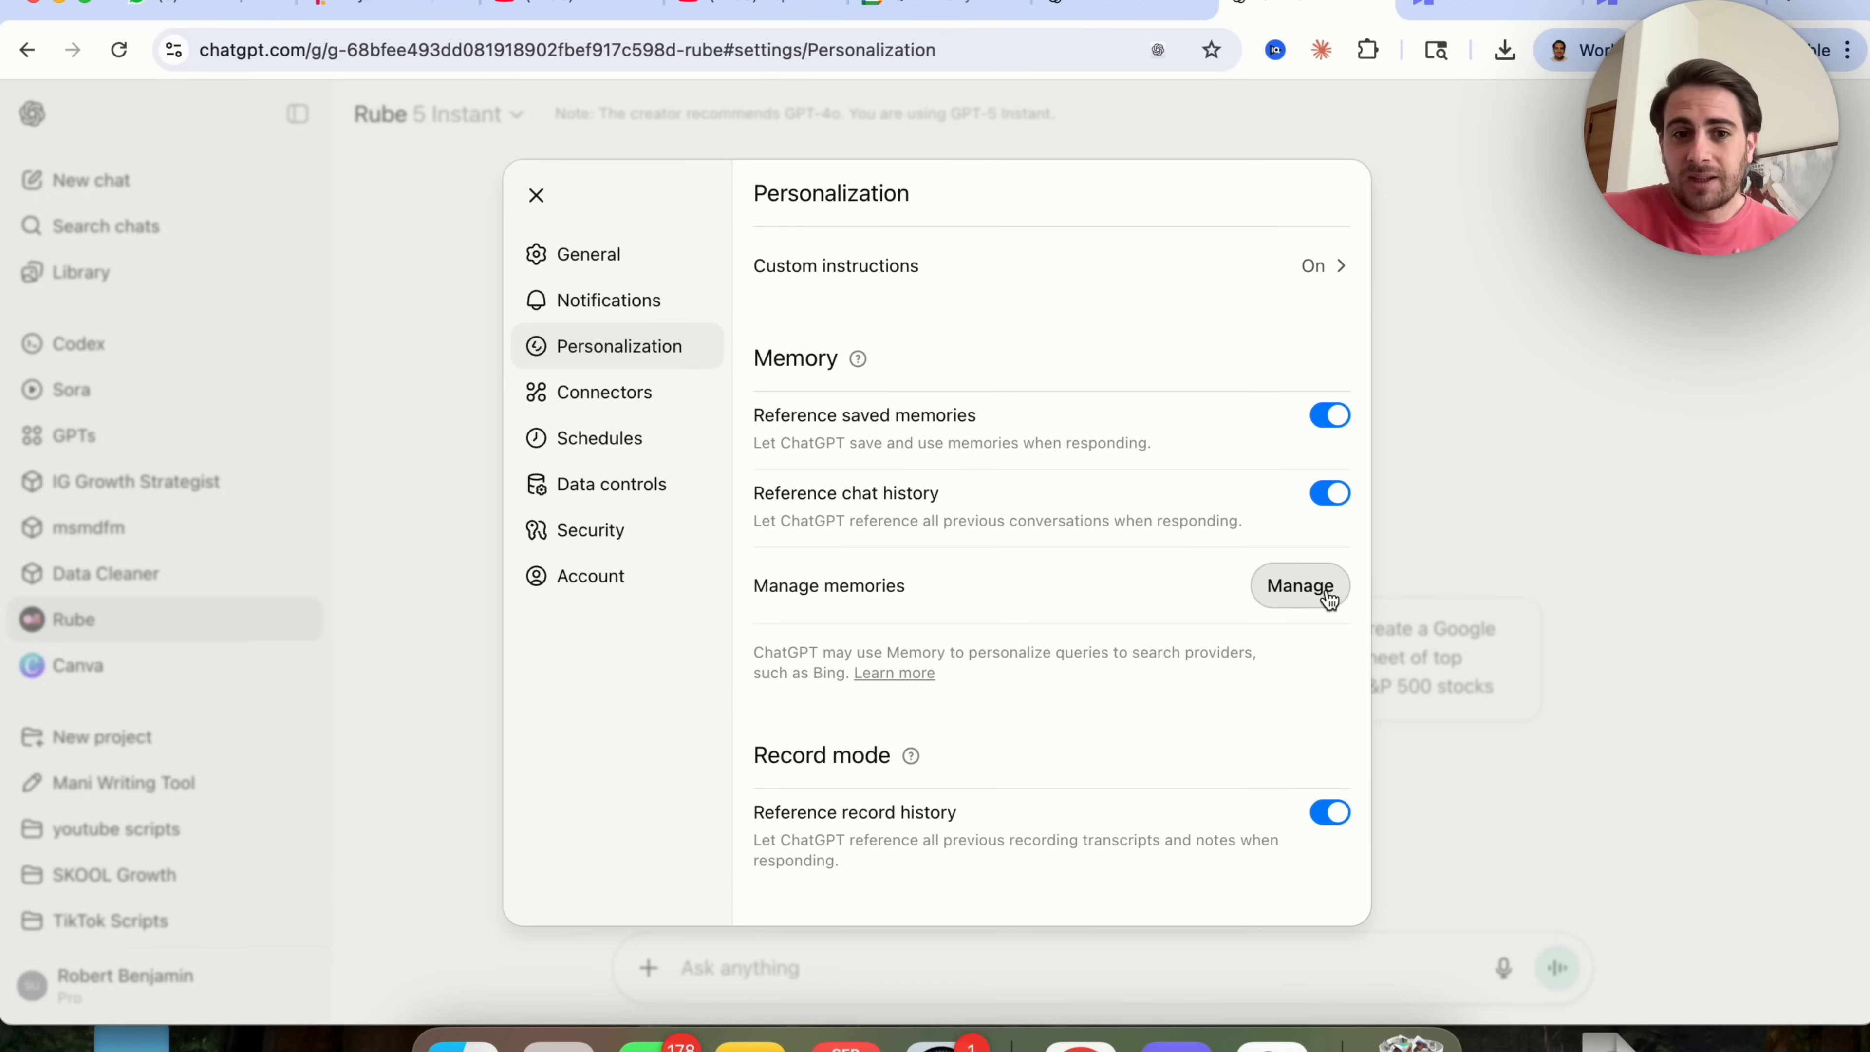